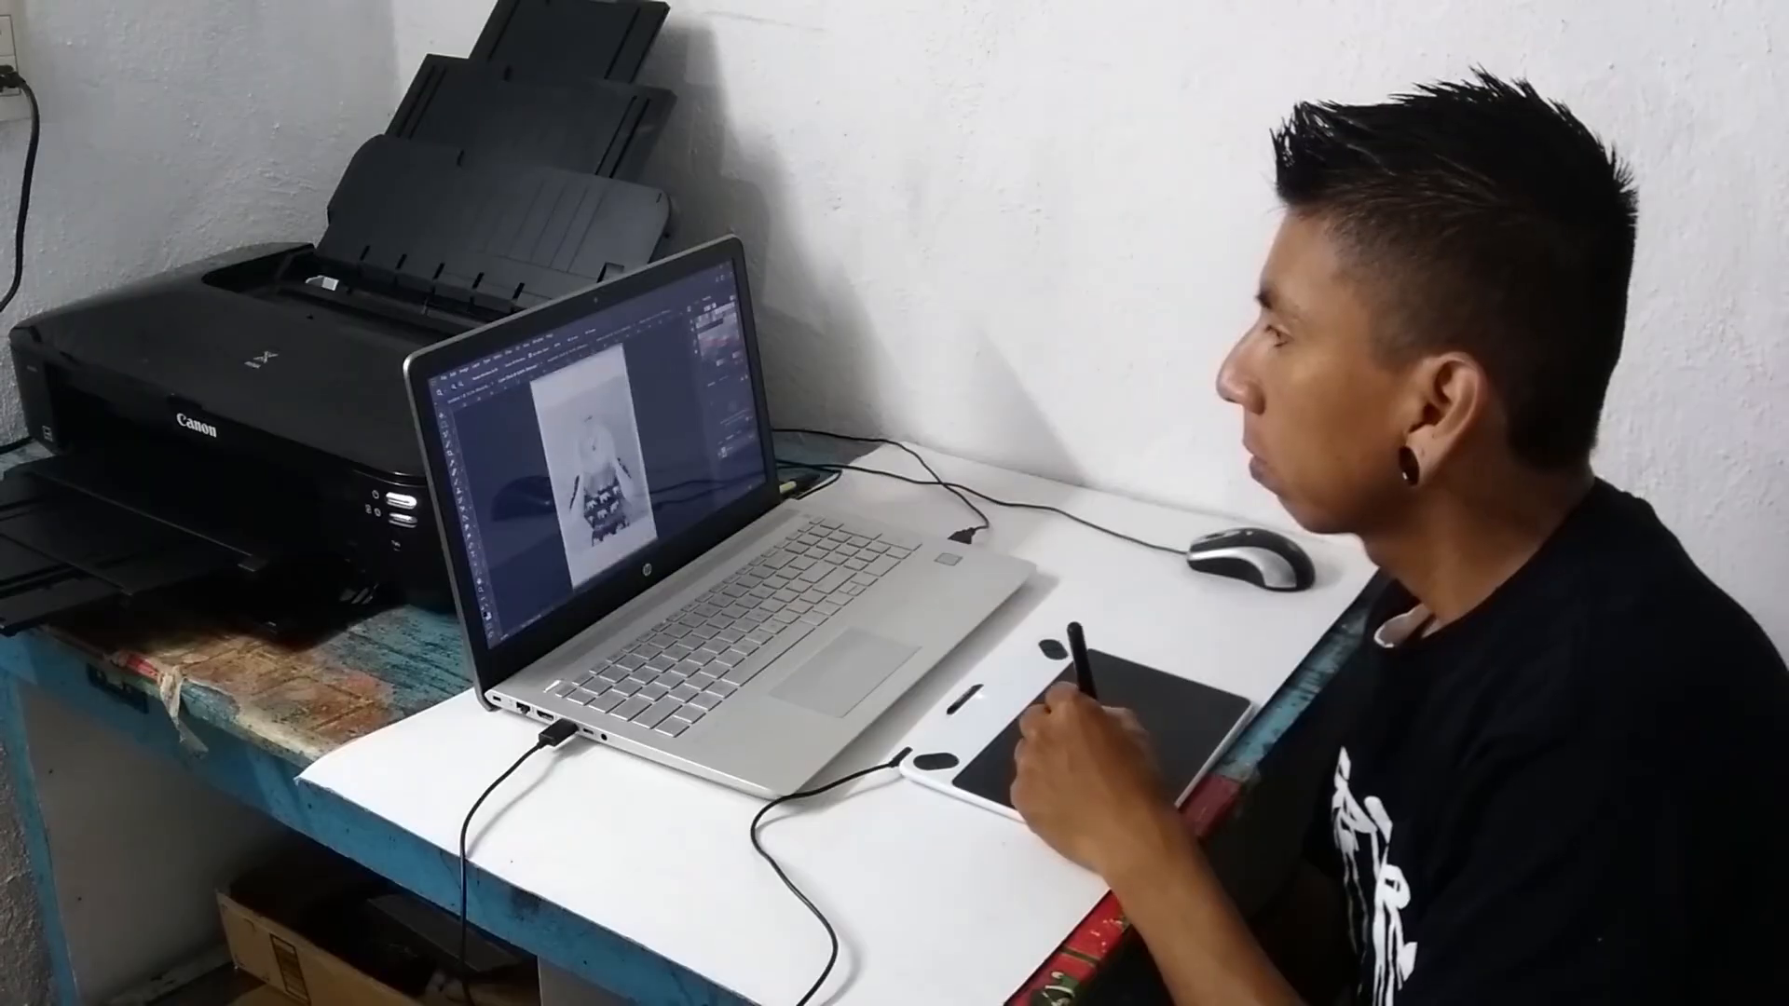
Copy the selected Rich Junkies artwork group in Illustrator for transfer to Photoshop
left_click(168, 15)
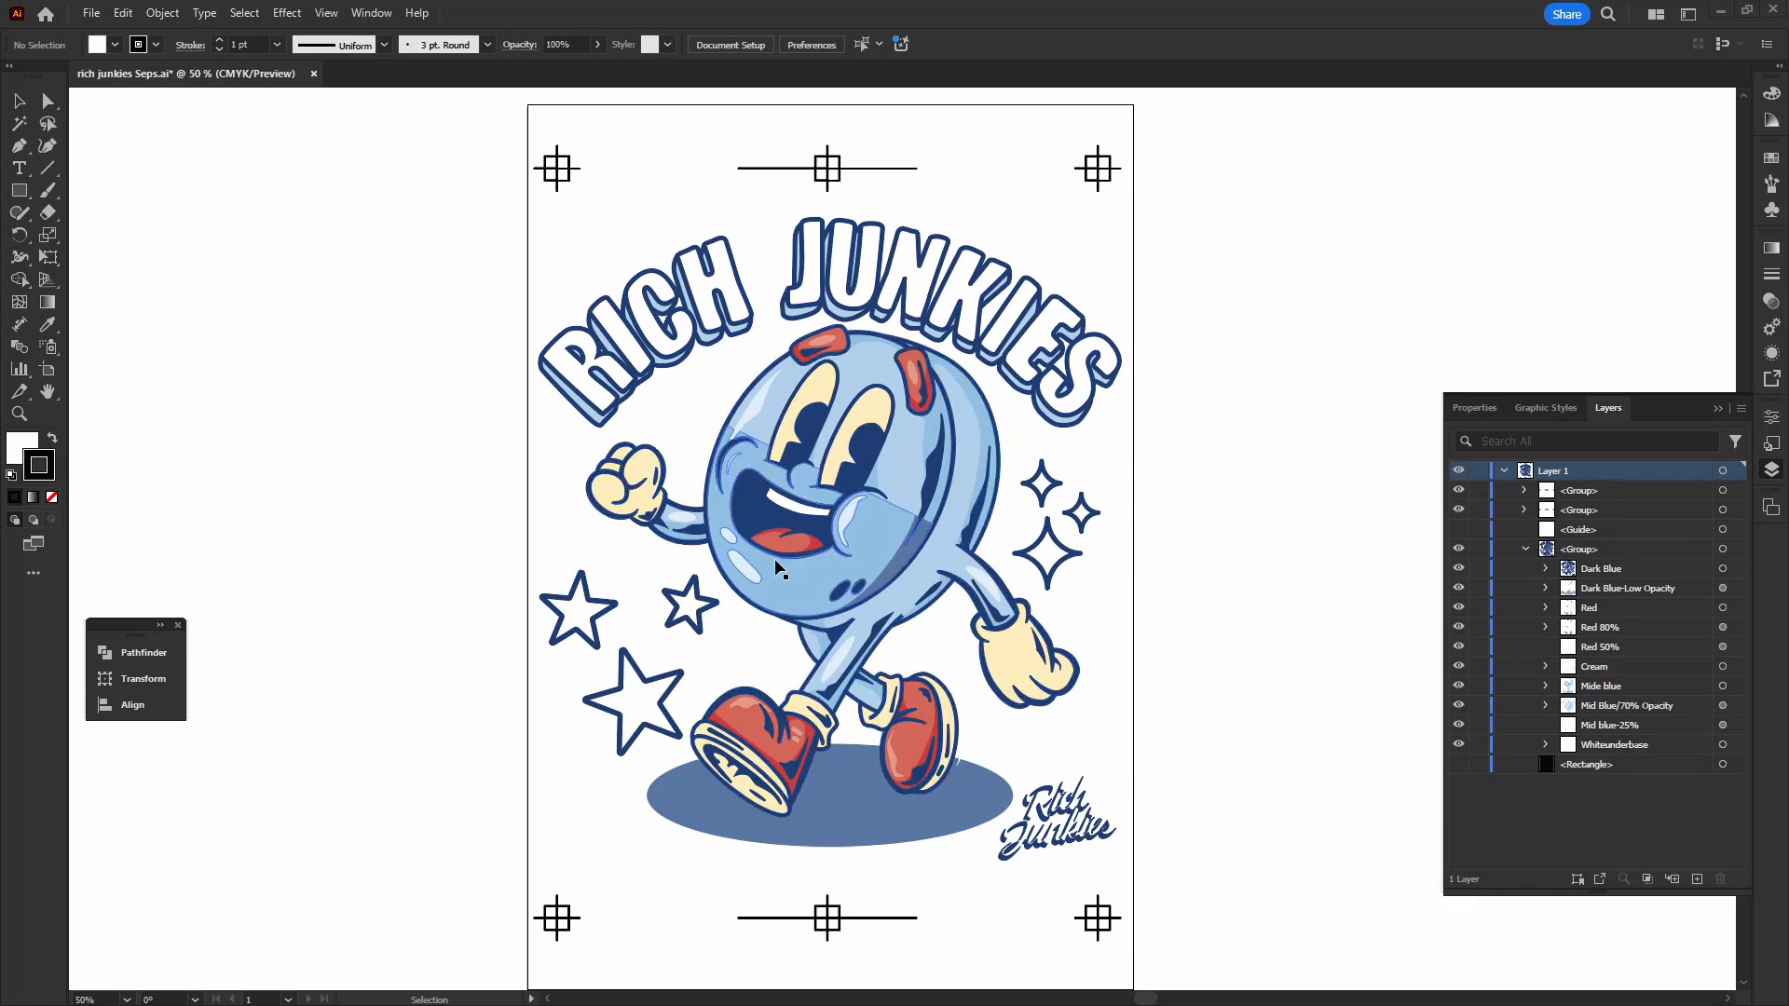
mouse_move(891, 584)
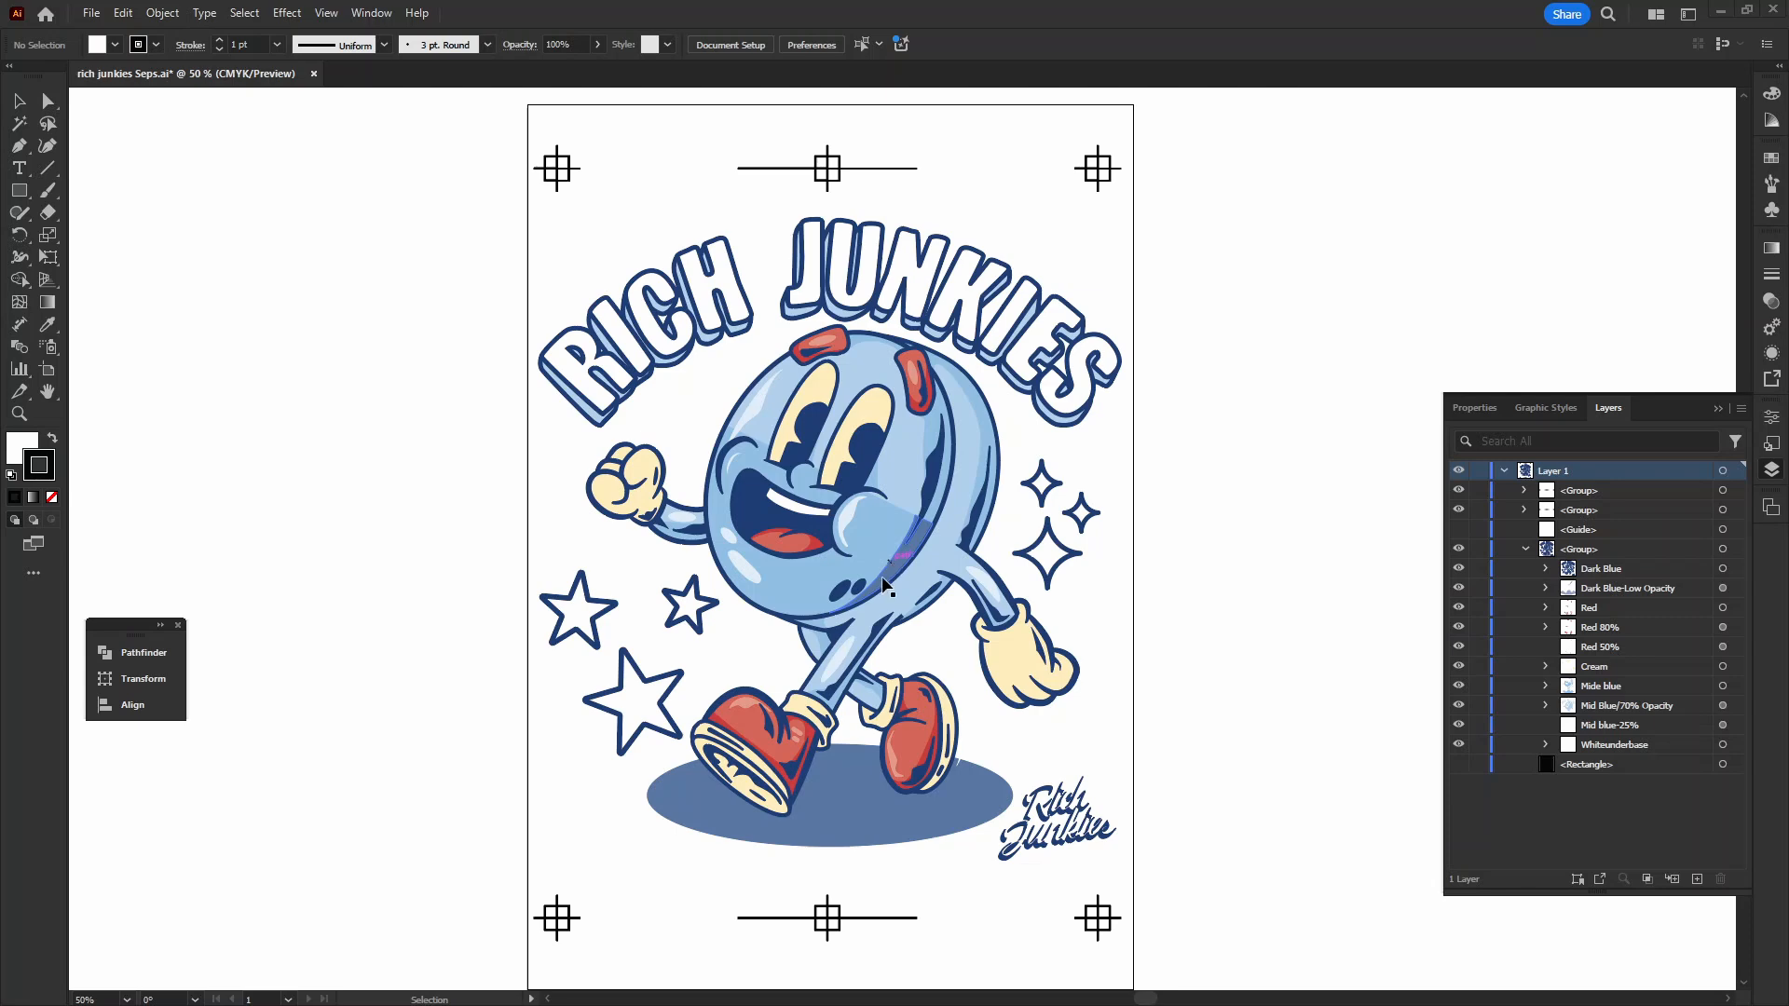
mouse_move(883, 584)
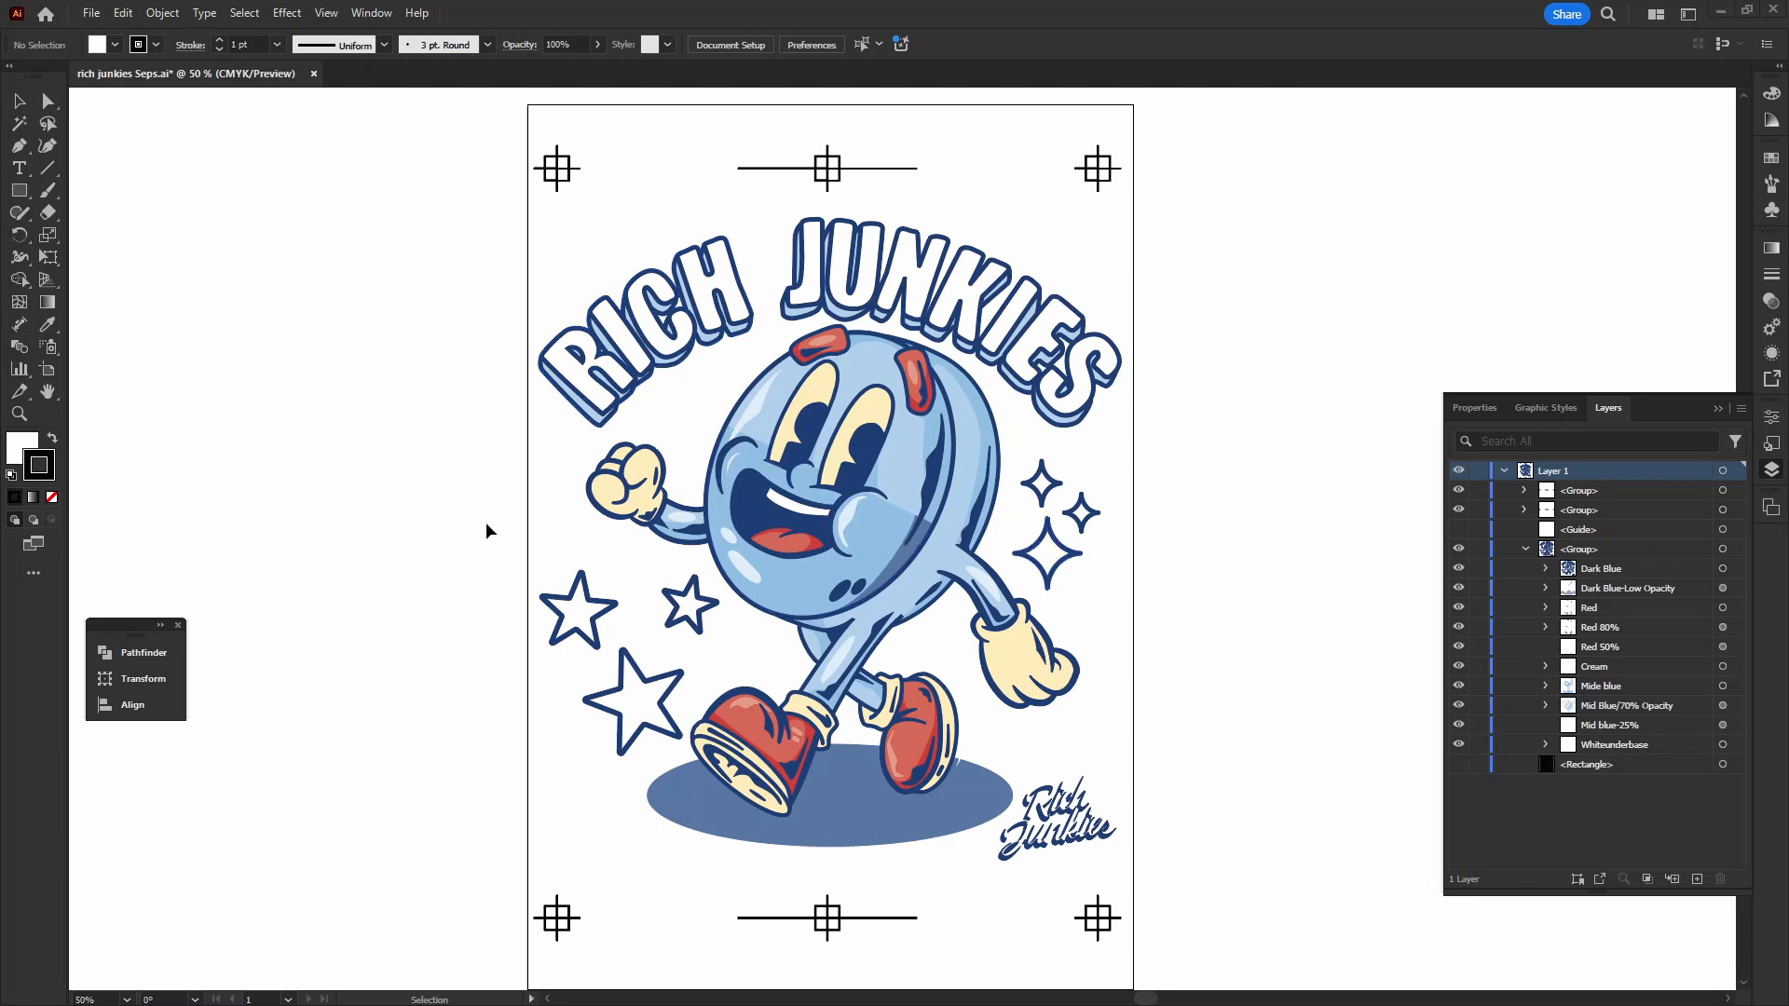
mouse_move(918, 484)
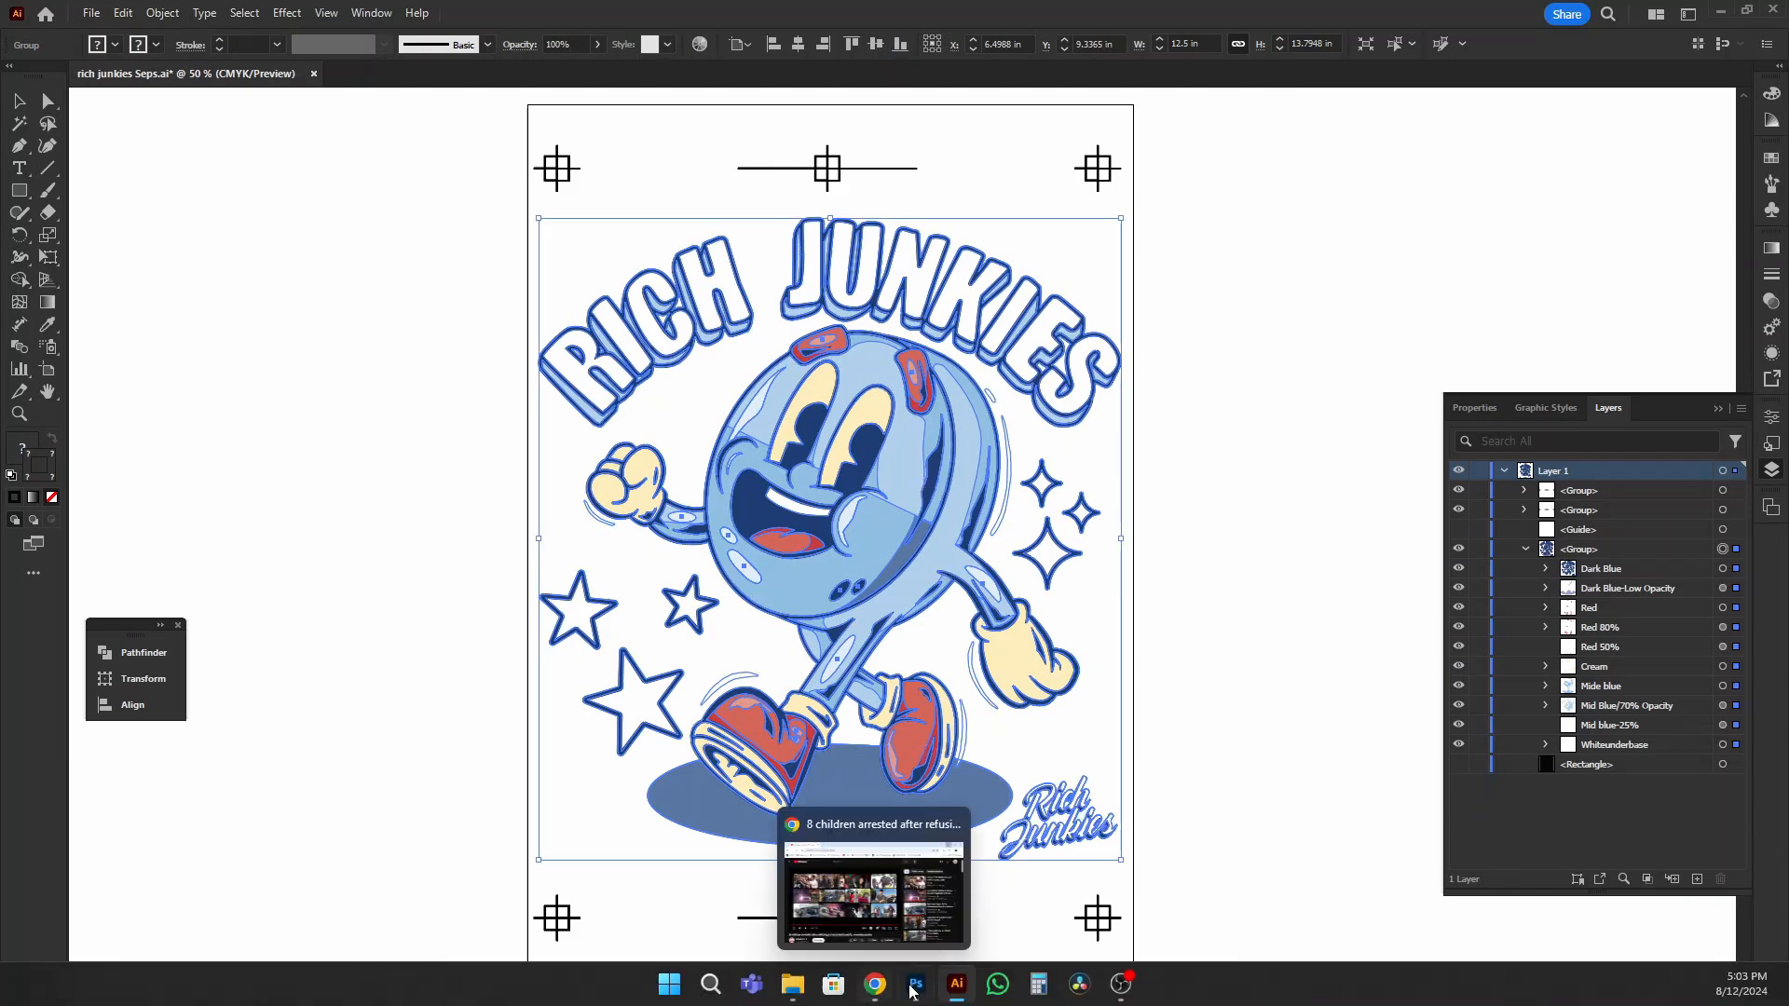
Create a DTG 13 × 19 in, 300 ppi document and paste the artwork as pixels
left_click(917, 984)
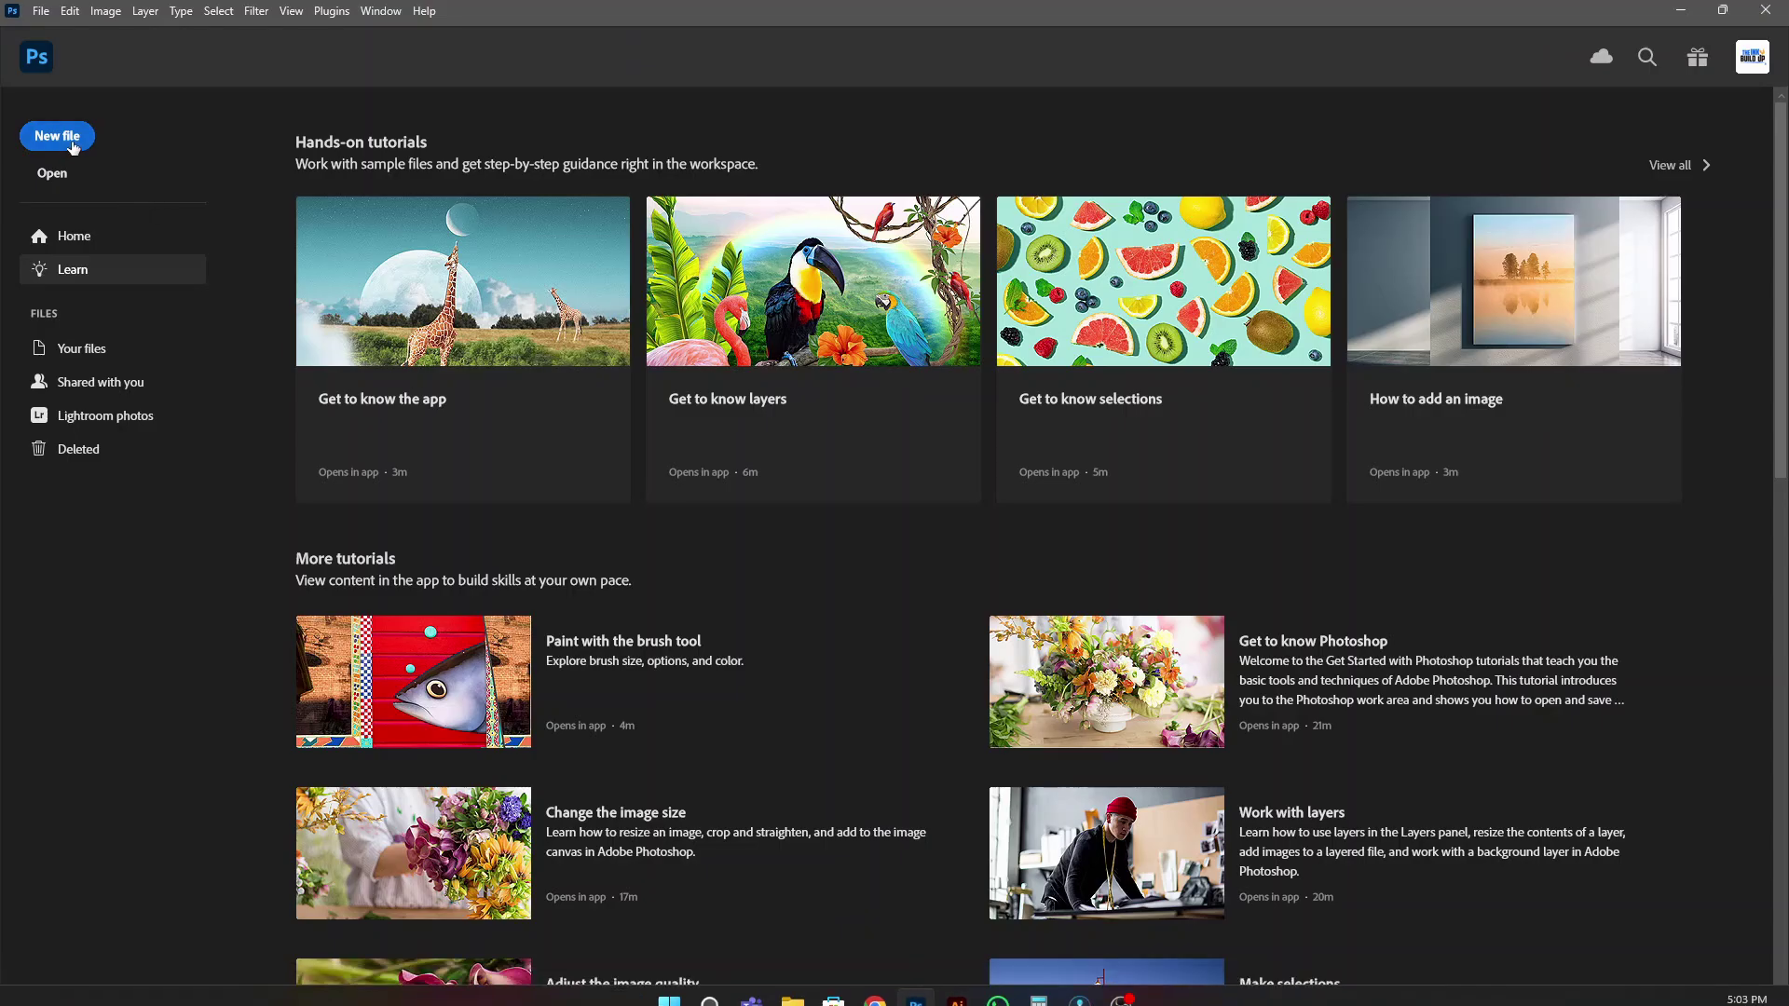
left_click(56, 136)
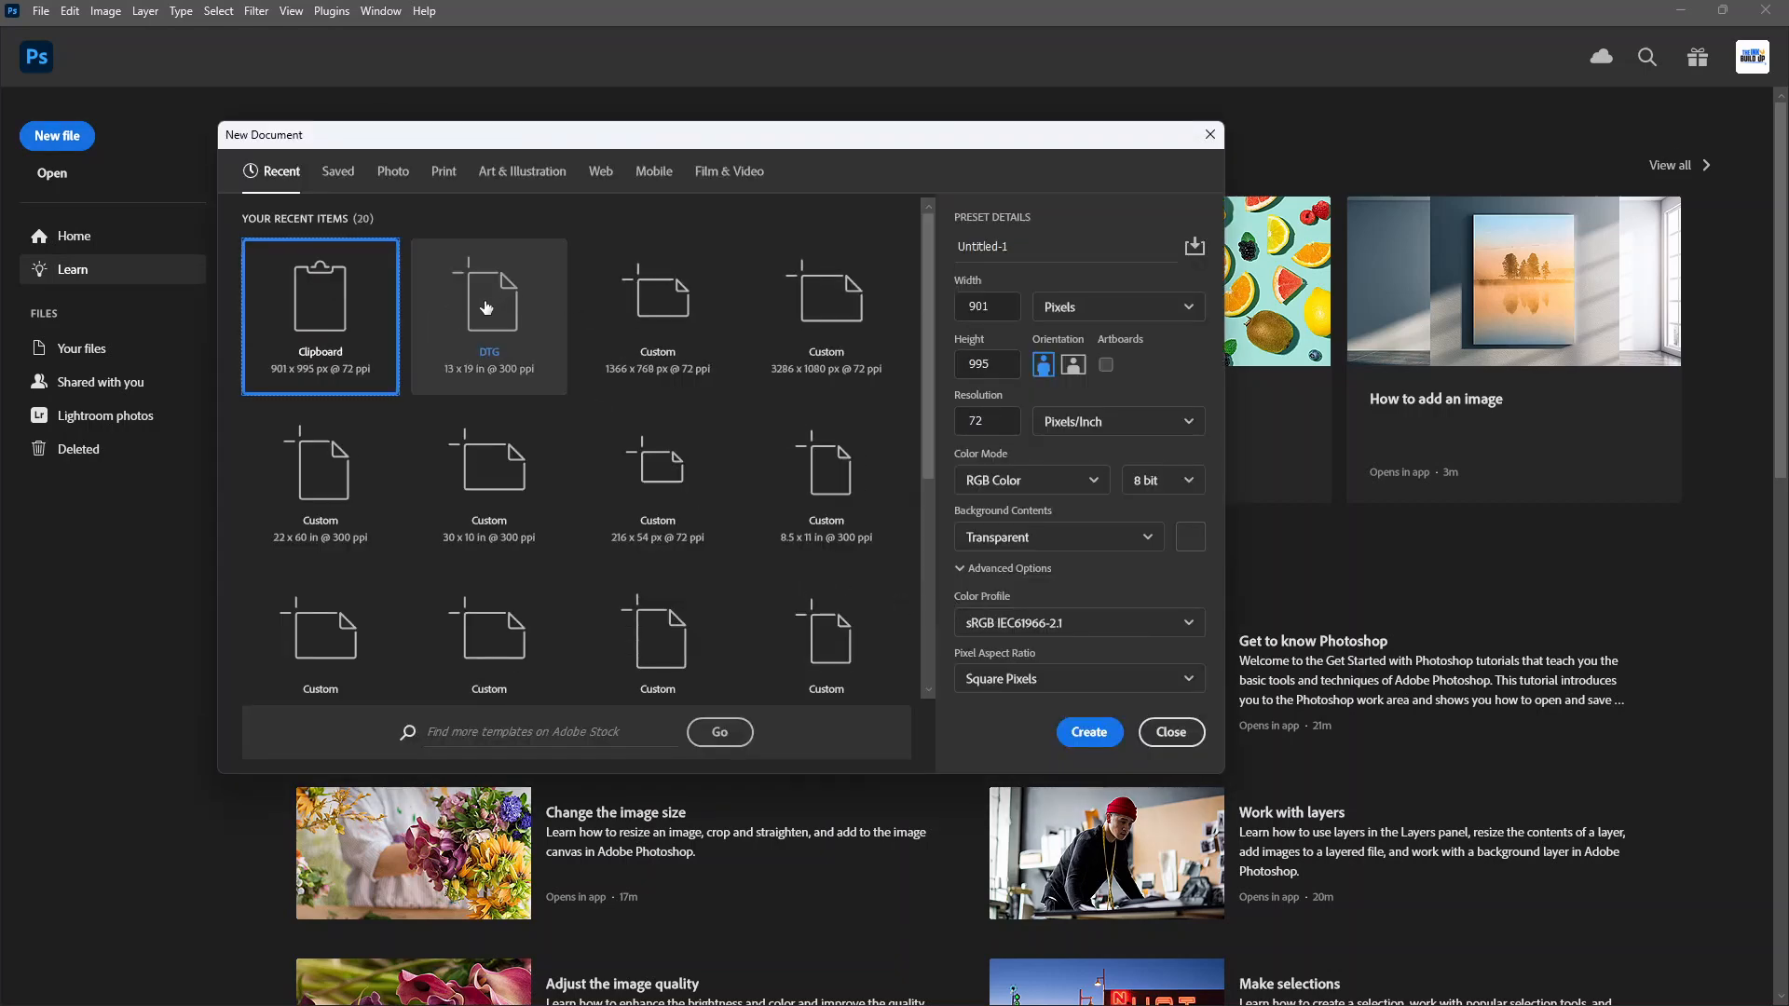
left_click(488, 308)
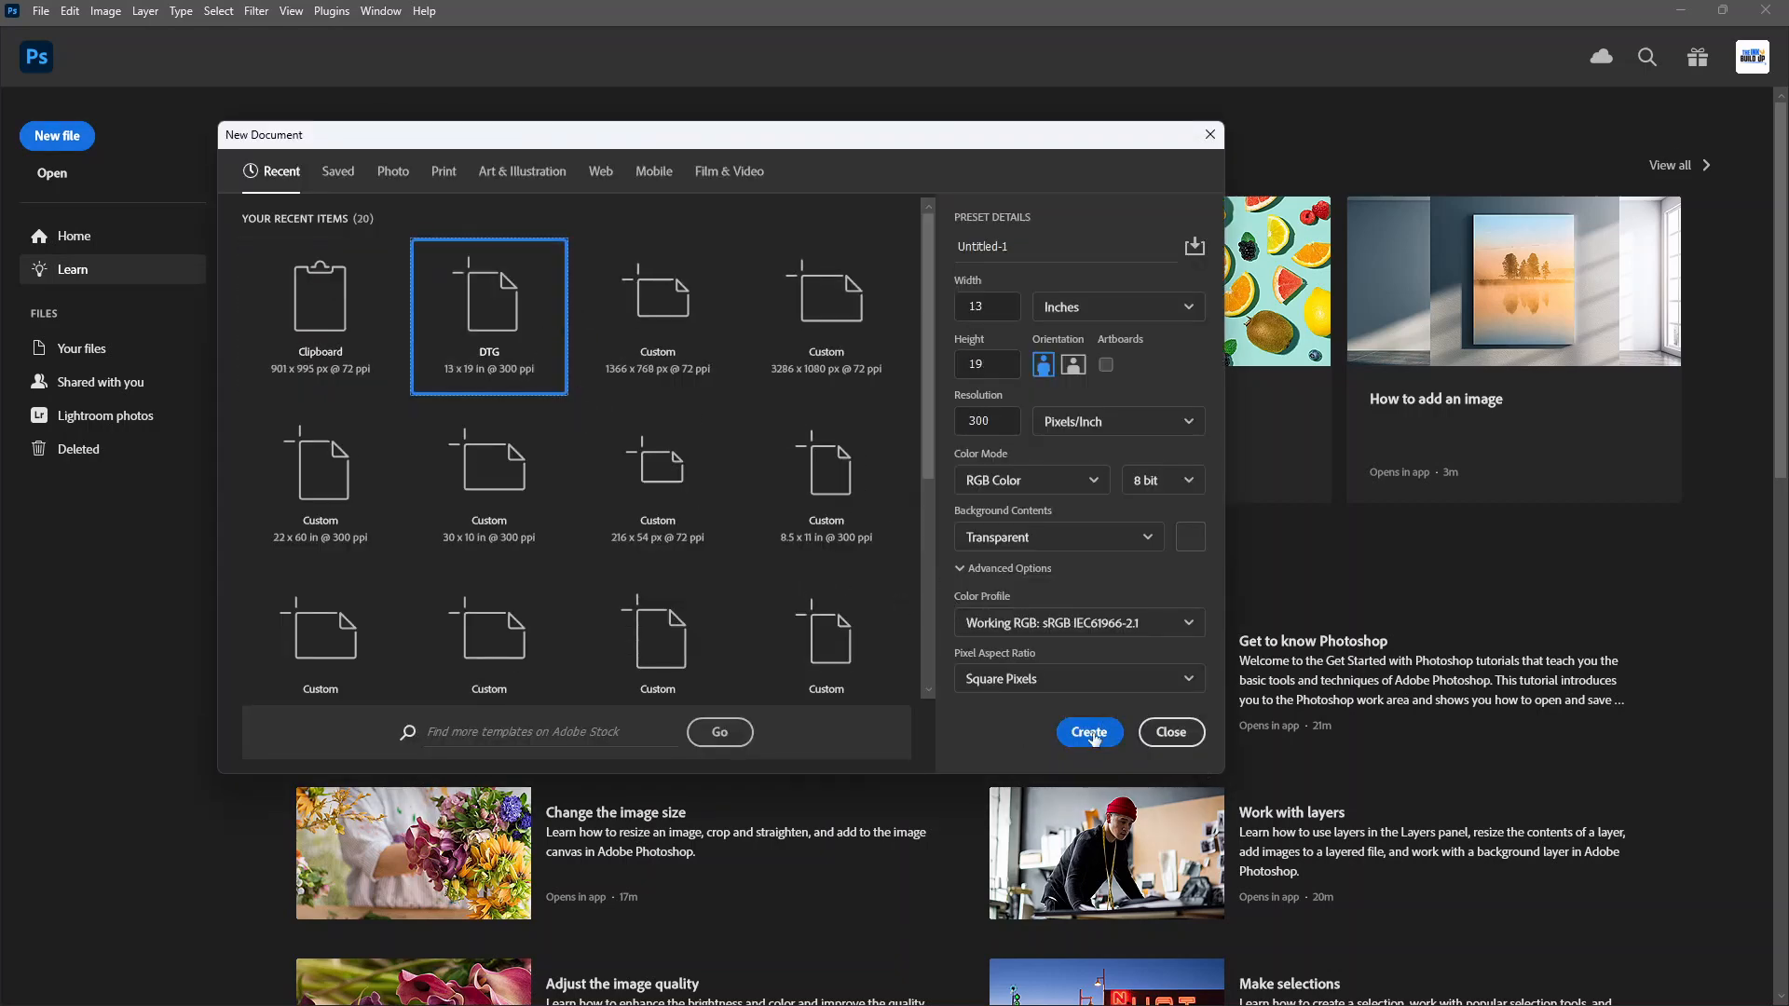
left_click(1088, 733)
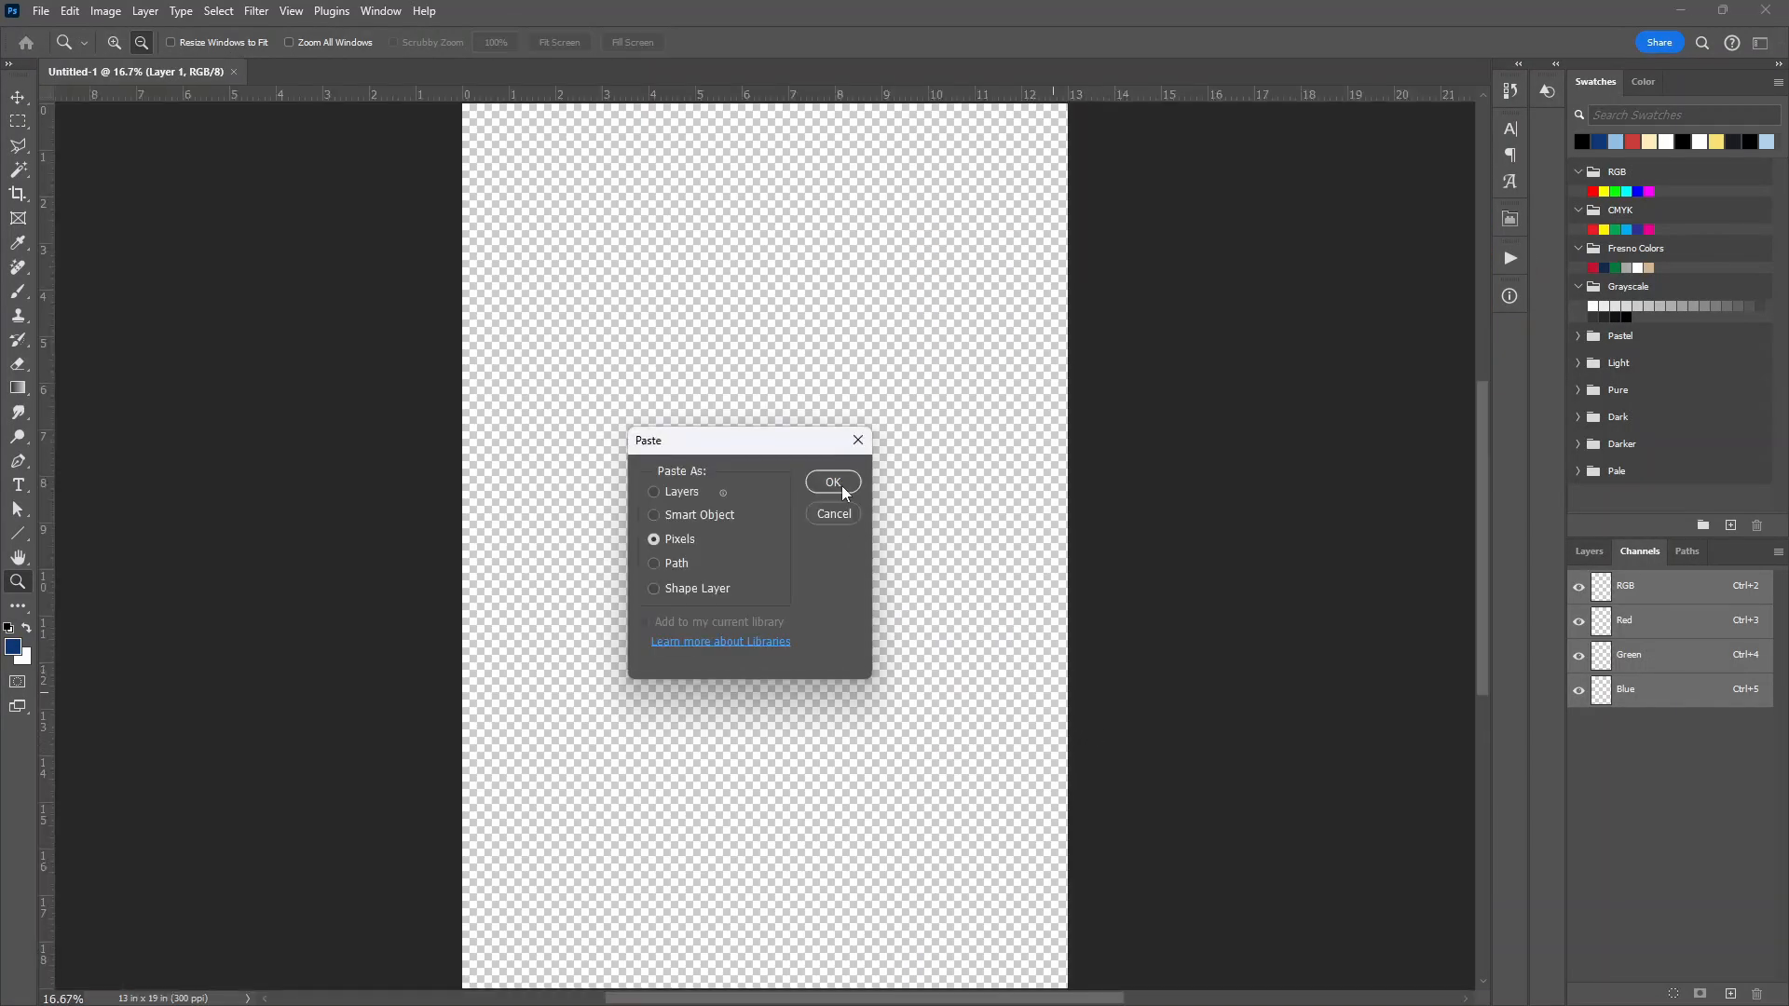
left_click(833, 480)
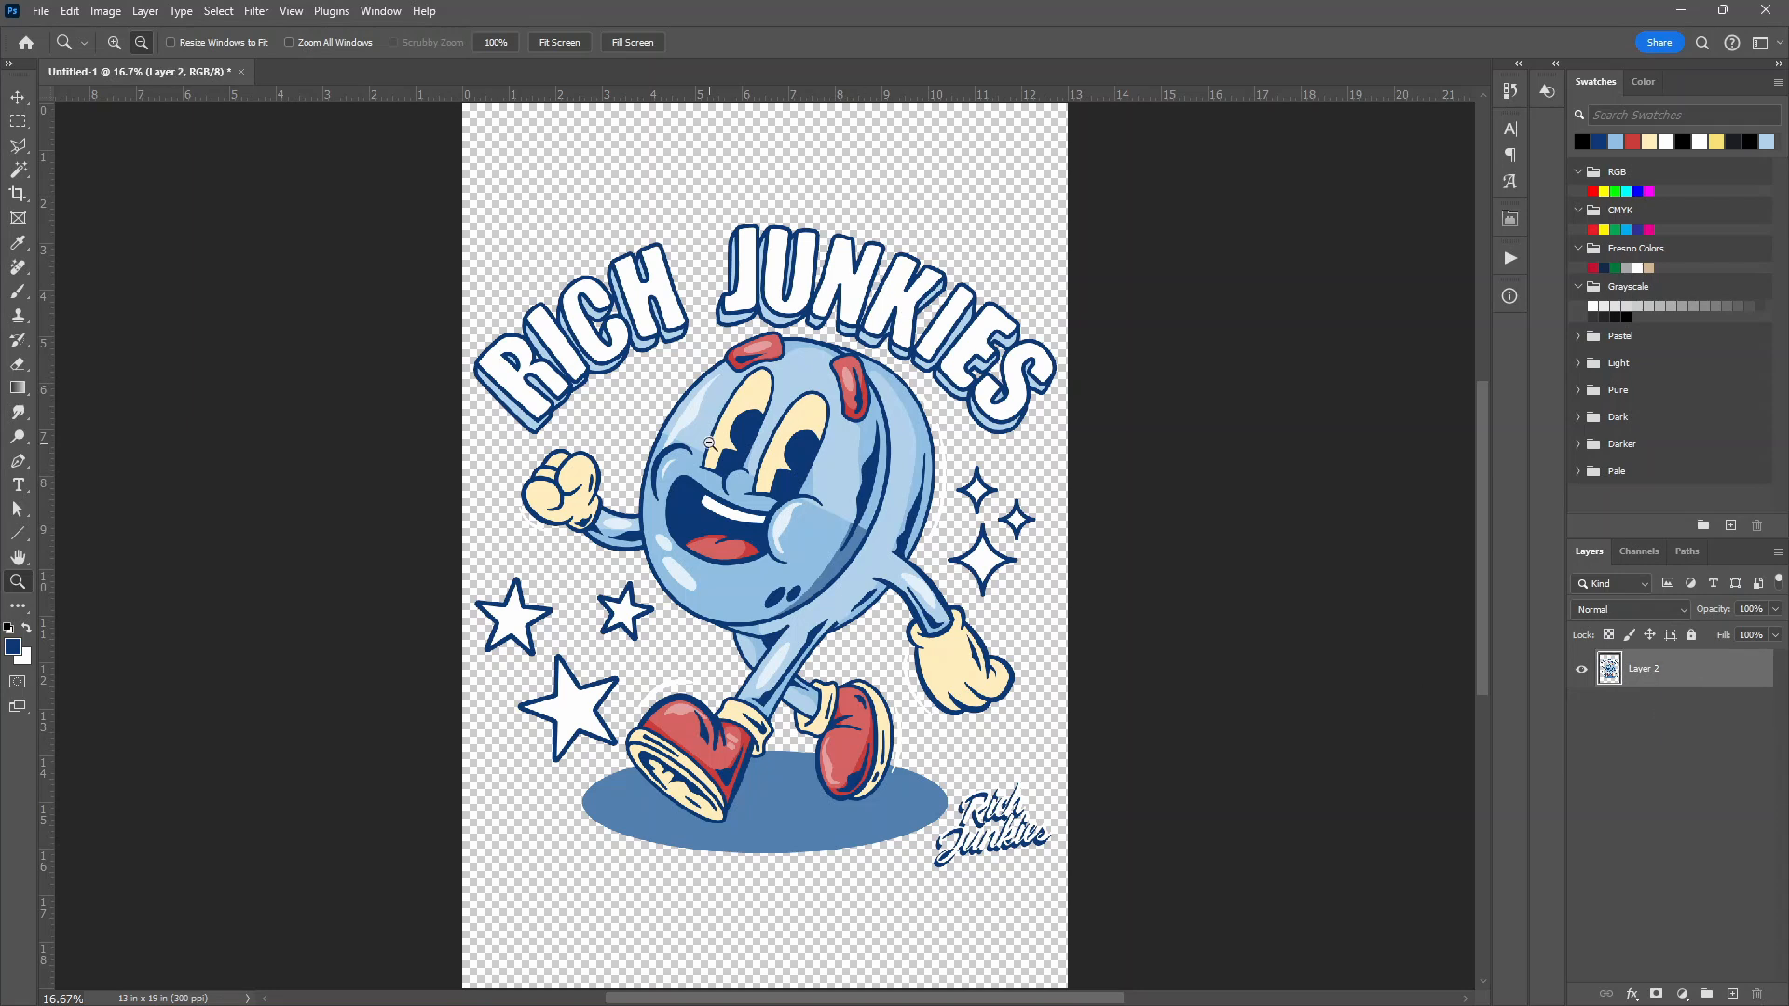
mouse_move(626, 453)
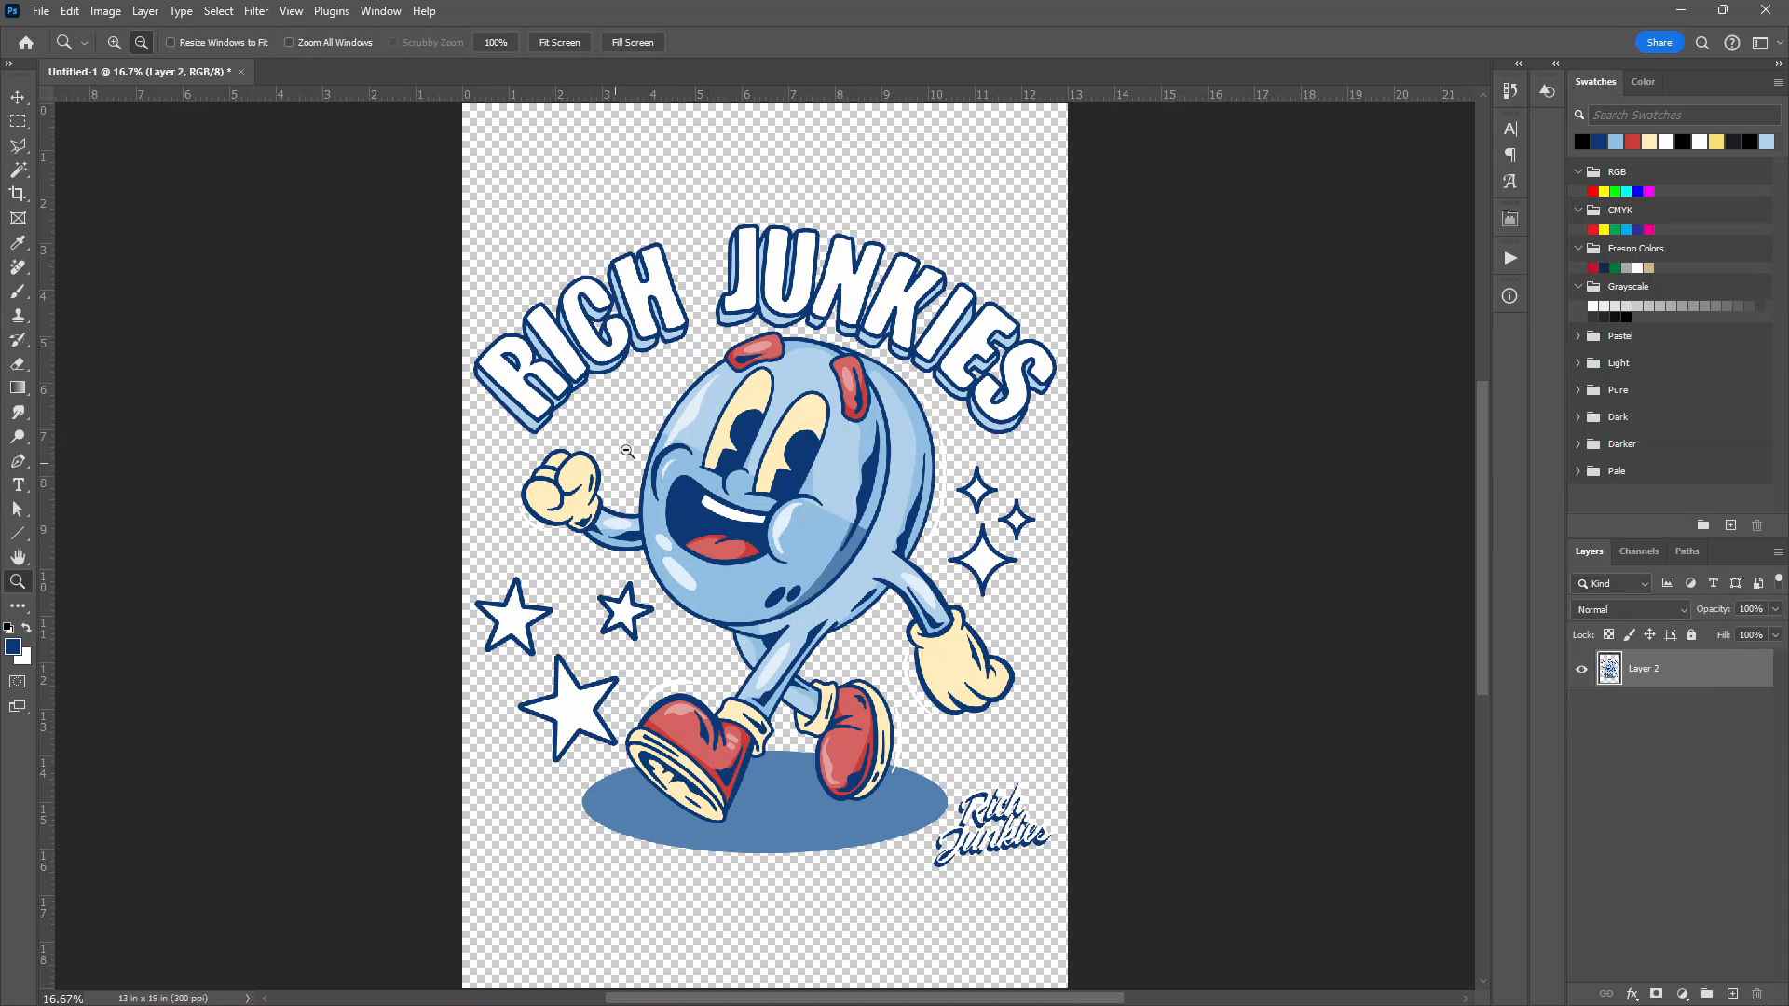
mouse_move(1043, 536)
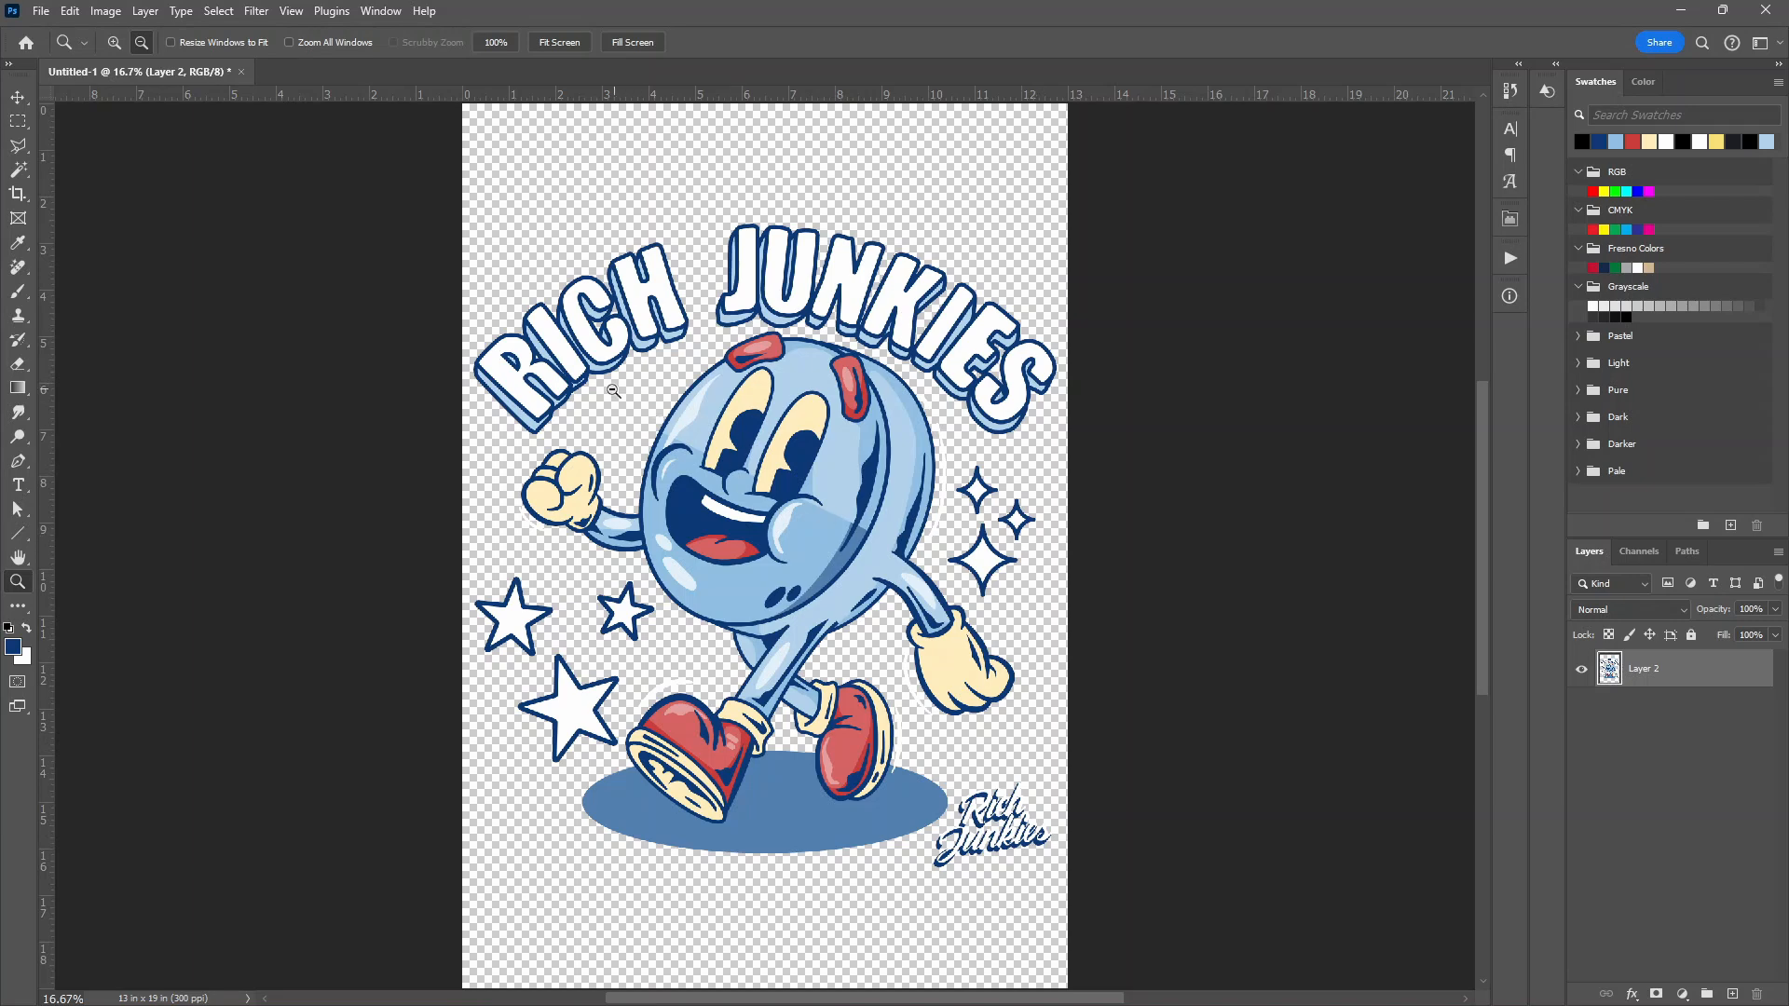
mouse_move(1774, 751)
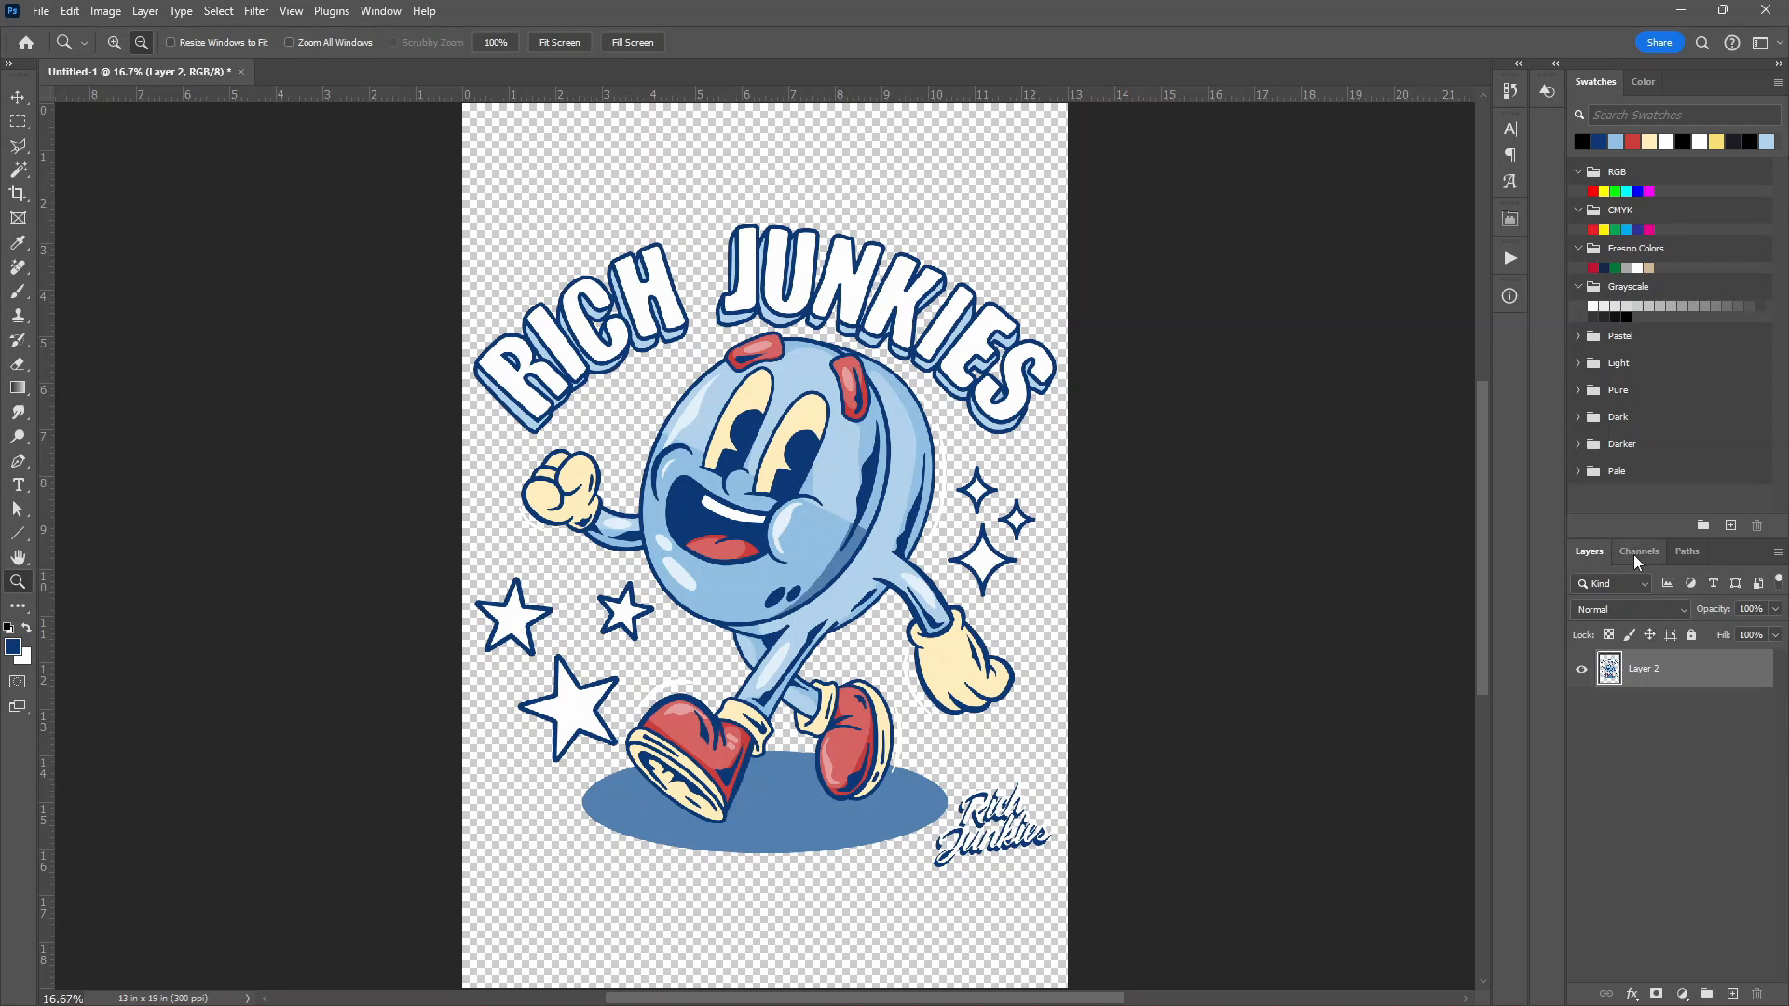
Add a spot-color channel named T-Shirt, then return to the RGB composite view
left_click(1639, 552)
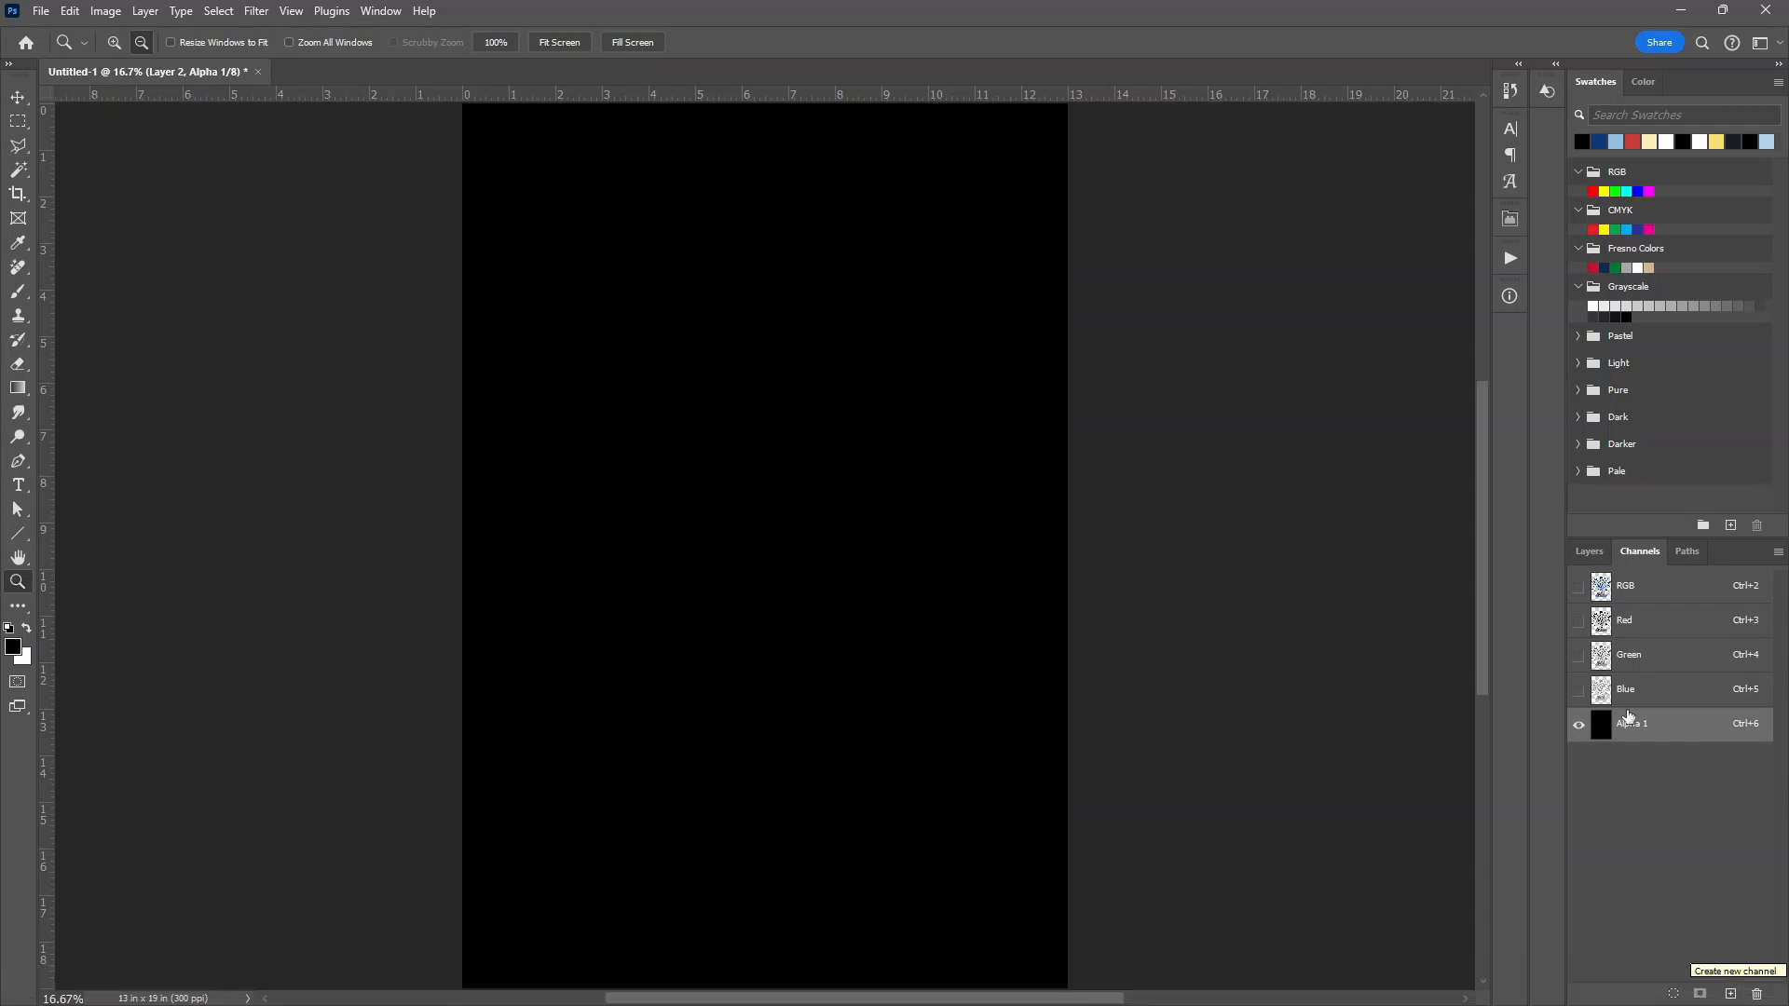
double_click(1601, 723)
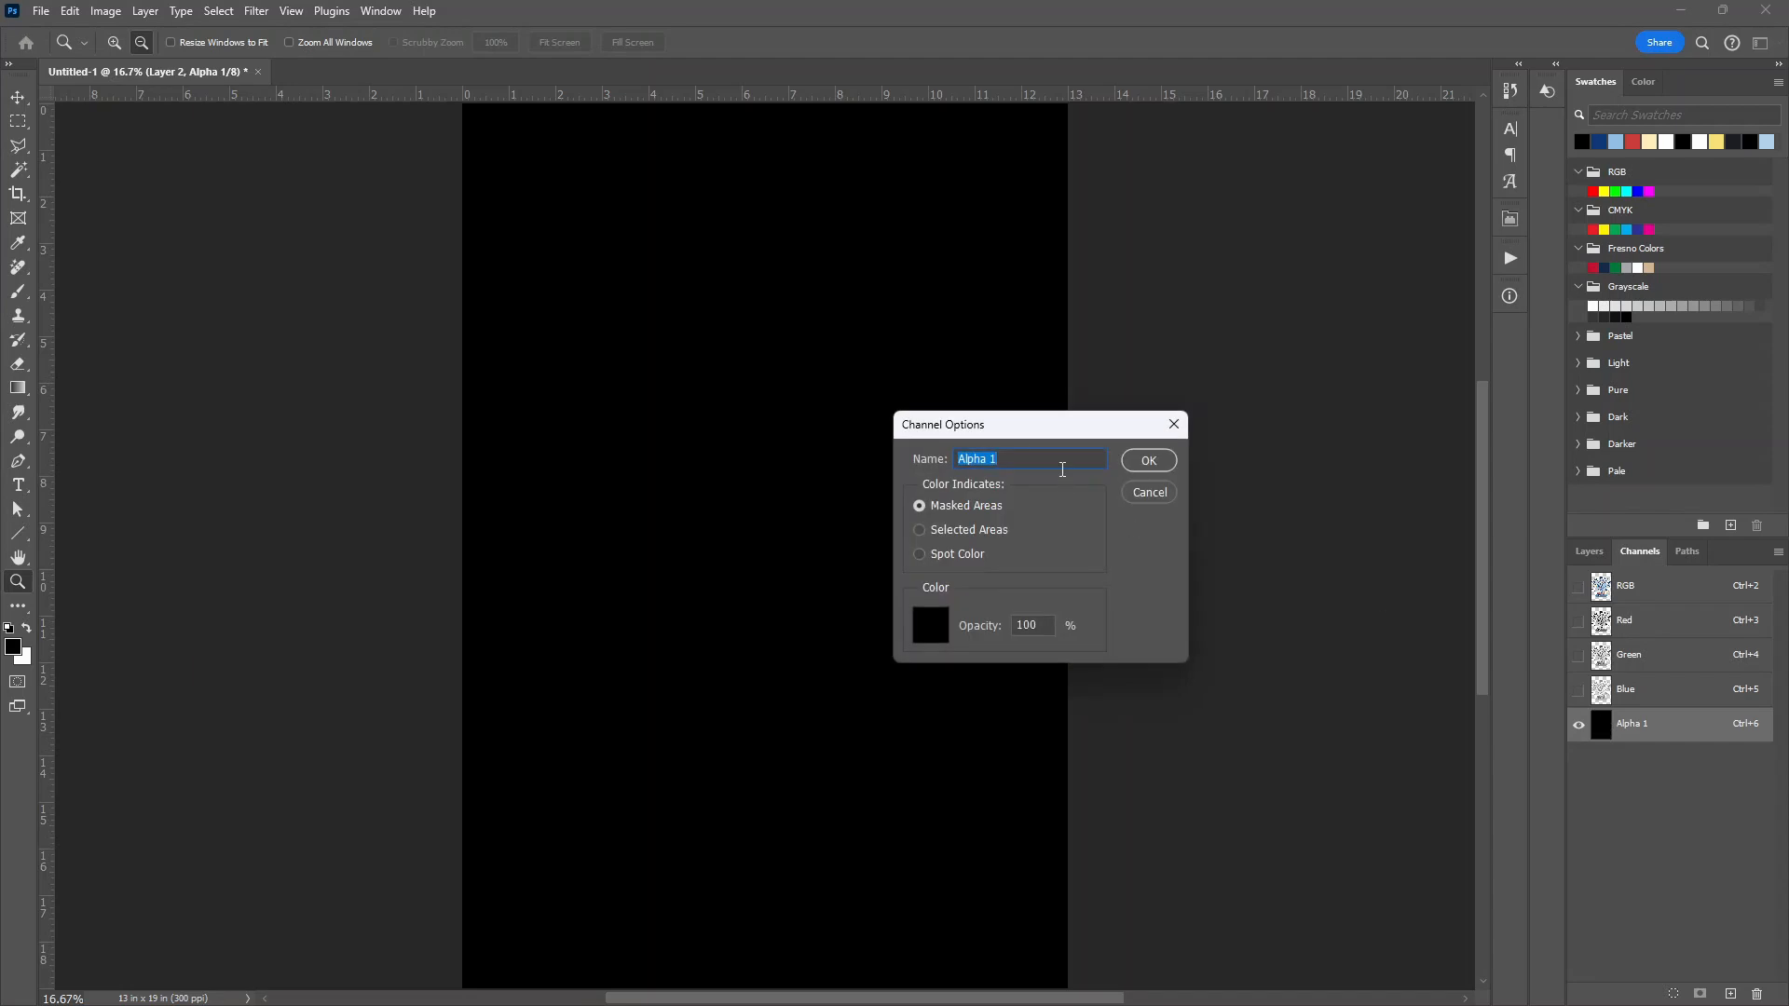
type("T-Shirt")
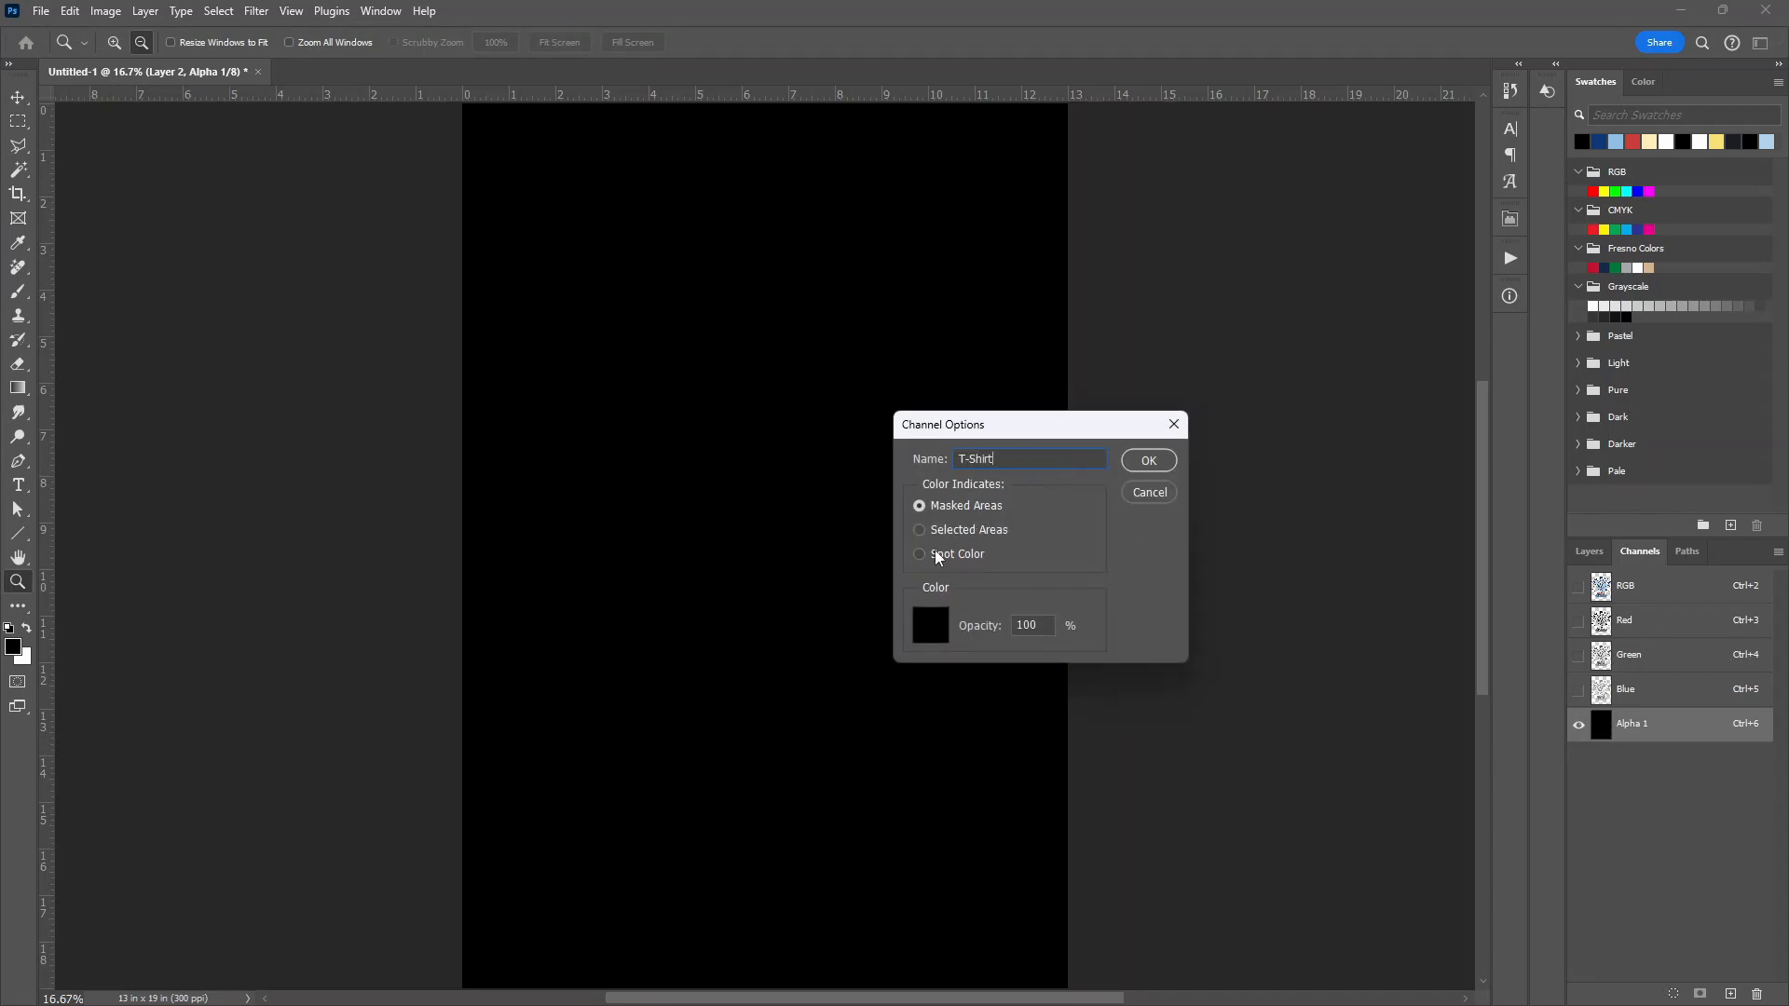
left_click(919, 554)
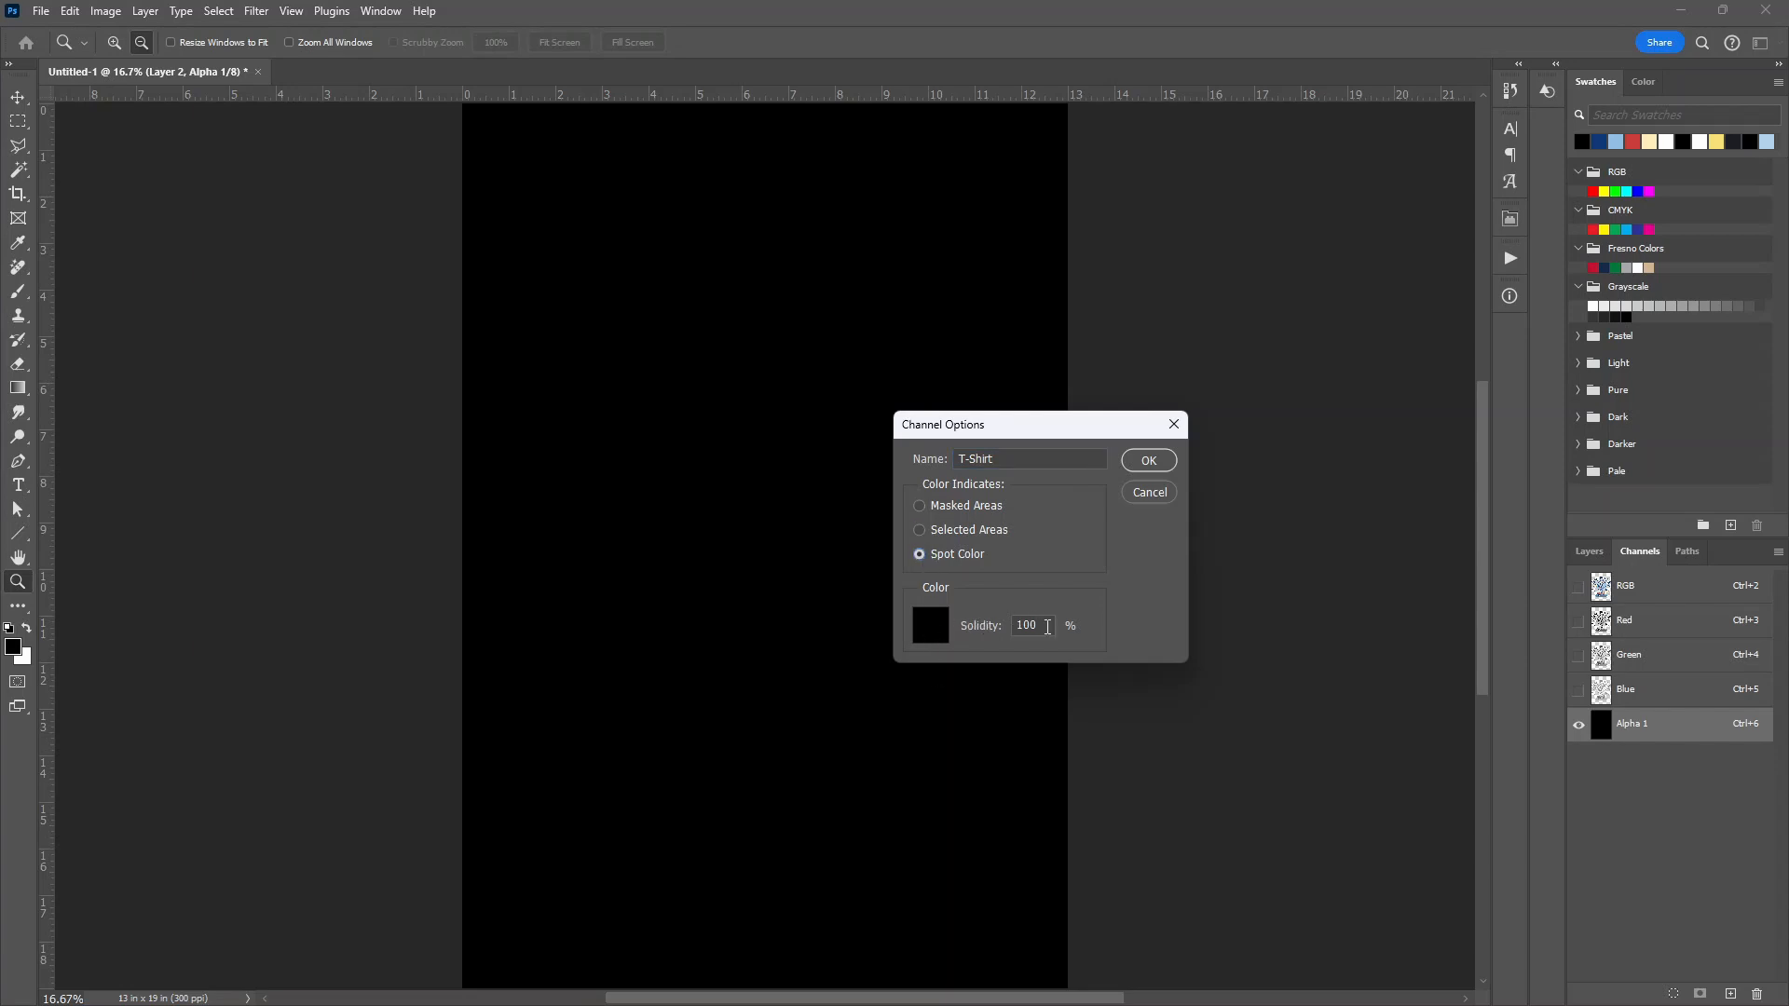
left_click(1148, 460)
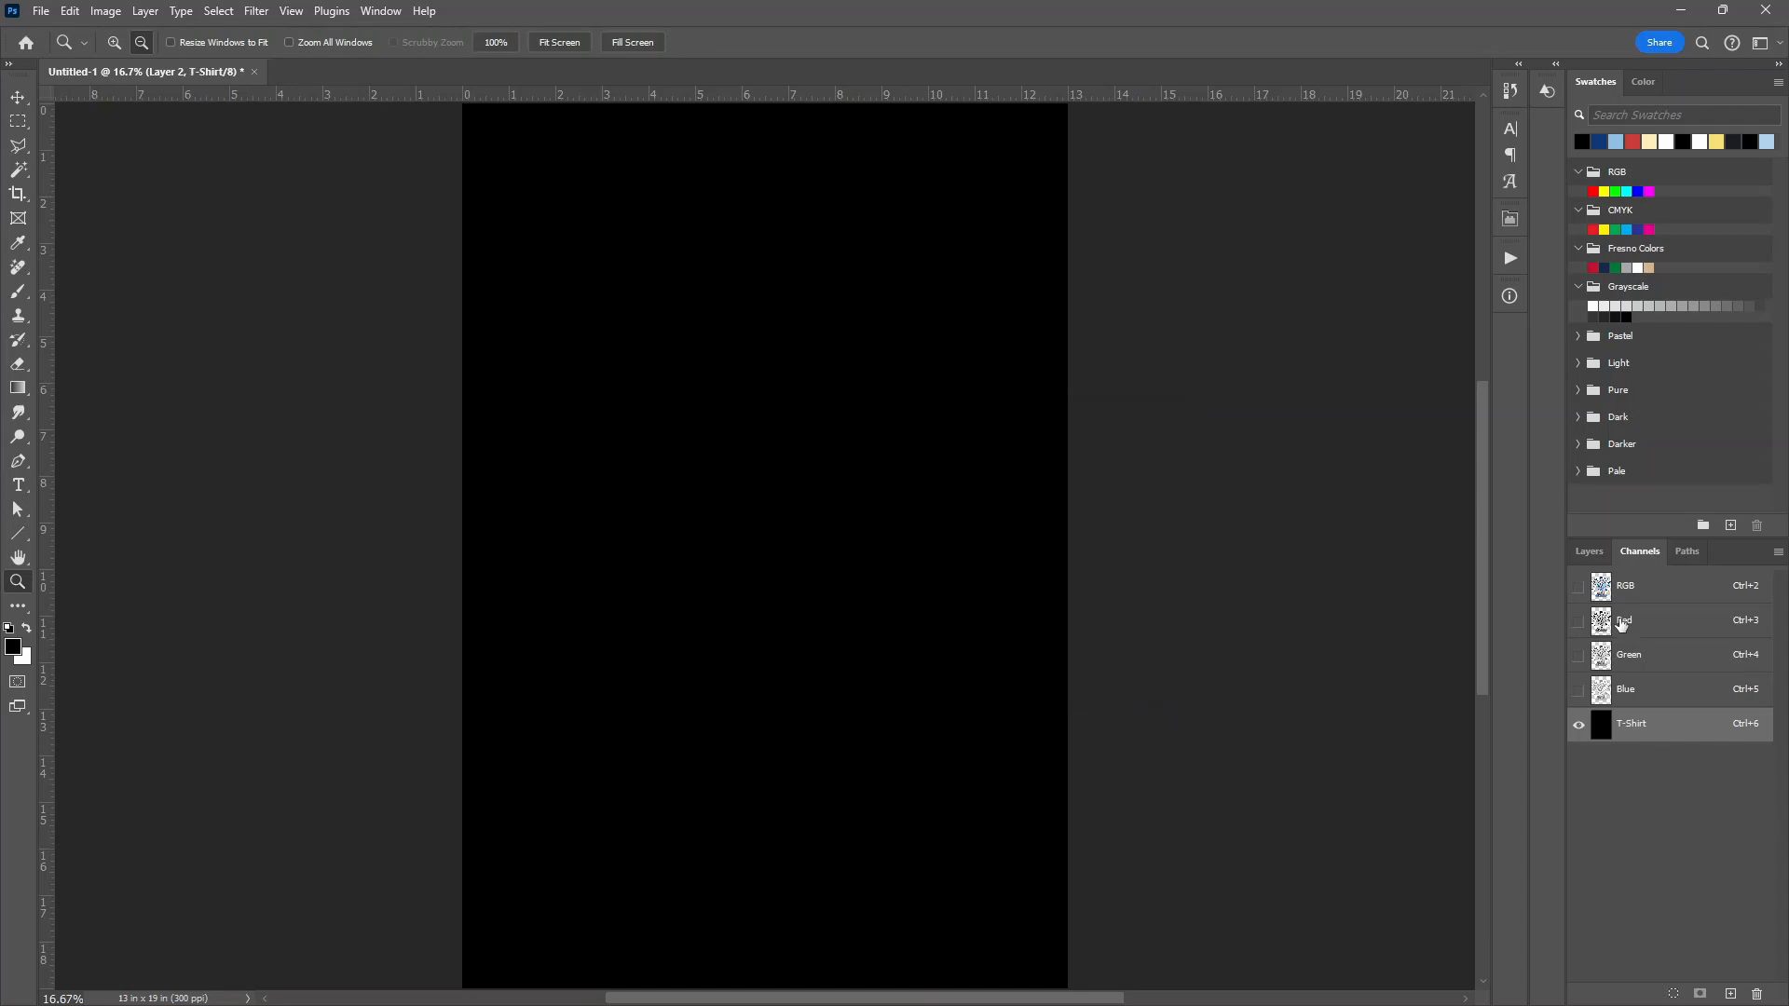
left_click(1625, 585)
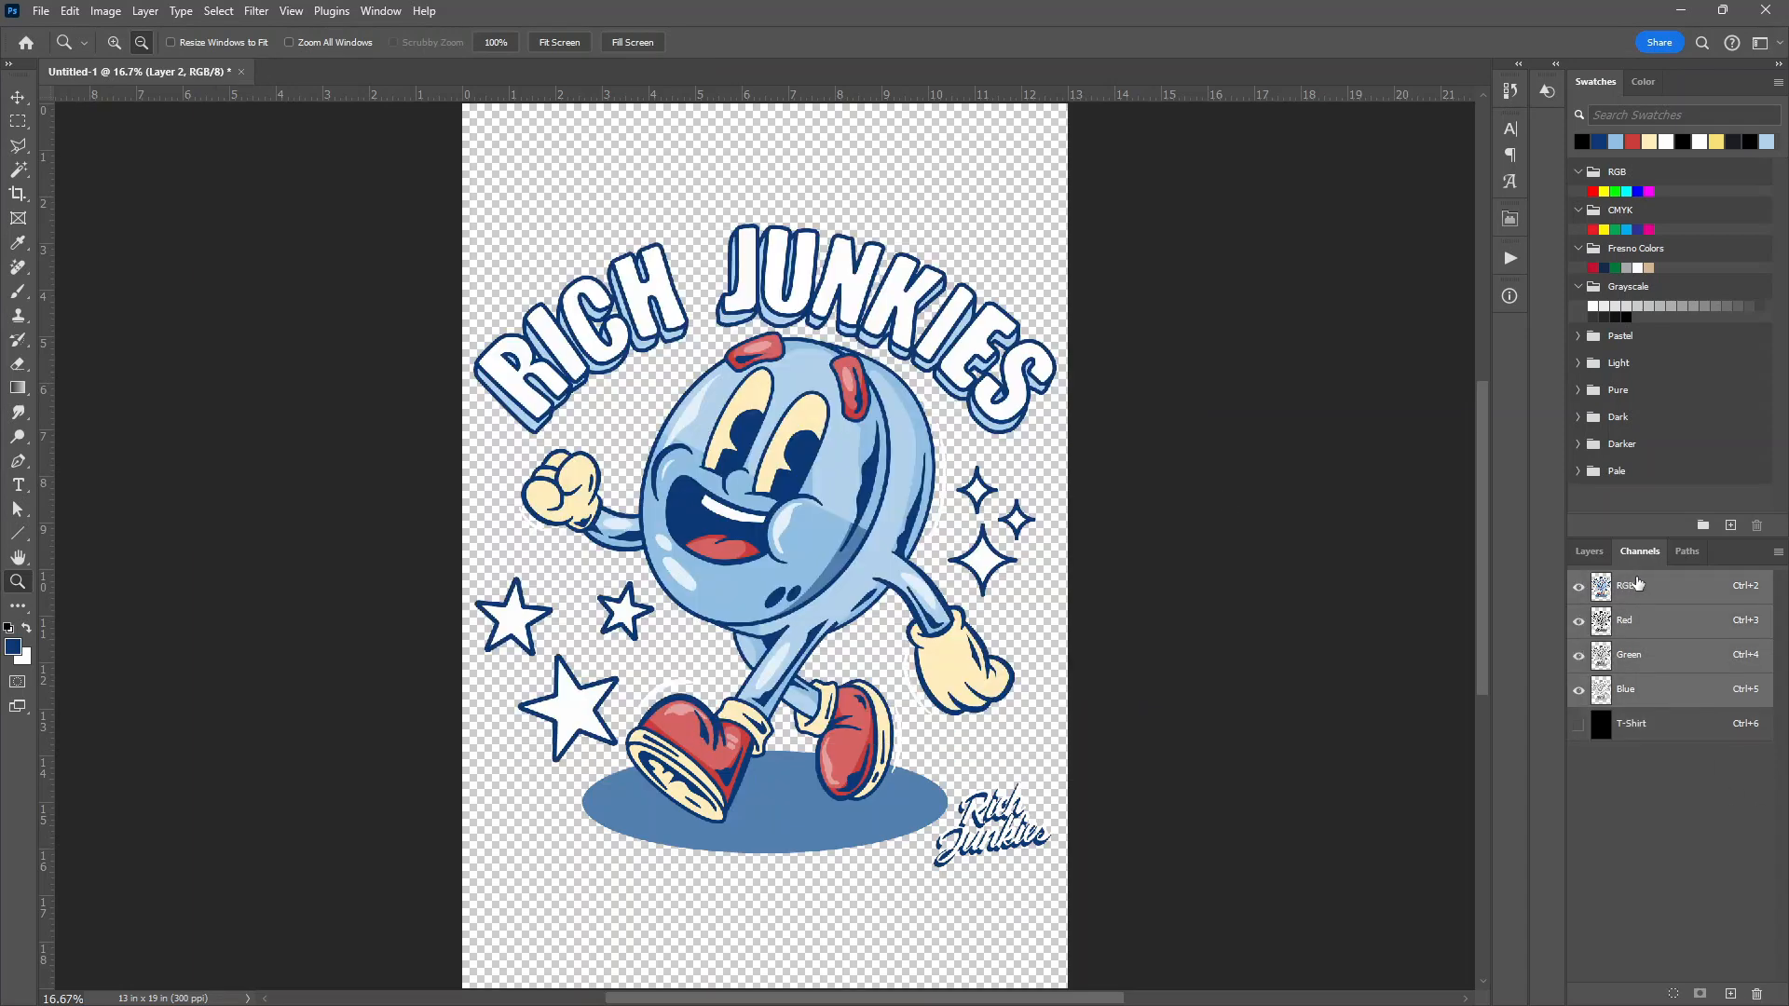
Save the whole-design selection as a new channel in the Channels panel
left_click(1588, 550)
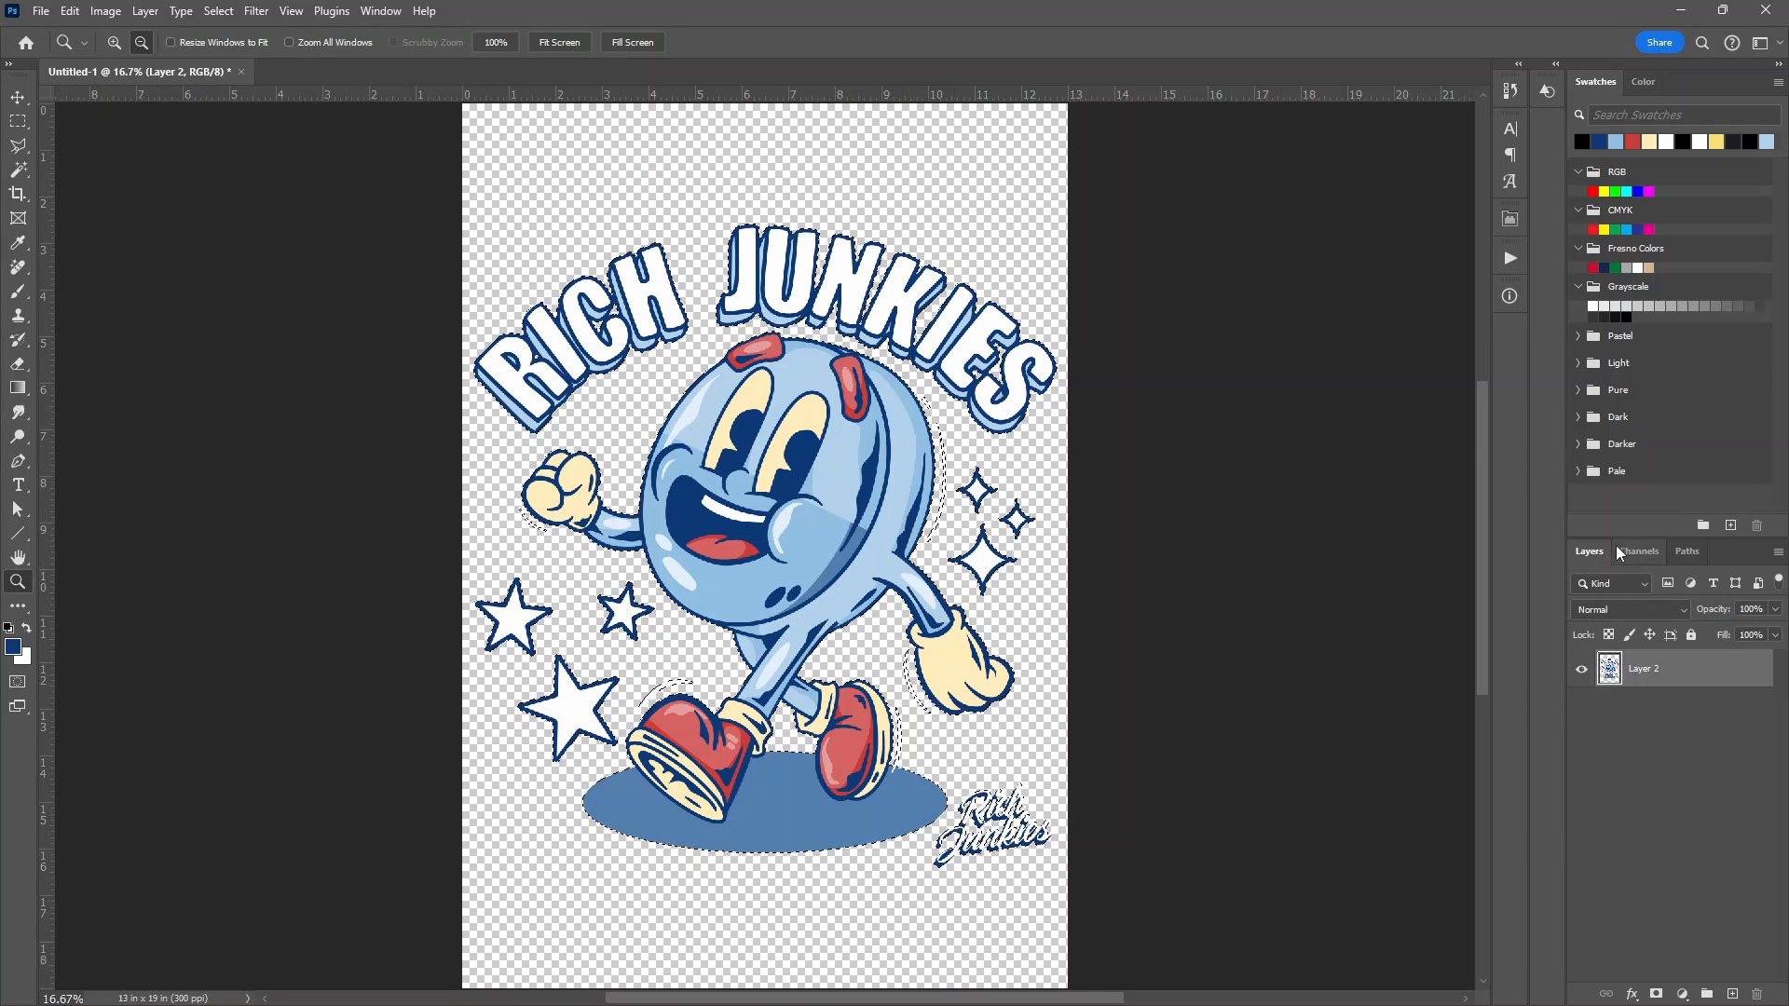
left_click(1640, 550)
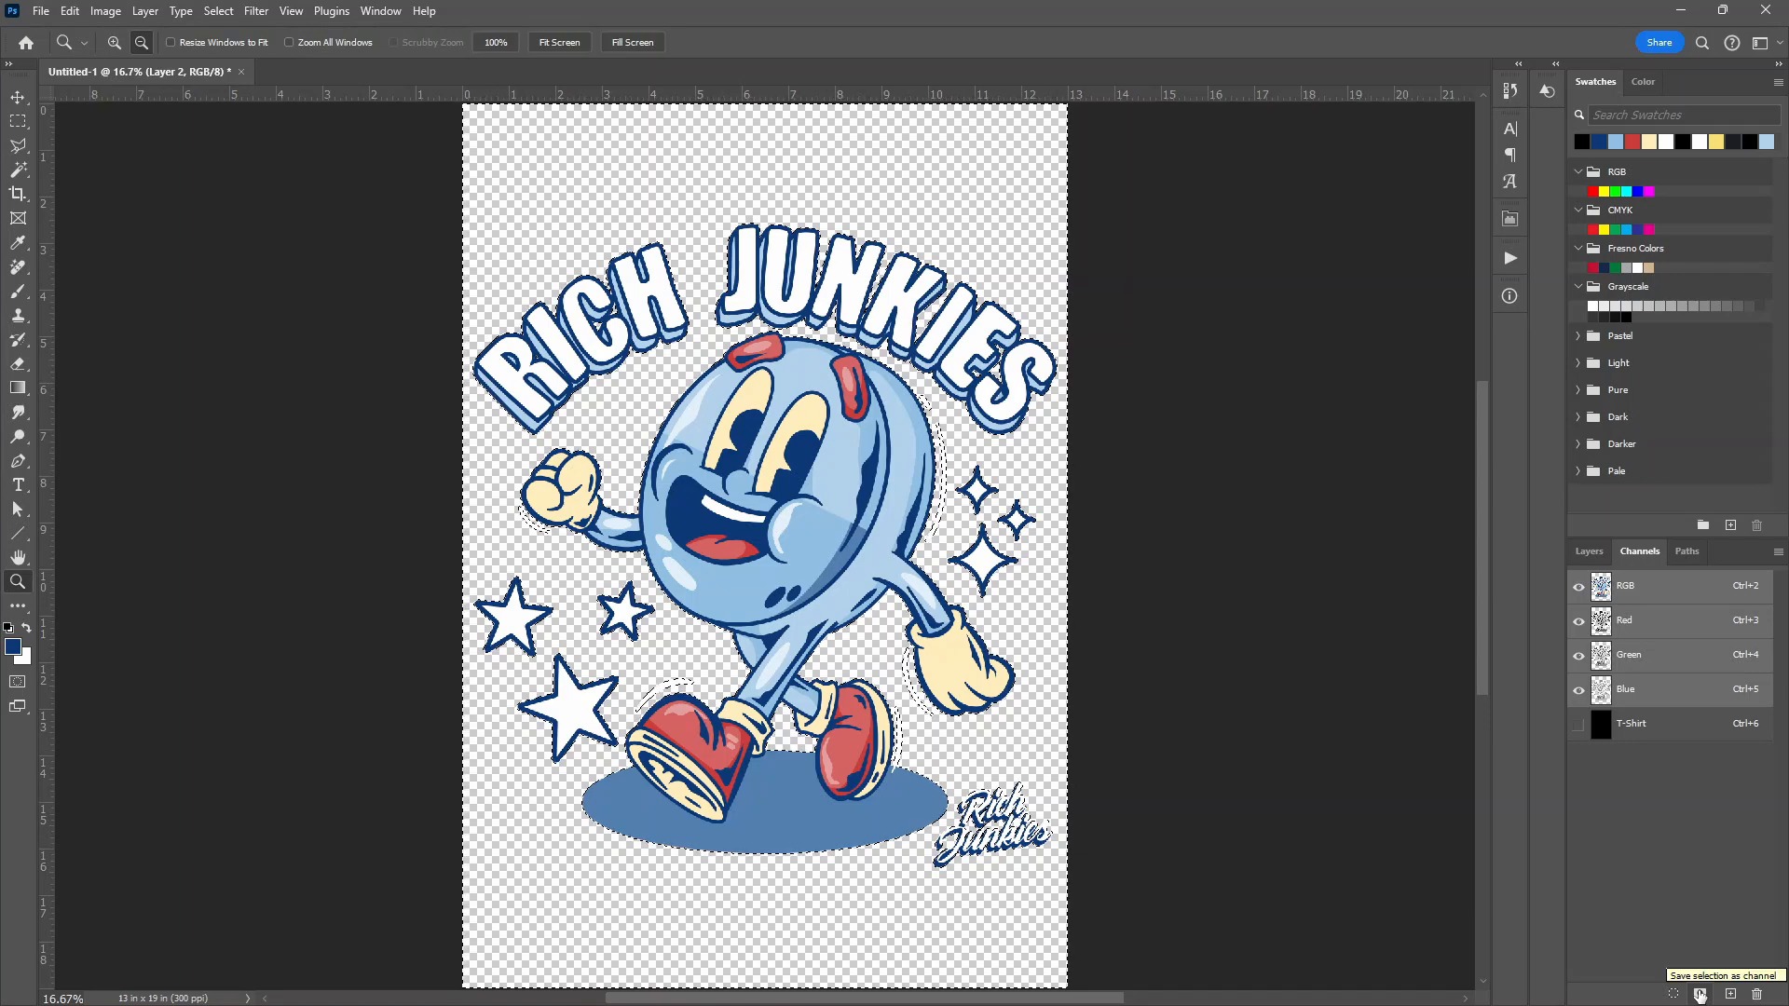
left_click(1701, 995)
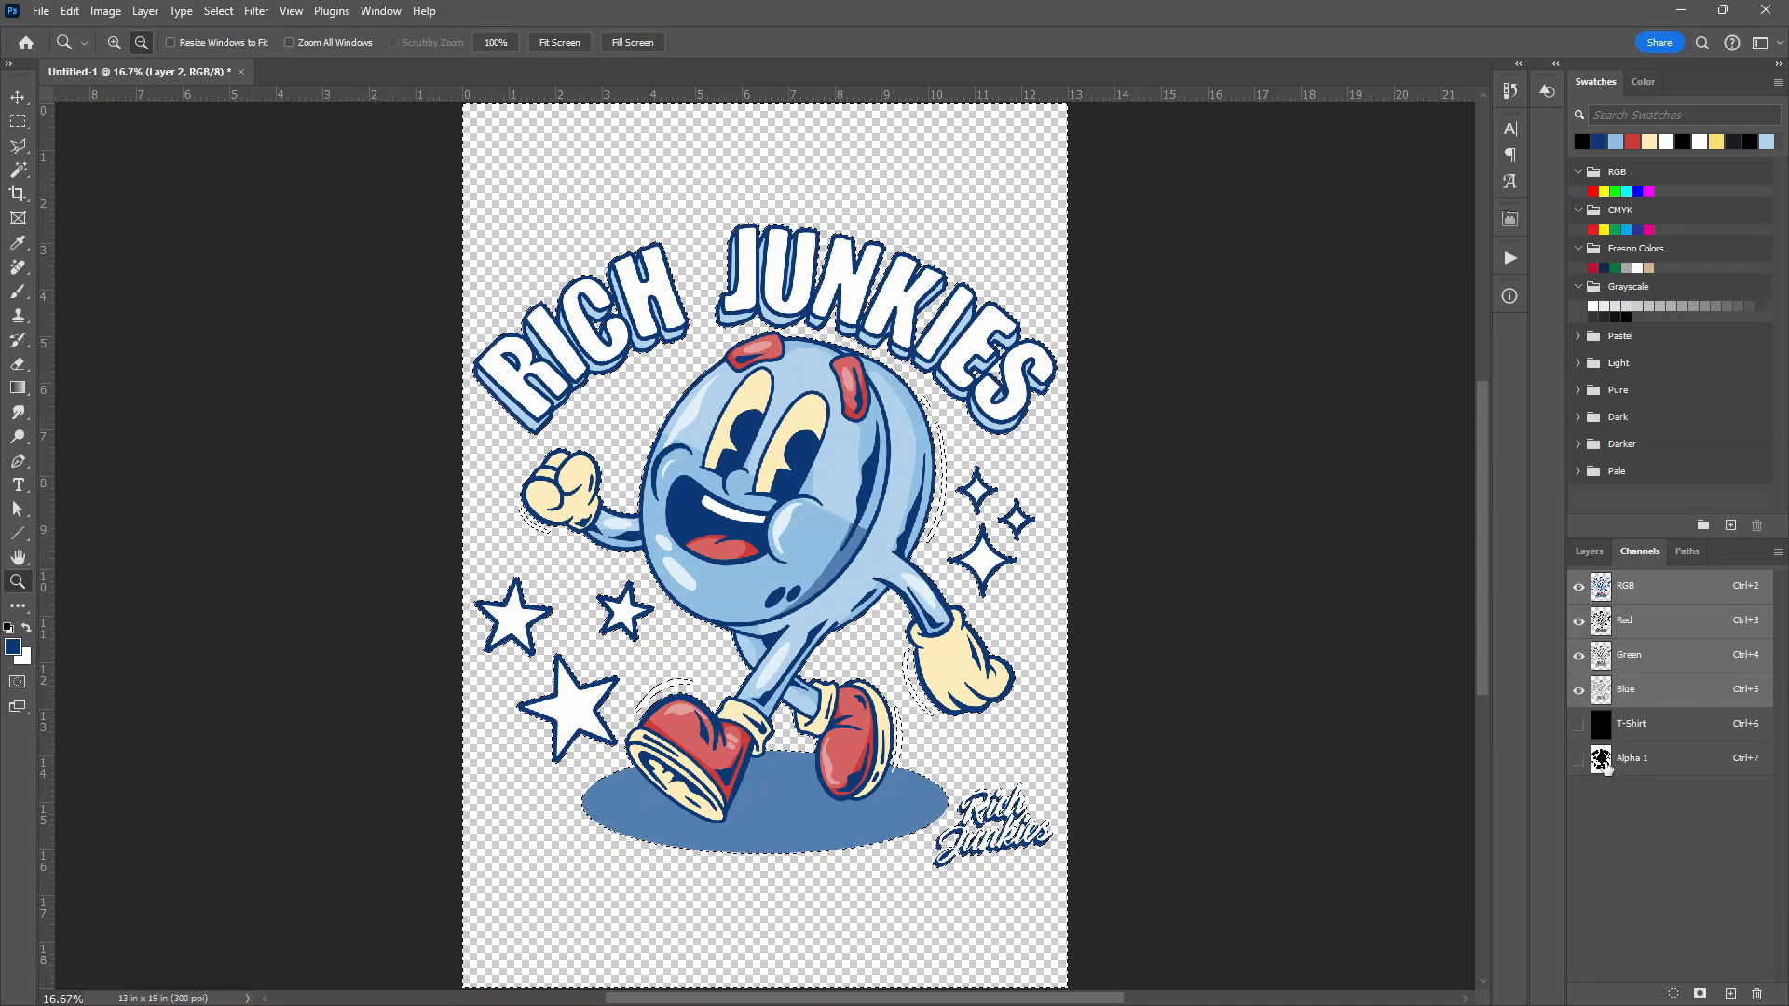
Make it a white spot-color channel named underbase at 95% solidity and check its silhouette
double_click(1601, 756)
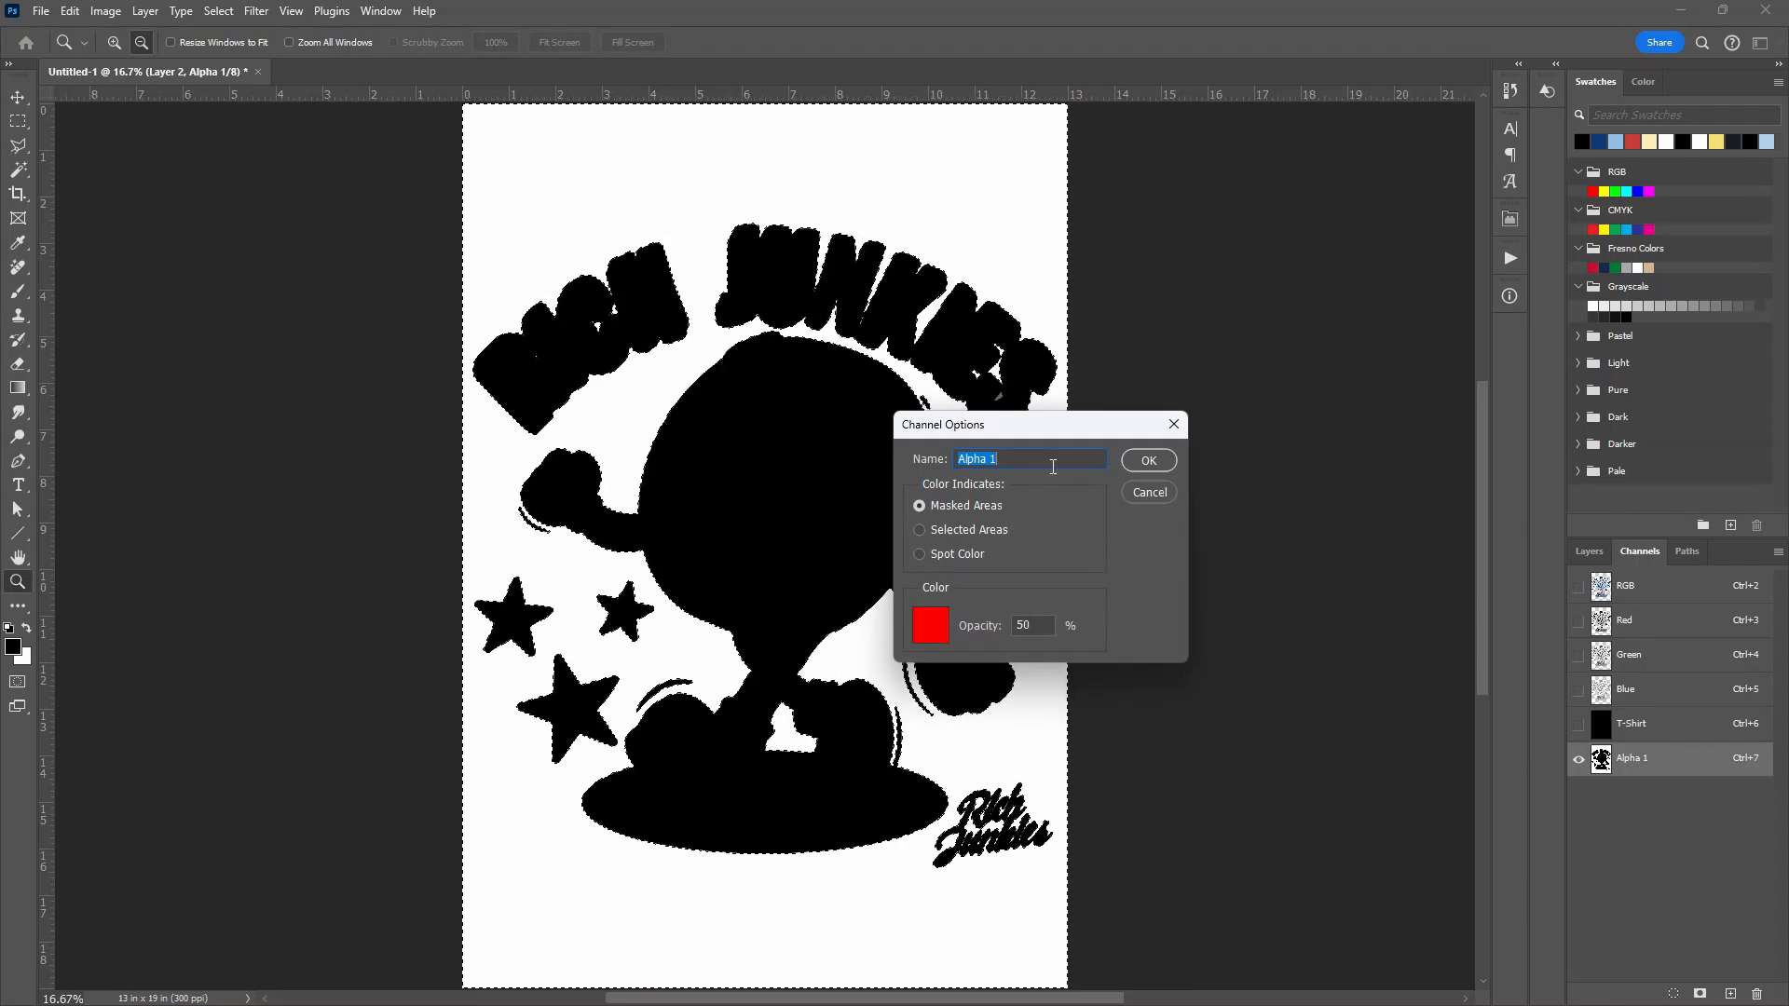
type("underbase")
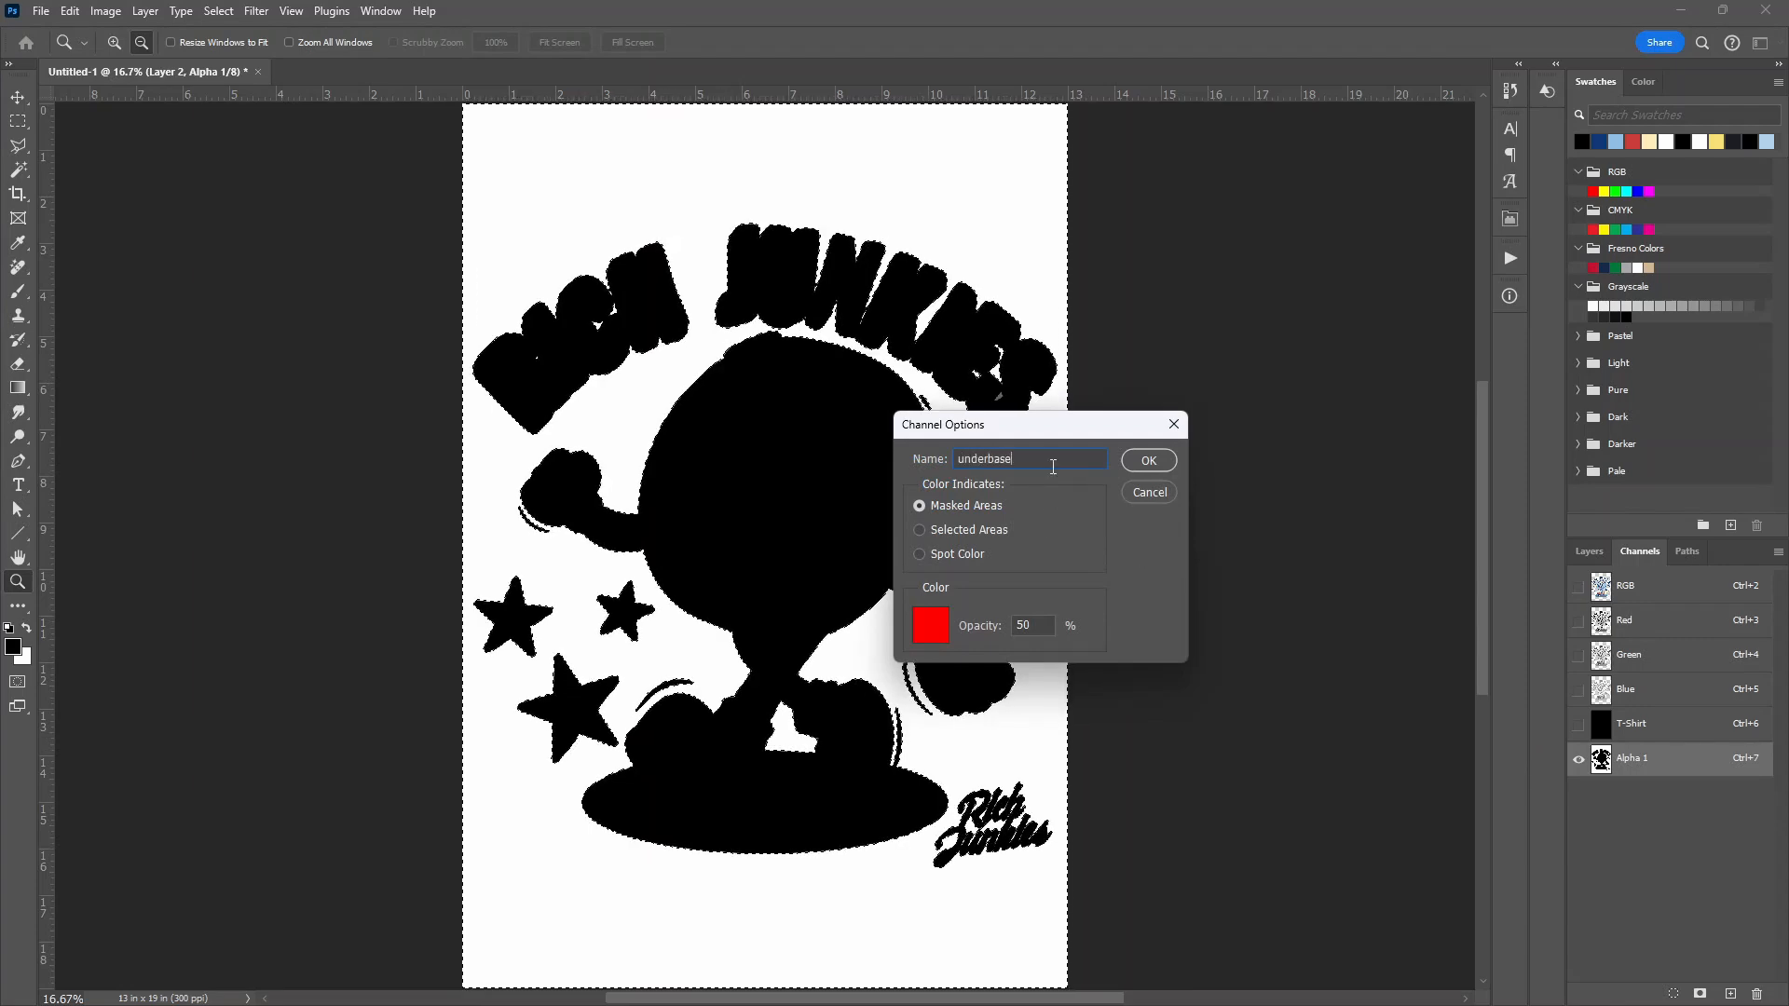
left_click(919, 555)
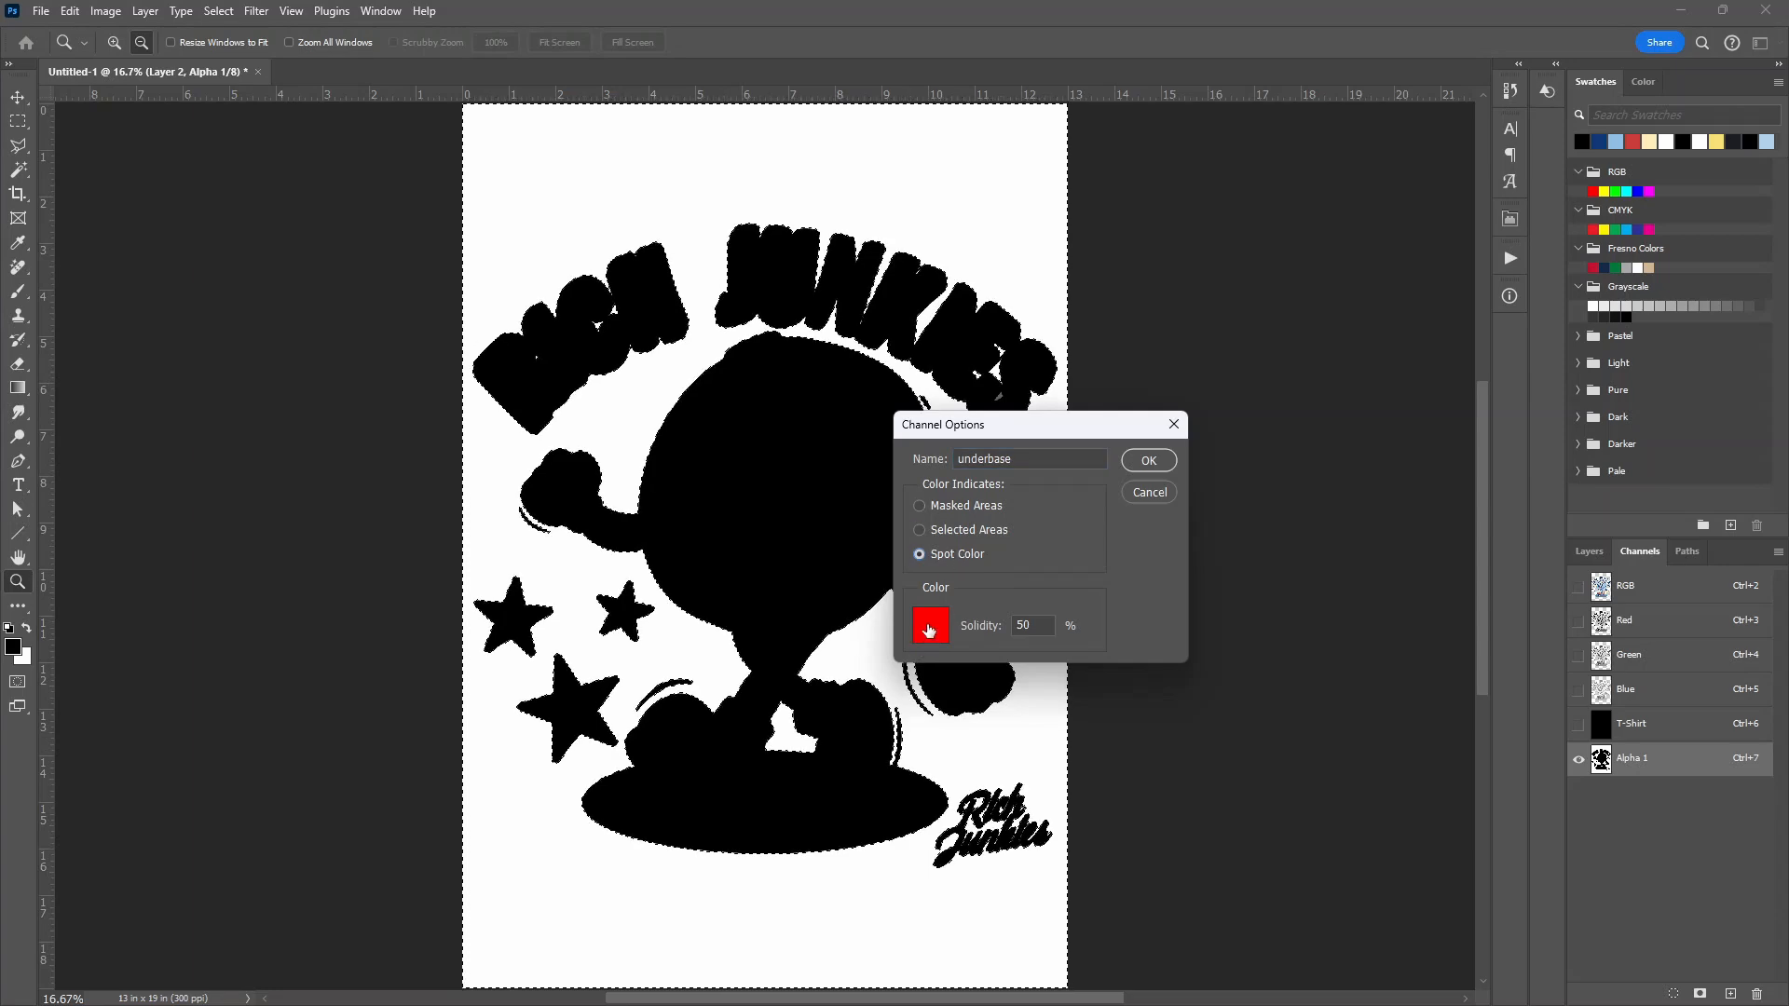
left_click(930, 626)
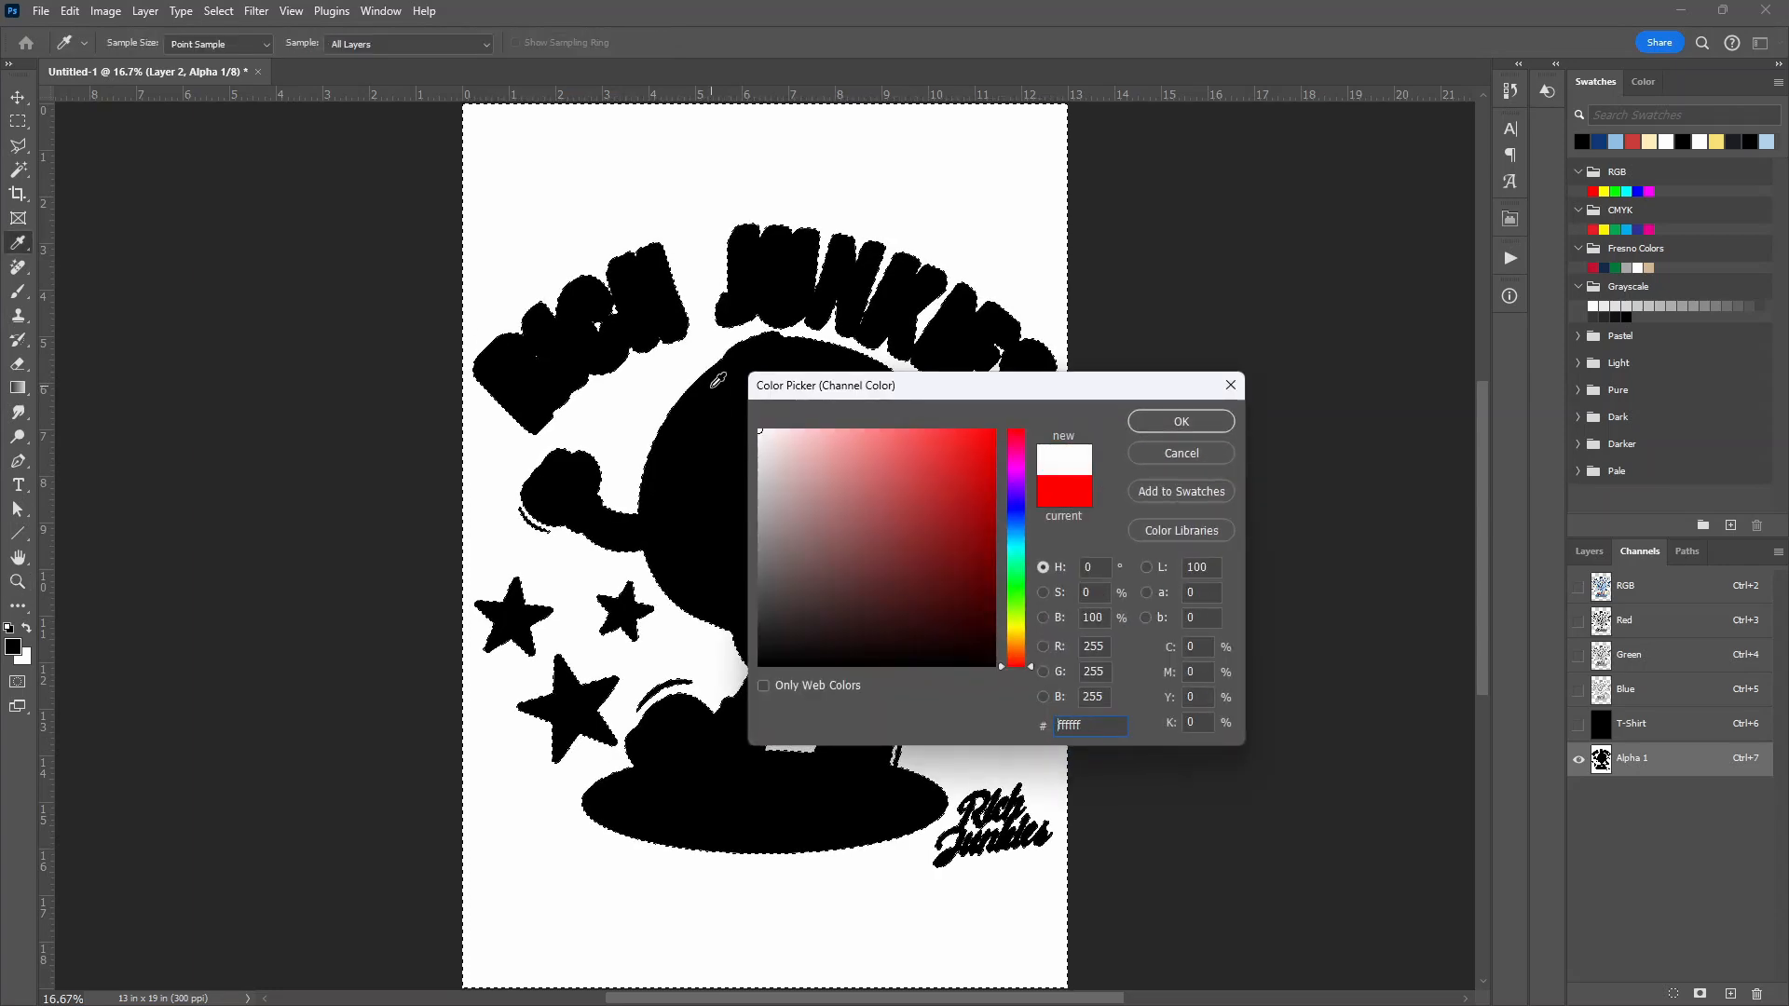
left_click(1181, 421)
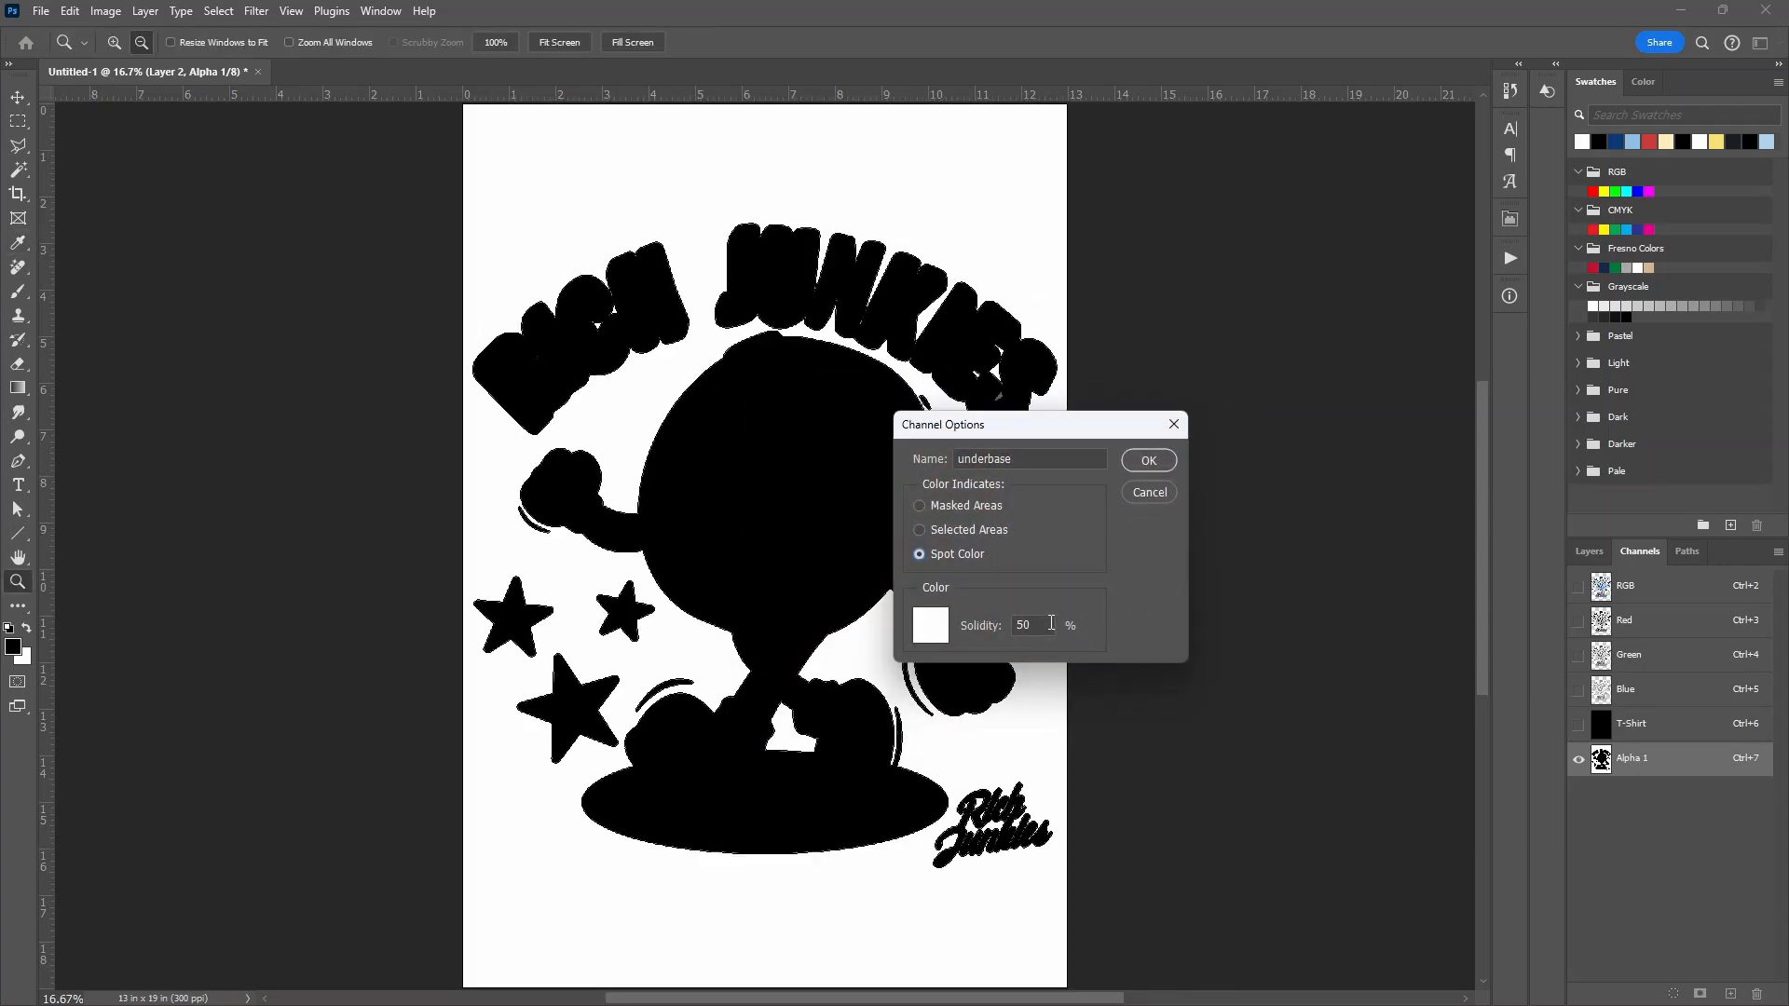
type("95")
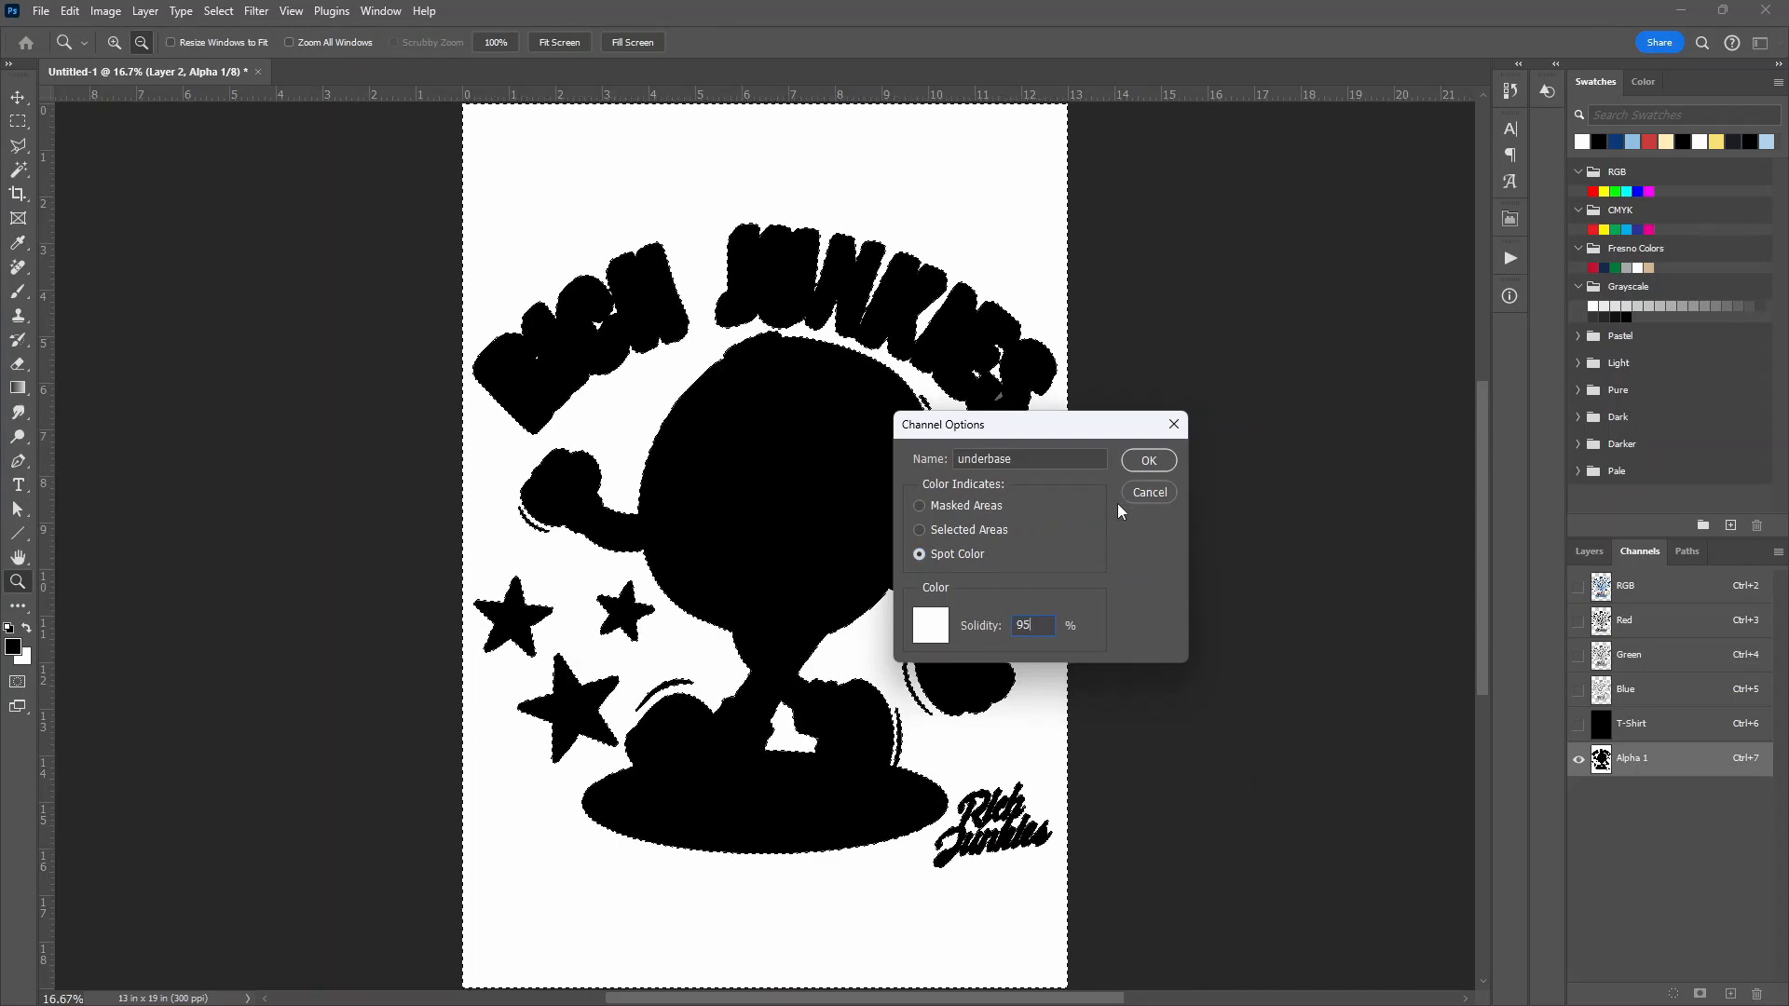
left_click(1148, 460)
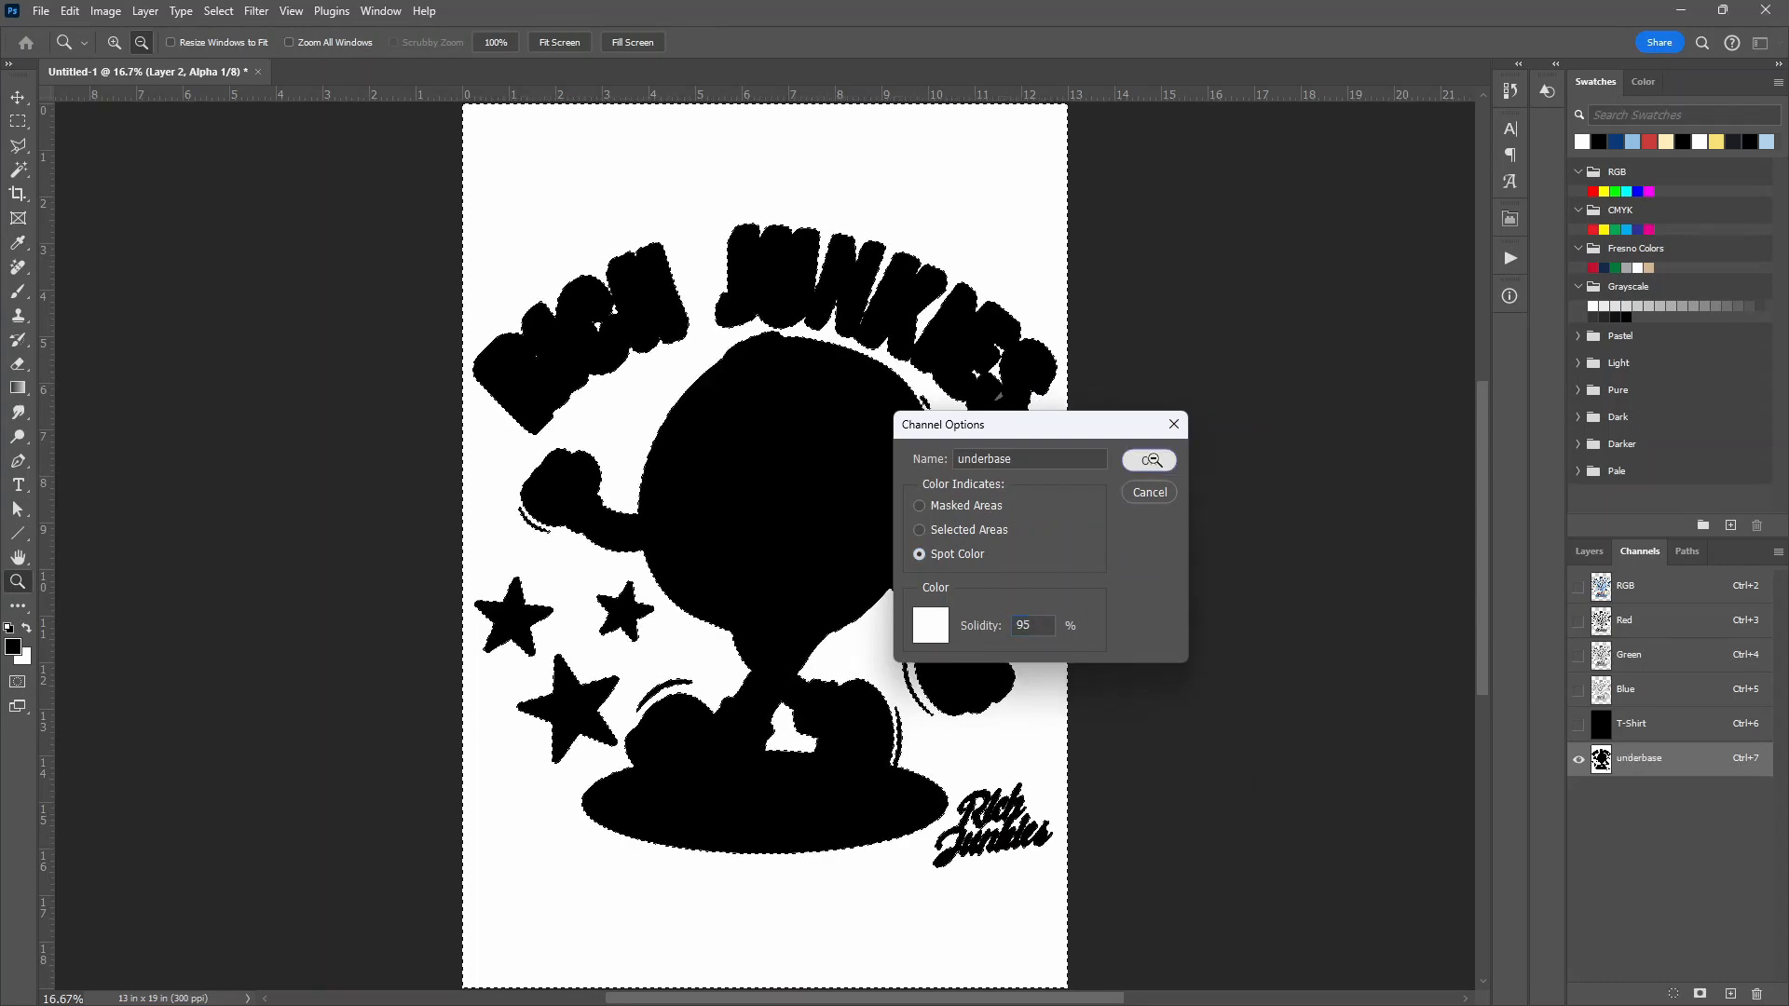
left_click(1149, 460)
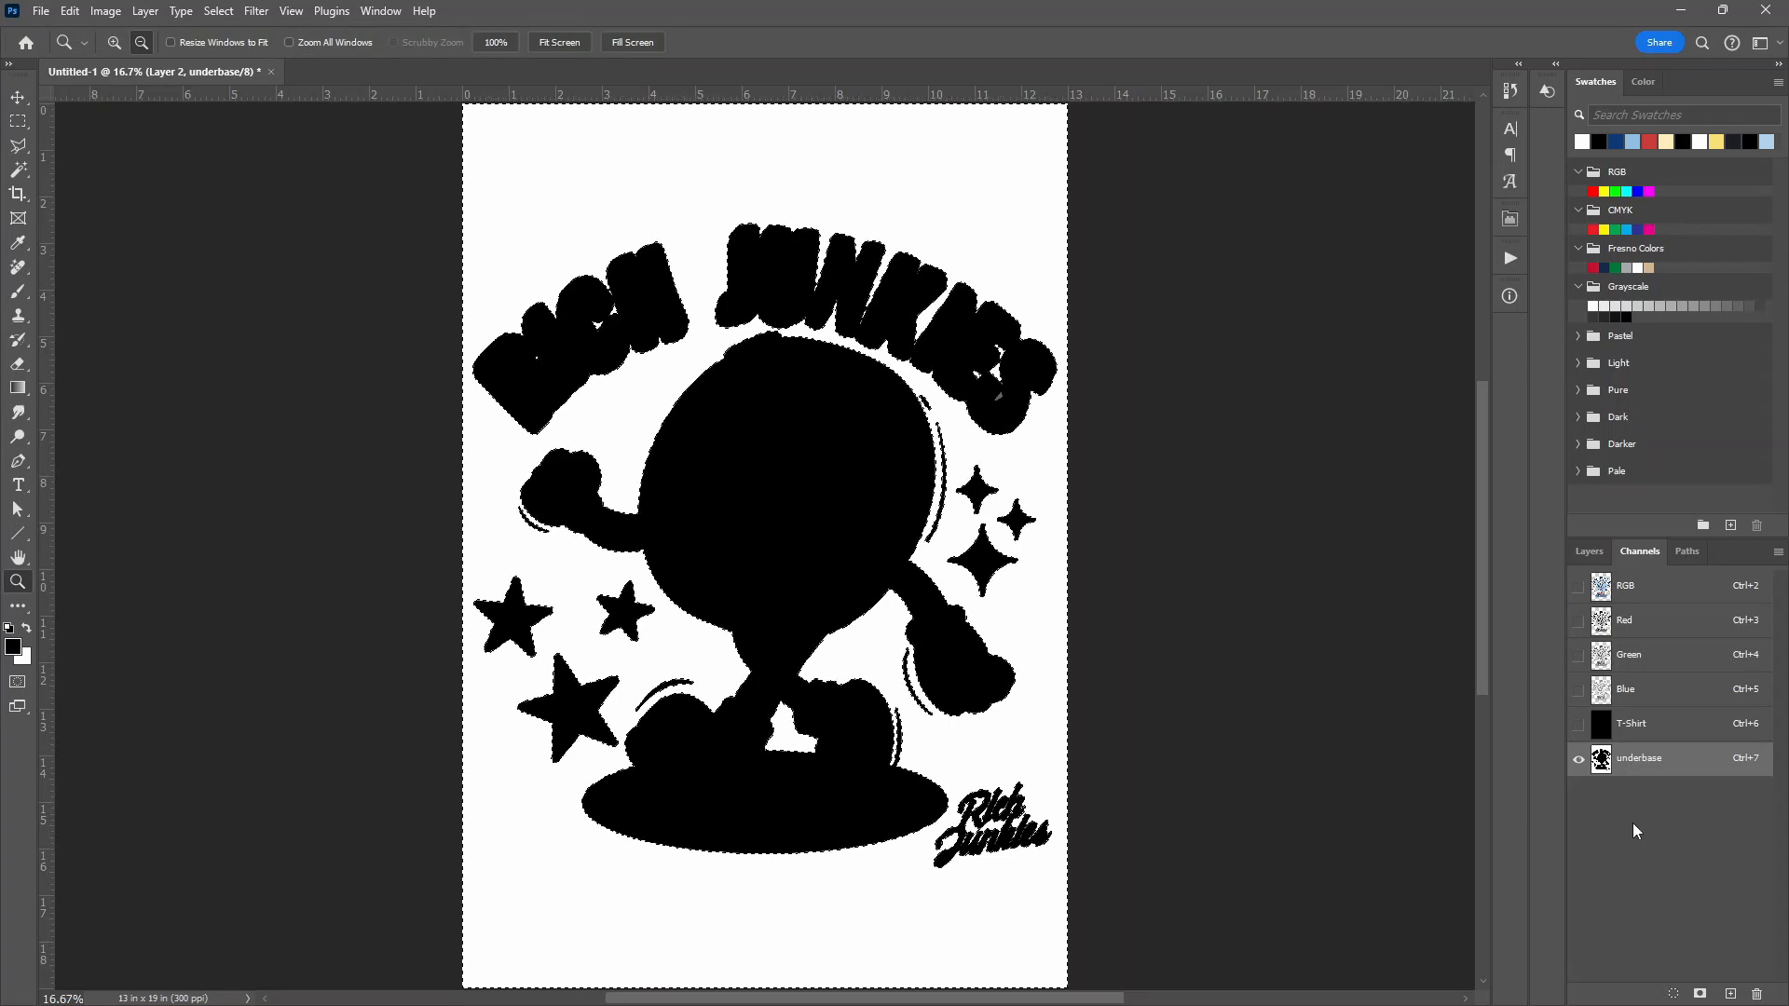
left_click(1578, 723)
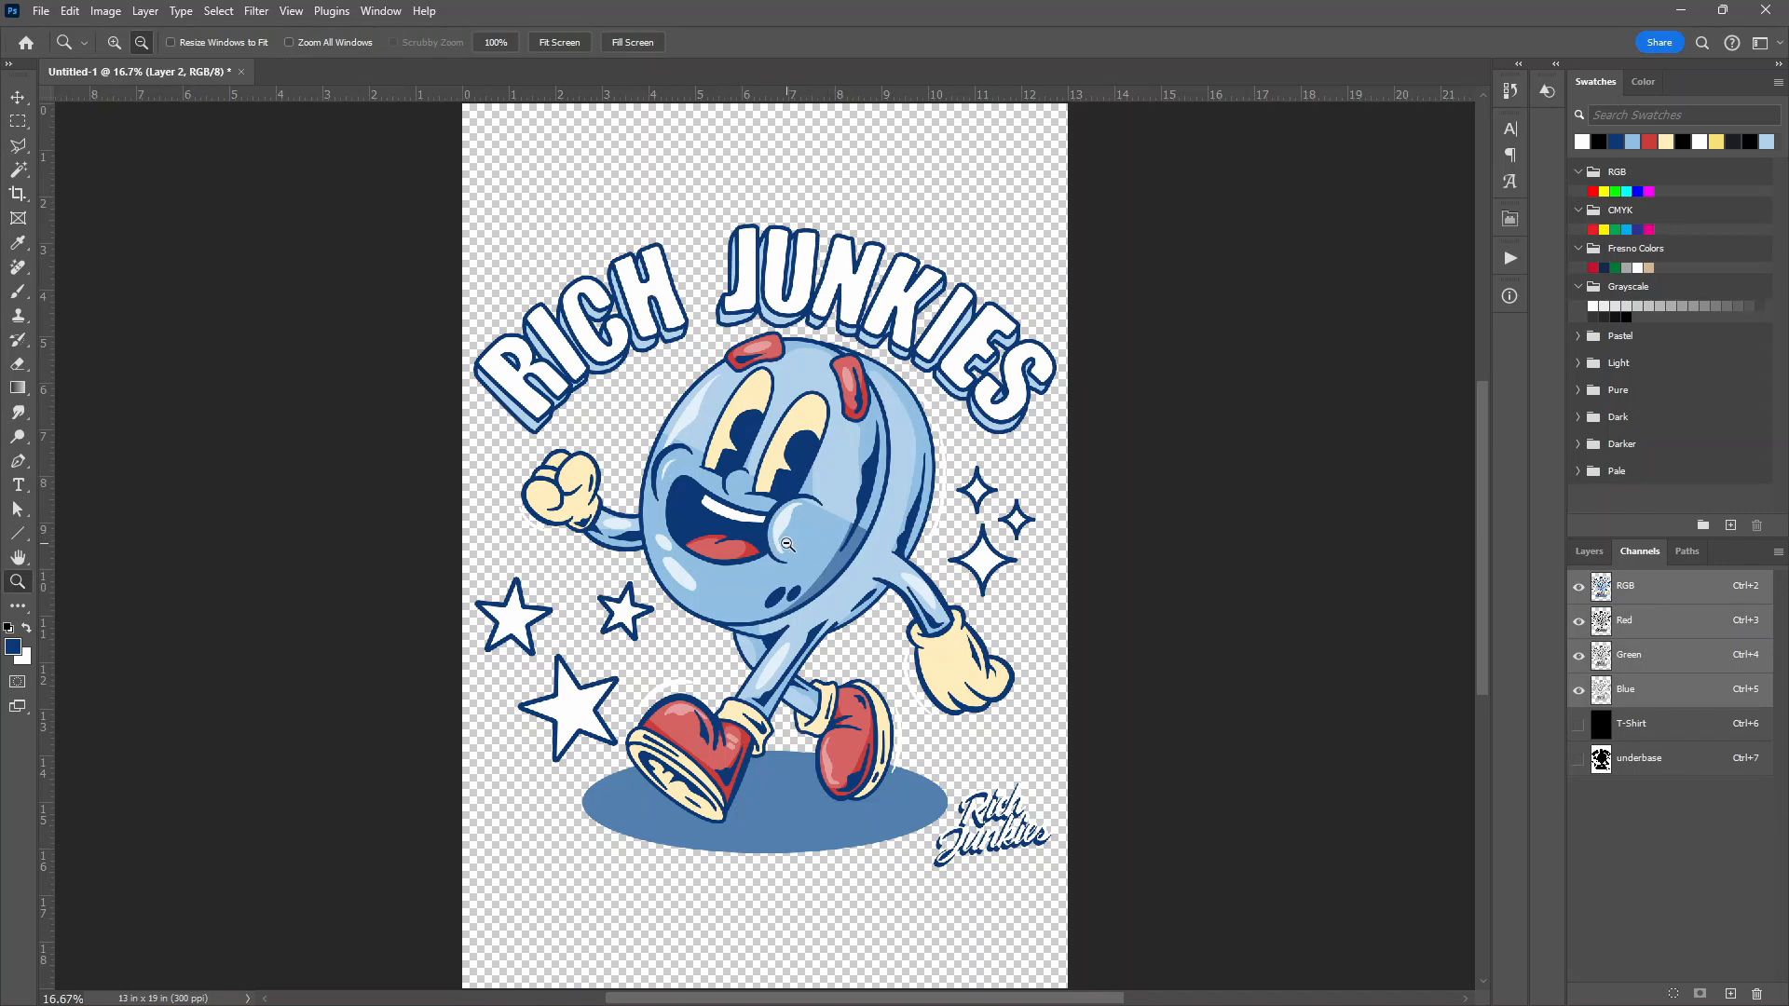
mouse_move(817, 568)
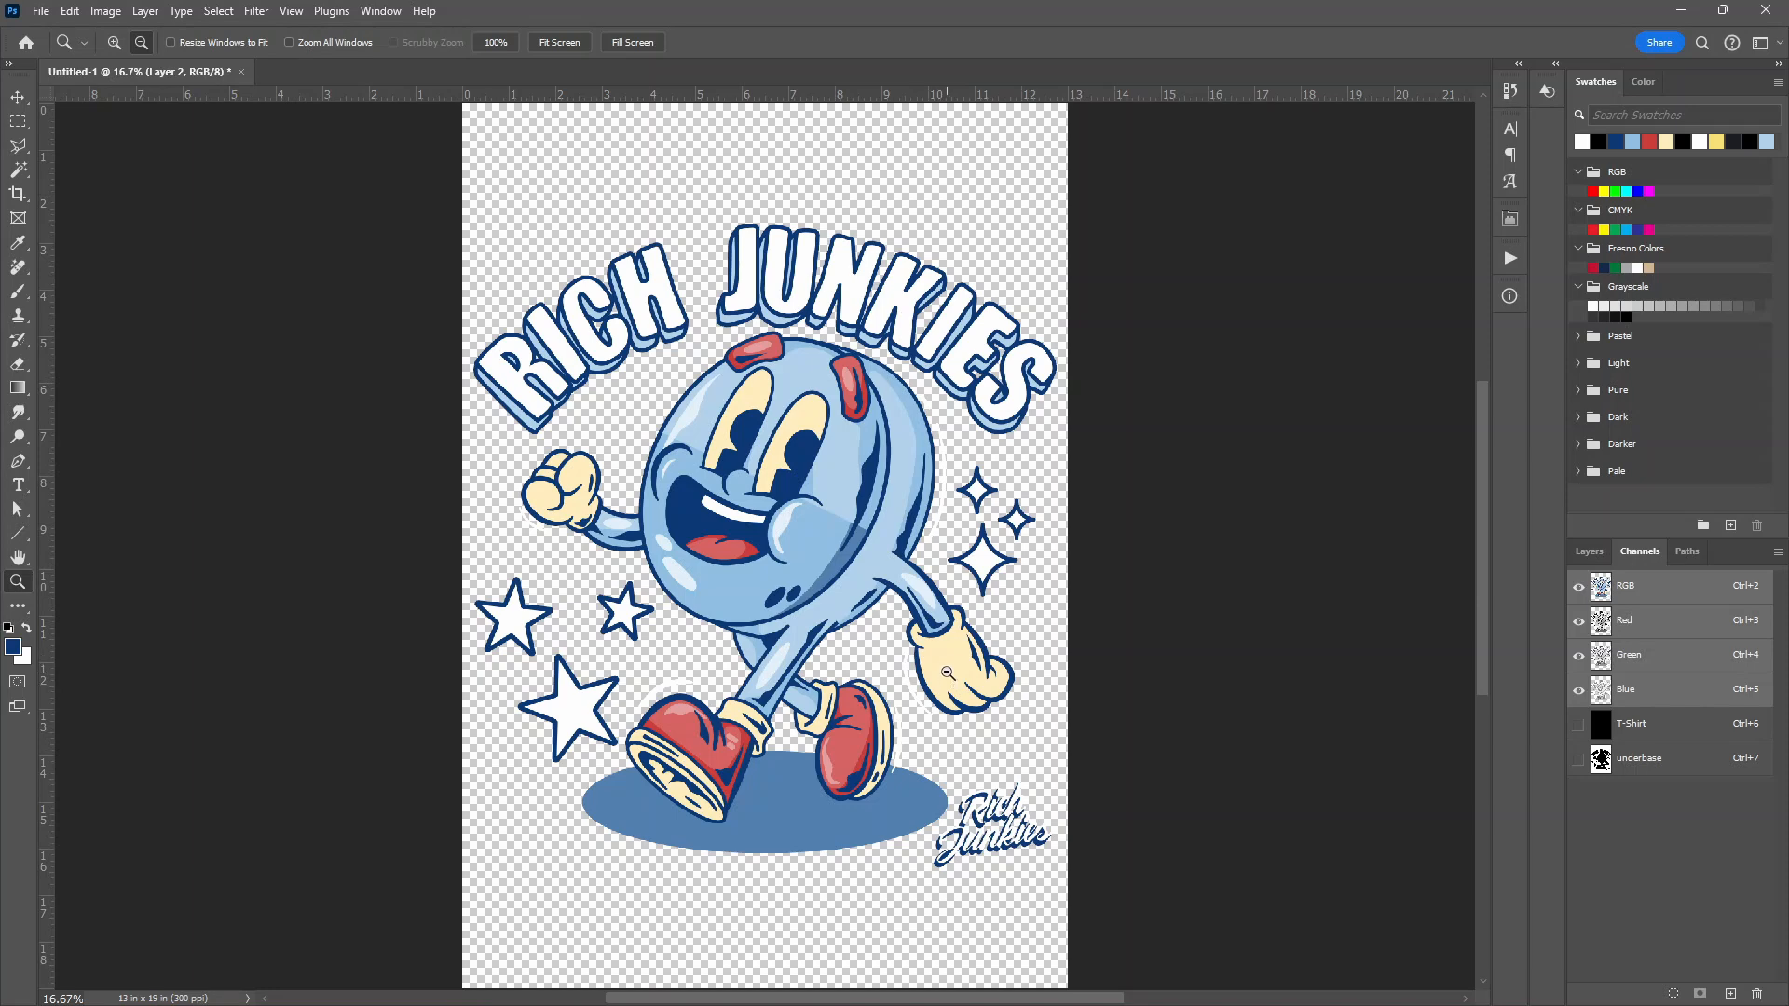
mouse_move(818, 551)
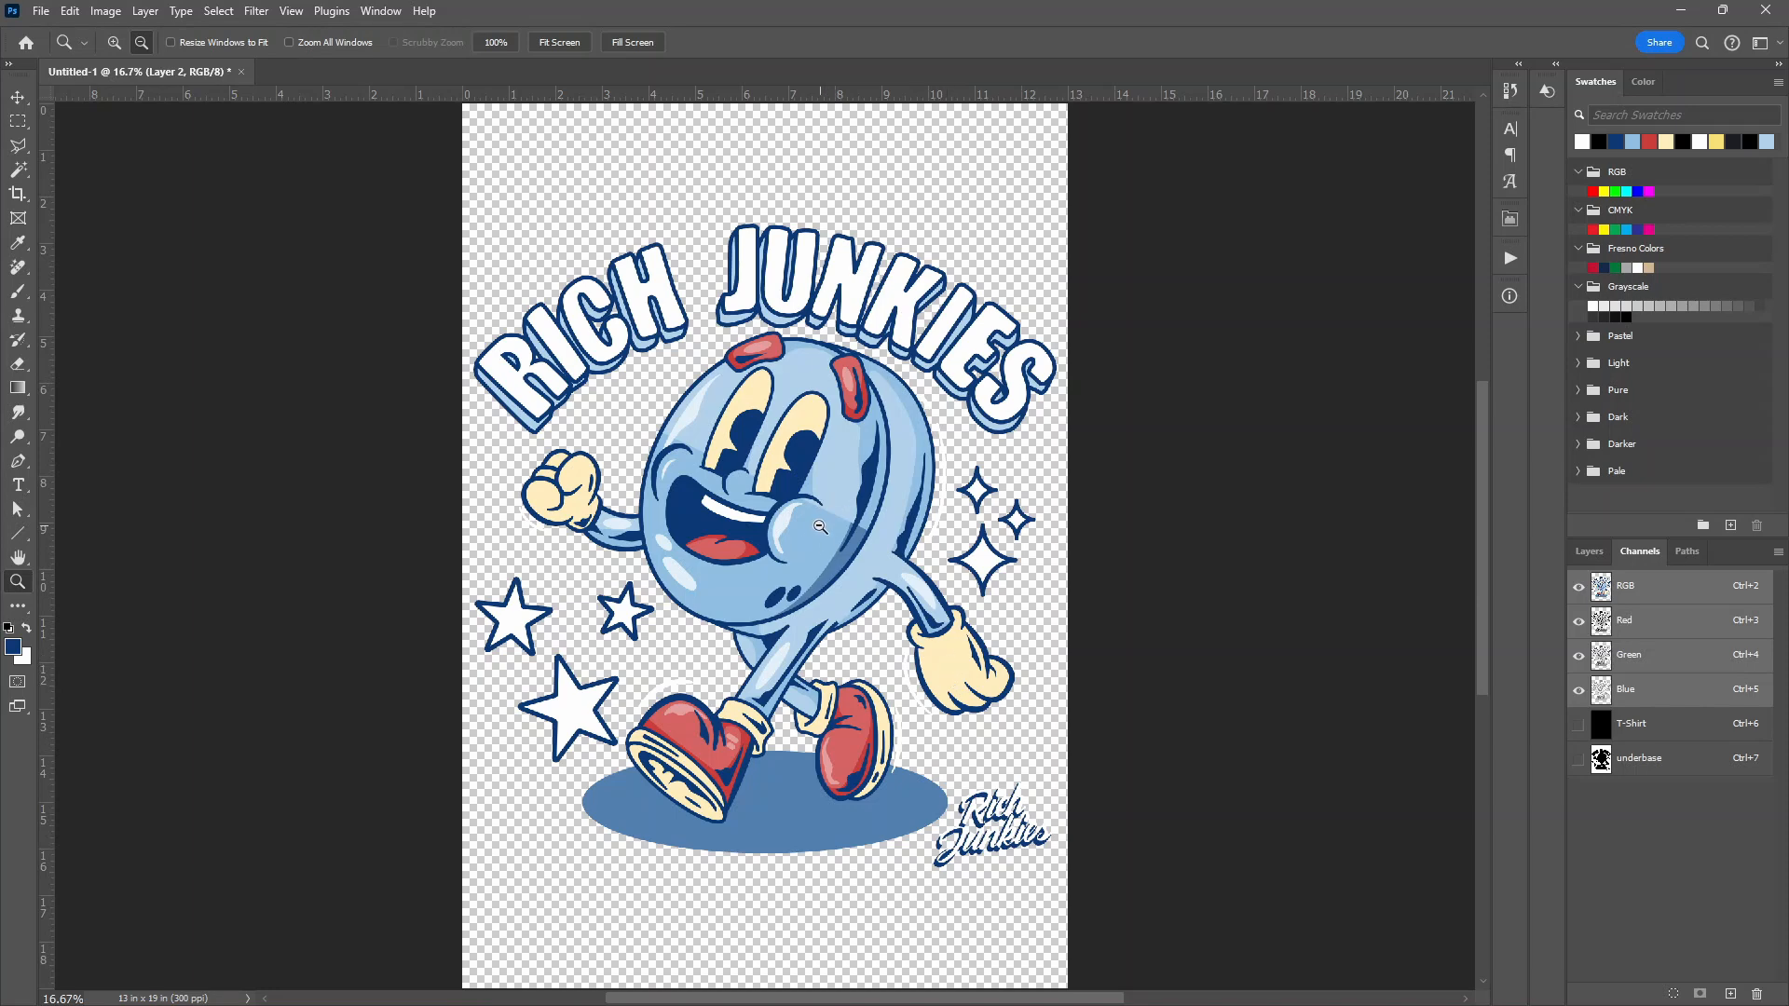
mouse_move(820, 844)
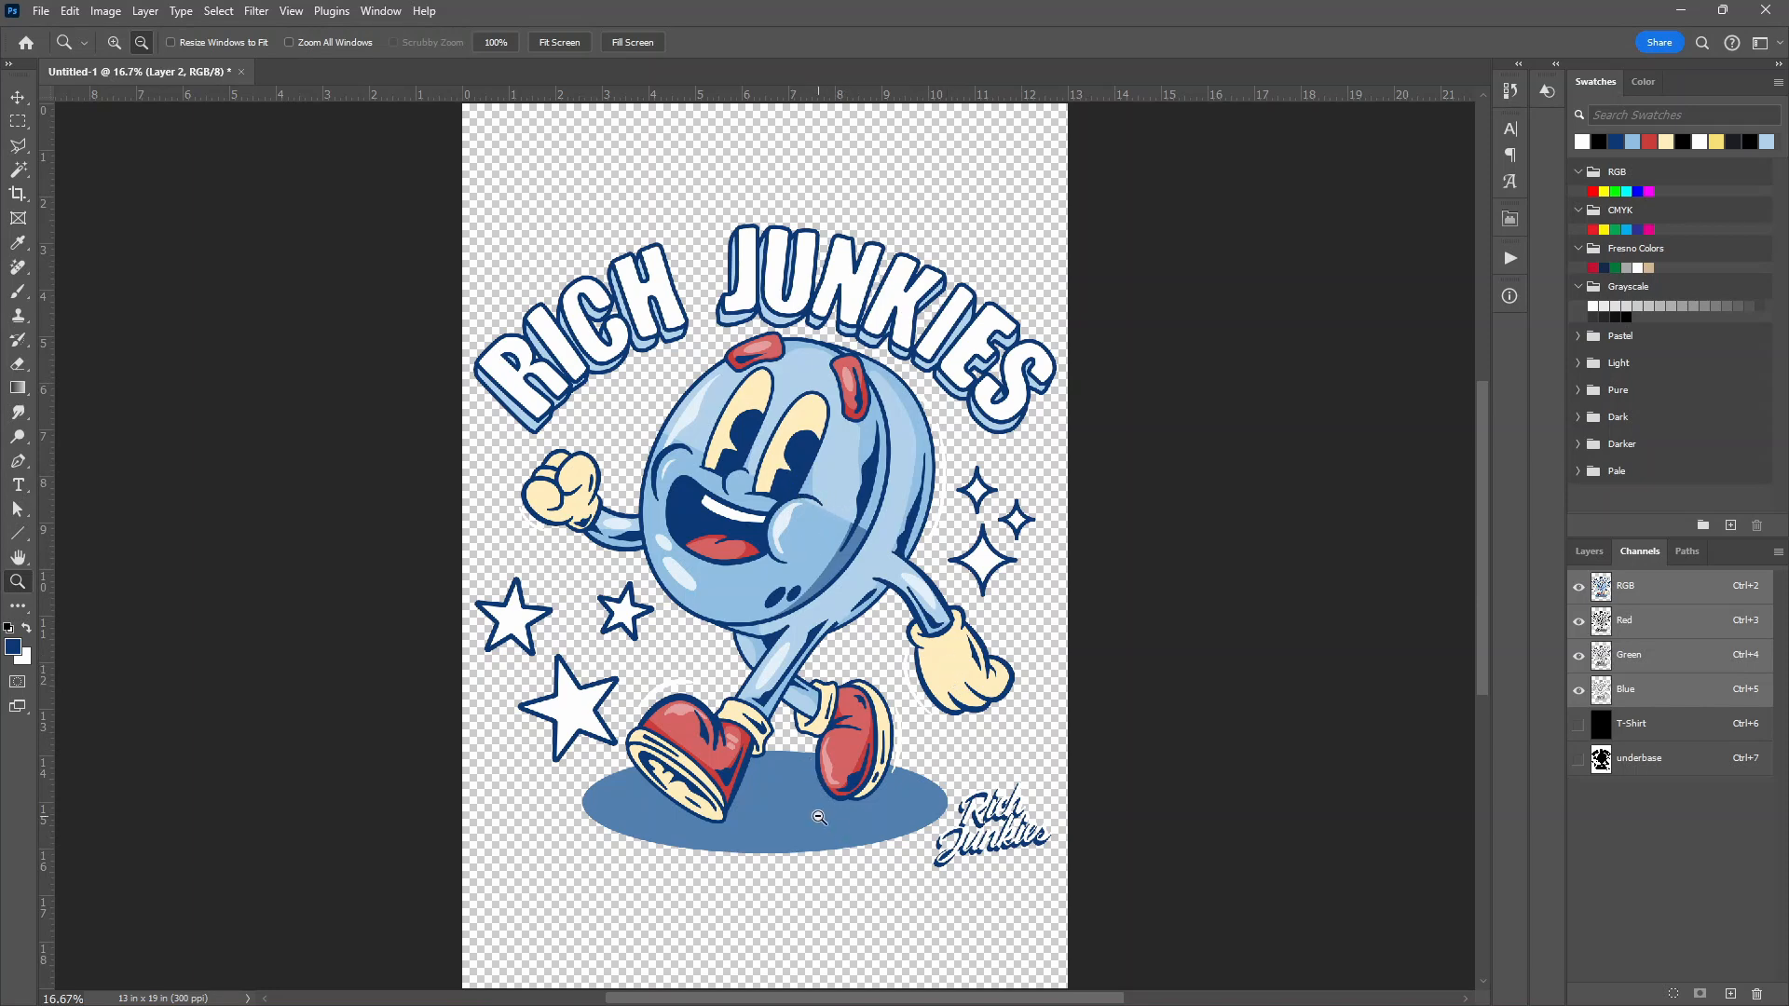
mouse_move(808, 633)
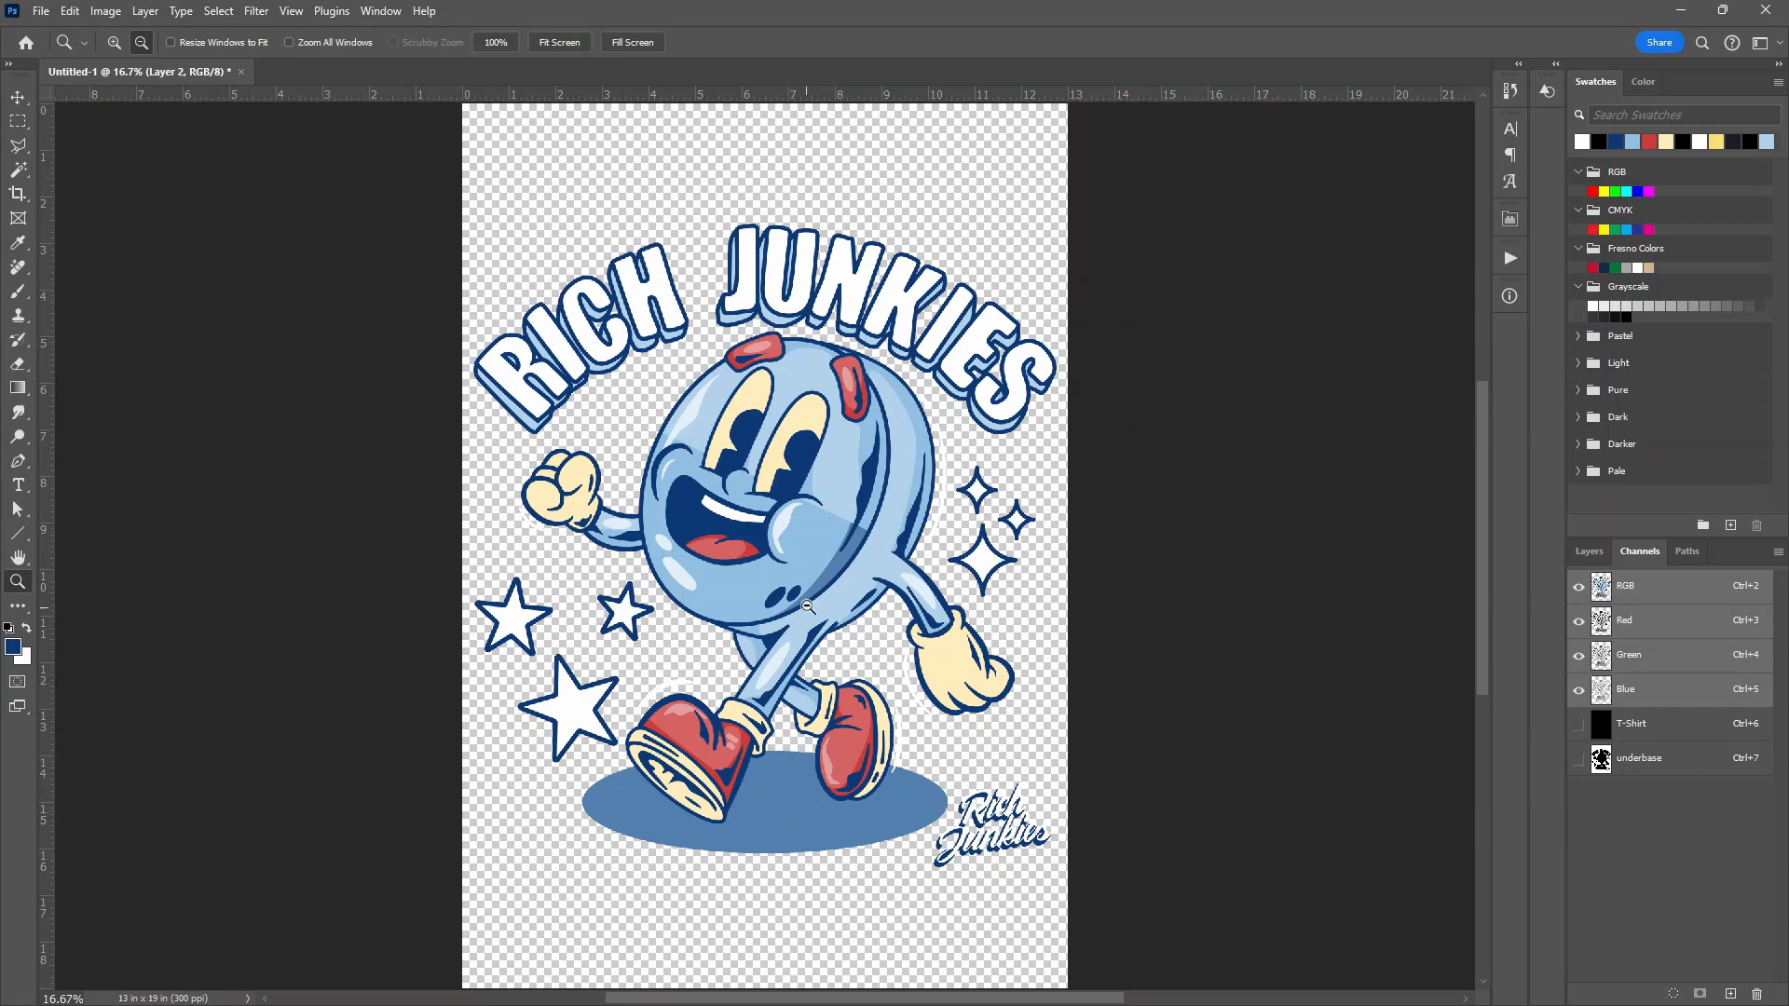
mouse_move(816, 541)
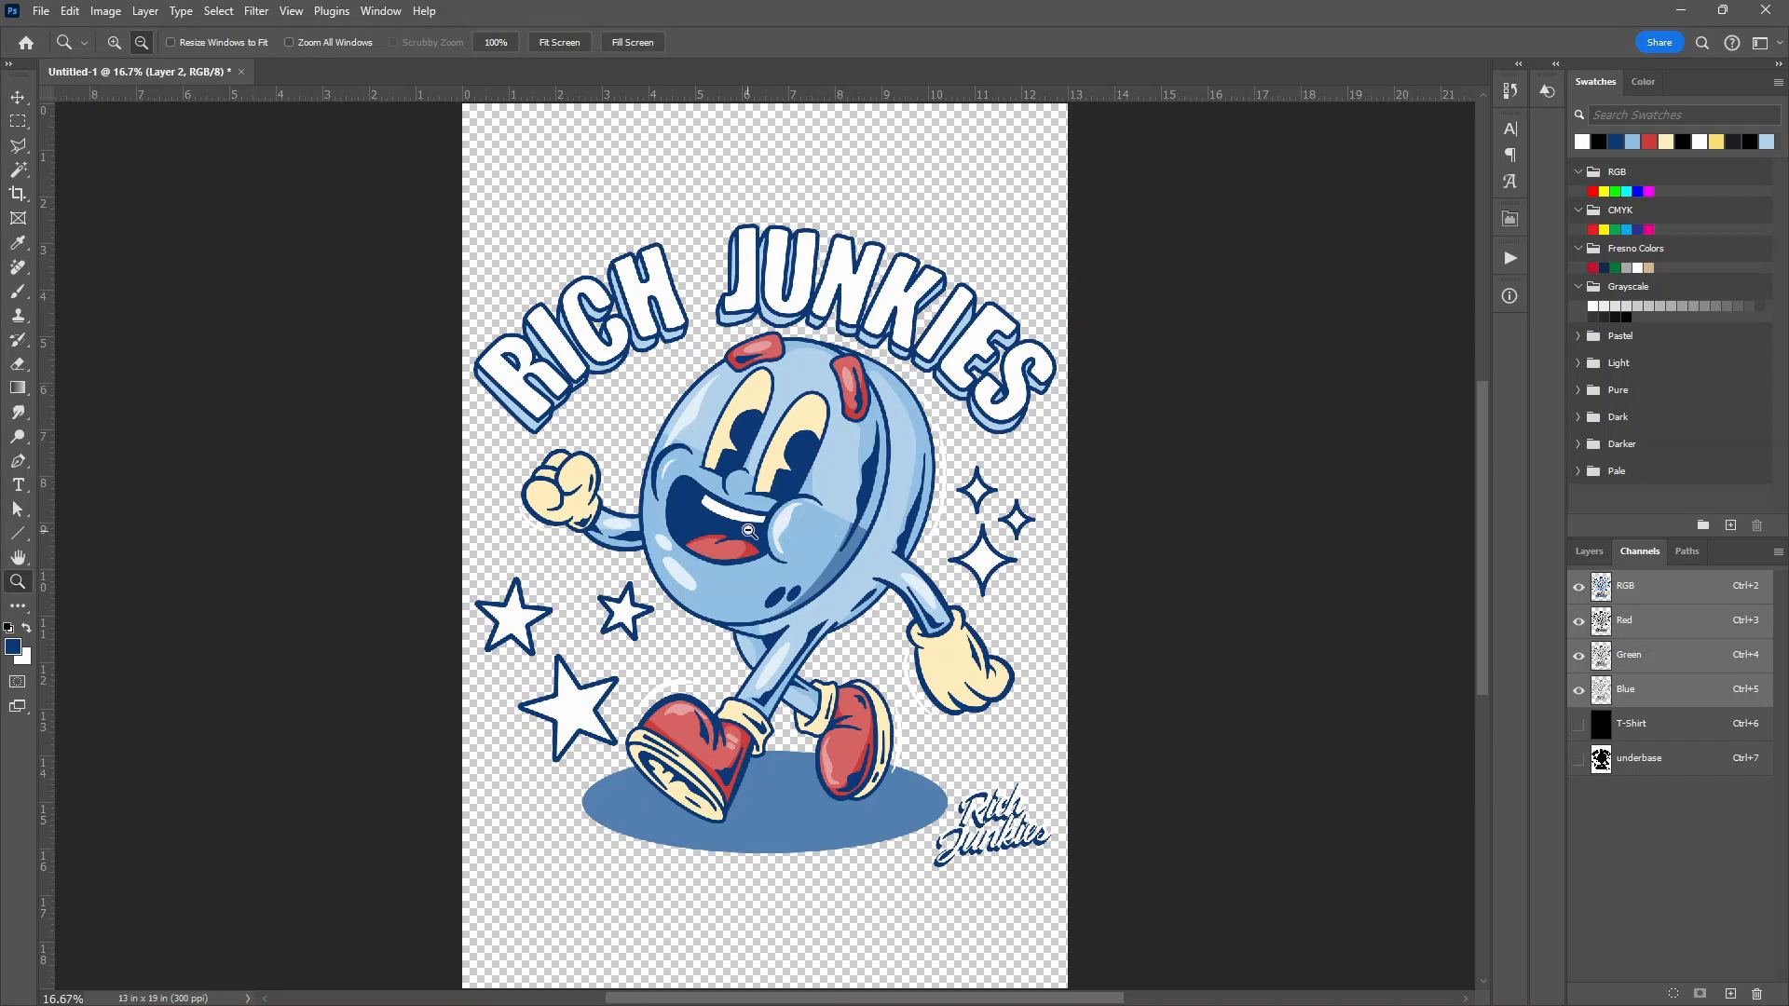
mouse_move(817, 831)
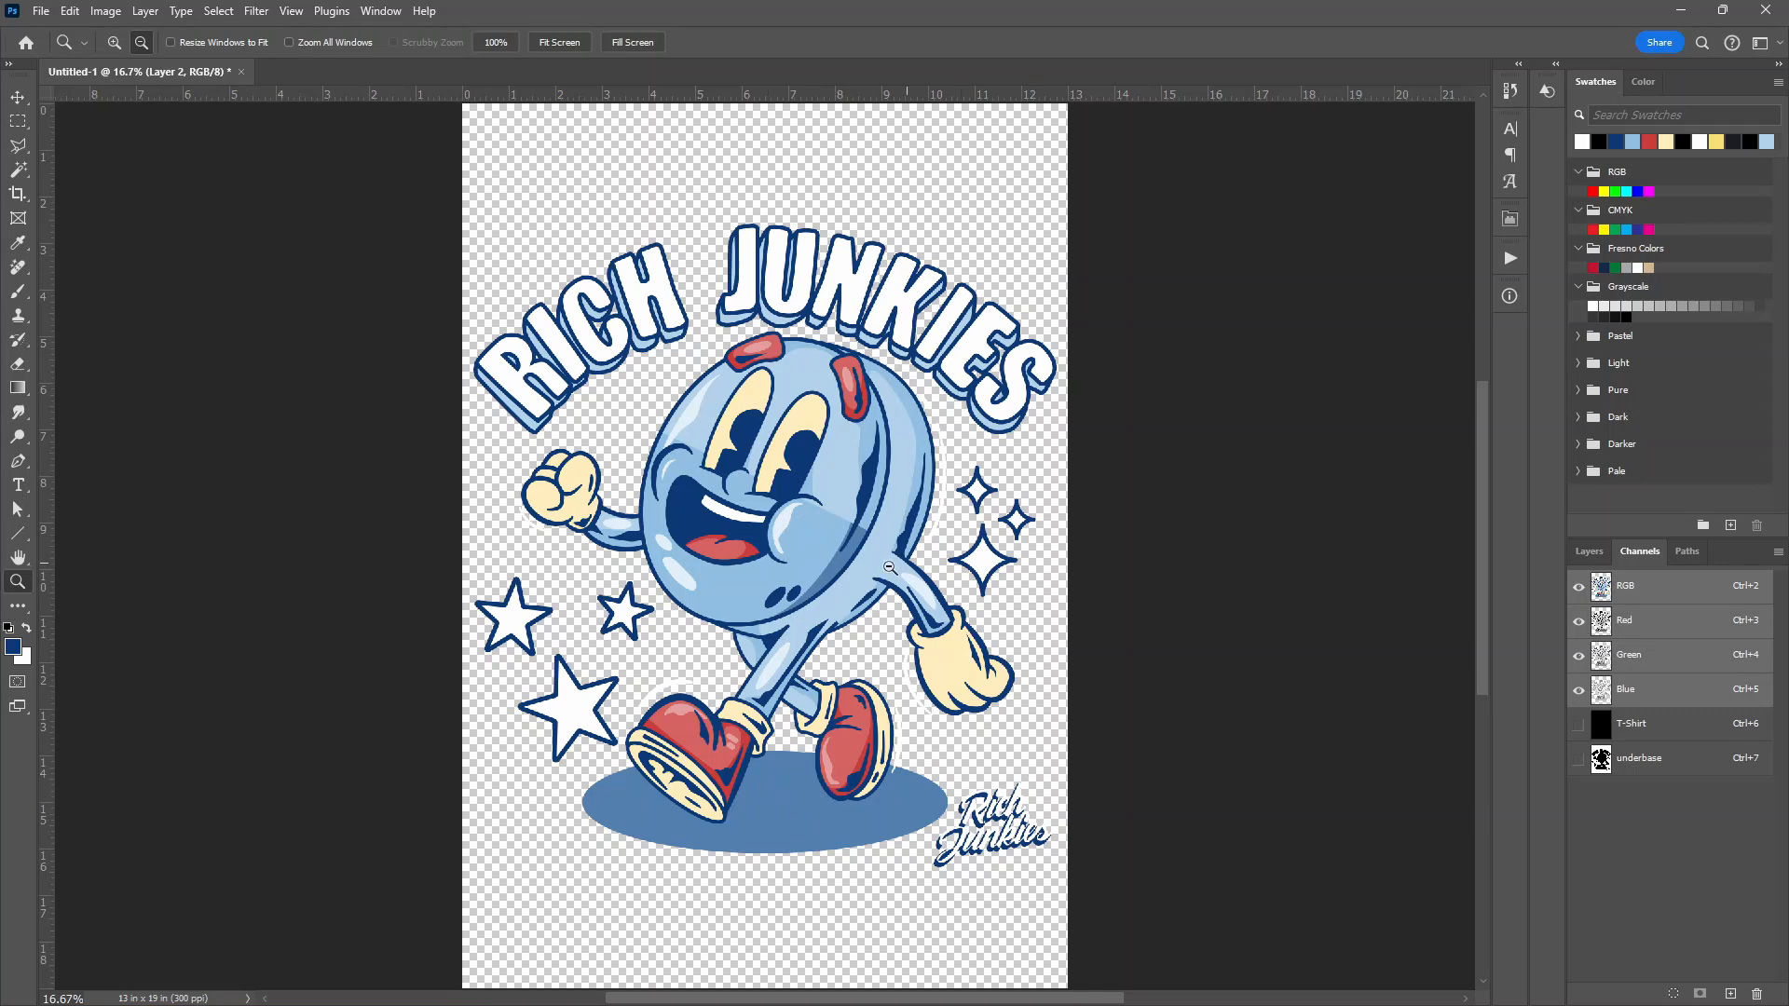
mouse_move(1521, 604)
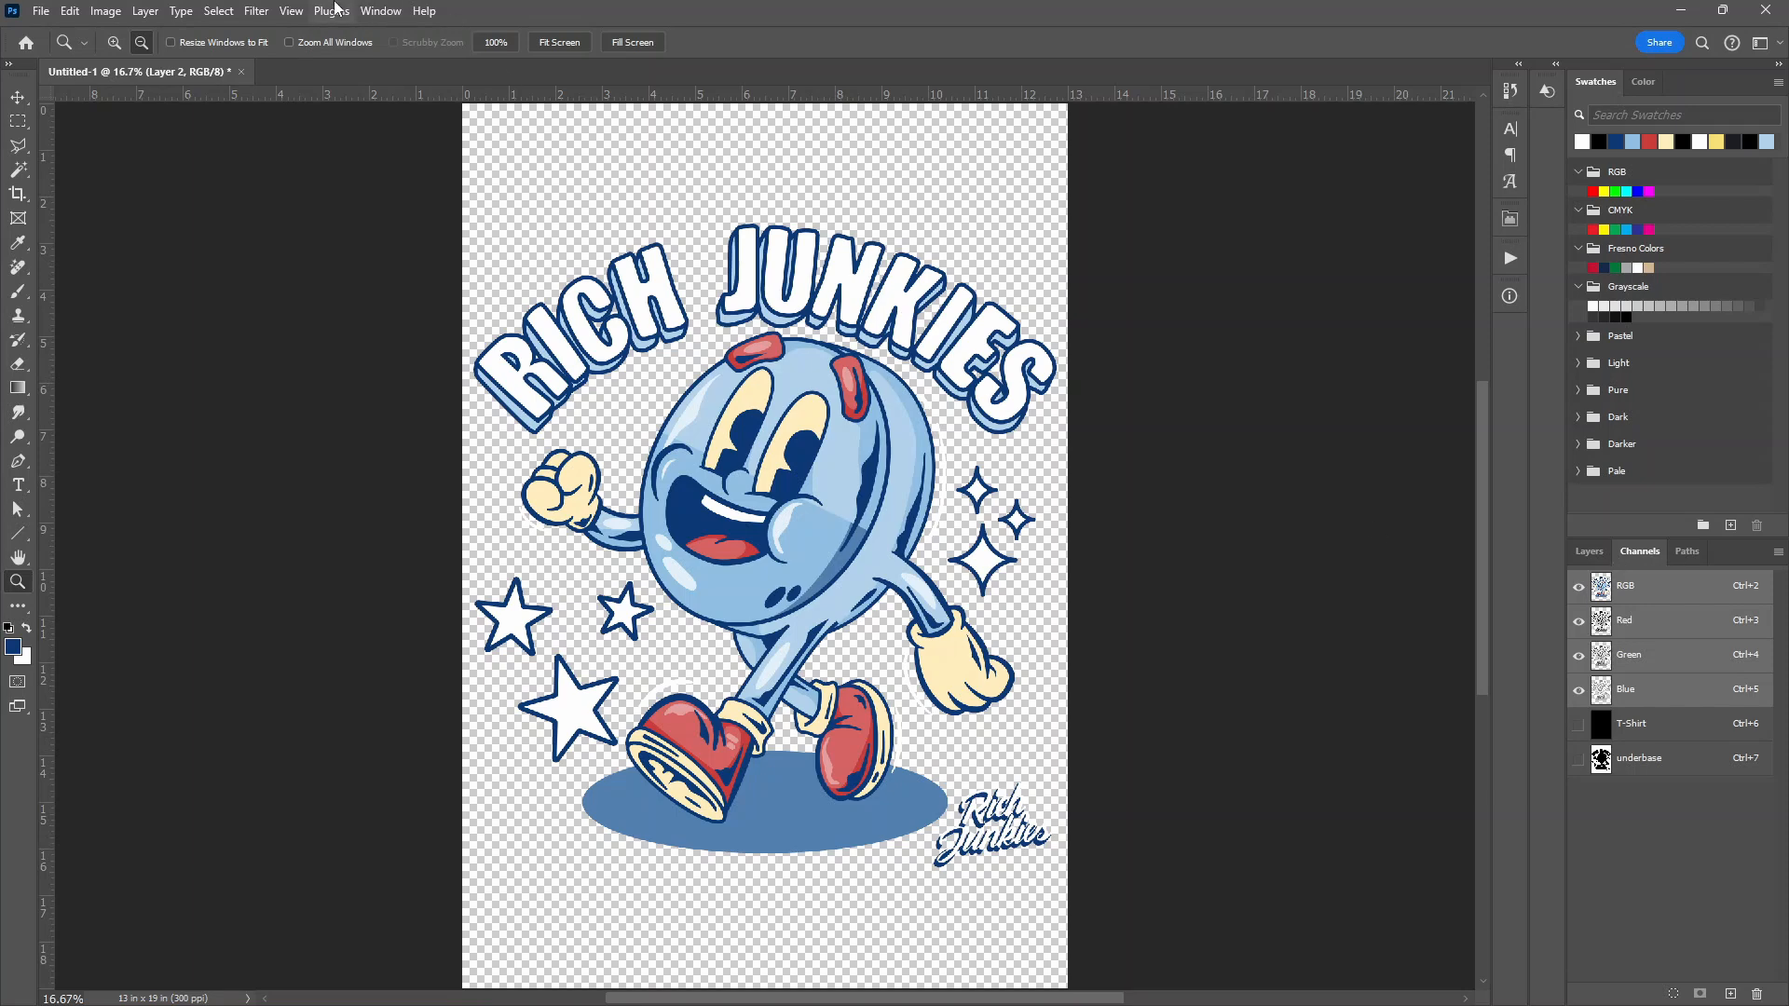
Select the light blue areas with Color Range, settling the fuzziness at 43
left_click(216, 9)
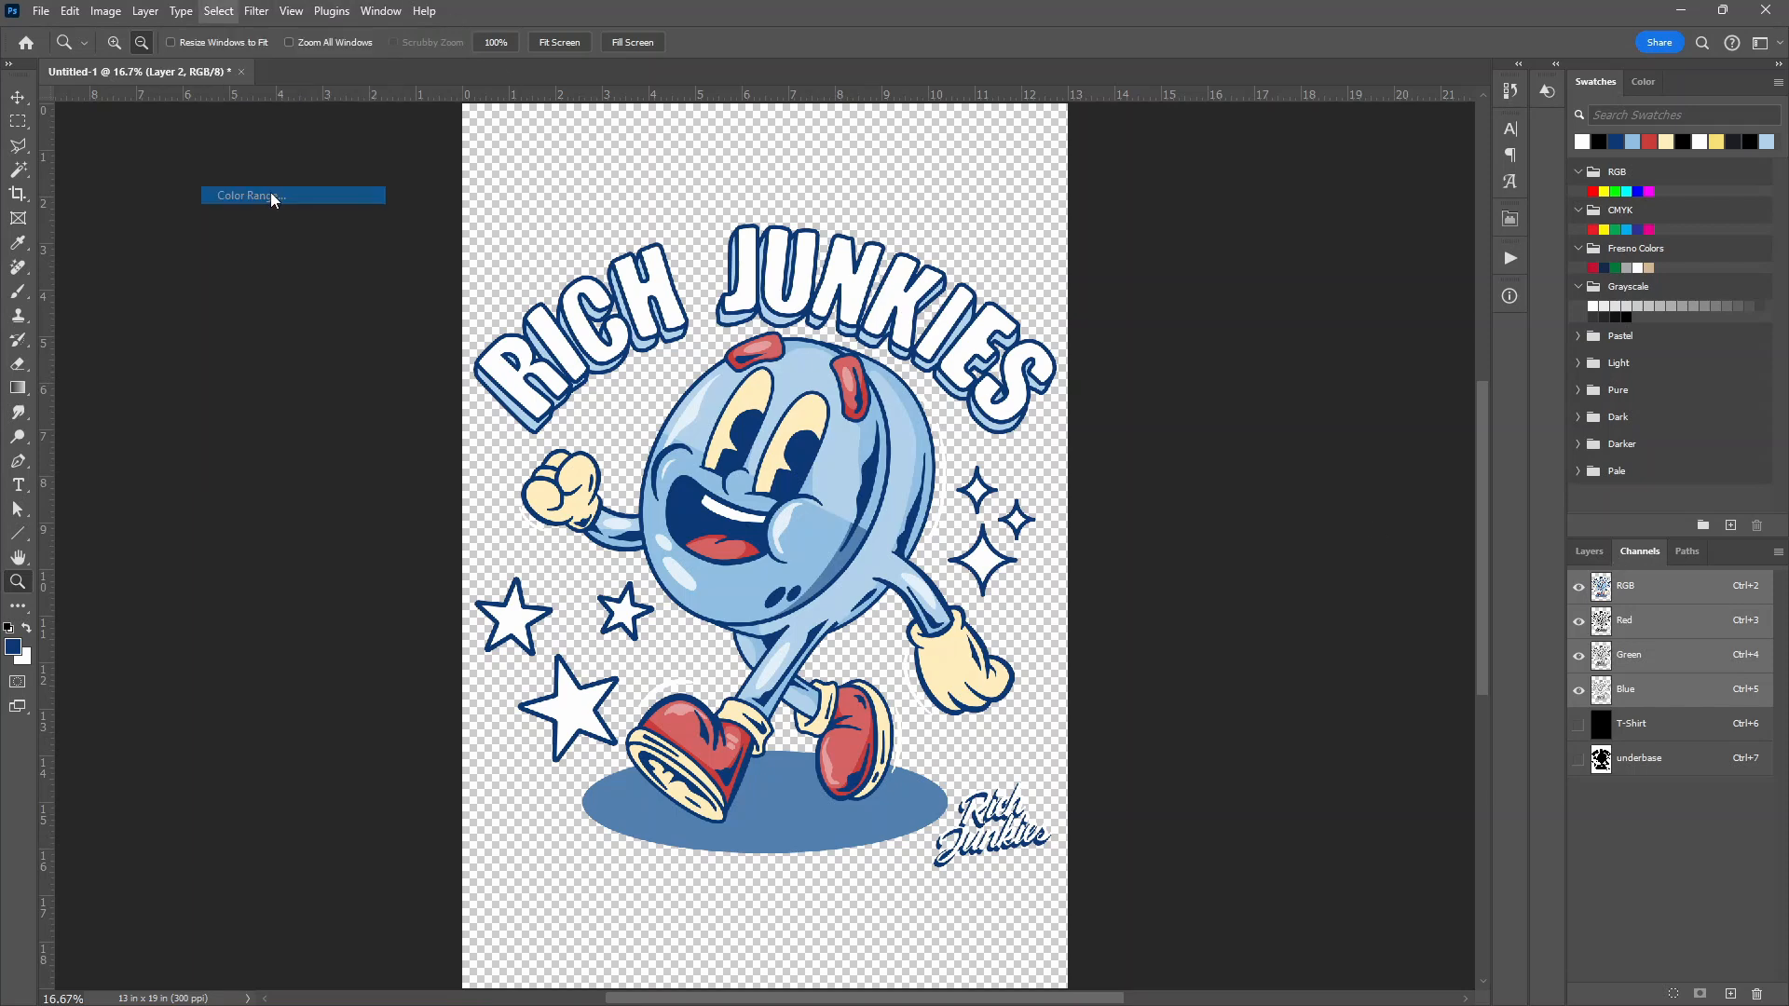
left_click(270, 196)
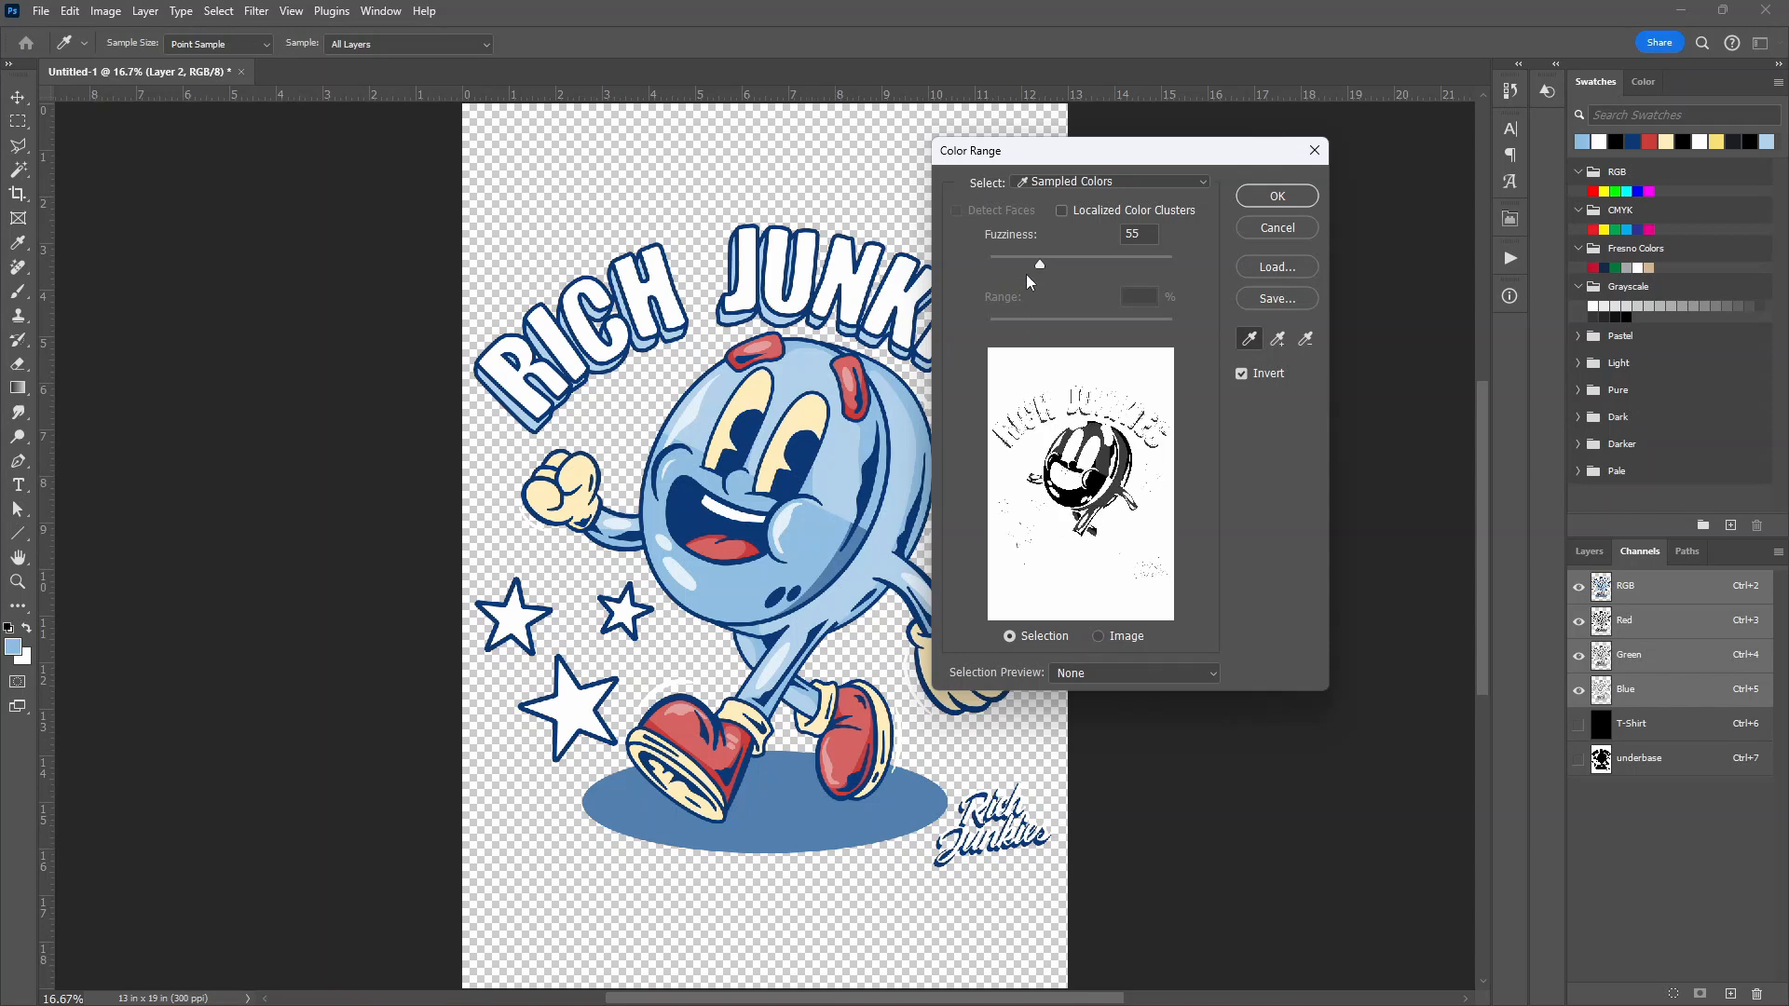
left_click_drag(1040, 263, 1030, 262)
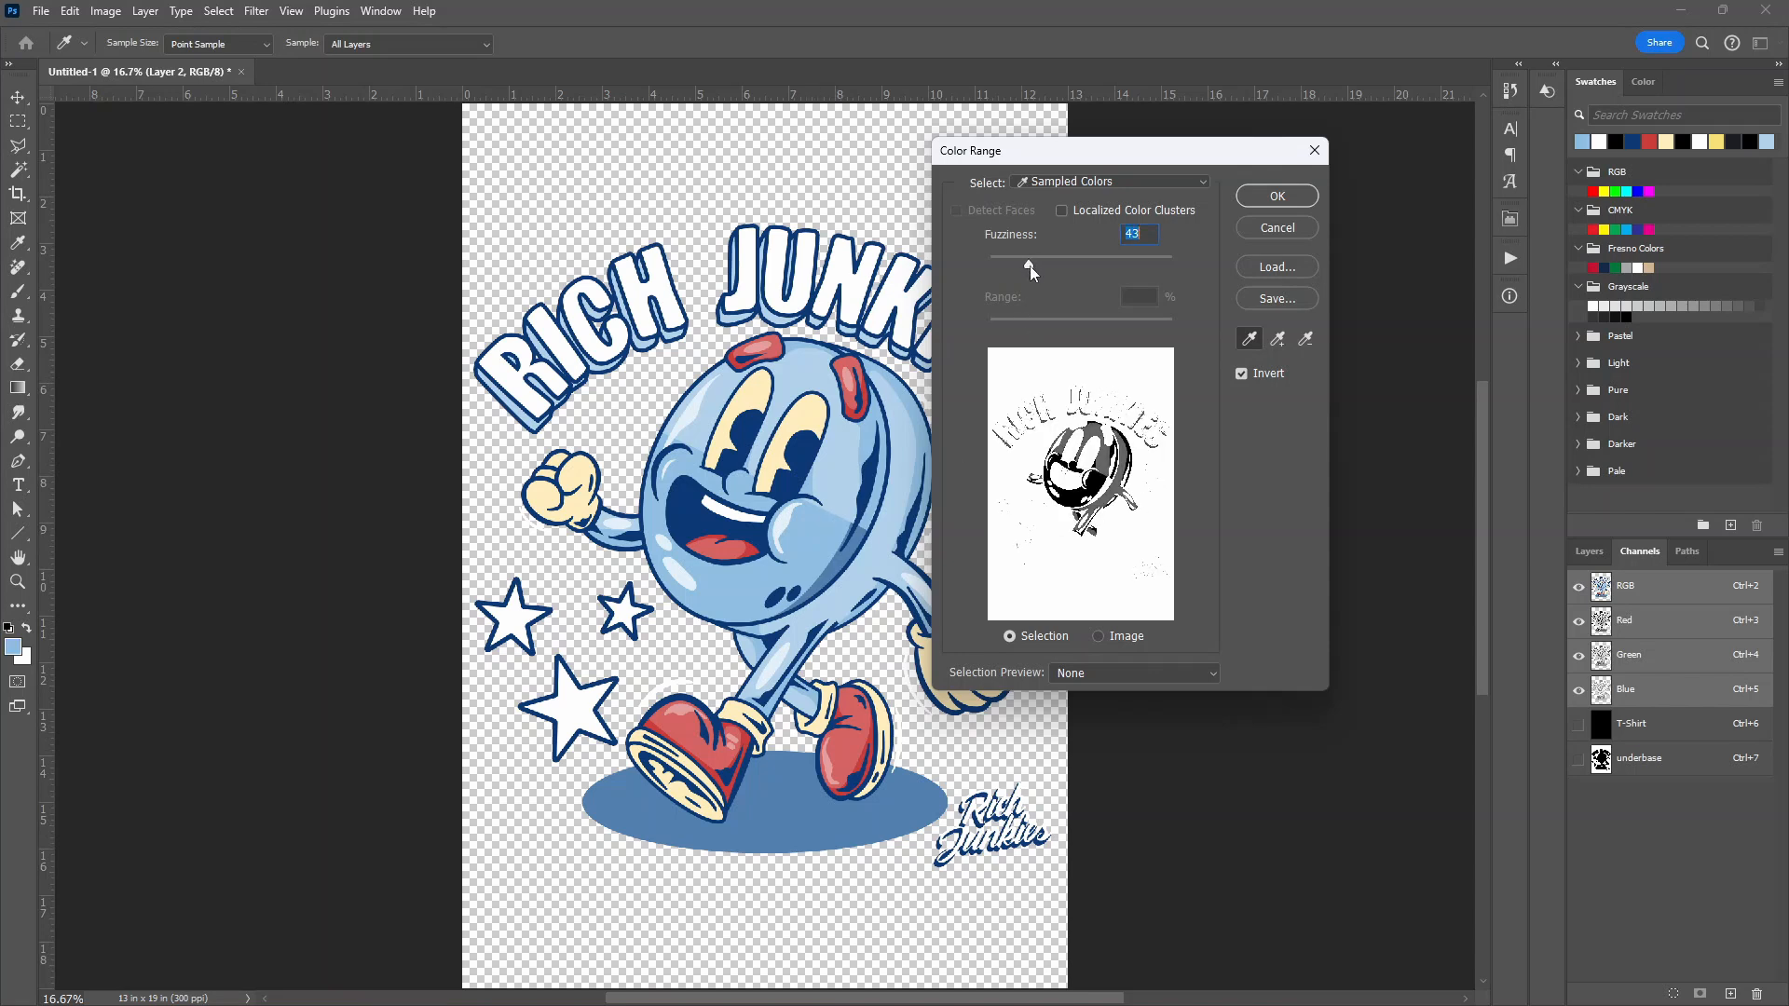
left_click_drag(1027, 265, 1032, 265)
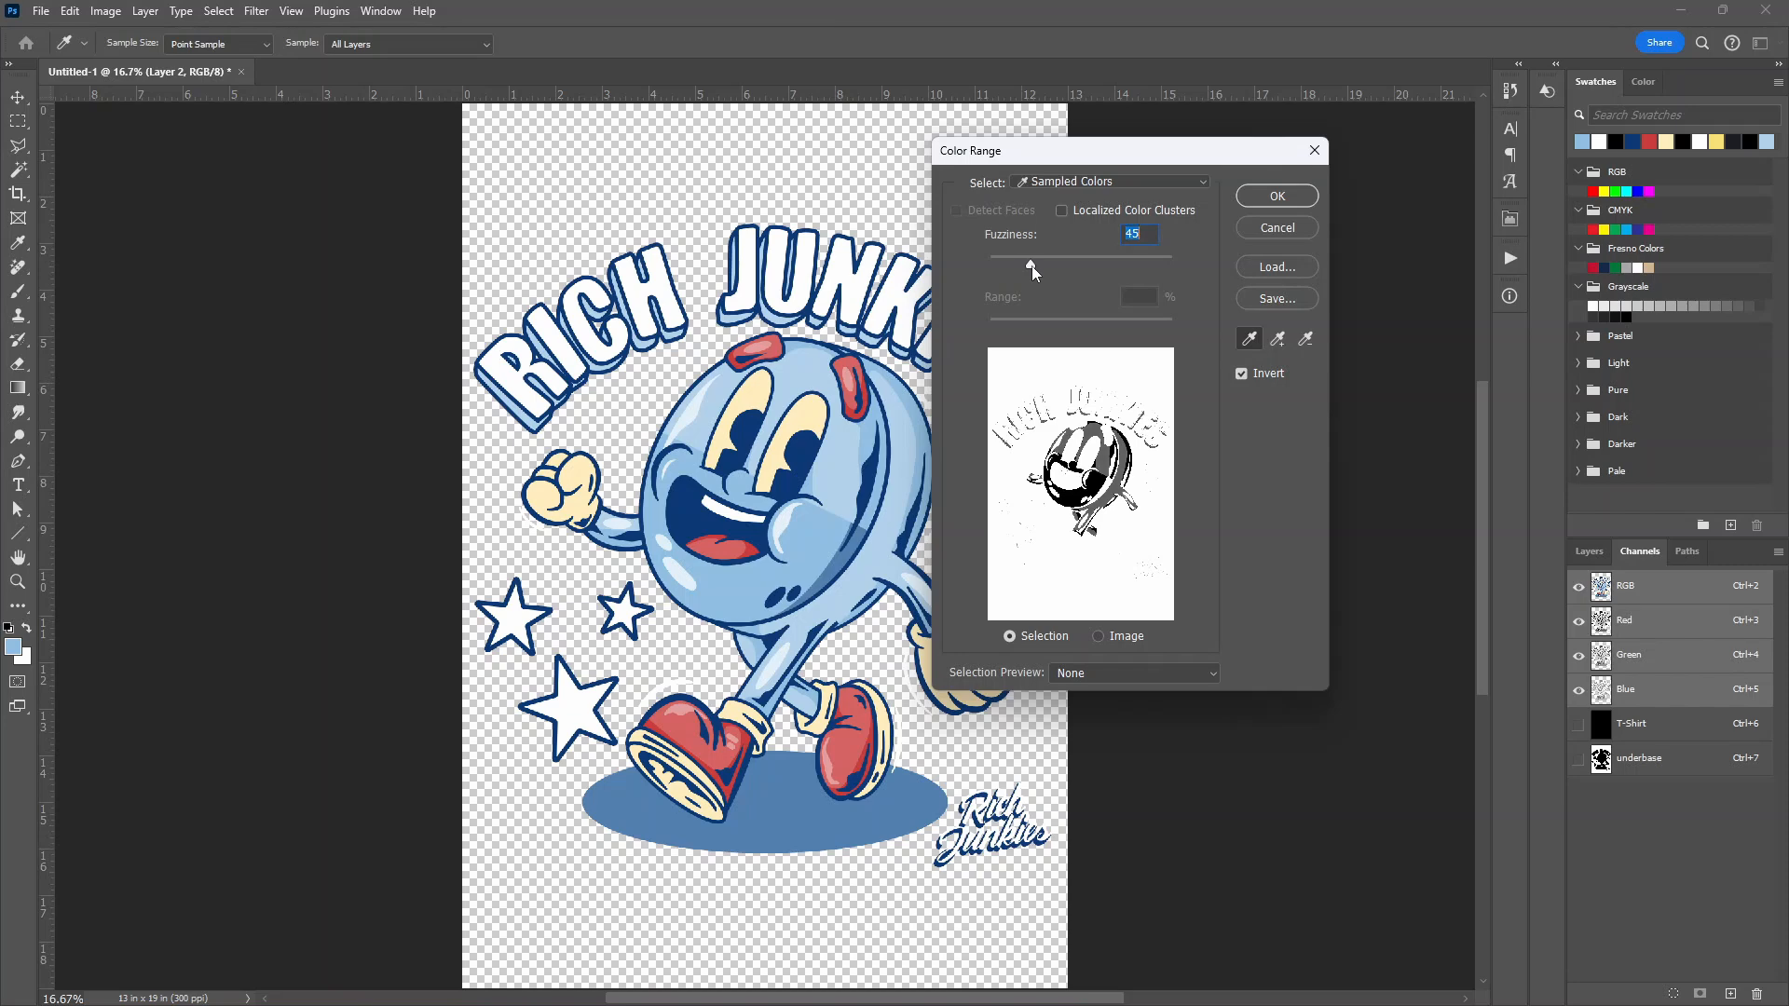
left_click_drag(1032, 263, 1105, 263)
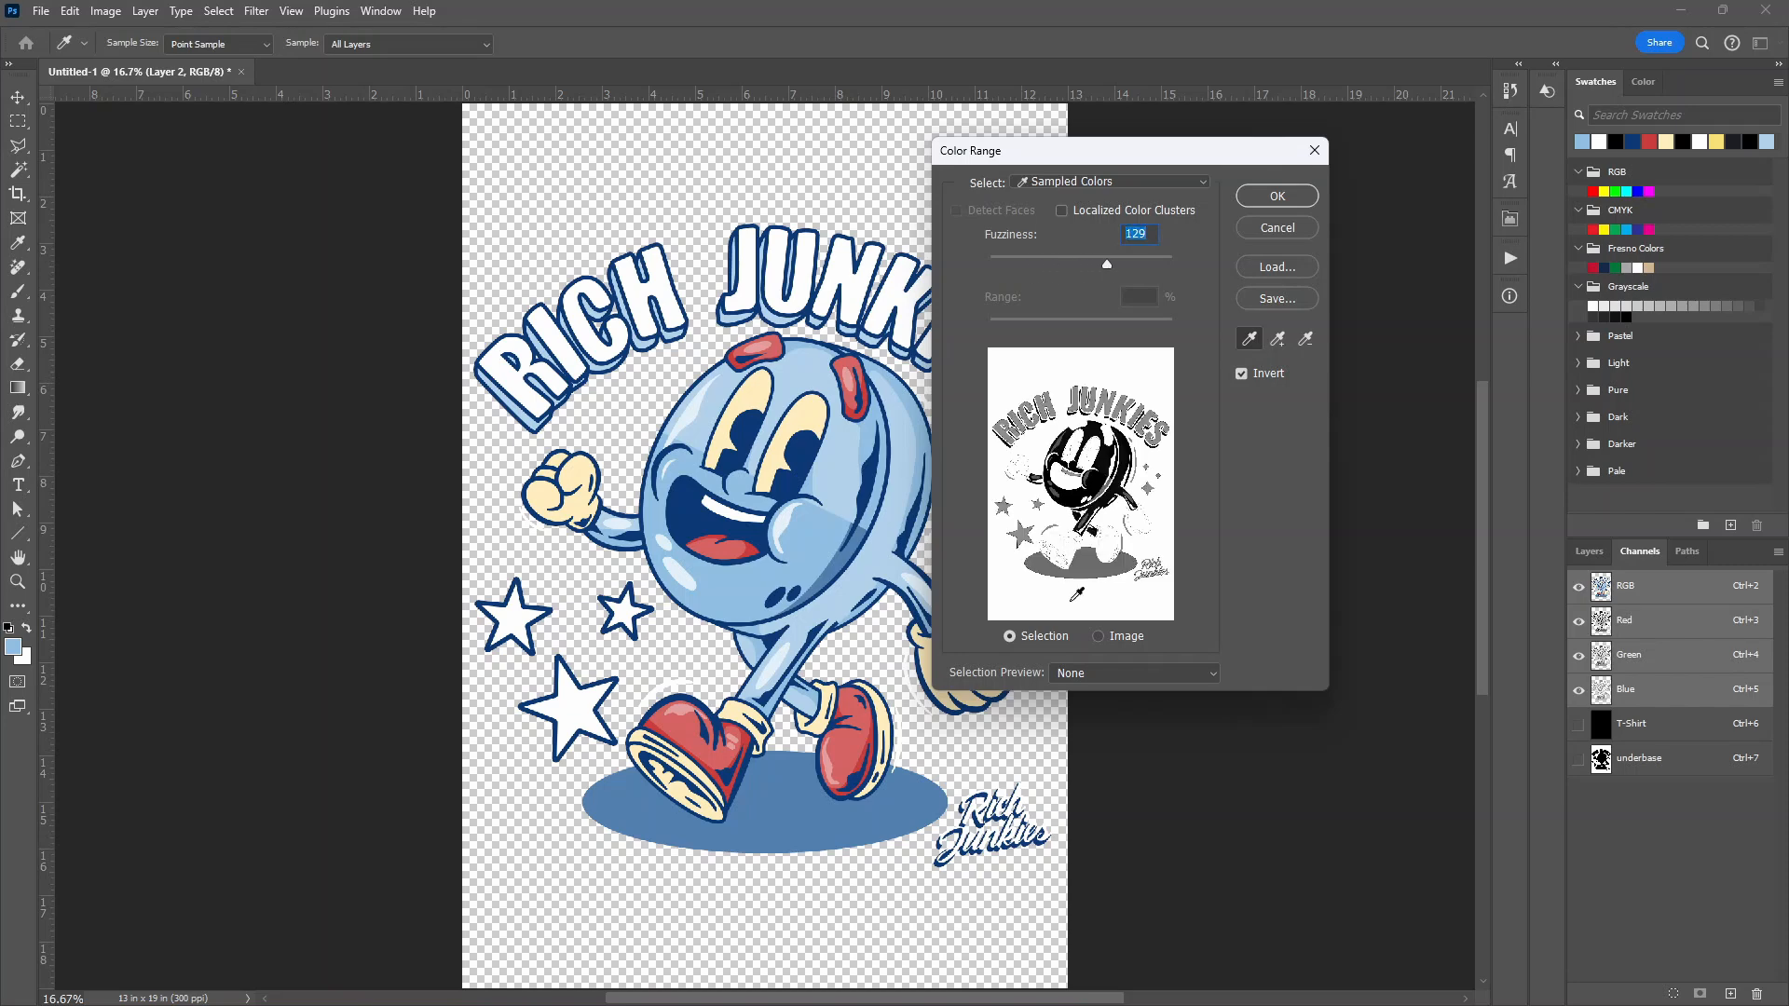
left_click_drag(1105, 264, 1074, 264)
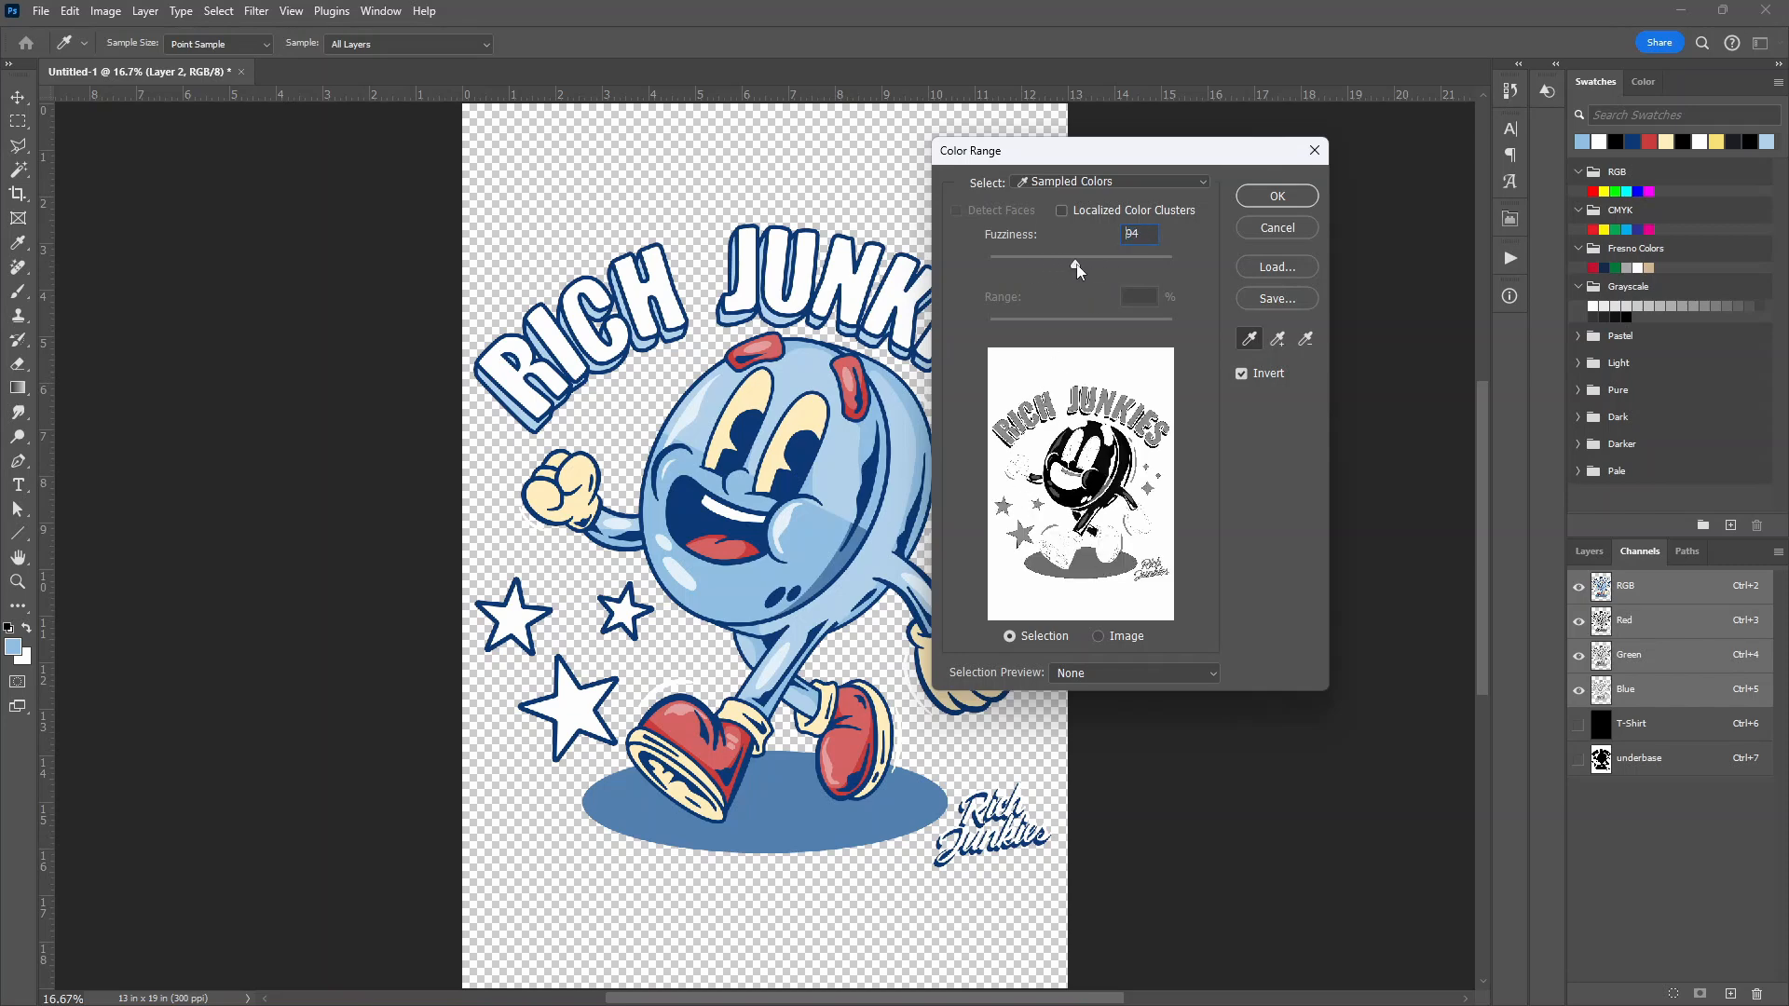
left_click_drag(1075, 257, 1032, 257)
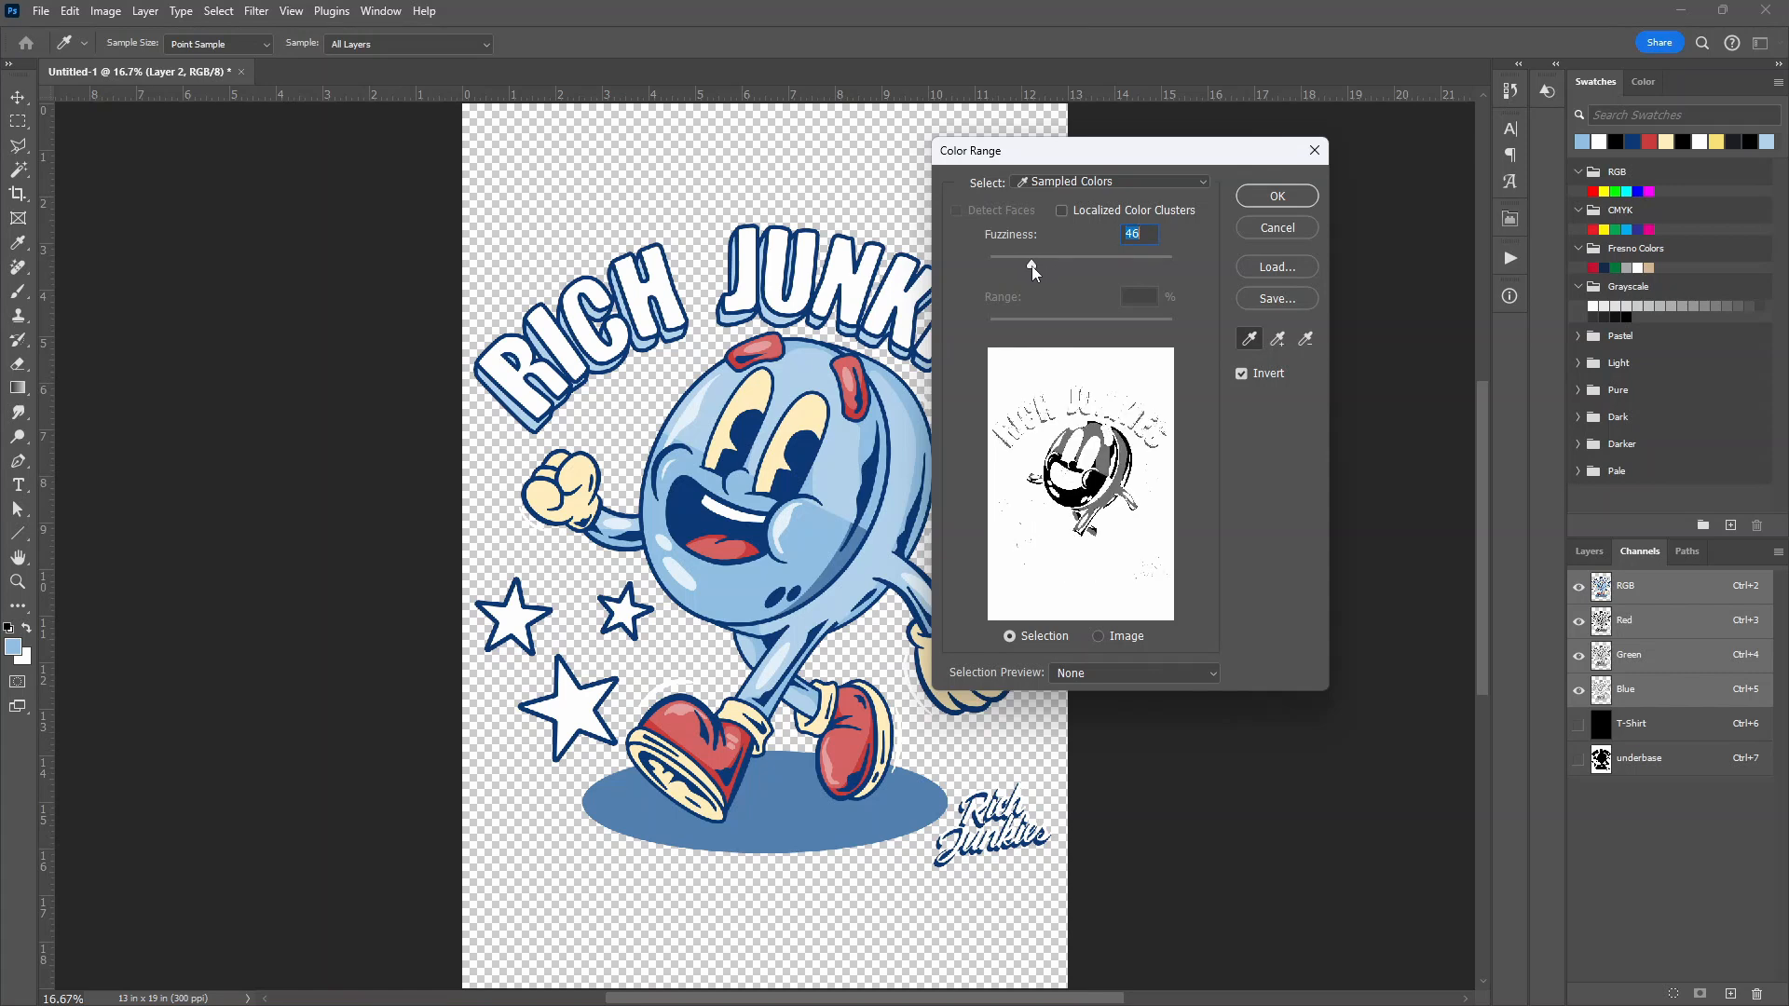
left_click_drag(1033, 267, 1027, 267)
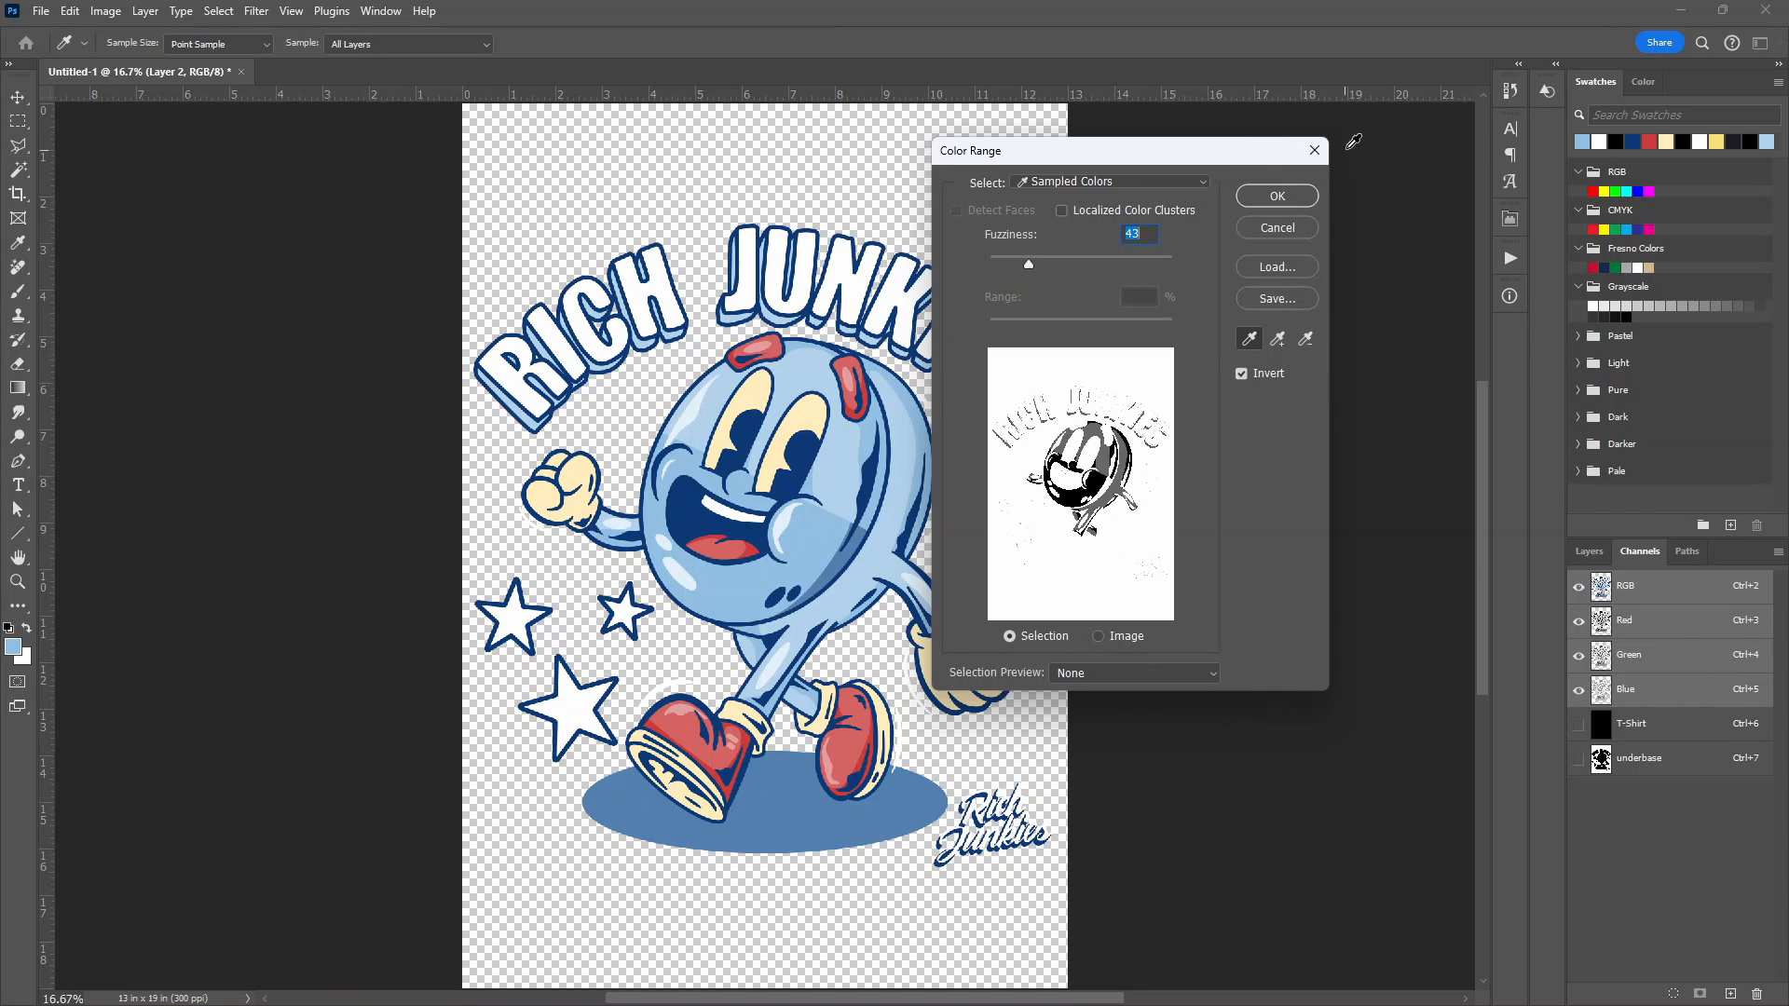
left_click(1277, 195)
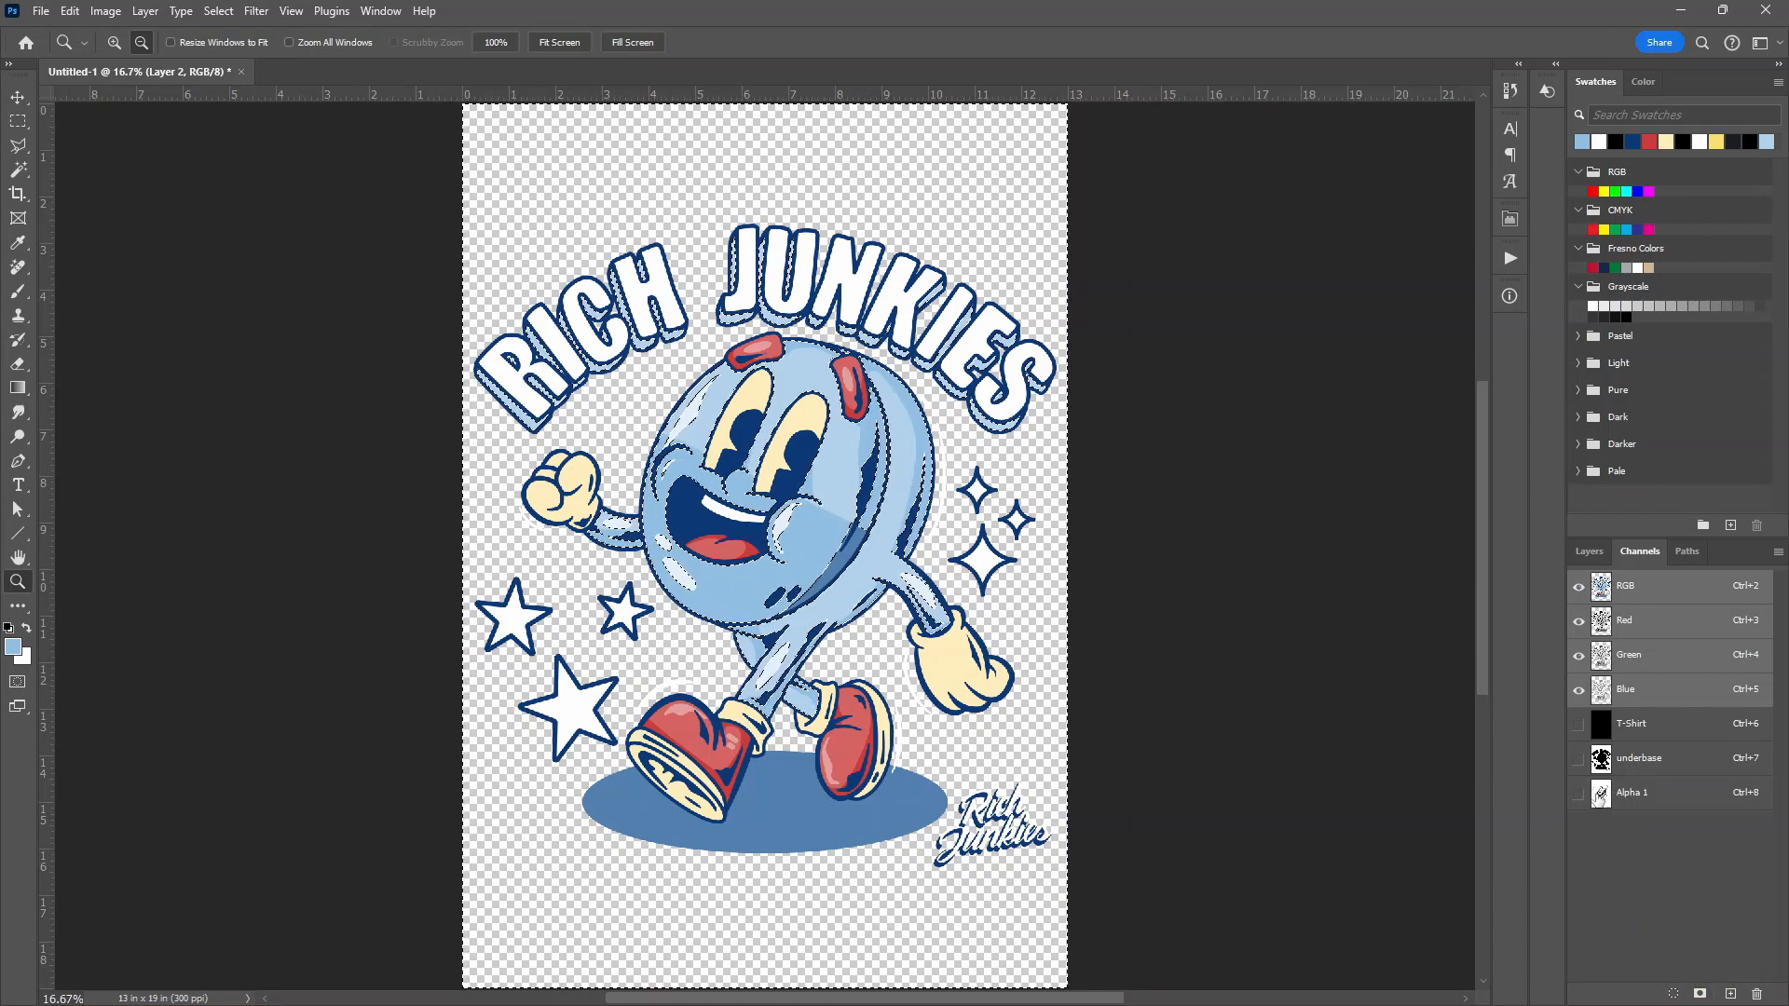
Rename Alpha 1 to Mid blue as a light-blue spot color, then show the composite again
left_click(1633, 794)
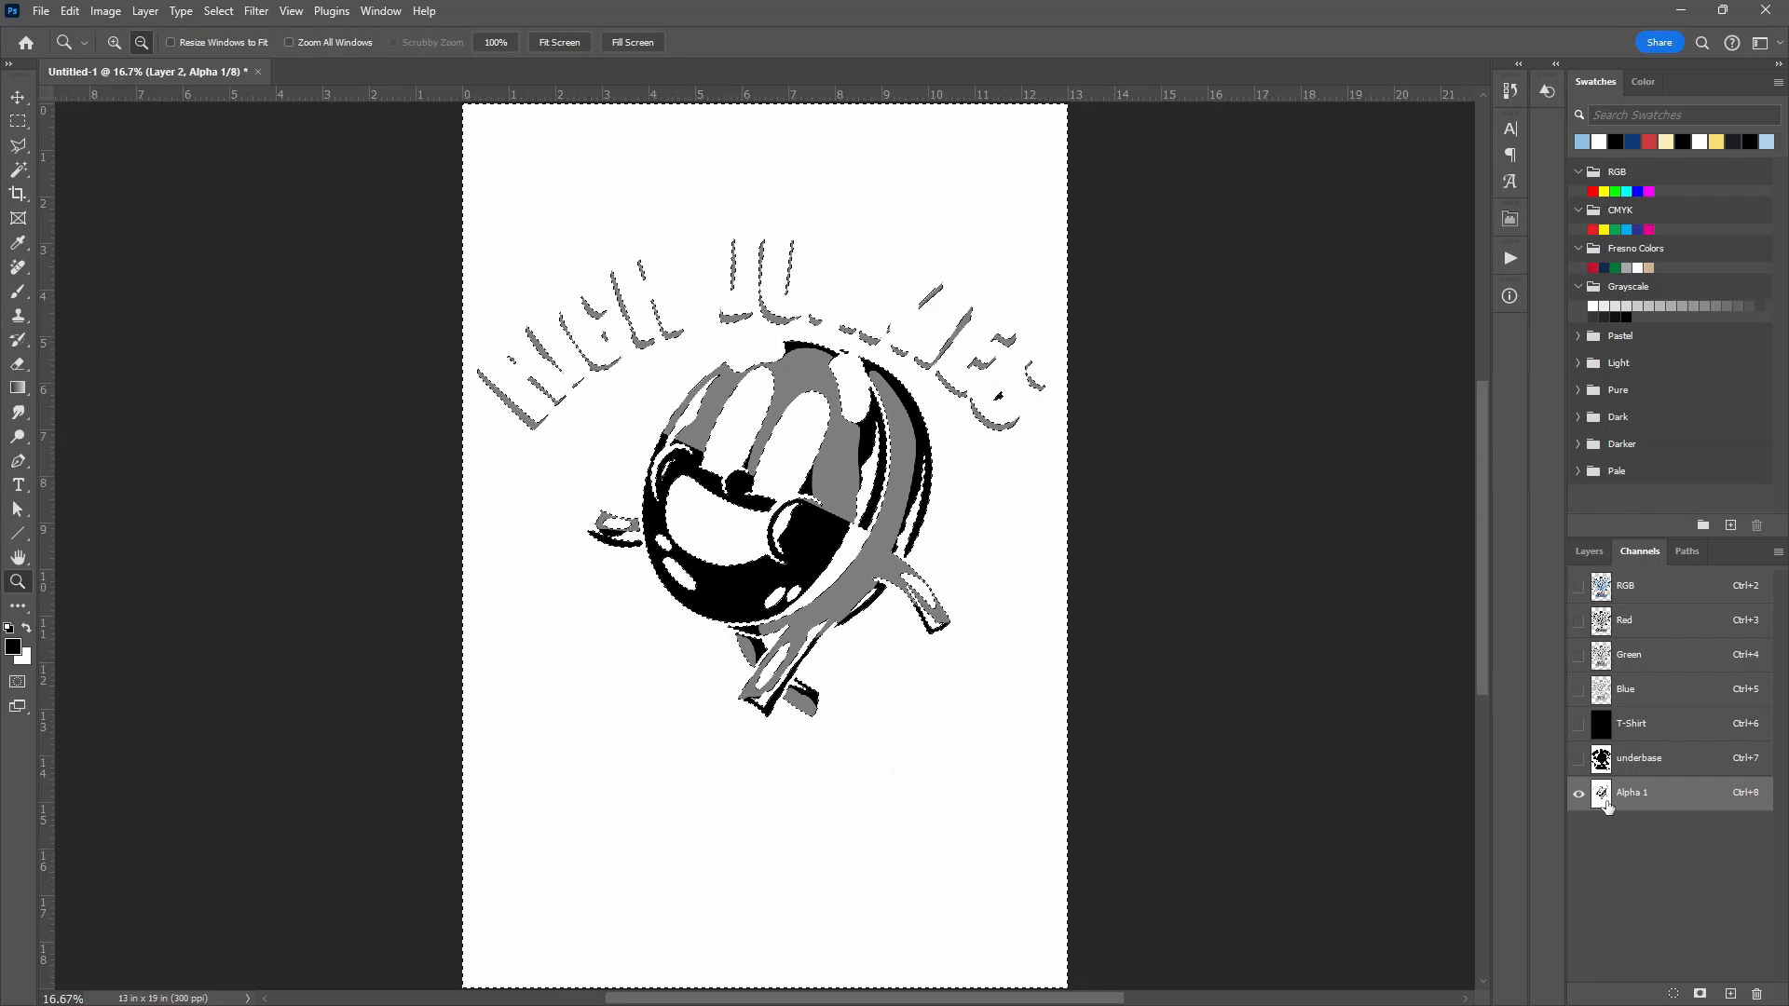
double_click(1633, 792)
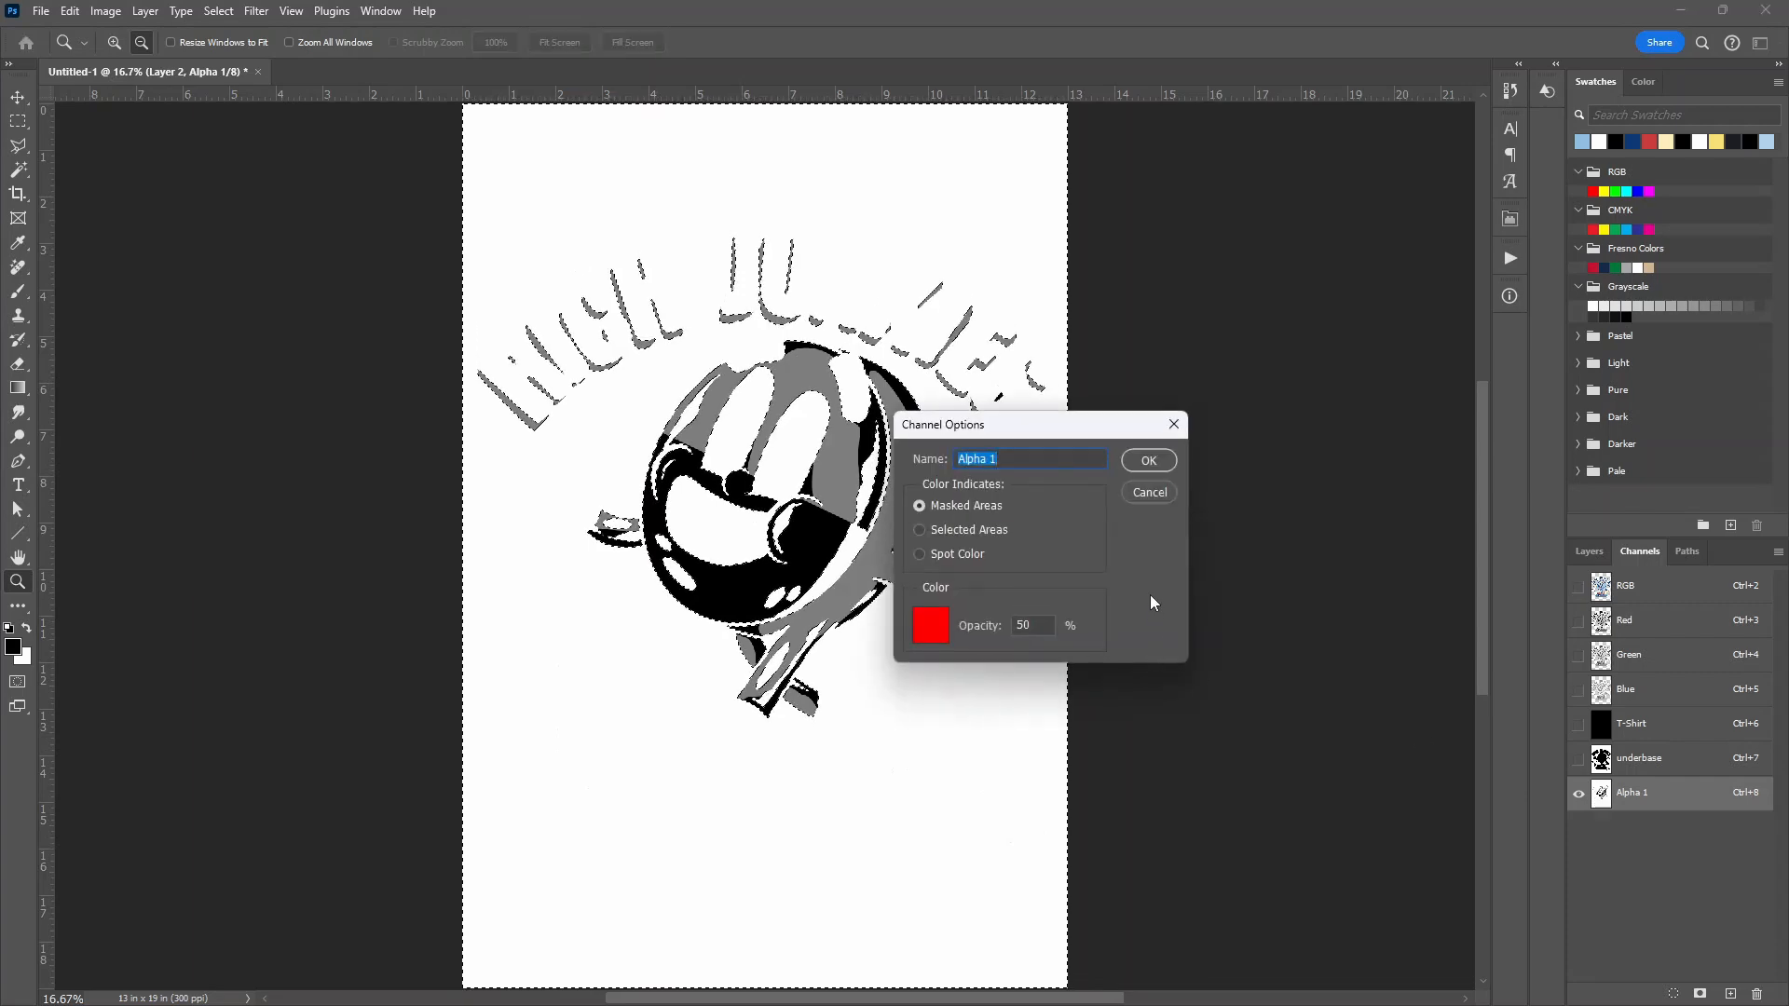
type("Mid")
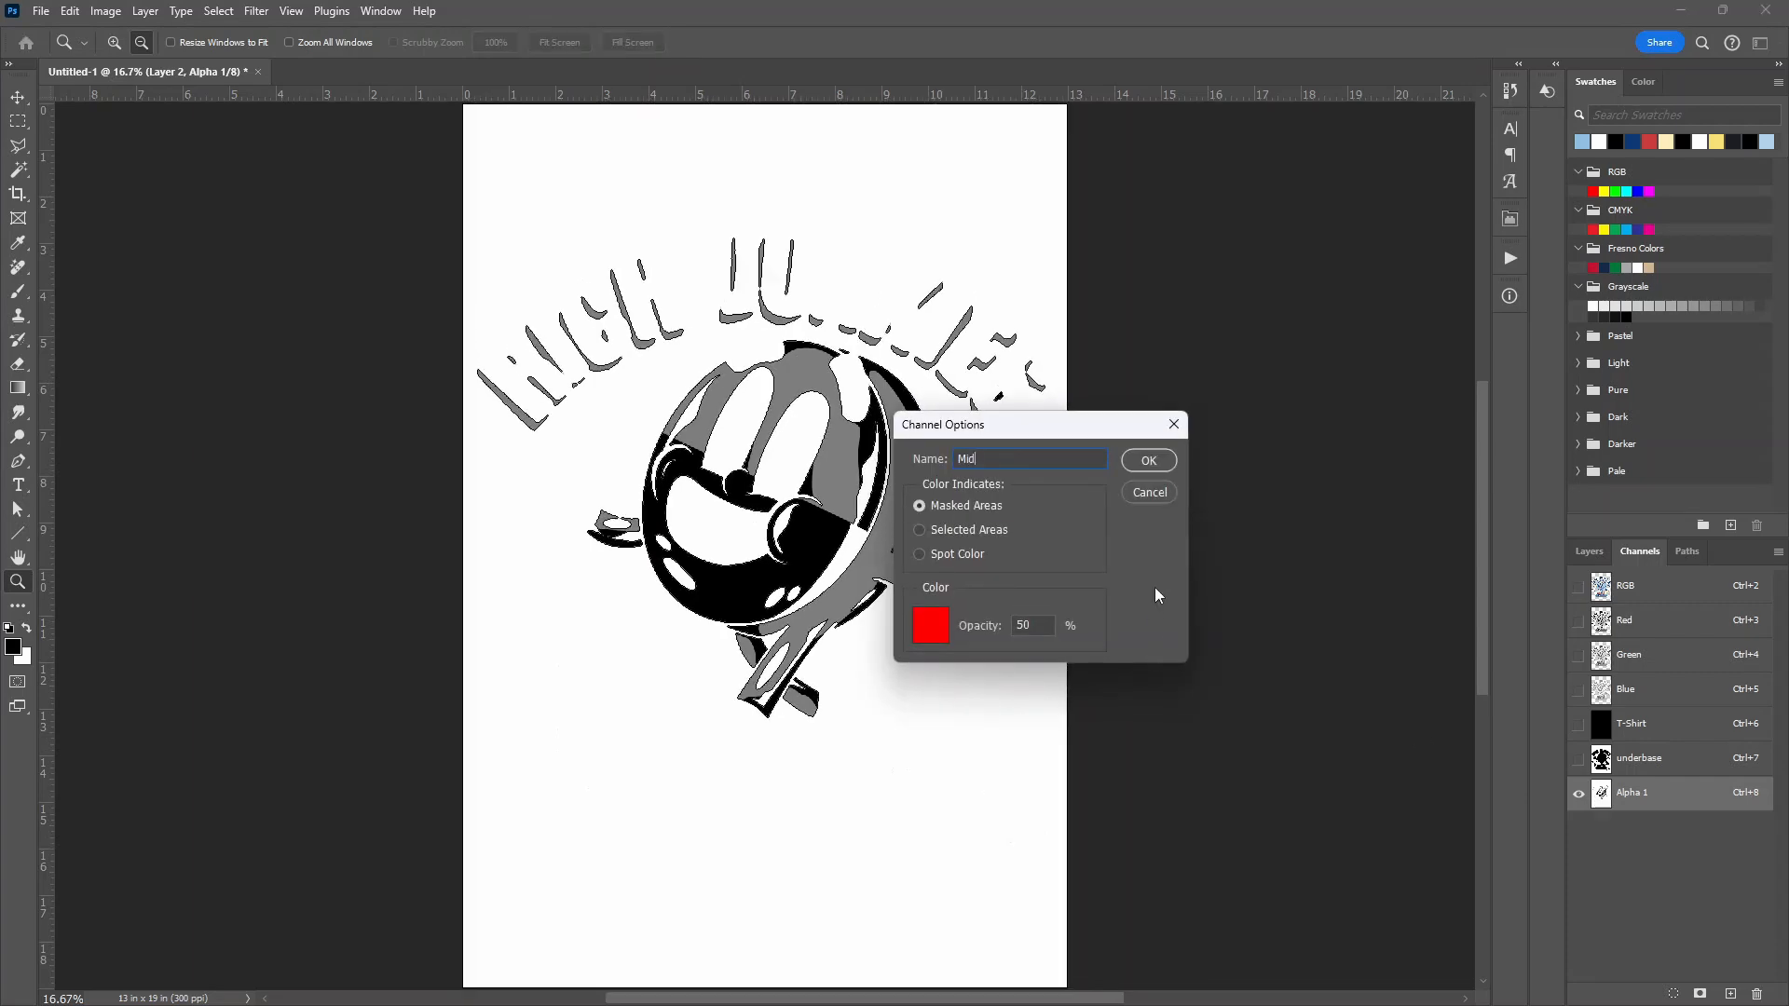
type("blue")
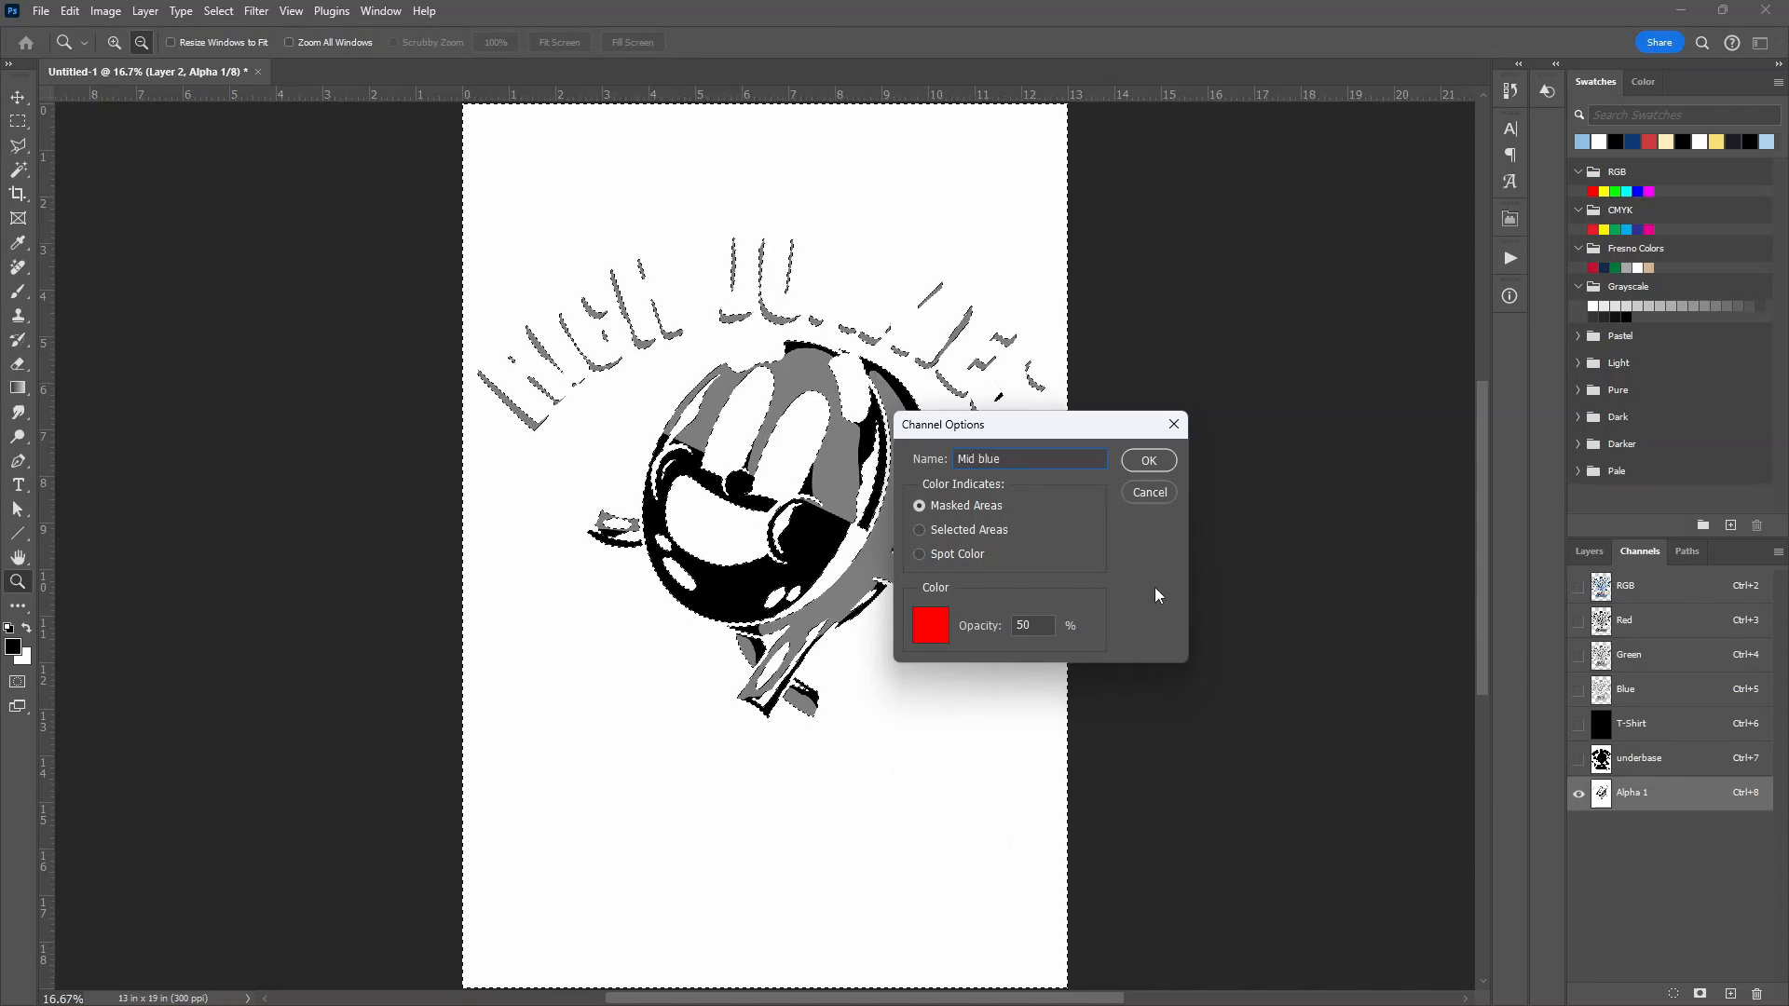
left_click(918, 553)
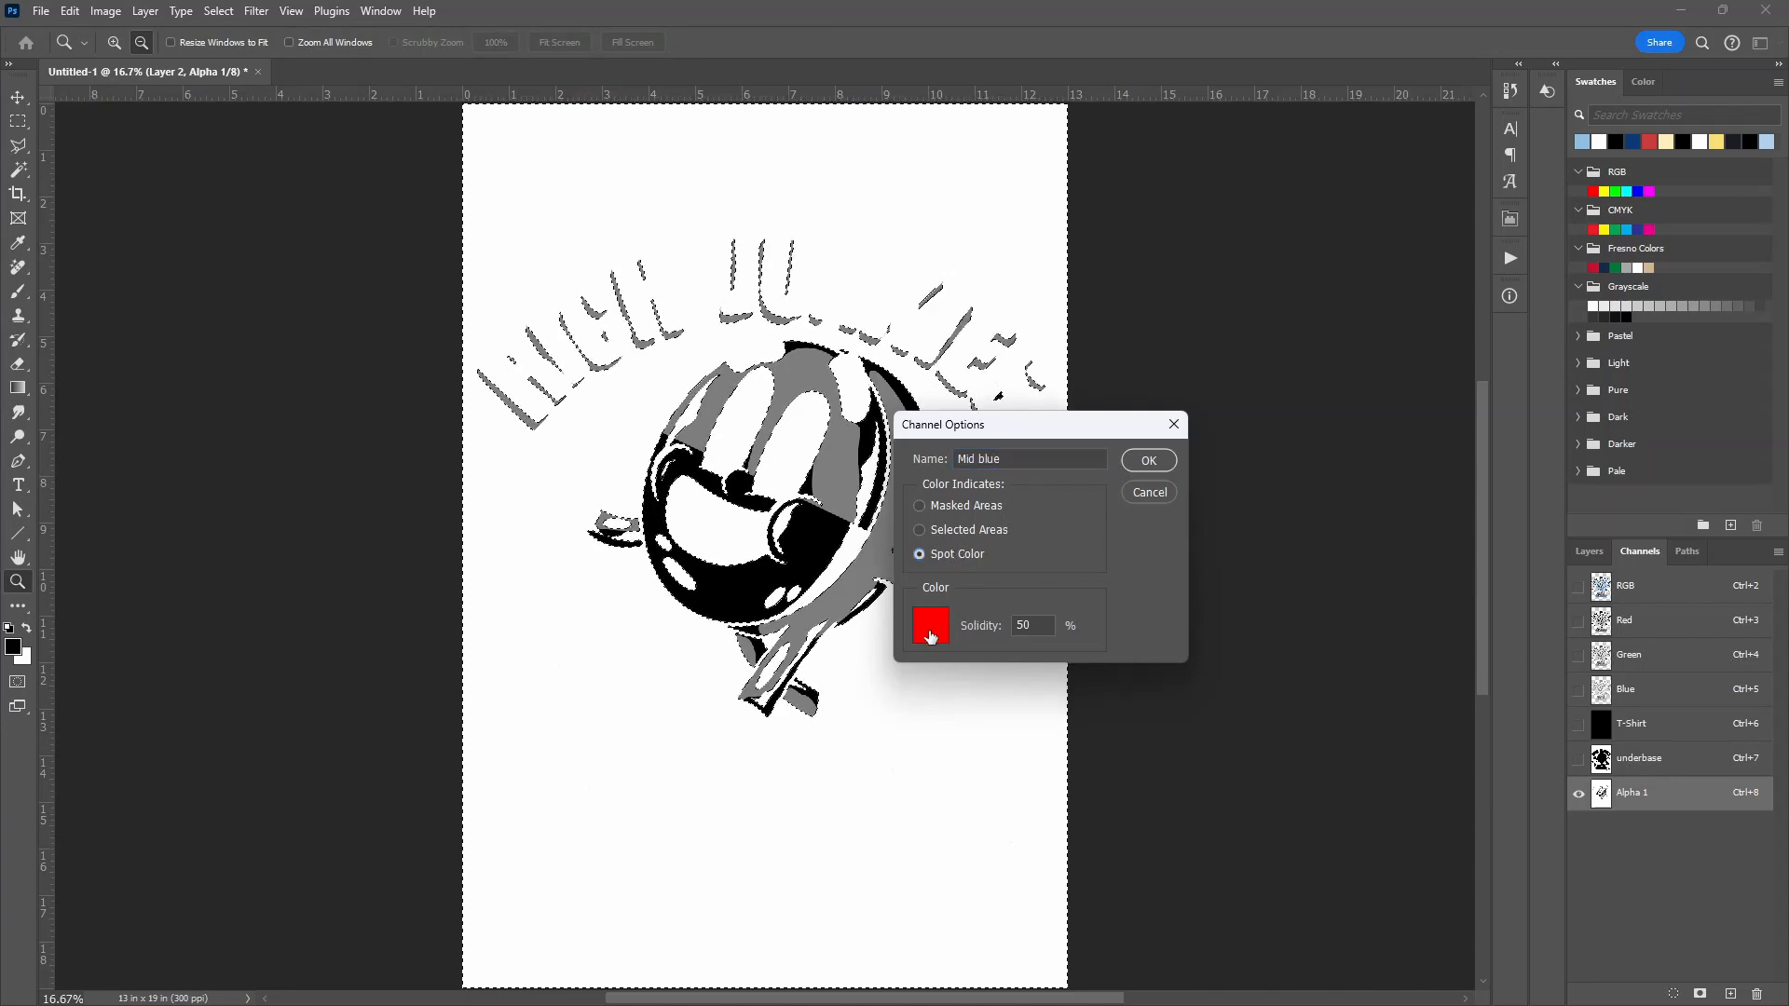
left_click(930, 626)
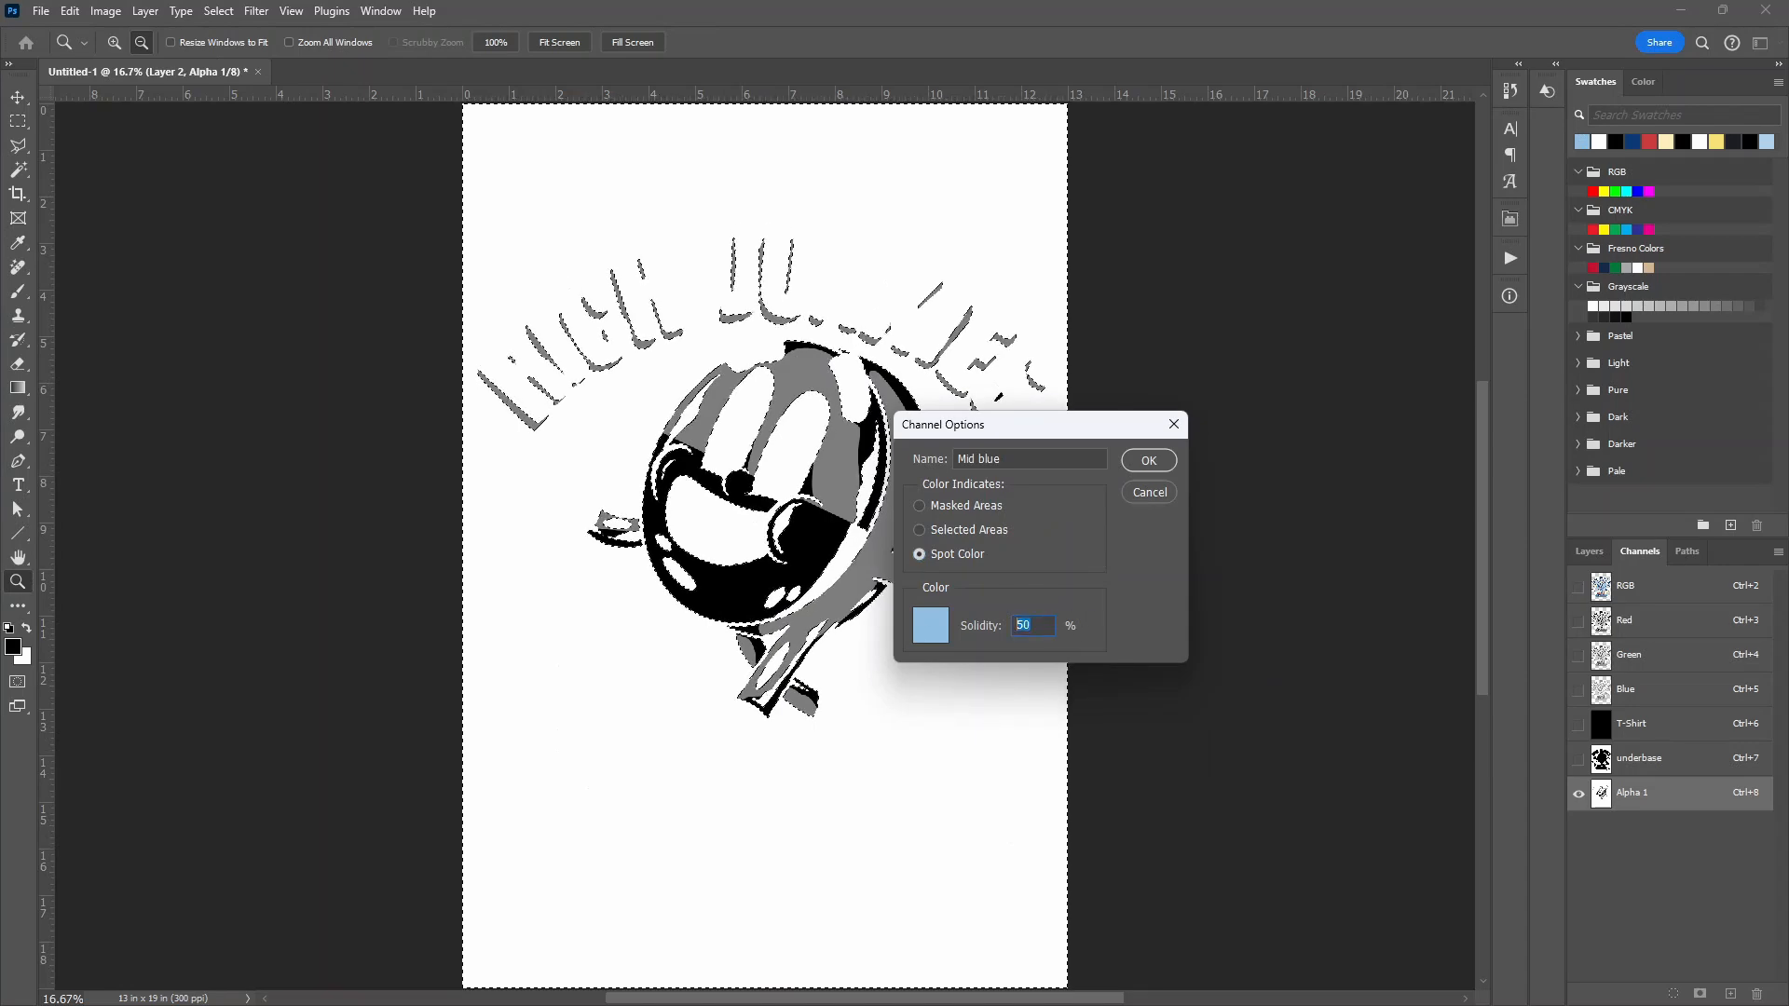
left_click(1148, 460)
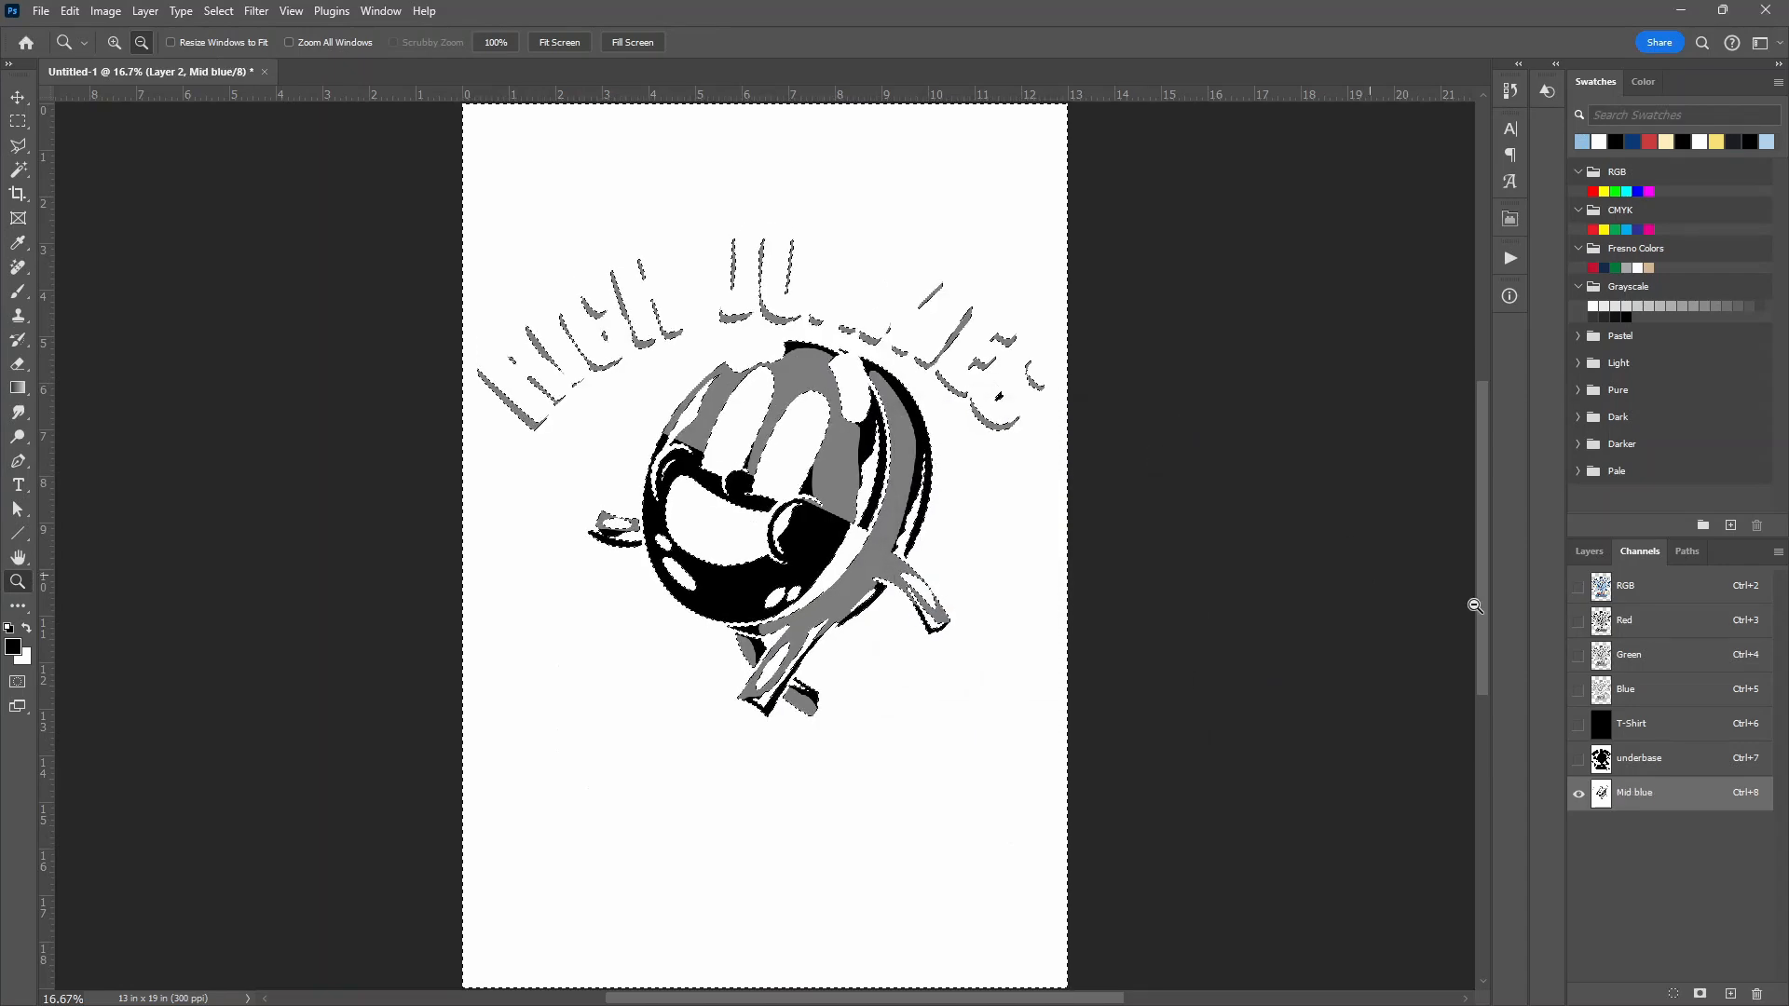
left_click(1651, 585)
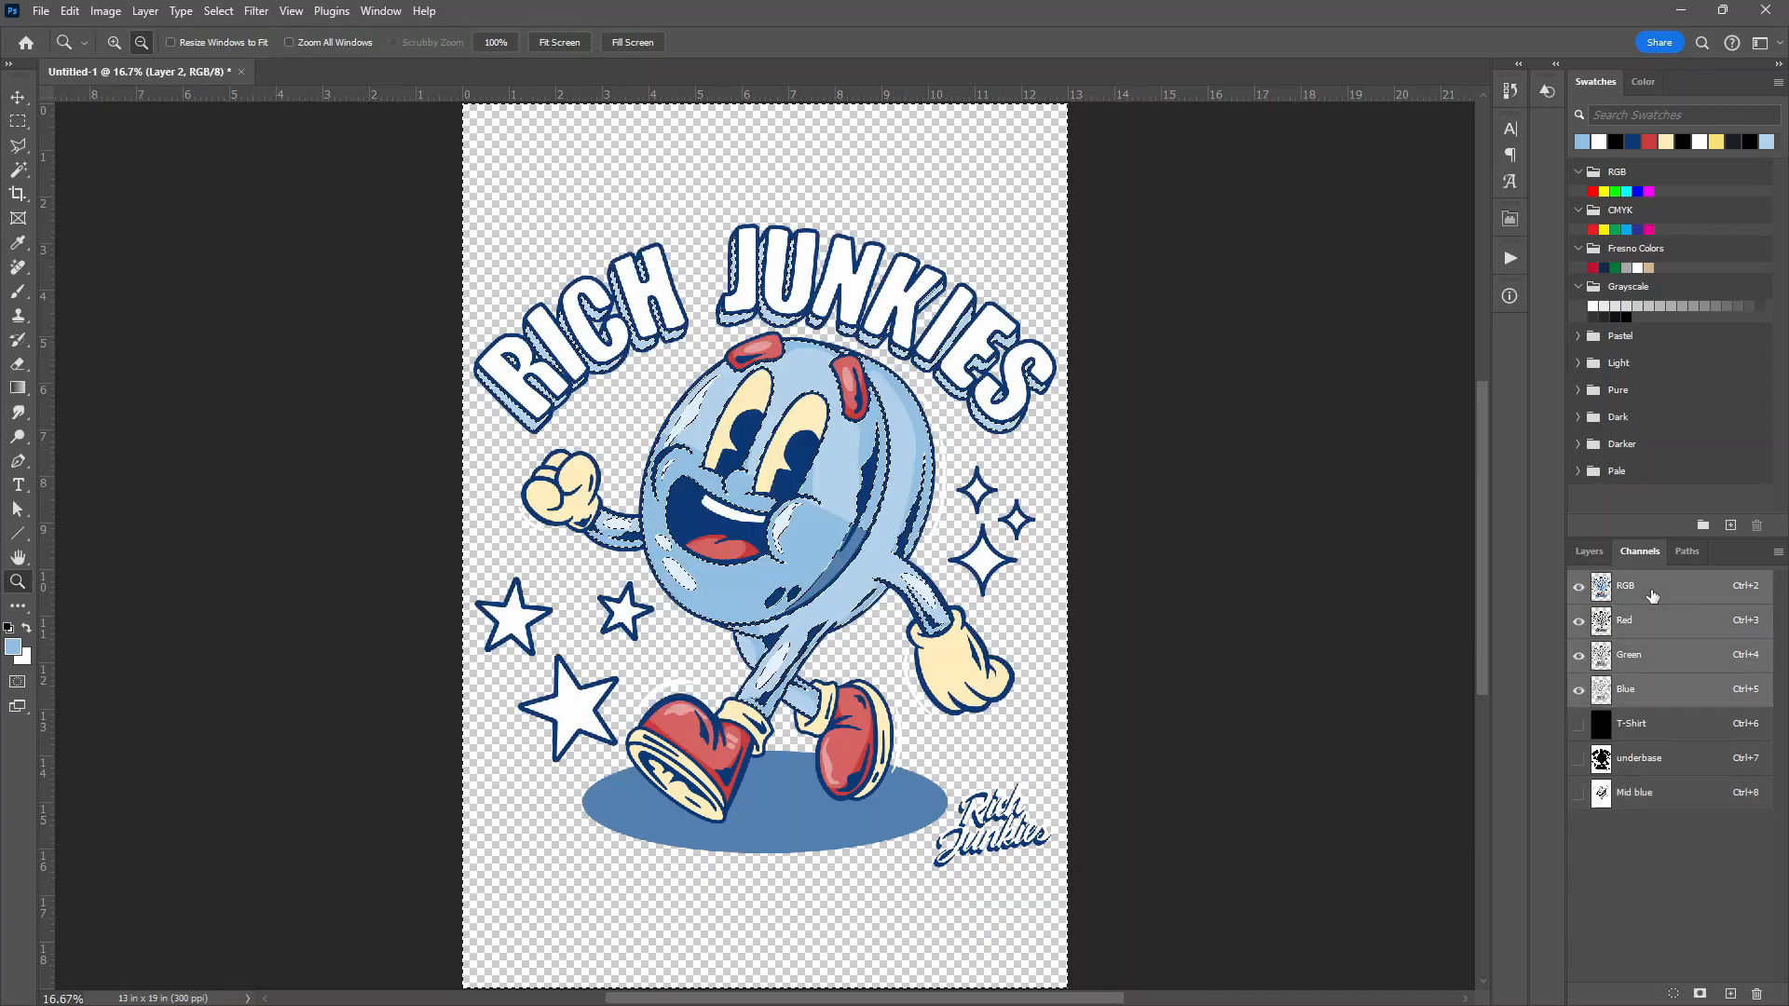
mouse_move(213, 287)
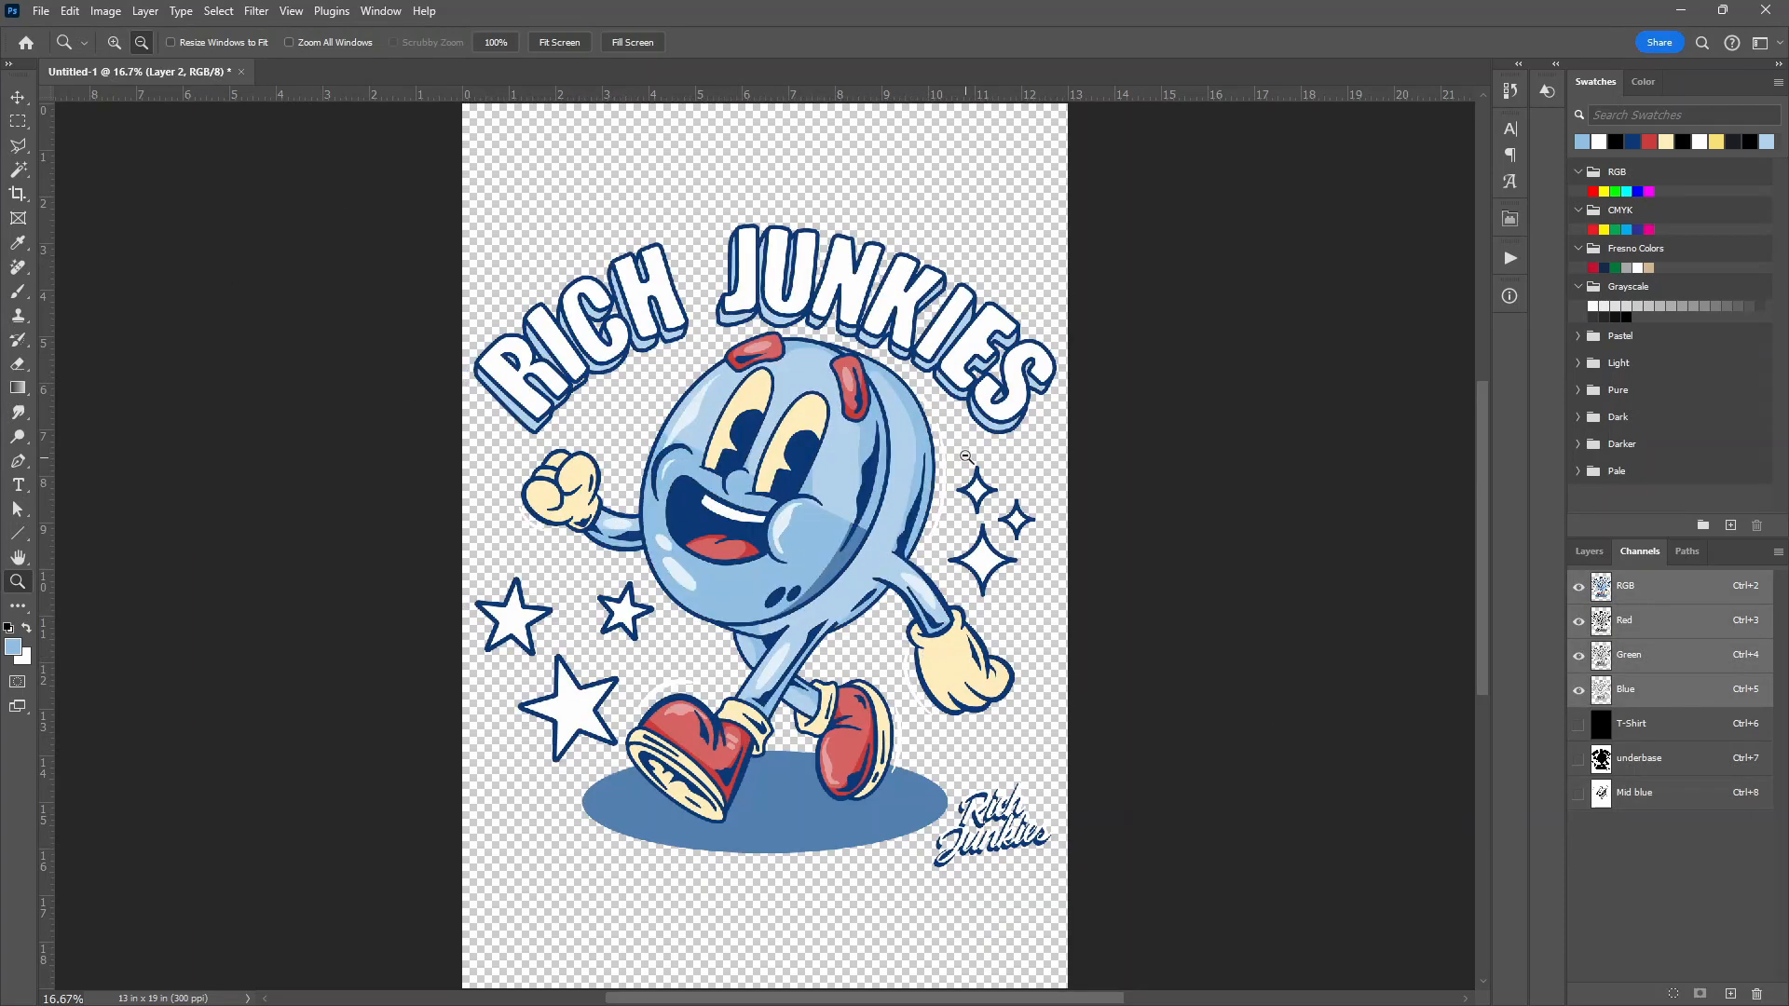
Select the cream areas of the design with Color Range
left_click(218, 9)
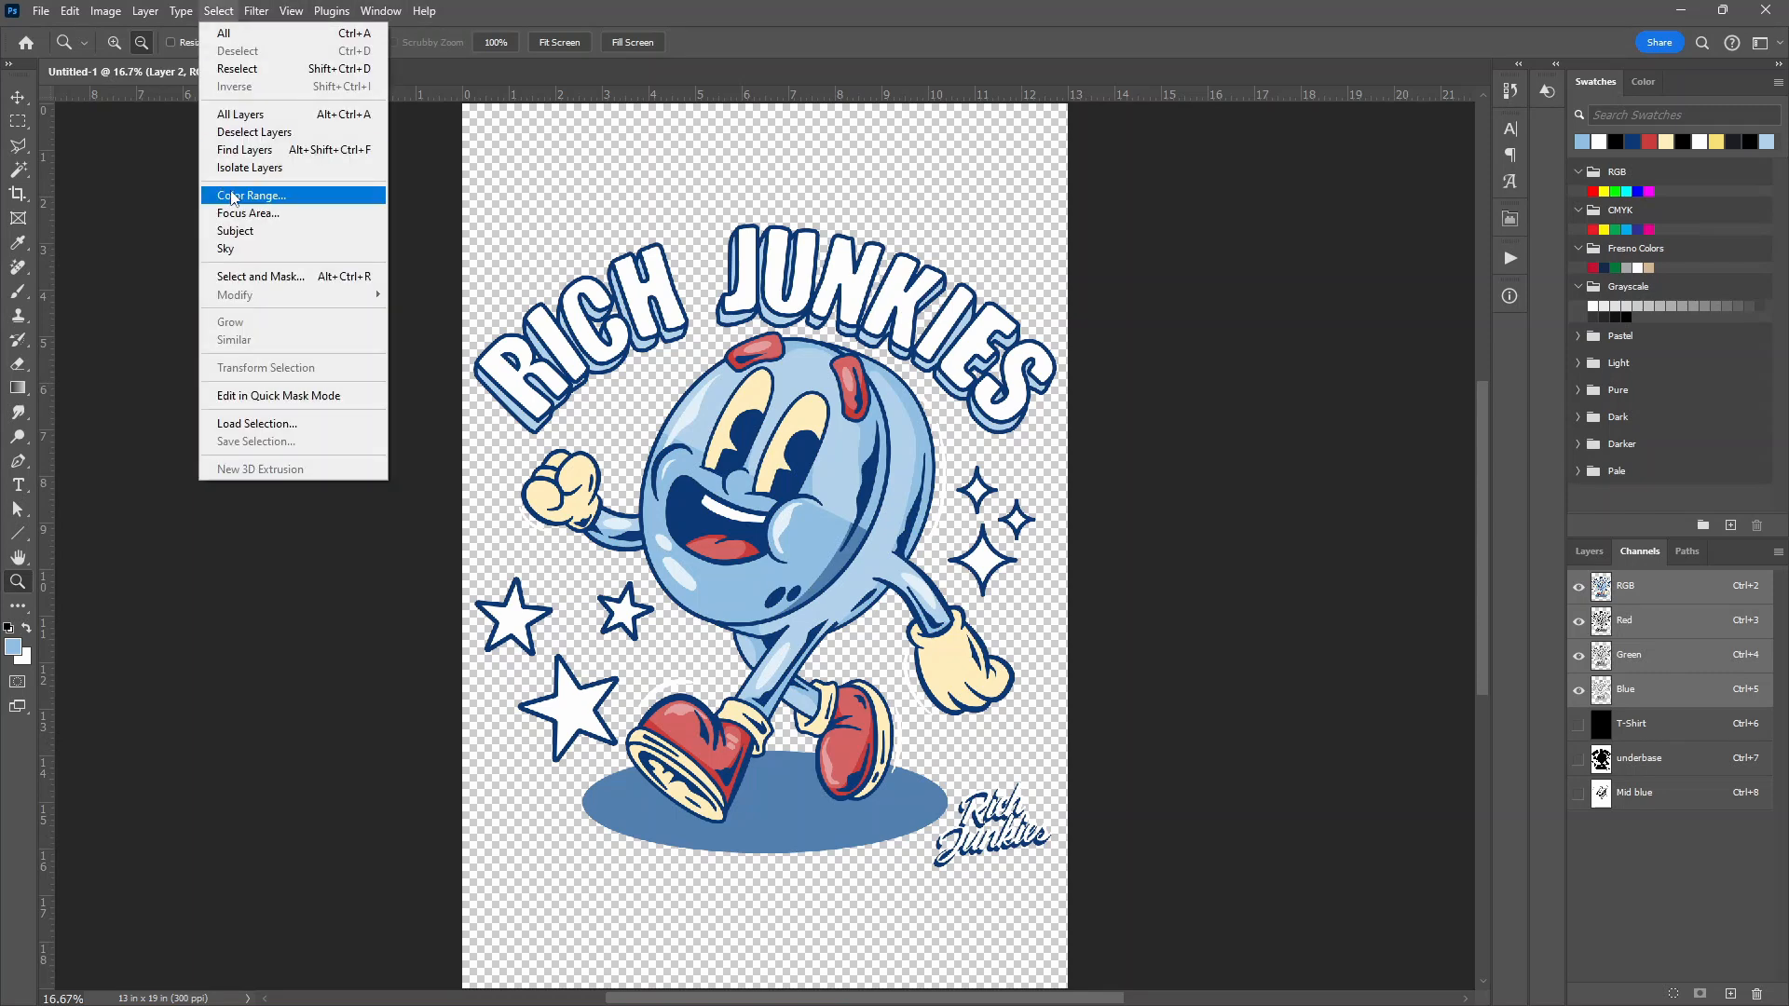
left_click(250, 196)
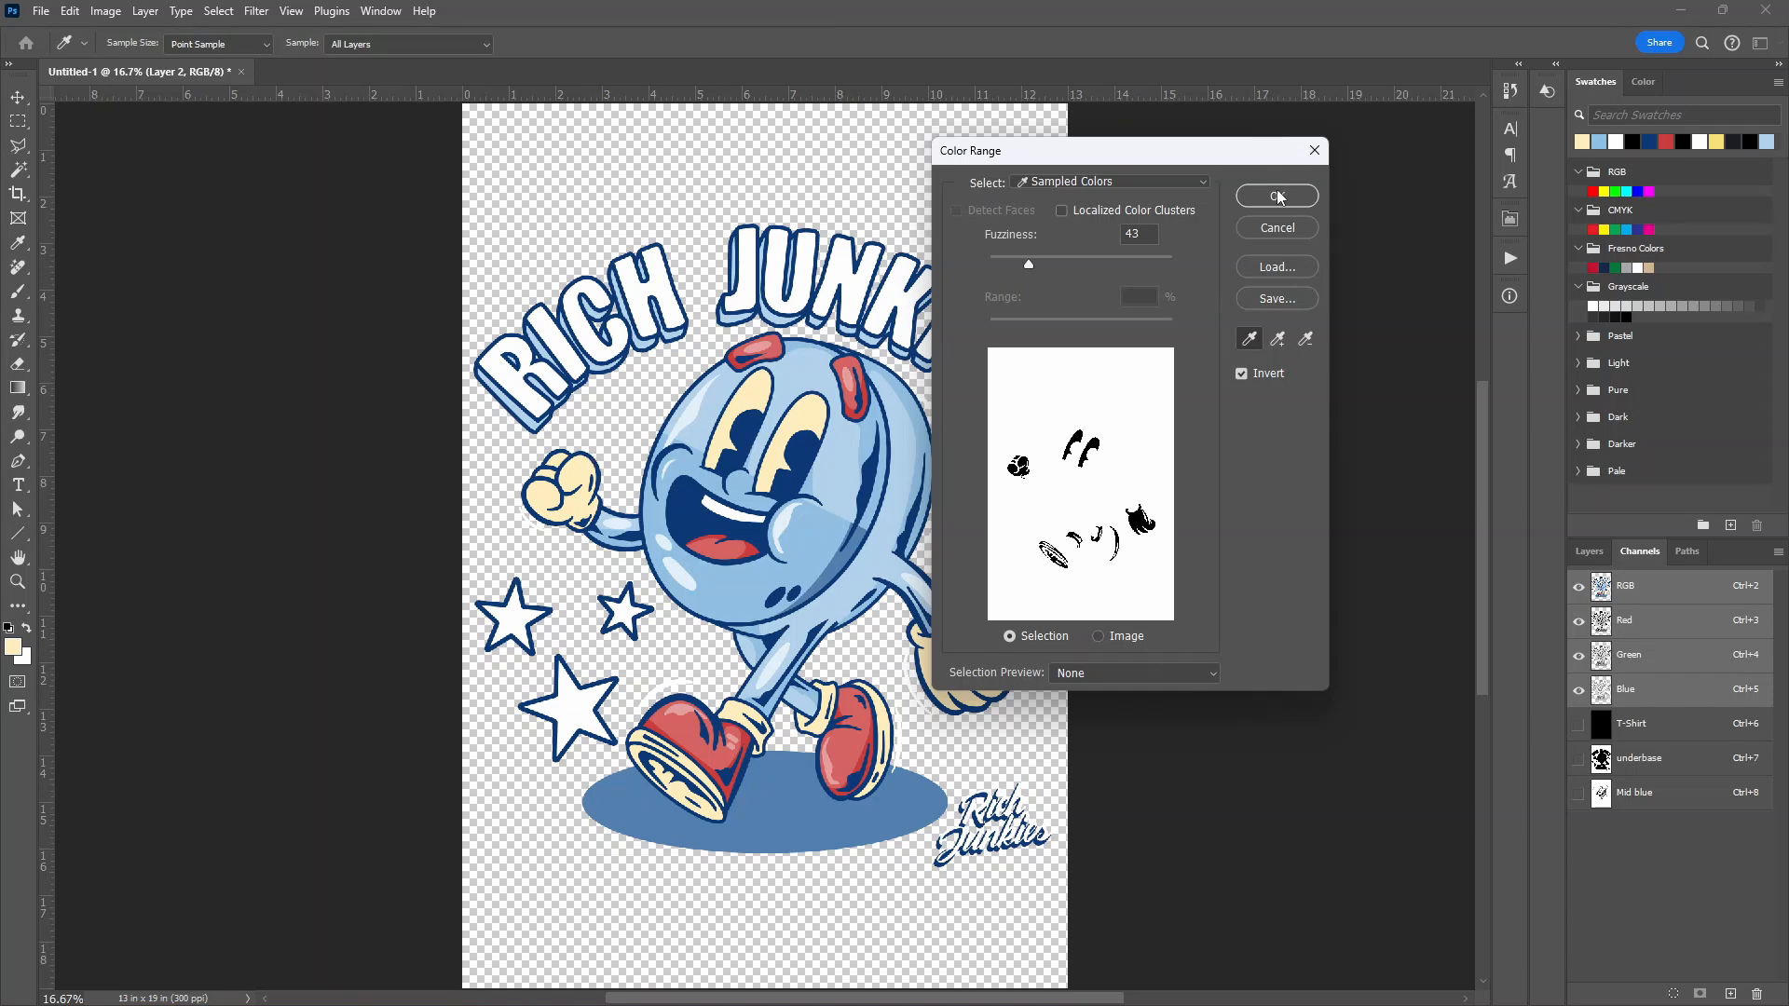
left_click(1276, 195)
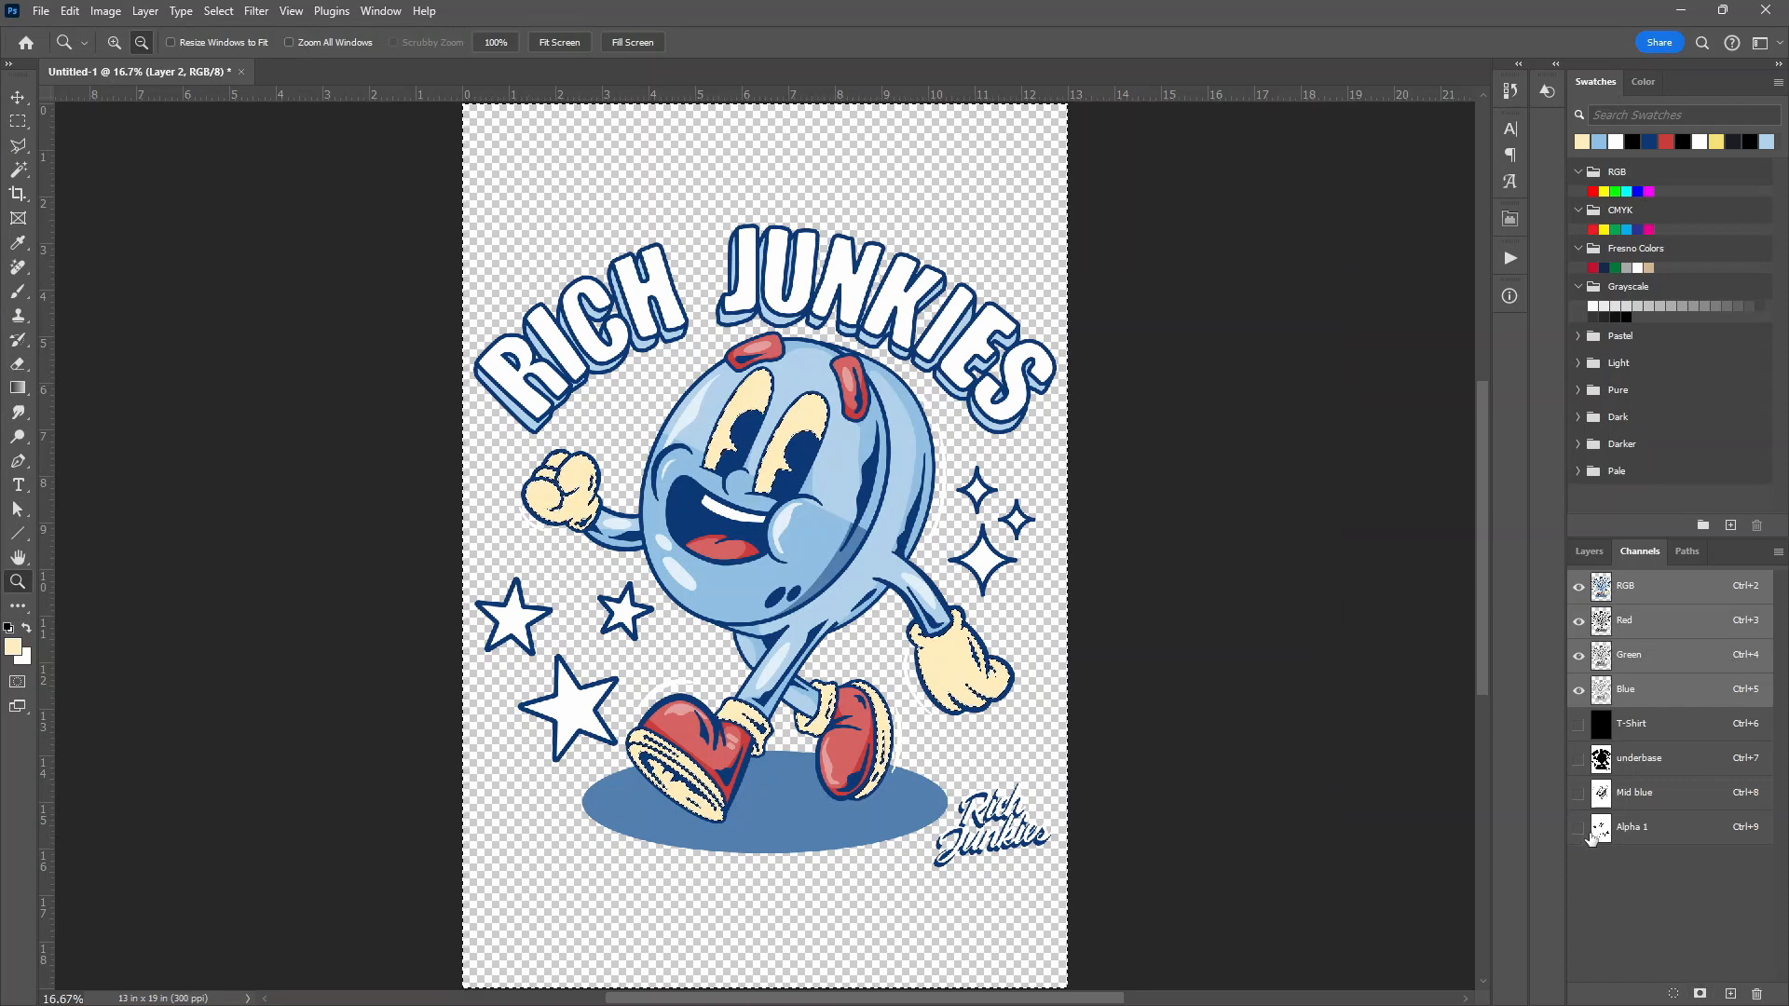
Make the new channel a cream (ffedbc) spot color named cream at 1% solidity and preview it over the underbase
double_click(1632, 828)
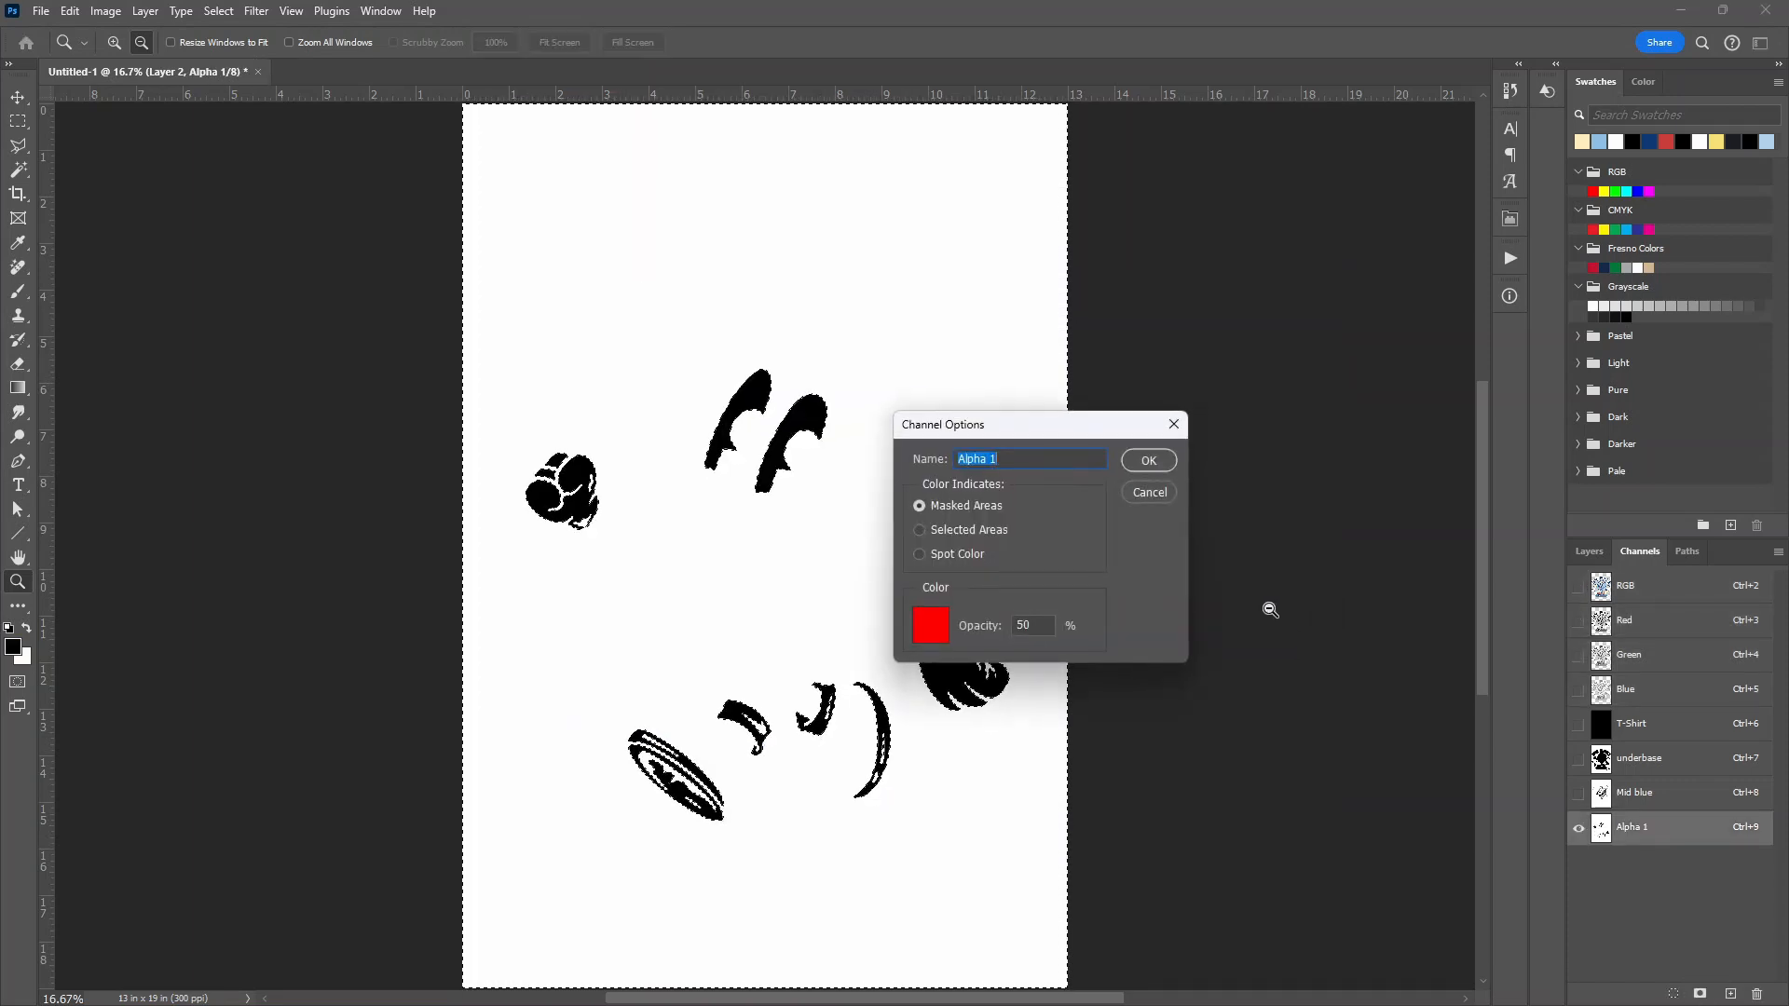
type("cream")
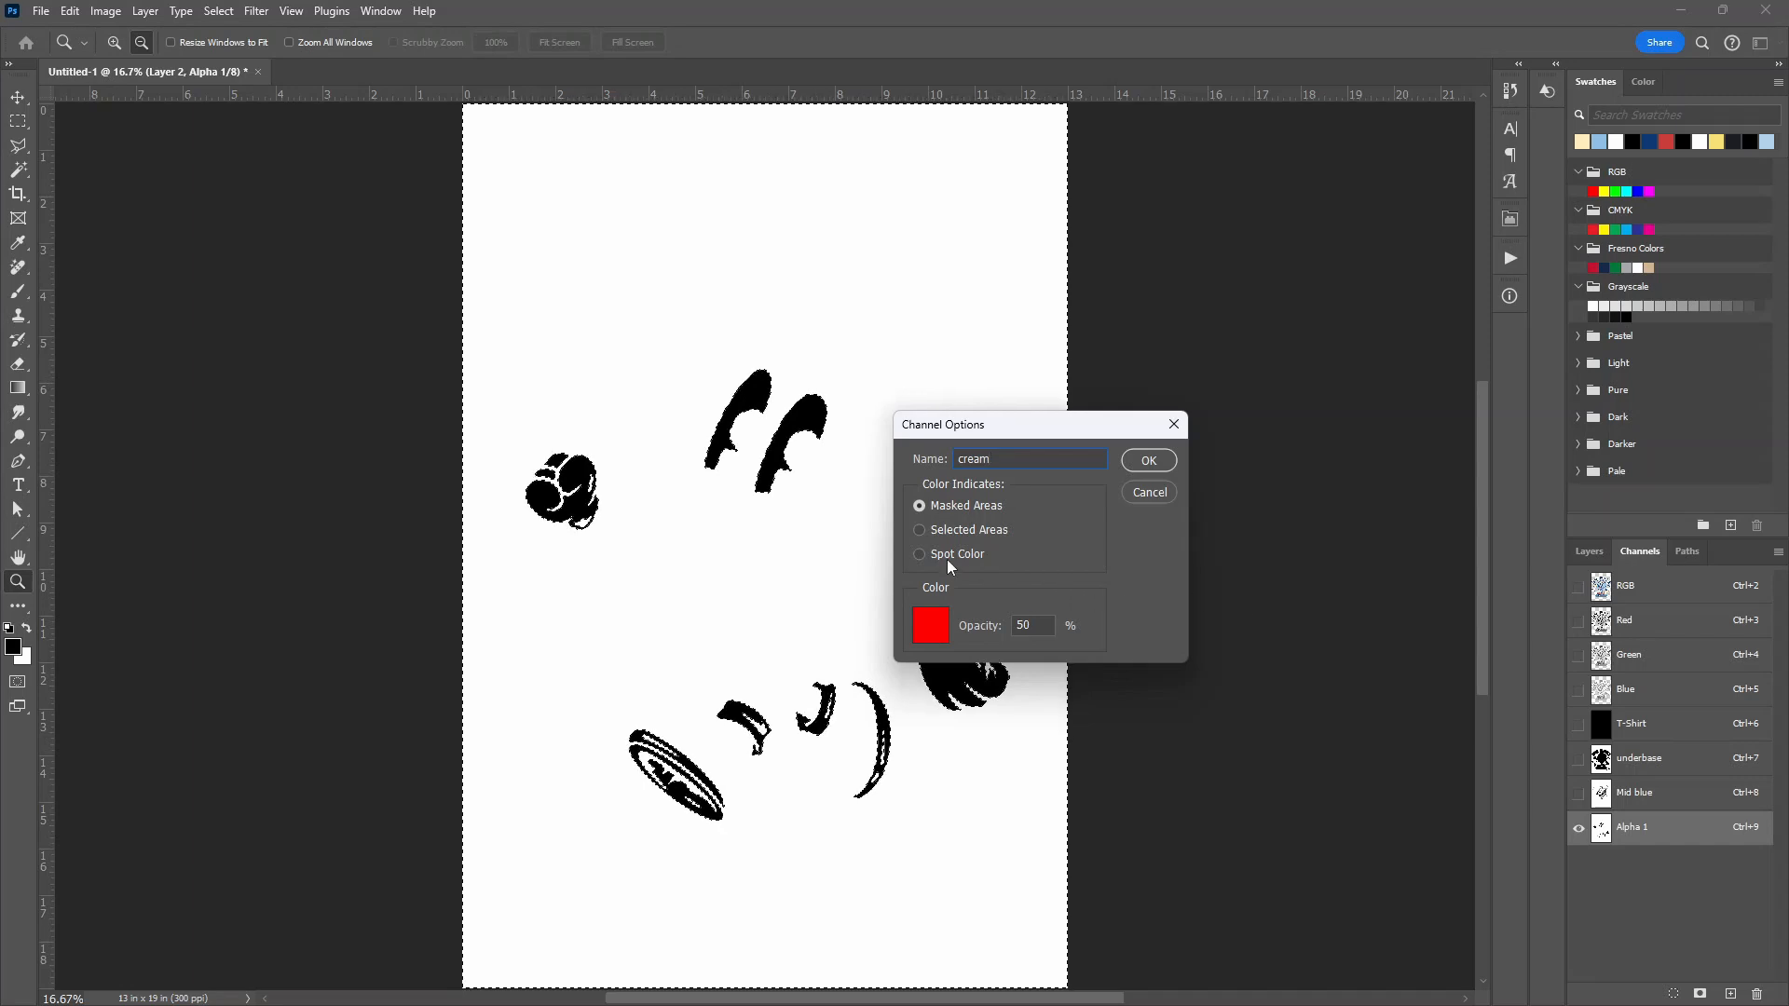
left_click(930, 626)
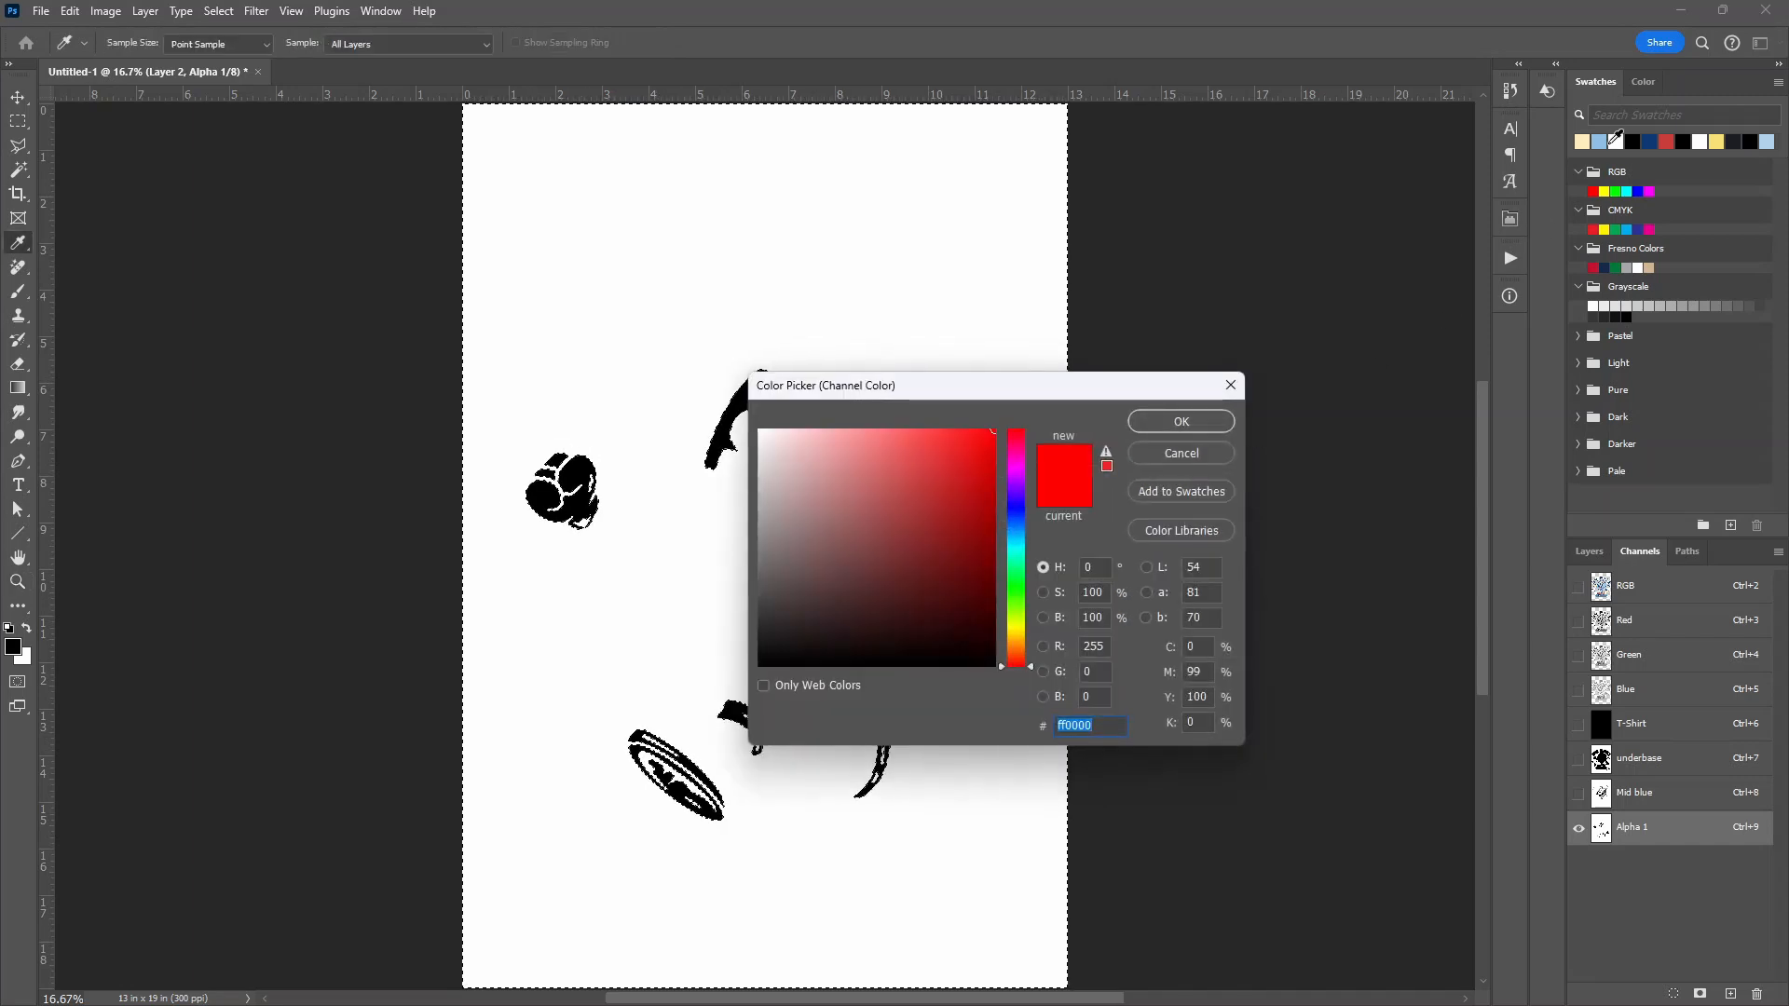
left_click(820, 429)
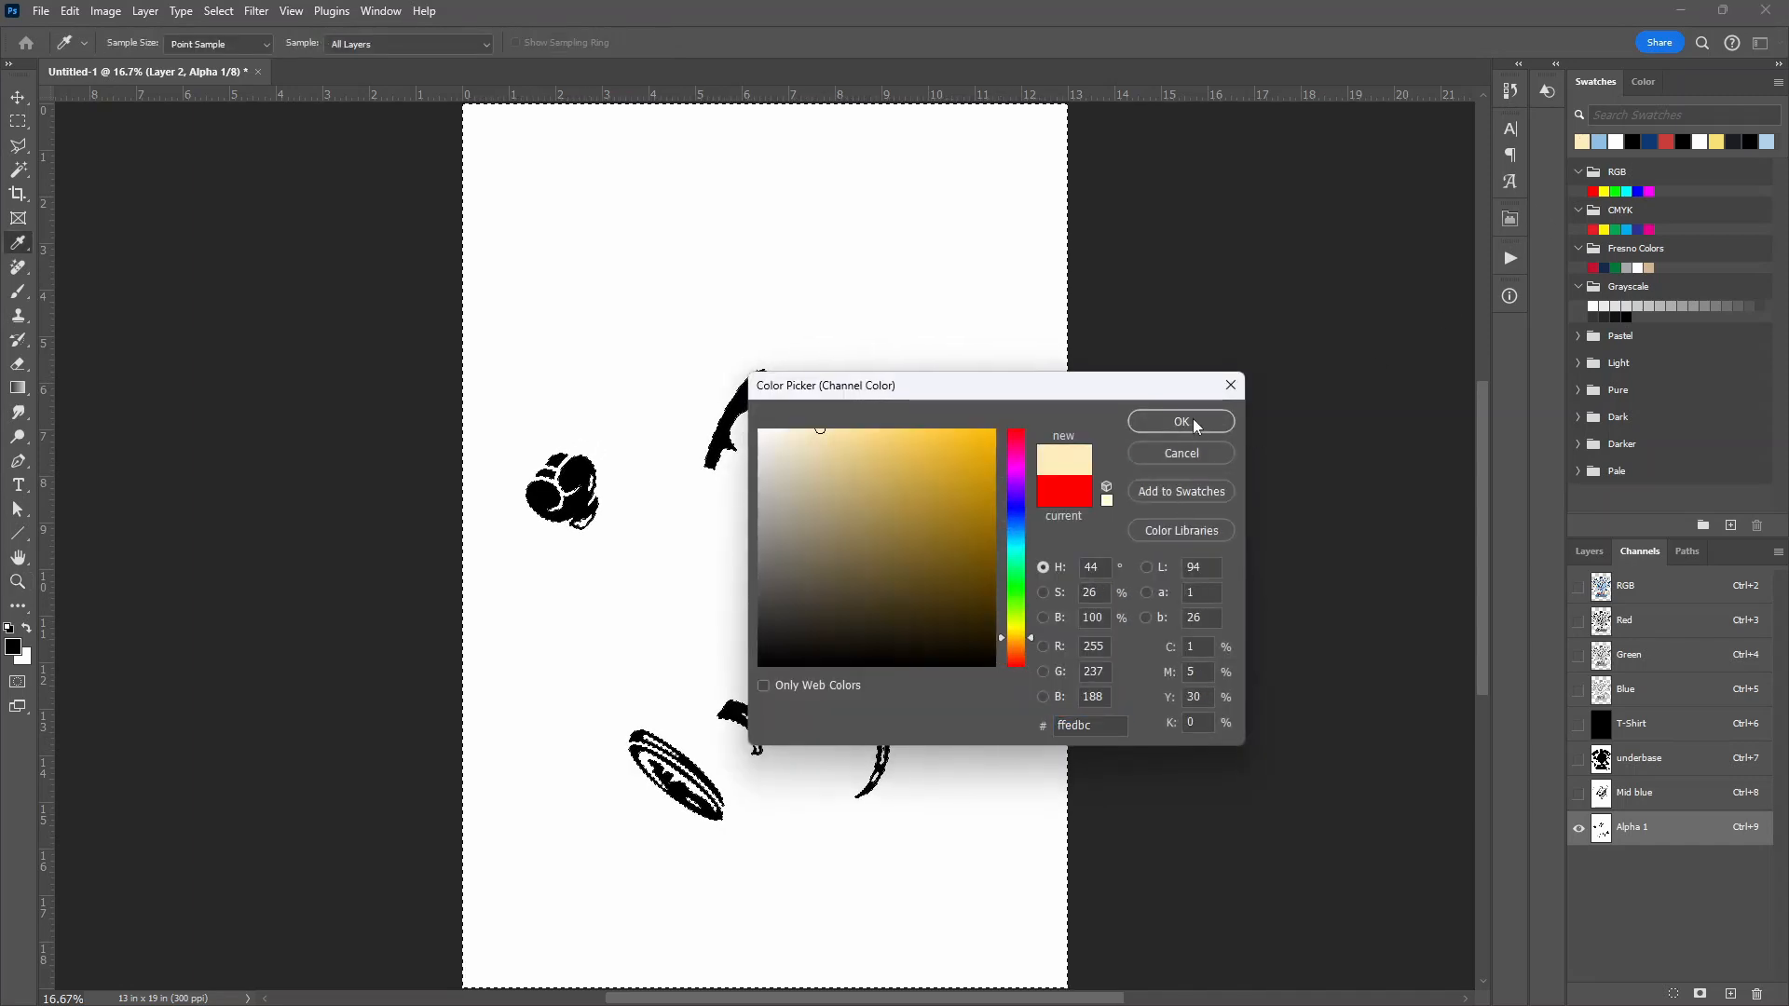
left_click(1182, 421)
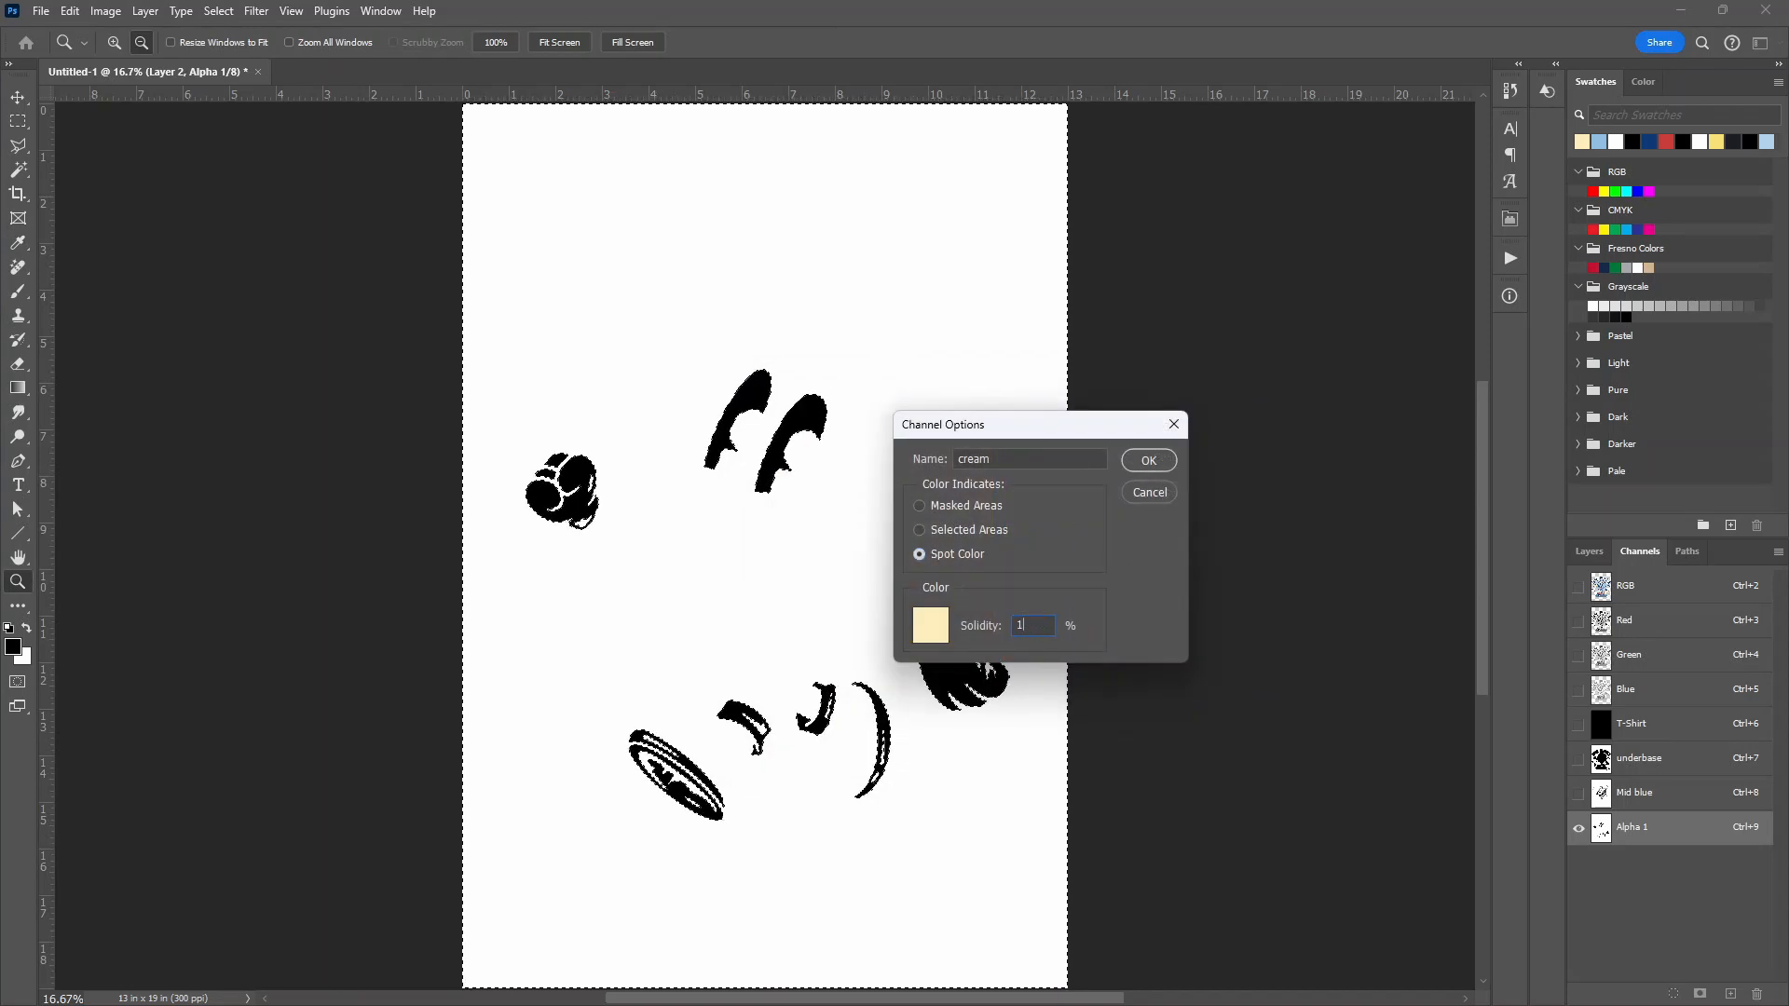
left_click(1147, 461)
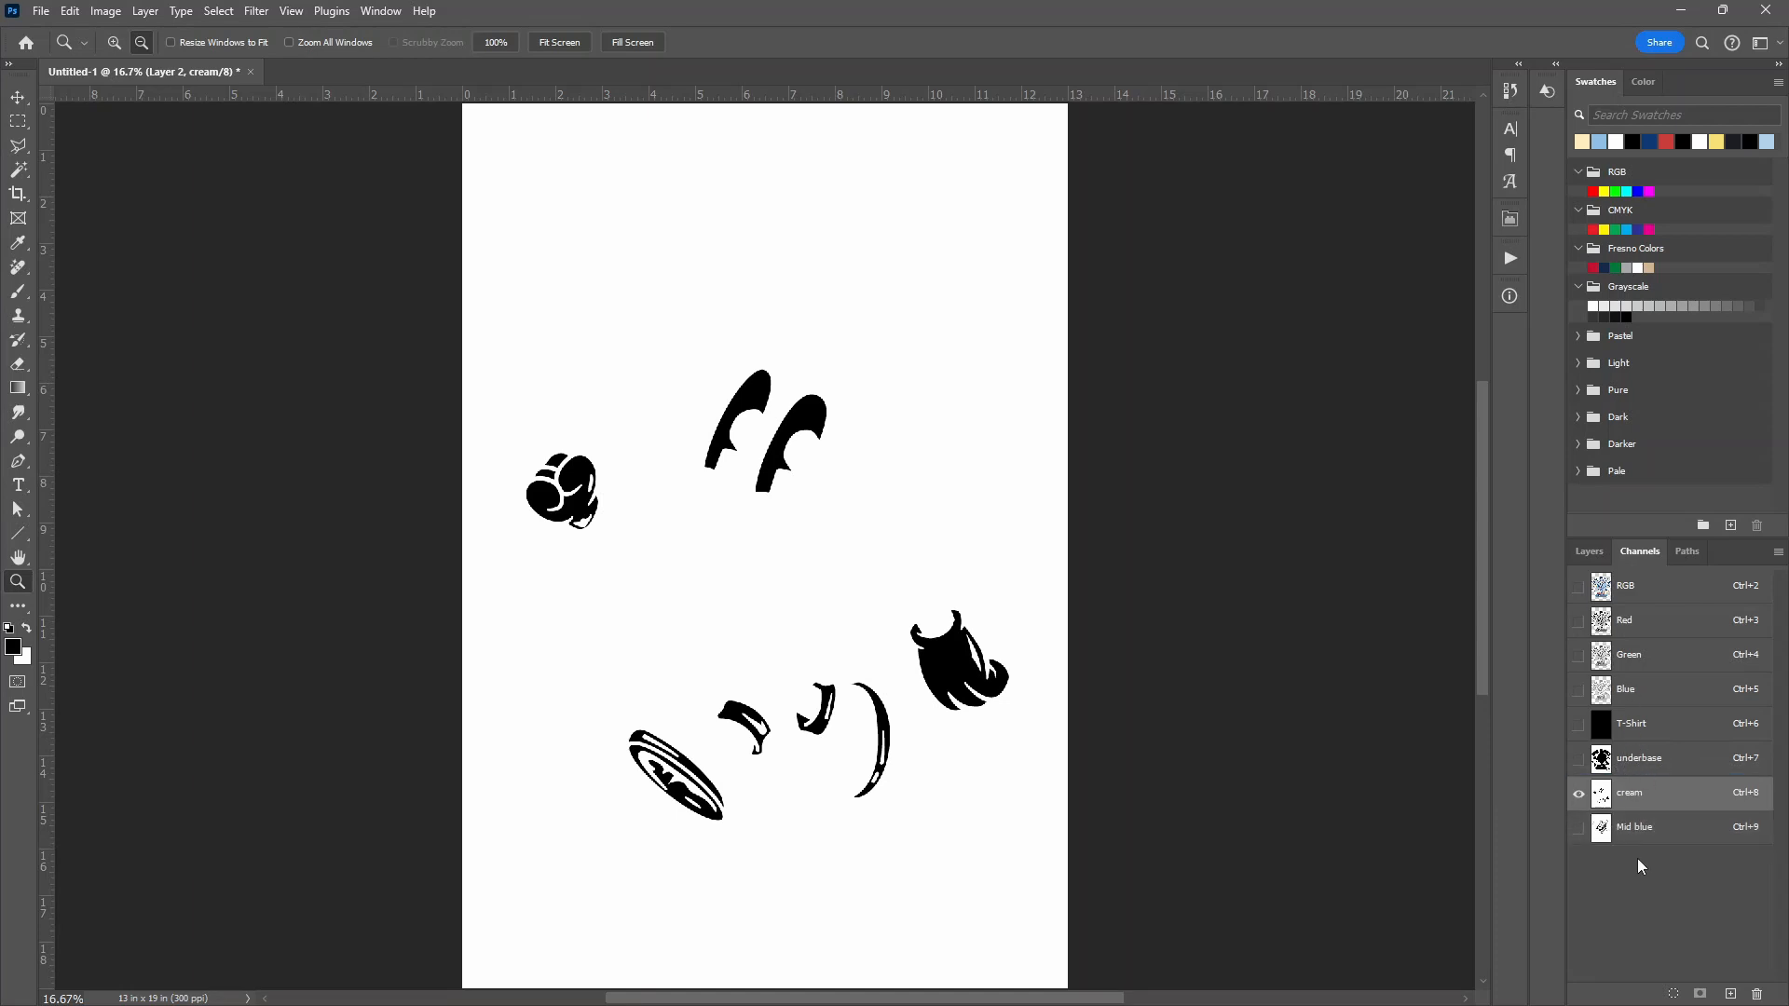
mouse_move(1638, 758)
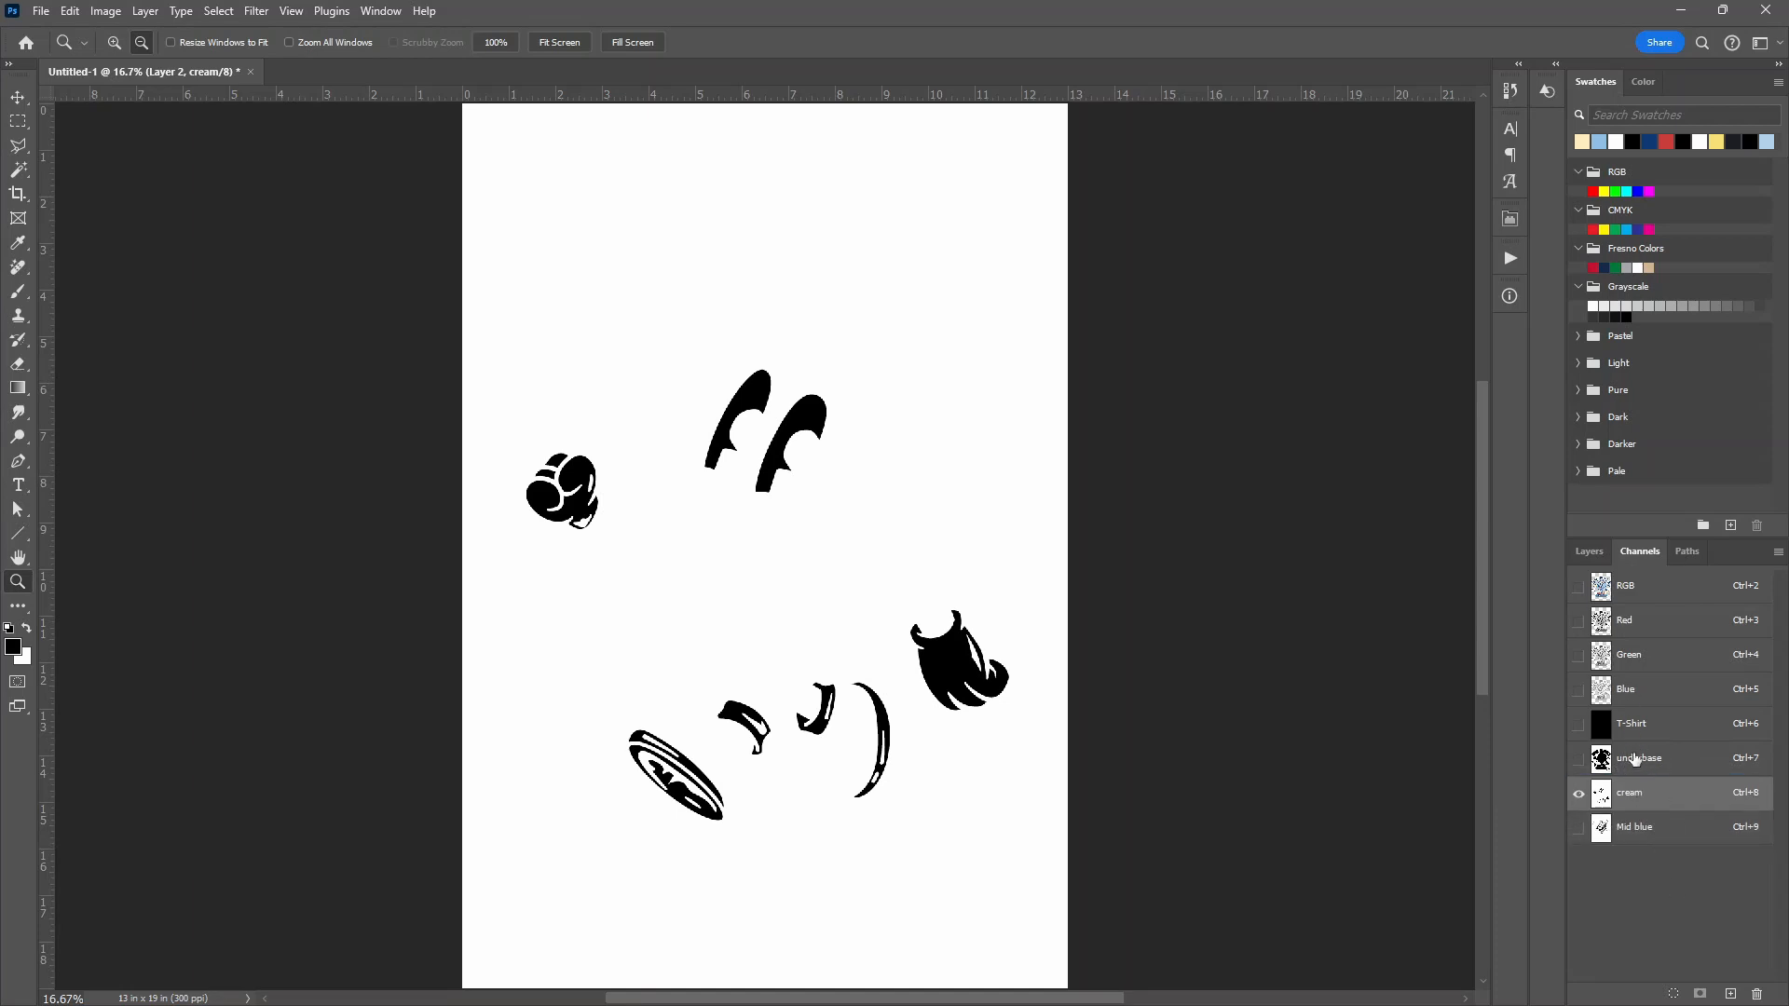
left_click(1580, 723)
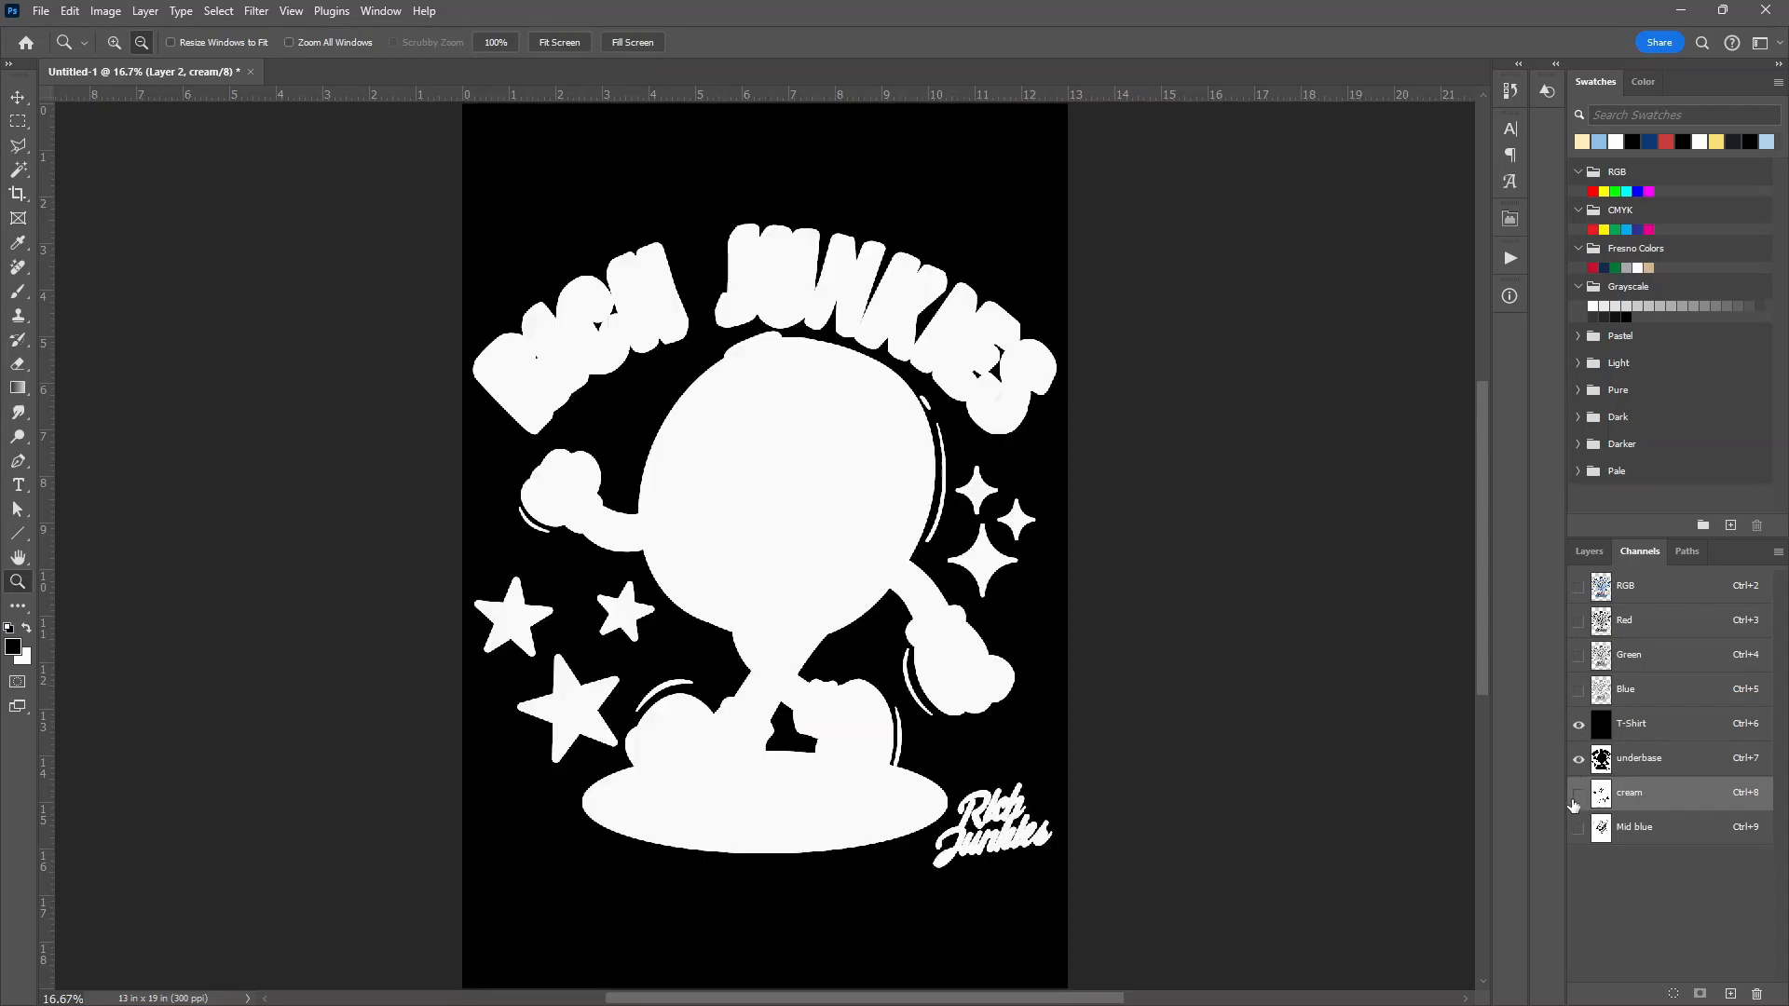
left_click(1578, 794)
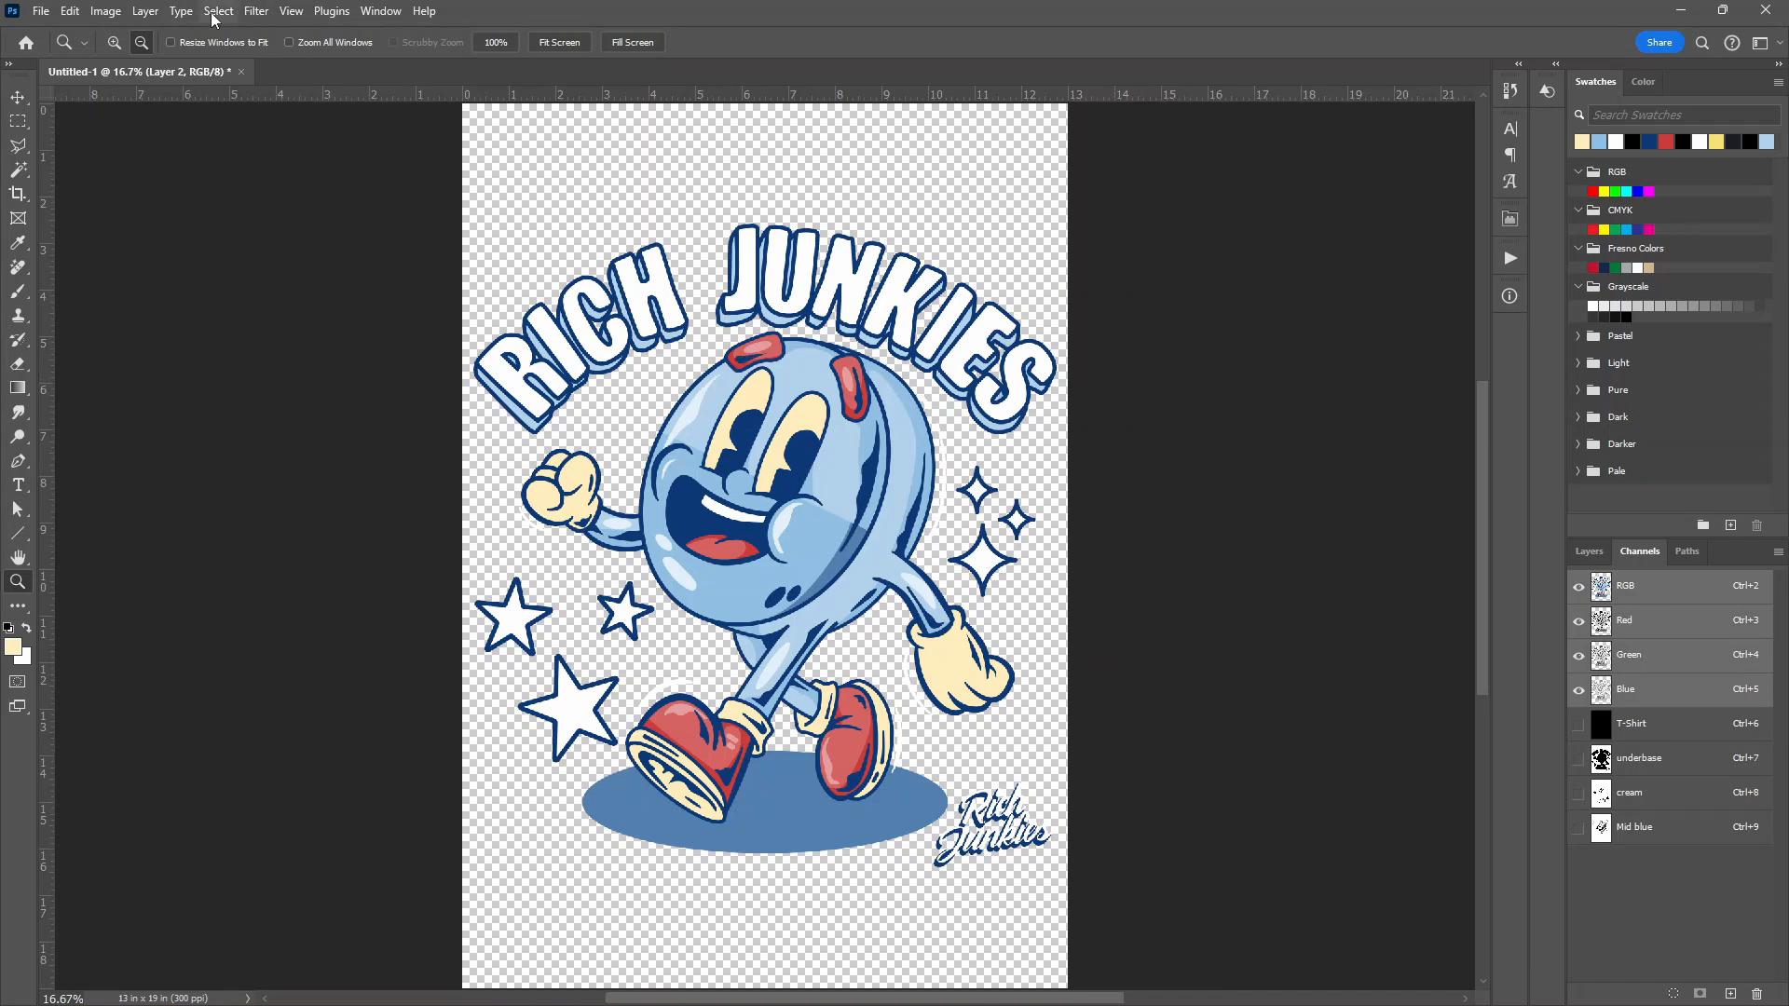
Select the red parts with Color Range at fuzziness 62 and save them as a channel
left_click(218, 11)
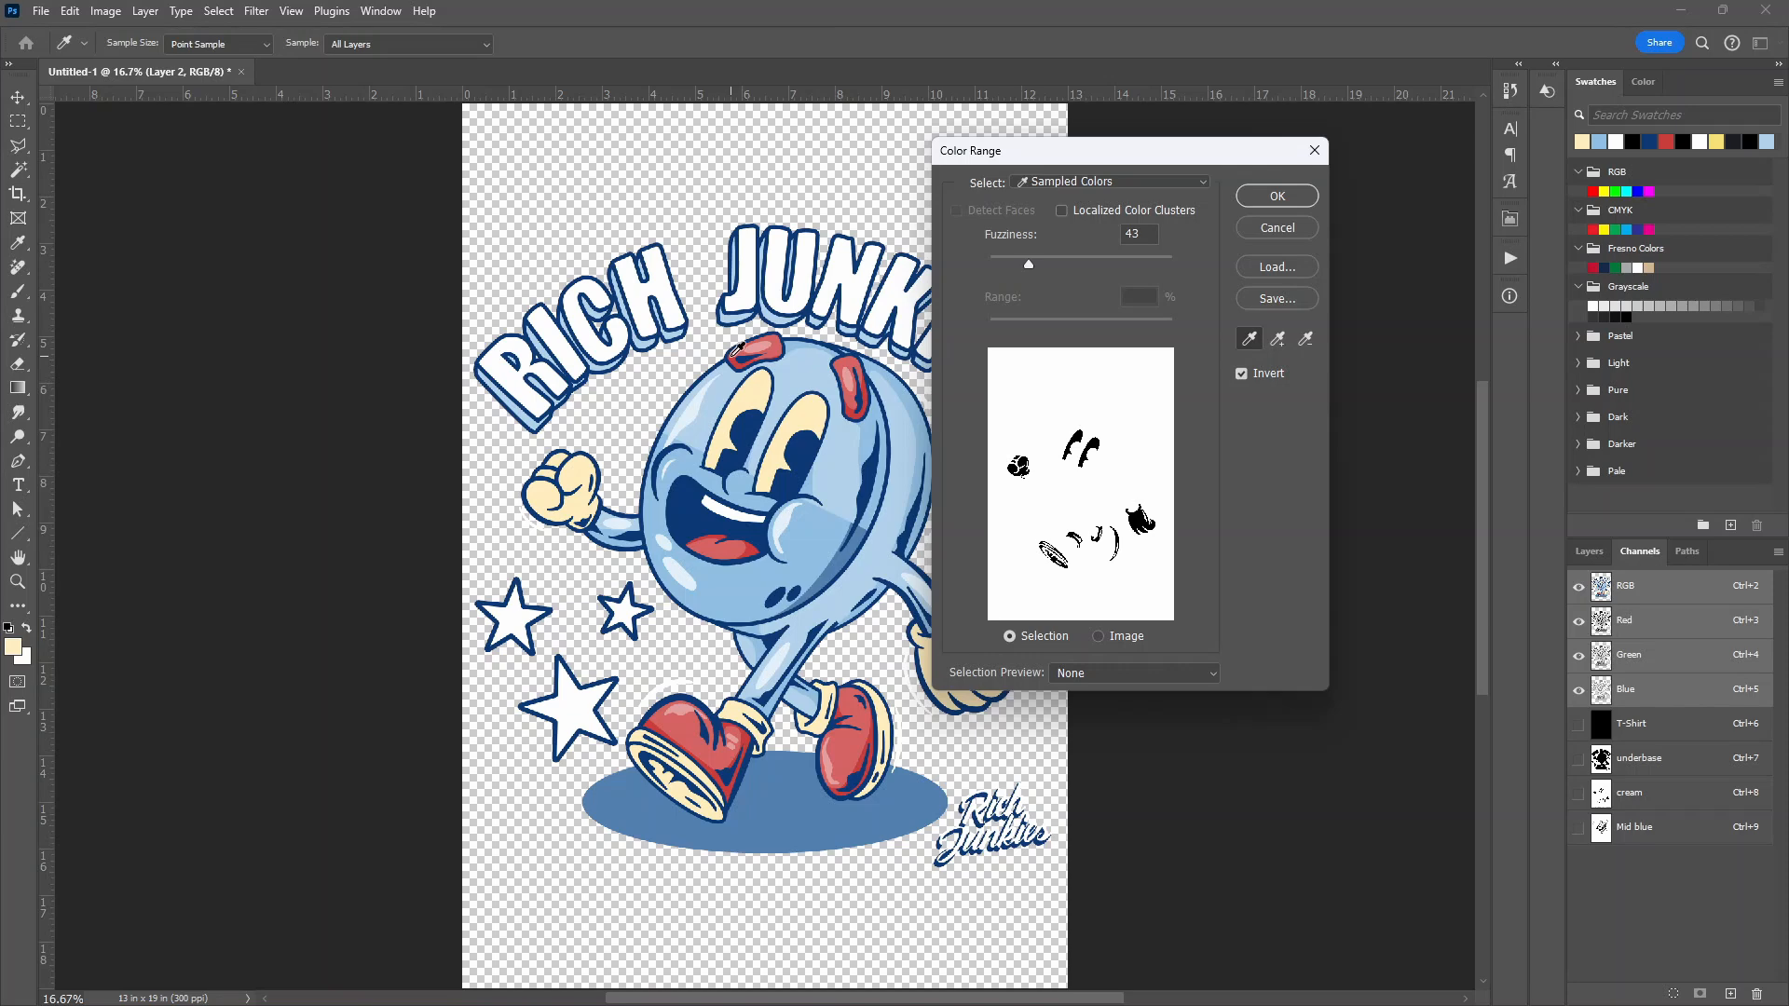
left_click_drag(1027, 263, 1027, 271)
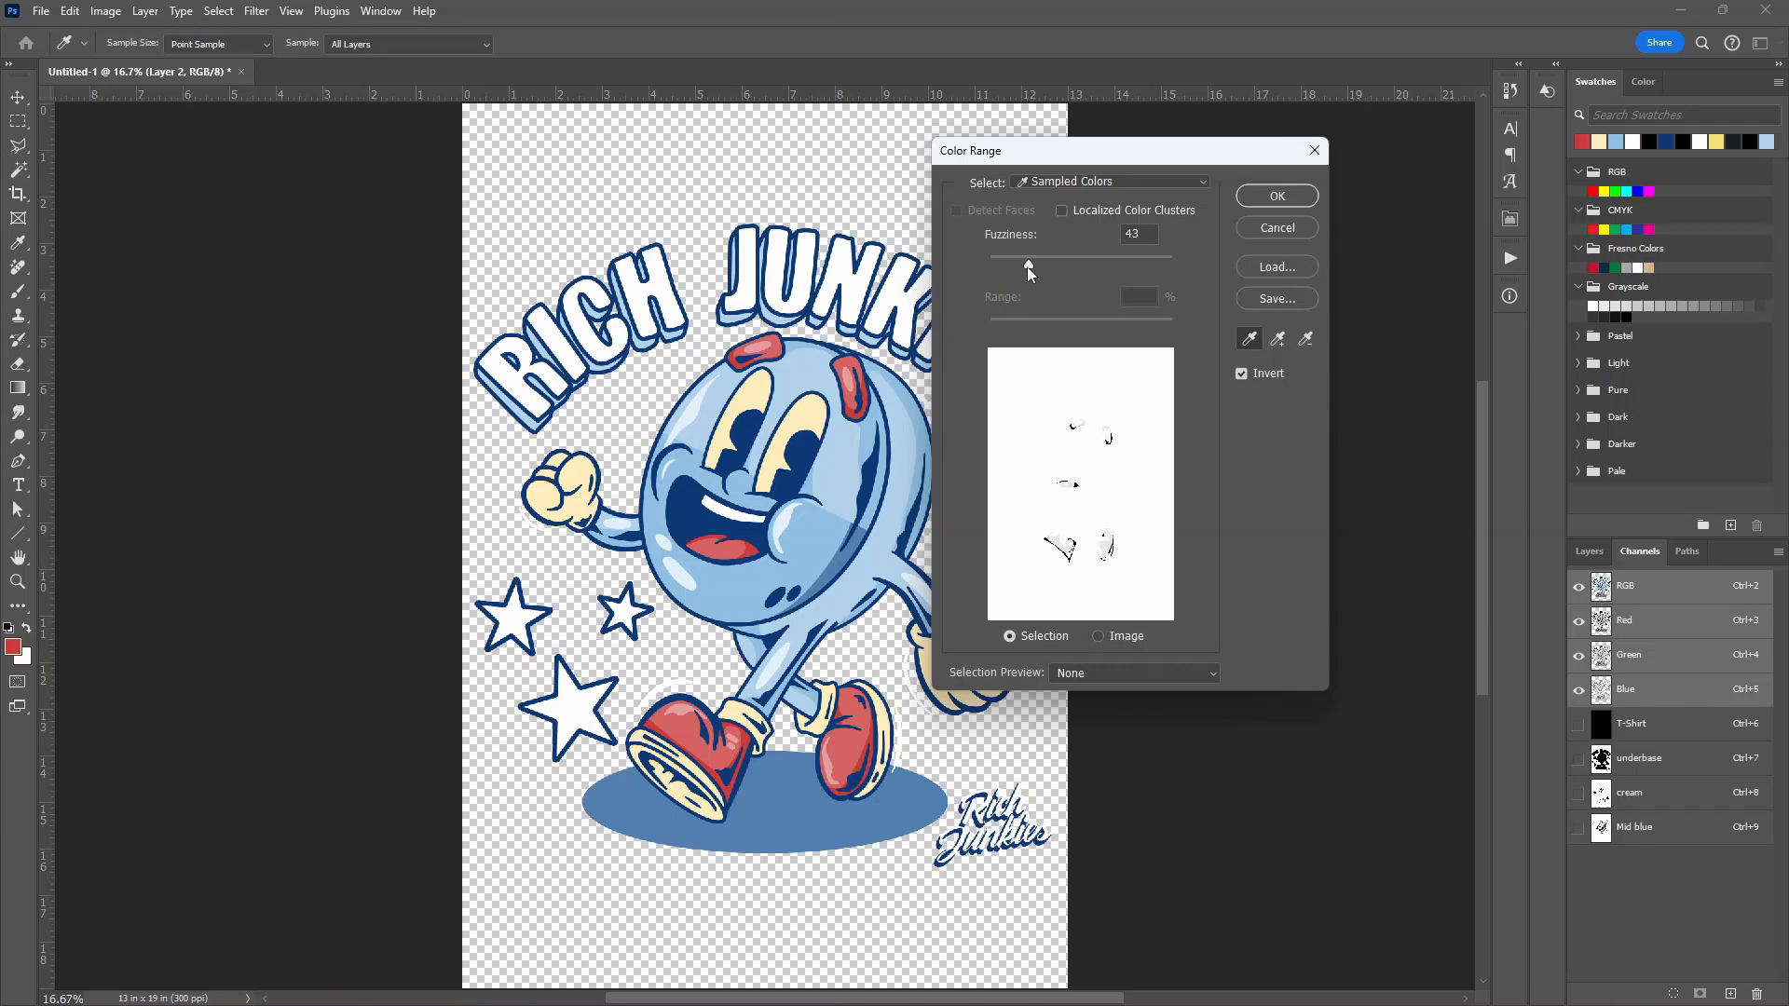
left_click_drag(1027, 270, 1044, 270)
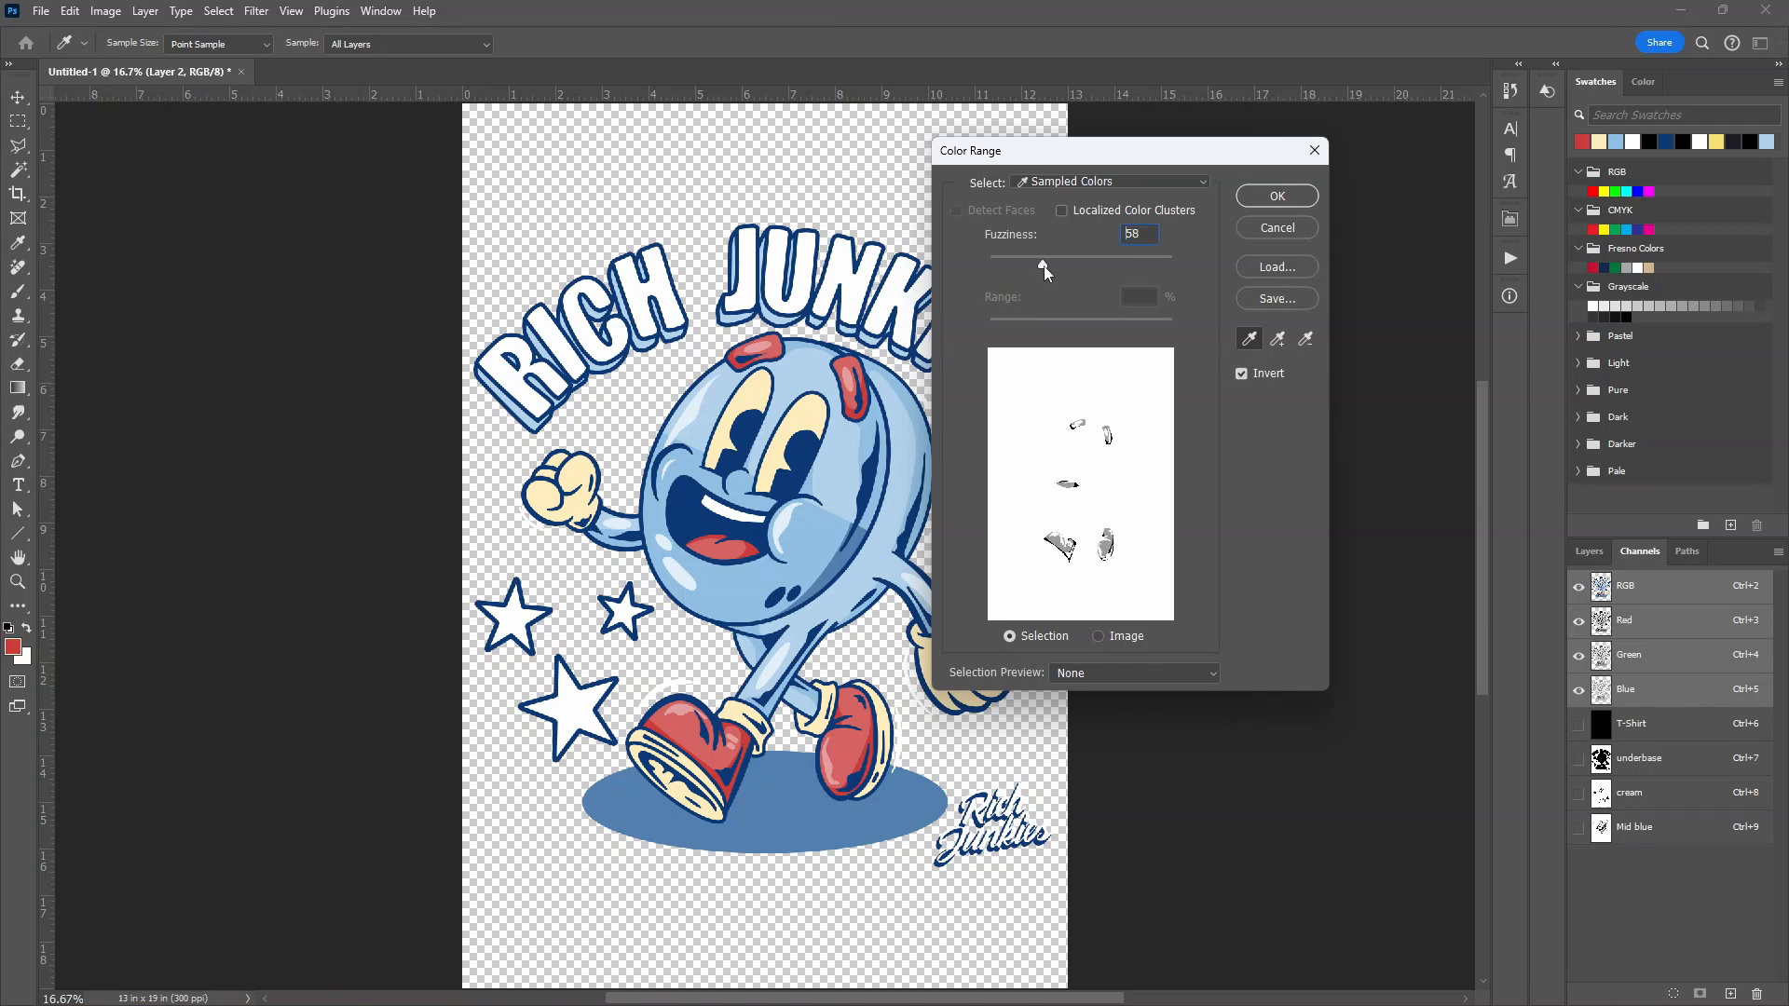
left_click_drag(1039, 270, 1049, 270)
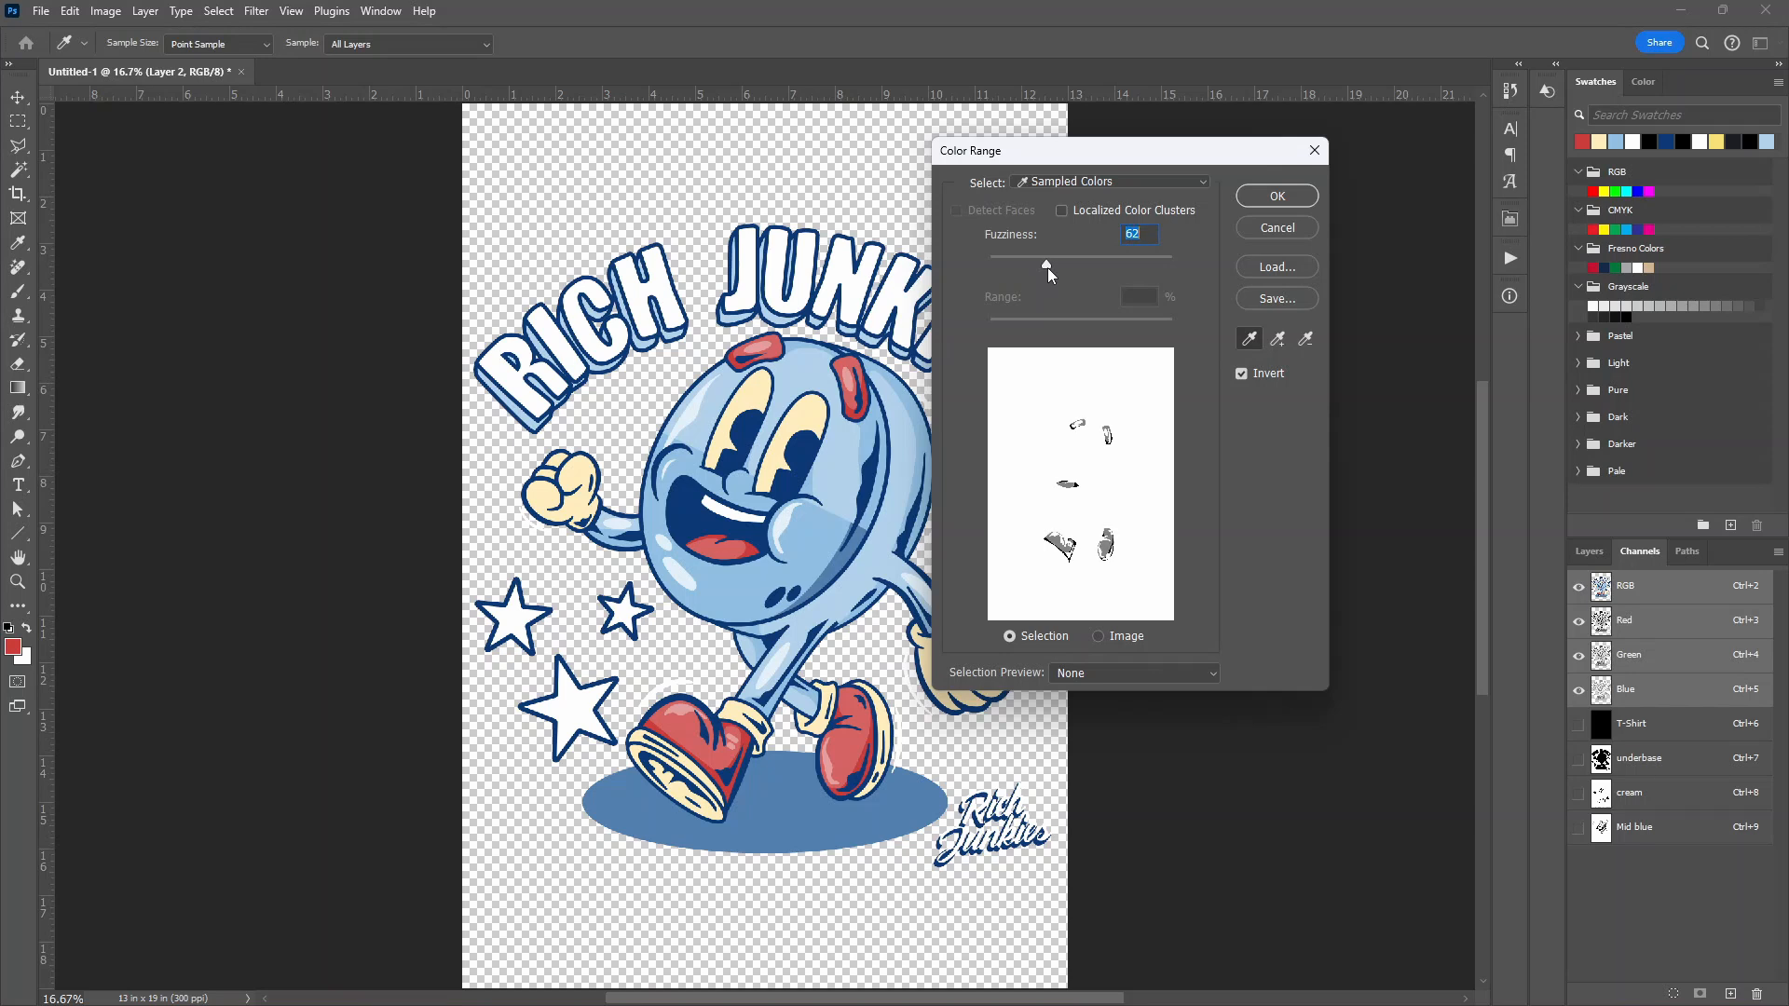
left_click(1277, 196)
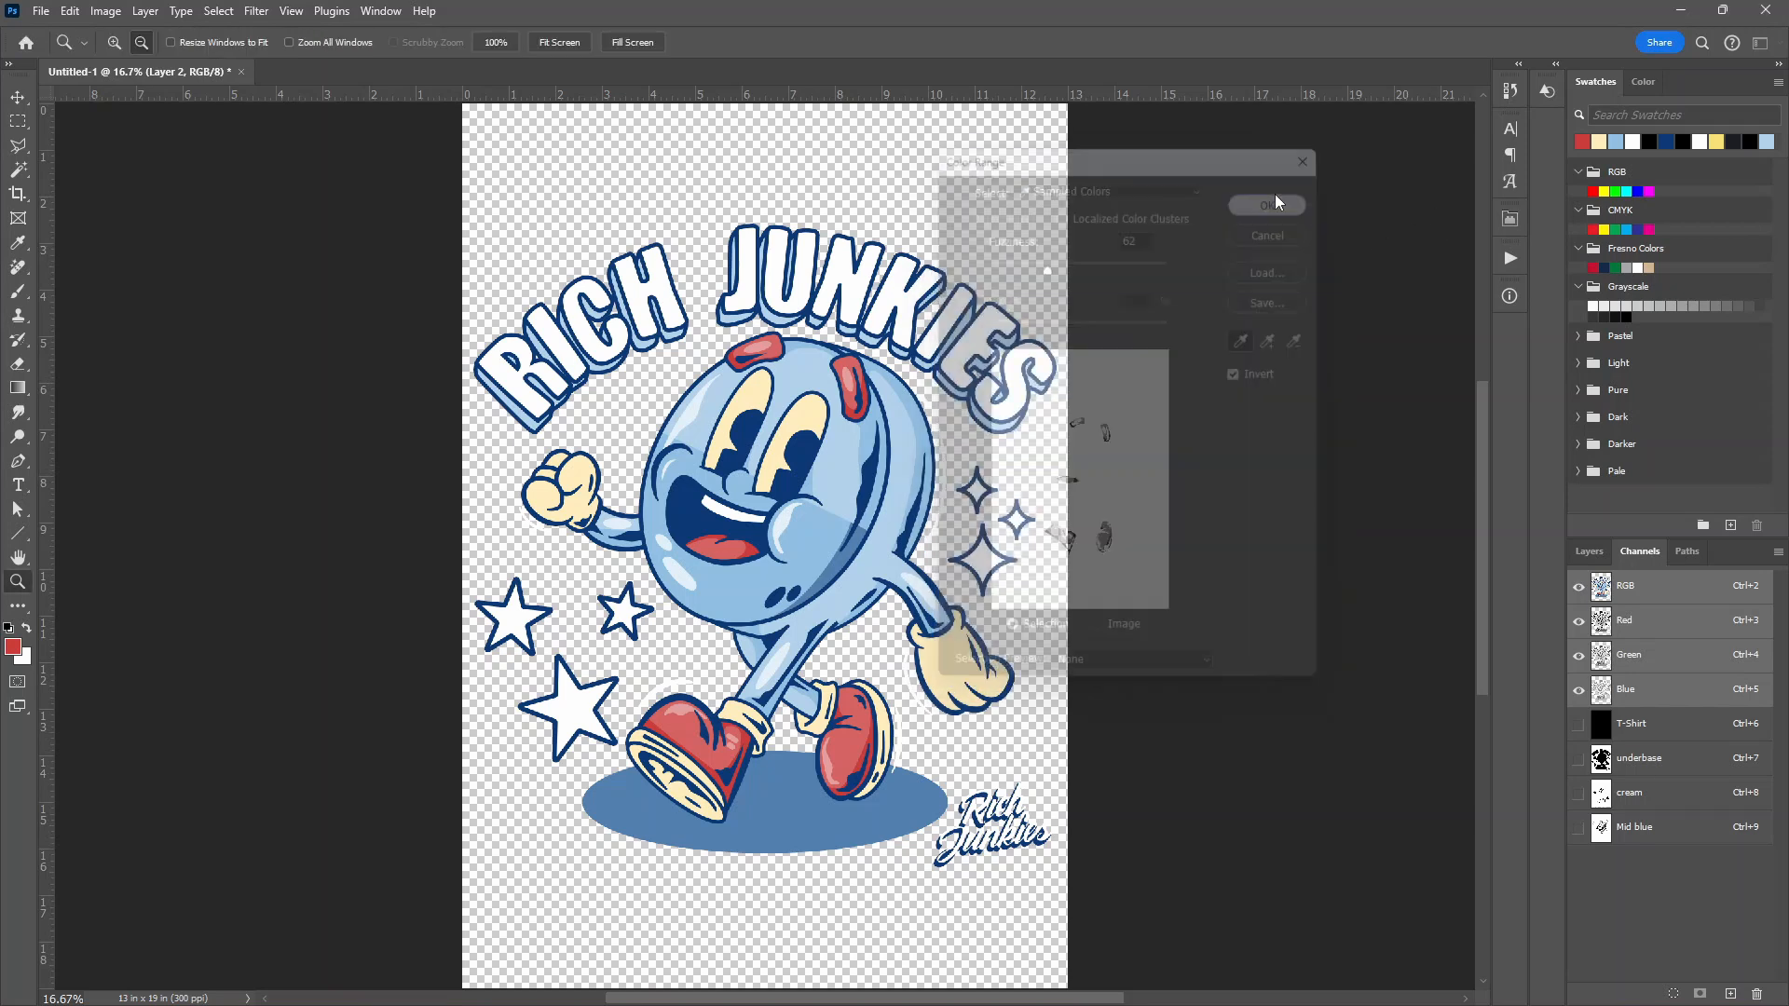
left_click(1267, 205)
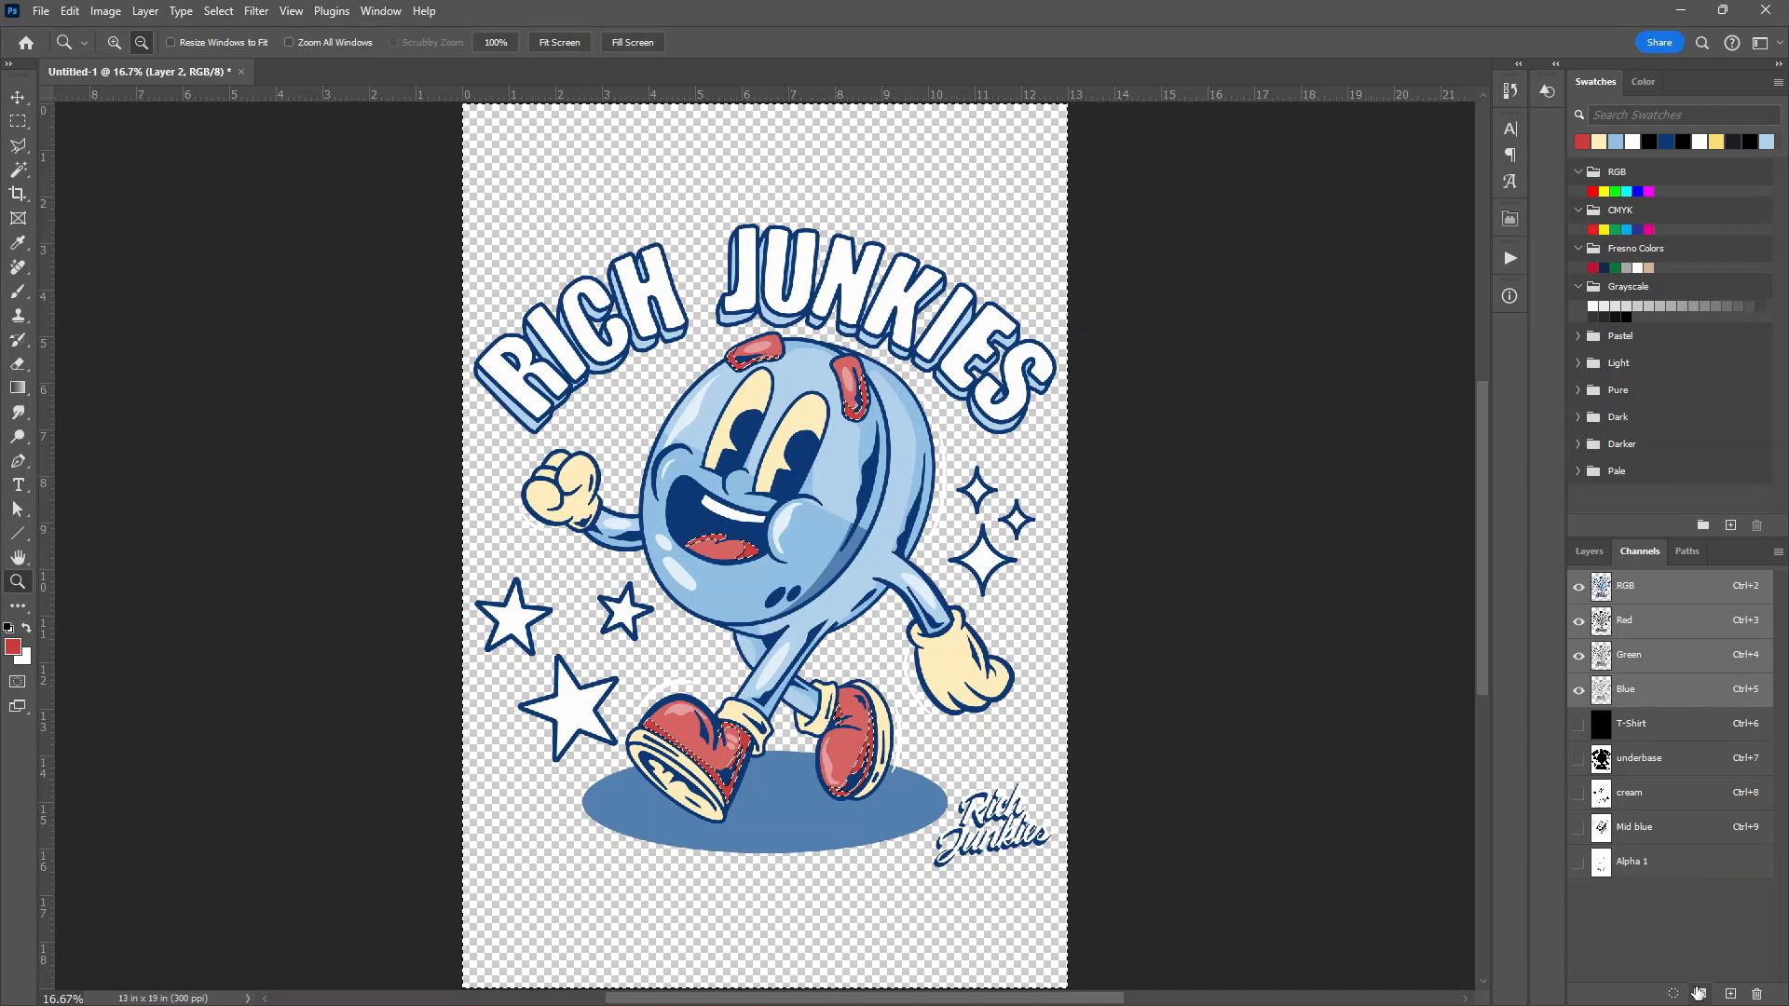
Name the channel red as a sampled-red spot color at 1% solidity, then show the composite
double_click(1625, 861)
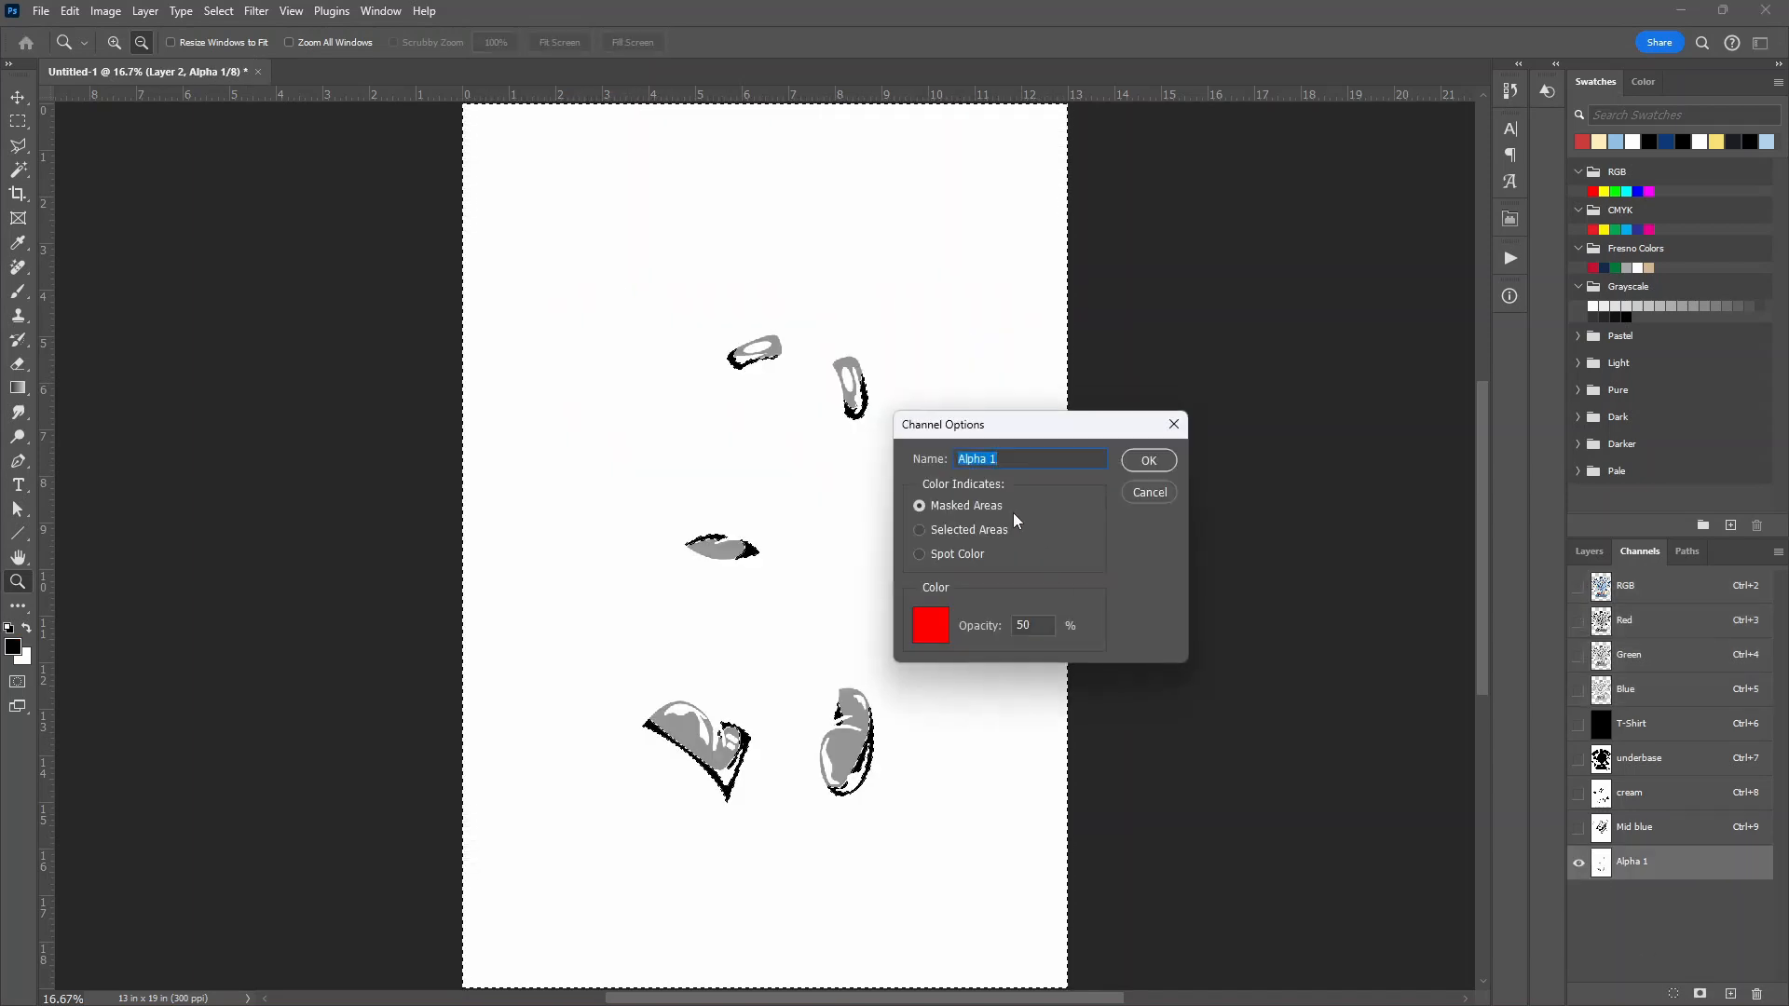
type("red")
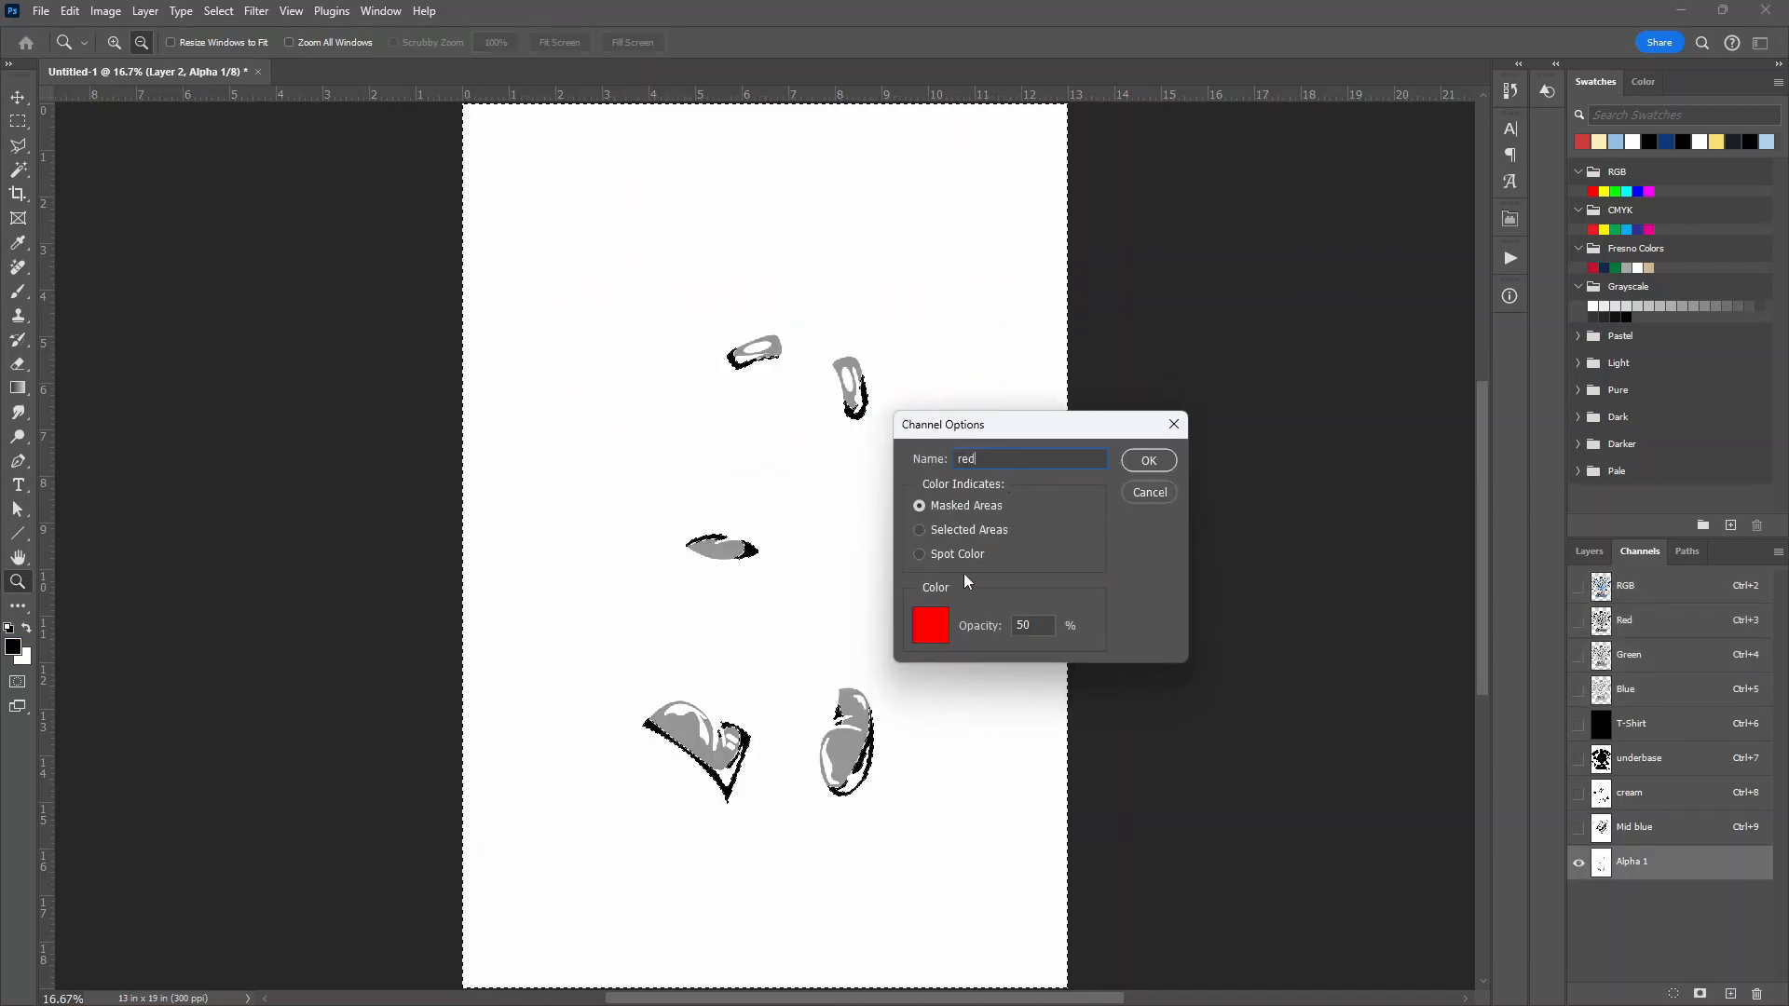
left_click(919, 554)
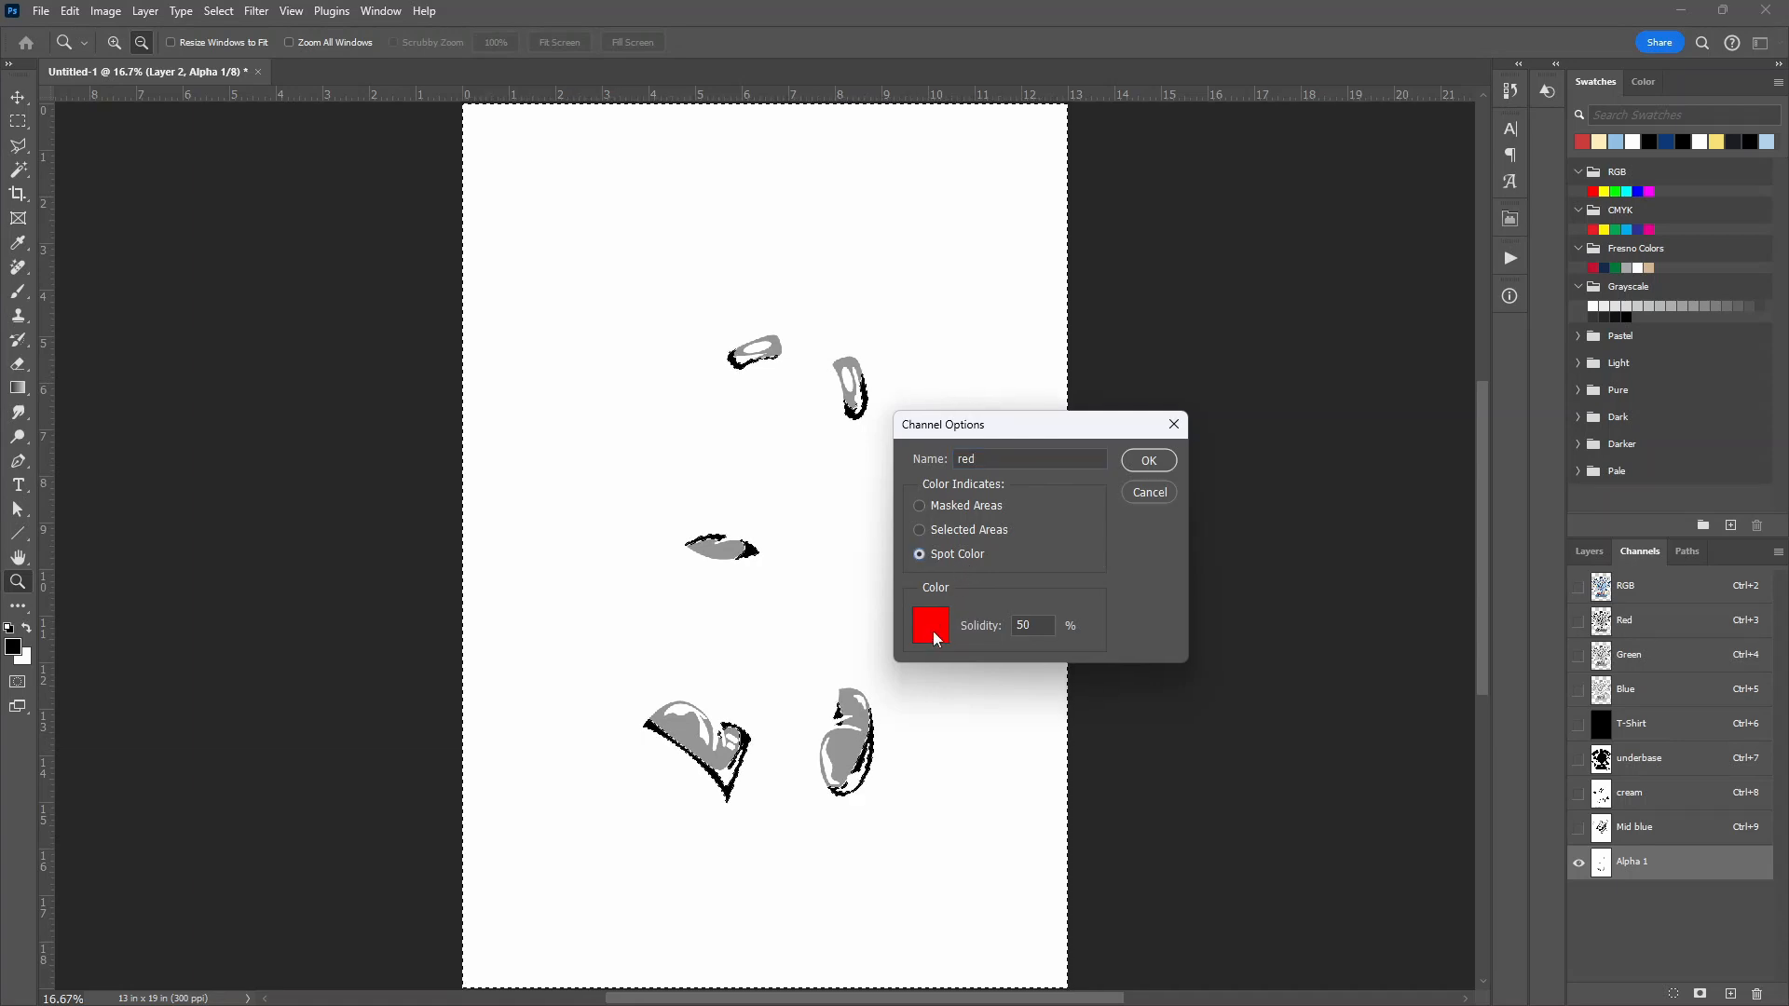
left_click(928, 626)
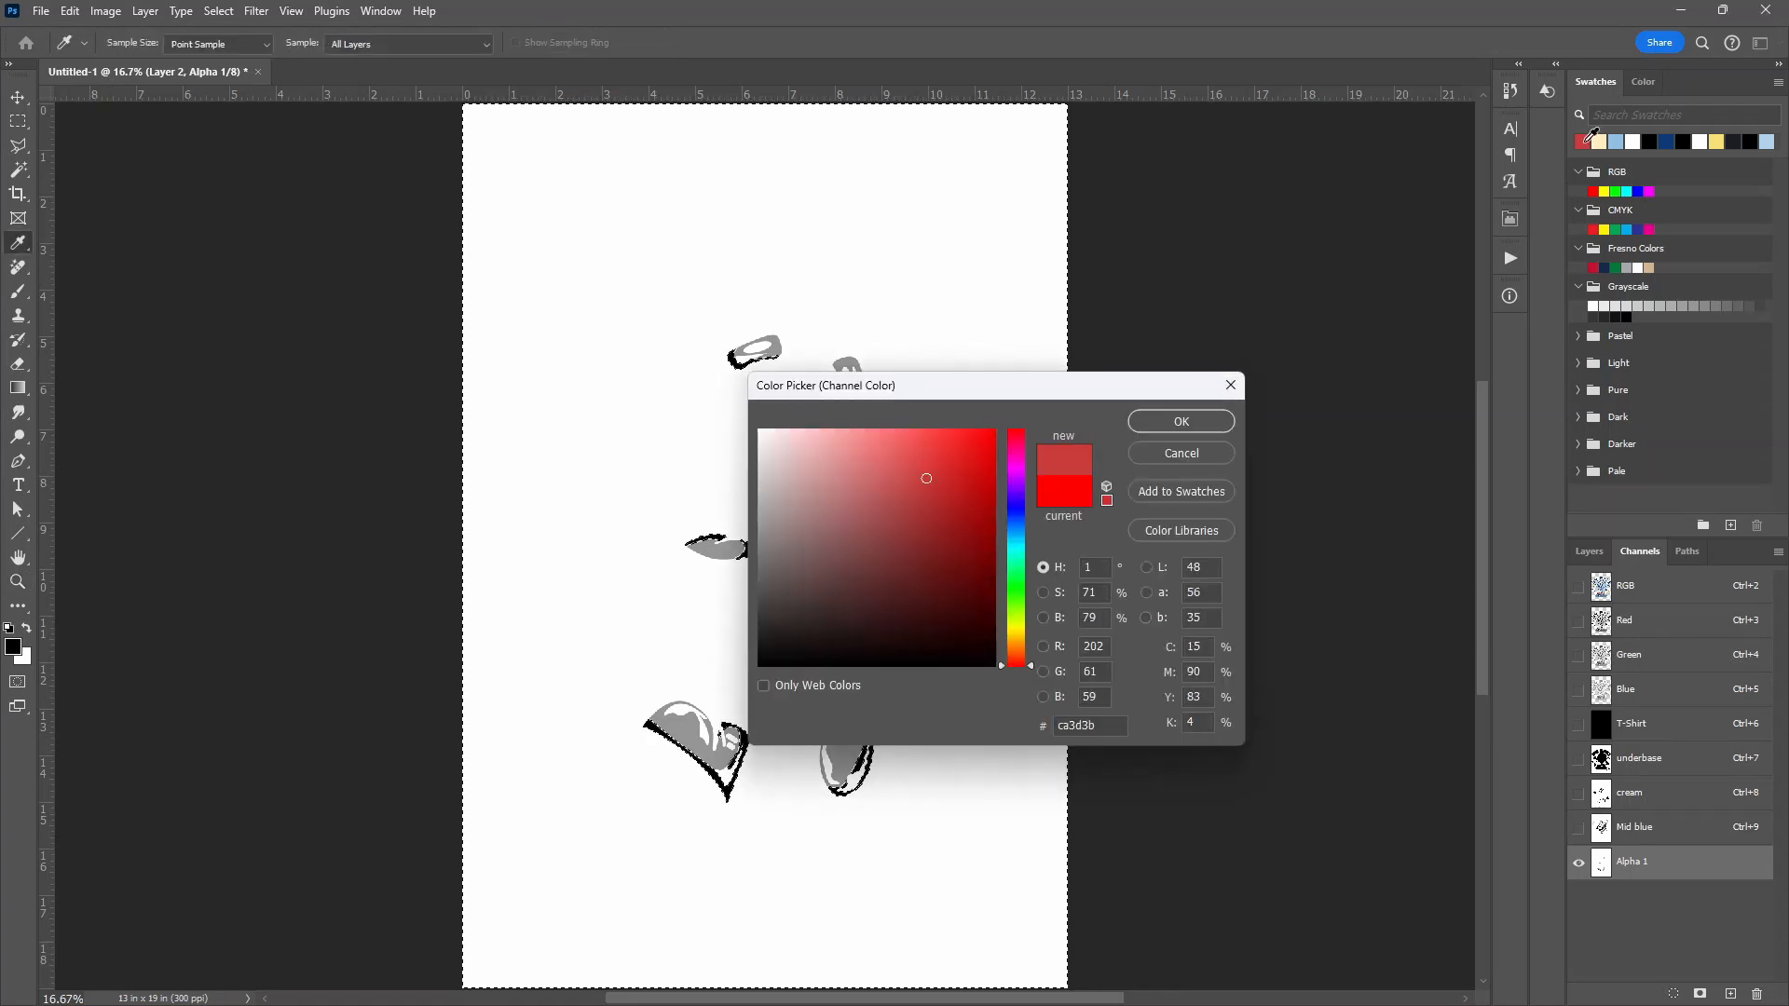
left_click(1181, 421)
type("1")
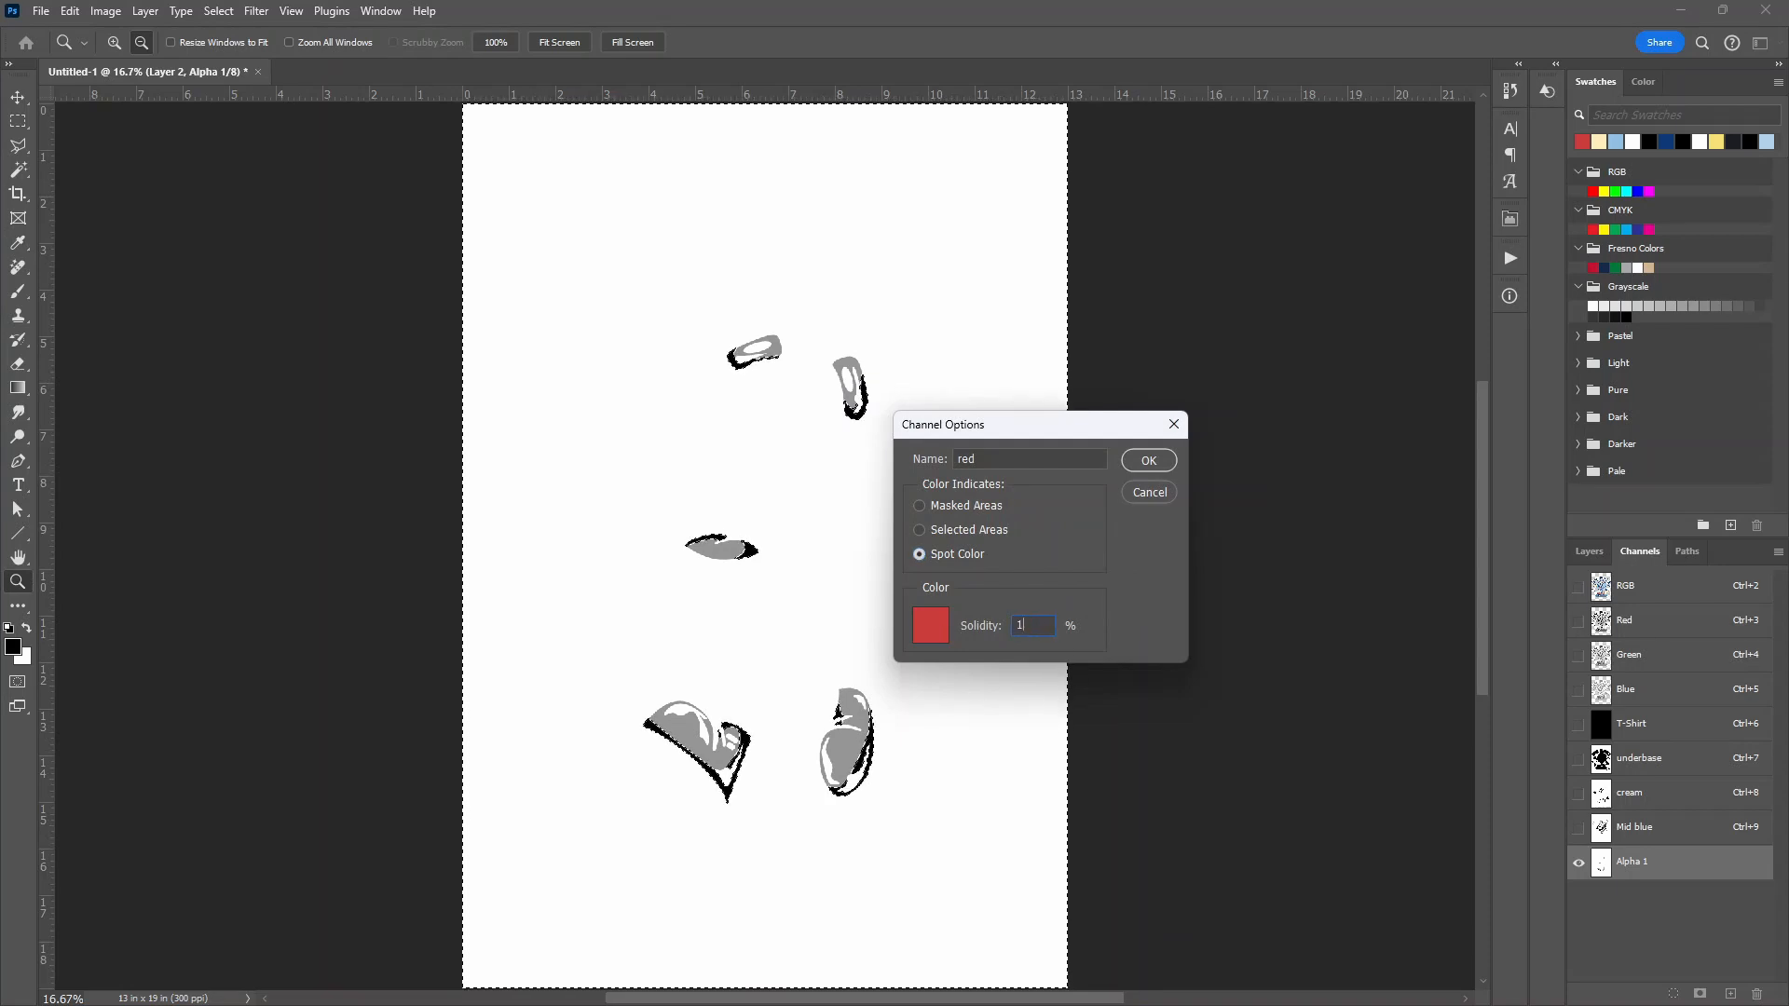
left_click(1148, 460)
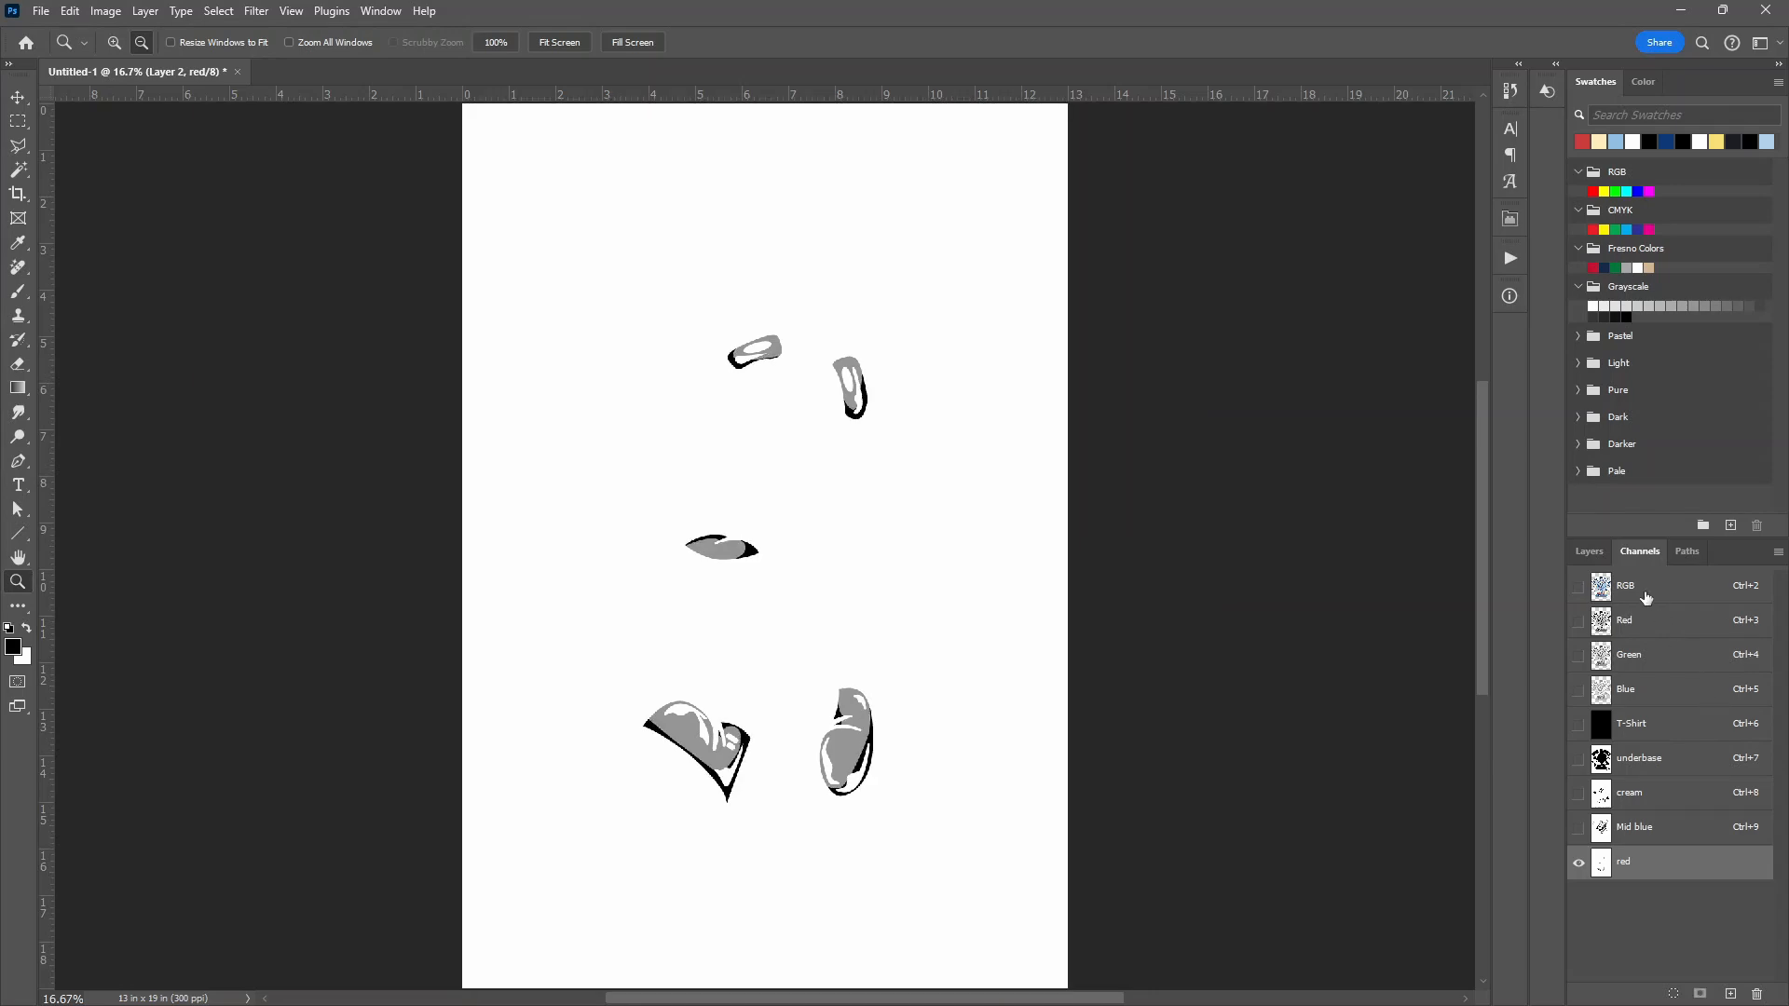
left_click(1625, 585)
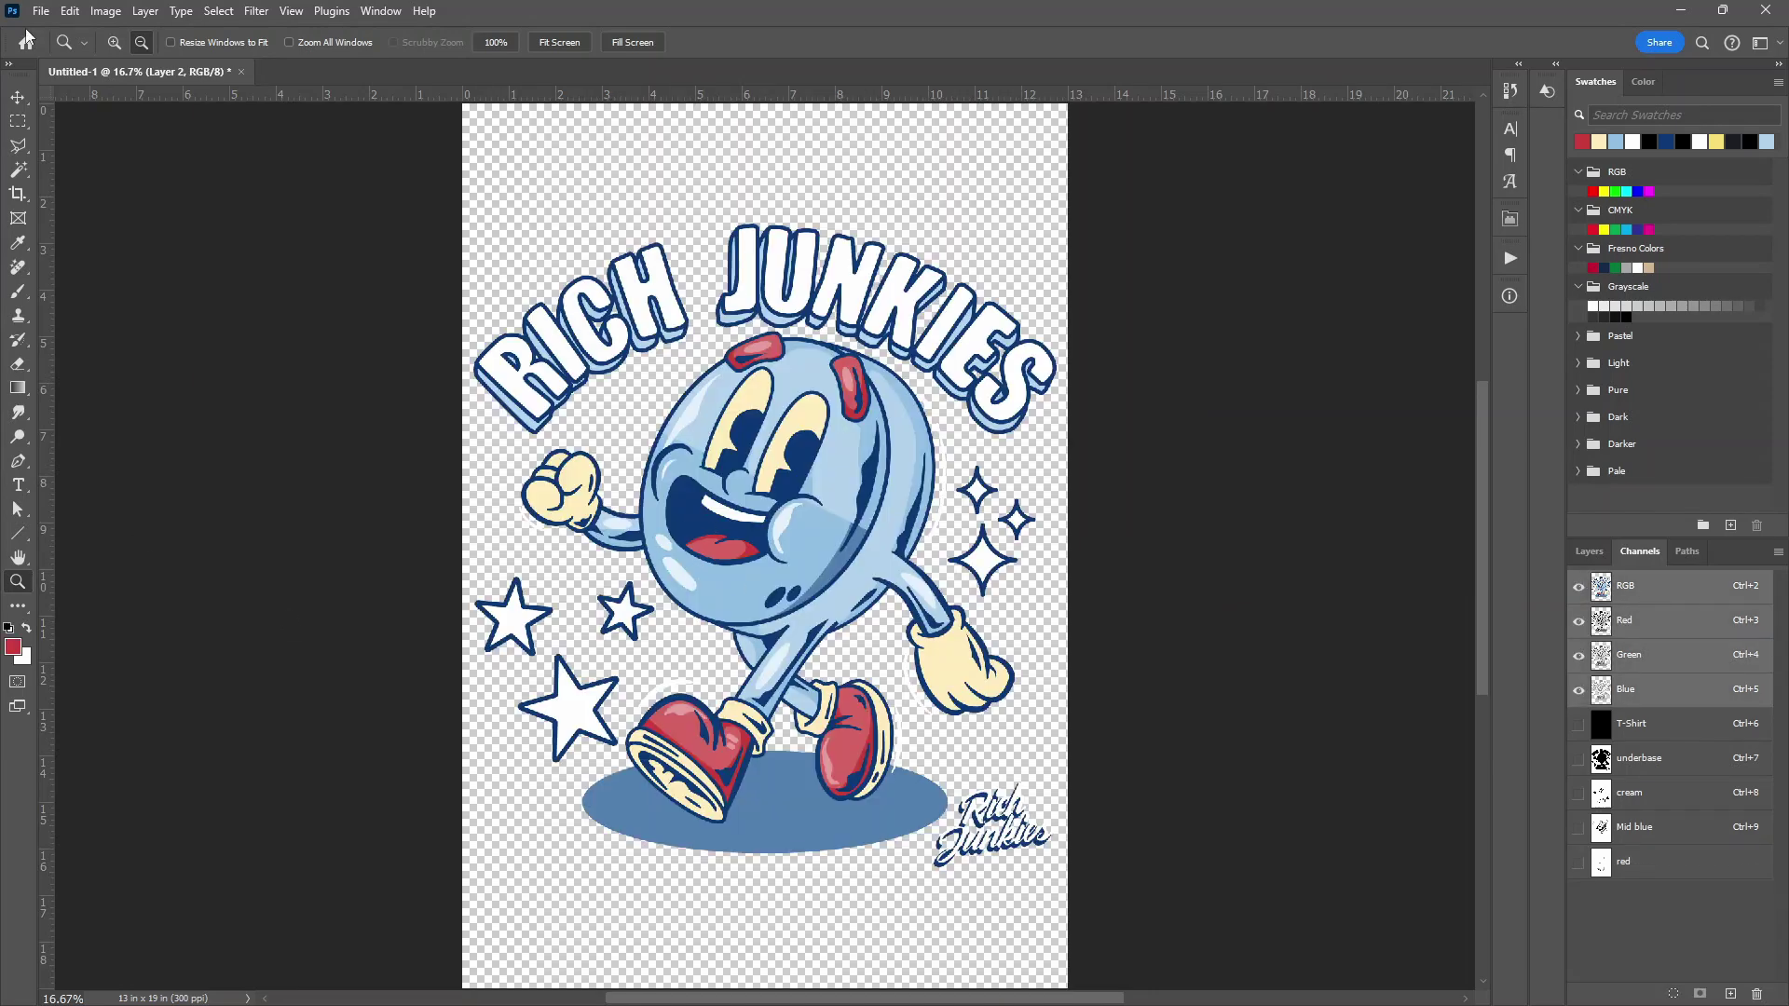
Select the dark blue outline with Color Range and save it as a new channel
left_click(218, 9)
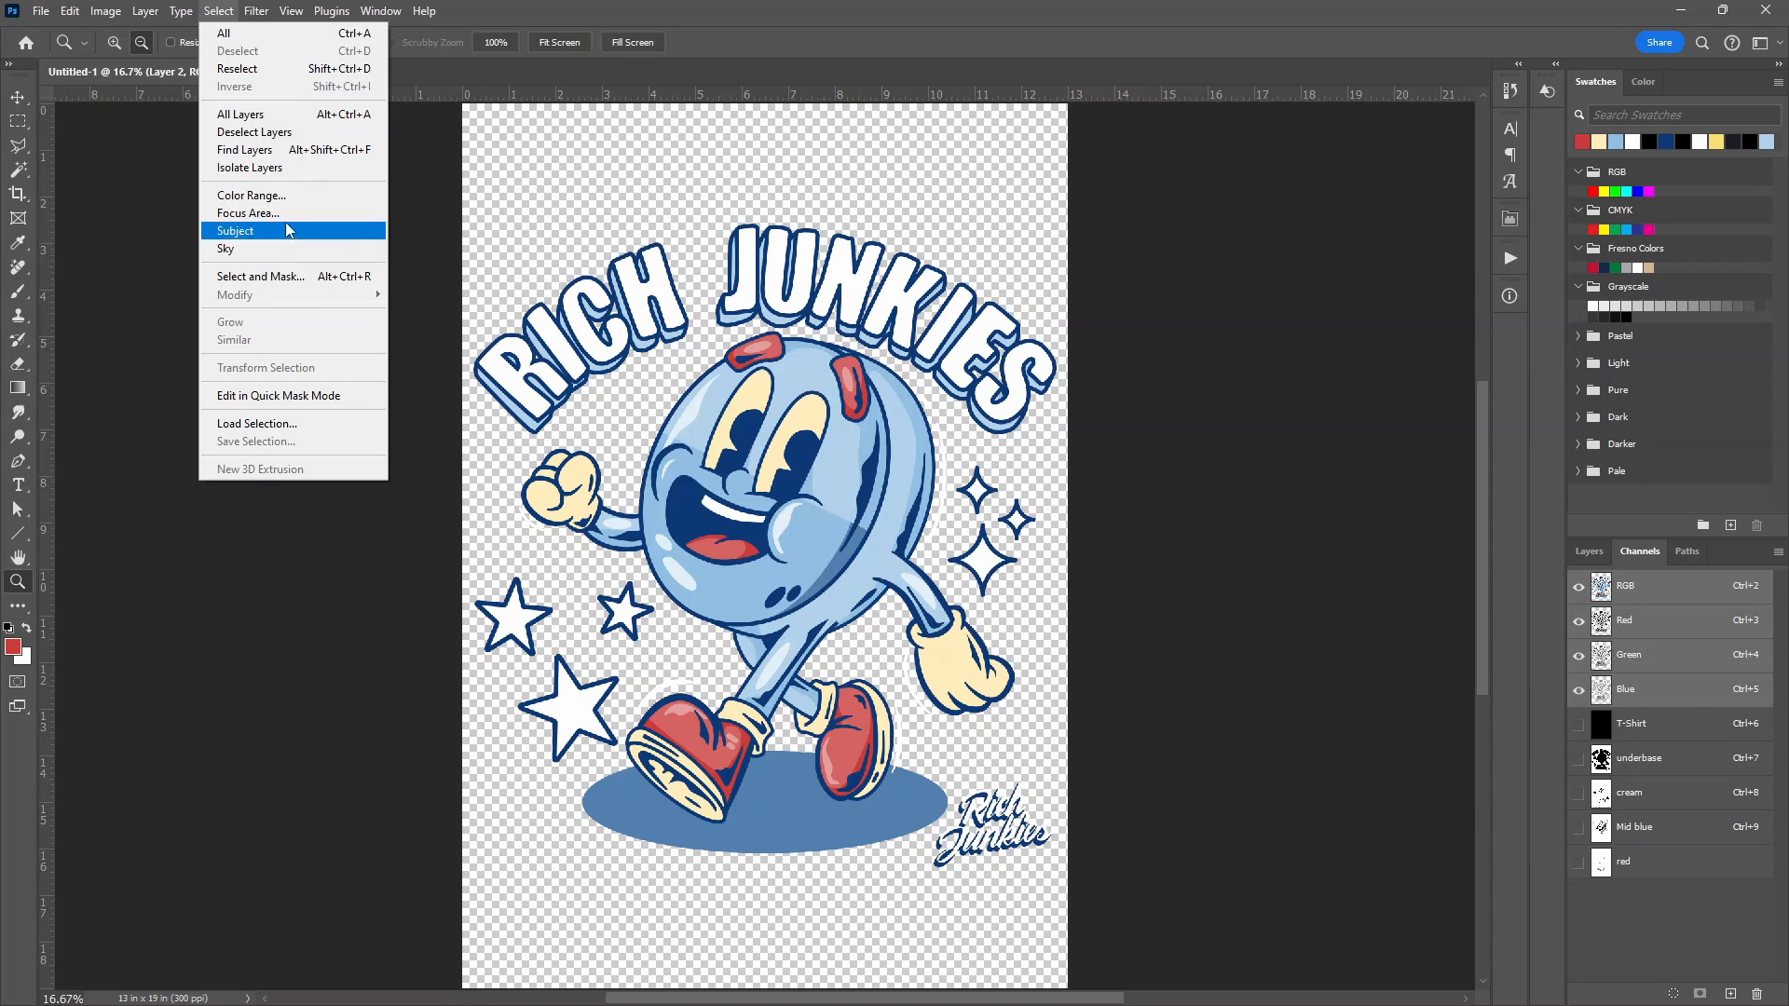
mouse_move(295, 213)
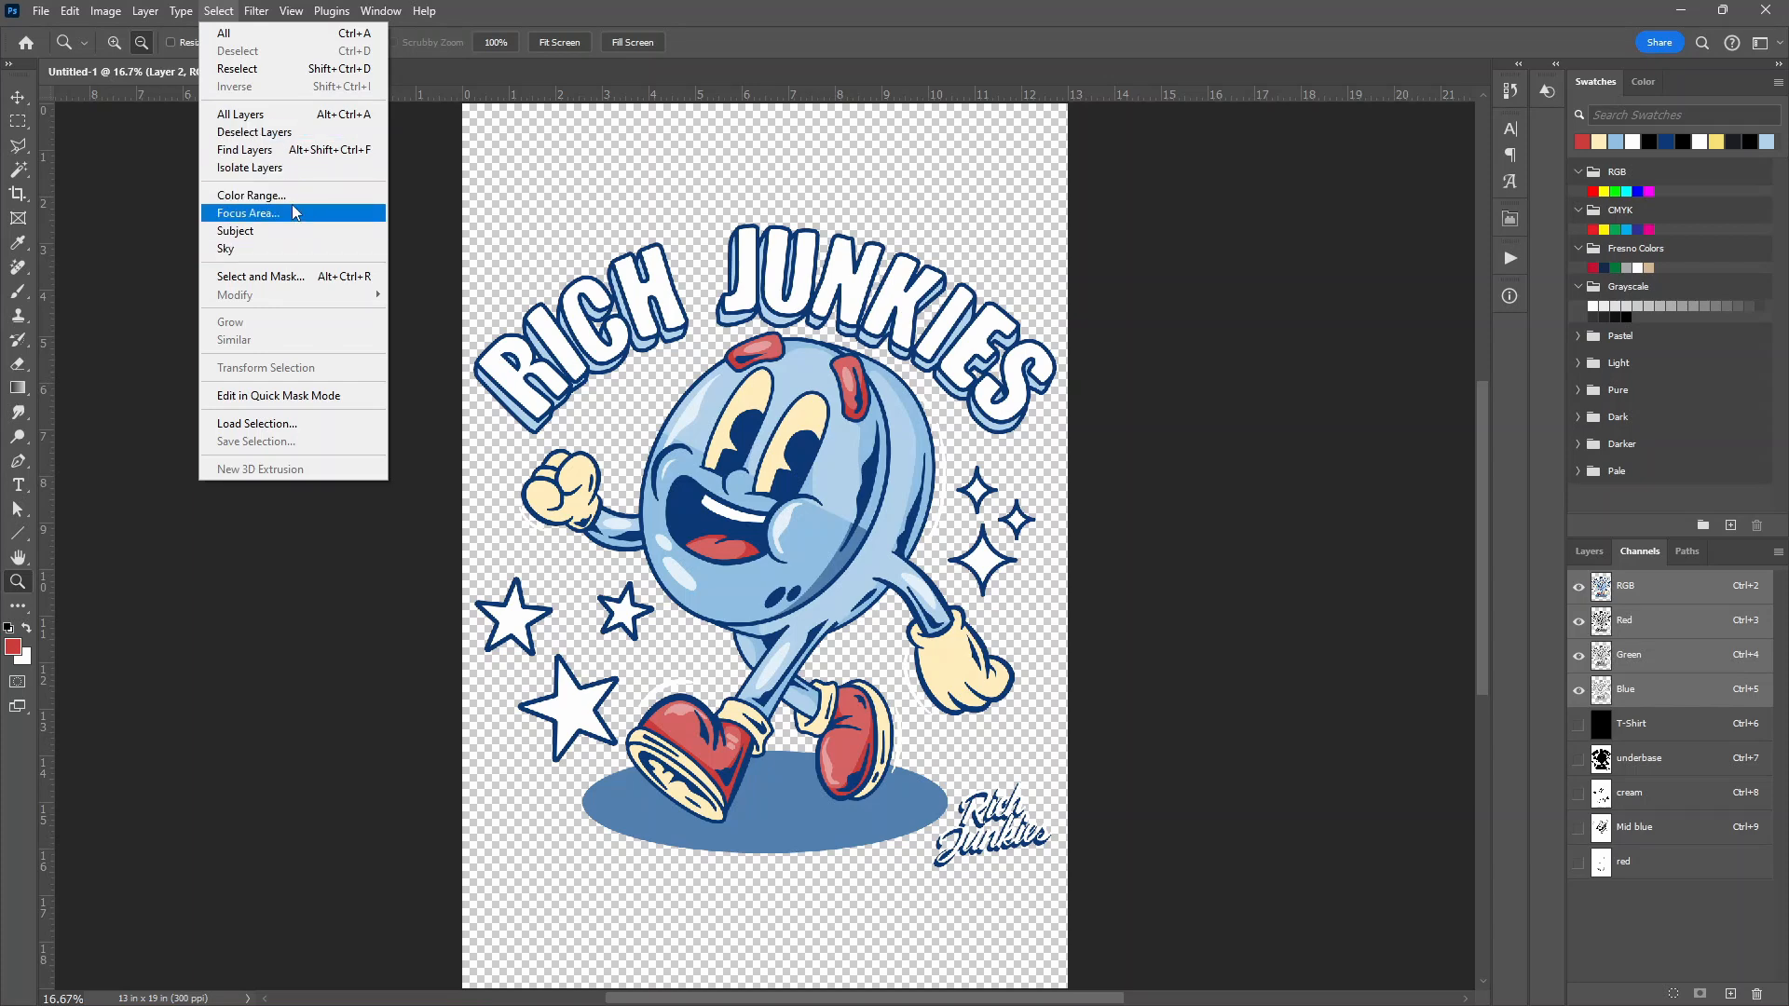
left_click(252, 196)
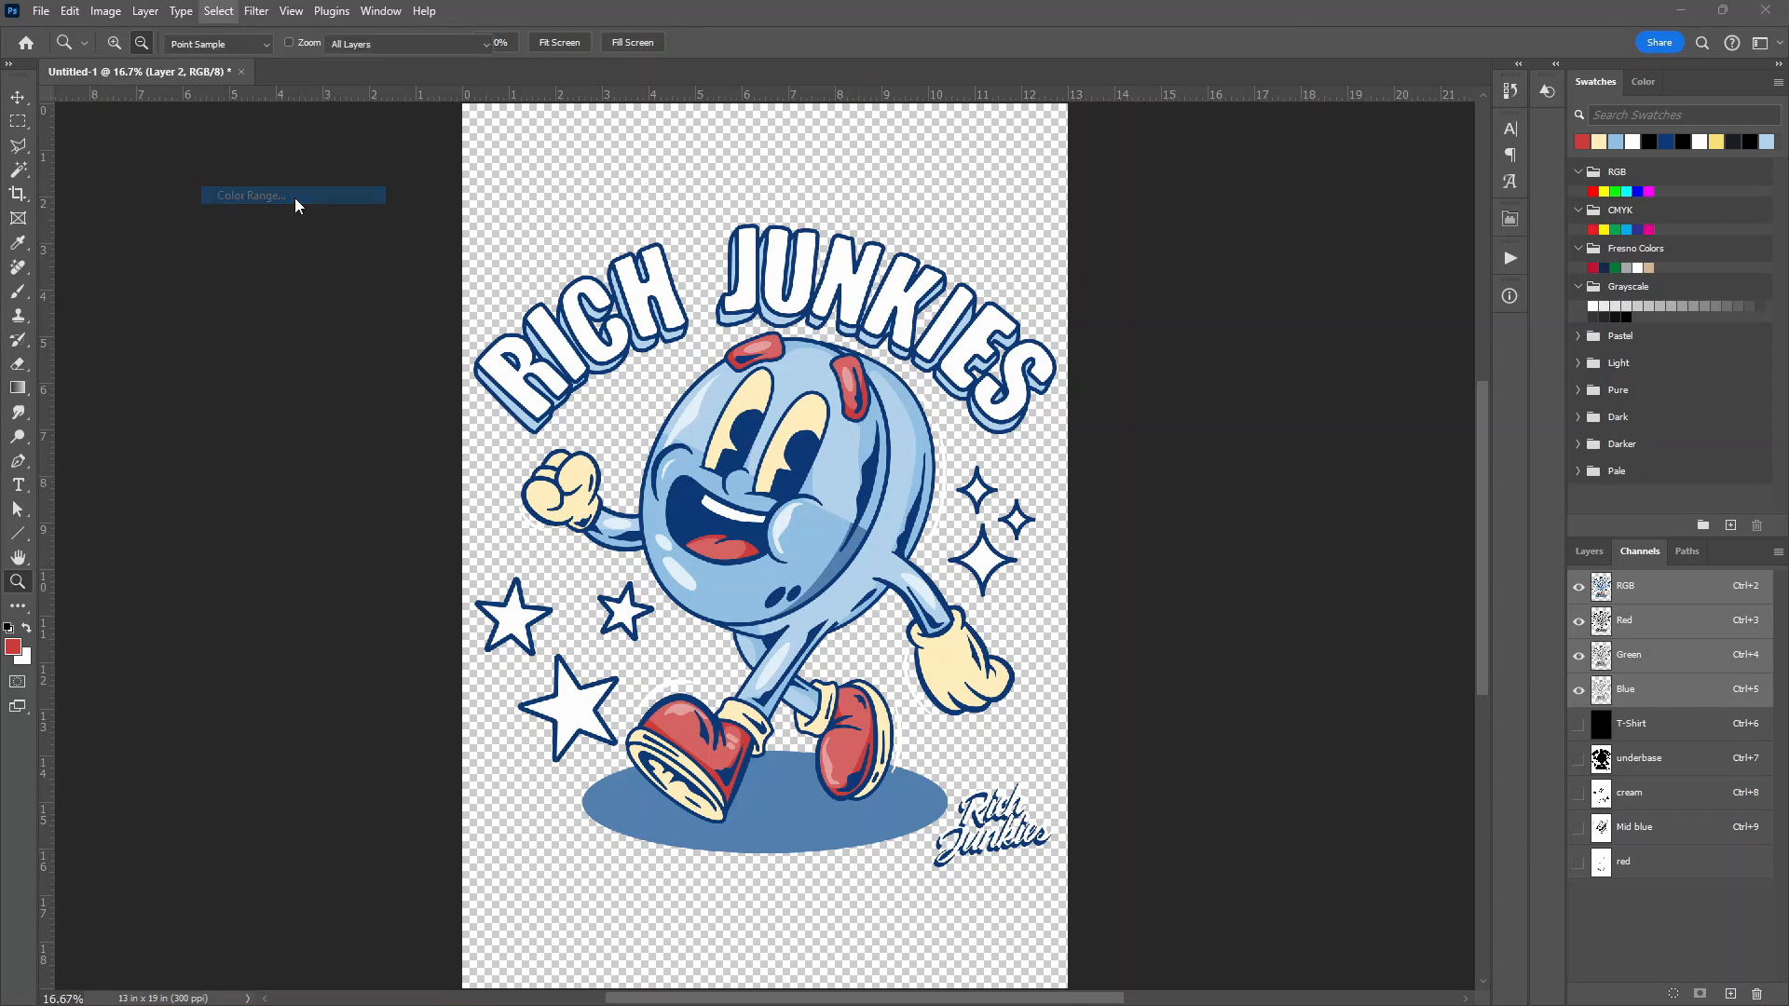
left_click(292, 196)
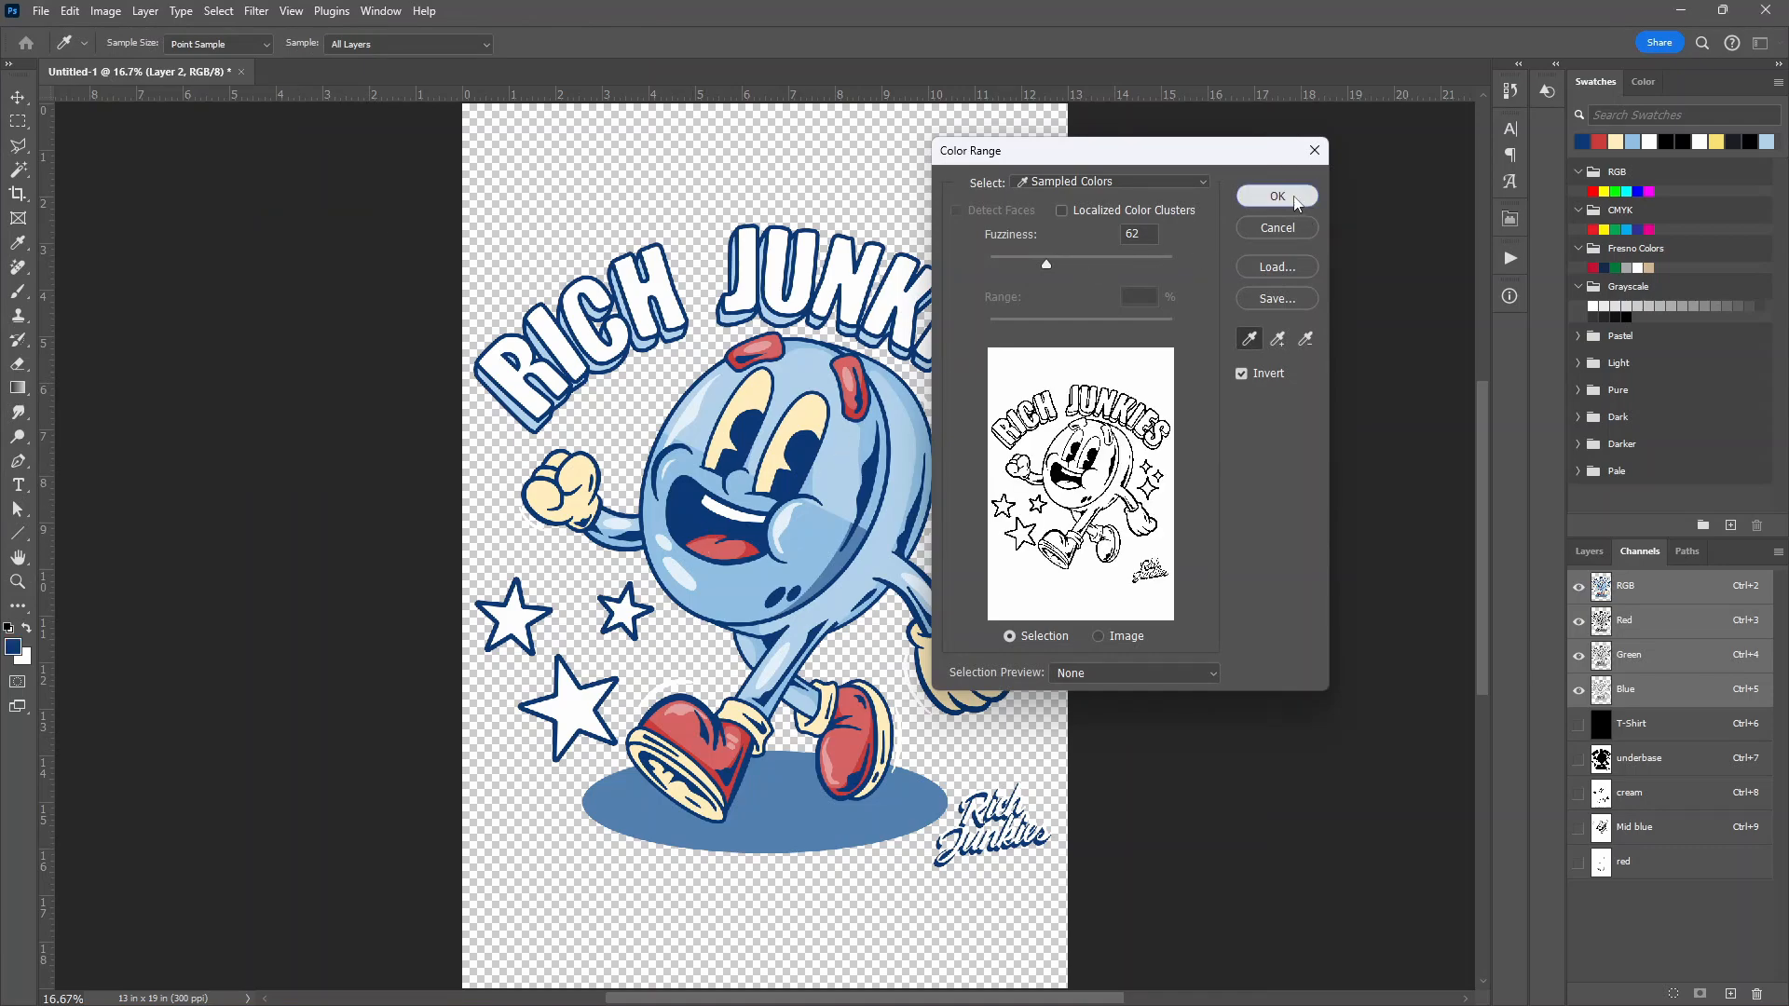
left_click(1276, 196)
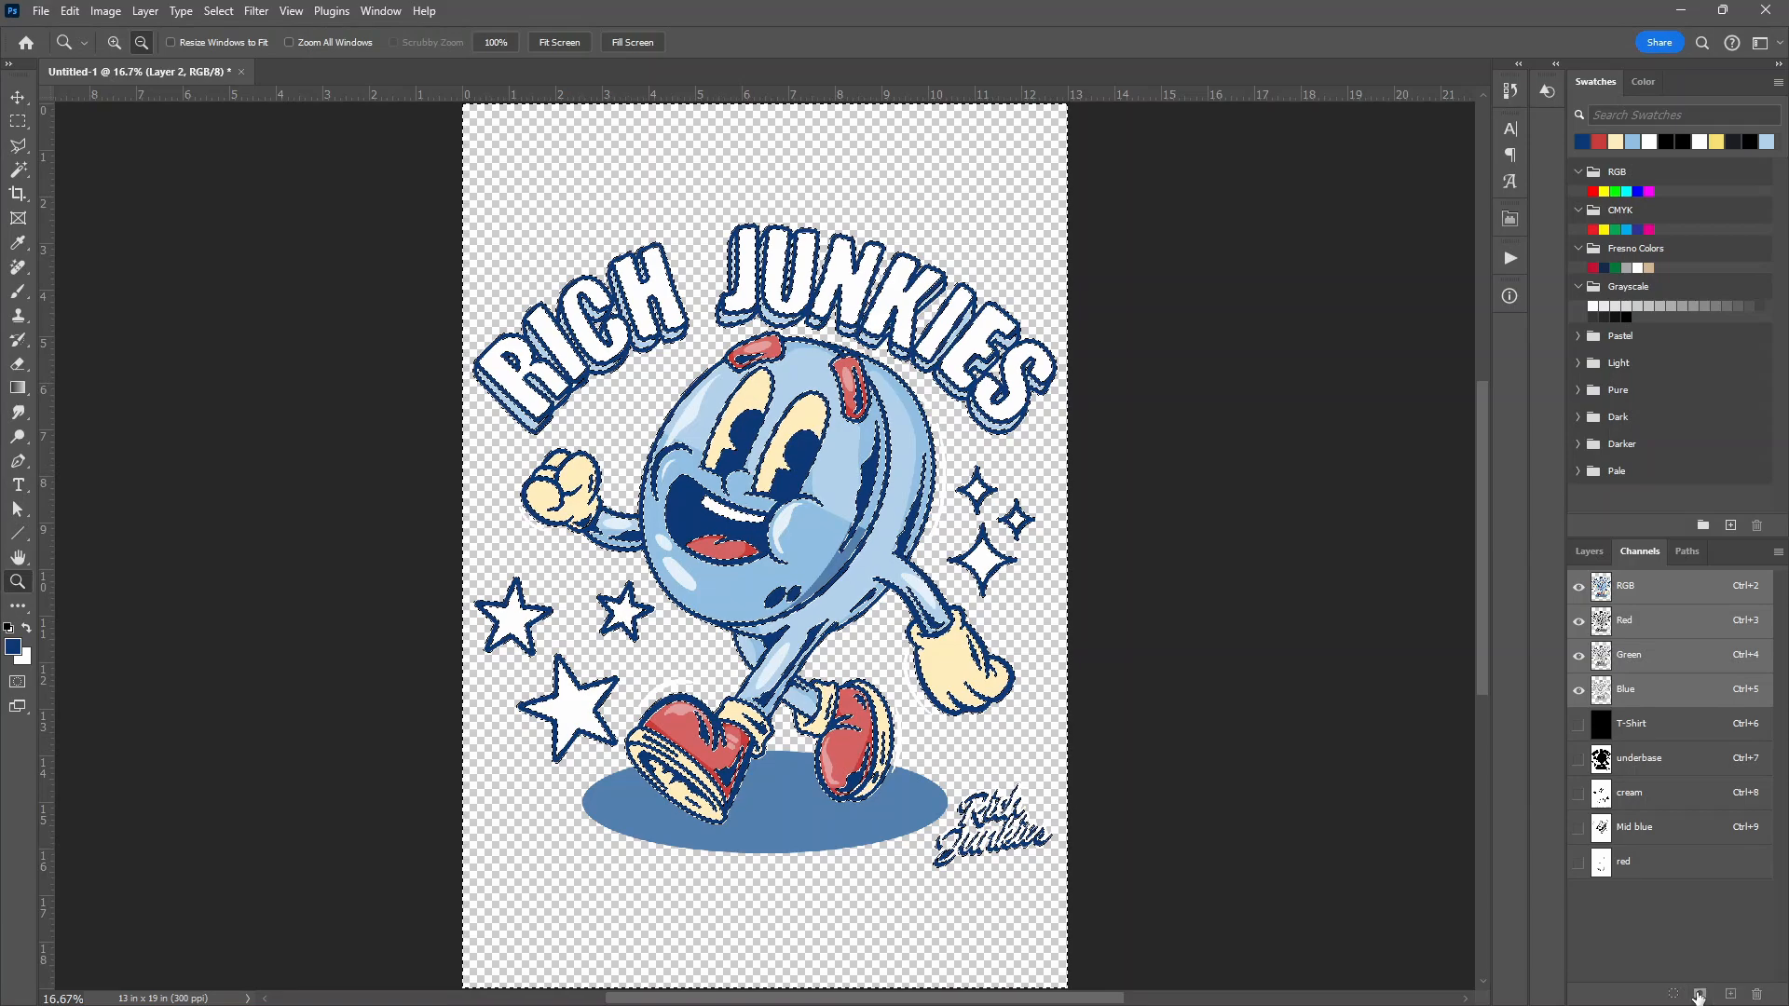
left_click(1699, 991)
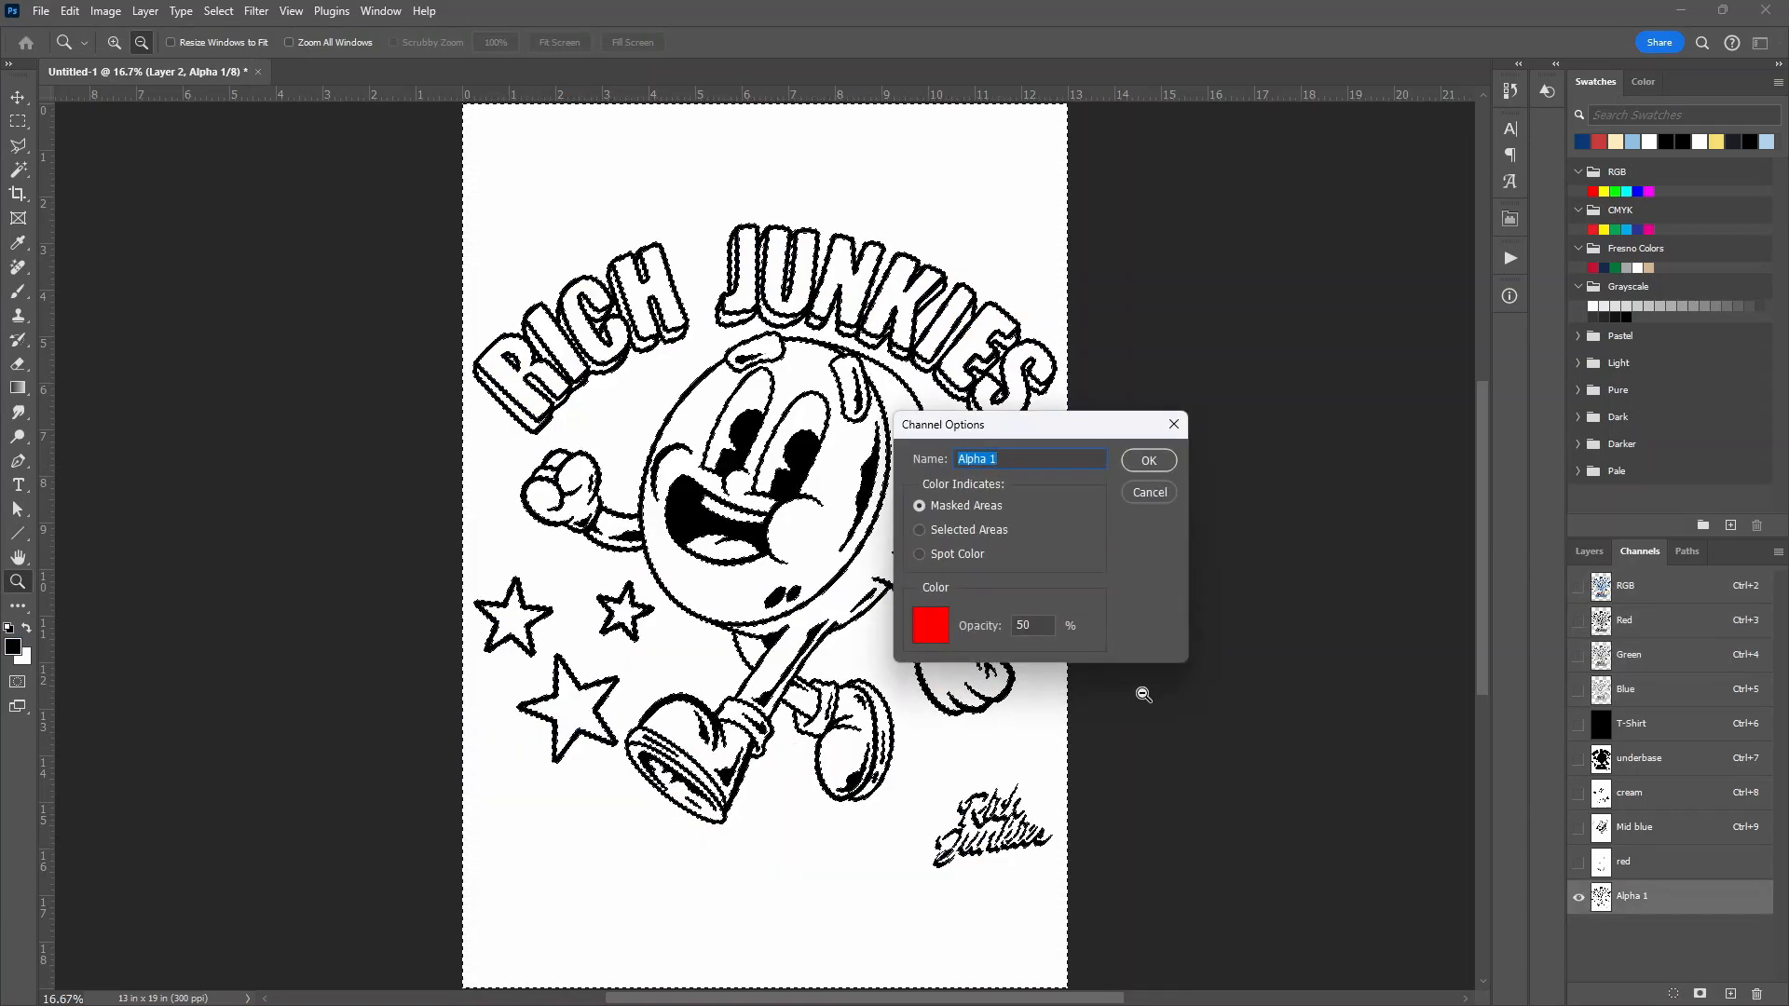
Name it blue as a dark navy #0c3975 spot color and preview all plates over the T-Shirt
type("blue")
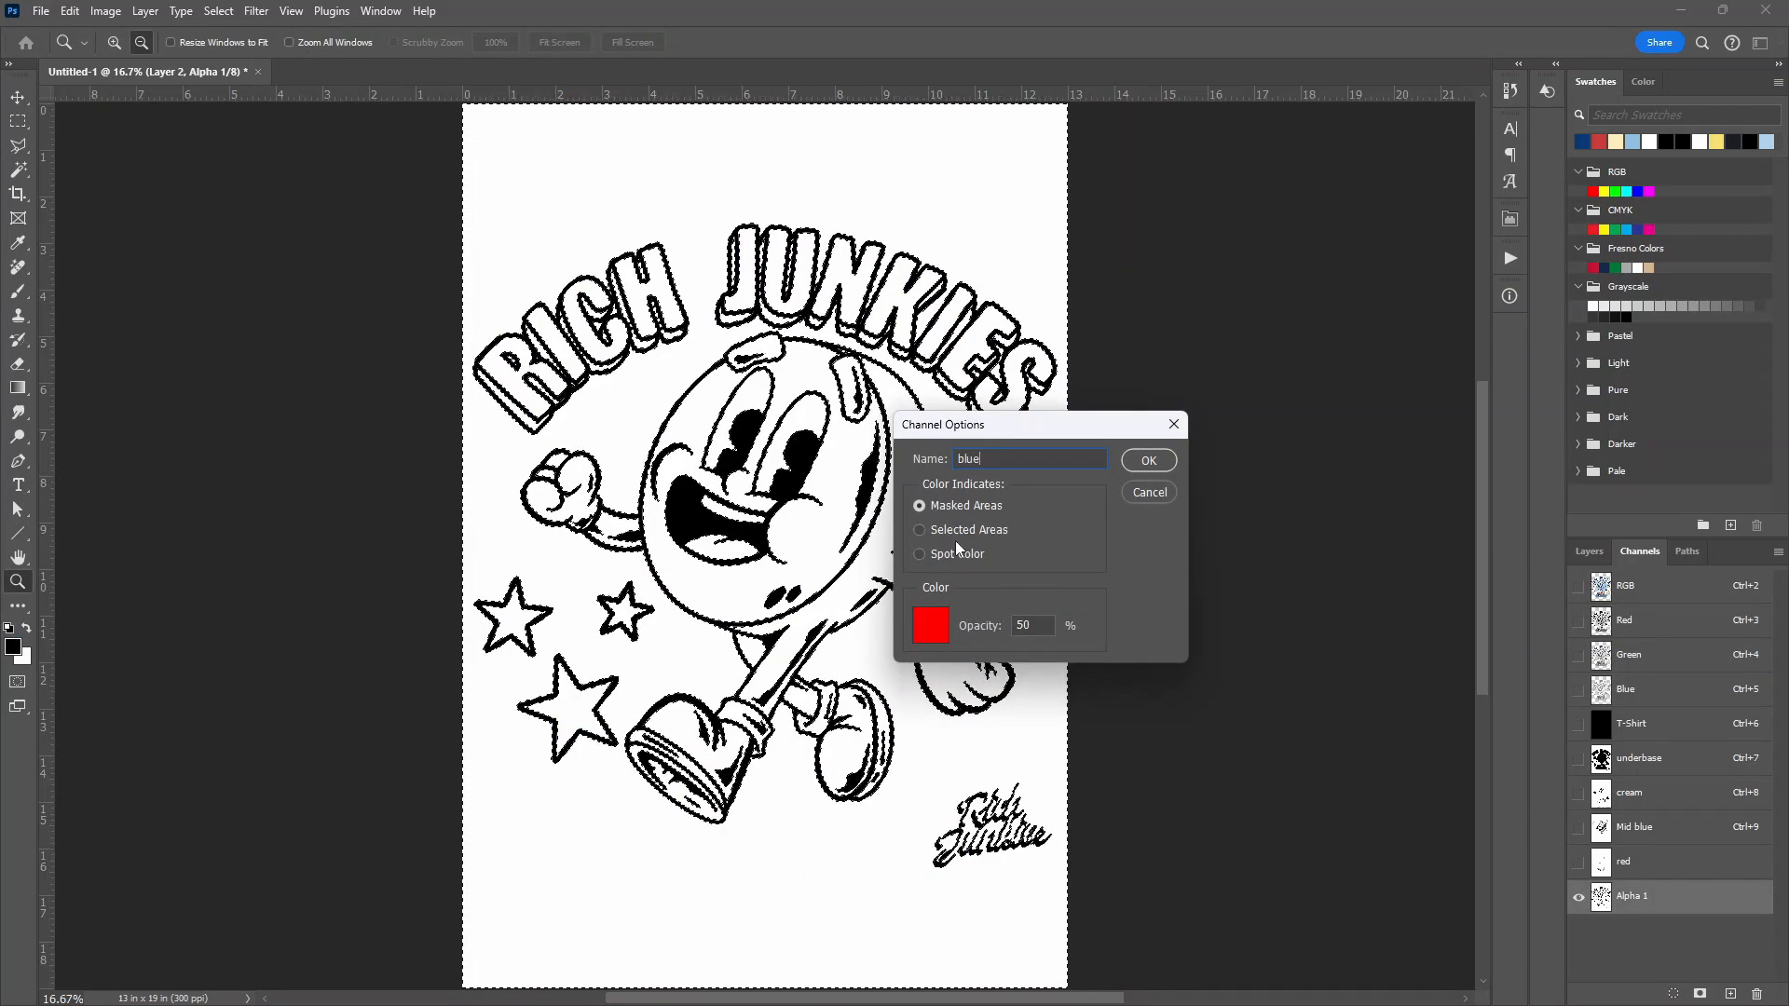
left_click(918, 553)
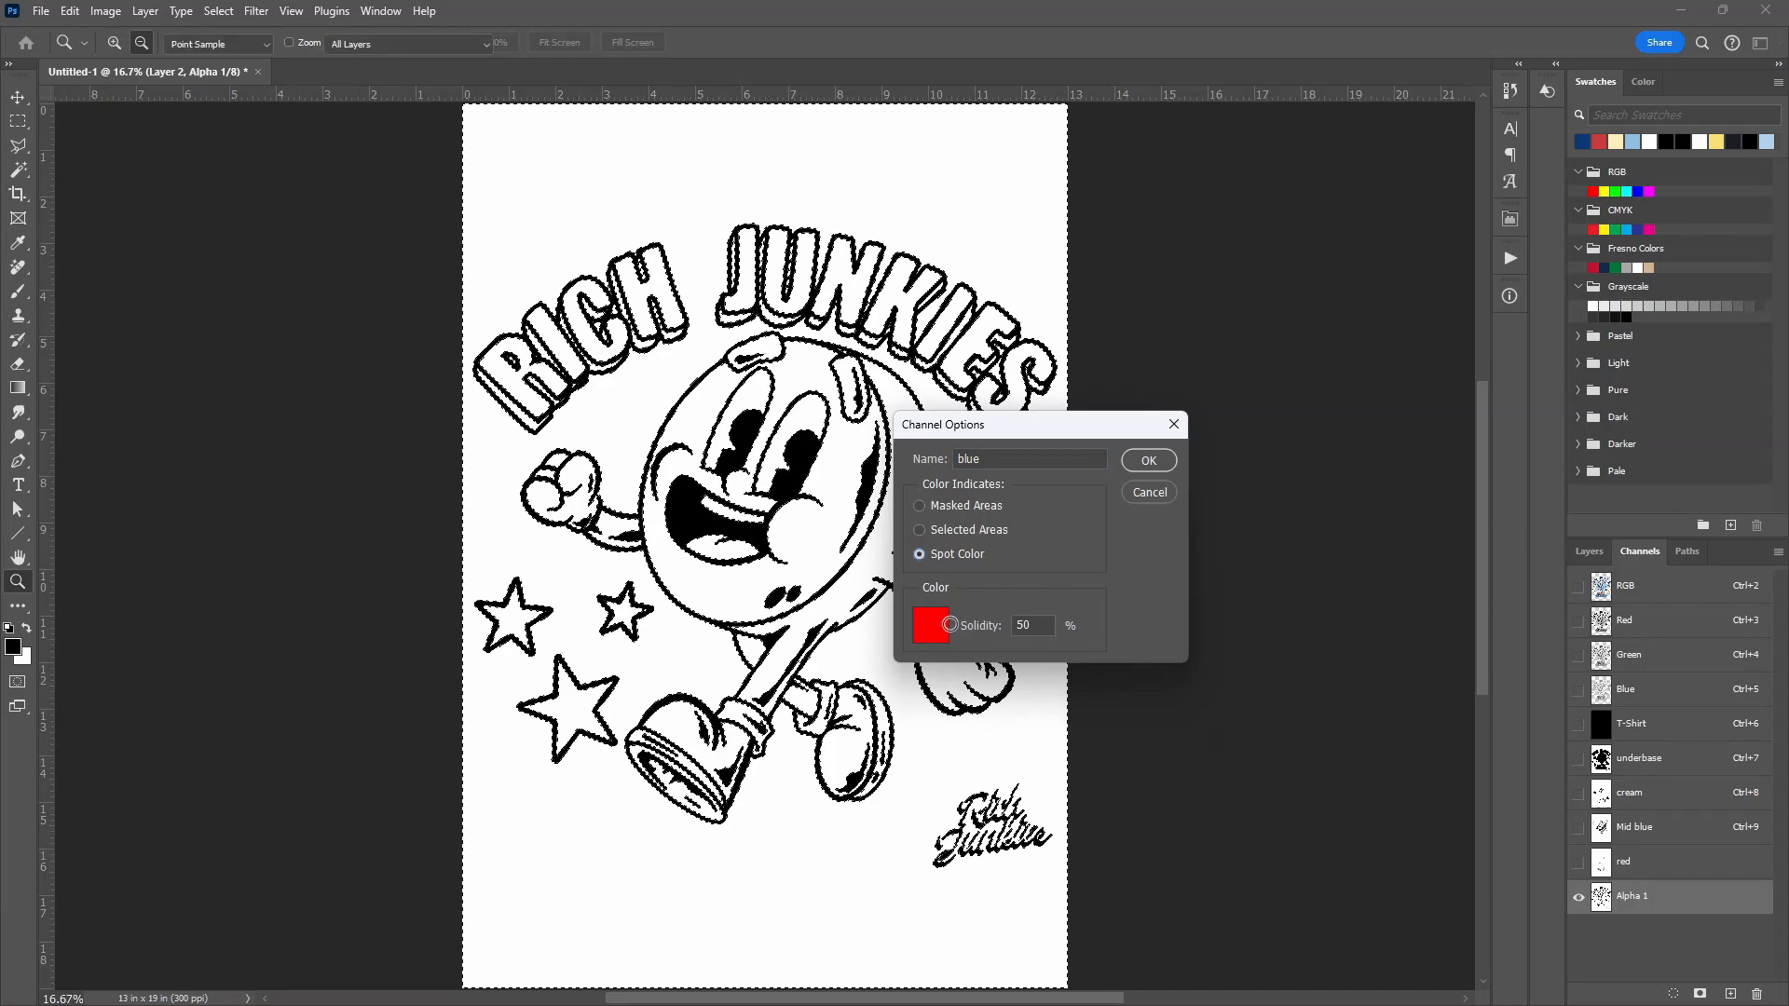
left_click(929, 626)
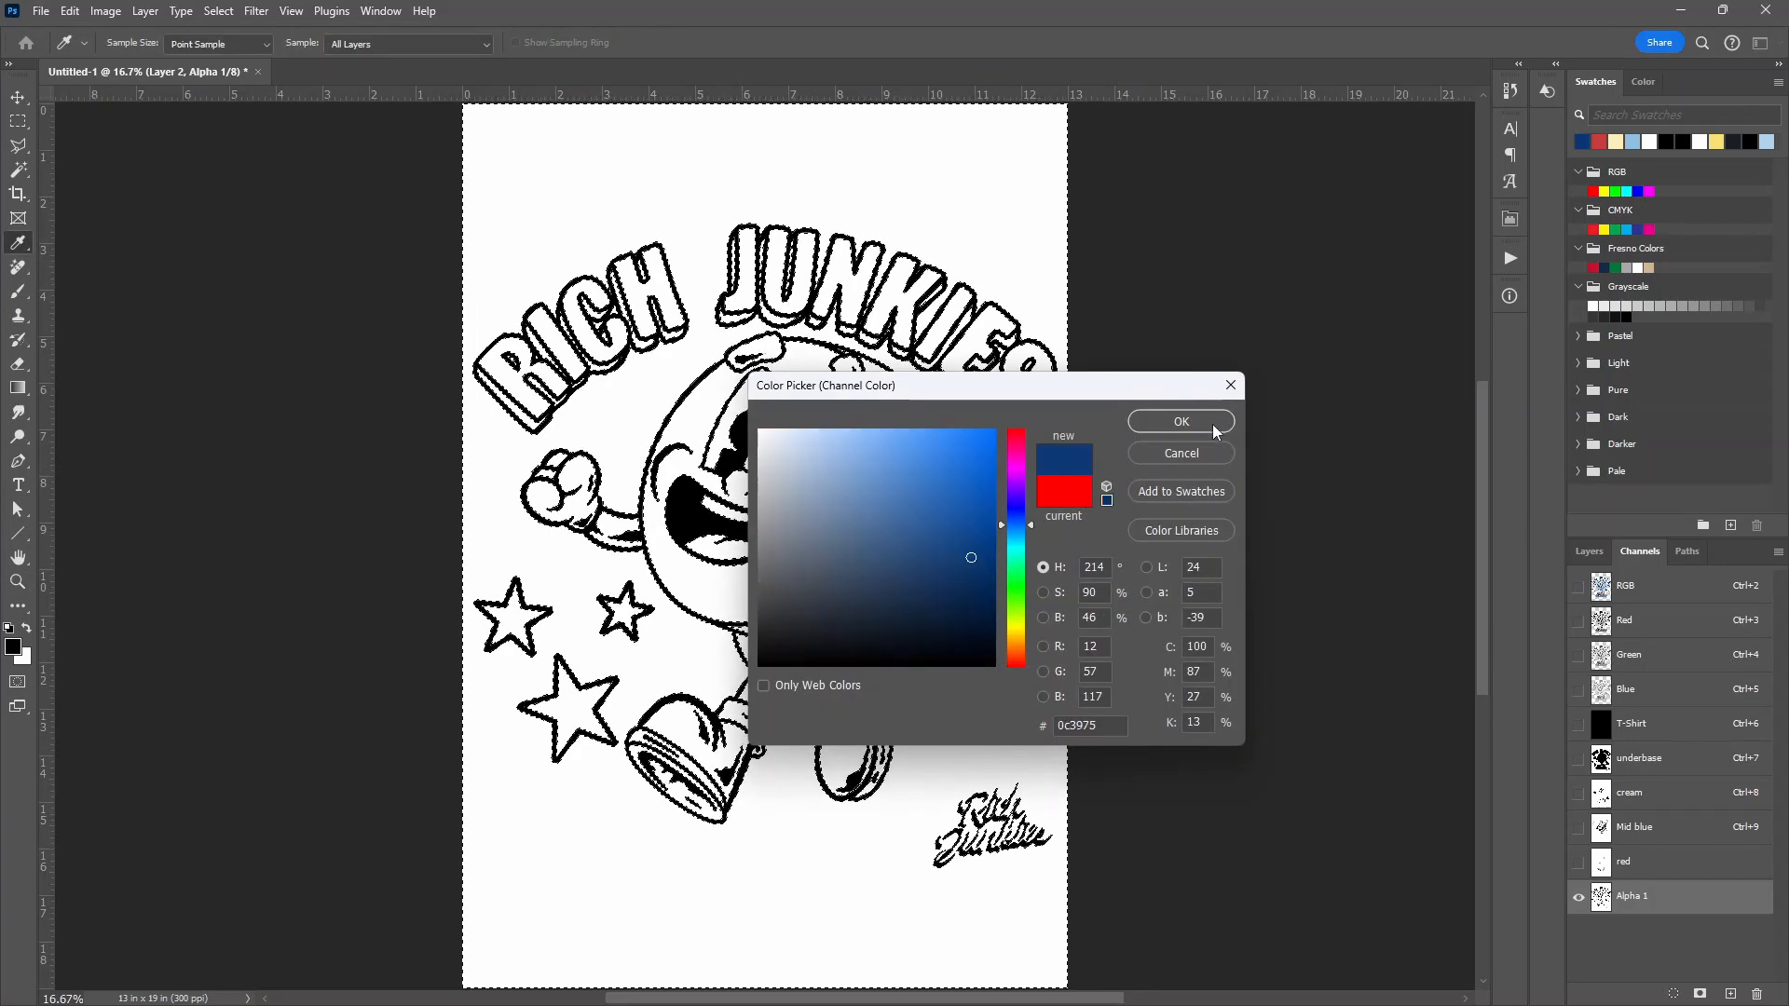
left_click(1181, 421)
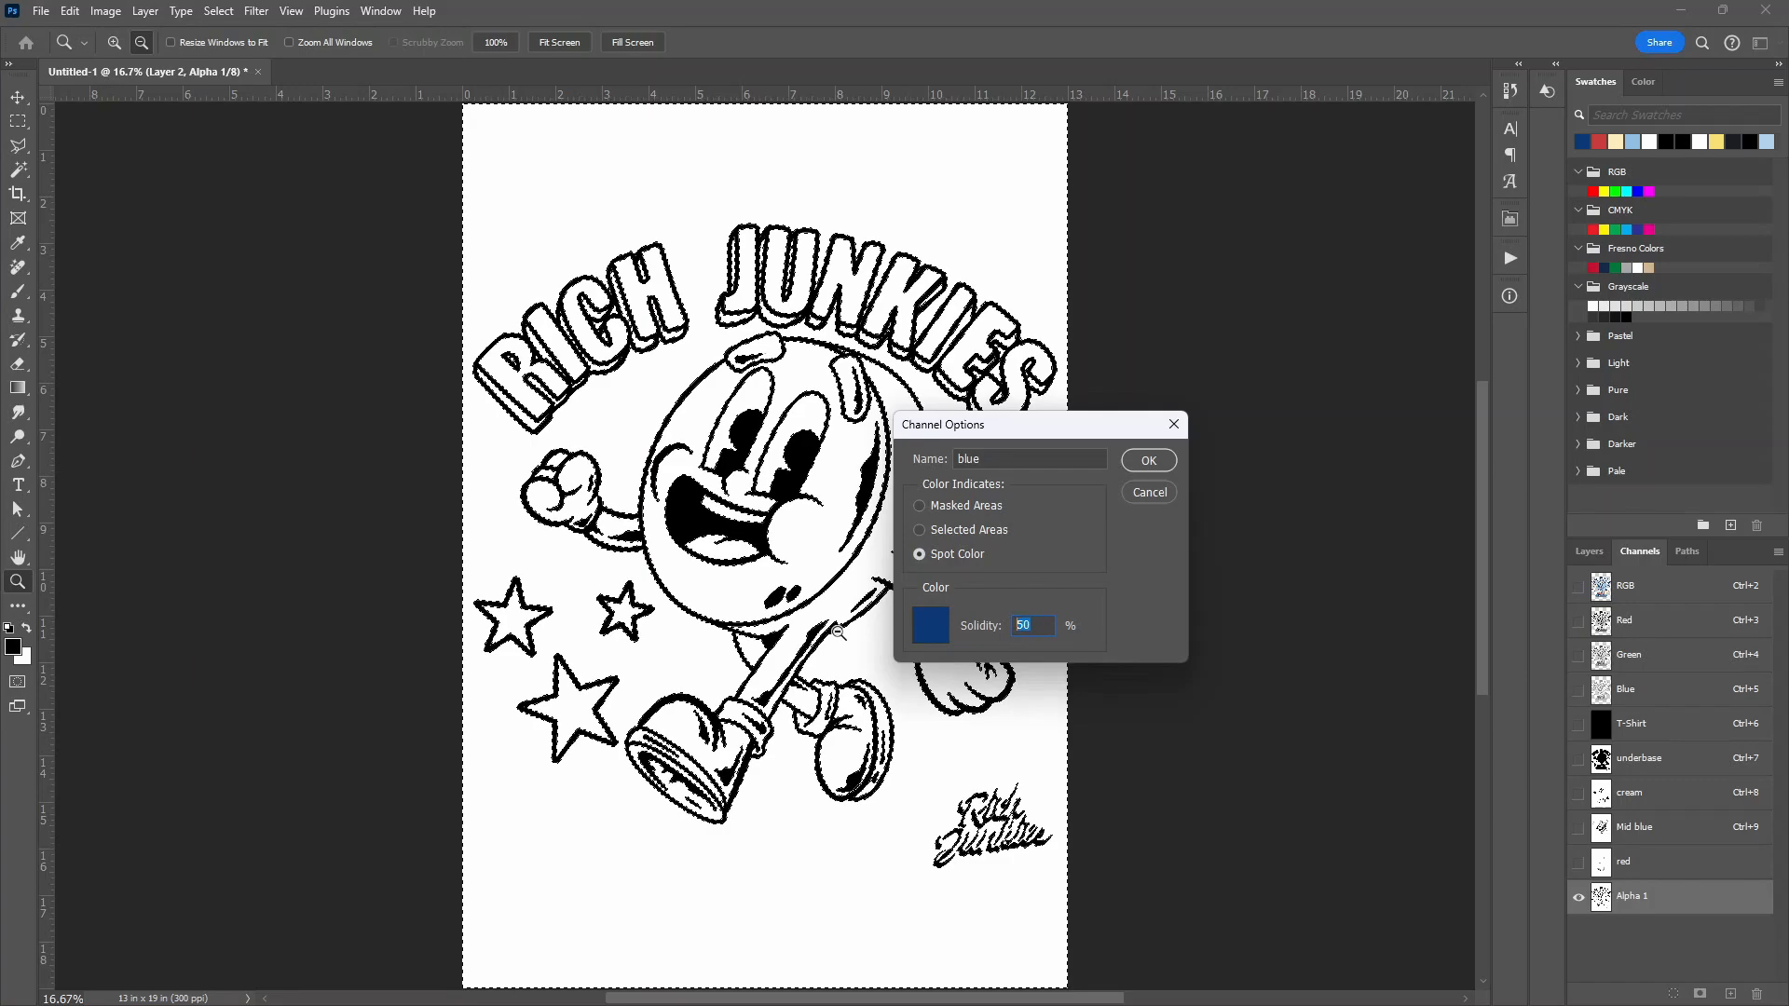
left_click(1148, 460)
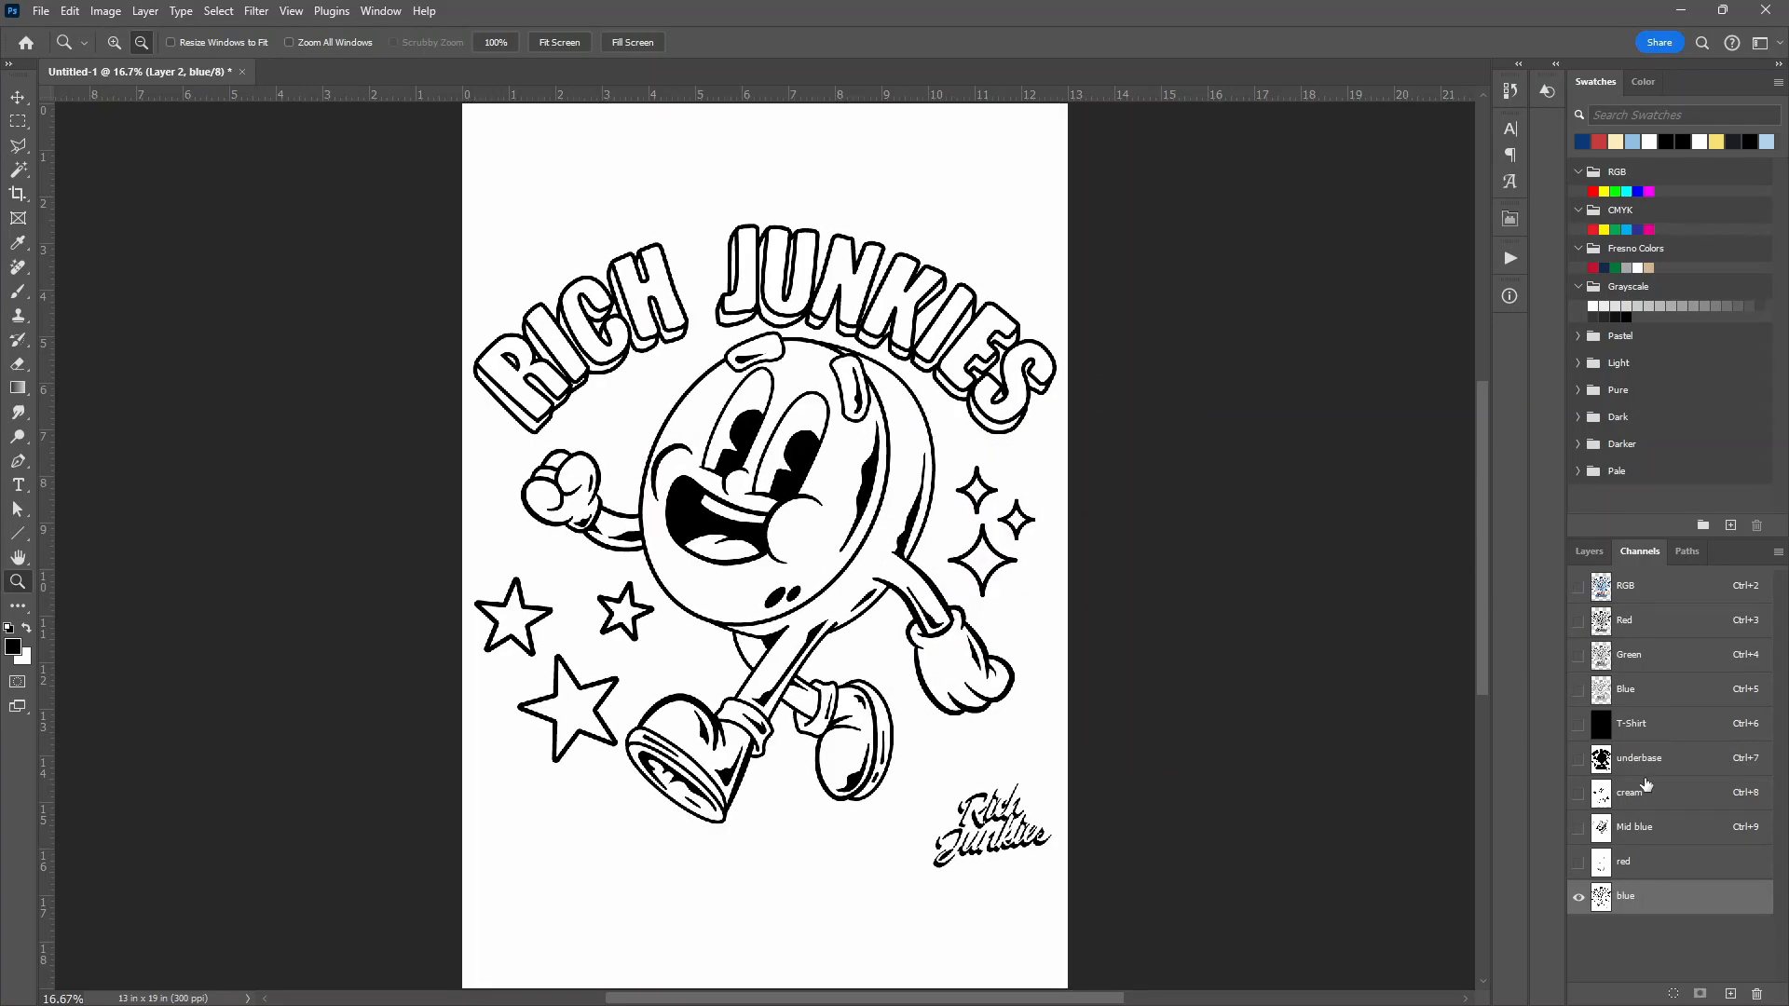
left_click(1580, 723)
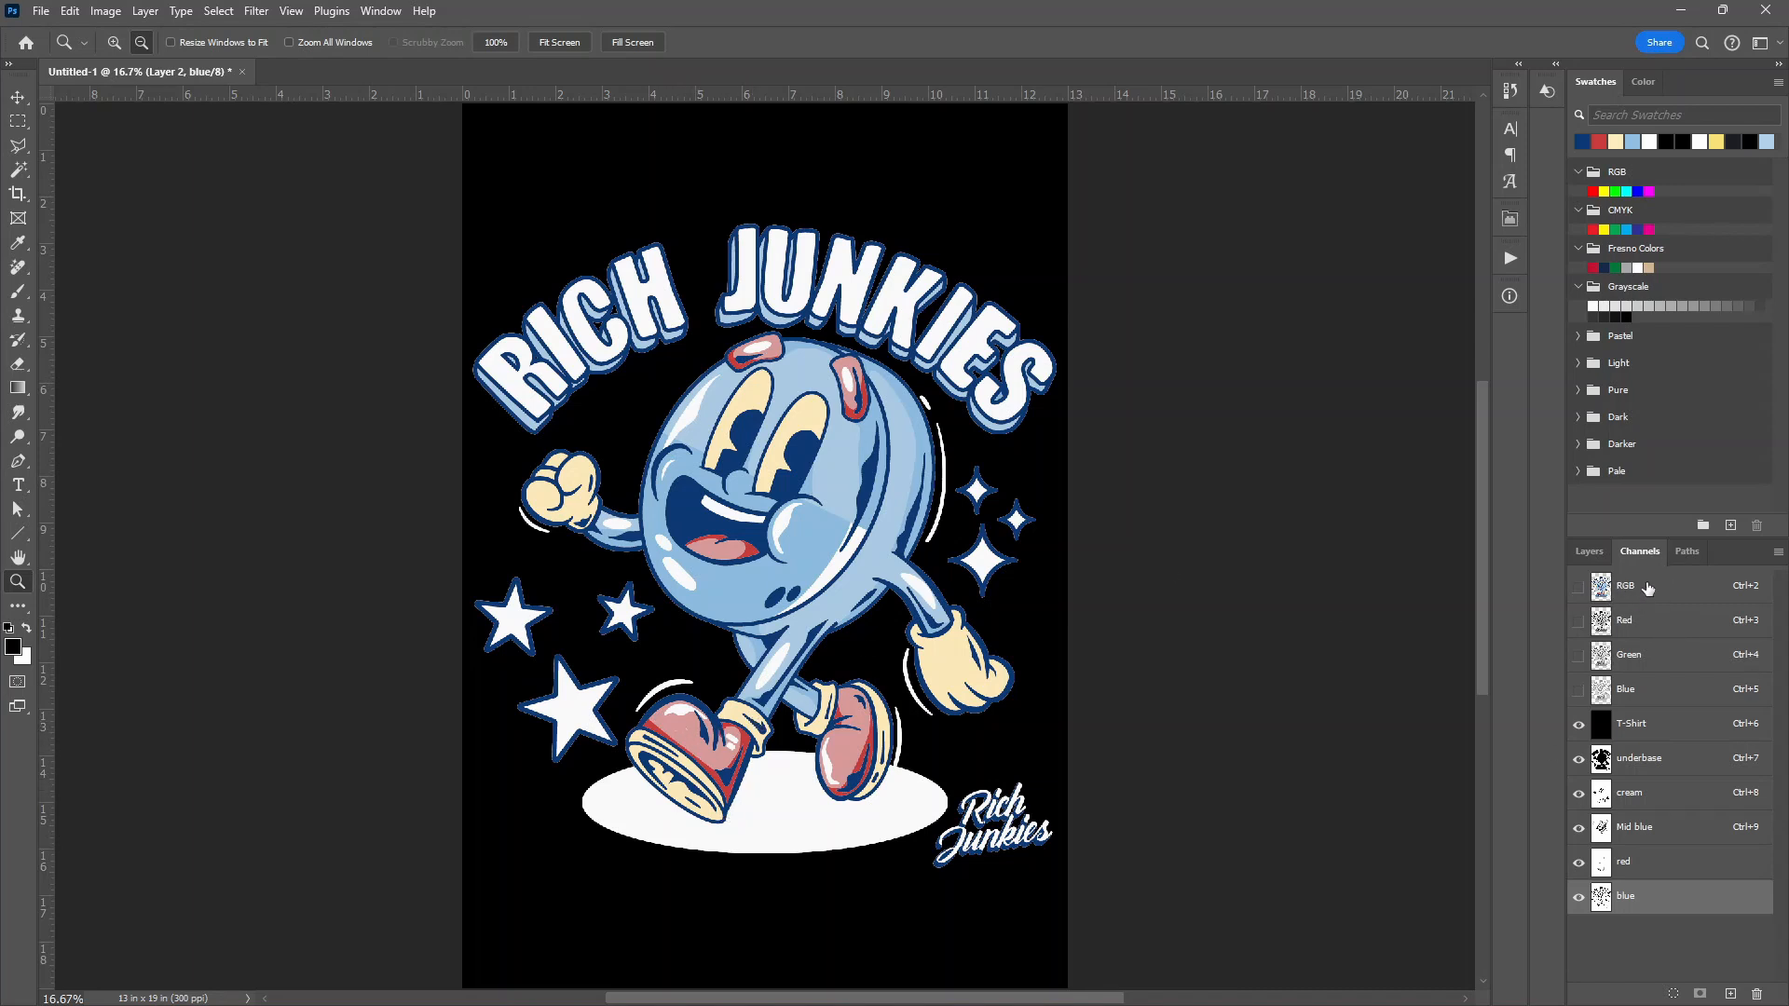
Save the ground shadow and ball stripe shapes as a new channel, then switch back to Illustrator
left_click(1625, 585)
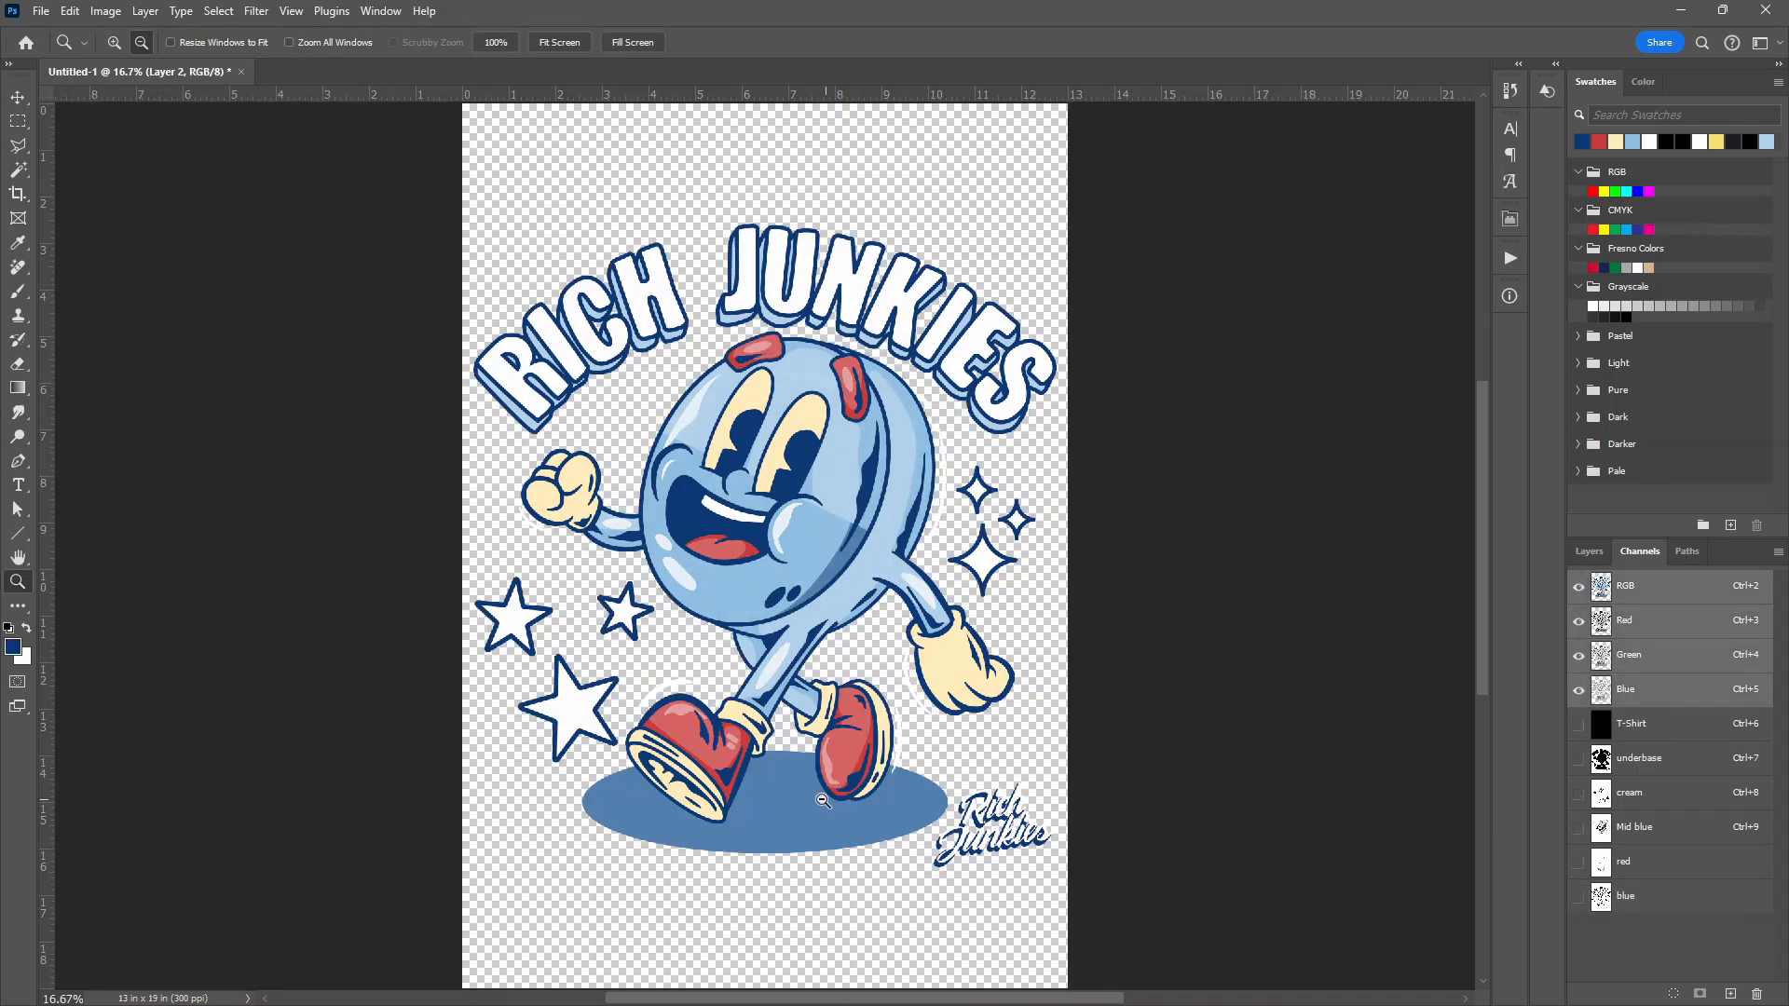
mouse_move(802, 814)
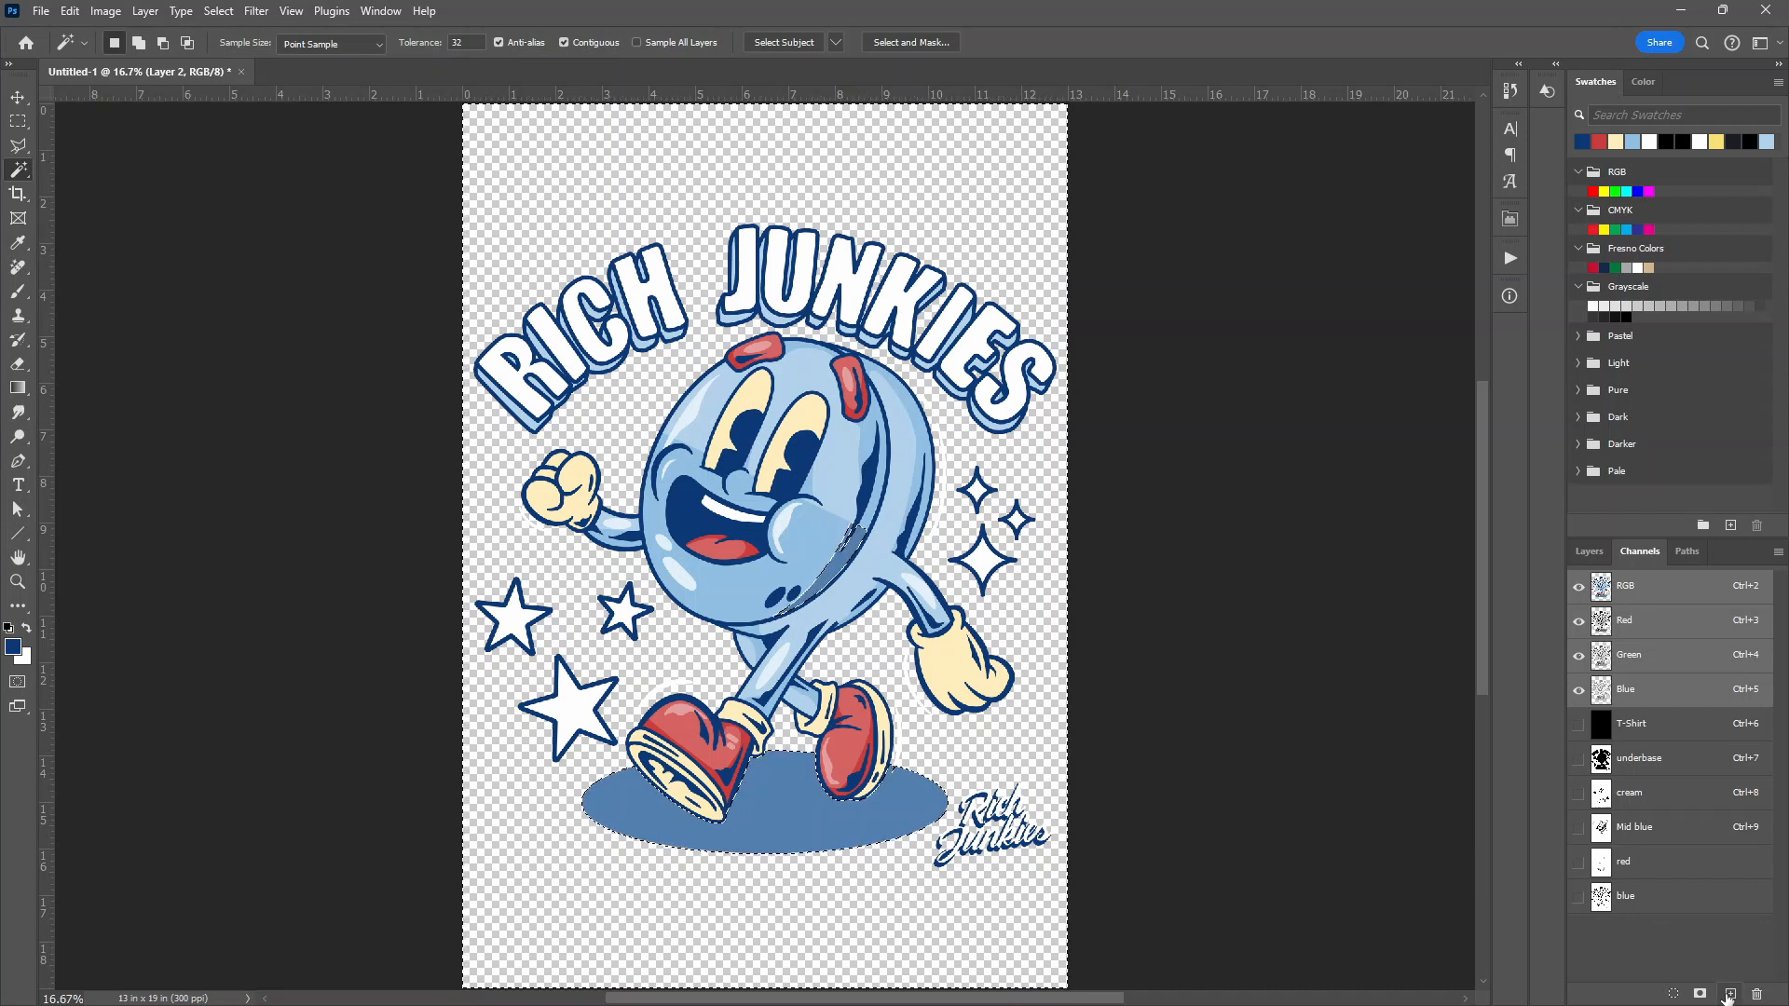
left_click(1723, 992)
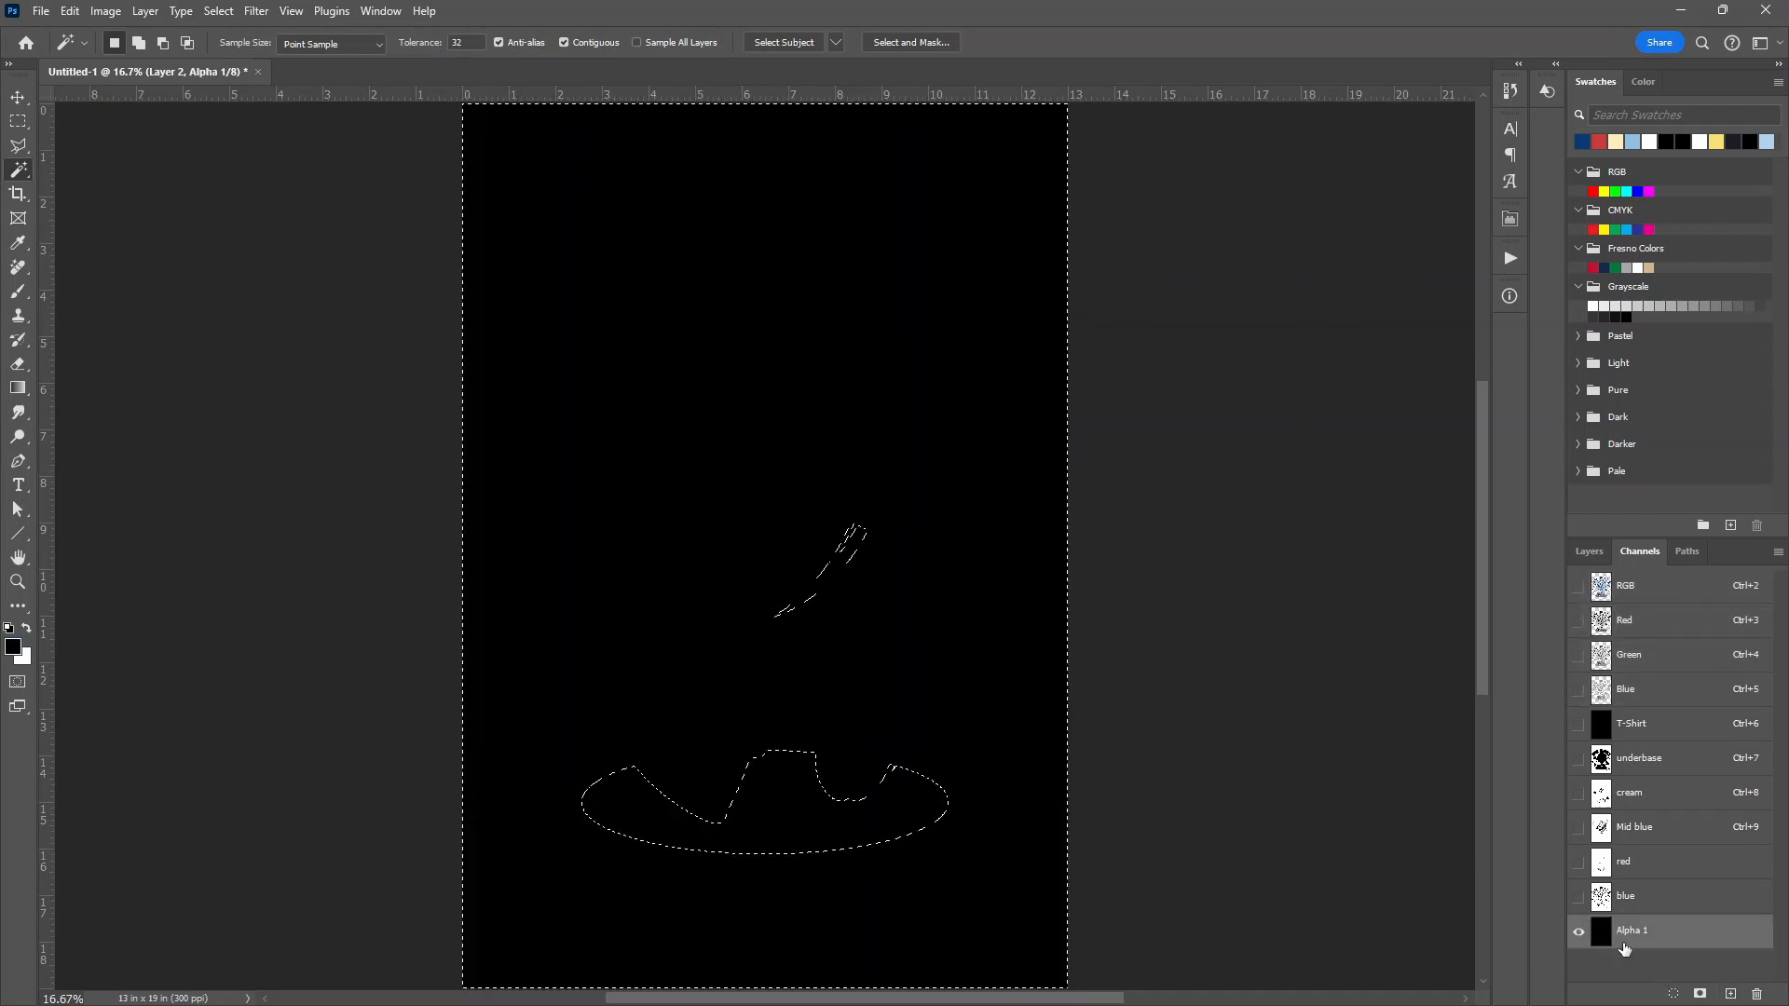
left_click(1625, 585)
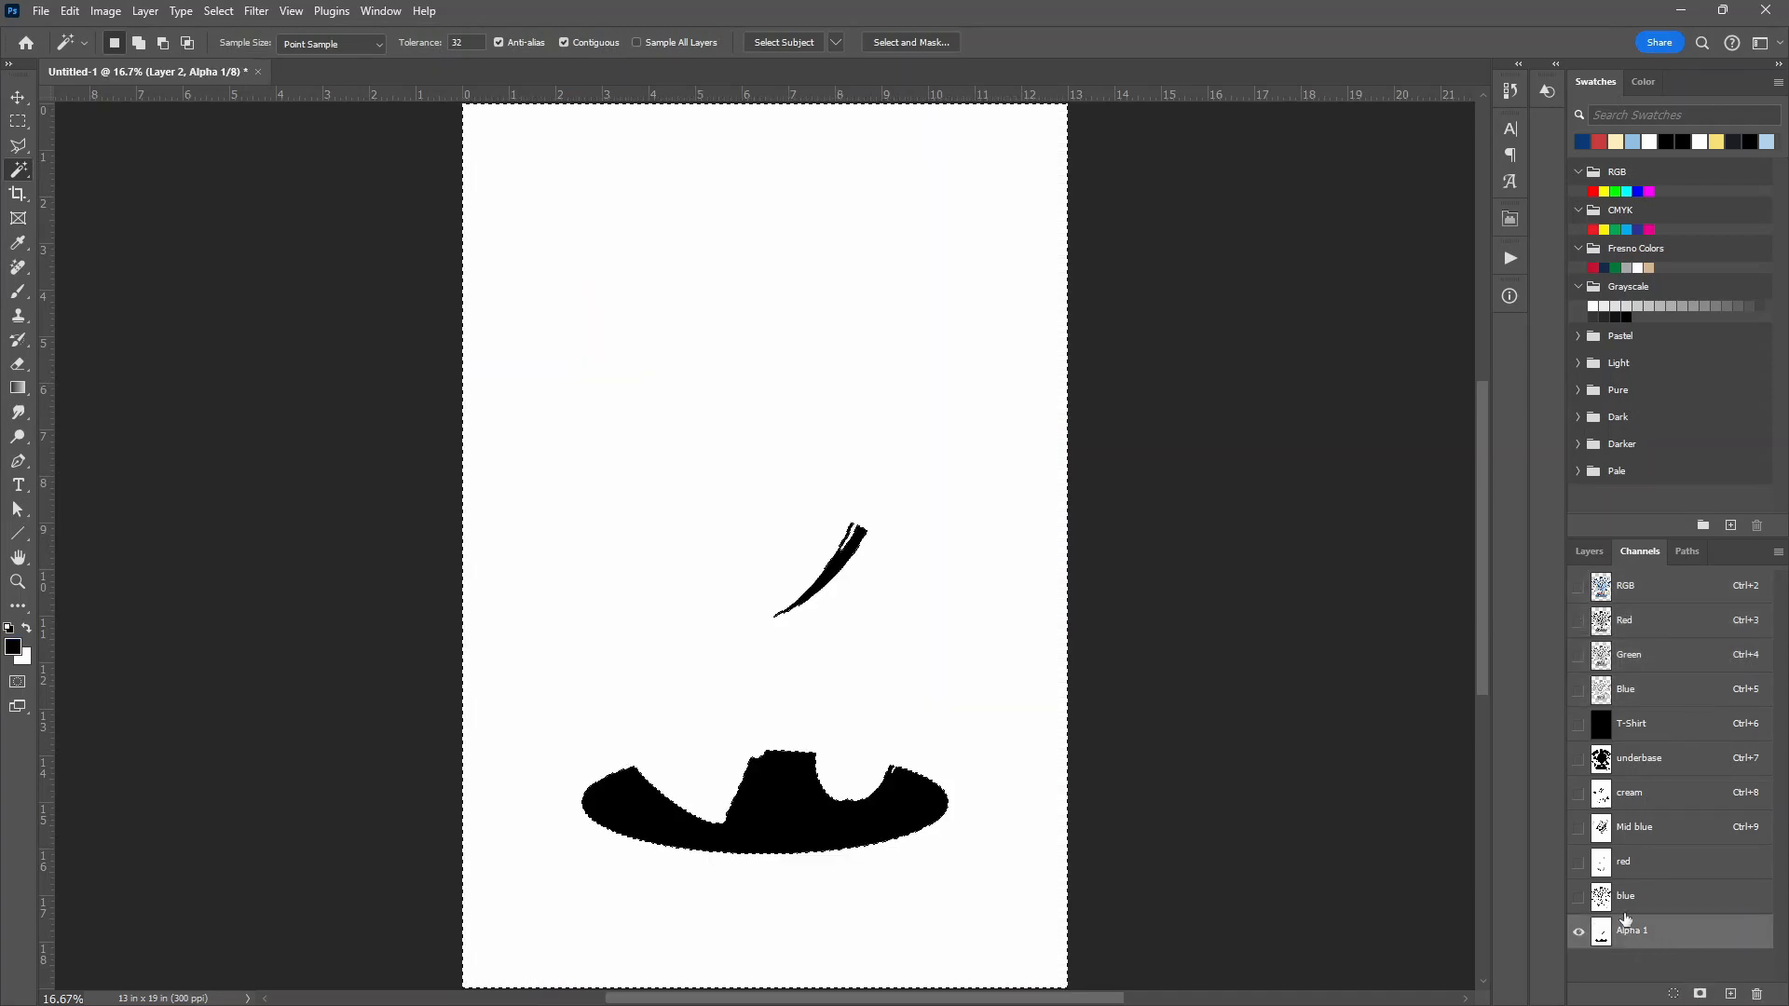
left_click(1625, 585)
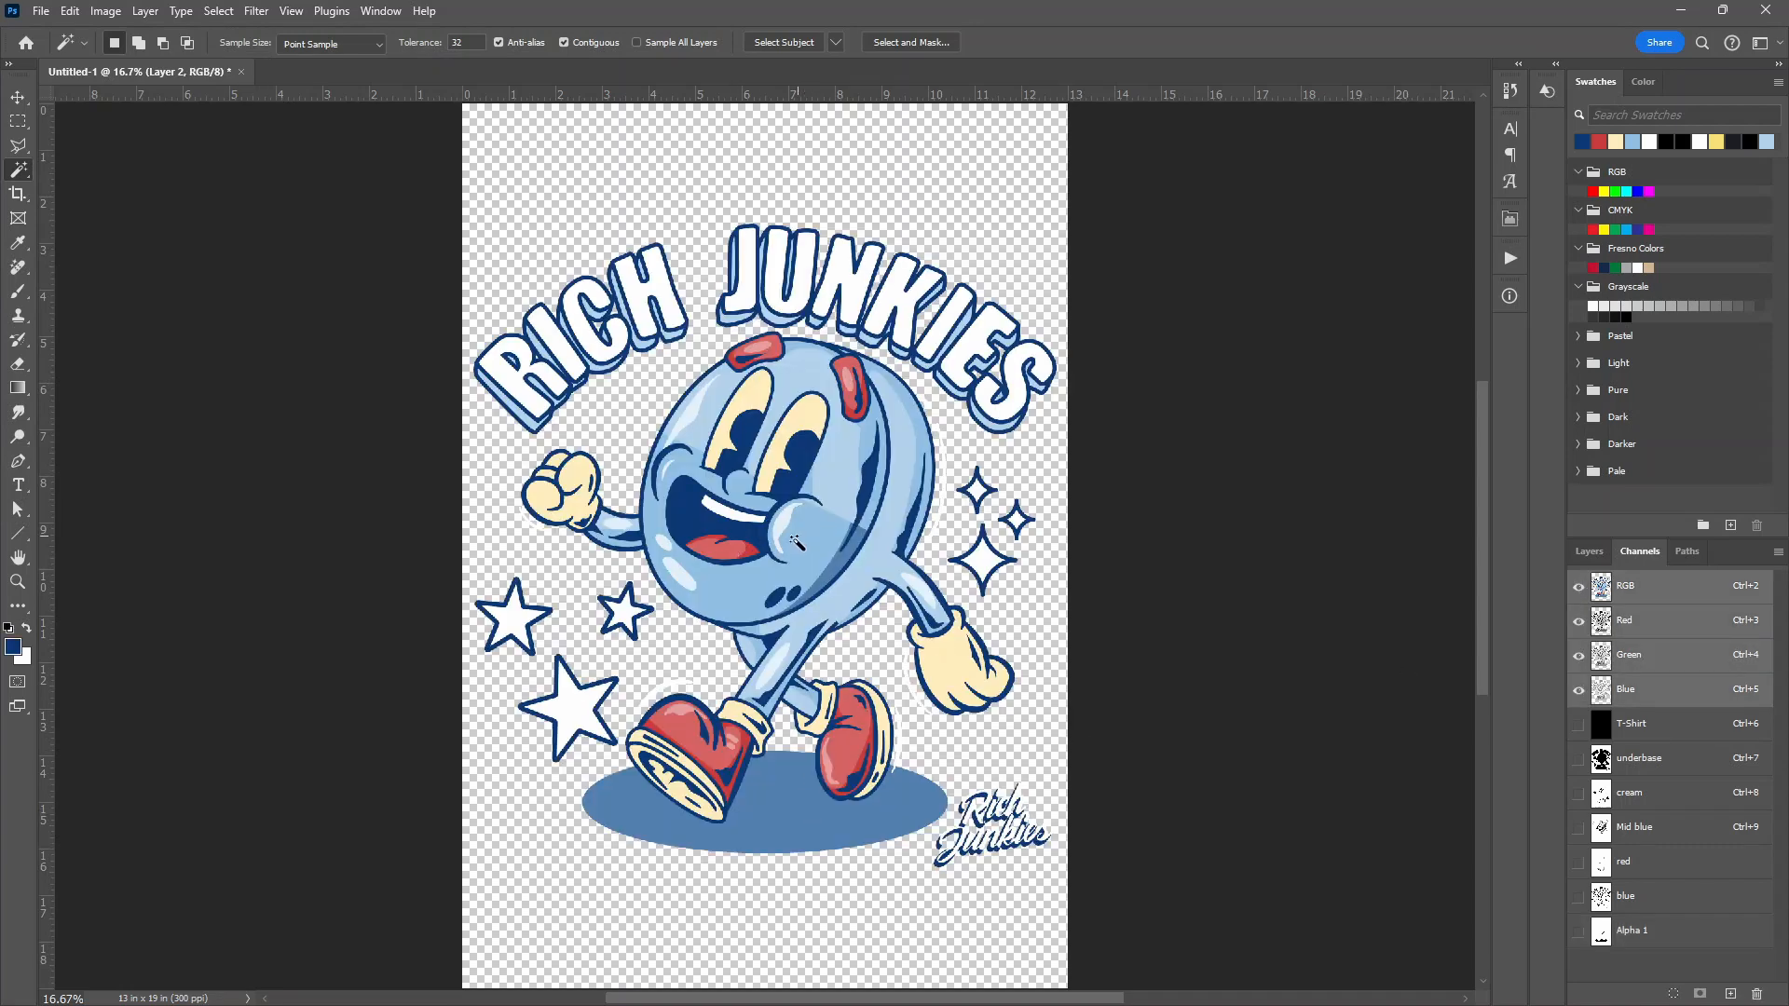
left_click(958, 984)
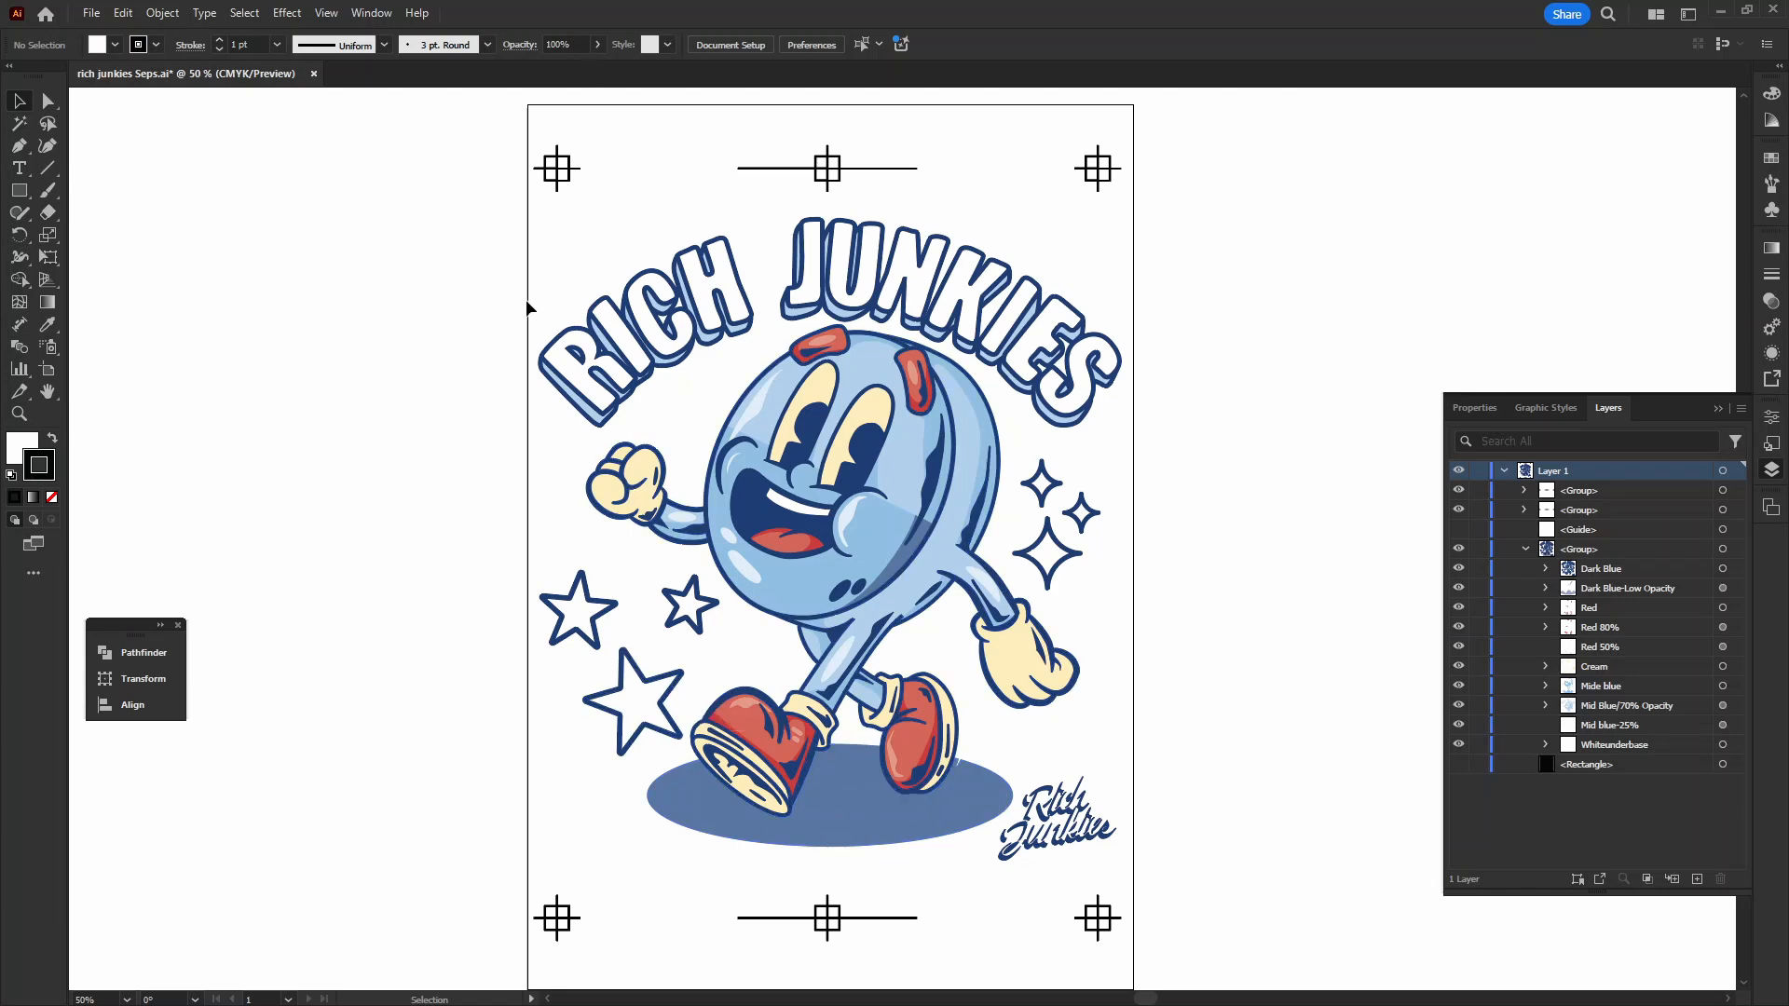
mouse_move(915, 995)
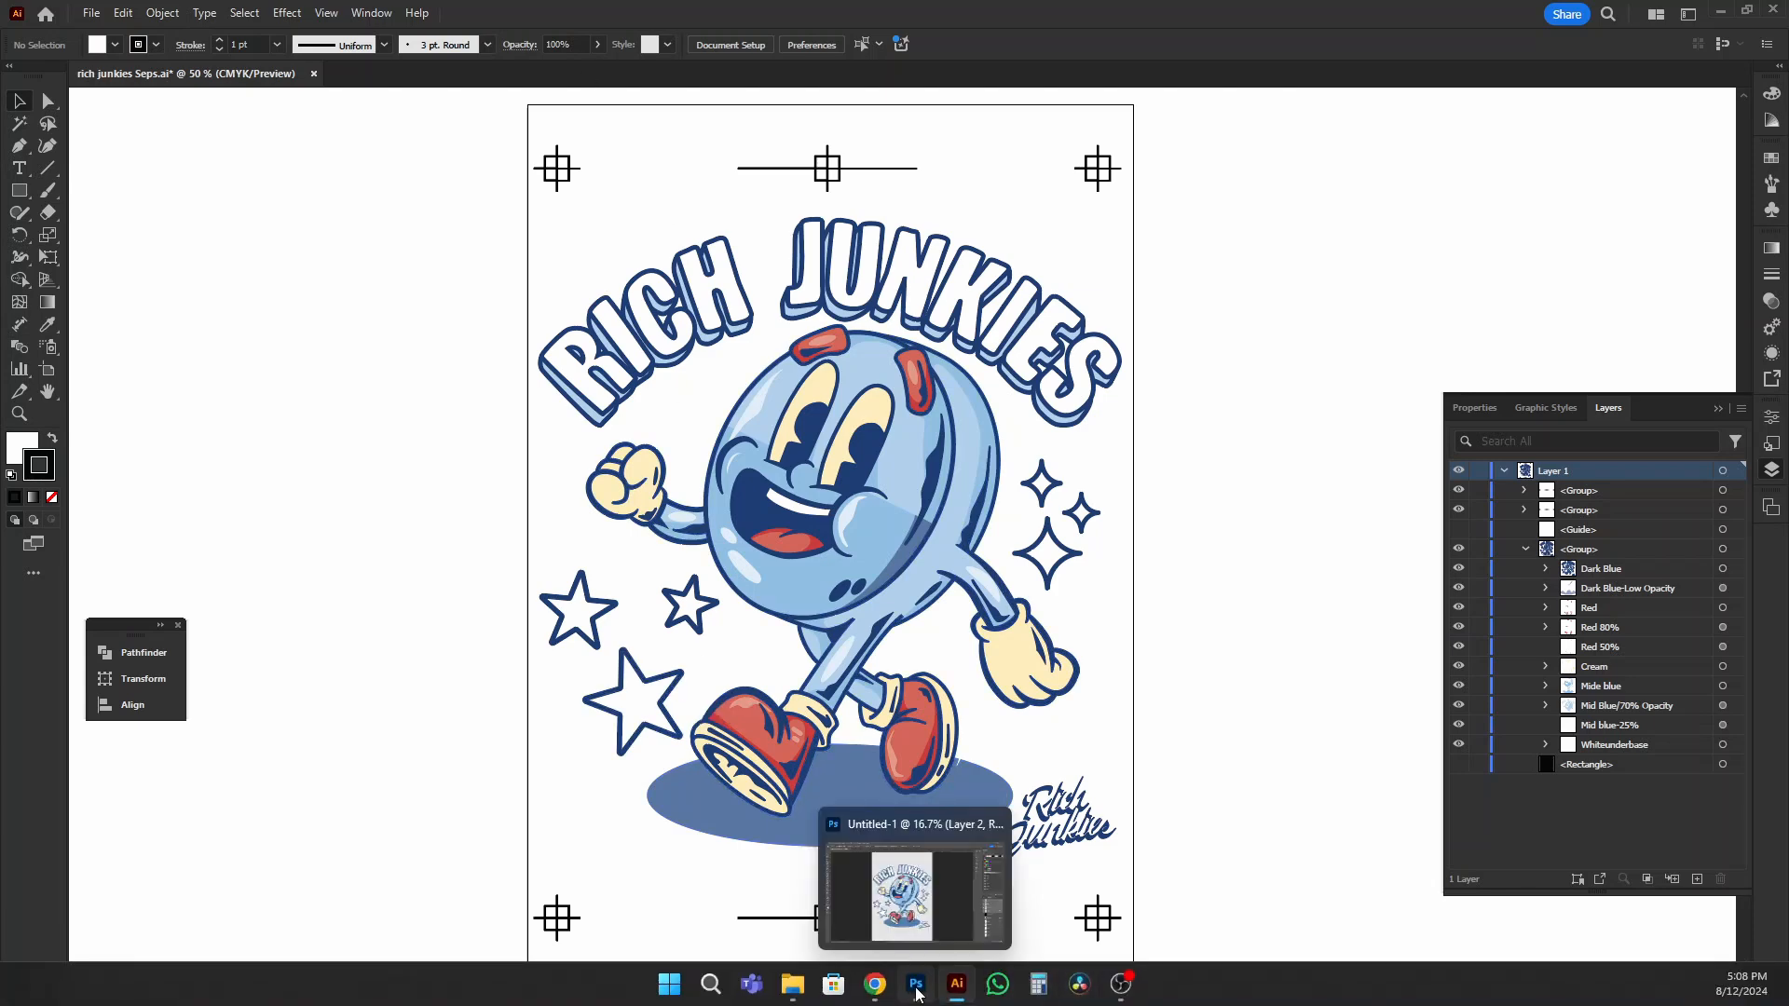
left_click(914, 984)
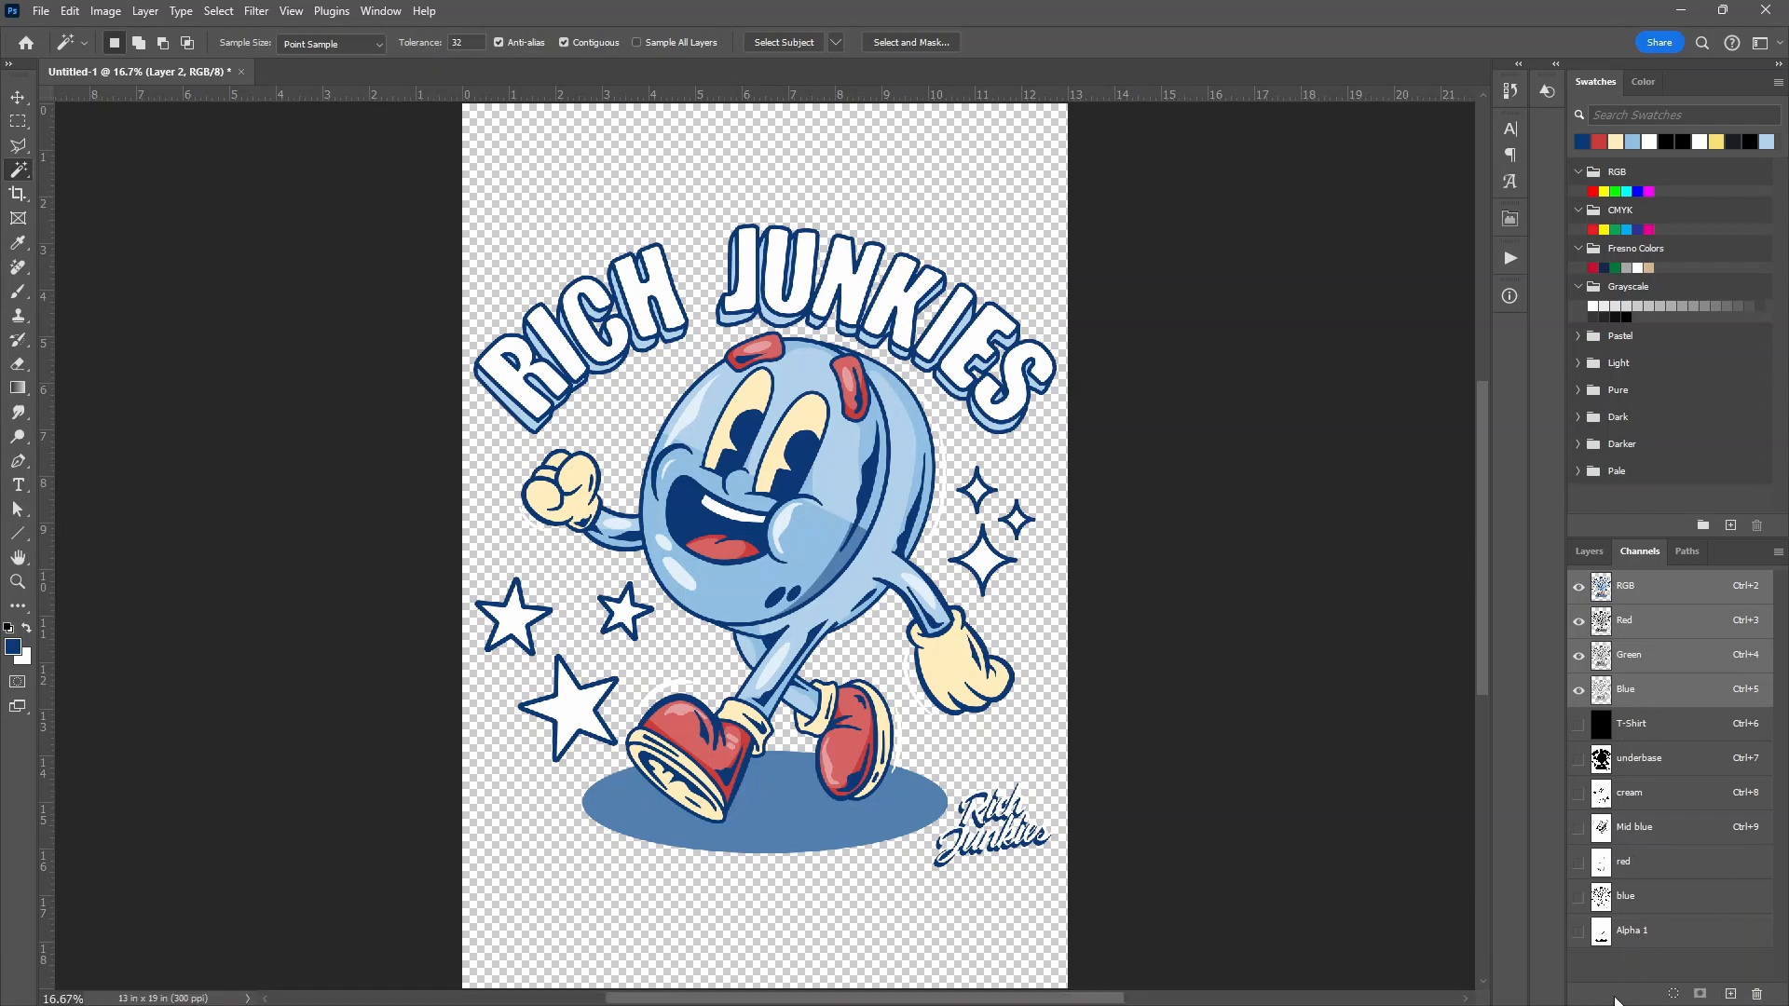
Stroke the Alpha 1 shadow shapes with 6 px black, centered, widening their edges
left_click(1632, 929)
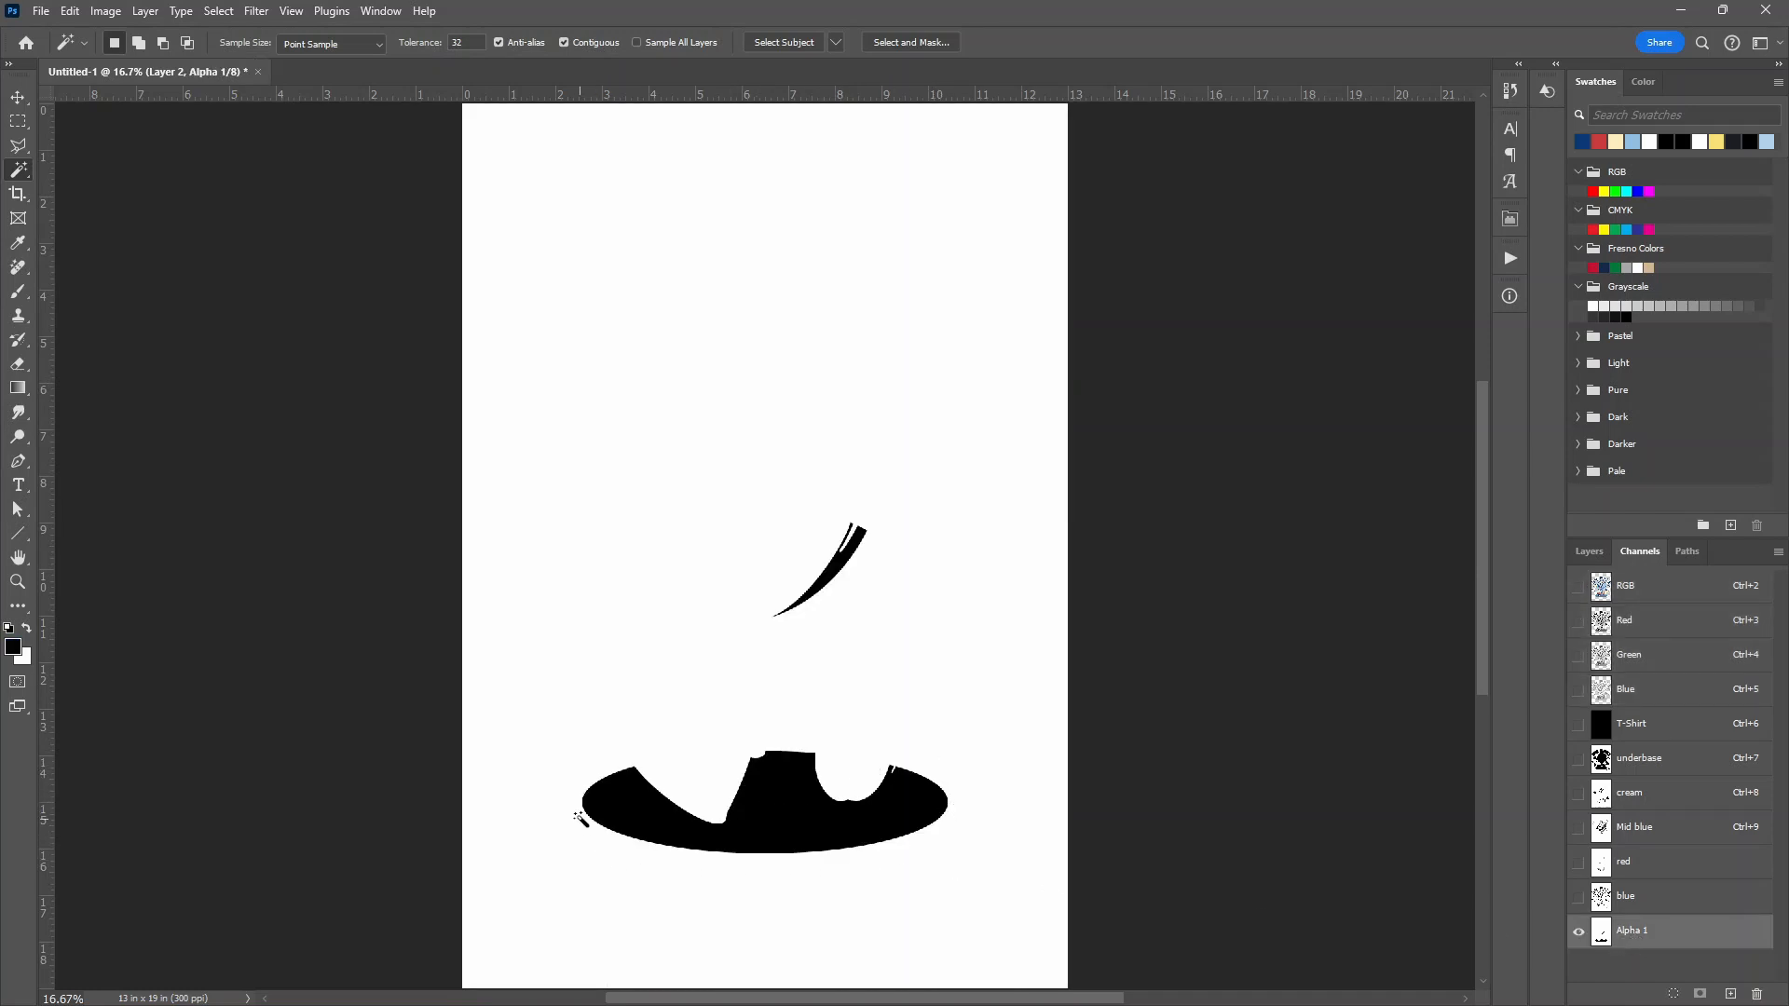
mouse_move(778, 846)
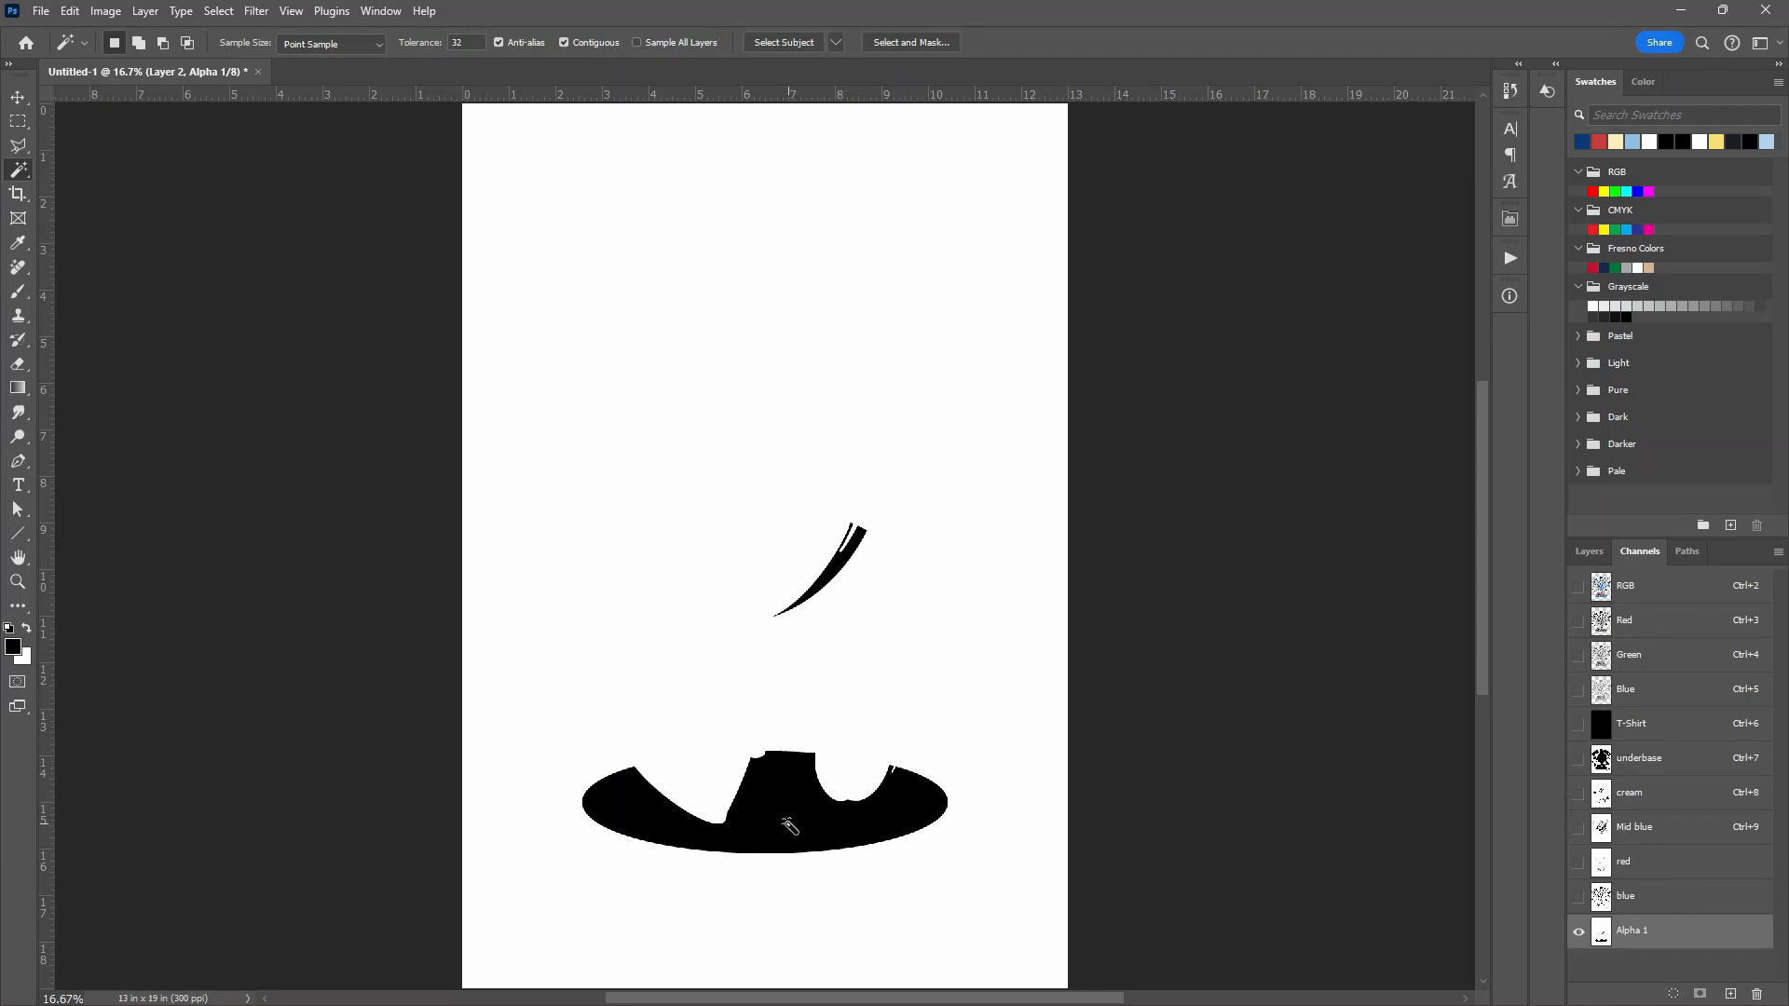
left_click(786, 828)
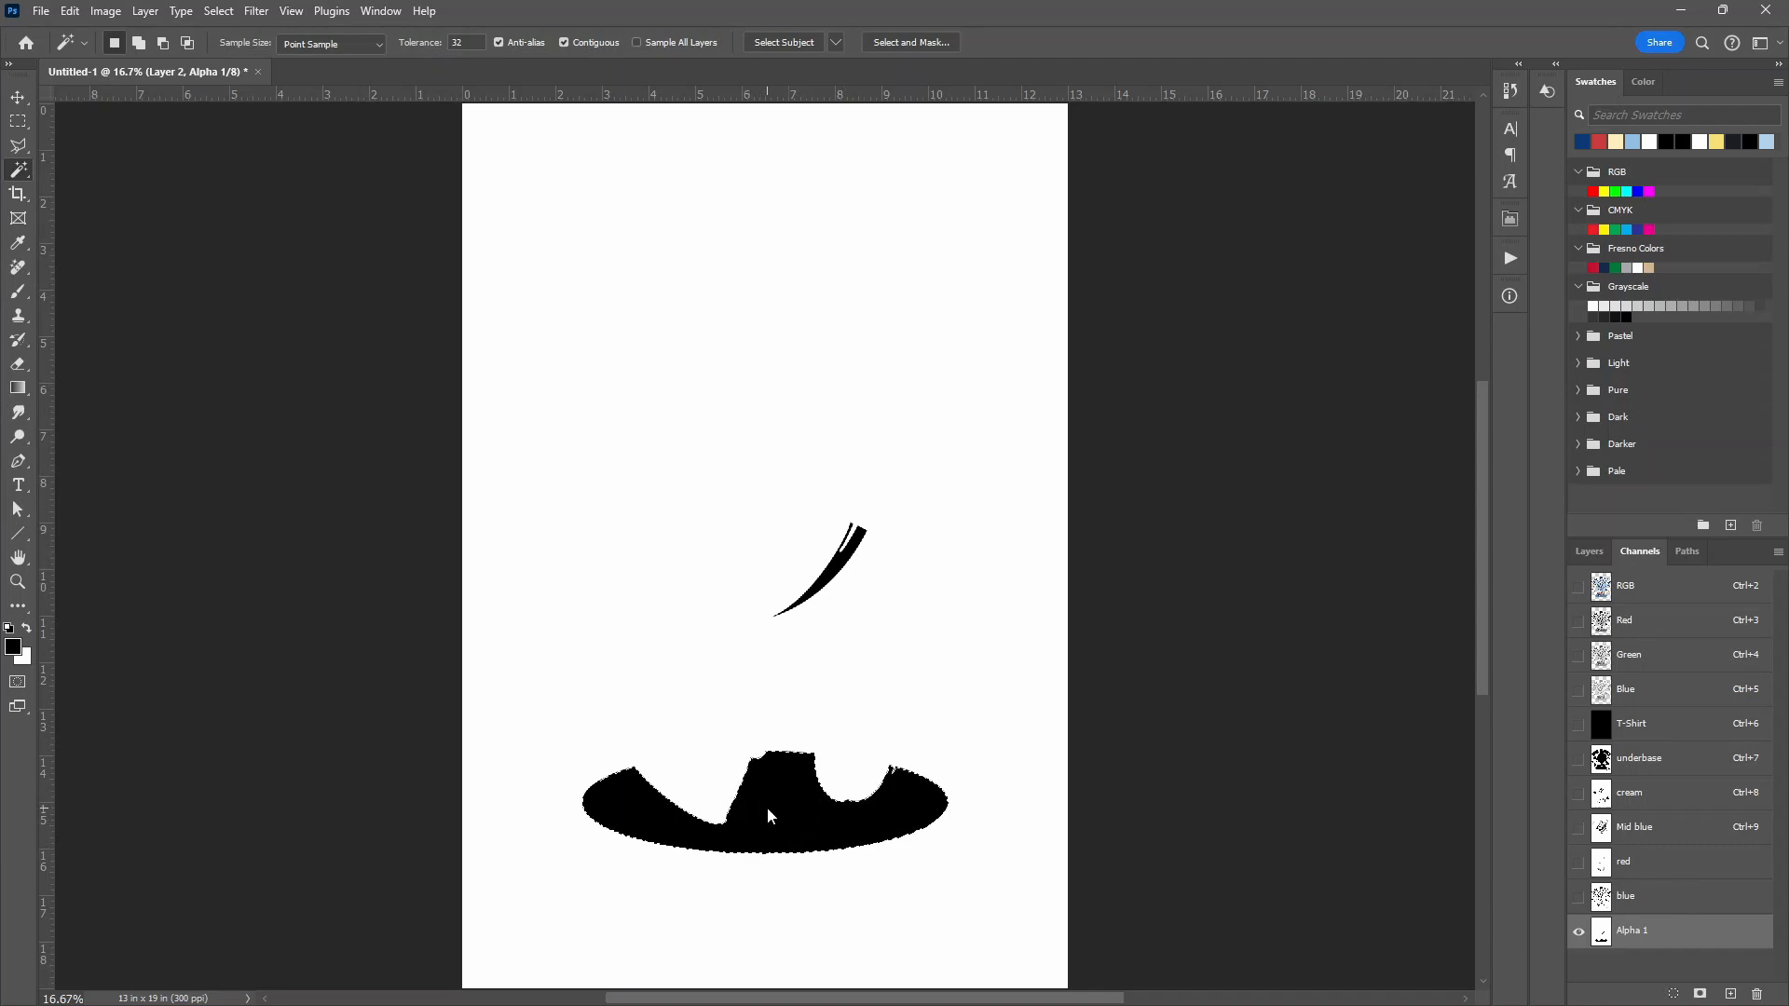
left_click(69, 10)
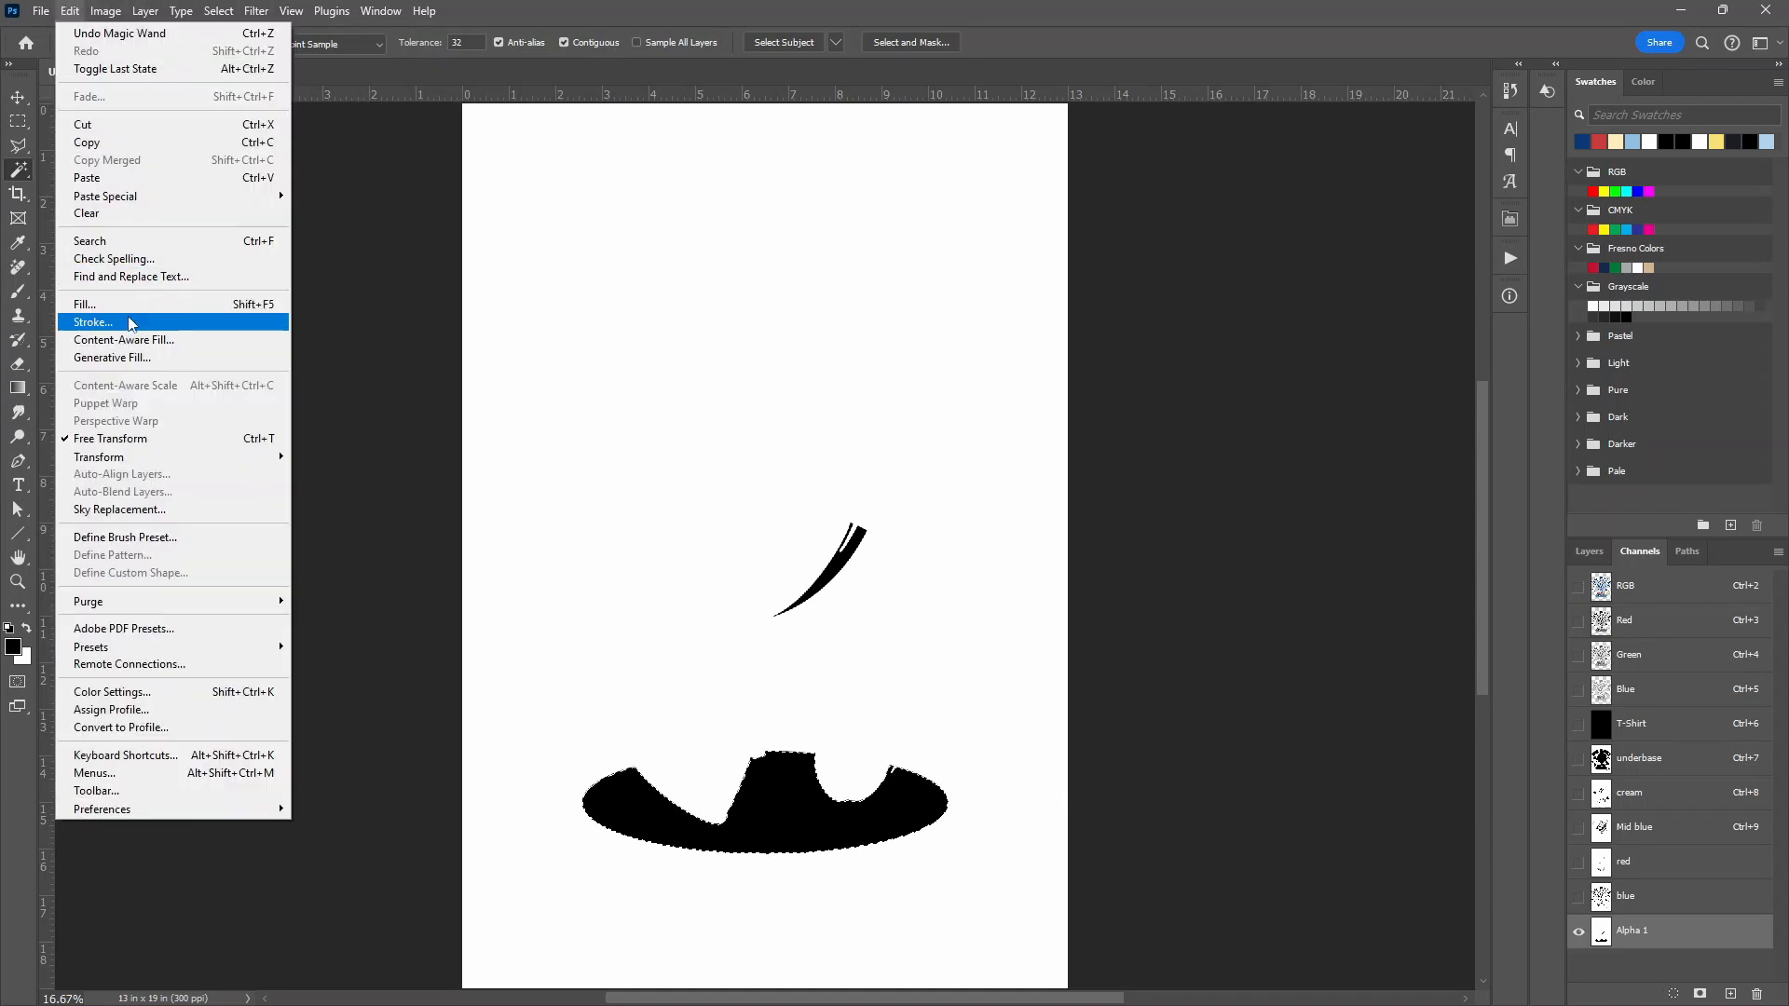
left_click(93, 320)
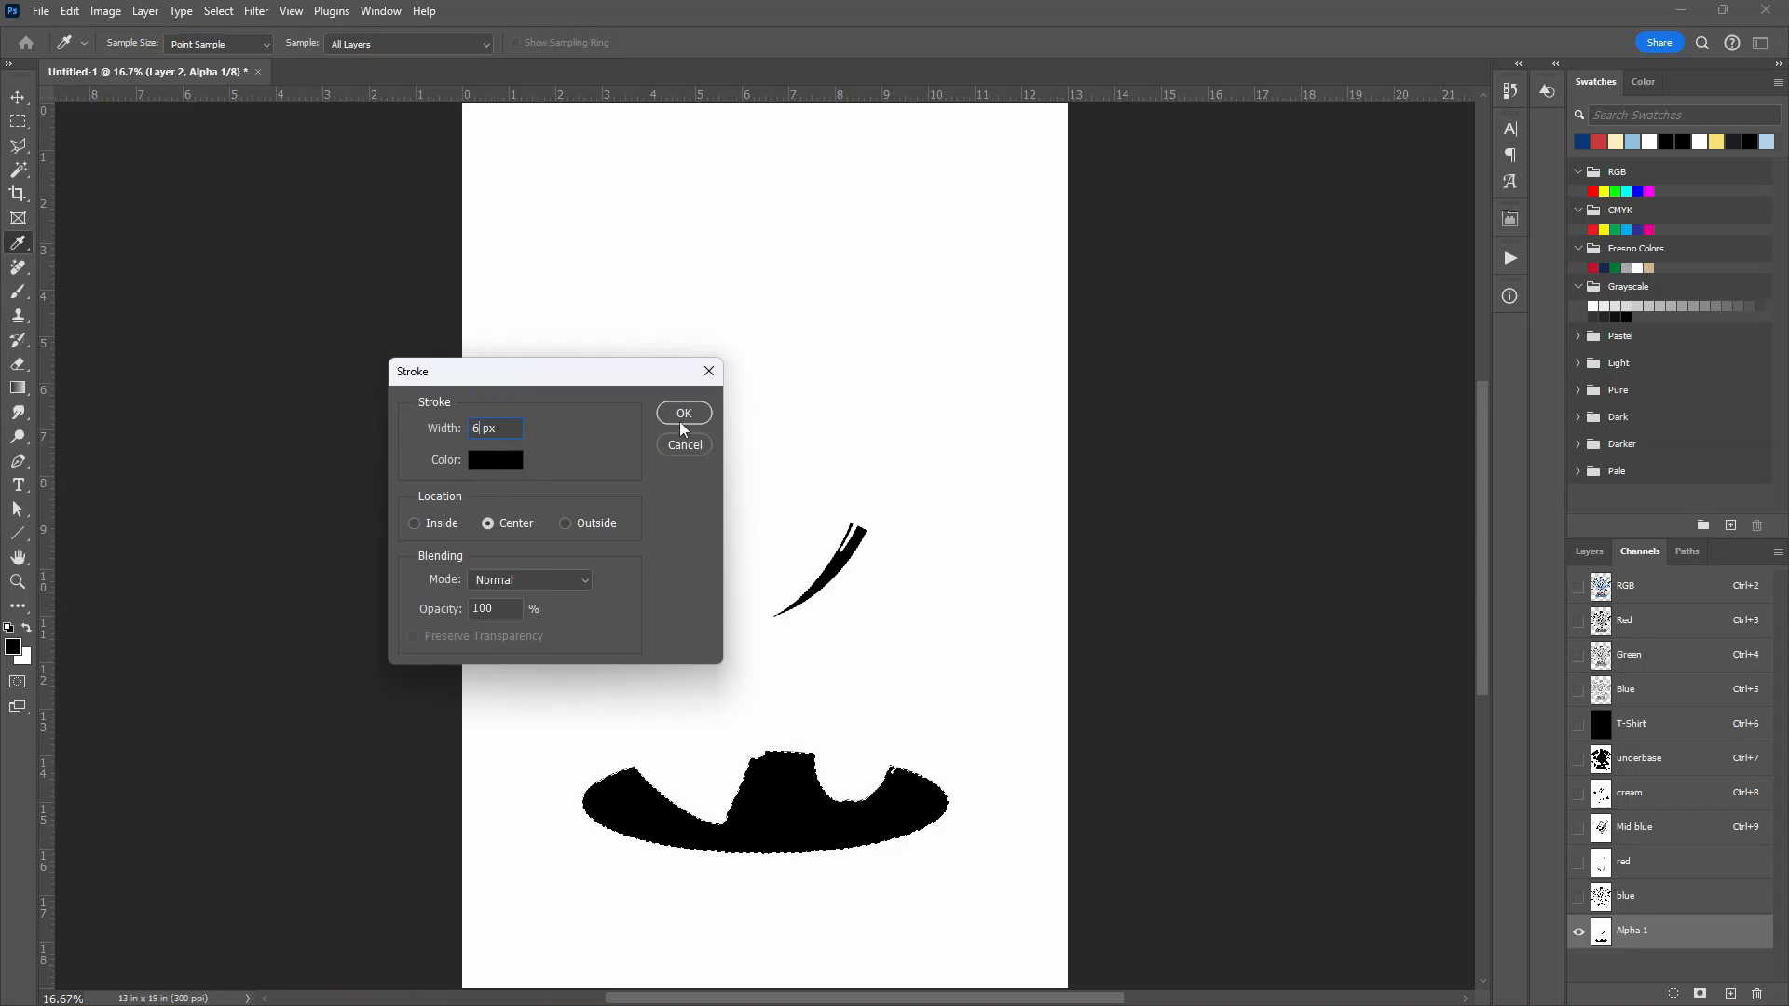
left_click(684, 413)
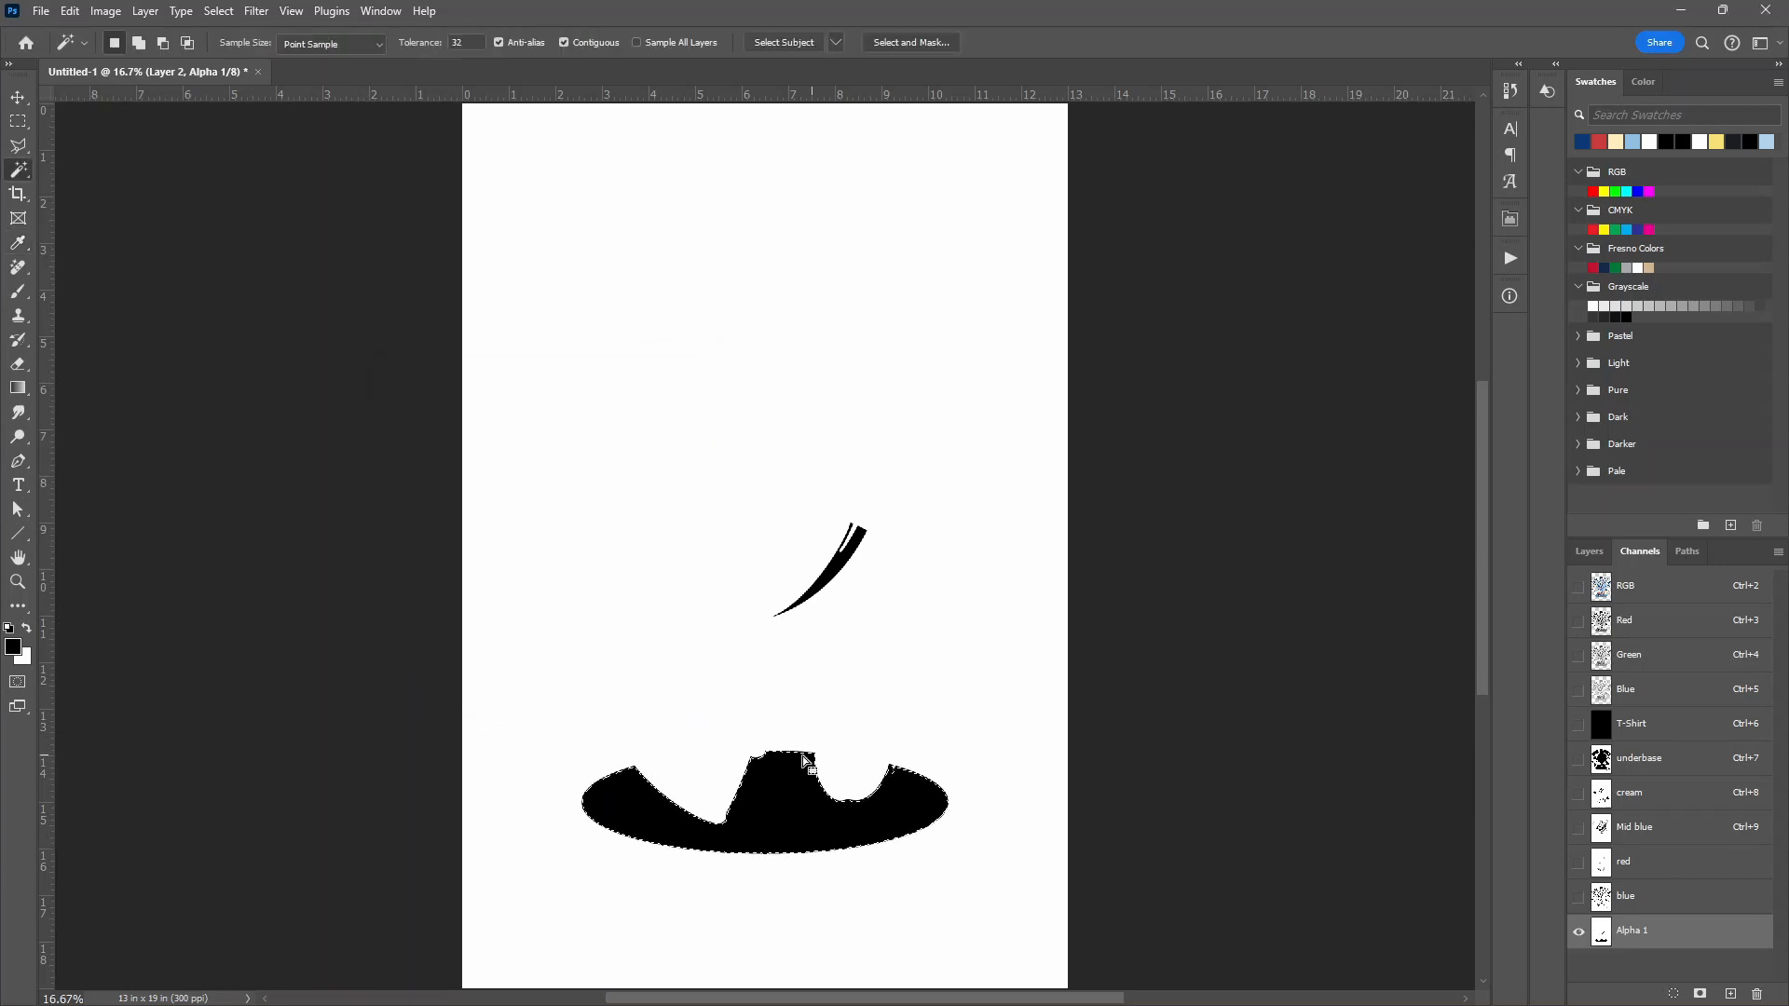
left_click(797, 762)
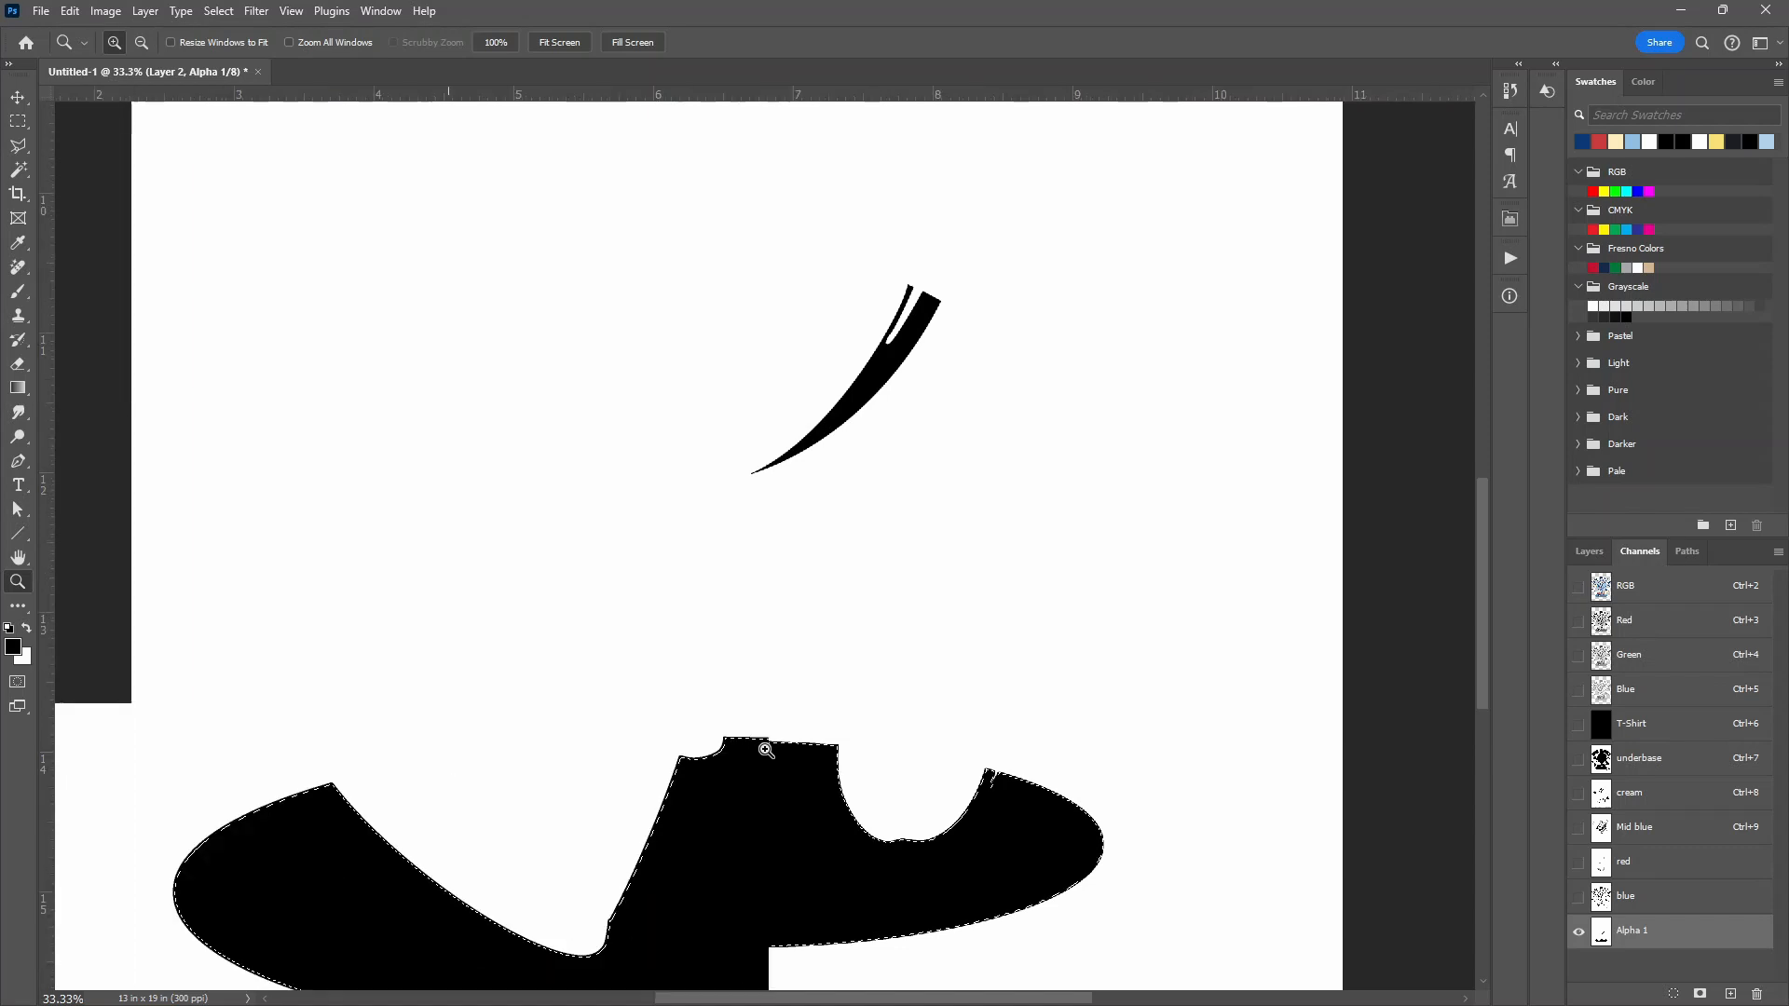
left_click(764, 750)
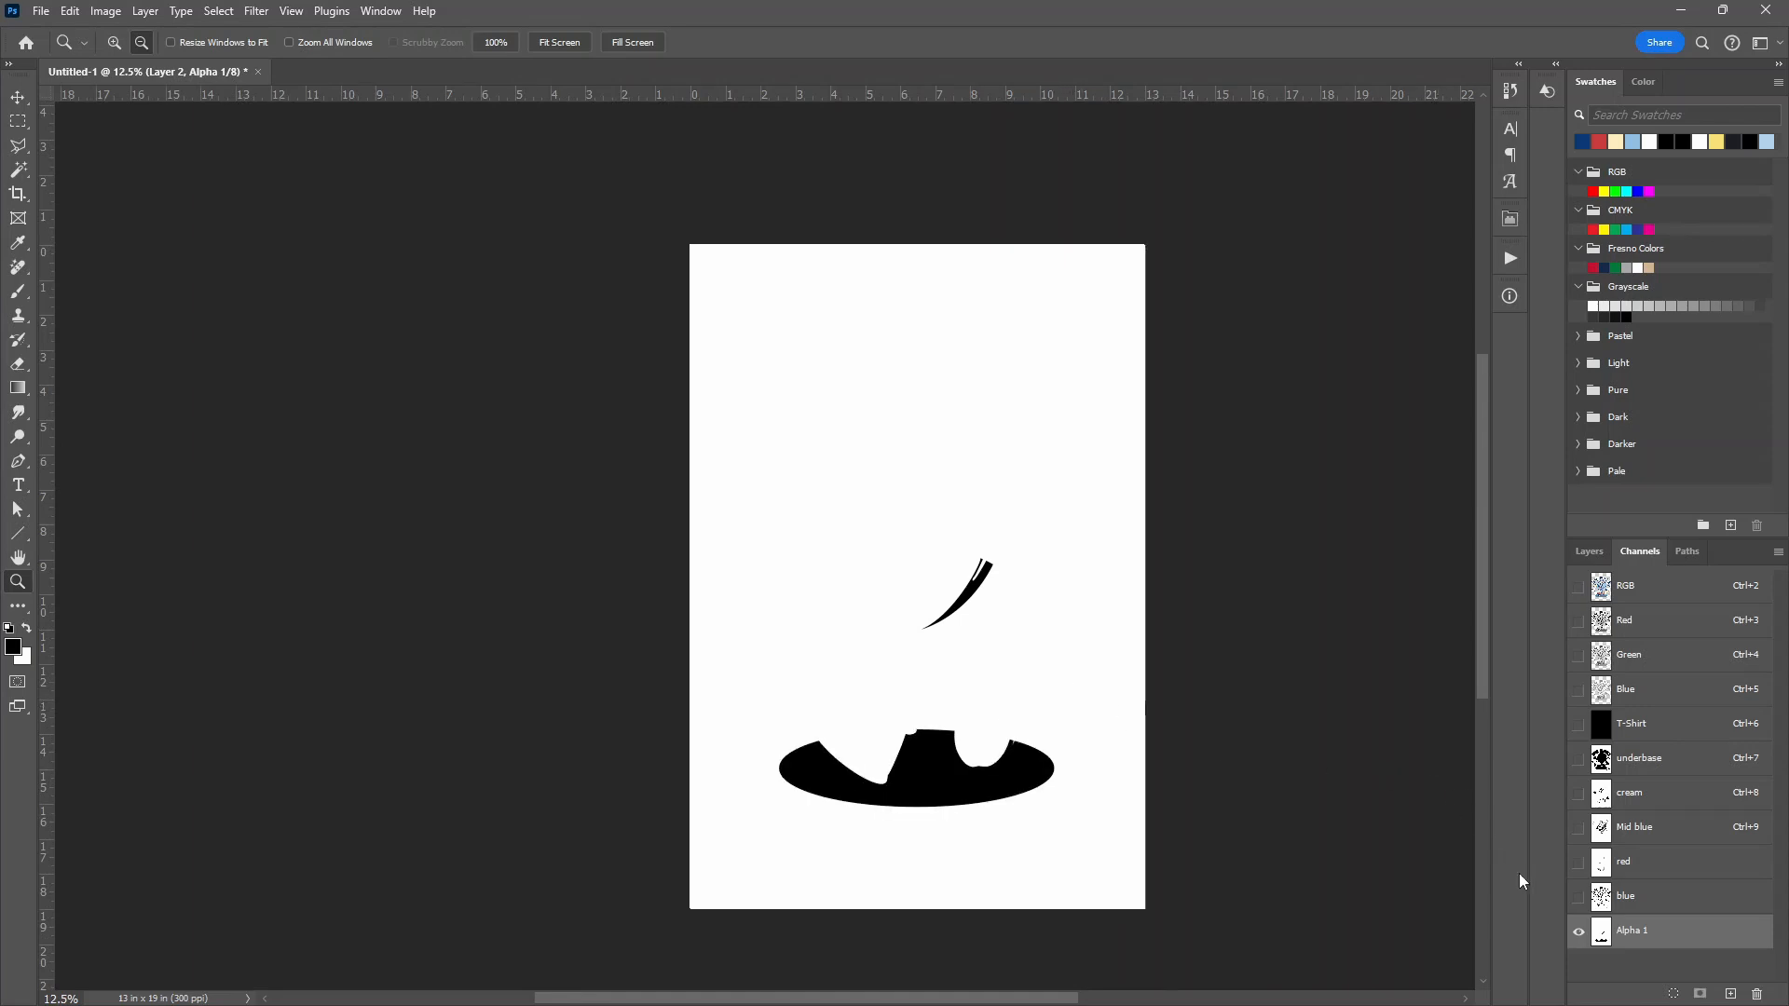
mouse_move(1757, 570)
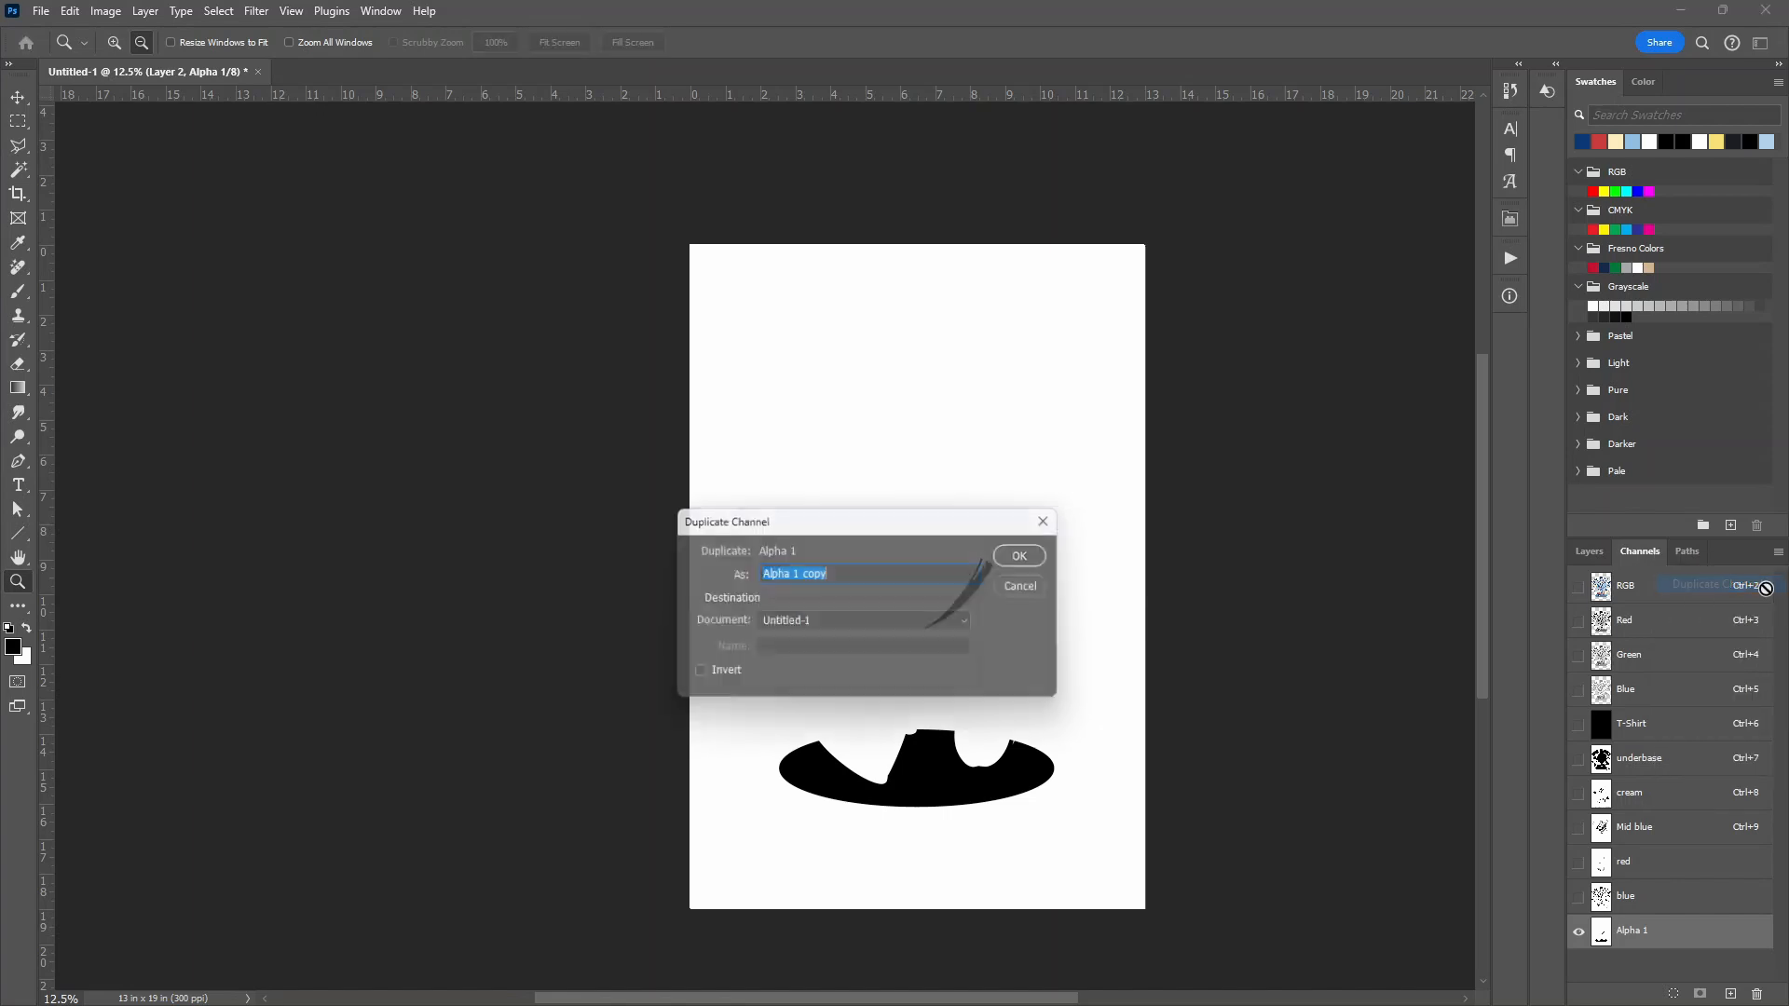
Duplicate the shadow channel and make it a light blue spot channel named M
left_click(1017, 556)
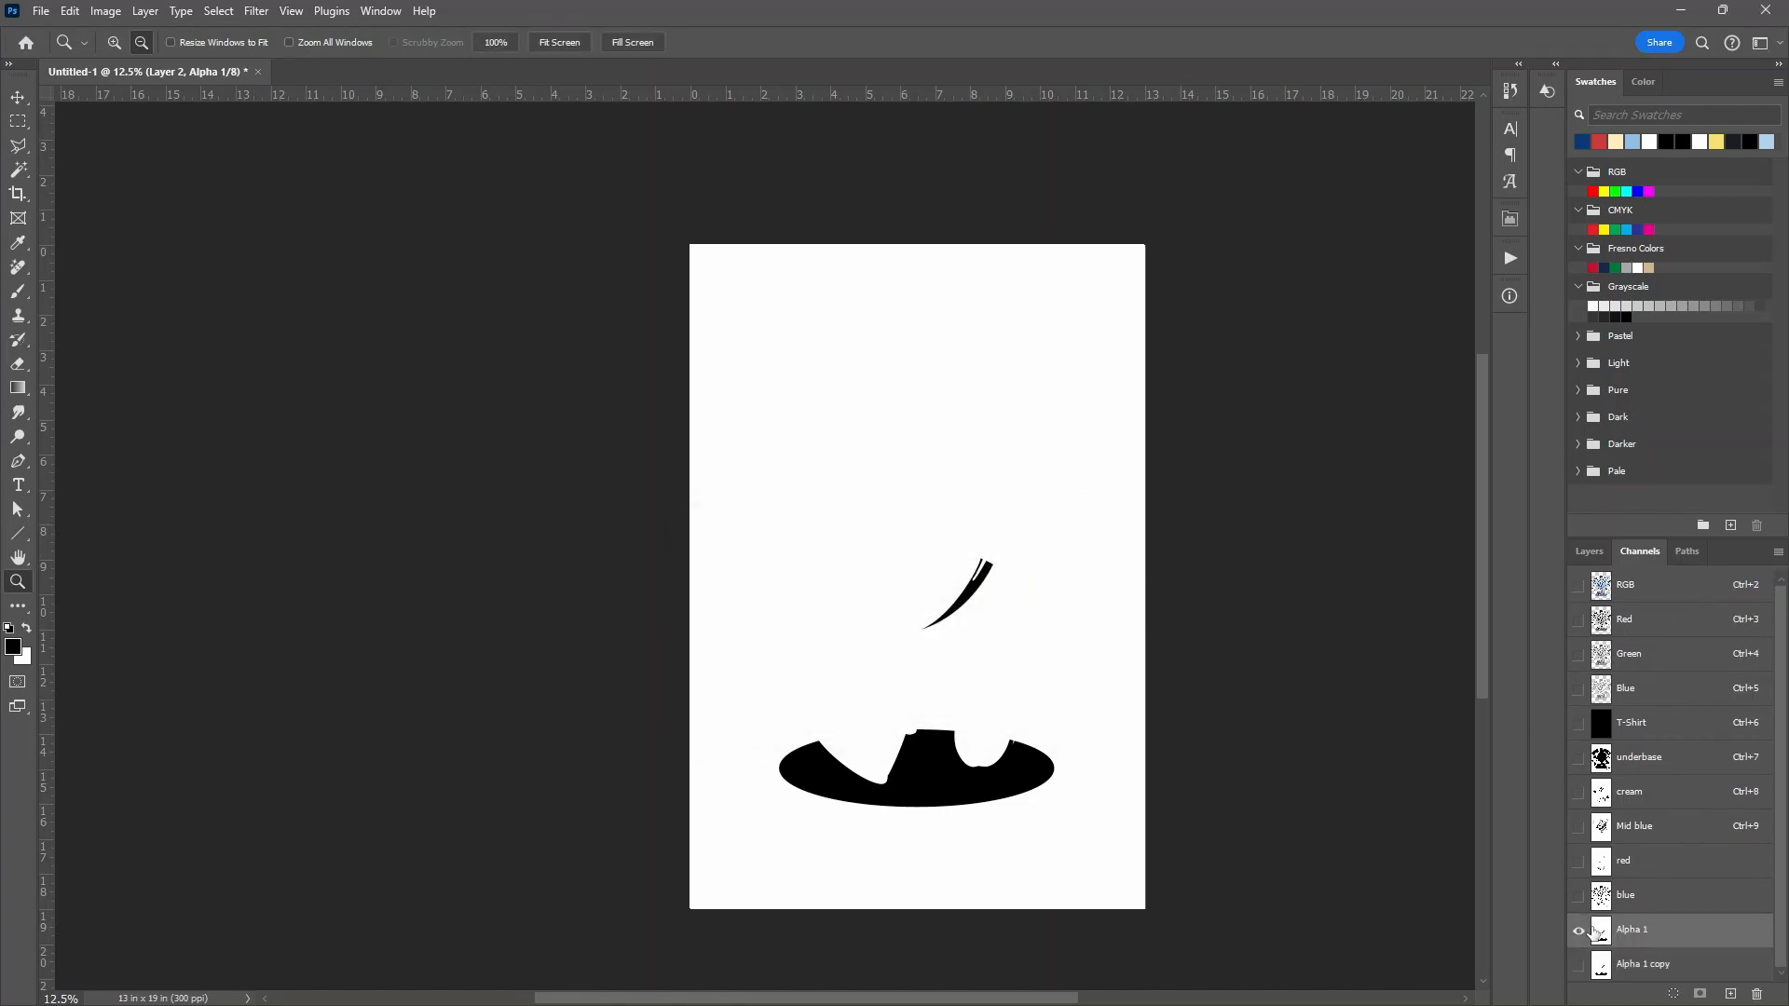
double_click(1640, 928)
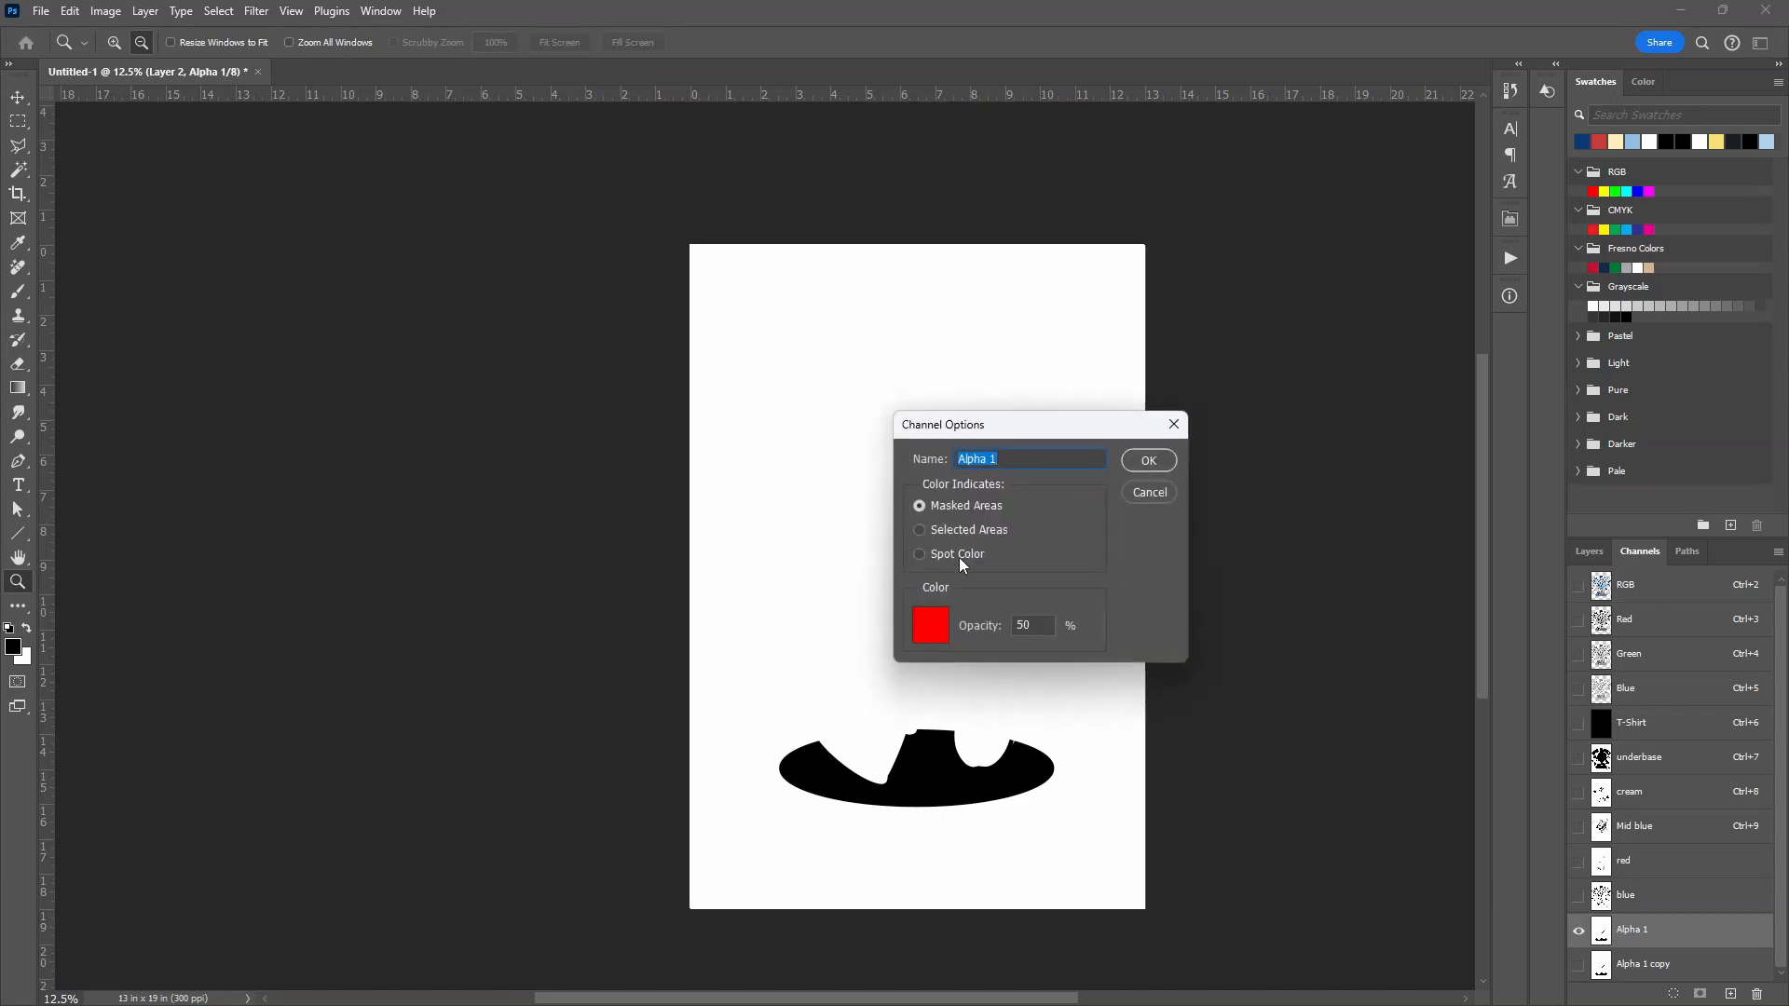
left_click(920, 553)
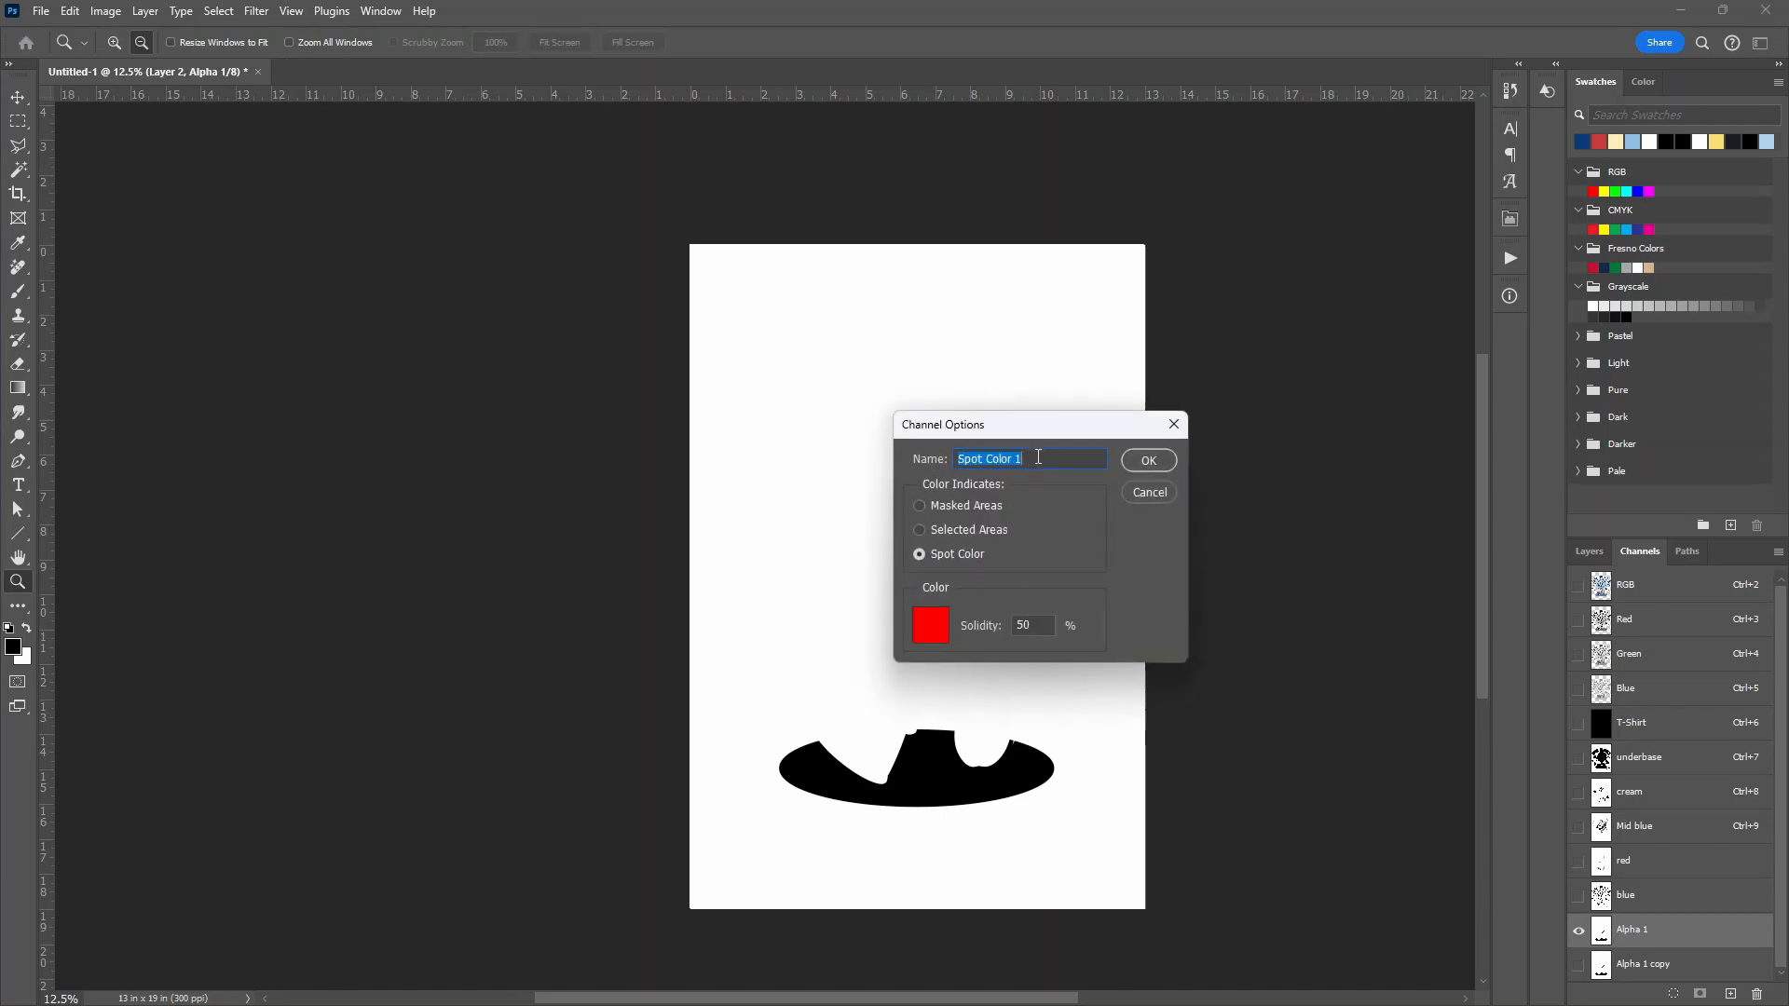
type("M")
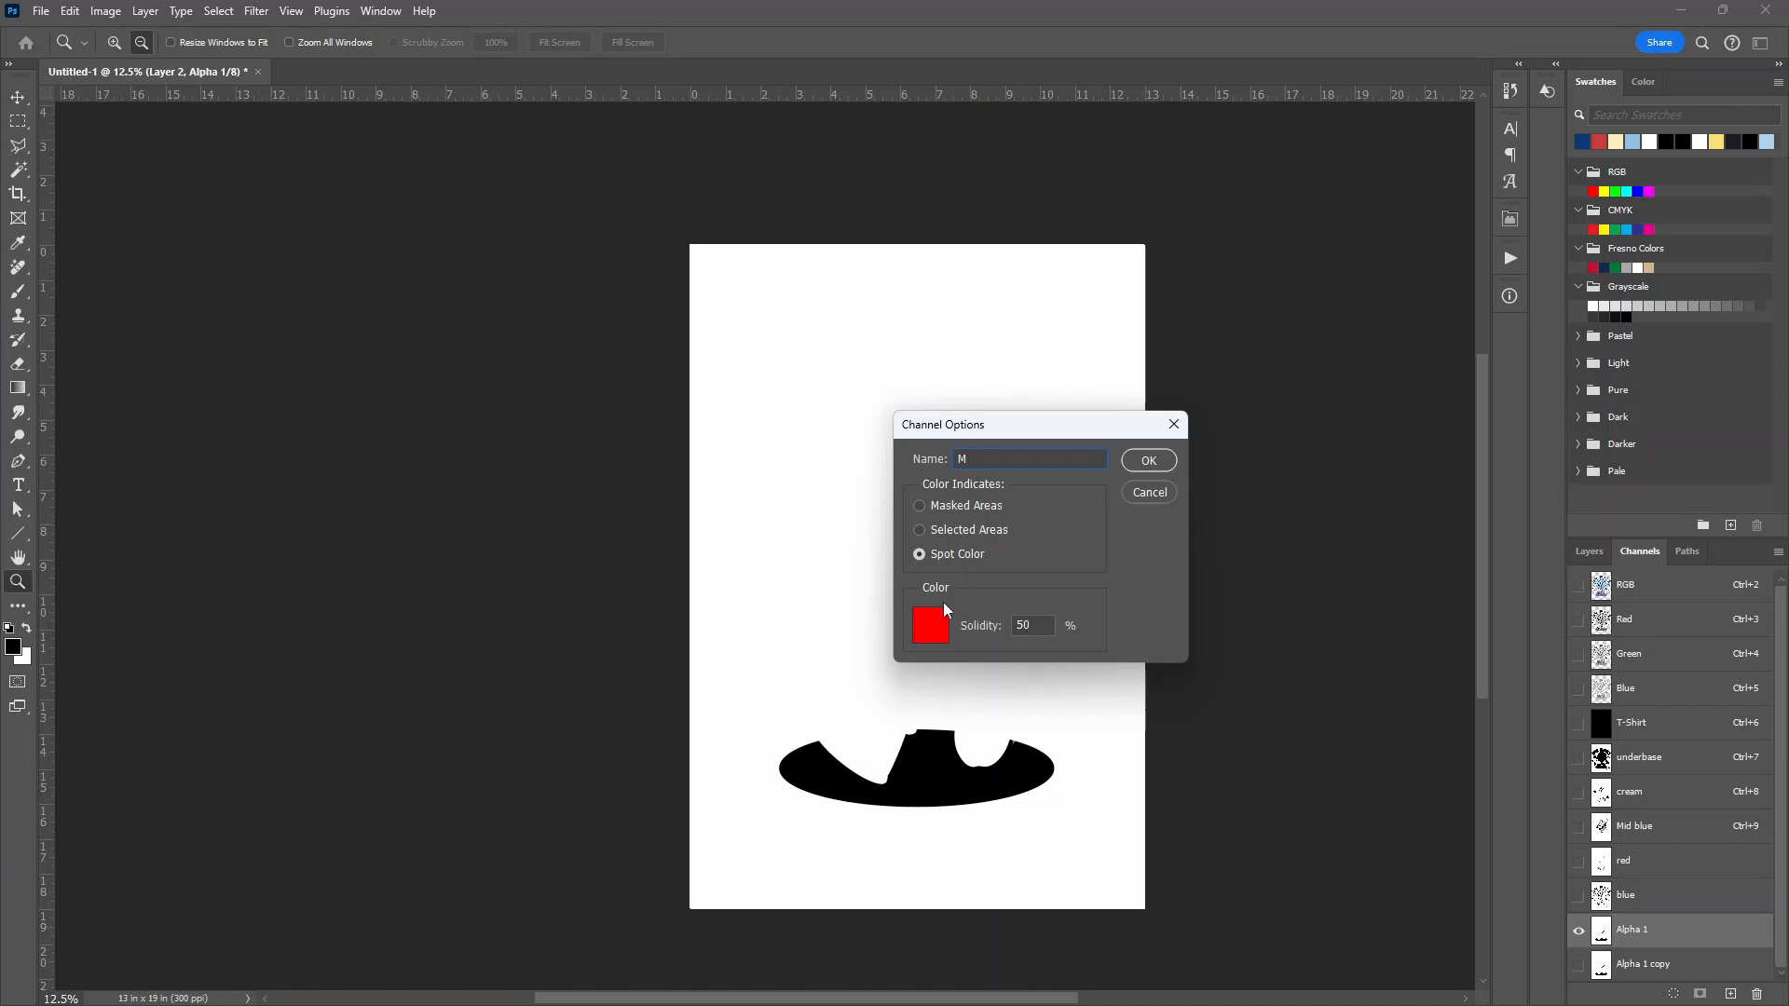
left_click(930, 626)
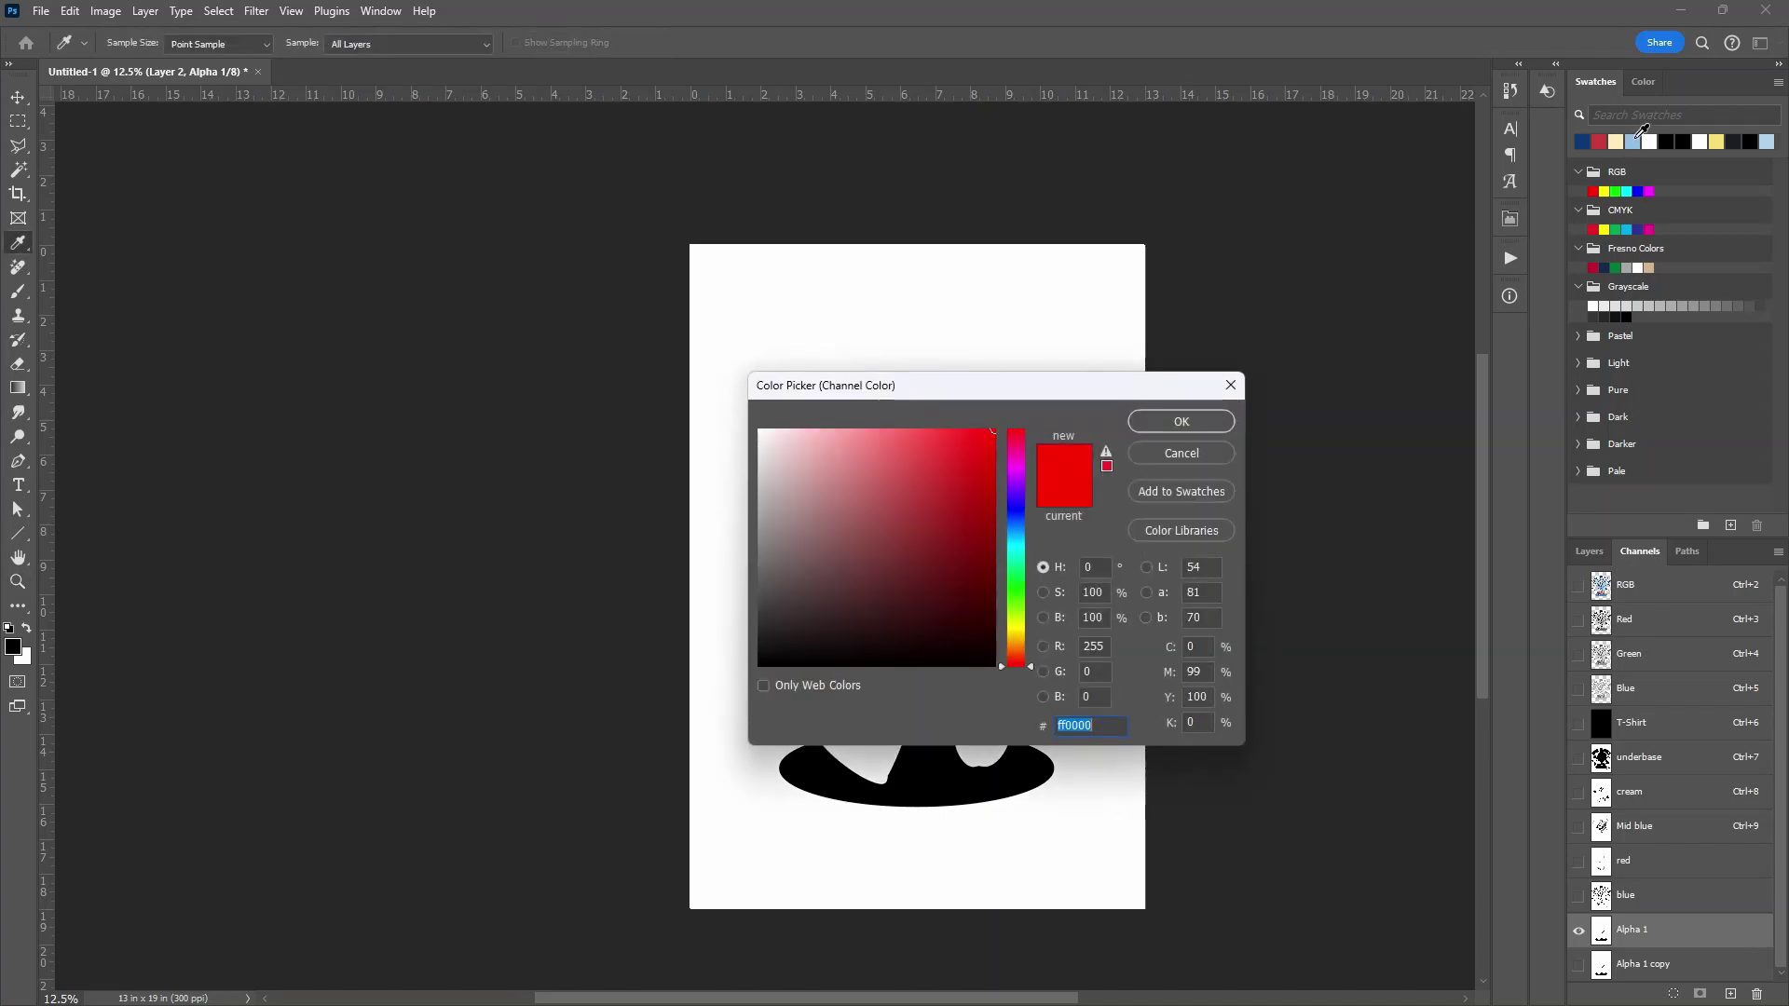
left_click(1181, 421)
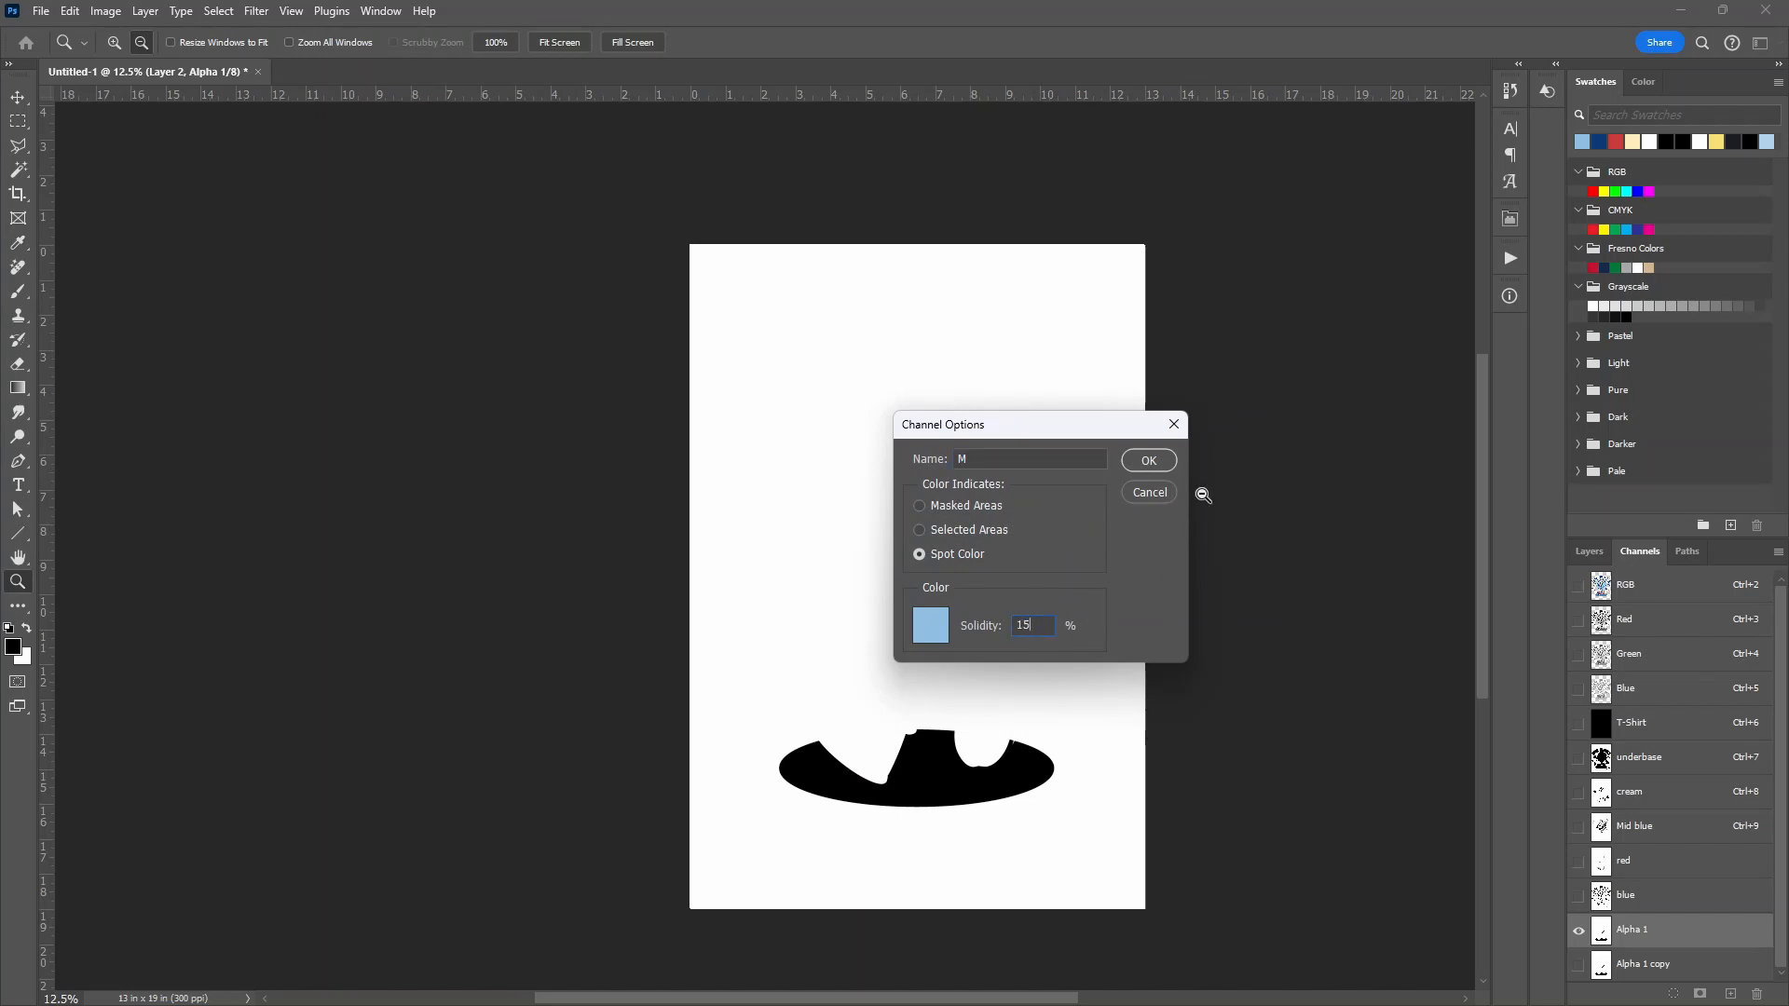
left_click(1148, 460)
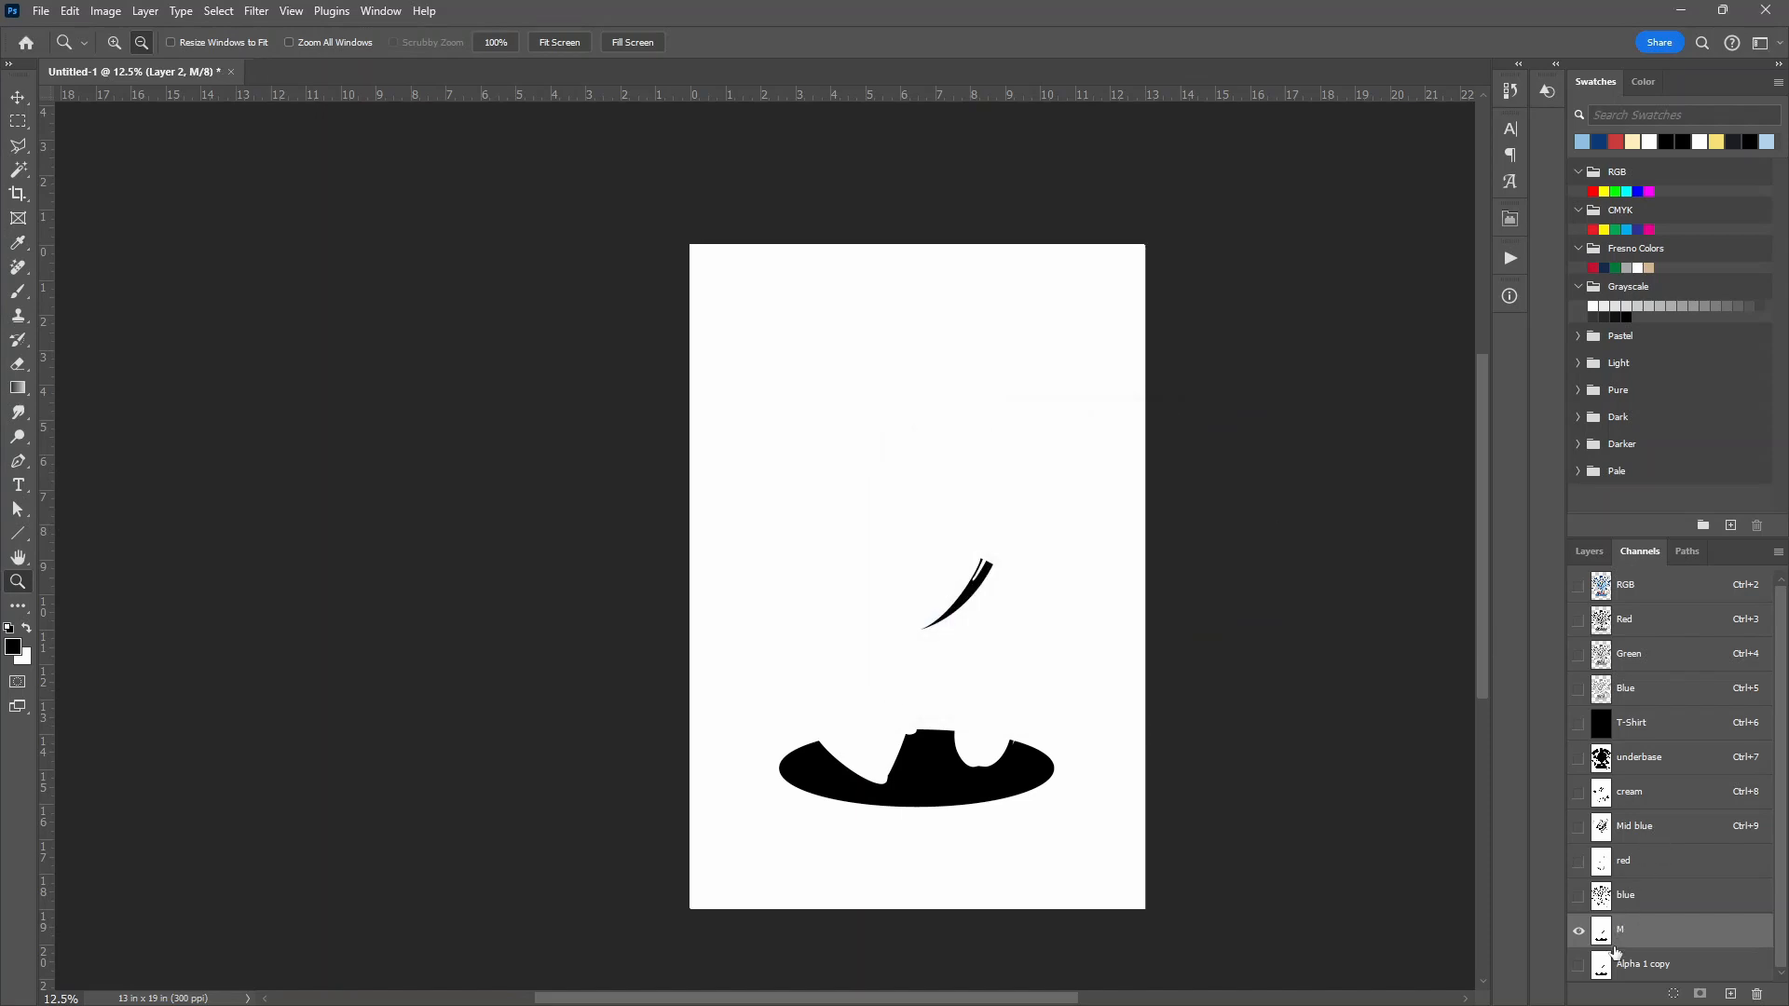
Make the Alpha 1 copy a dark blue (0c3975) spot channel named b
double_click(1649, 965)
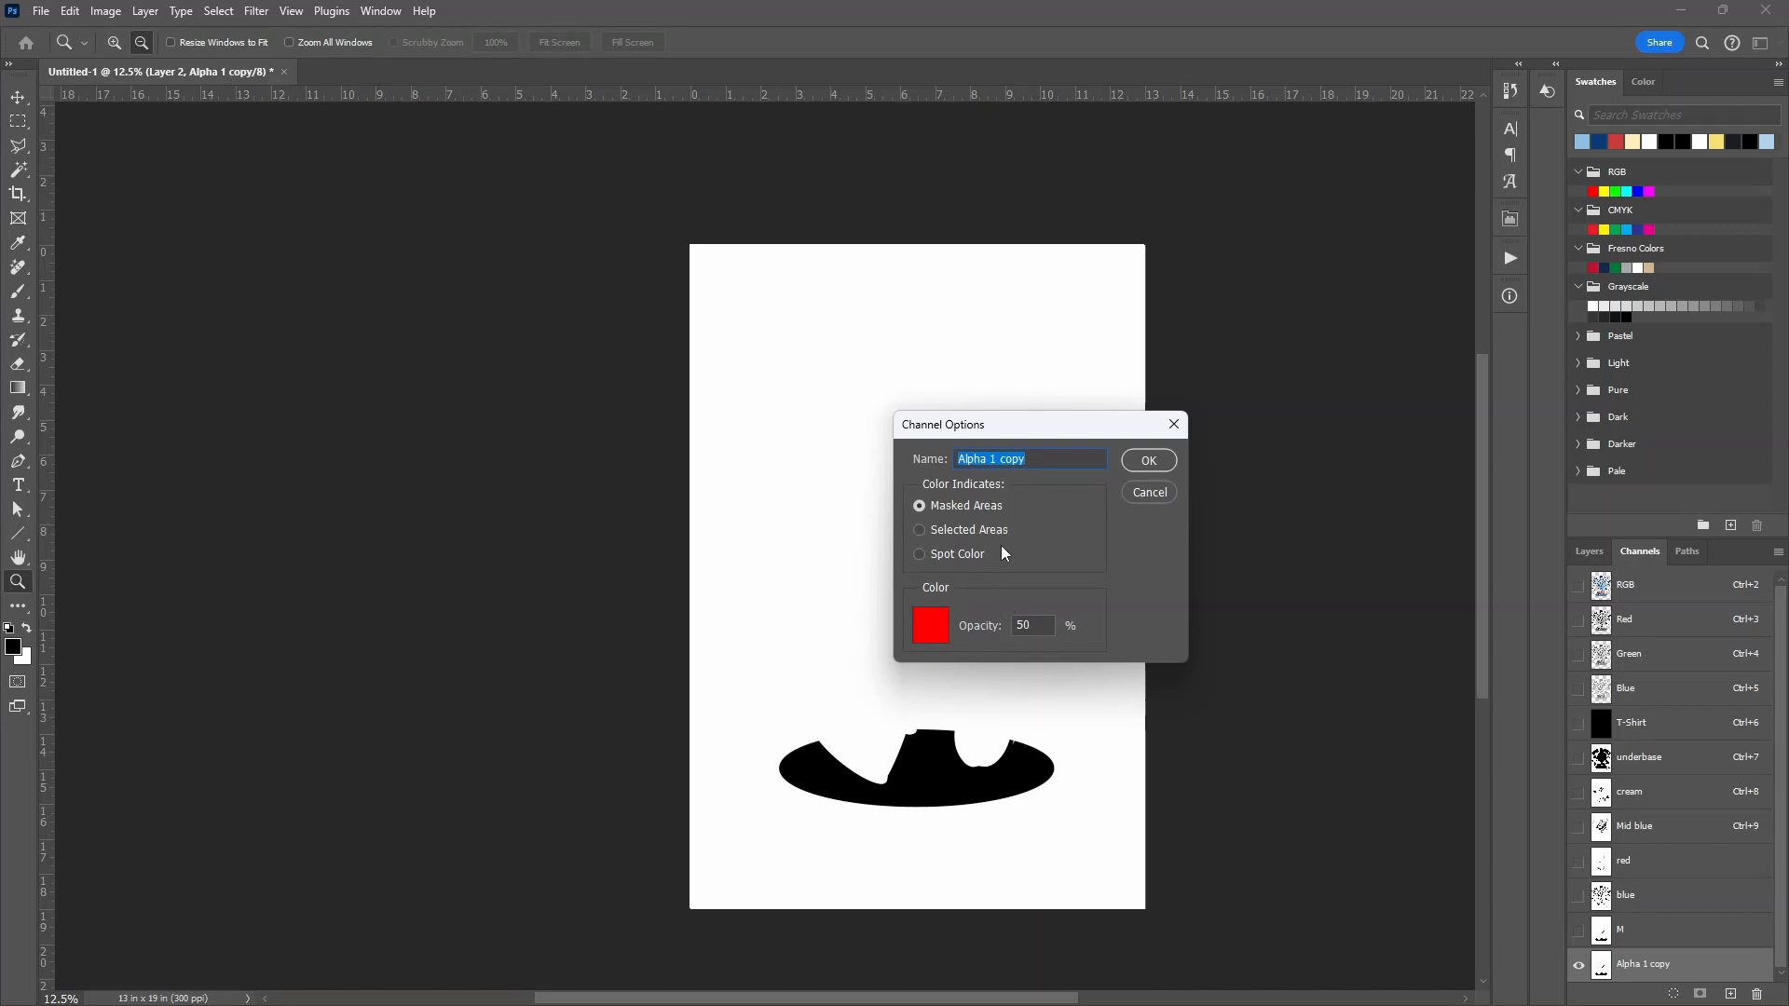
left_click(932, 626)
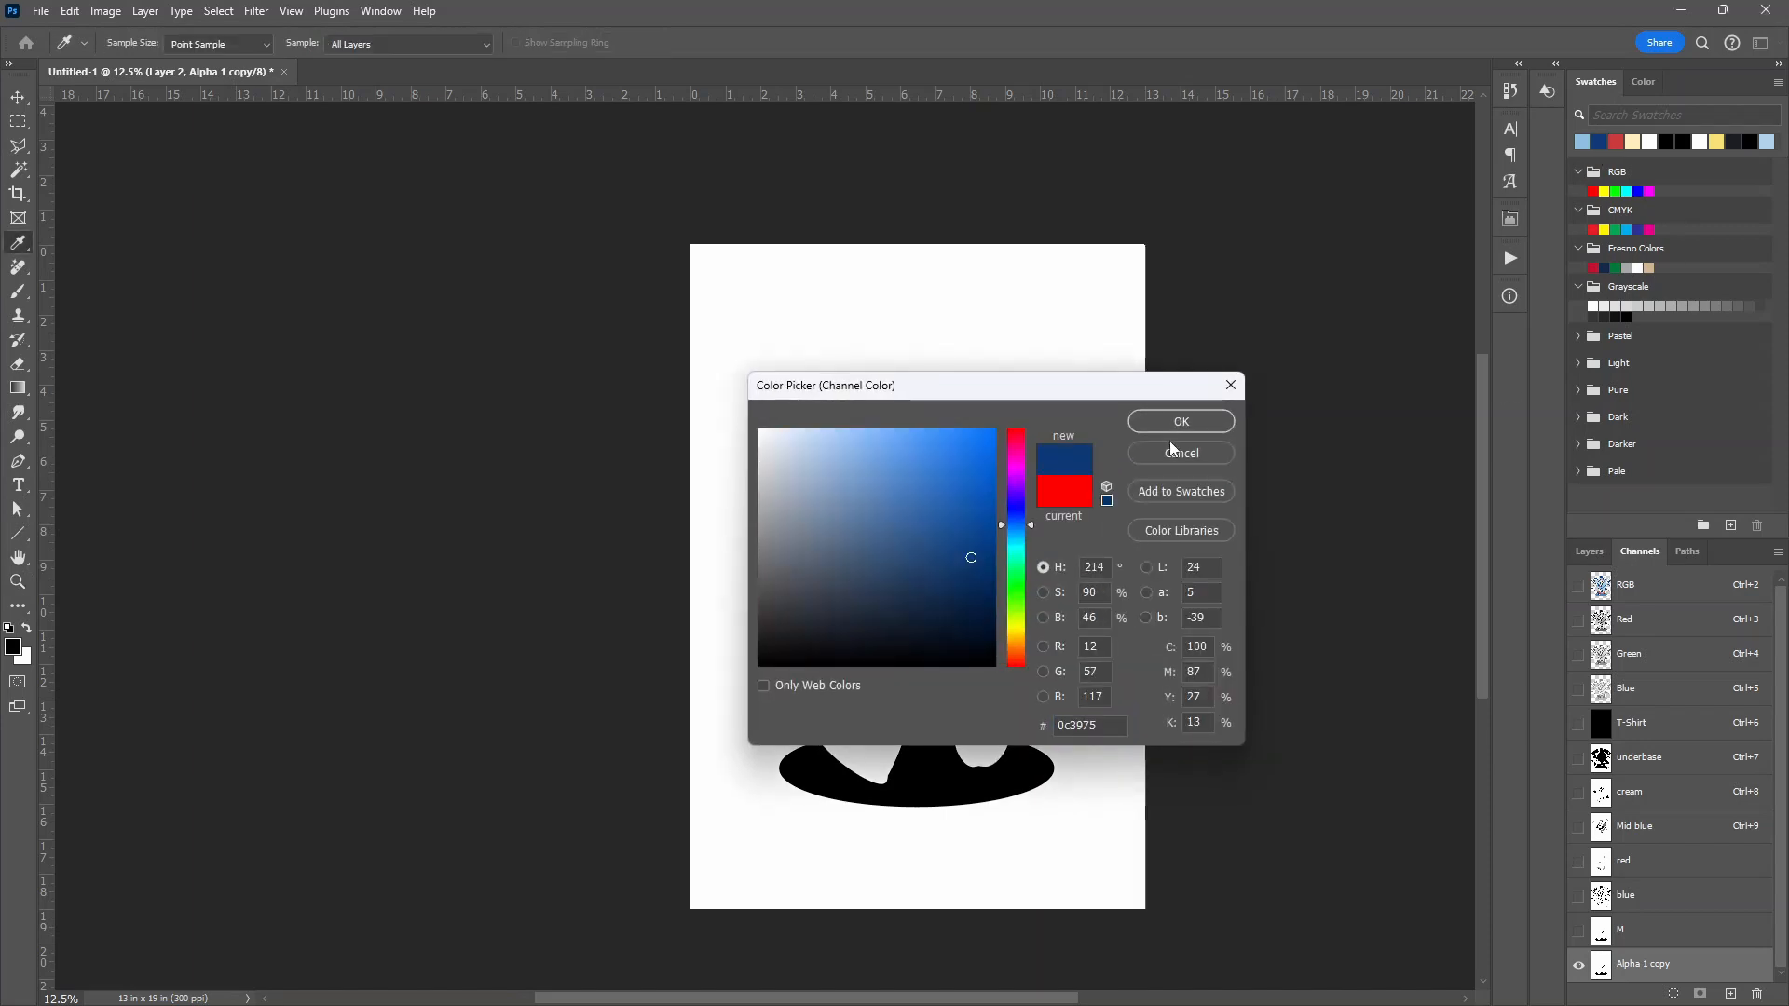
left_click(1181, 421)
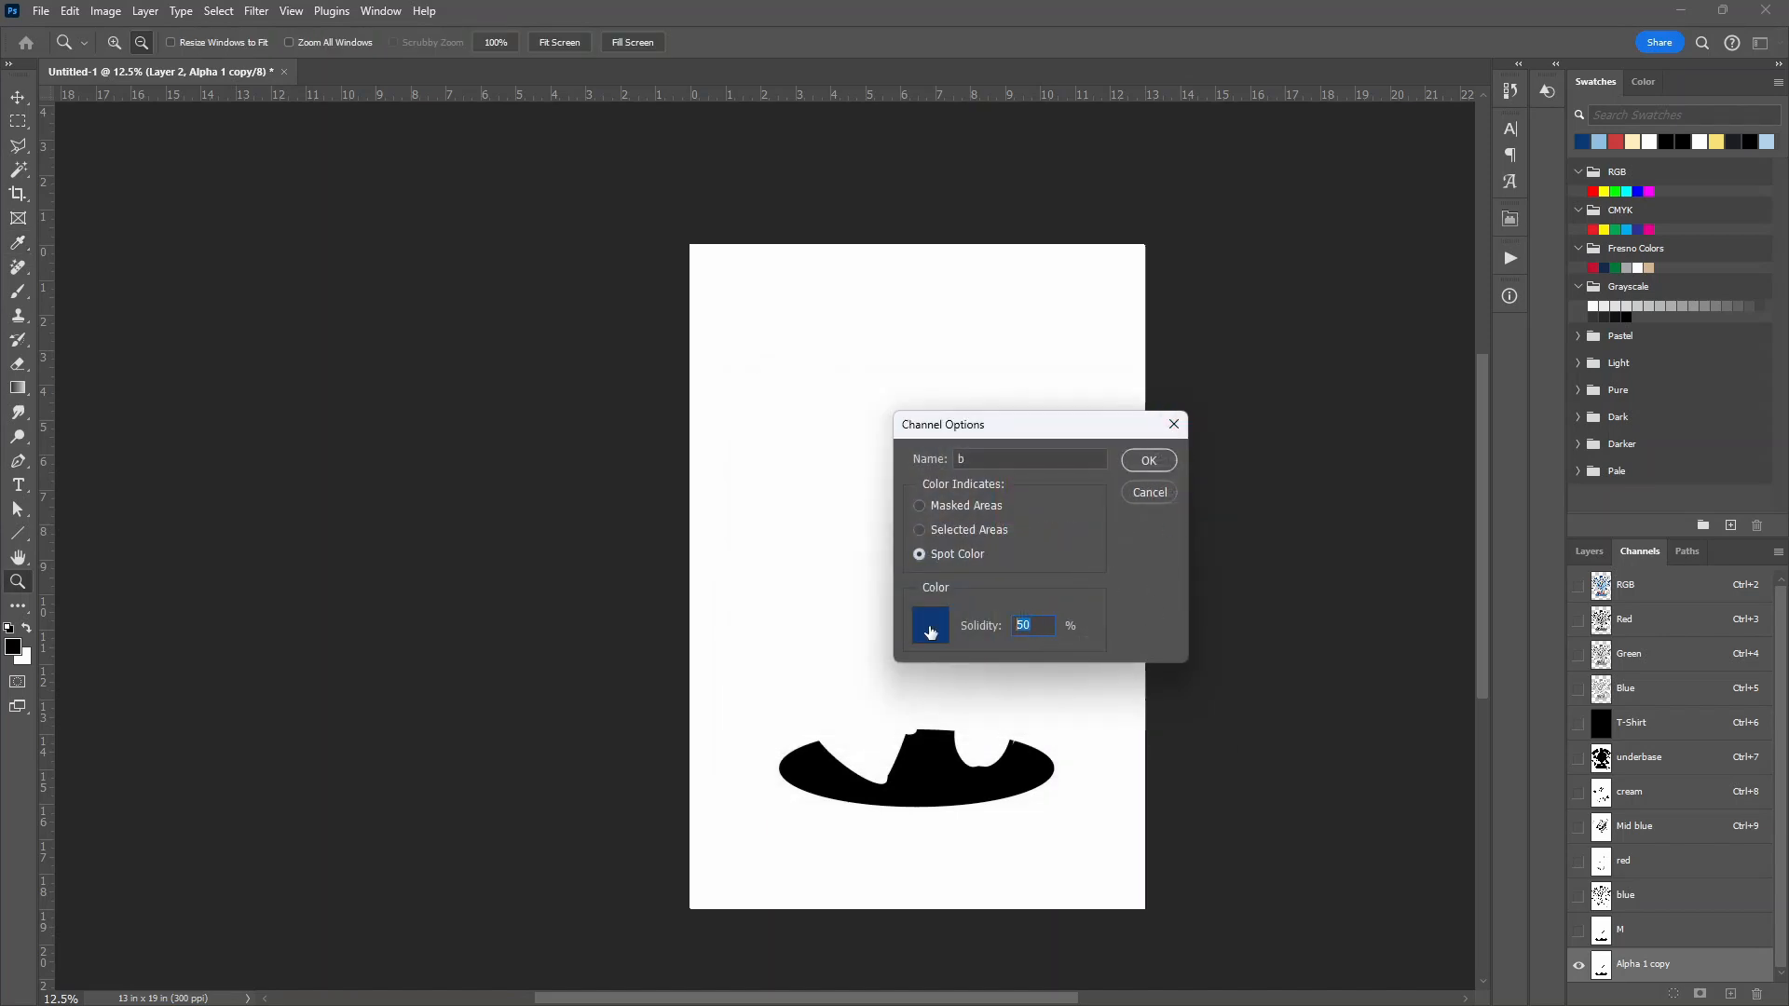
left_click(1148, 460)
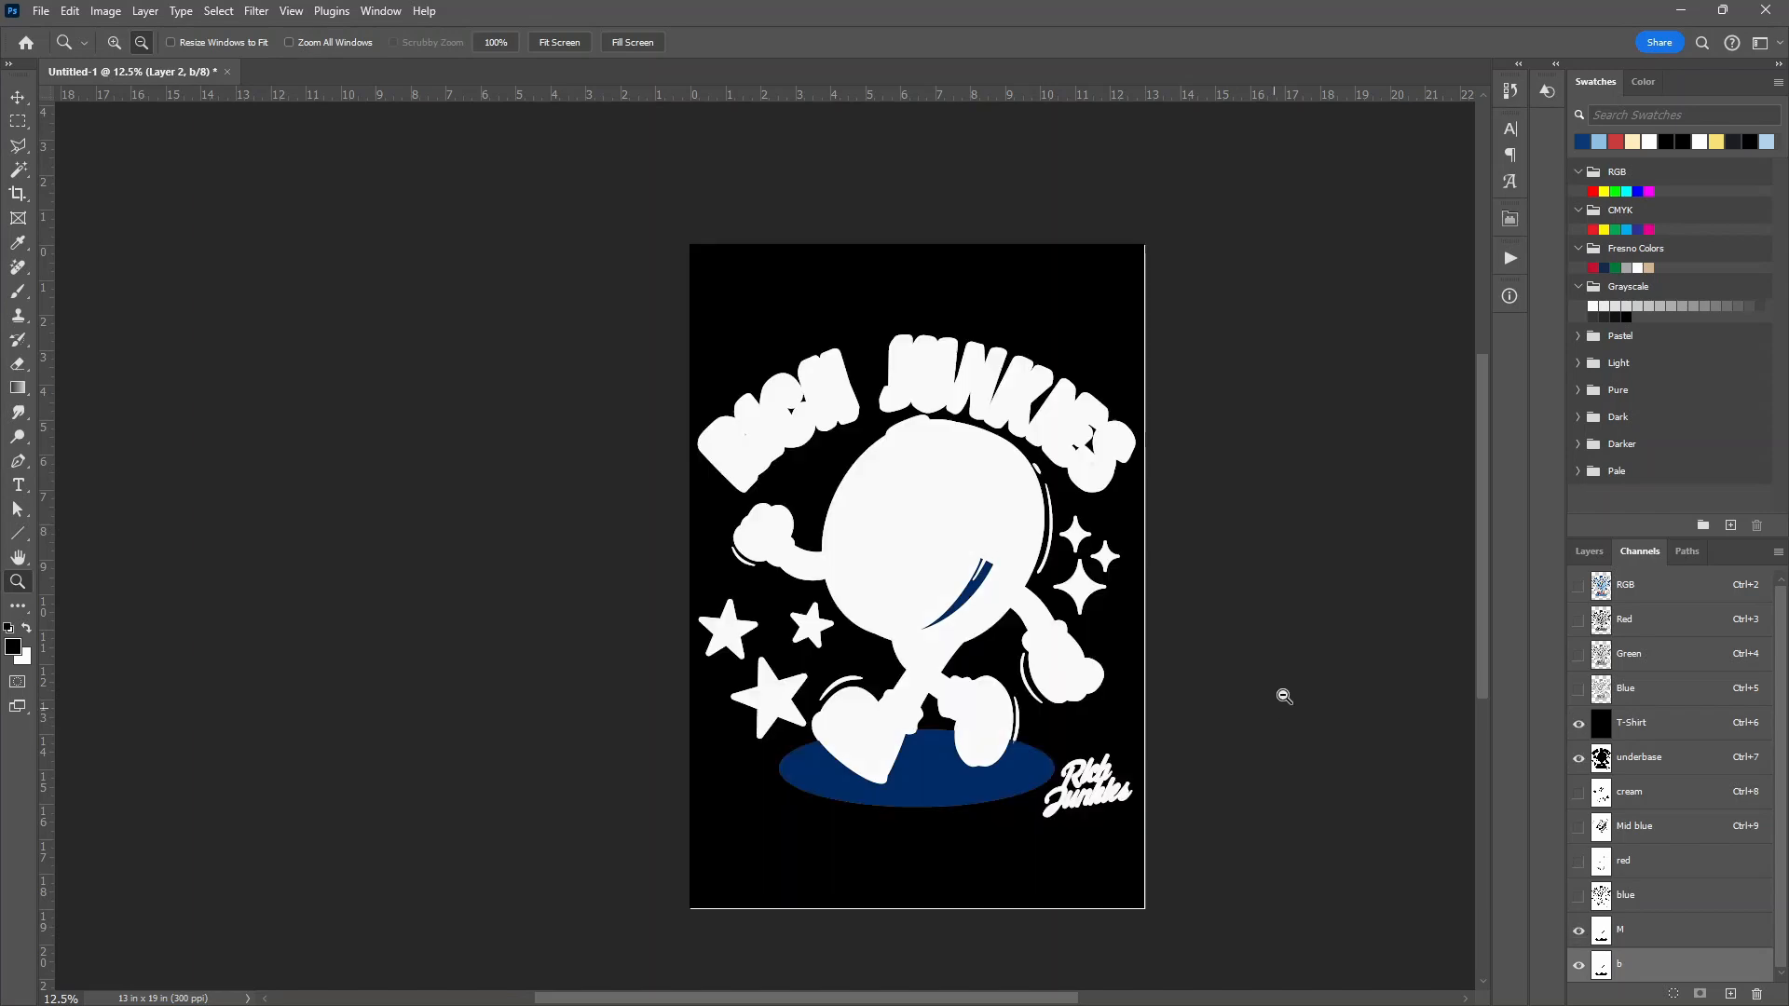
mouse_move(1017, 240)
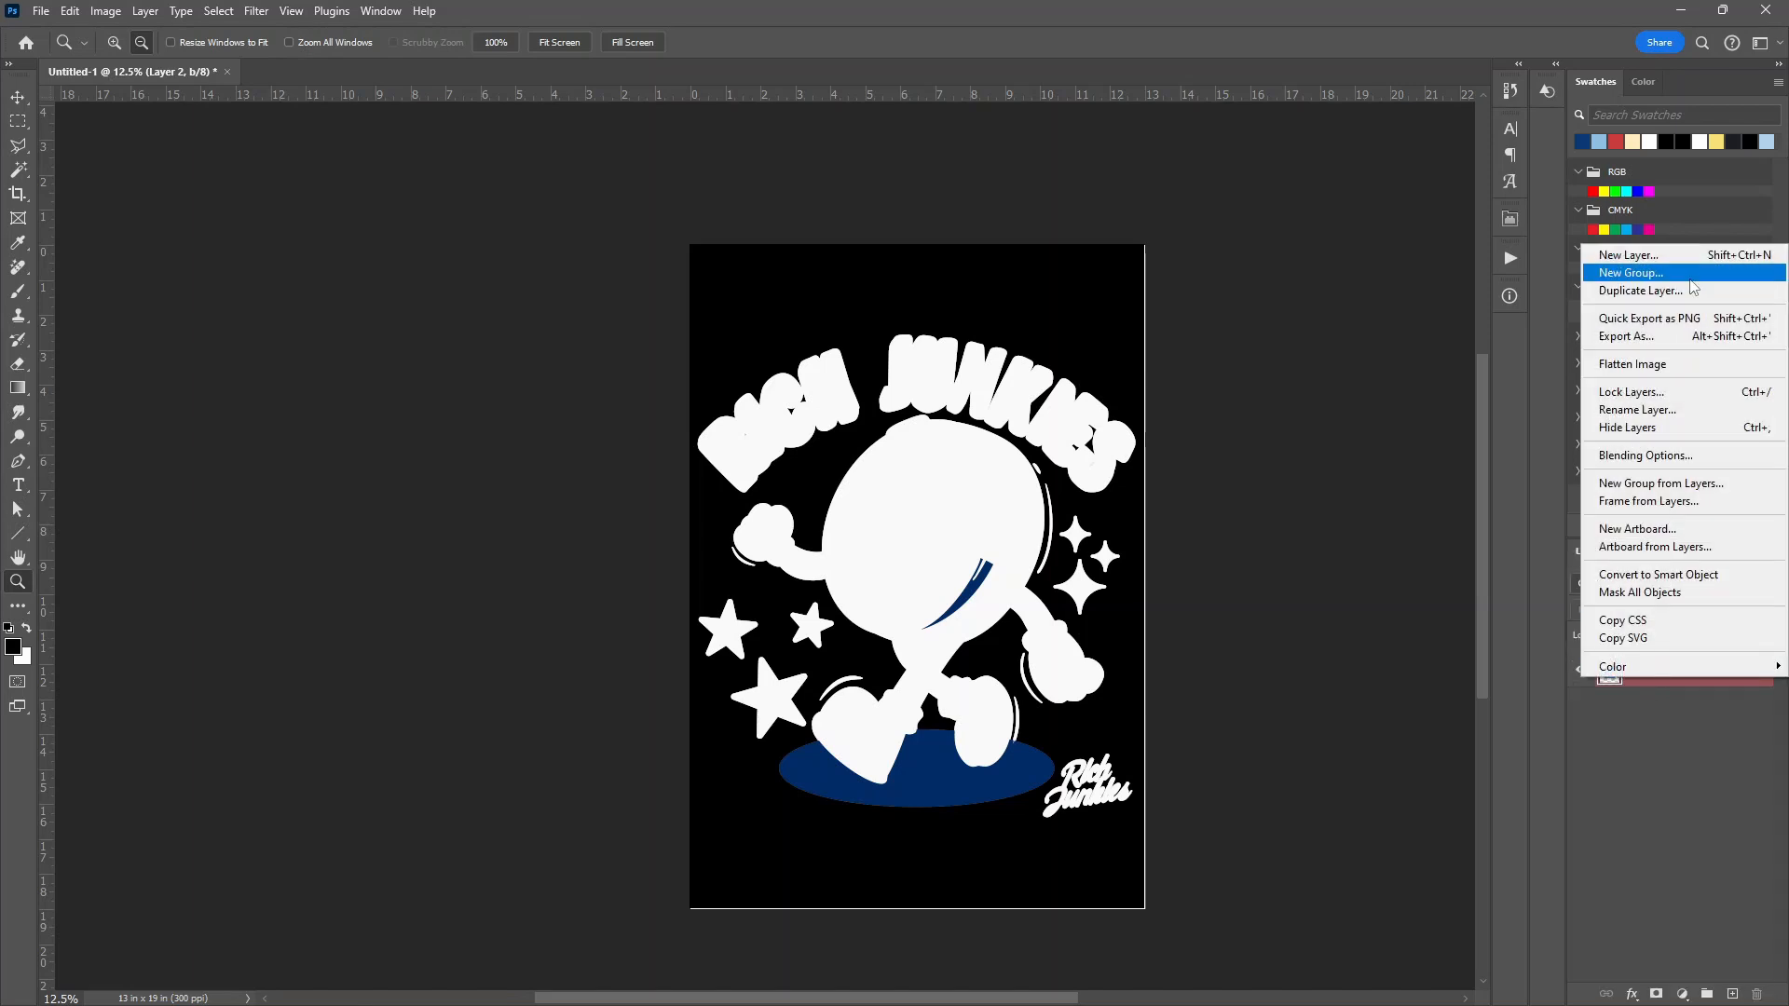
Duplicate the artwork layer into a new document over a black solid fill
left_click(1640, 289)
type("Layer 1")
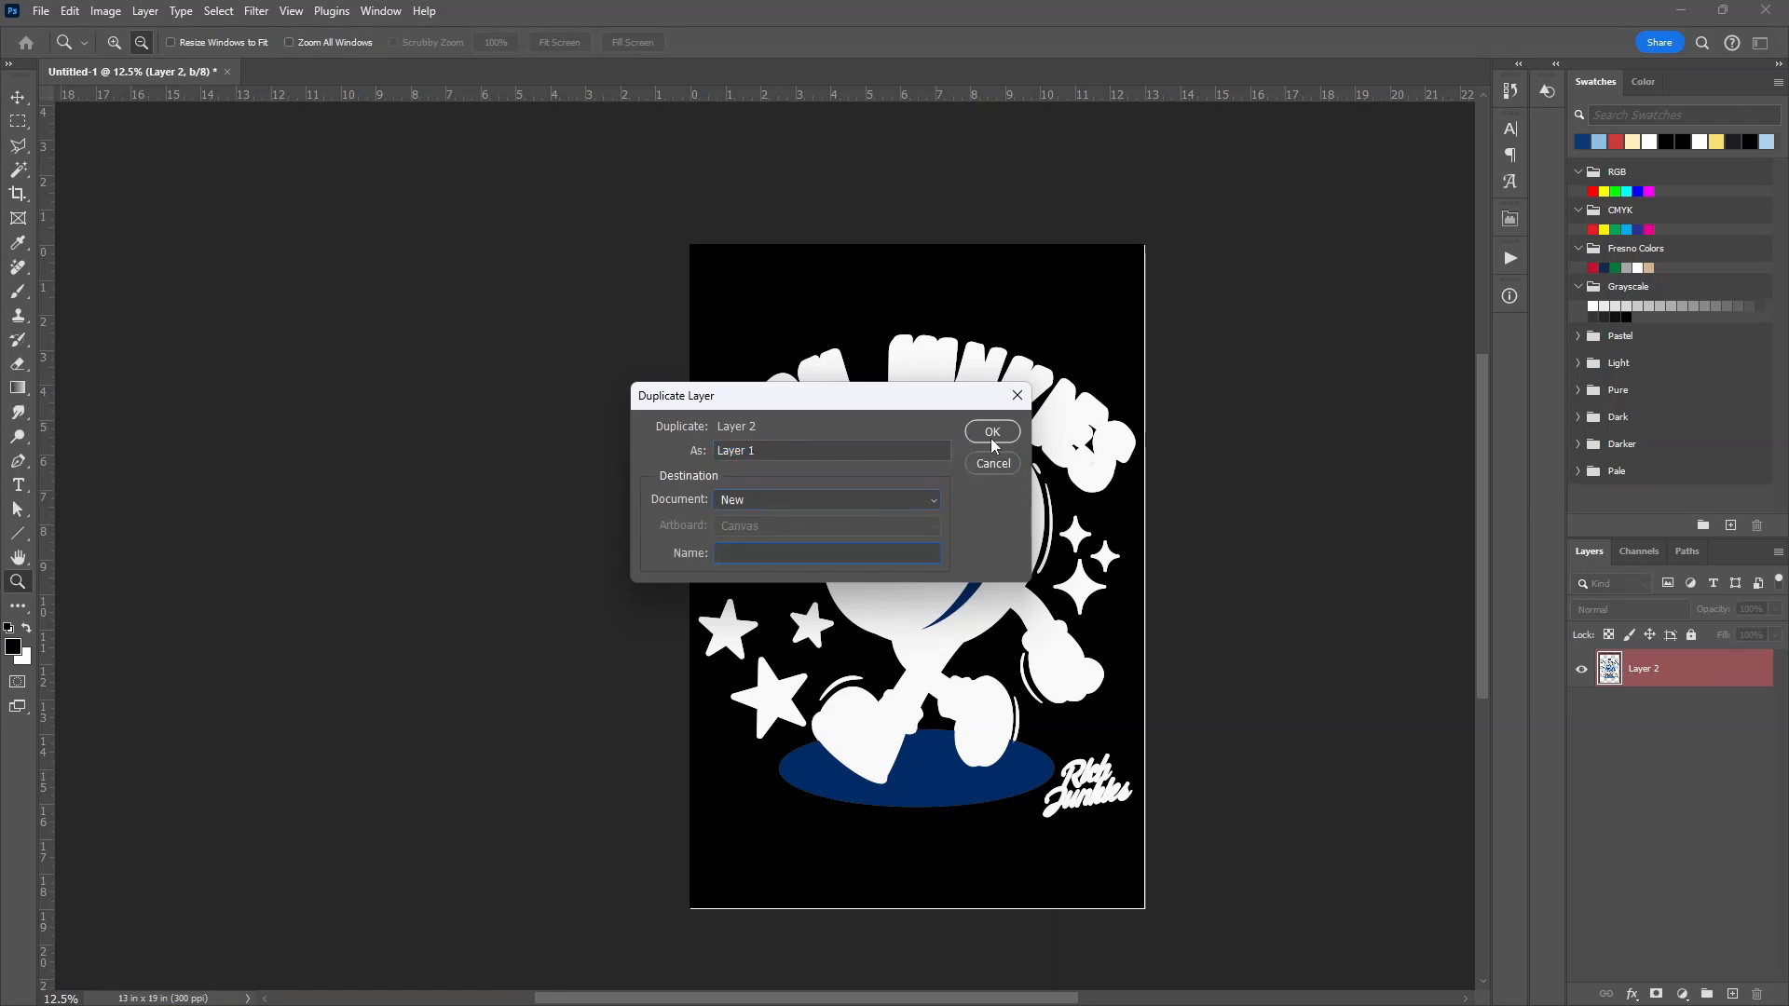
left_click(992, 432)
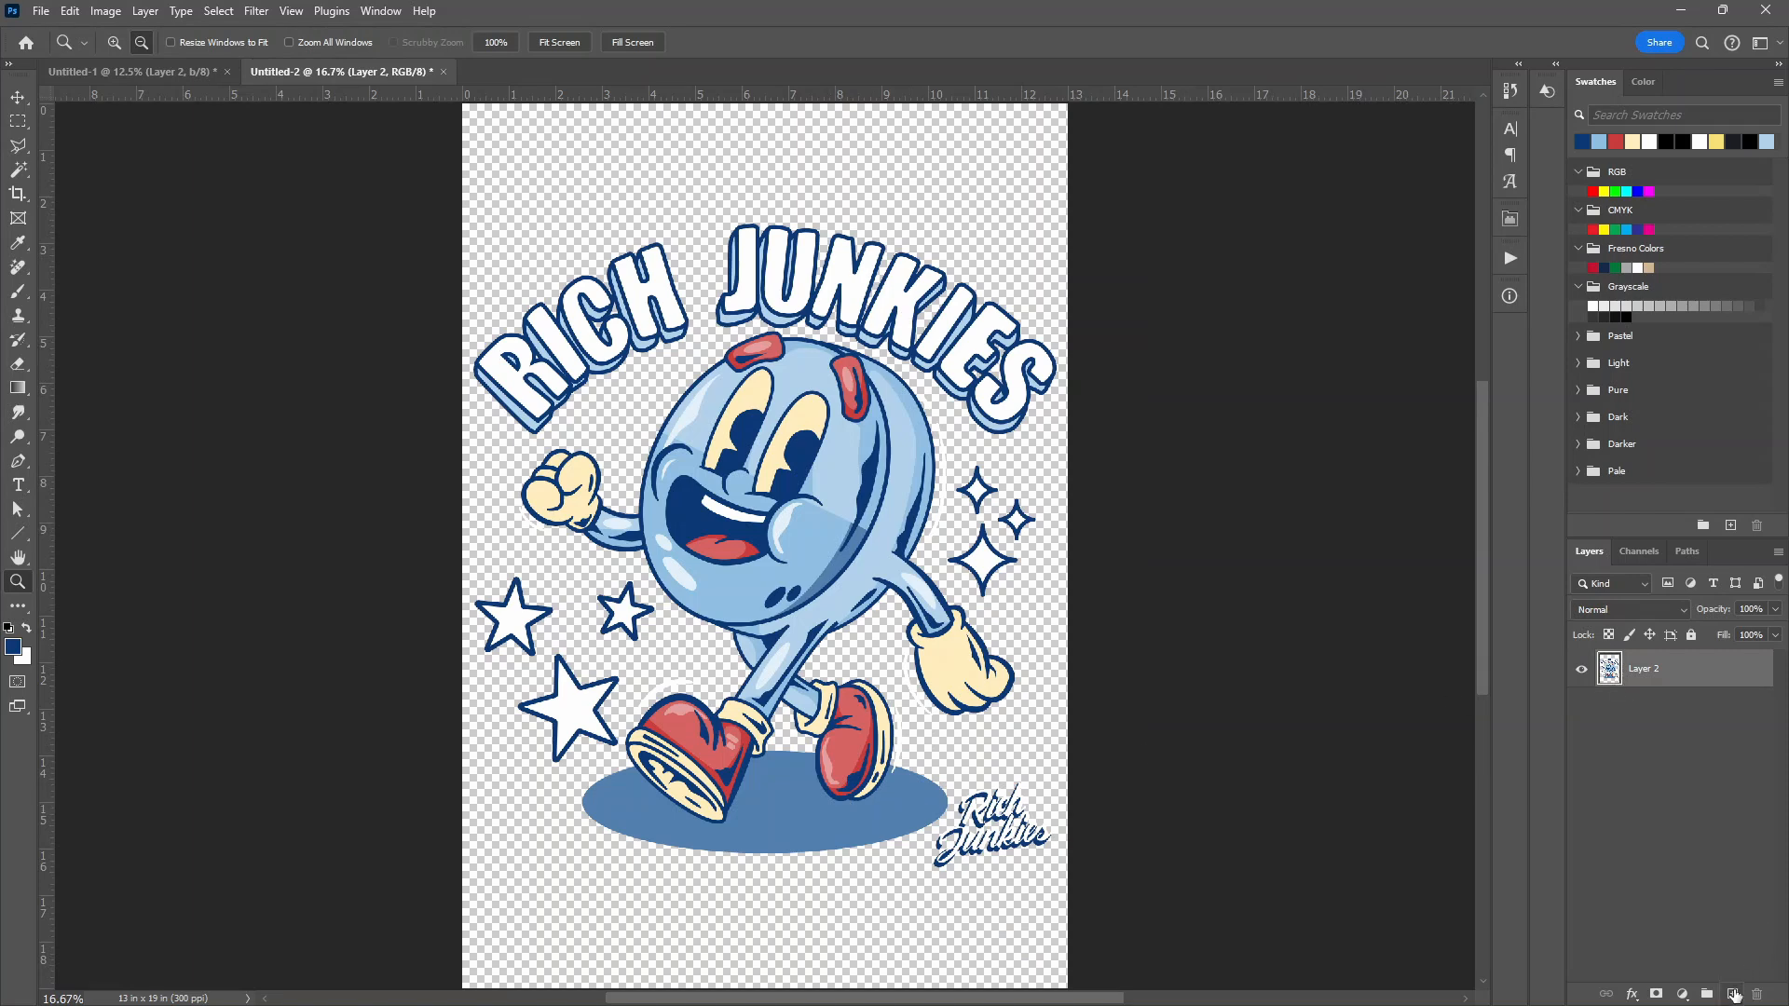
left_click(1729, 993)
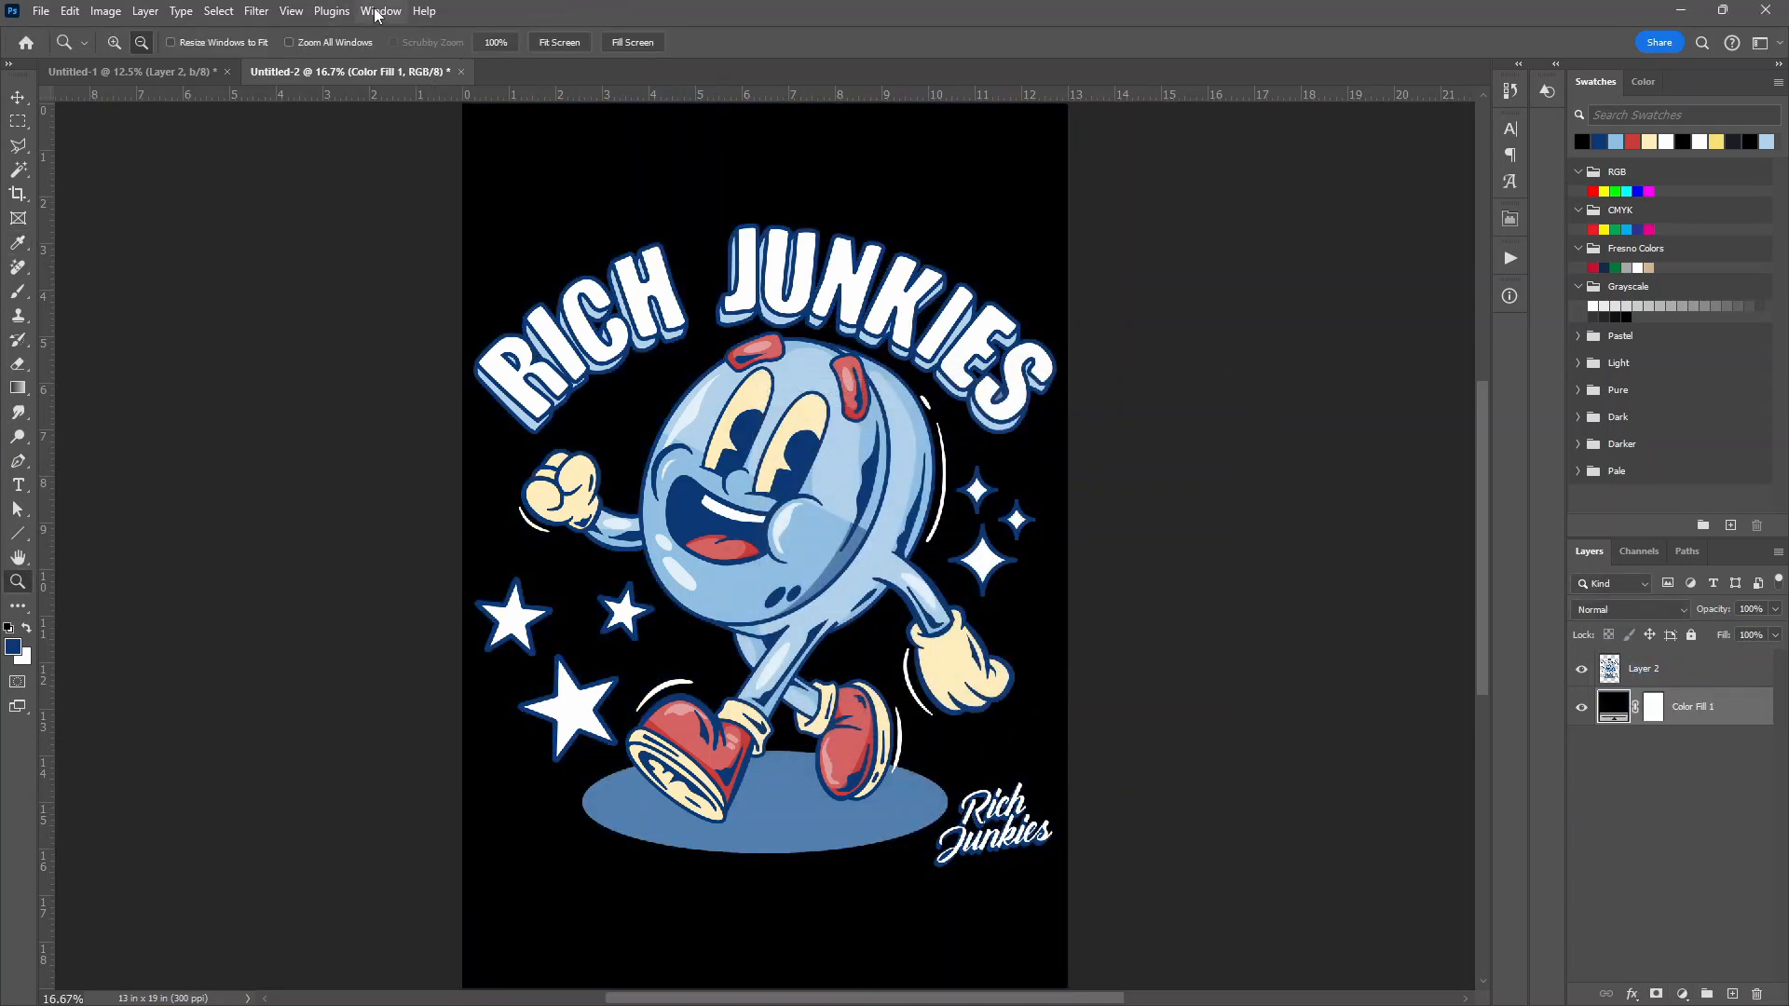
Arrange the two documents 2-up vertical and zoom in on the shoes and shadow
left_click(380, 9)
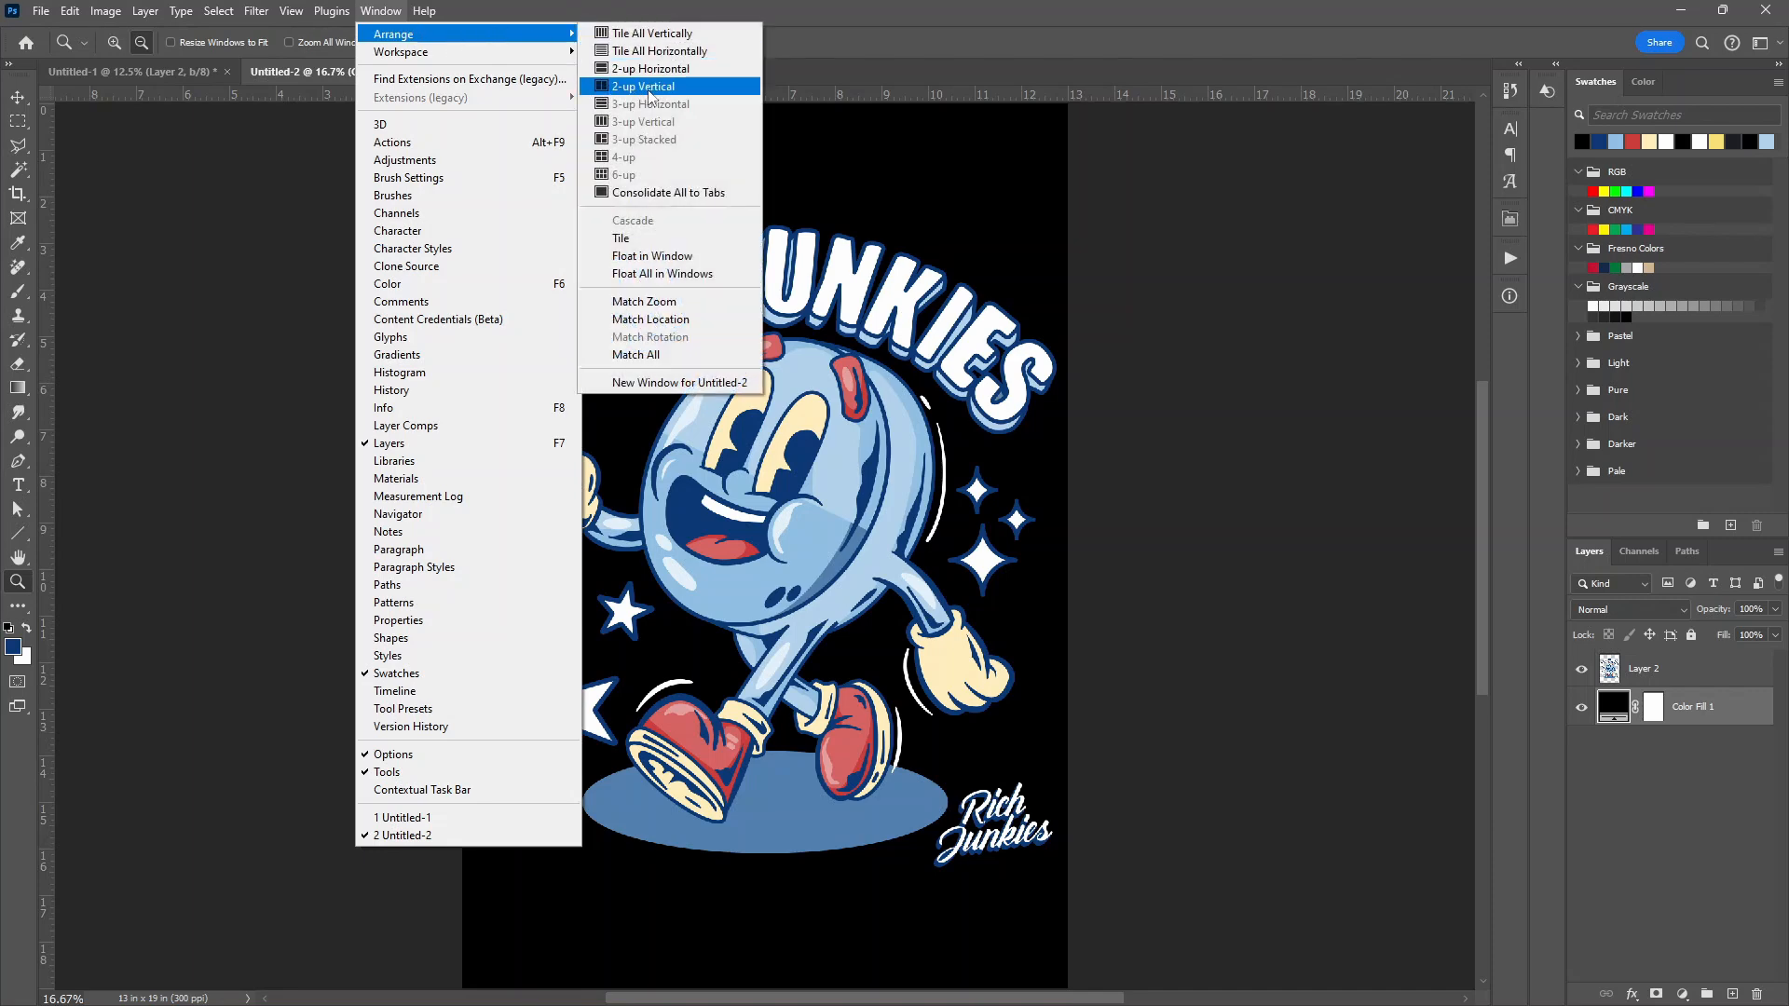
left_click(643, 85)
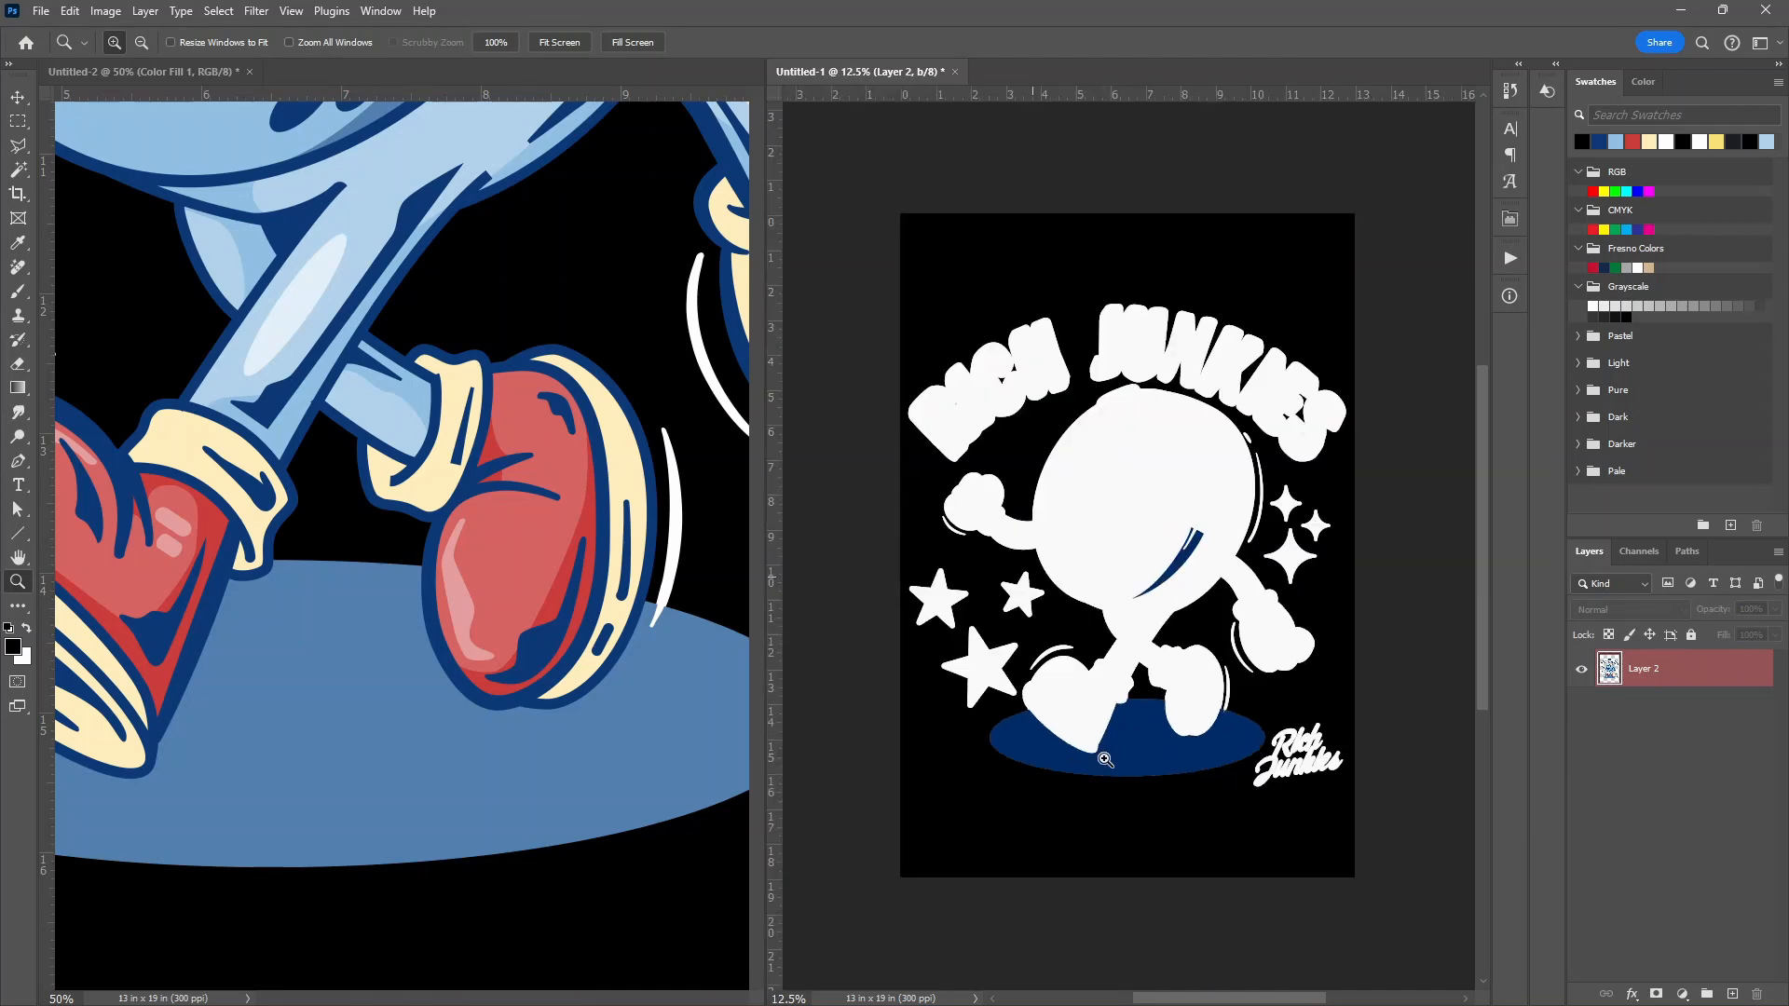
left_click(1104, 759)
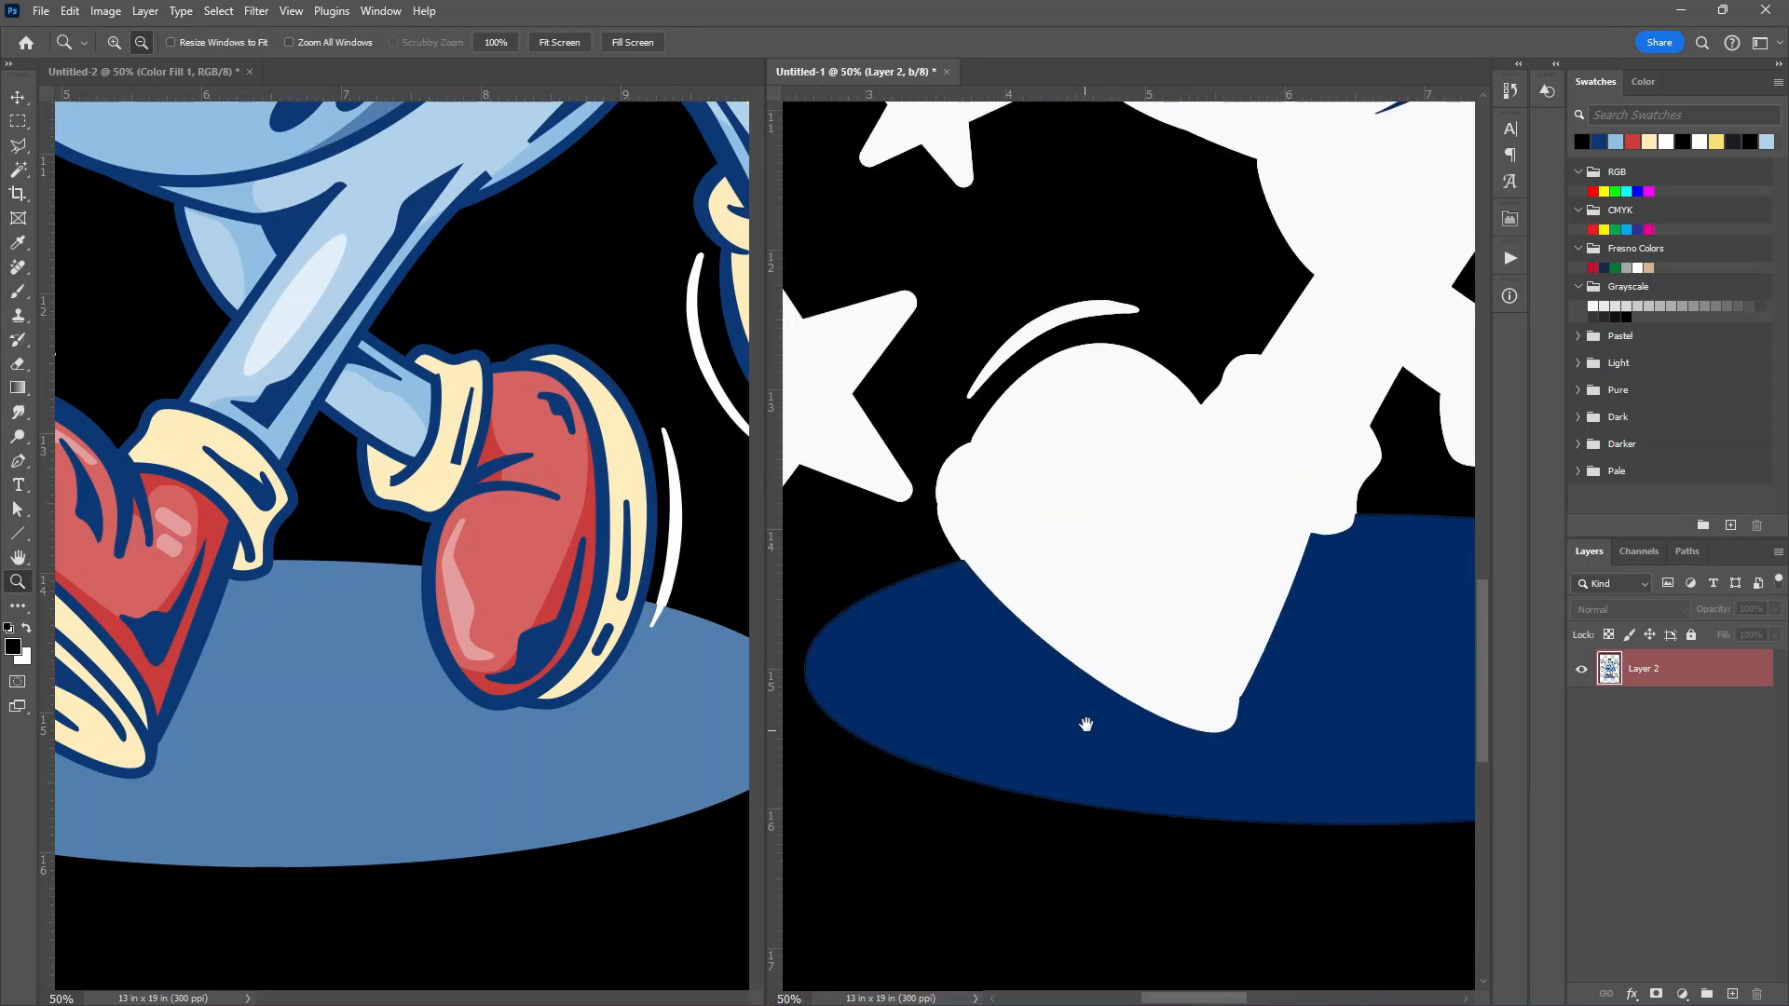
left_click(1638, 552)
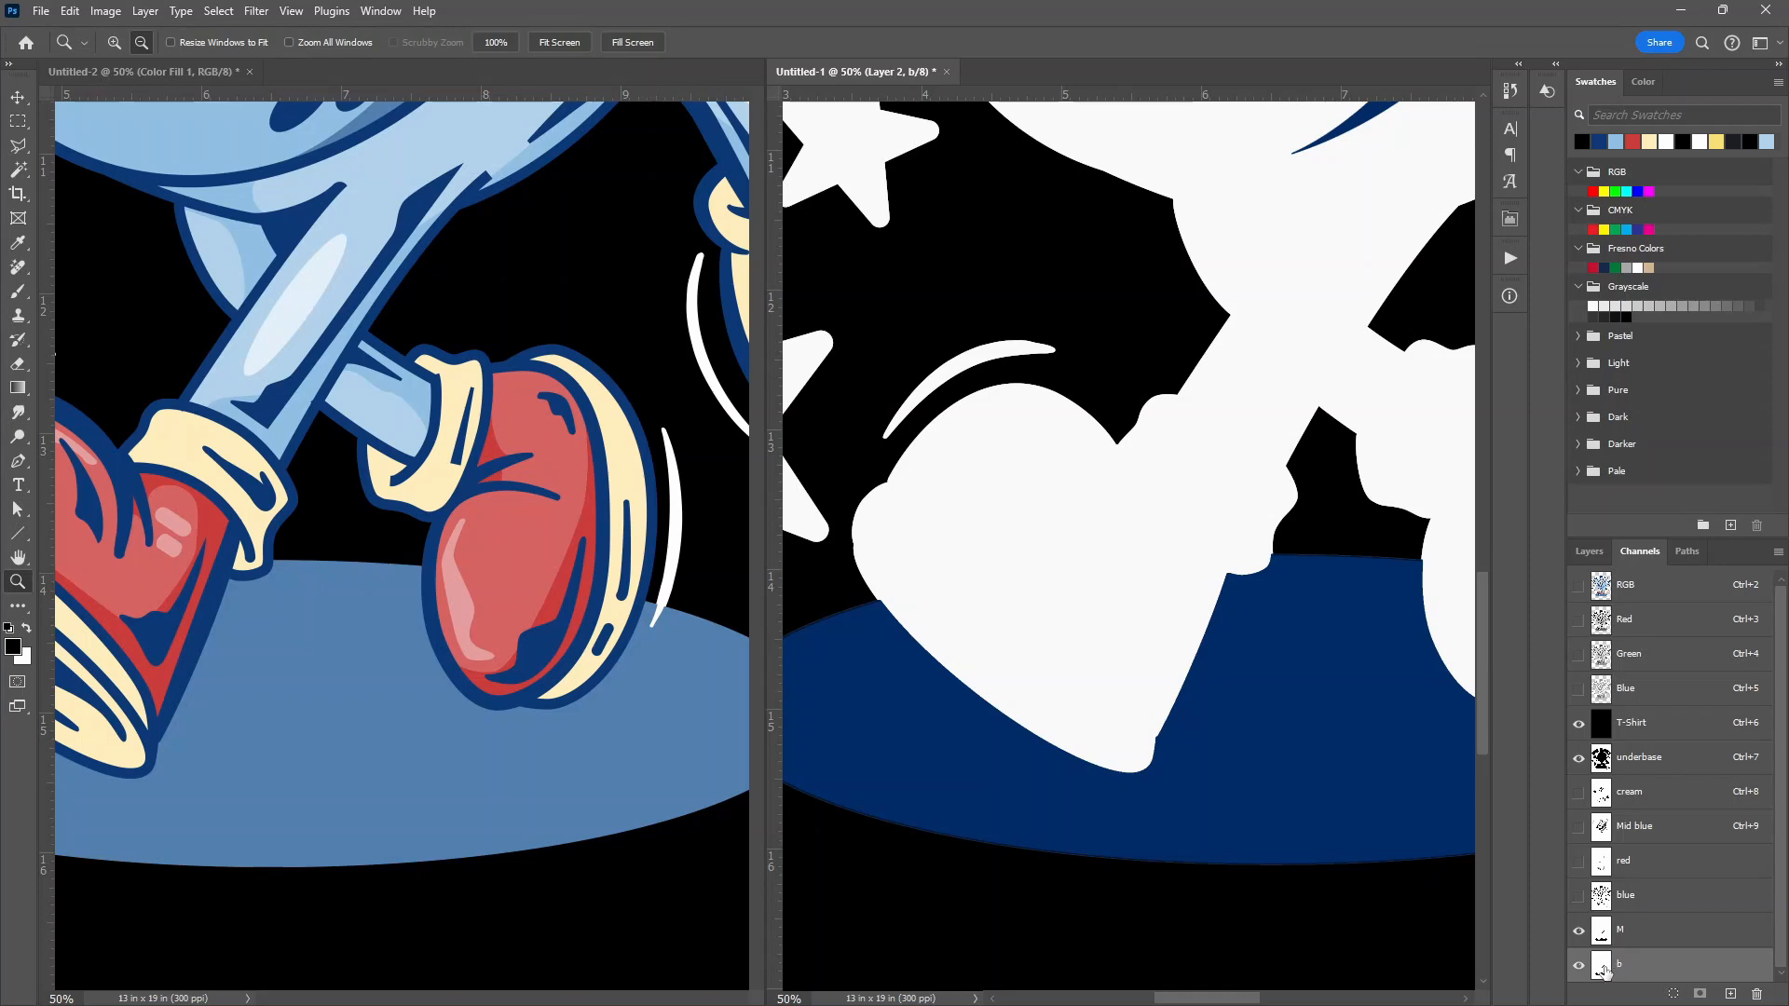
Raise the b channel's Levels black output to about 110 for a lighter shadow tint
left_click(107, 10)
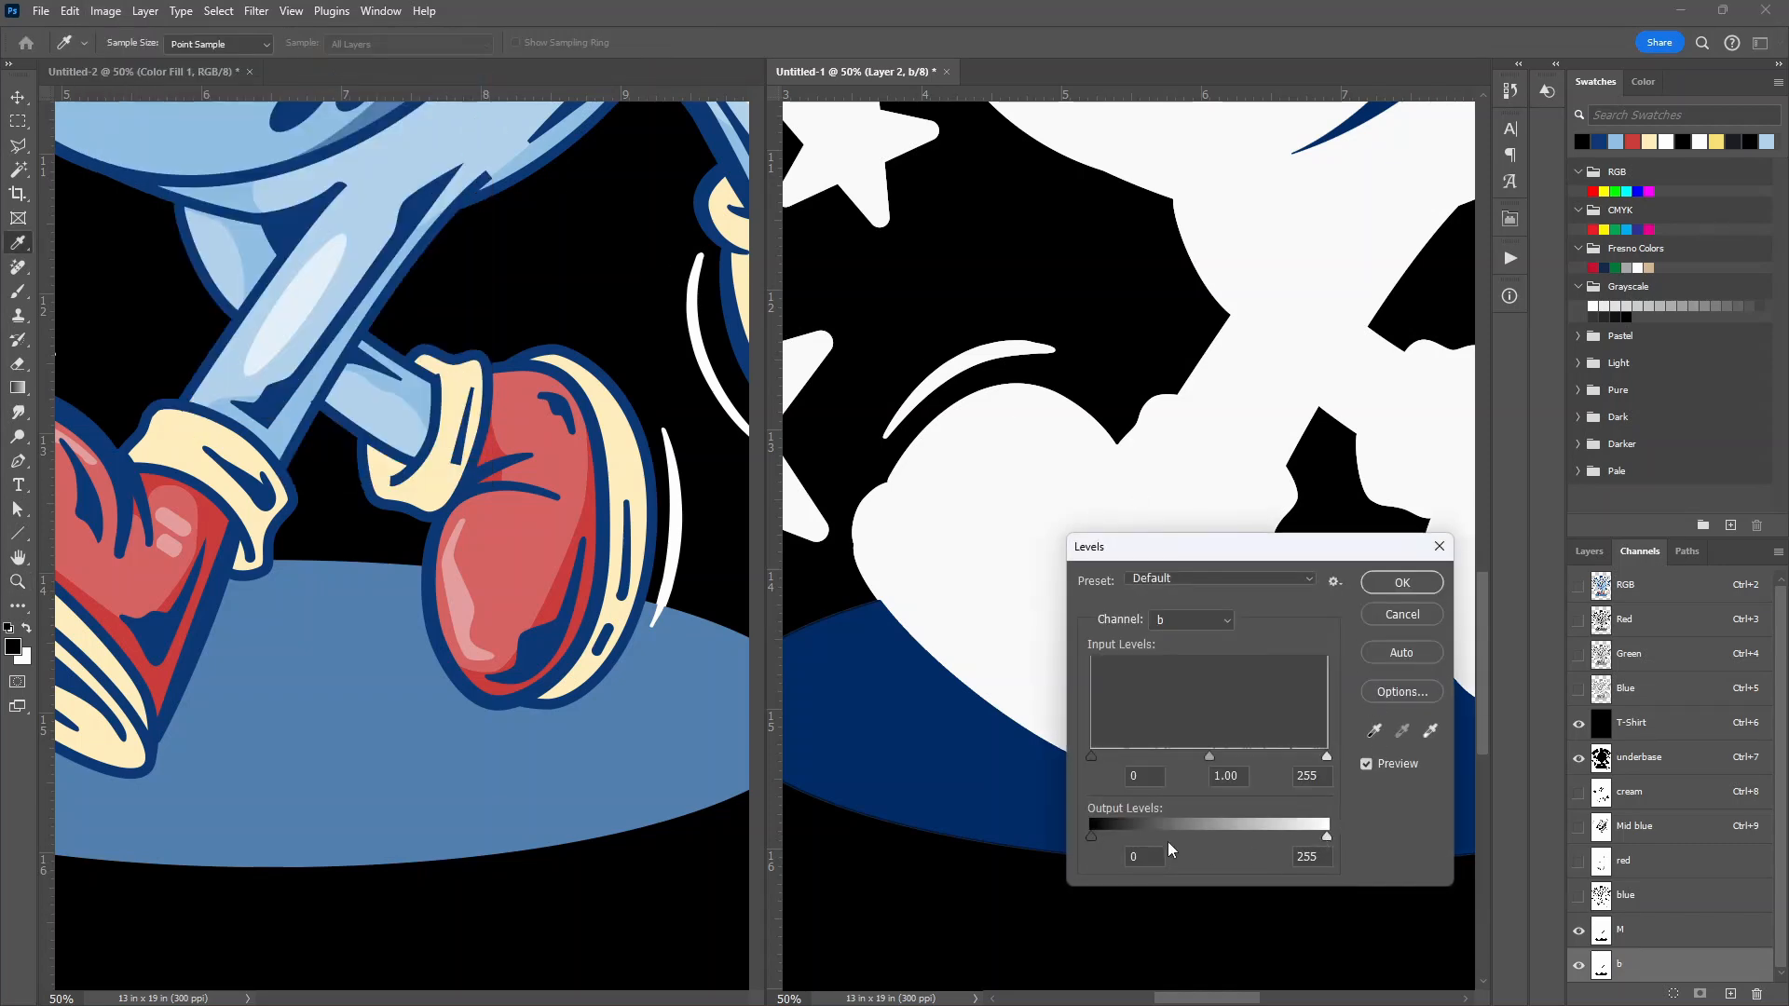
left_click_drag(1090, 836, 1101, 836)
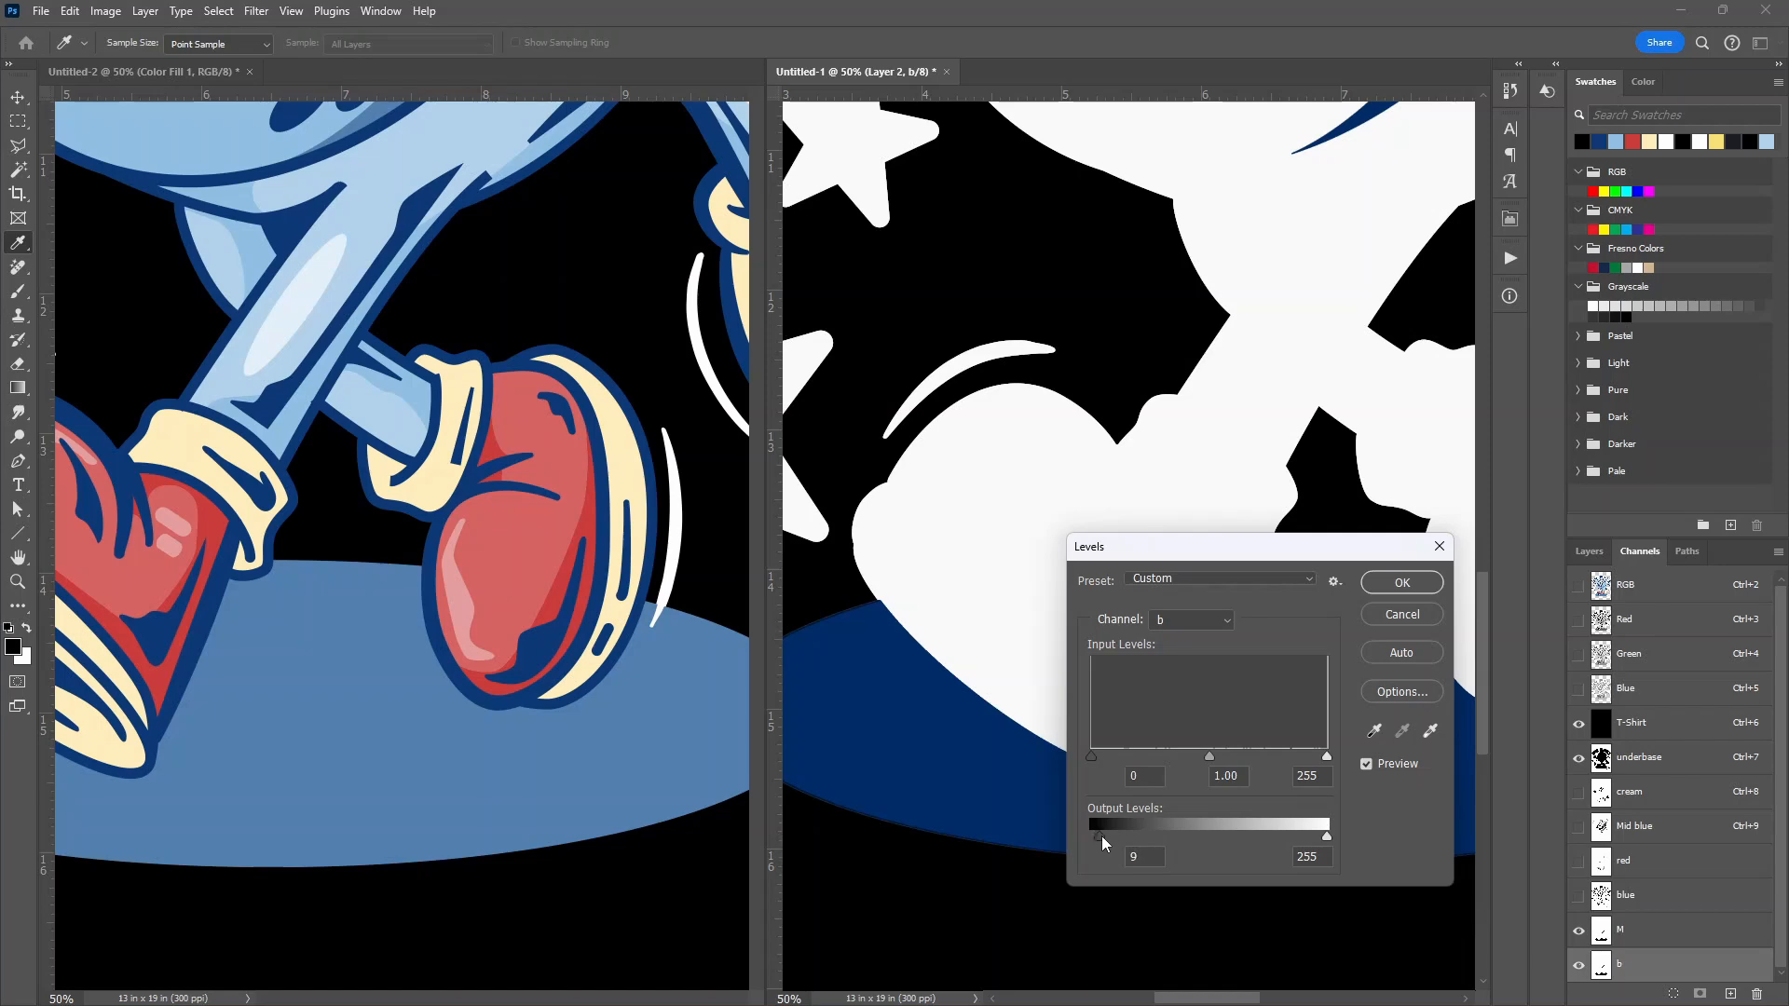
left_click_drag(1092, 837, 1129, 837)
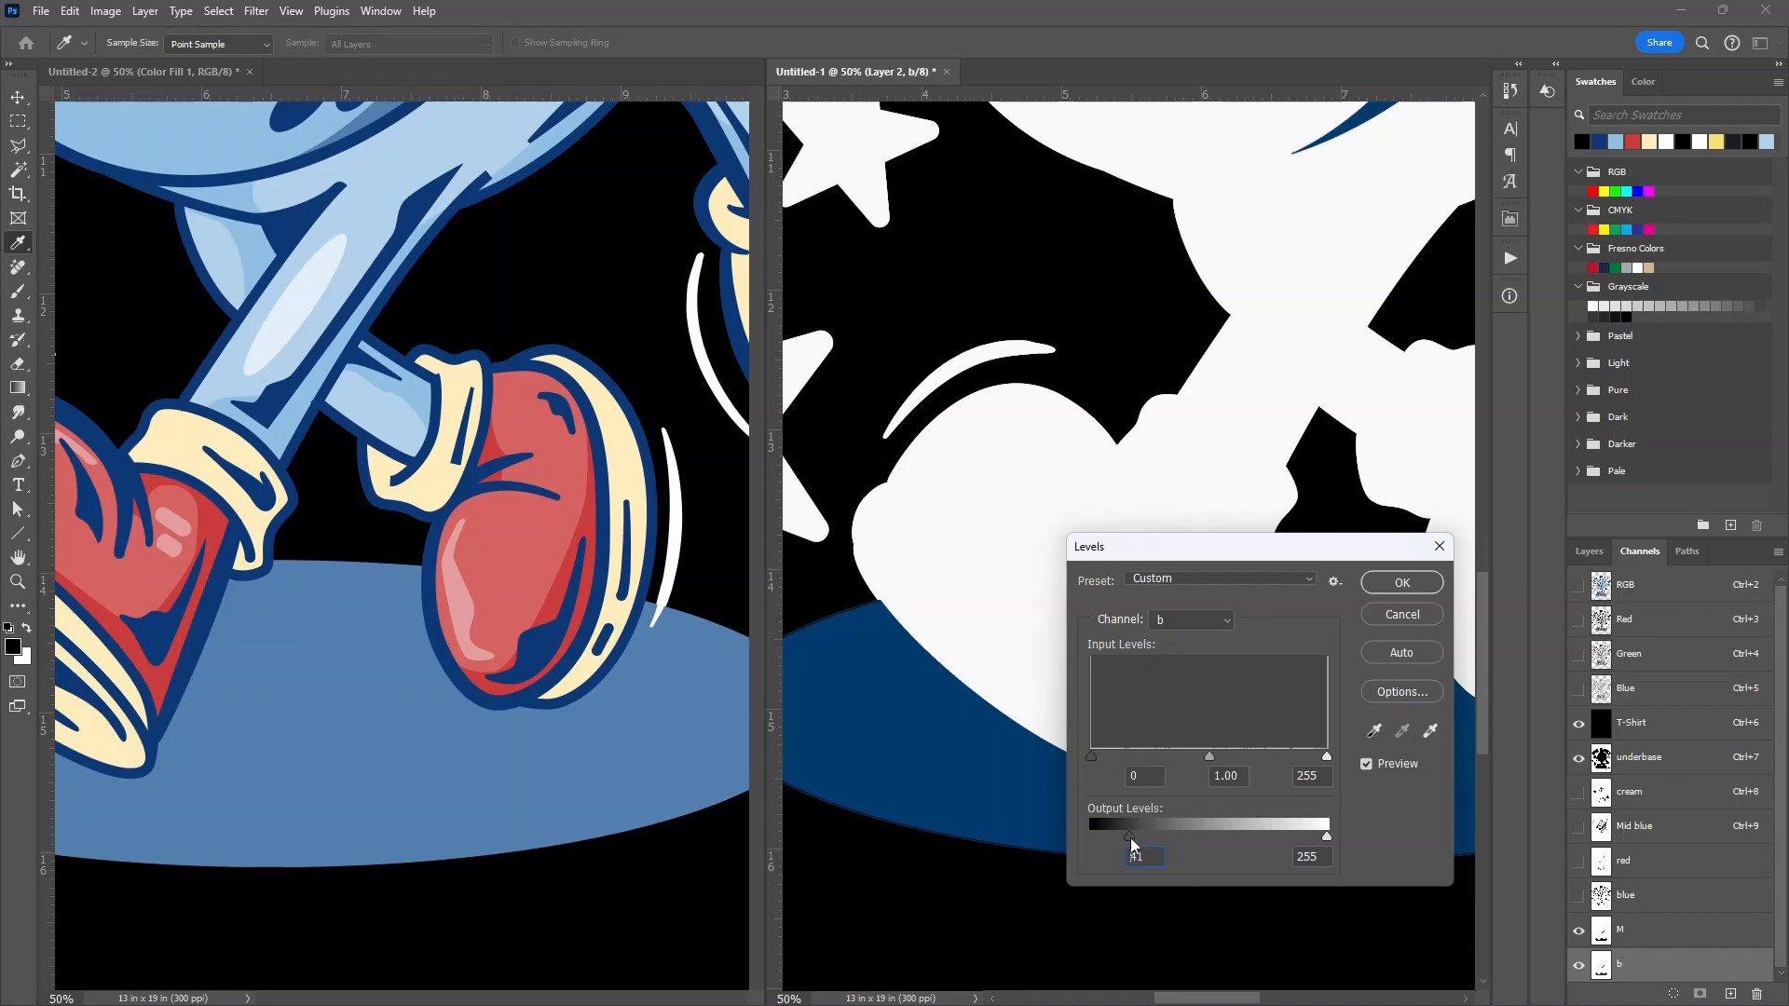
left_click_drag(1126, 837, 1158, 836)
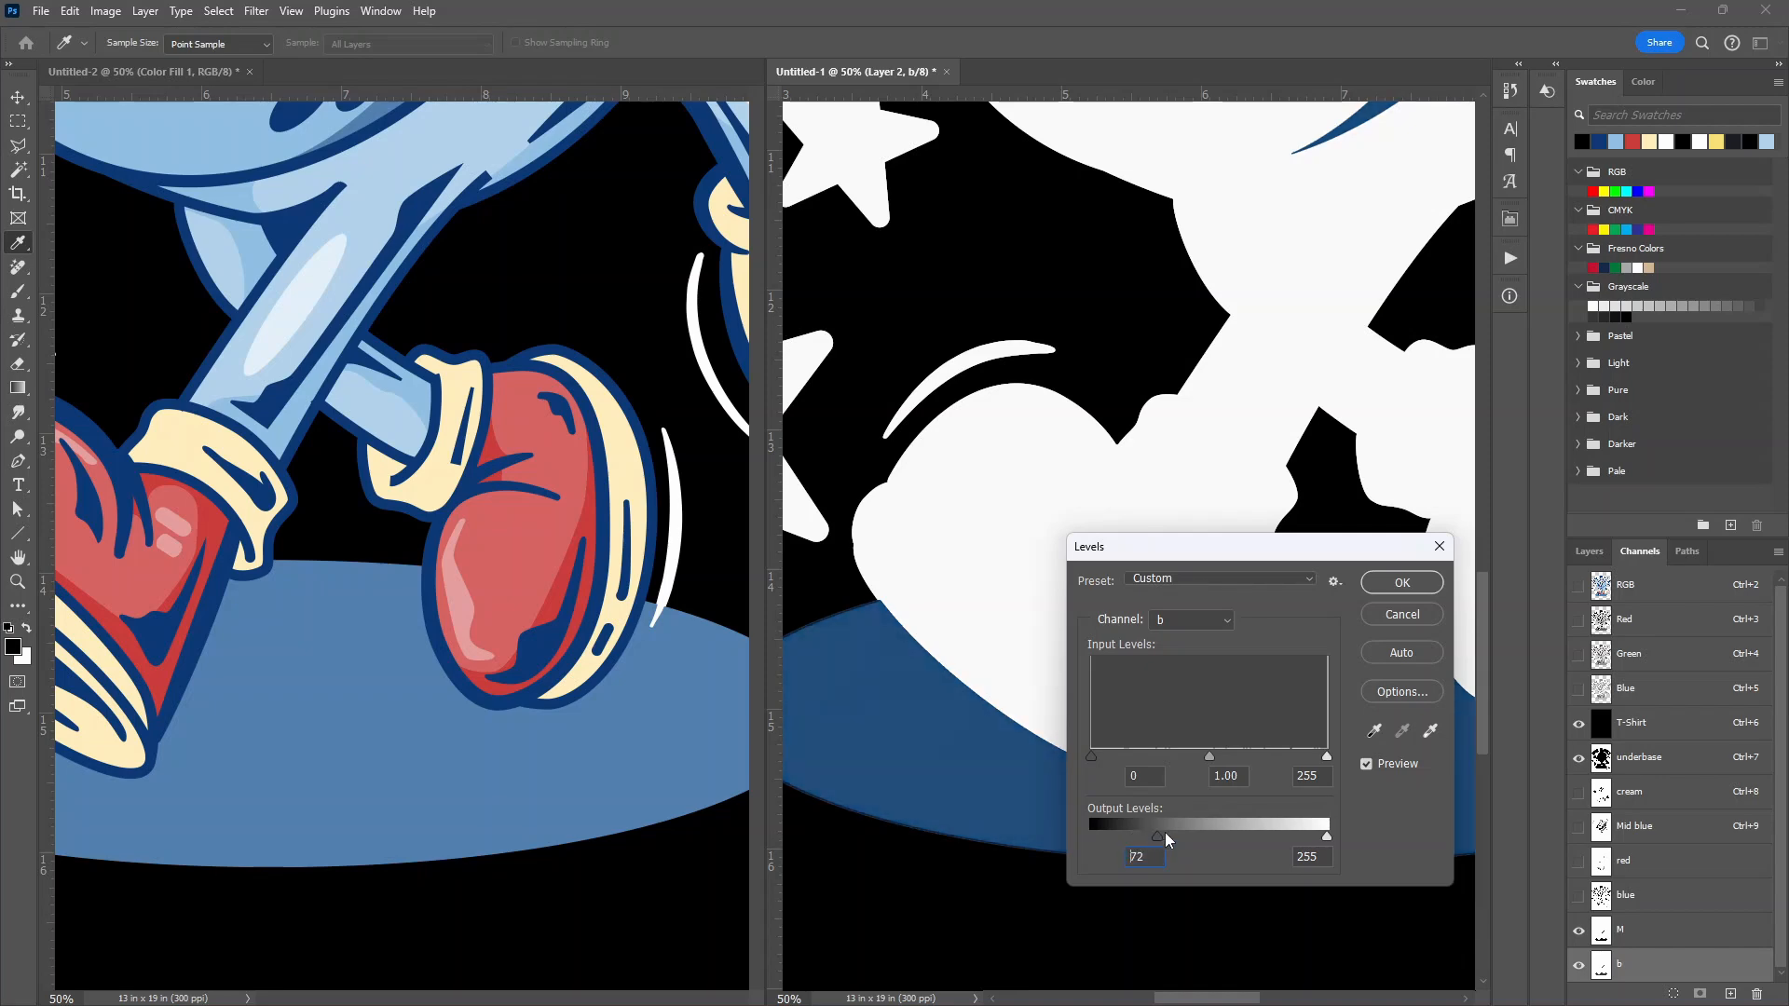
left_click_drag(1155, 836, 1198, 837)
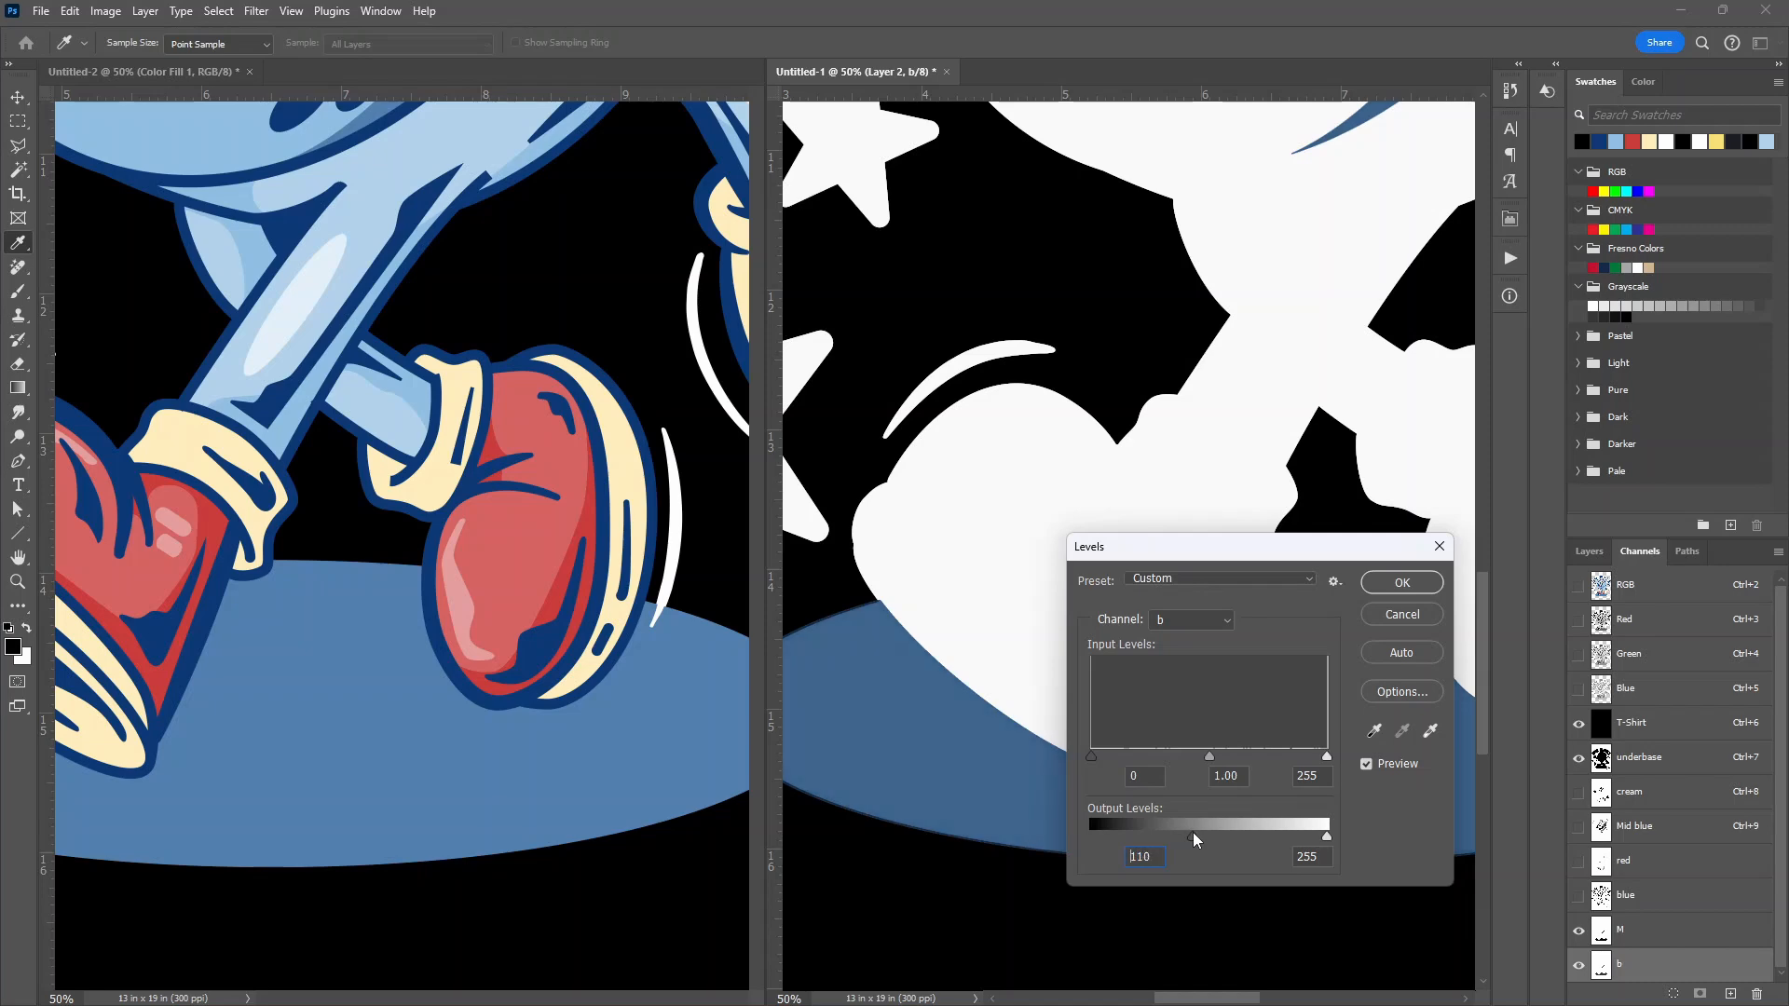
left_click_drag(1159, 823, 1178, 824)
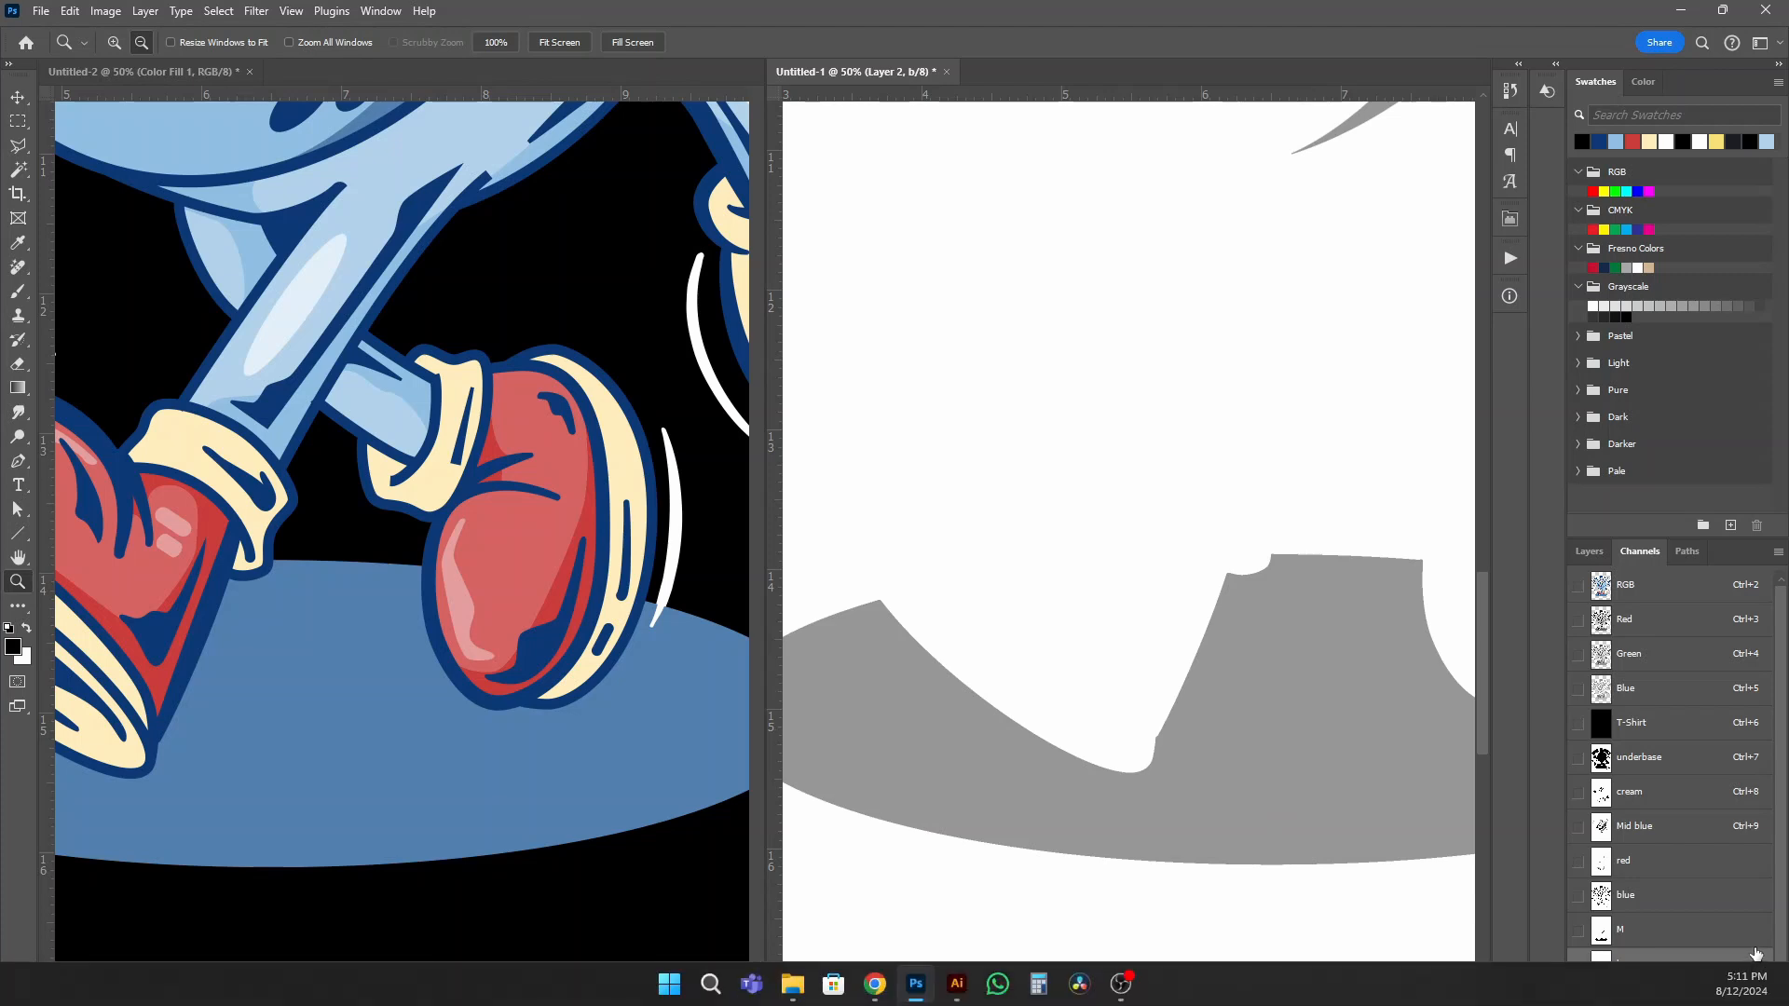
Raise the red spot channel's Levels black input point to about 71
left_click(1621, 928)
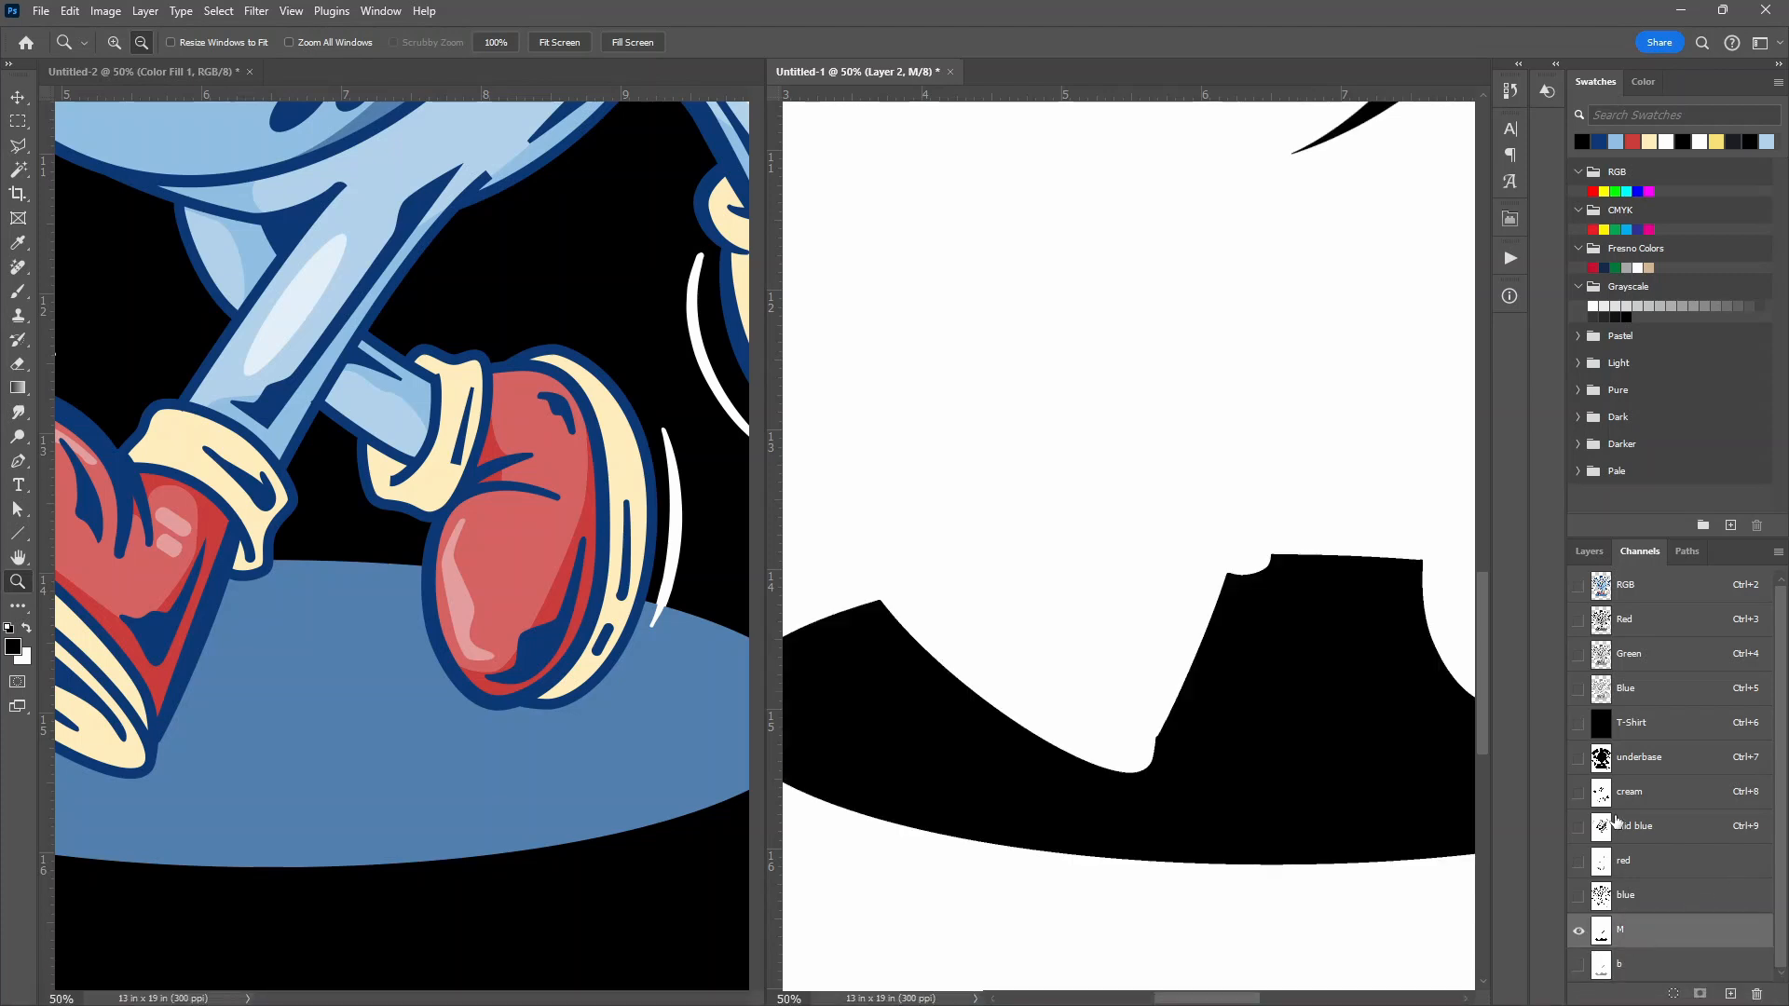
left_click(1632, 825)
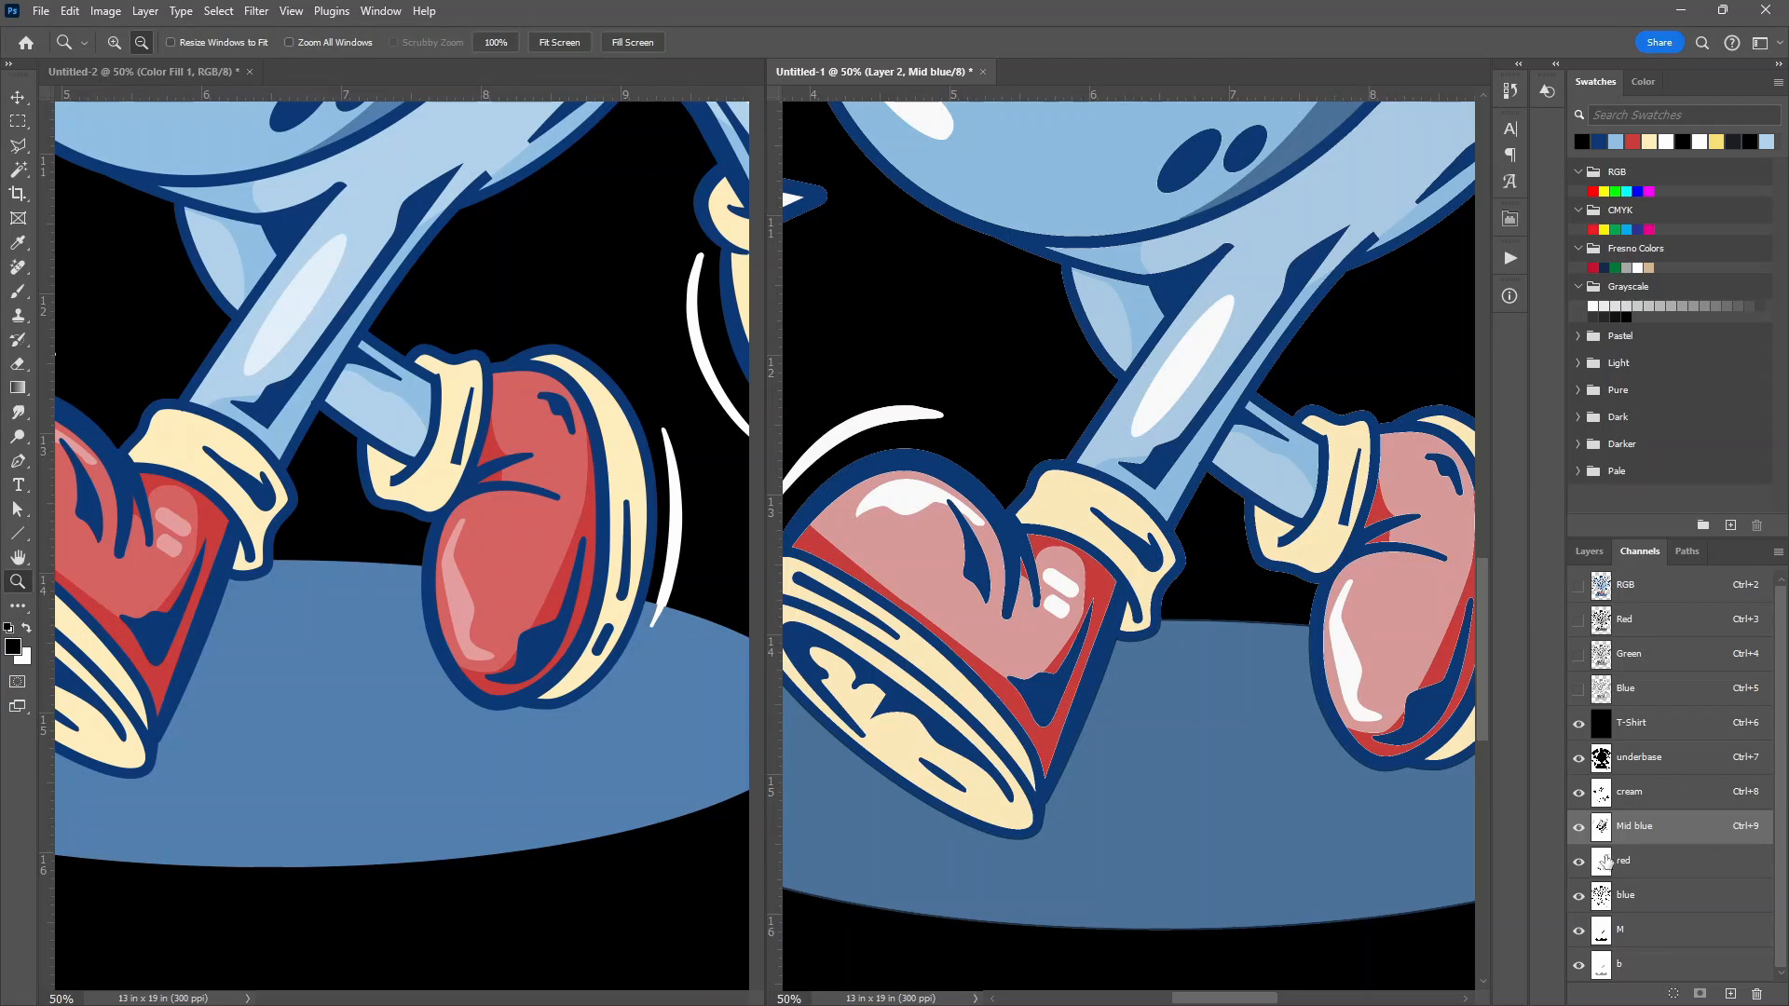
left_click(1651, 861)
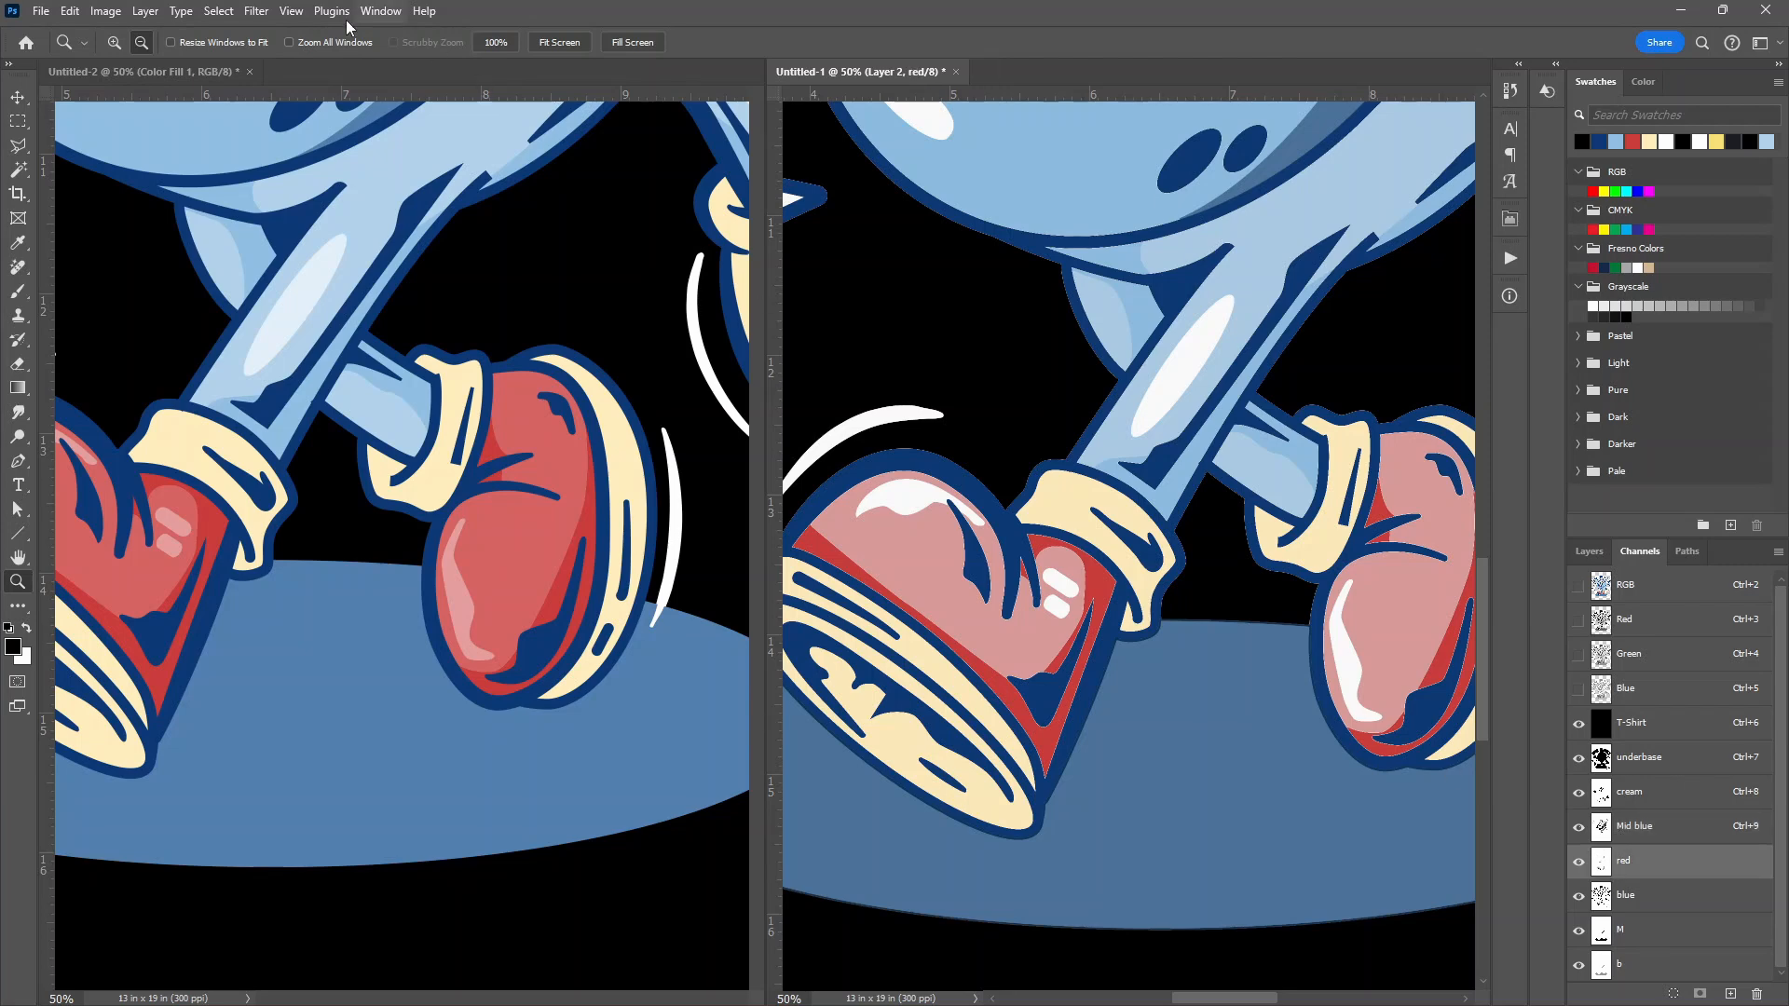
left_click(106, 12)
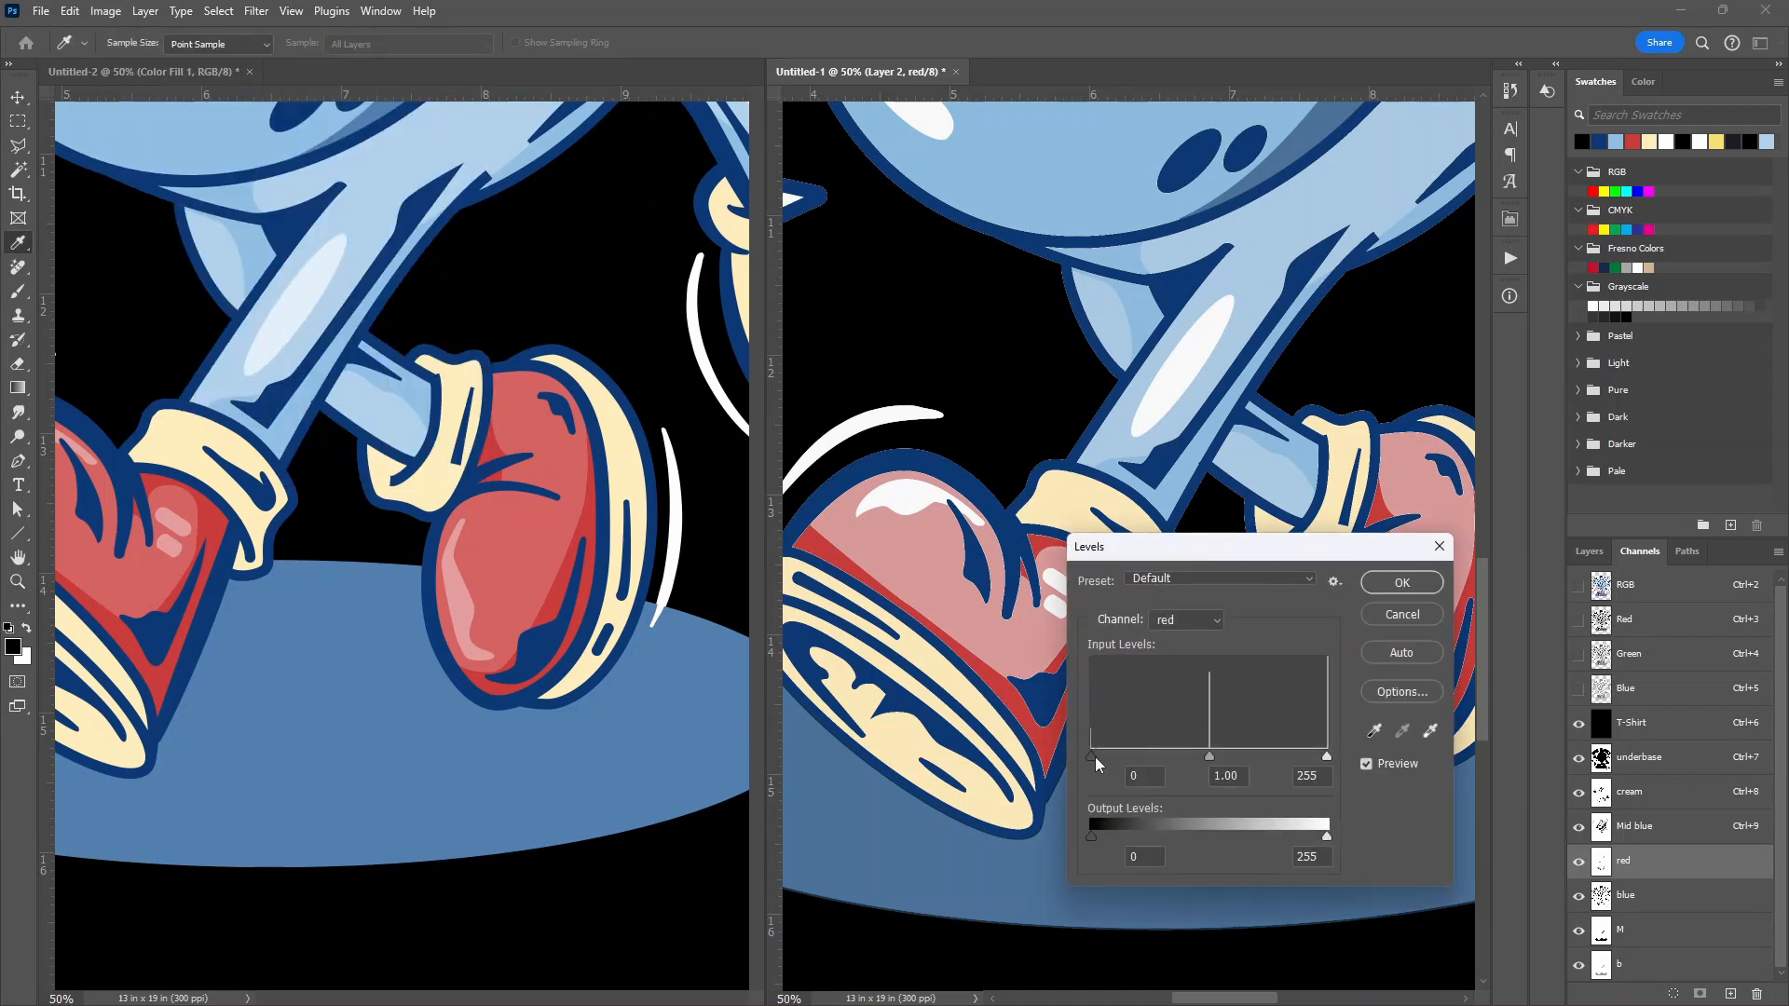
left_click_drag(1092, 756, 1155, 756)
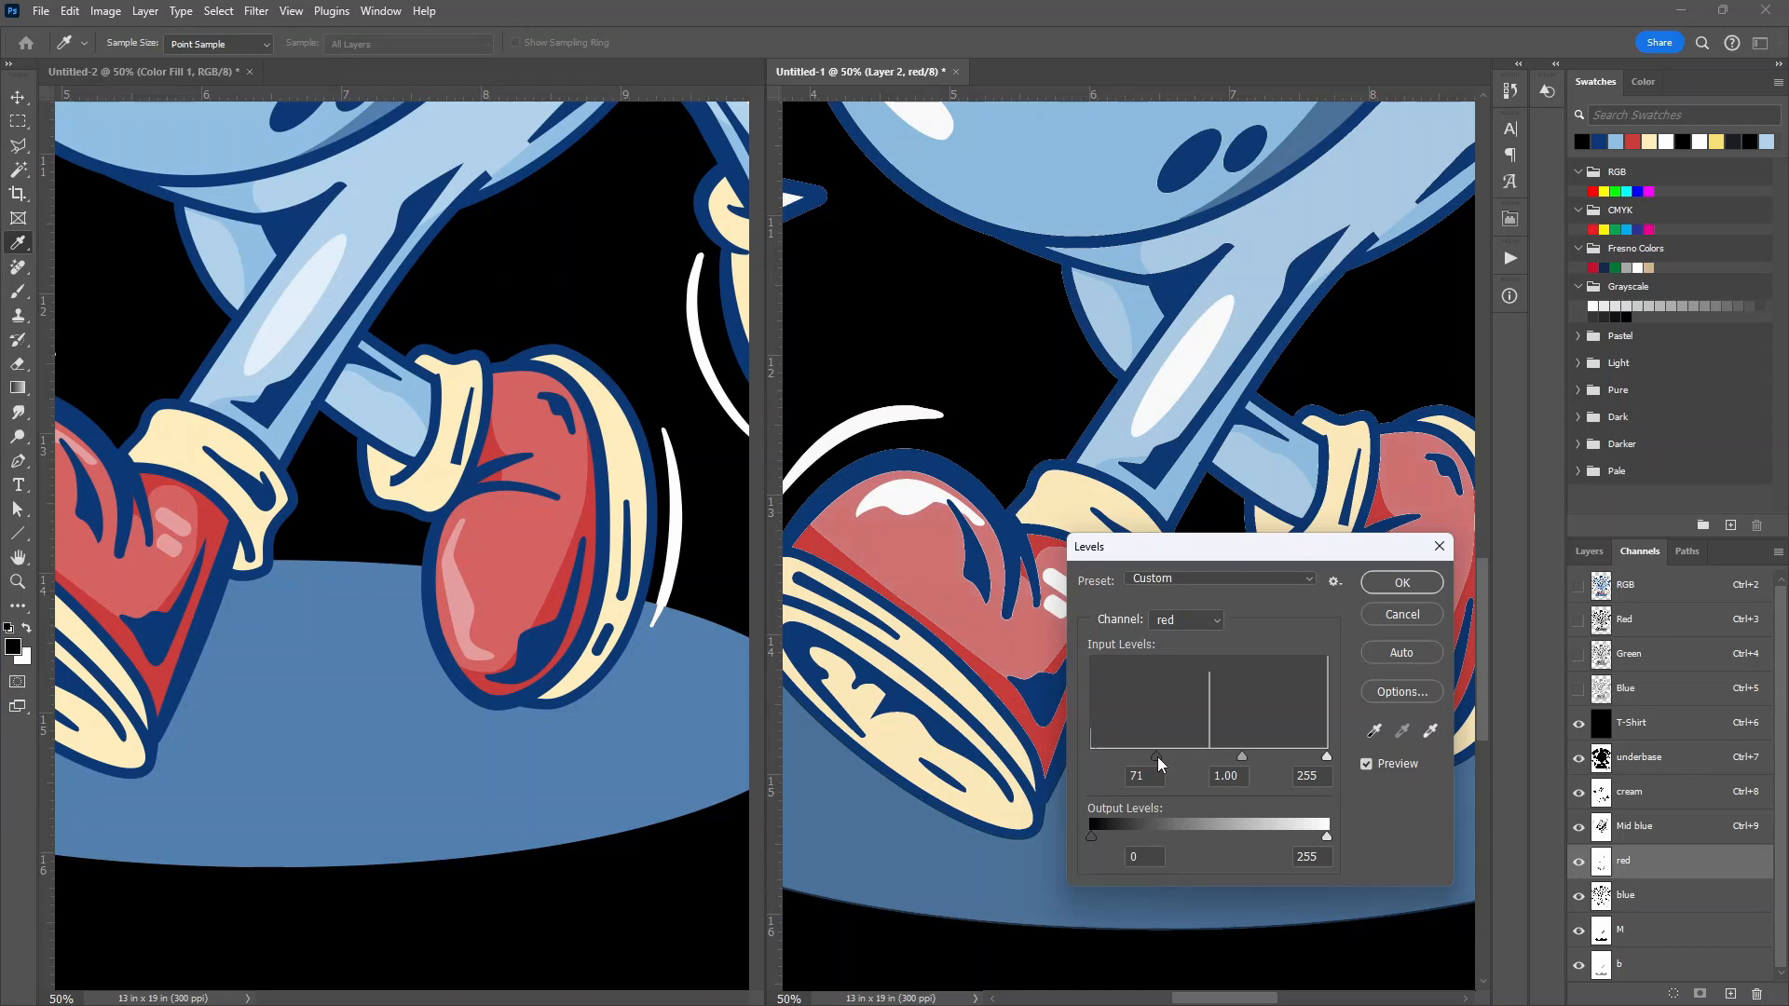
left_click_drag(1156, 757, 1168, 757)
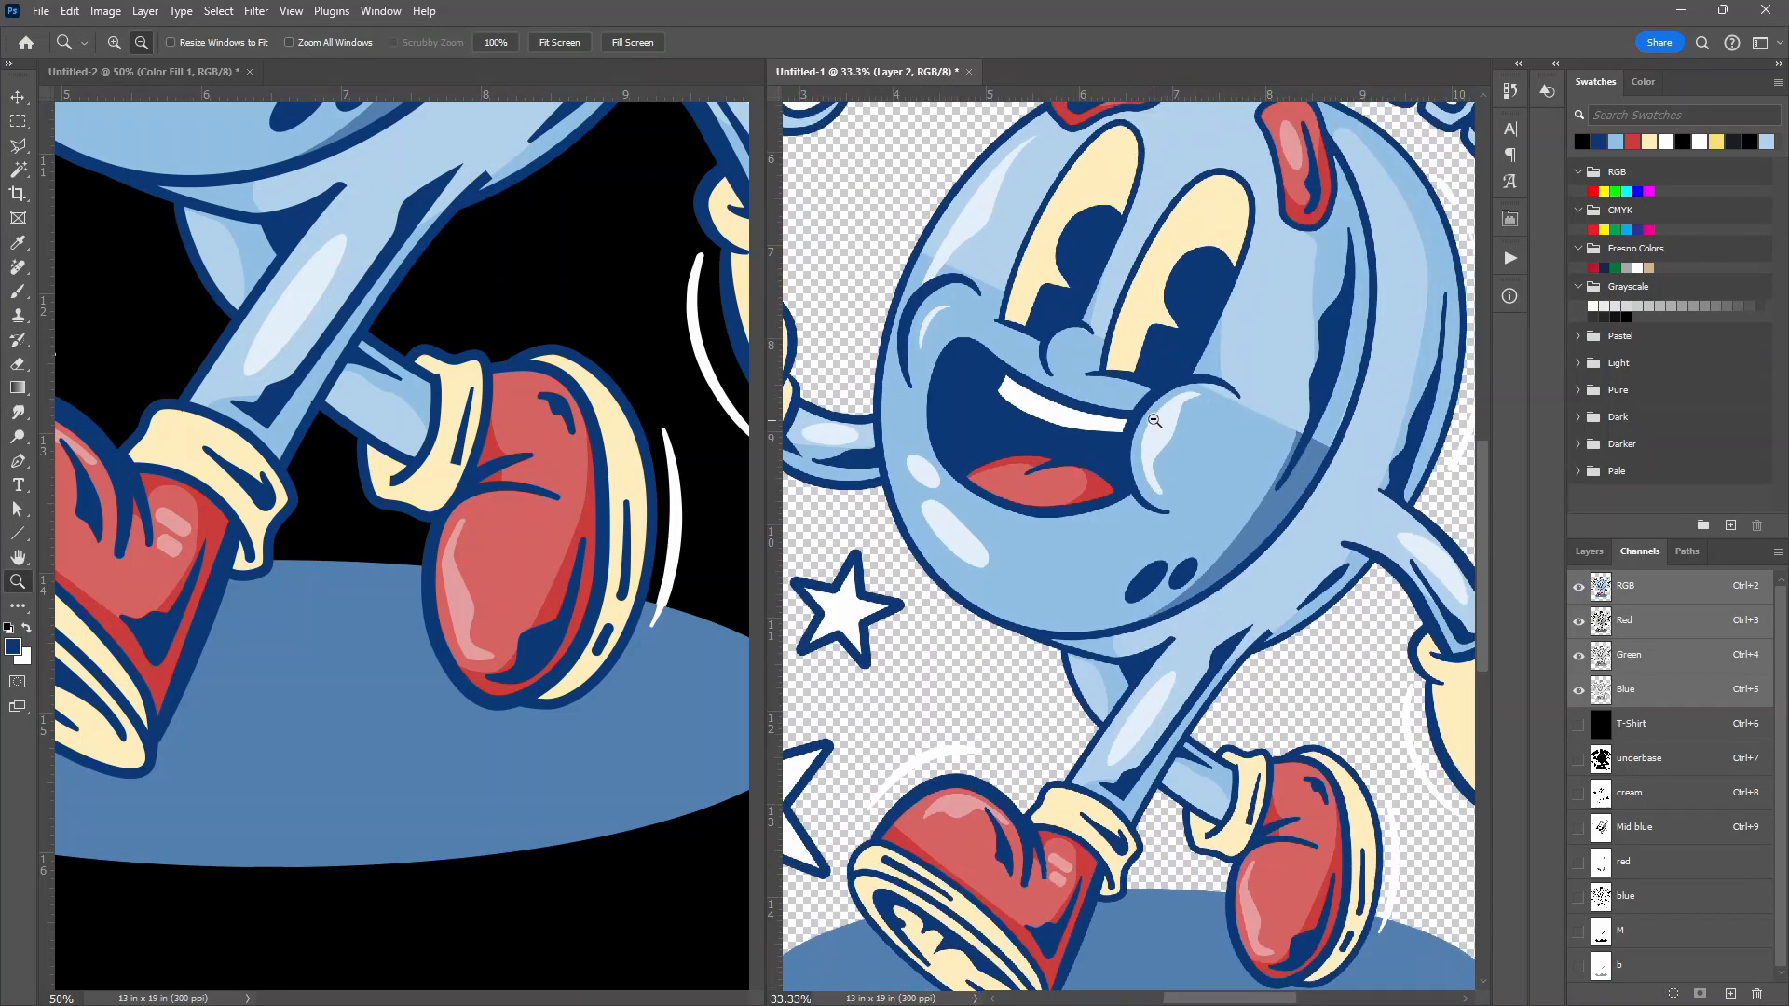
Show the black T-Shirt channel behind the spot plates with the Magic Wand active
left_click(17, 170)
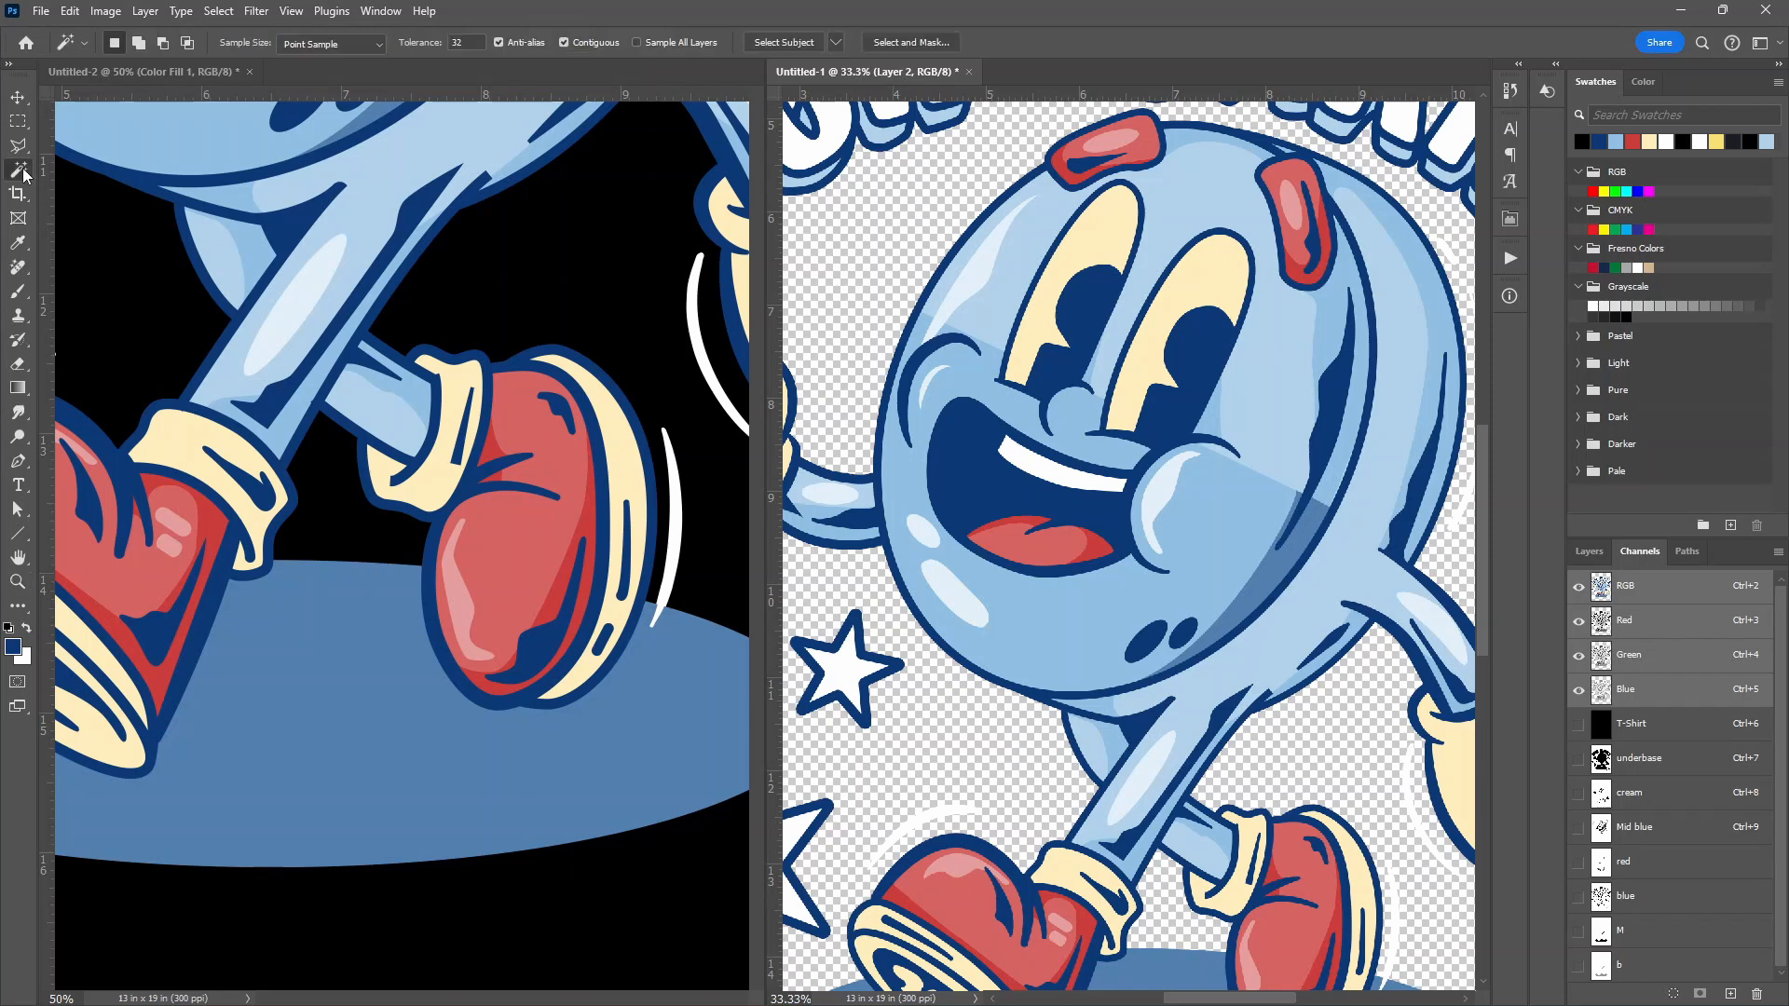
left_click(1107, 153)
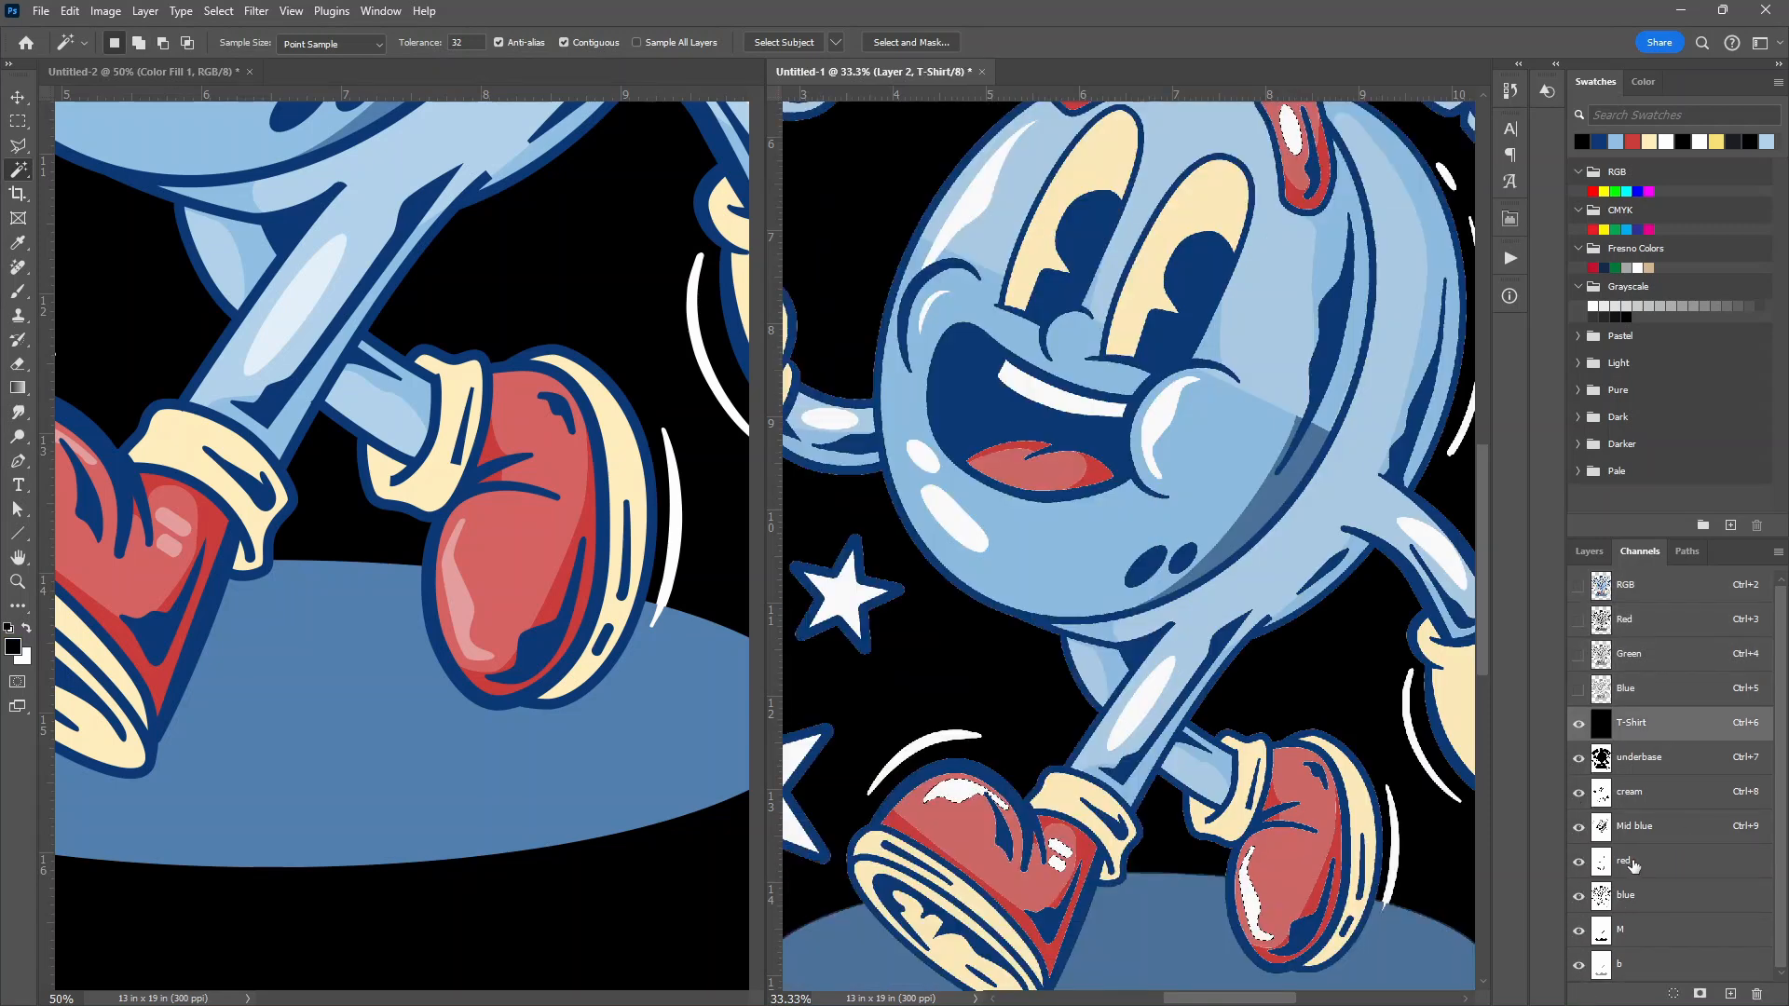
Lower the red channel's Levels output white from 255 to about 157
left_click(1625, 861)
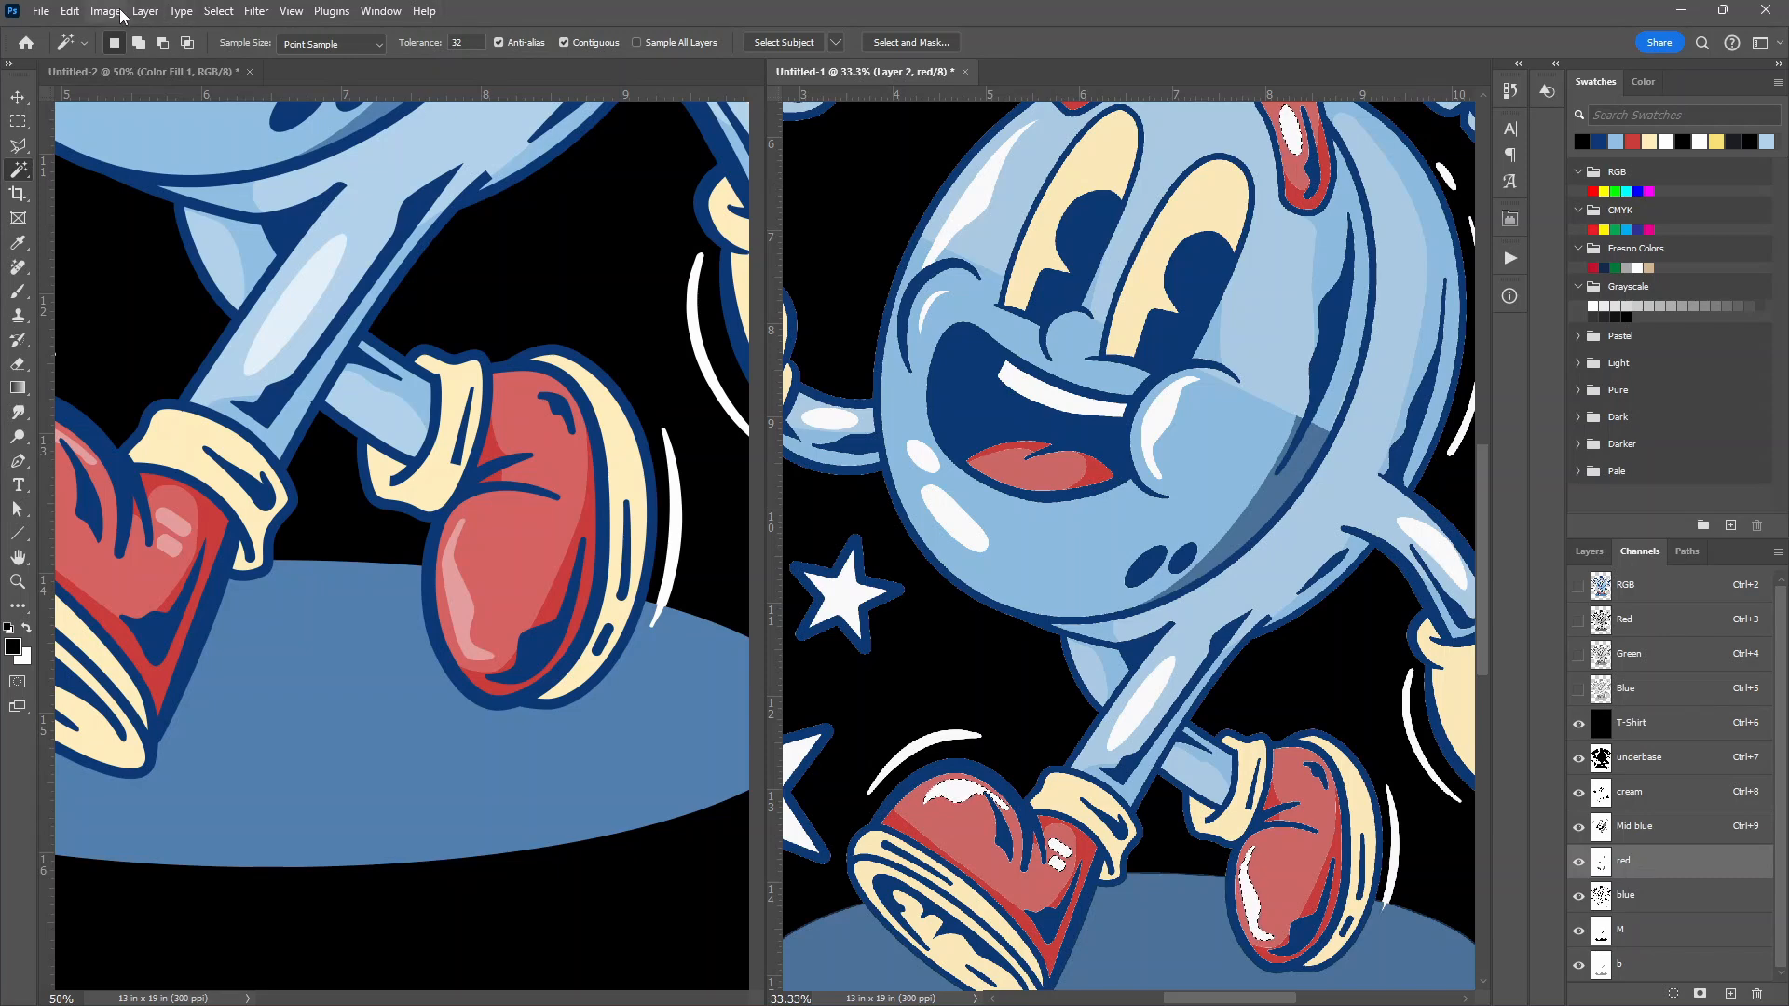
left_click(102, 11)
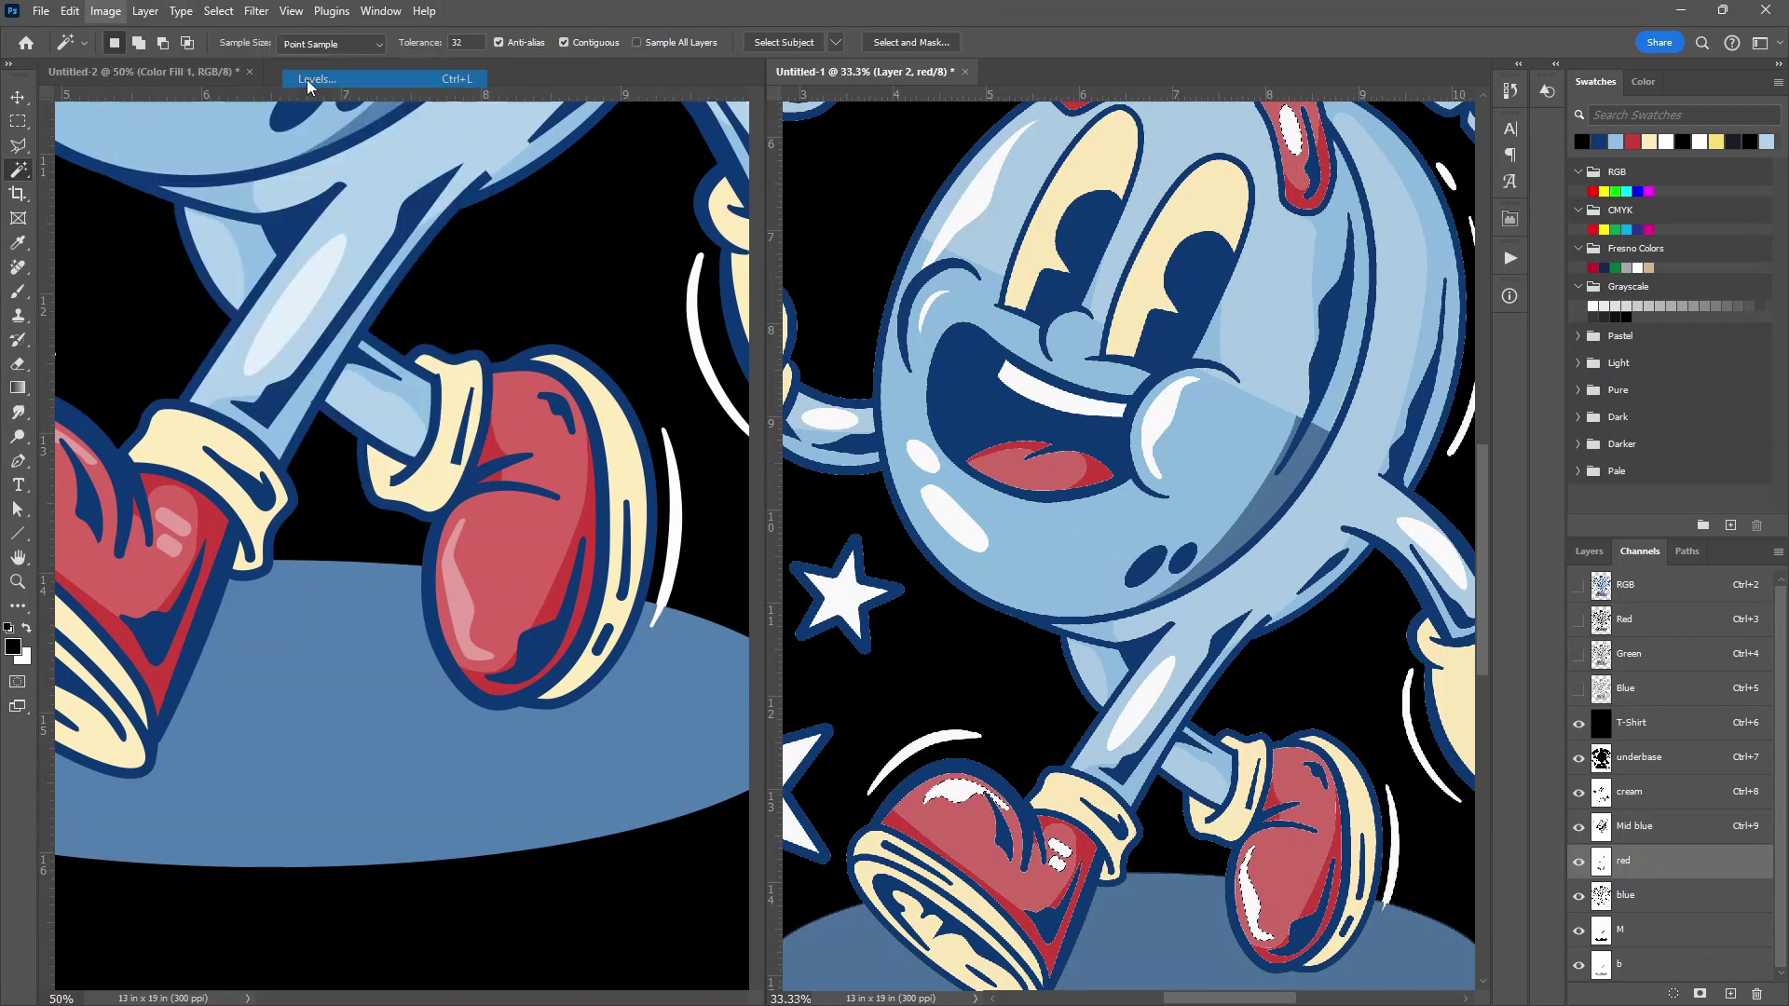
left_click(317, 78)
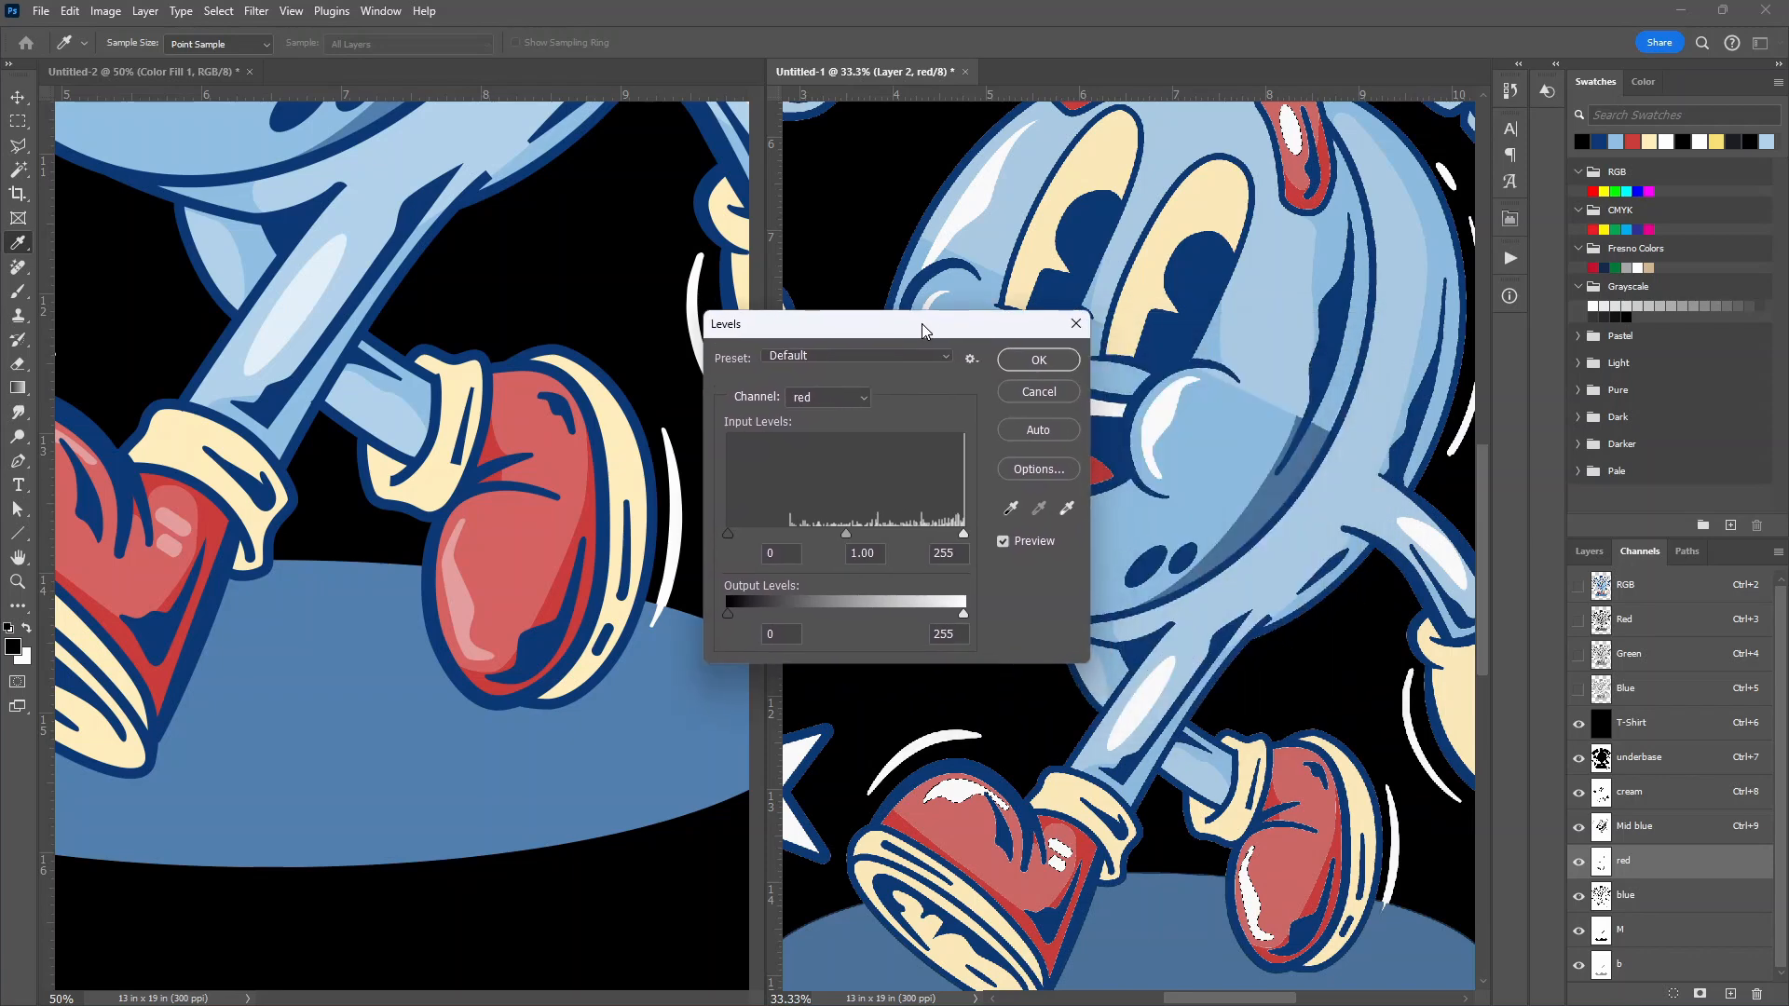
left_click_drag(924, 324, 885, 305)
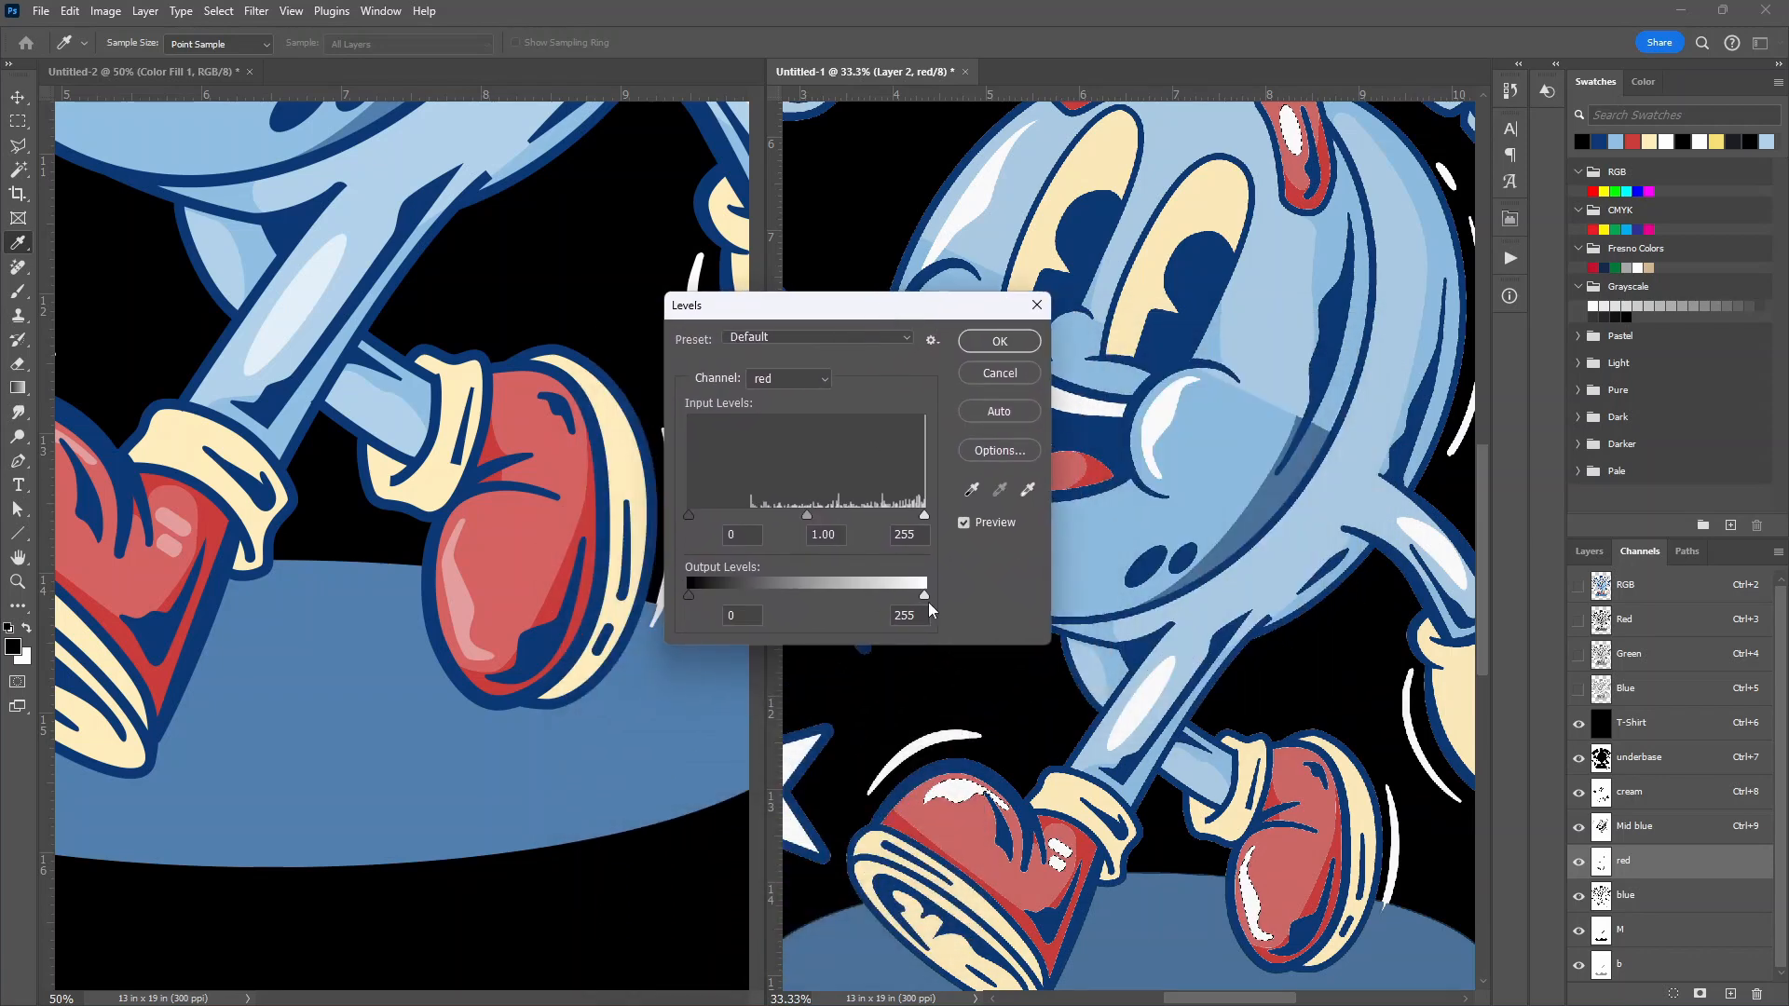
left_click_drag(924, 595, 913, 594)
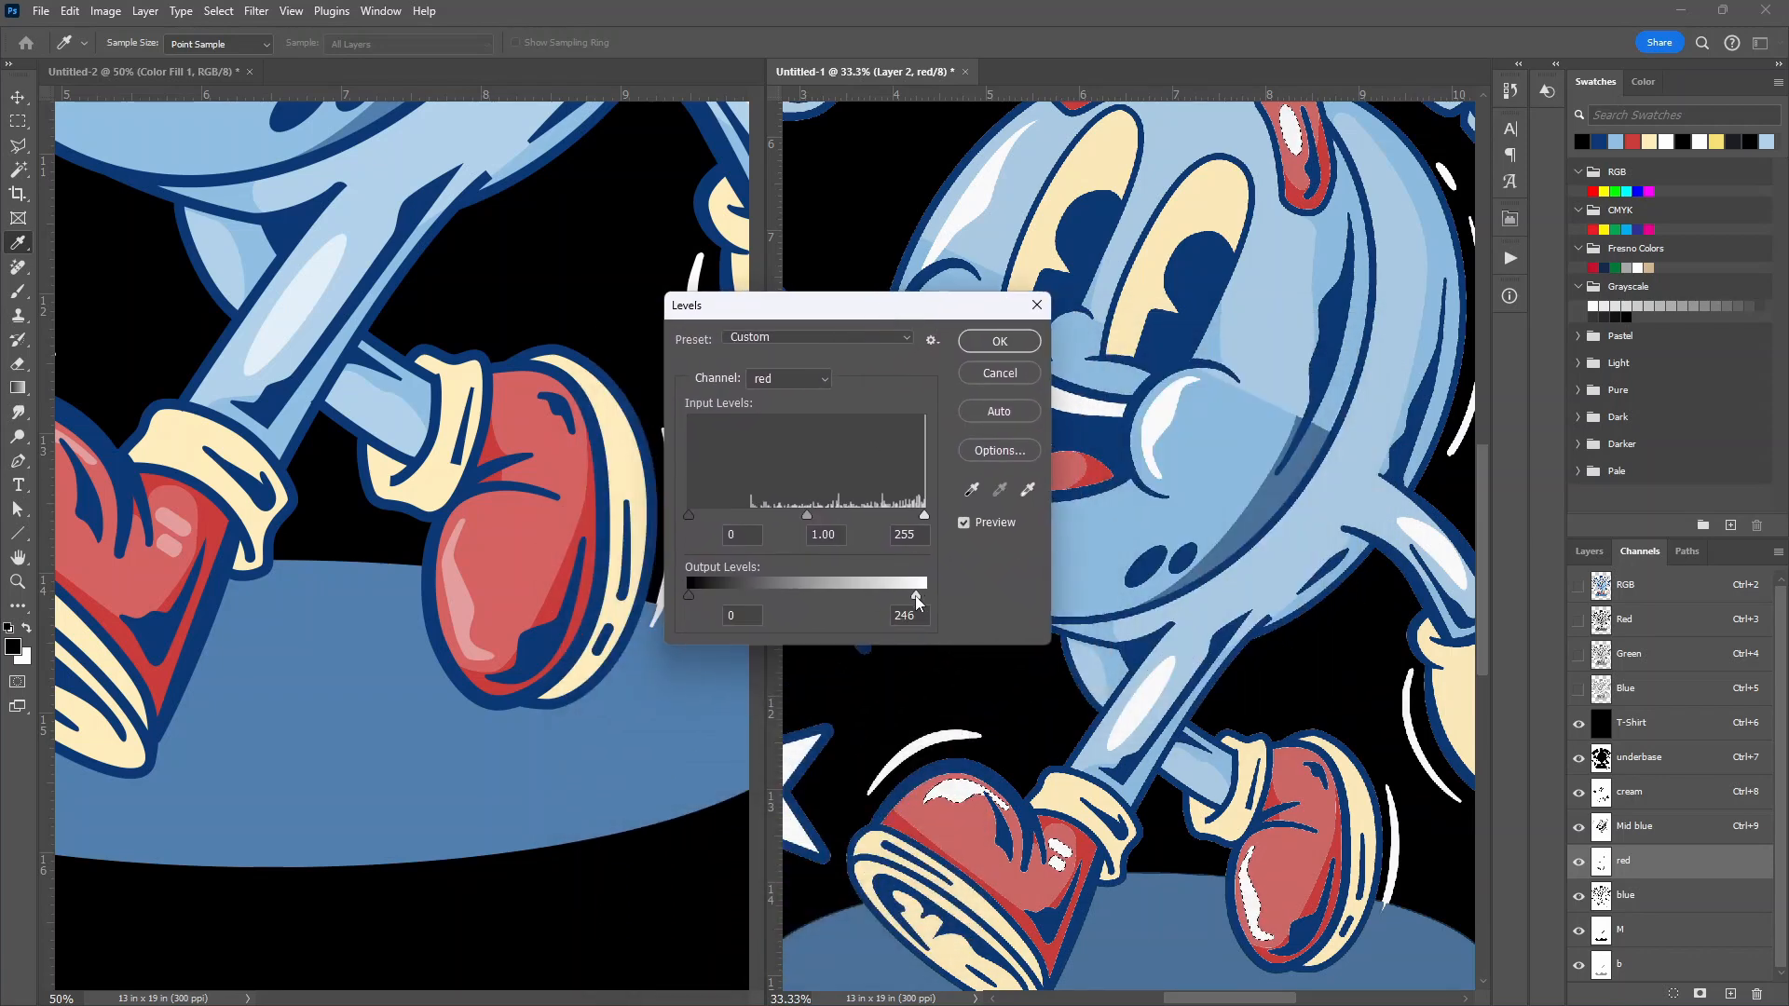
left_click_drag(919, 596, 871, 596)
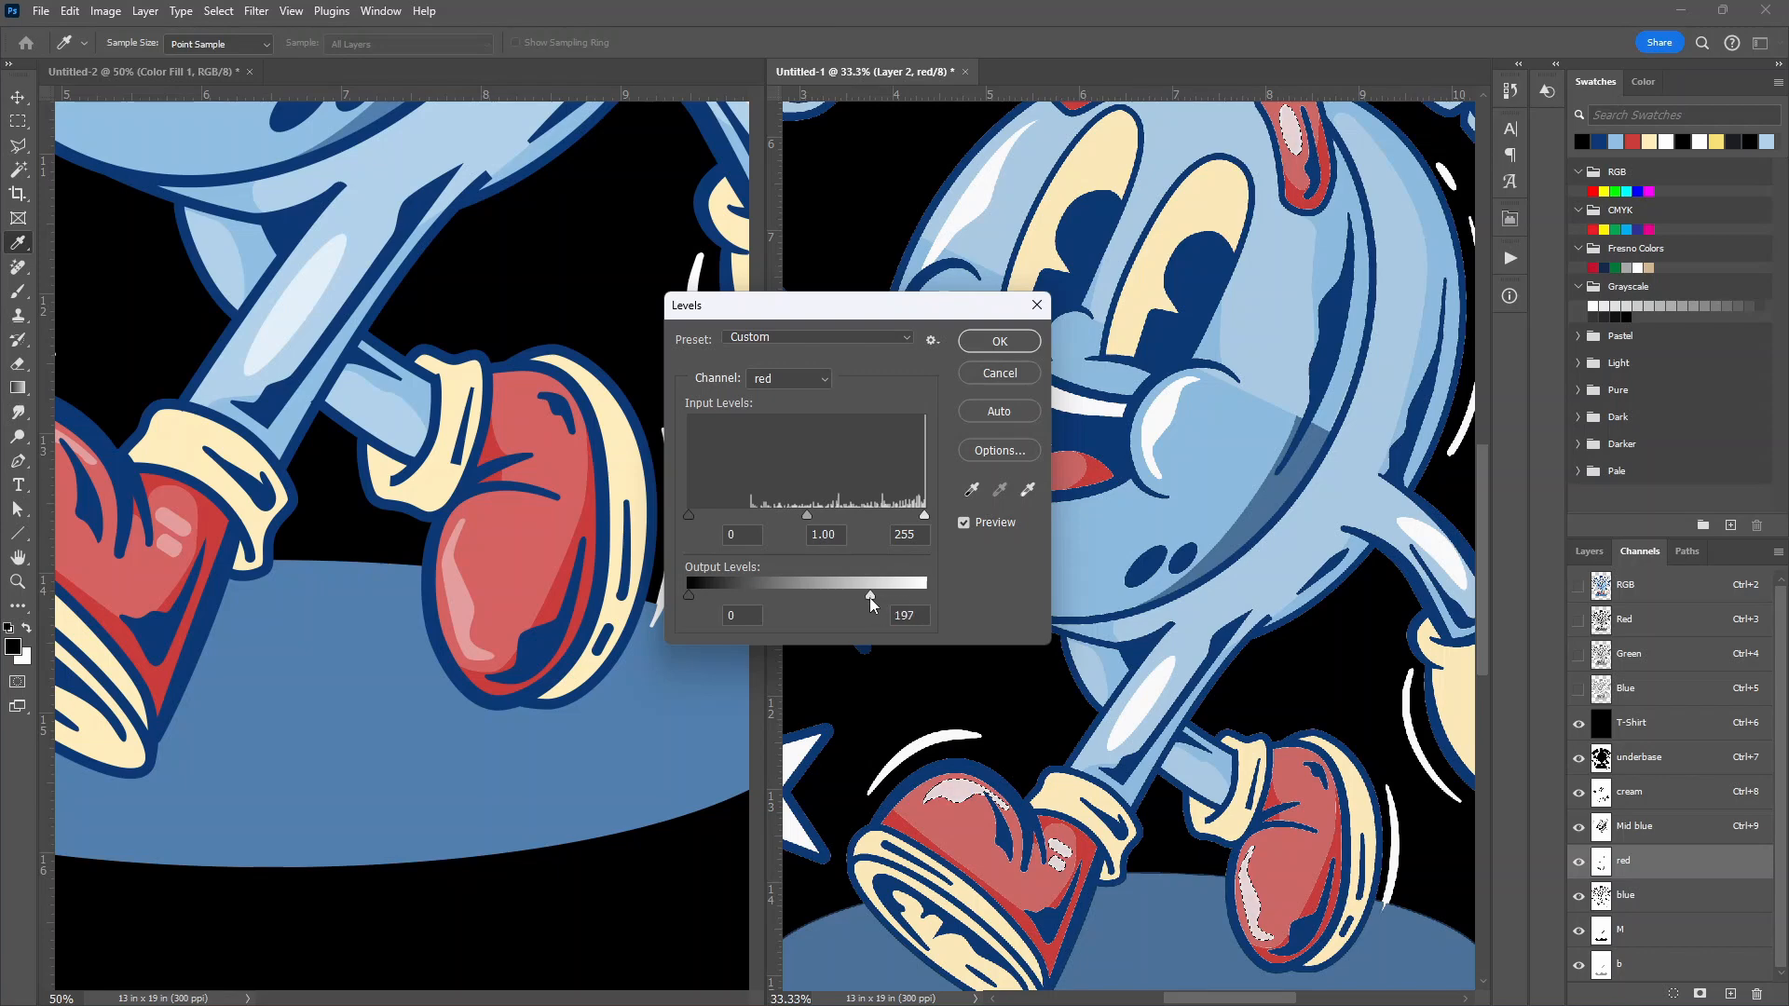
left_click_drag(871, 594, 857, 595)
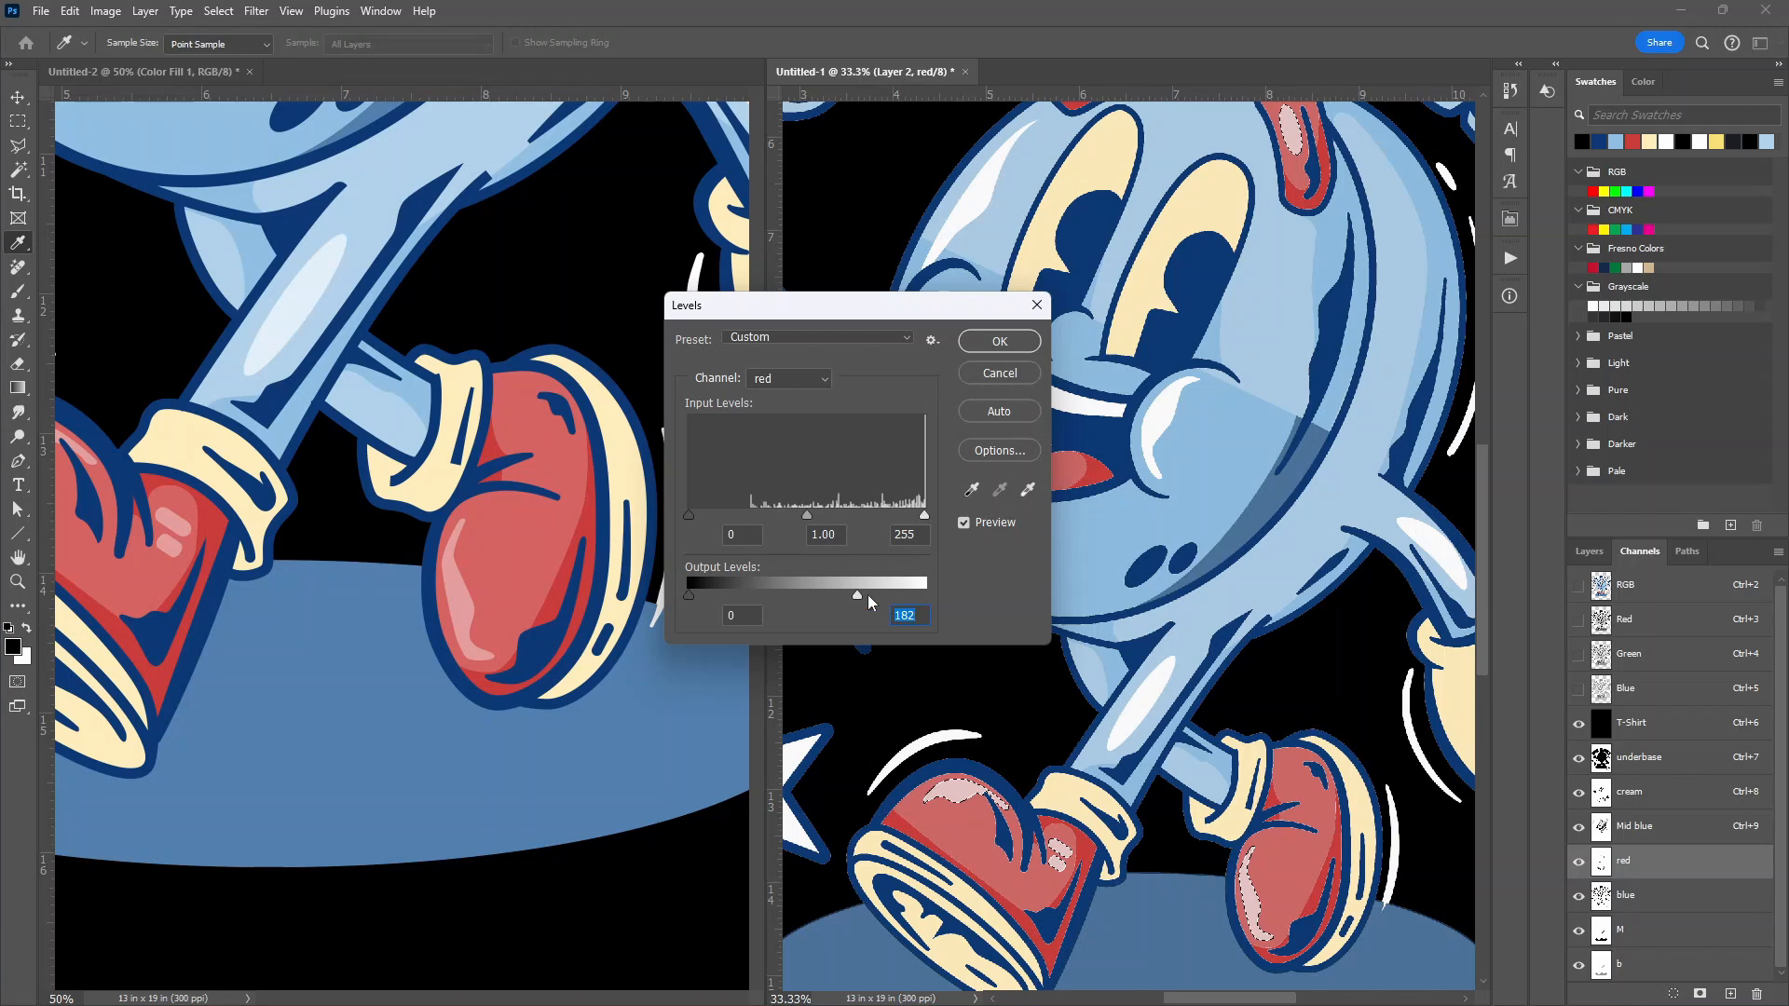
left_click_drag(857, 596, 848, 597)
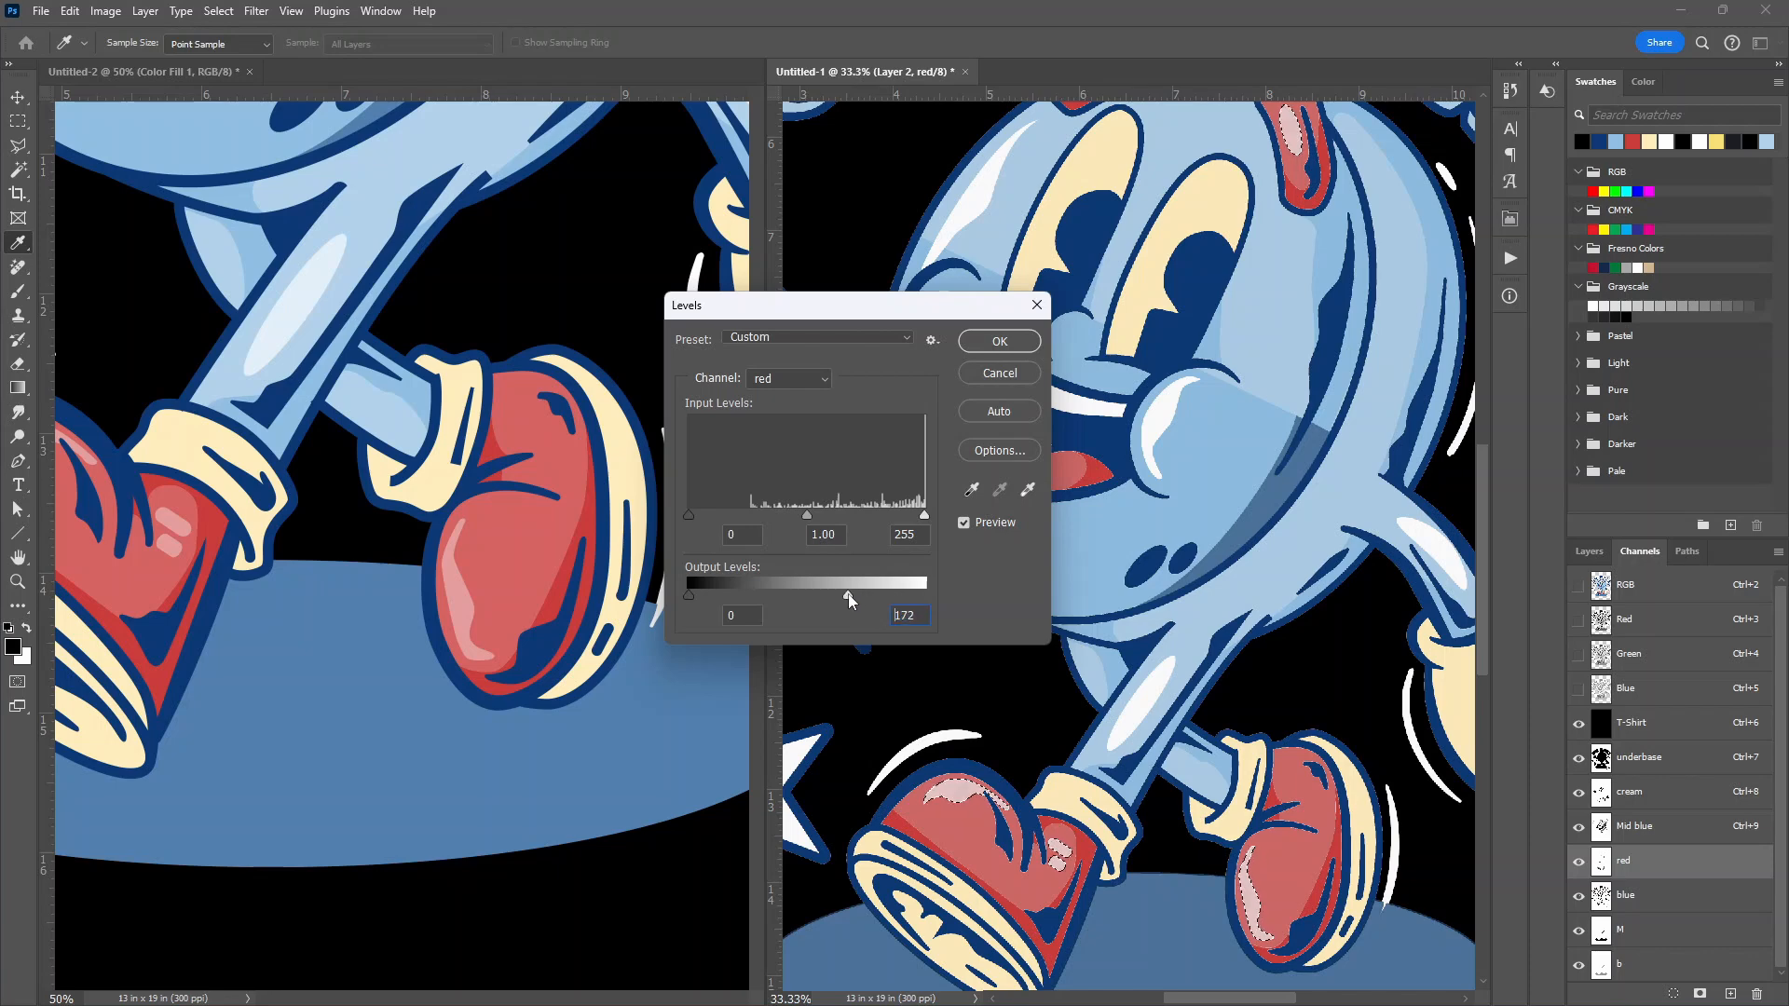
left_click_drag(850, 581, 835, 581)
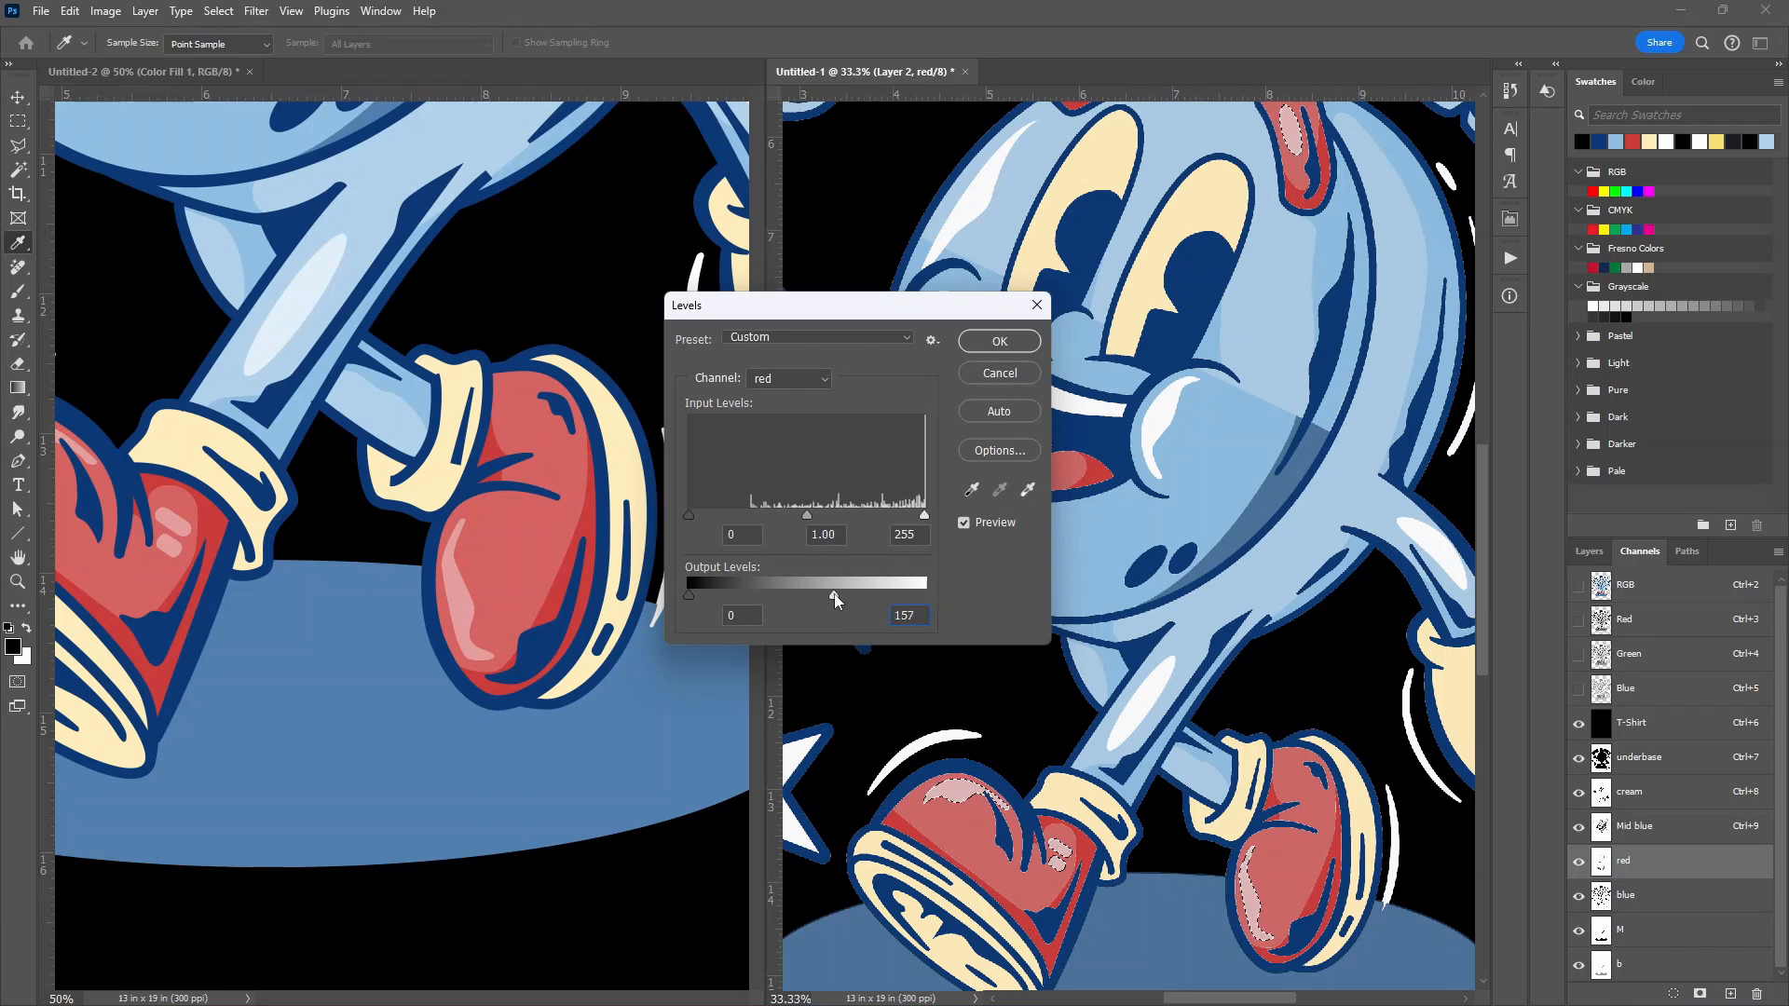
left_click_drag(835, 596, 816, 596)
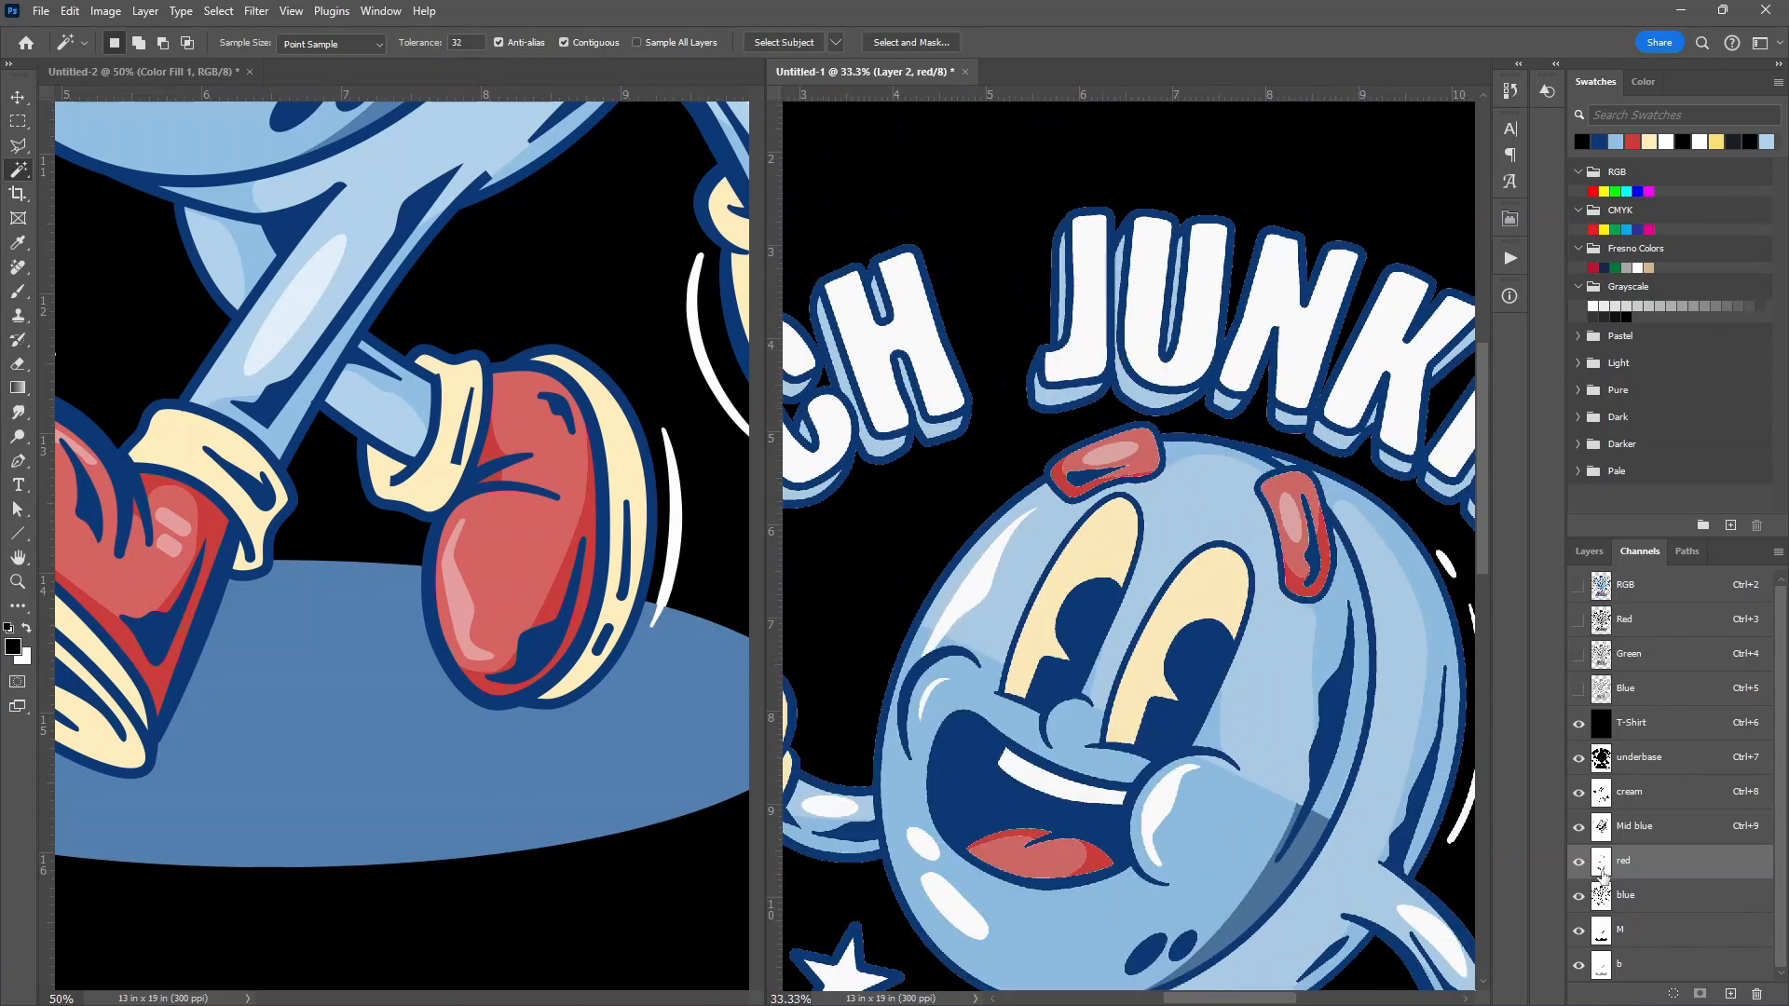
Load the blue channel's shapes as a selection and stroke them 6 px black, centered
left_click(1625, 894)
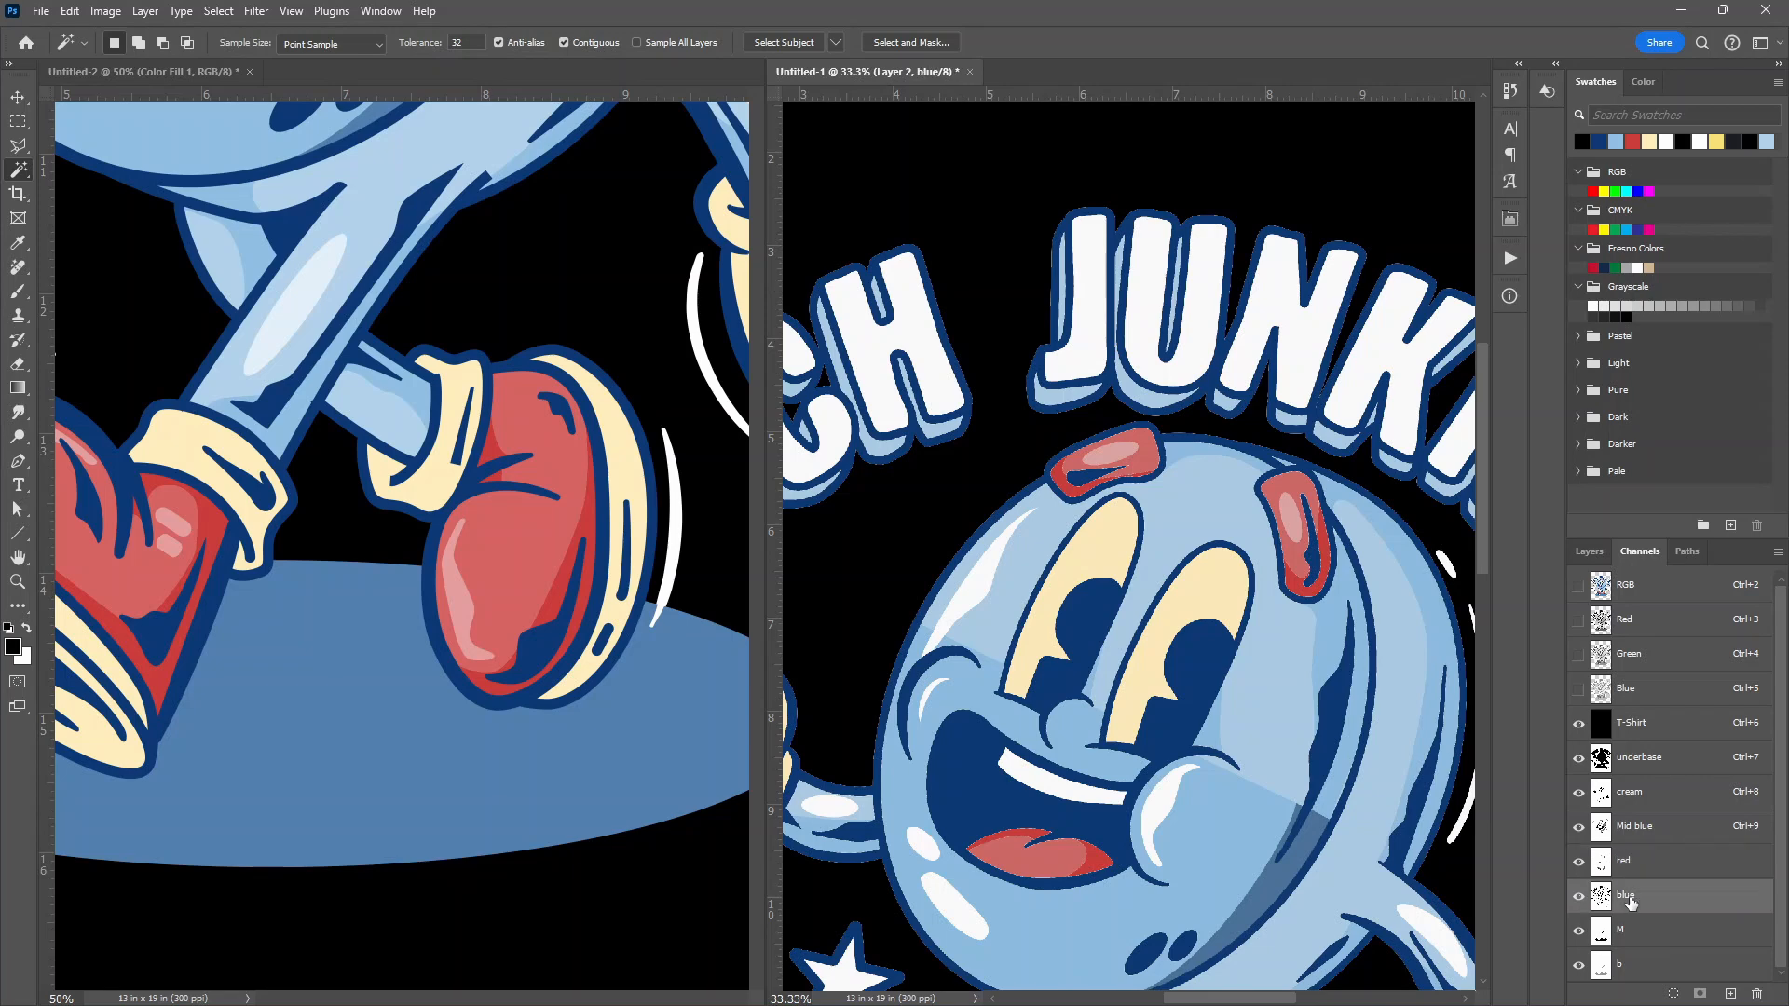
left_click(67, 10)
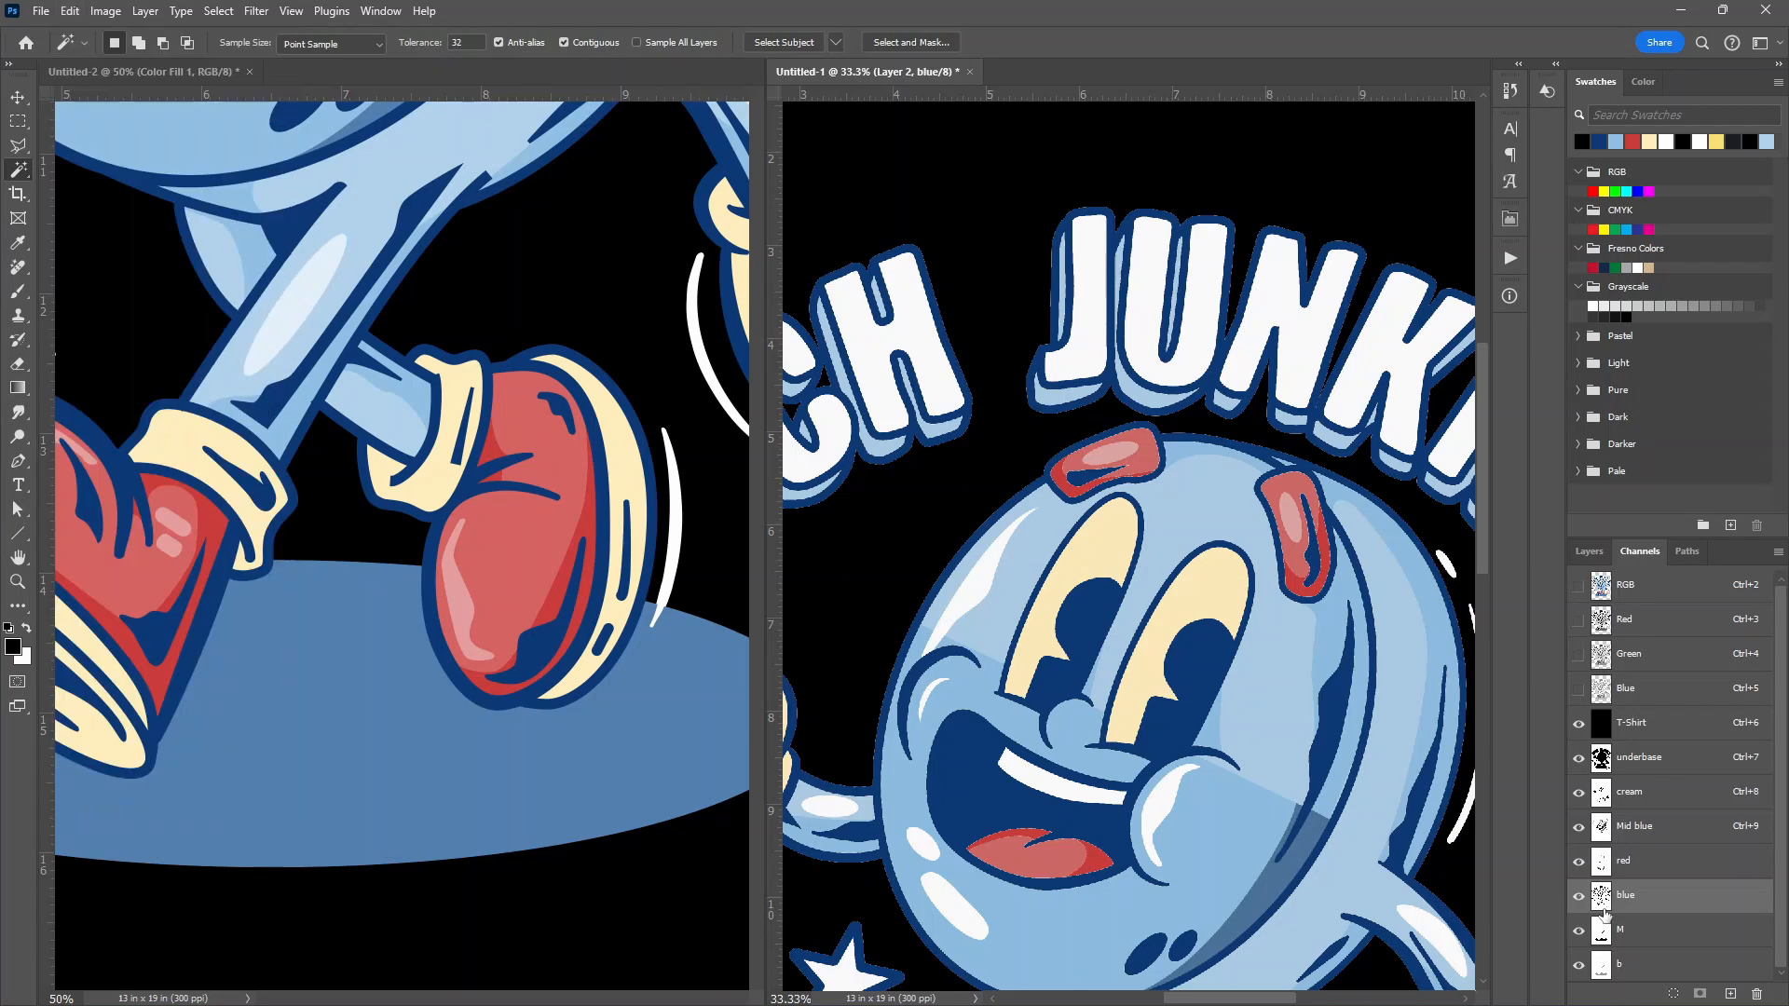
left_click(1600, 894)
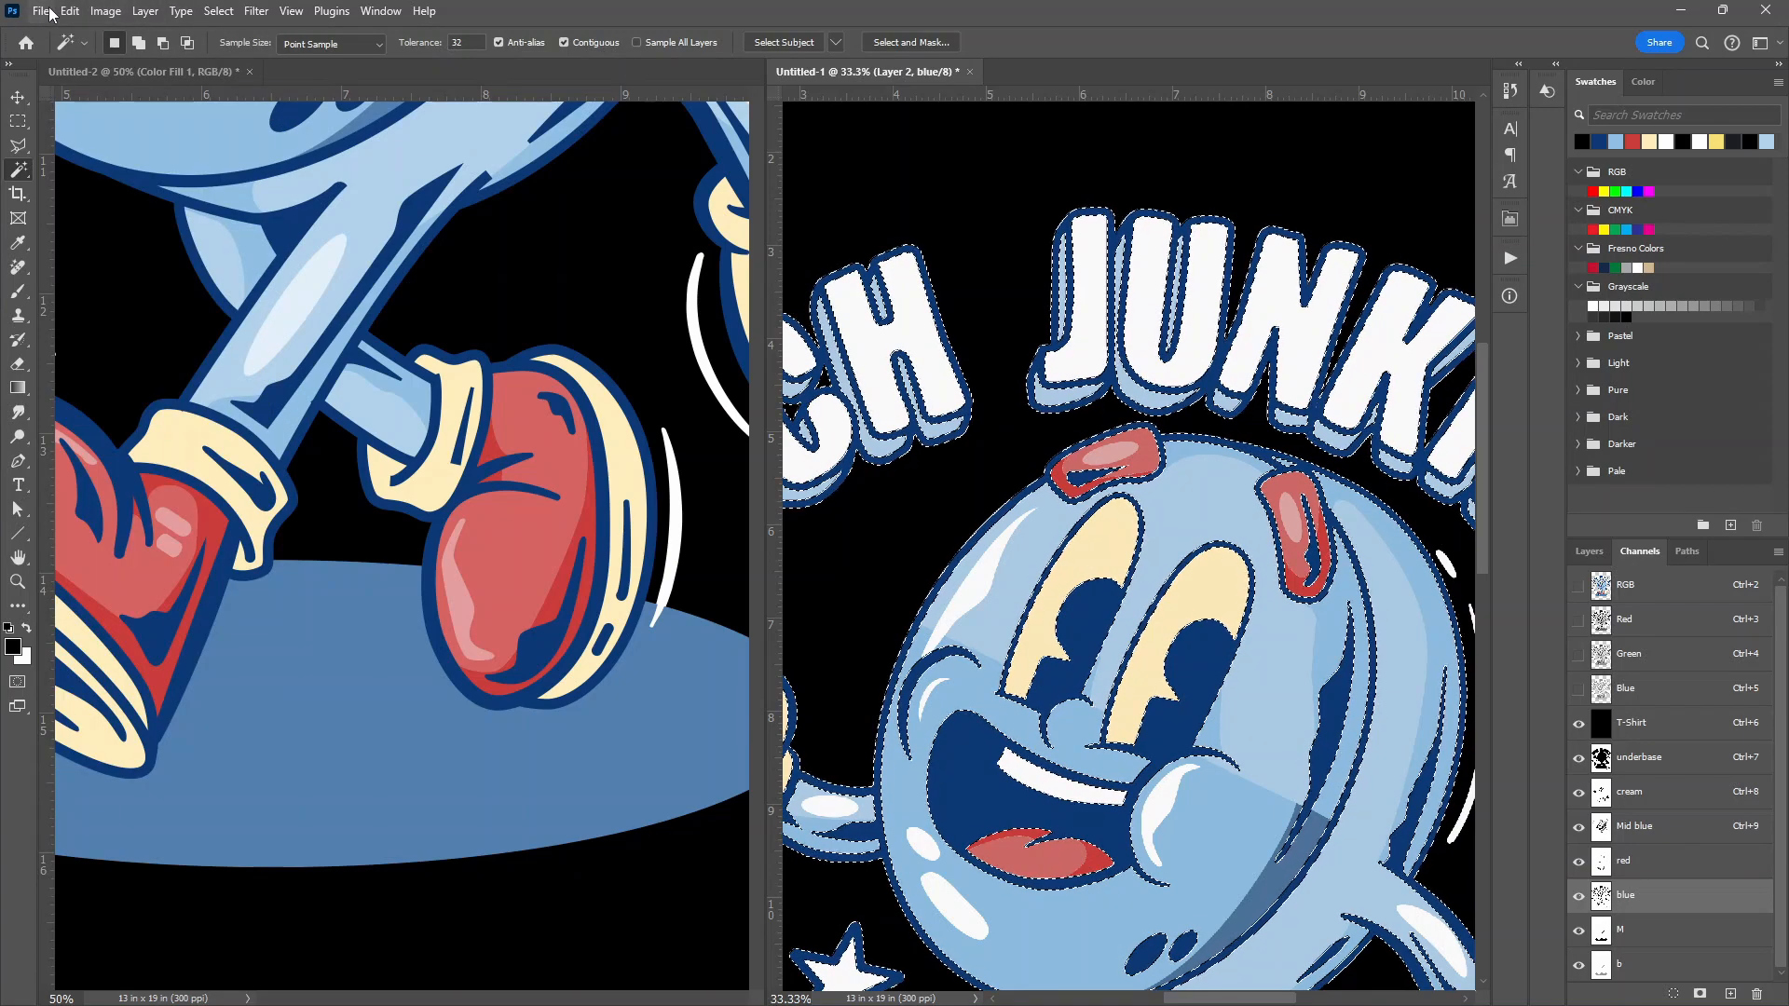
left_click(46, 10)
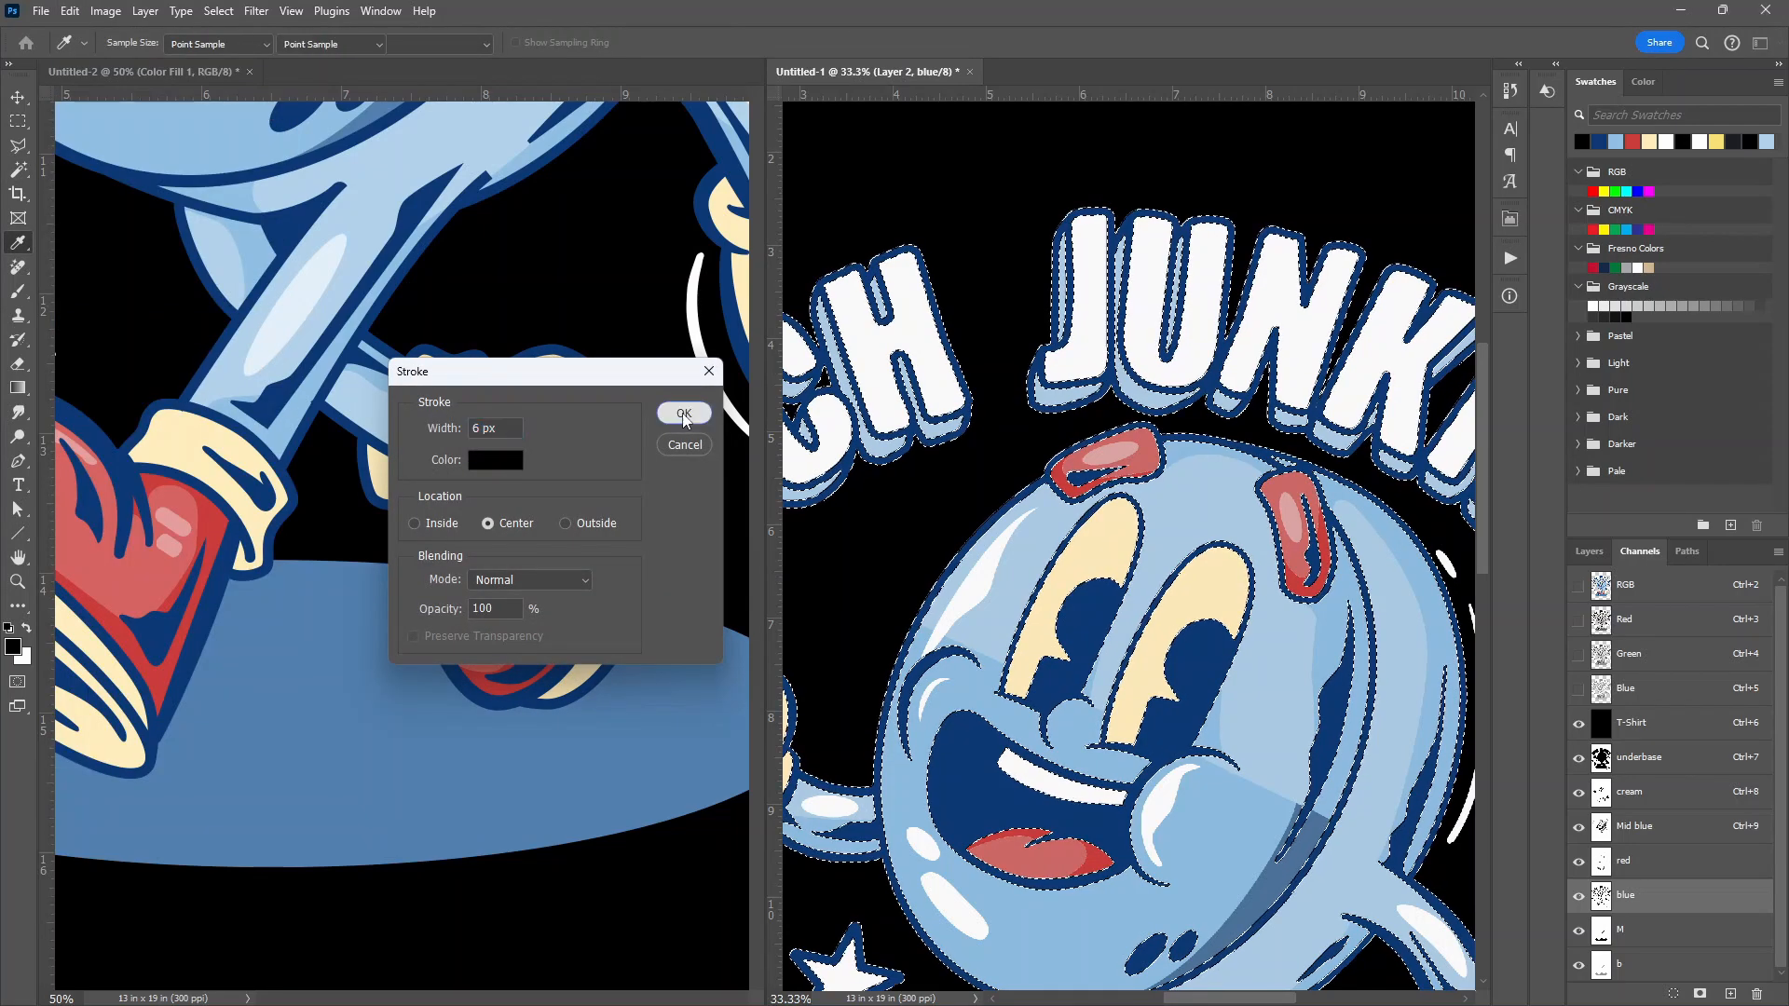
left_click(684, 414)
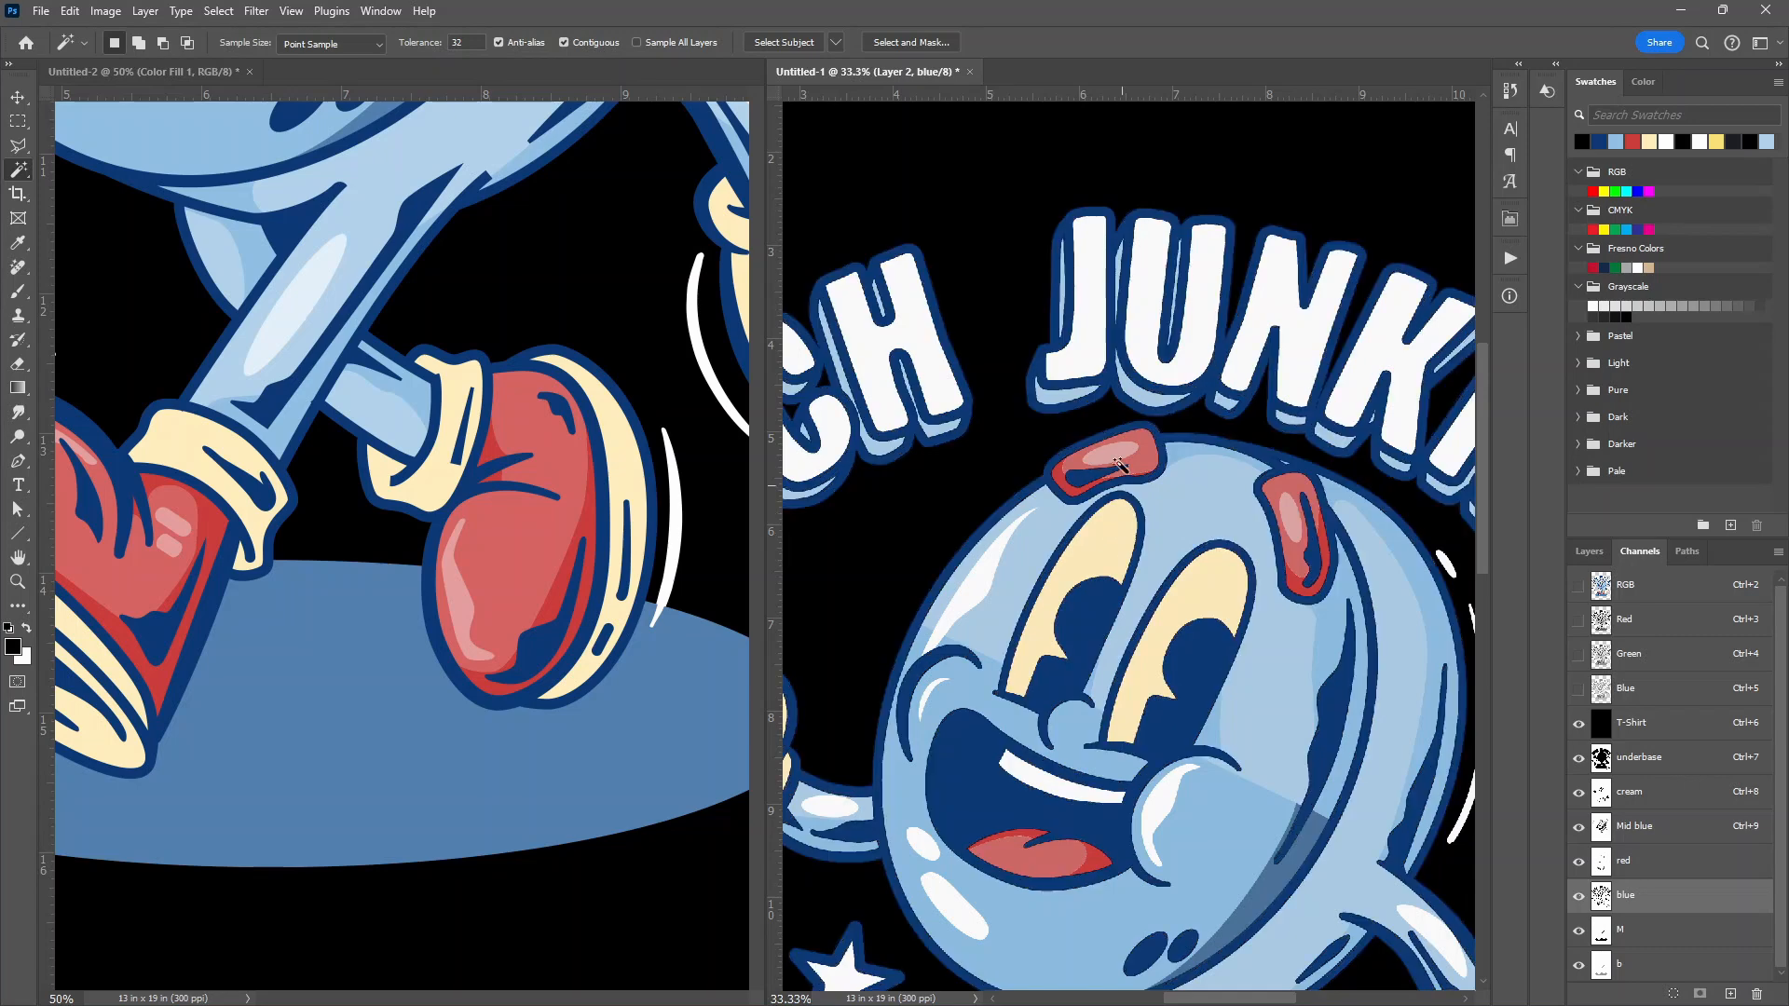
mouse_move(1036, 500)
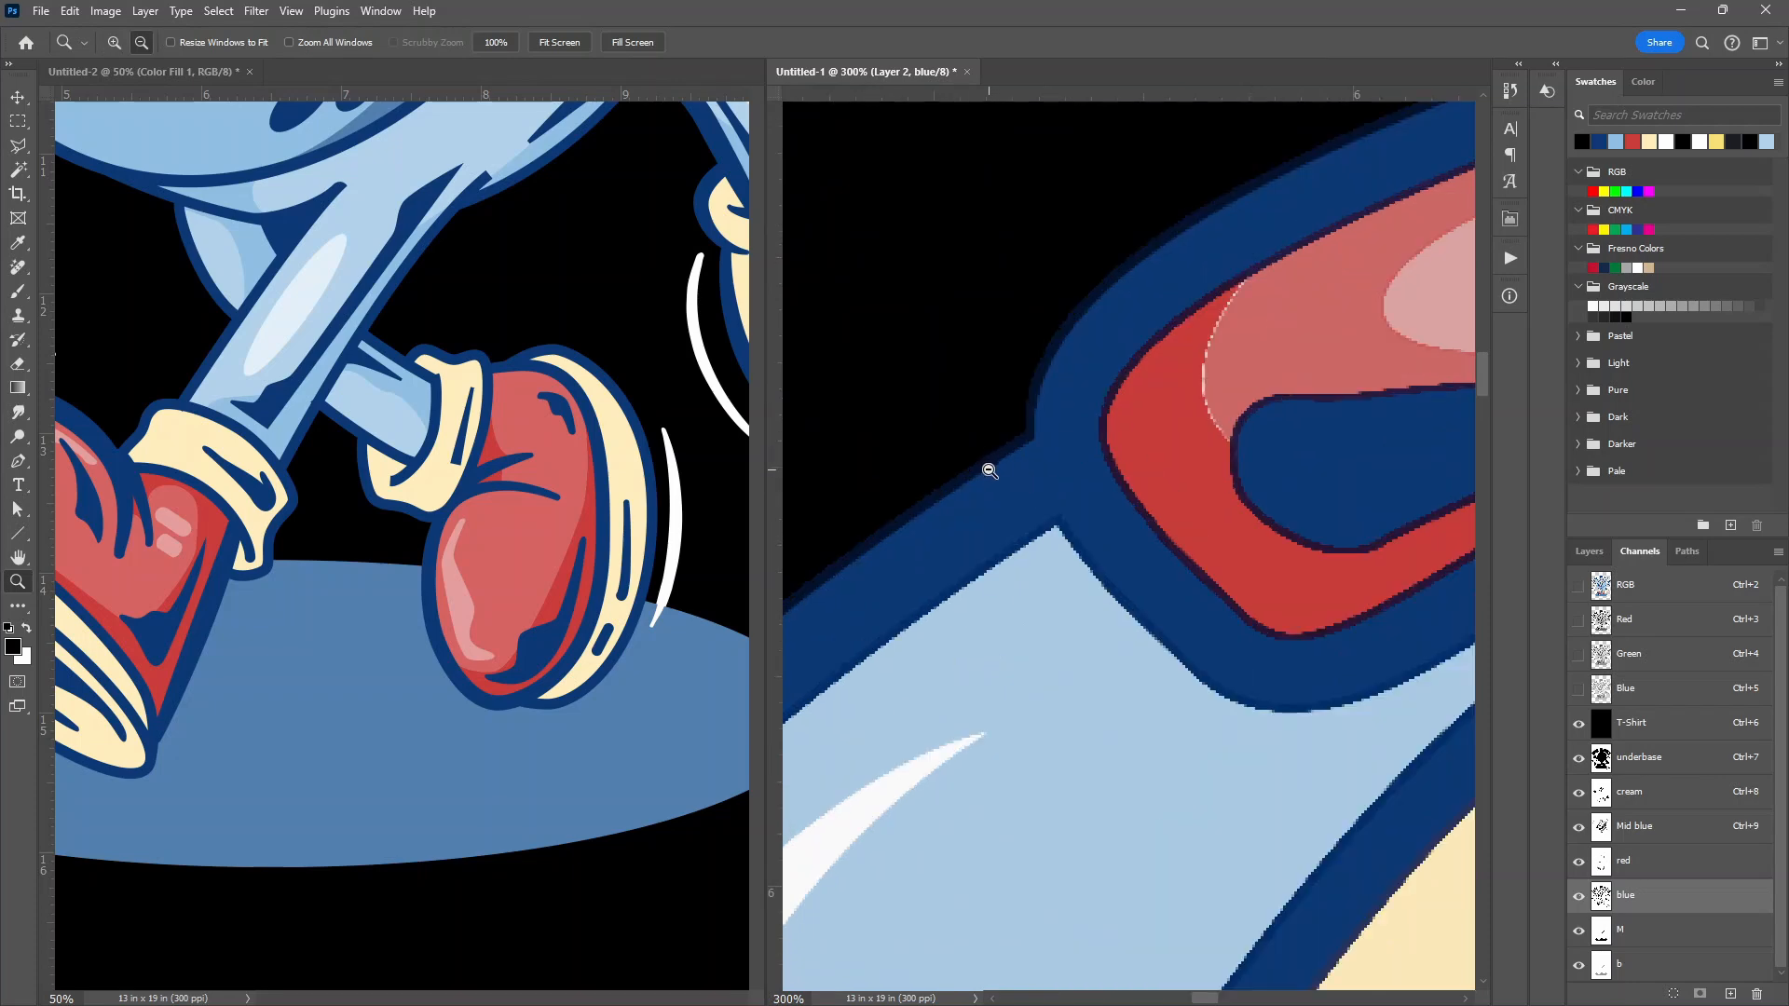
mouse_move(910, 477)
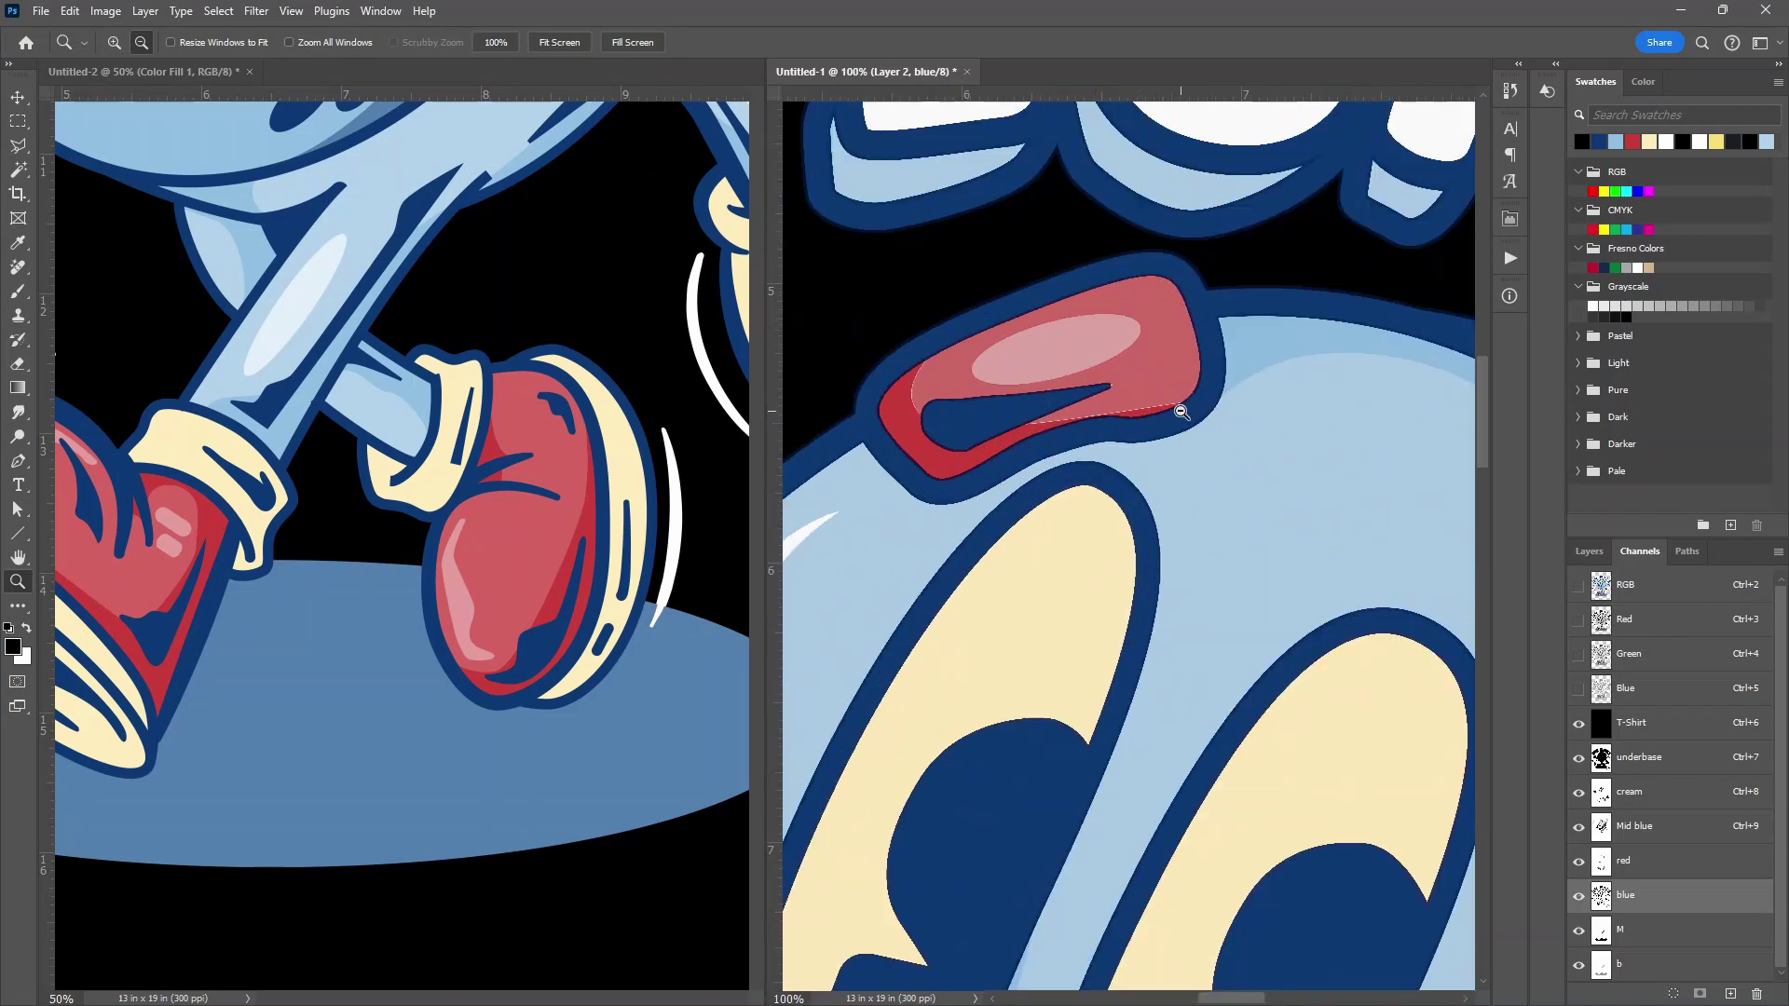
mouse_move(1153, 412)
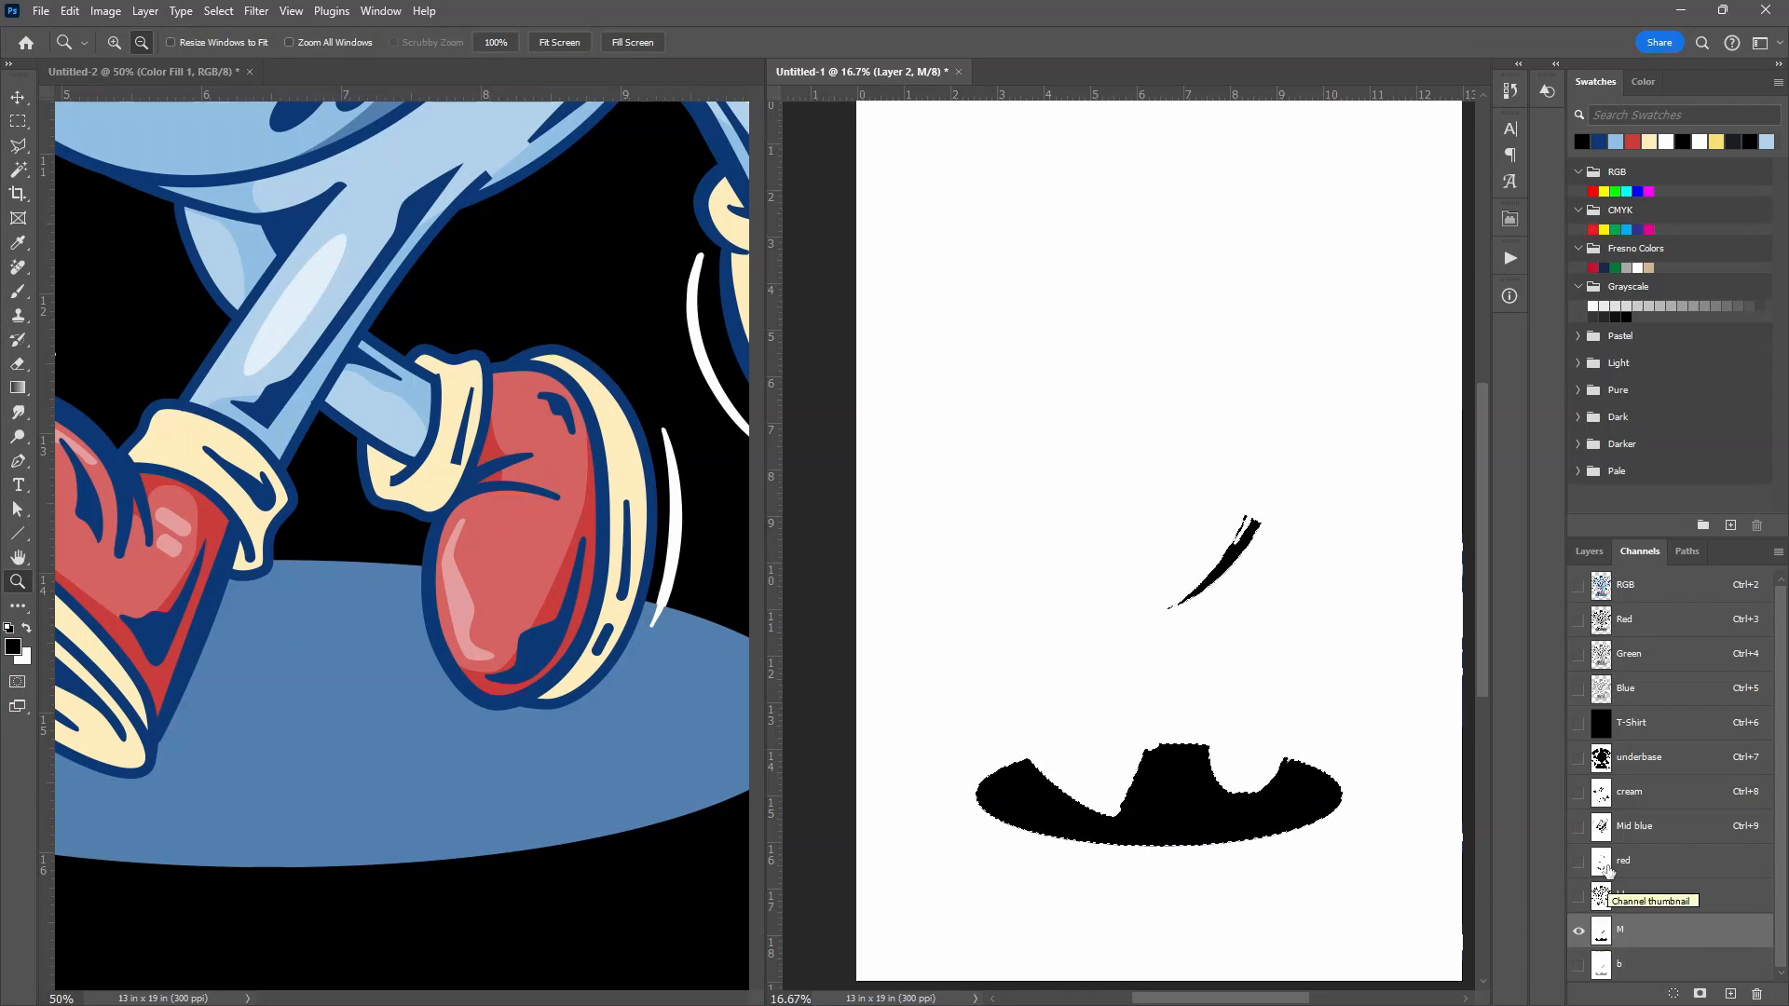
View the Mid blue, b and blue channels, dismiss the 50% selection warning, then preview more plates
left_click(1633, 825)
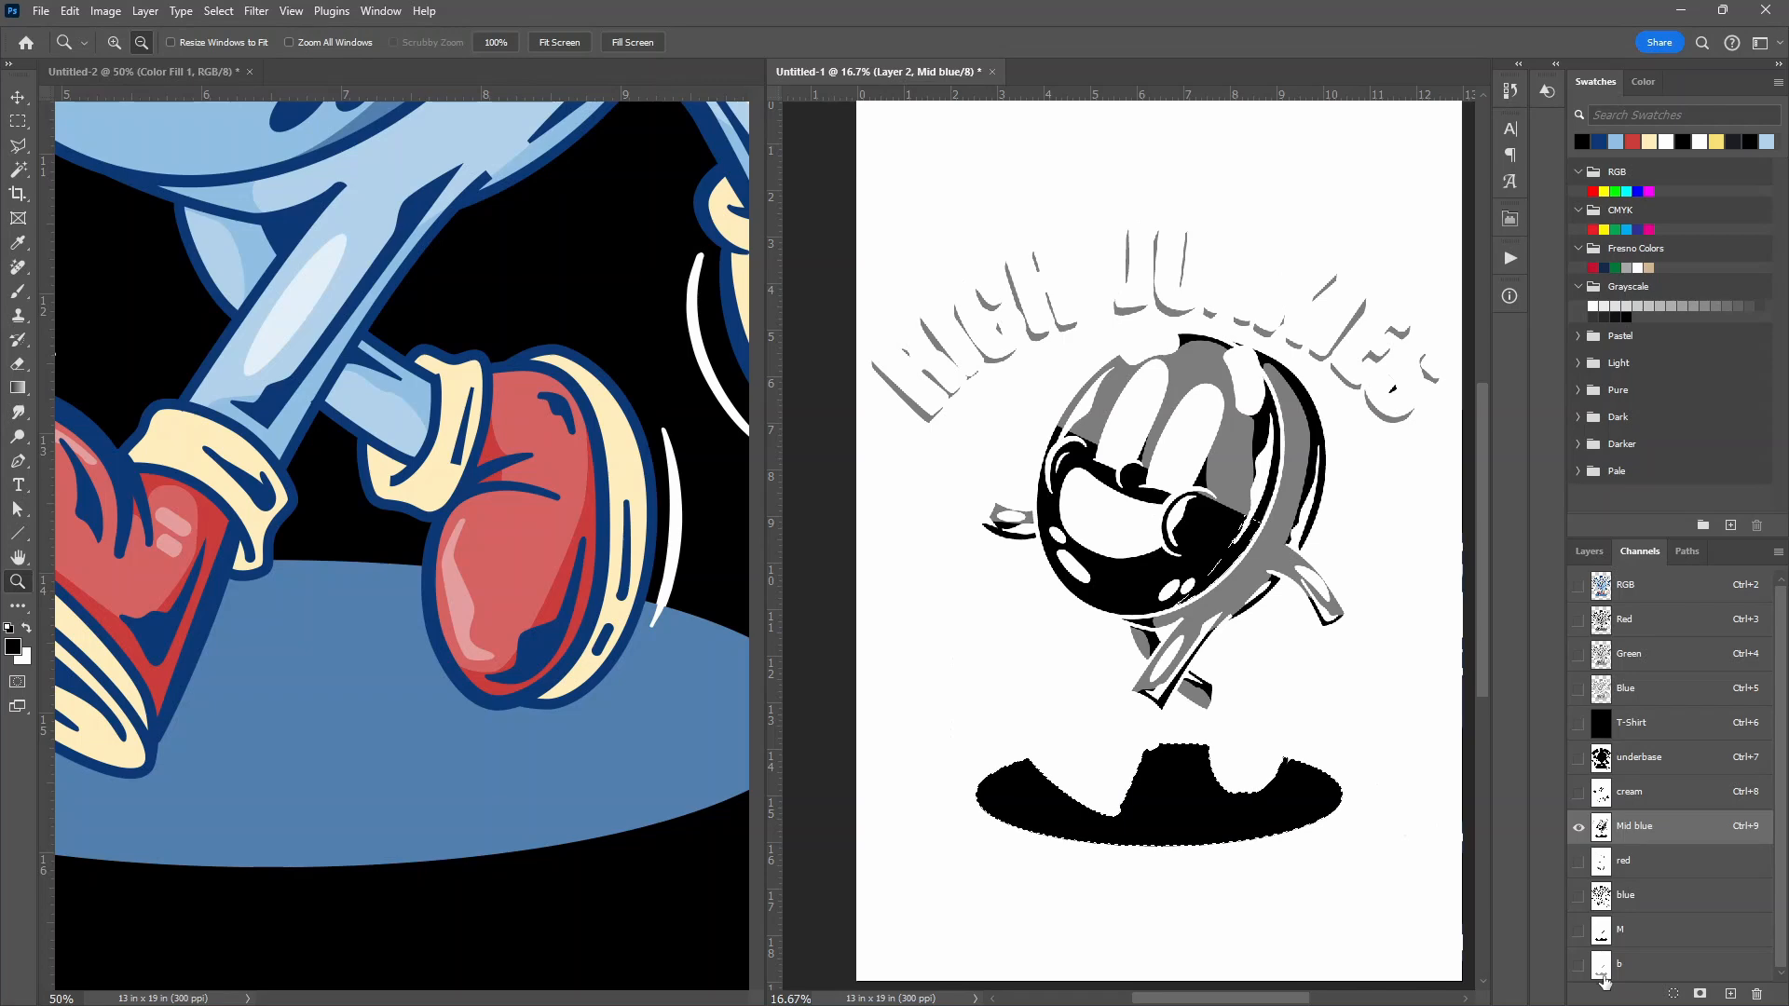
left_click(1580, 965)
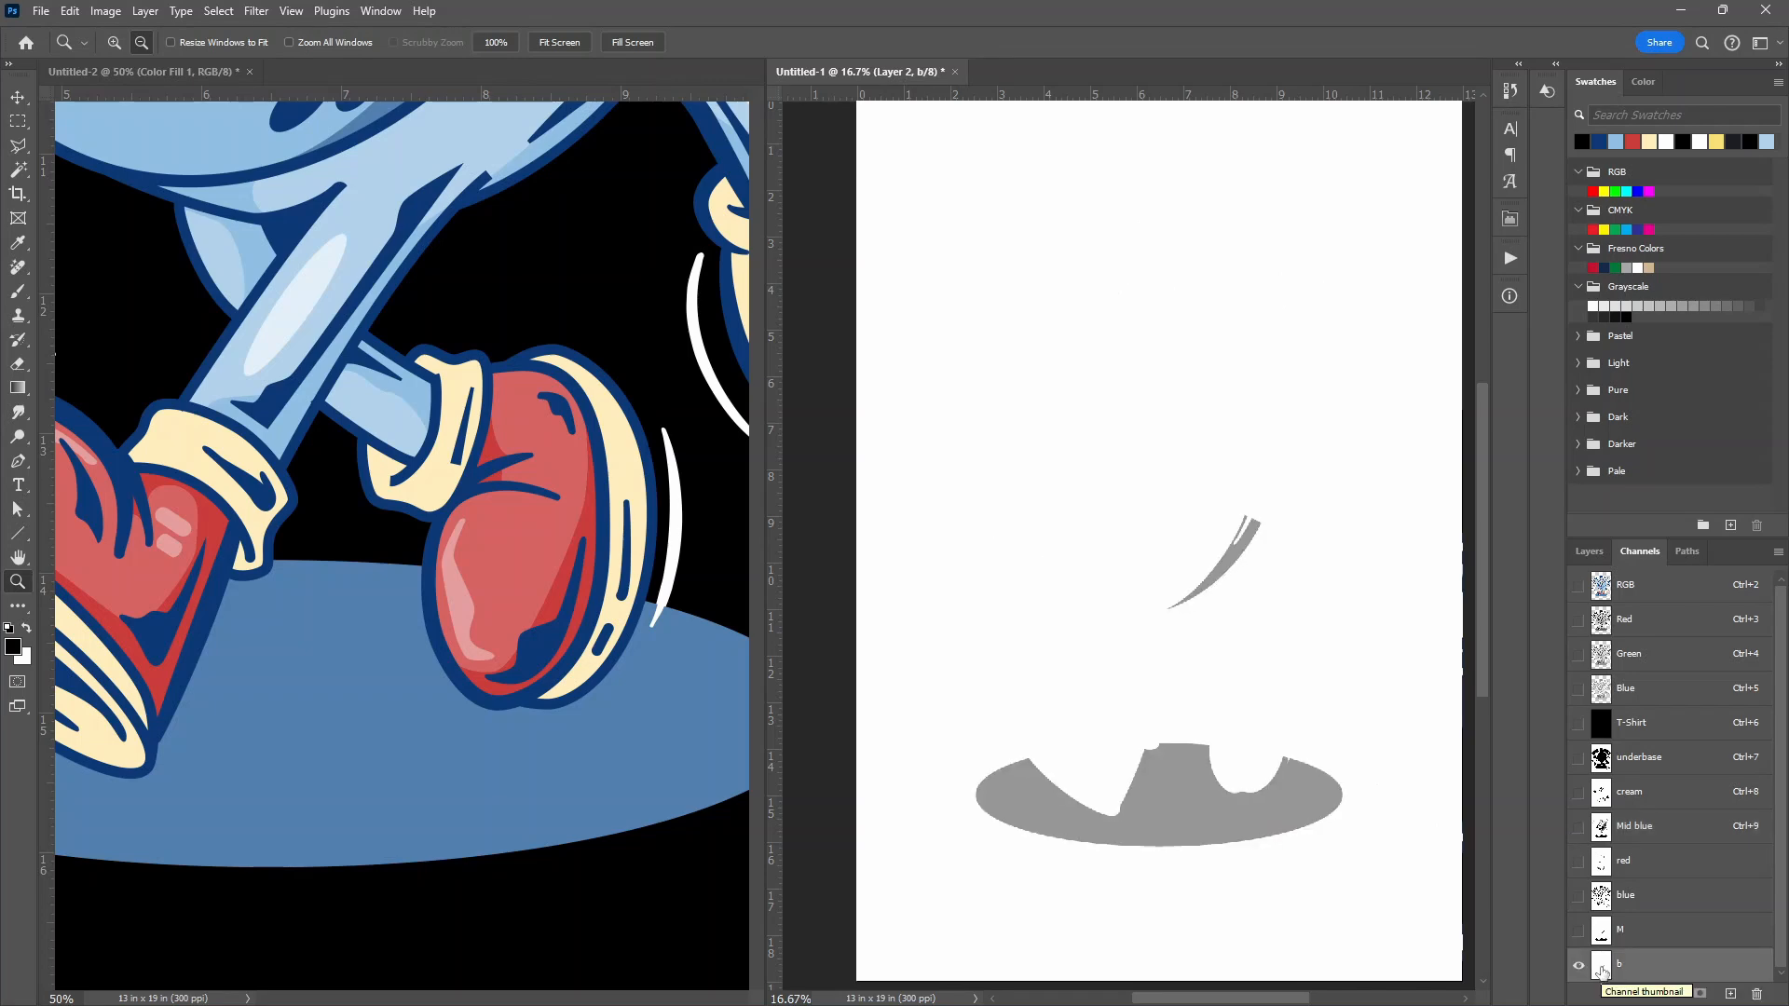
left_click(1602, 991)
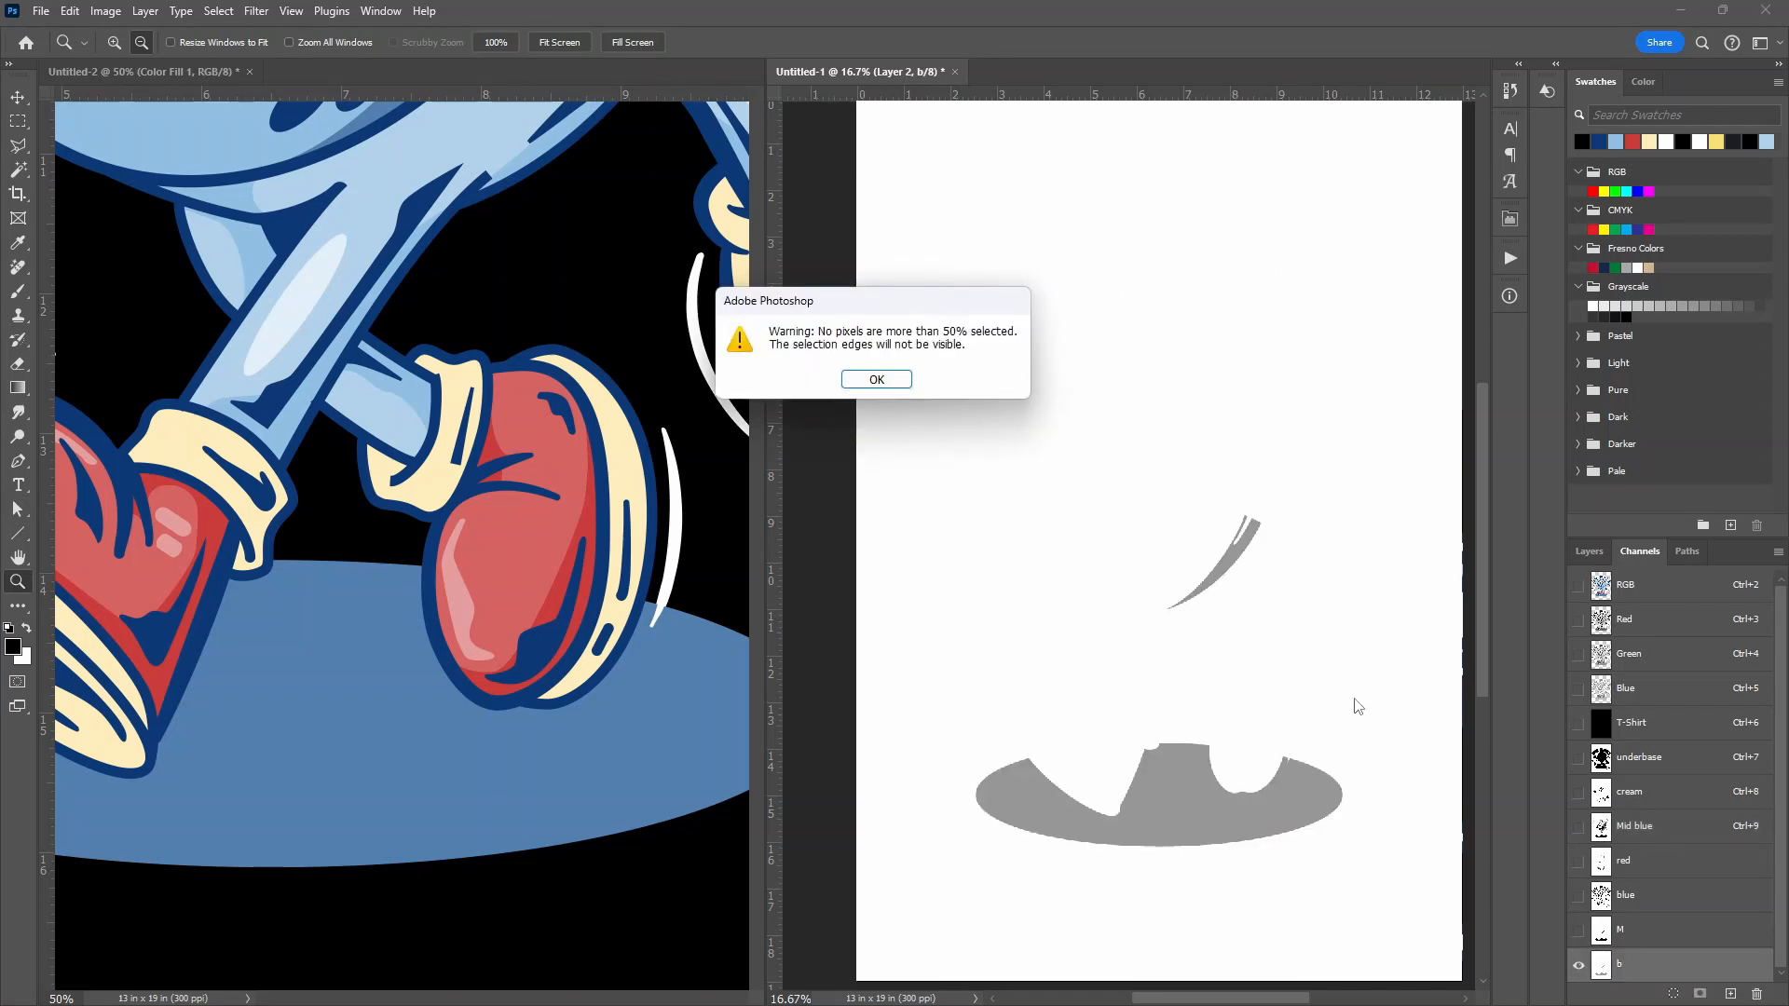
left_click(876, 380)
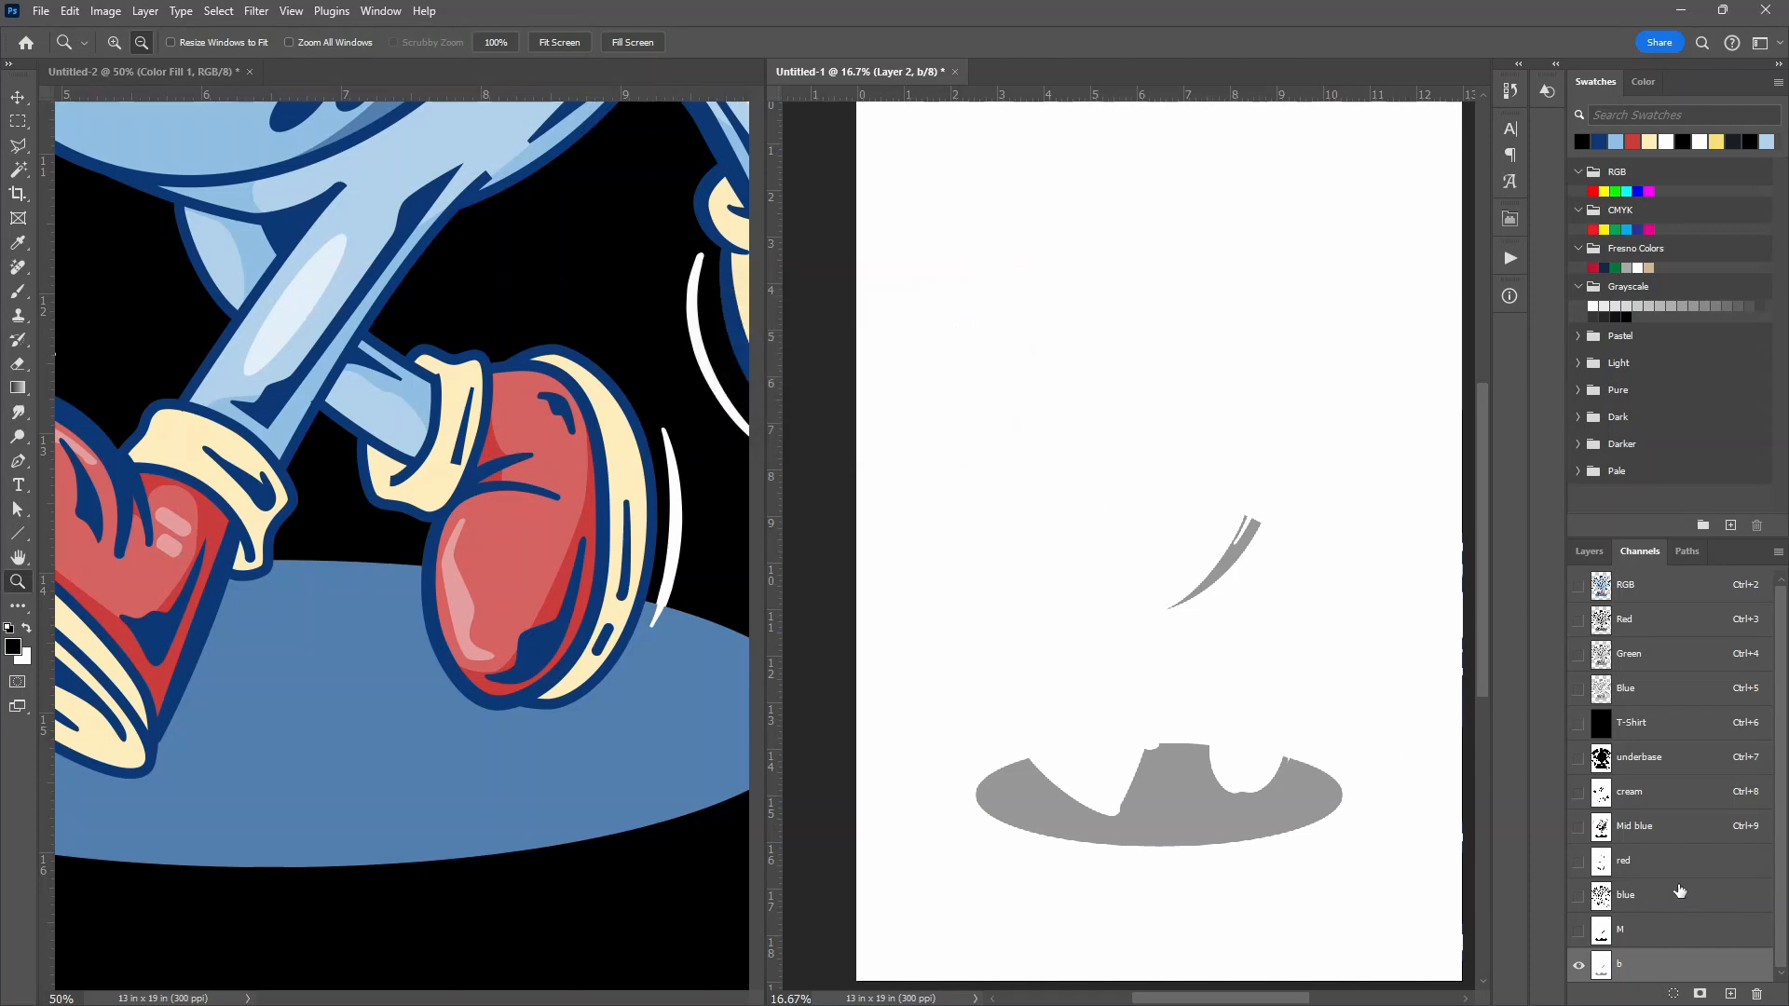
left_click(1625, 895)
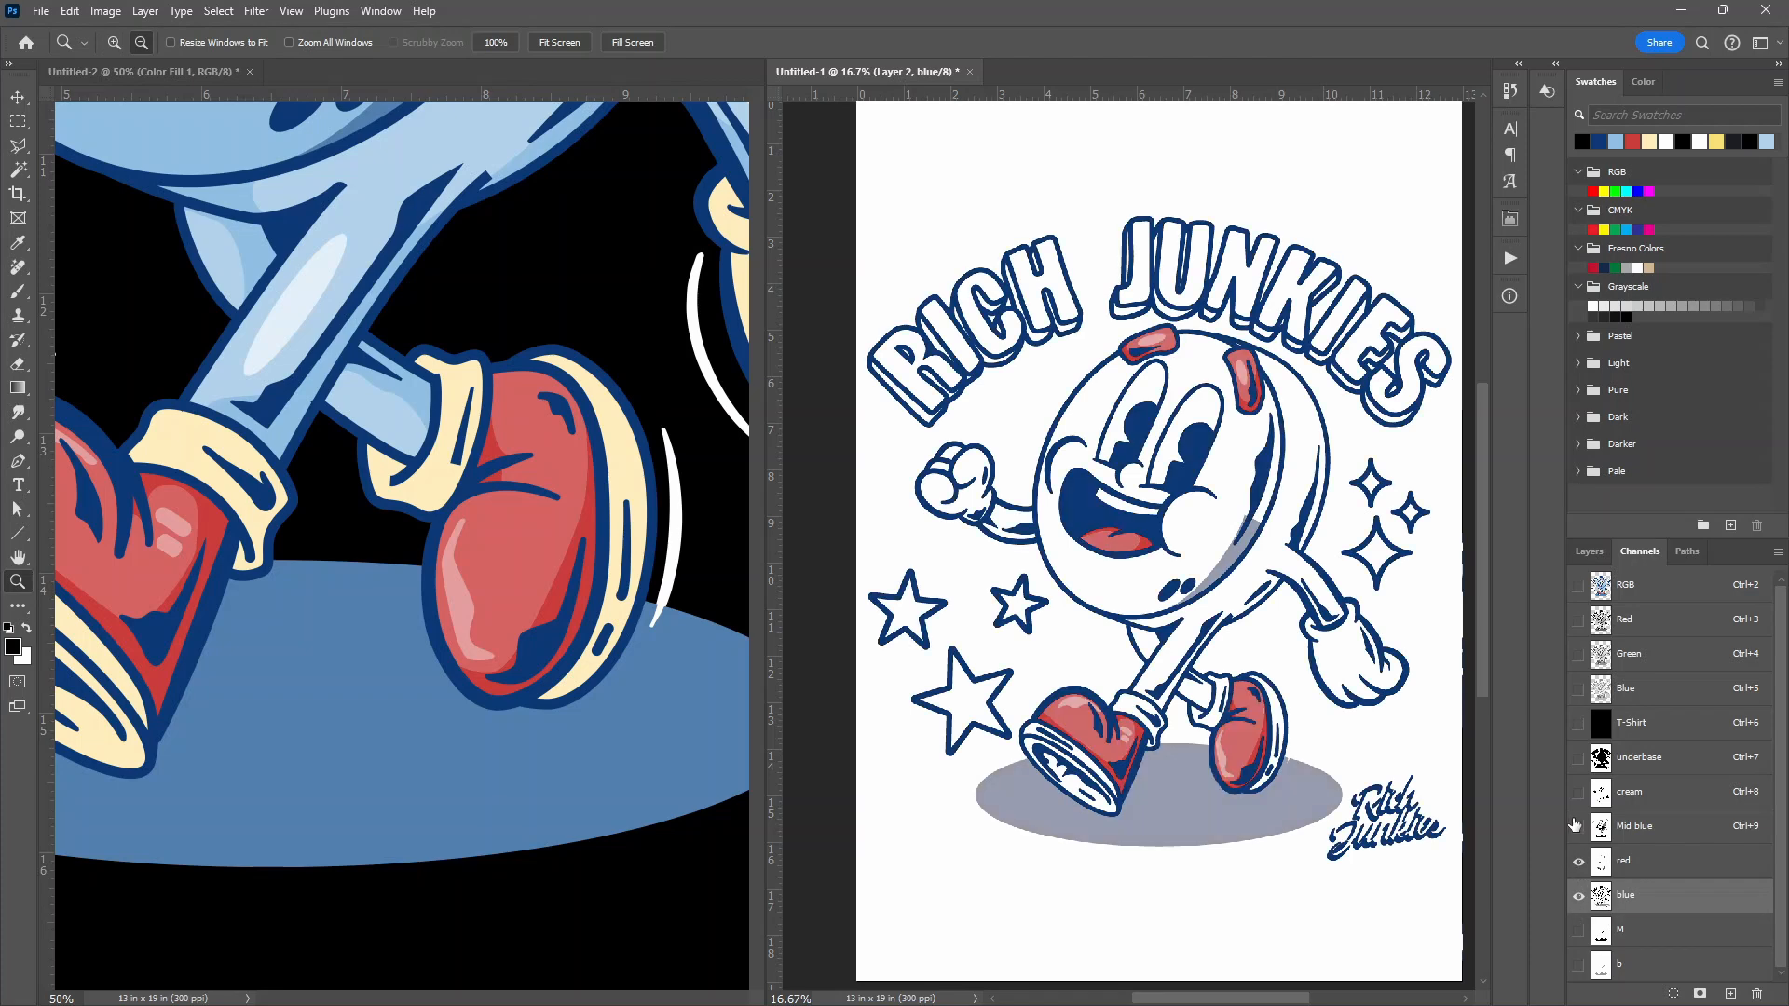
left_click(1578, 723)
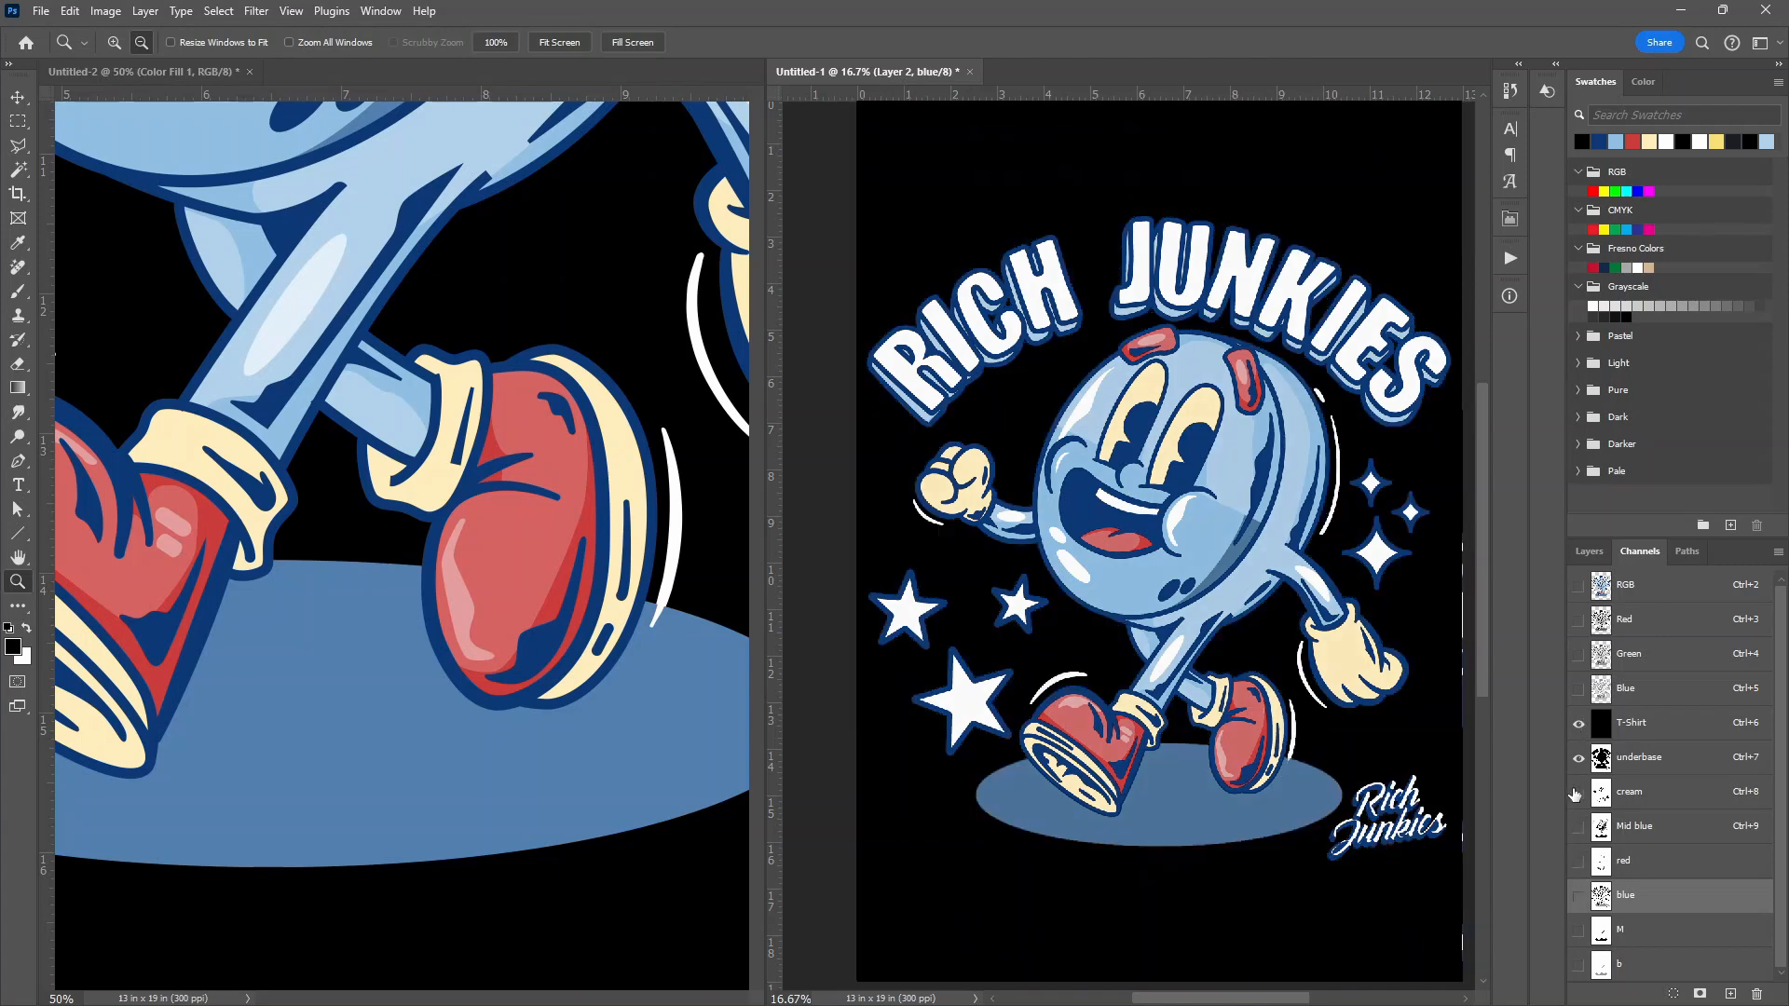
Show the cream and Mid blue channels, then close Untitled-2 without saving
left_click(1578, 827)
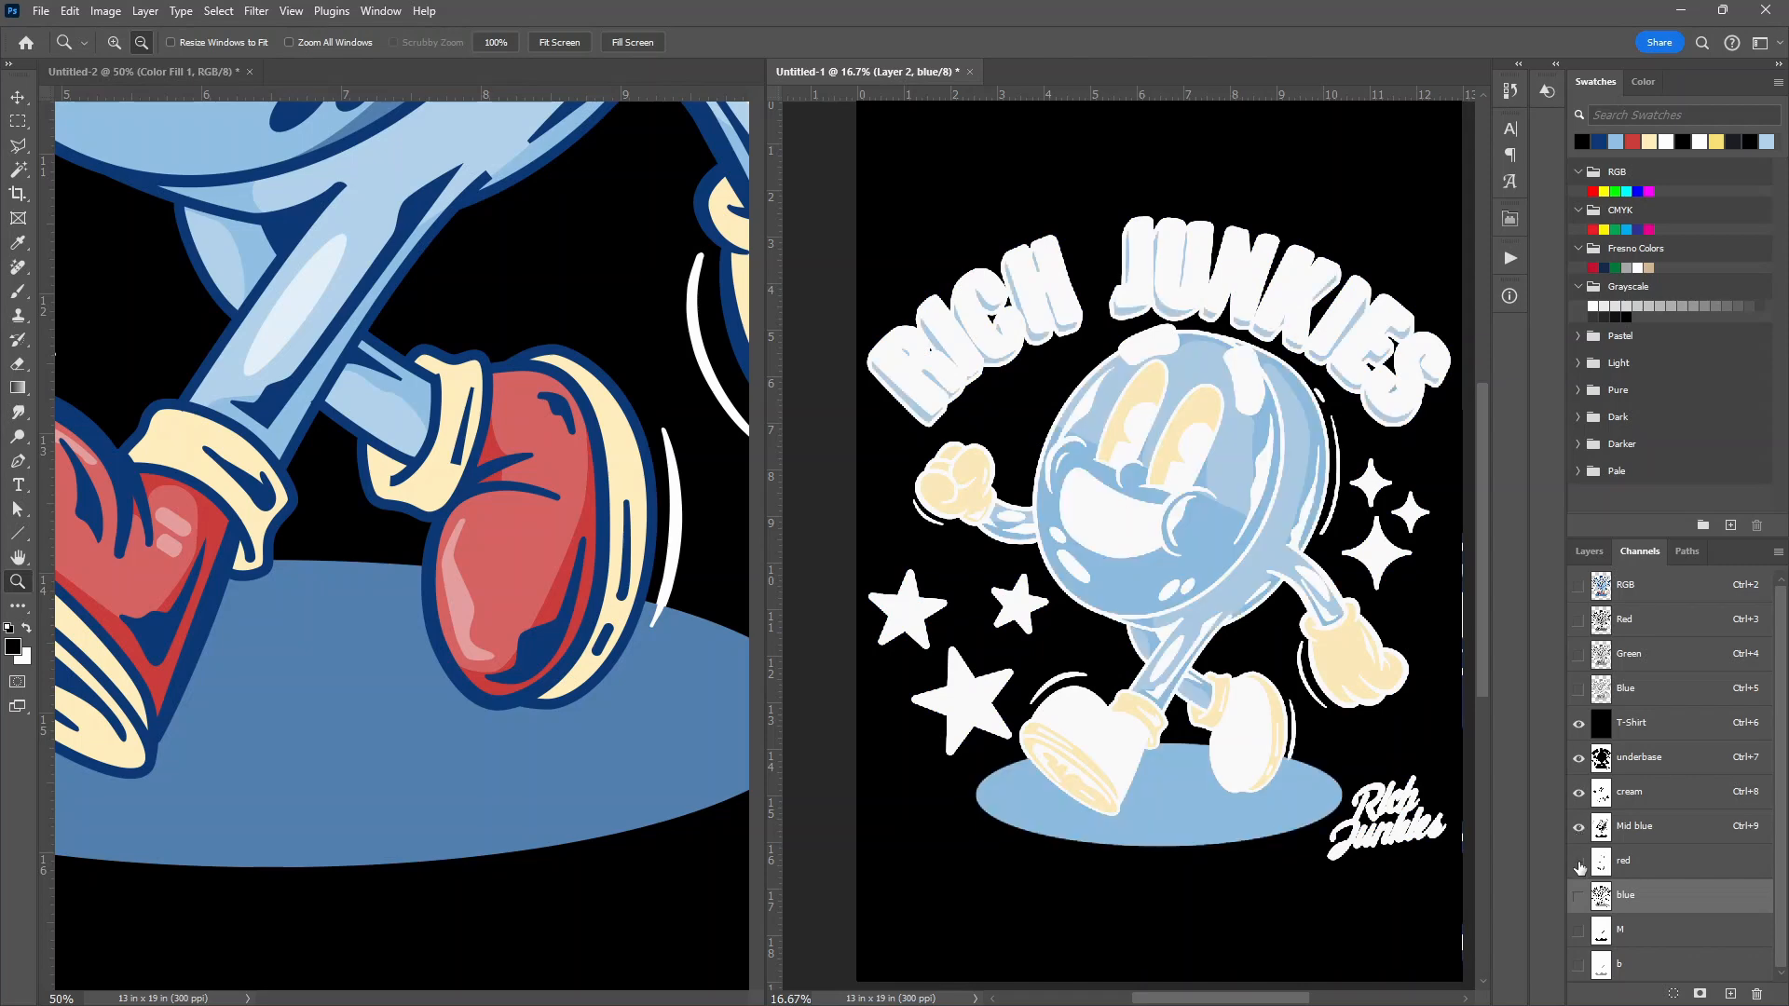
left_click(1578, 861)
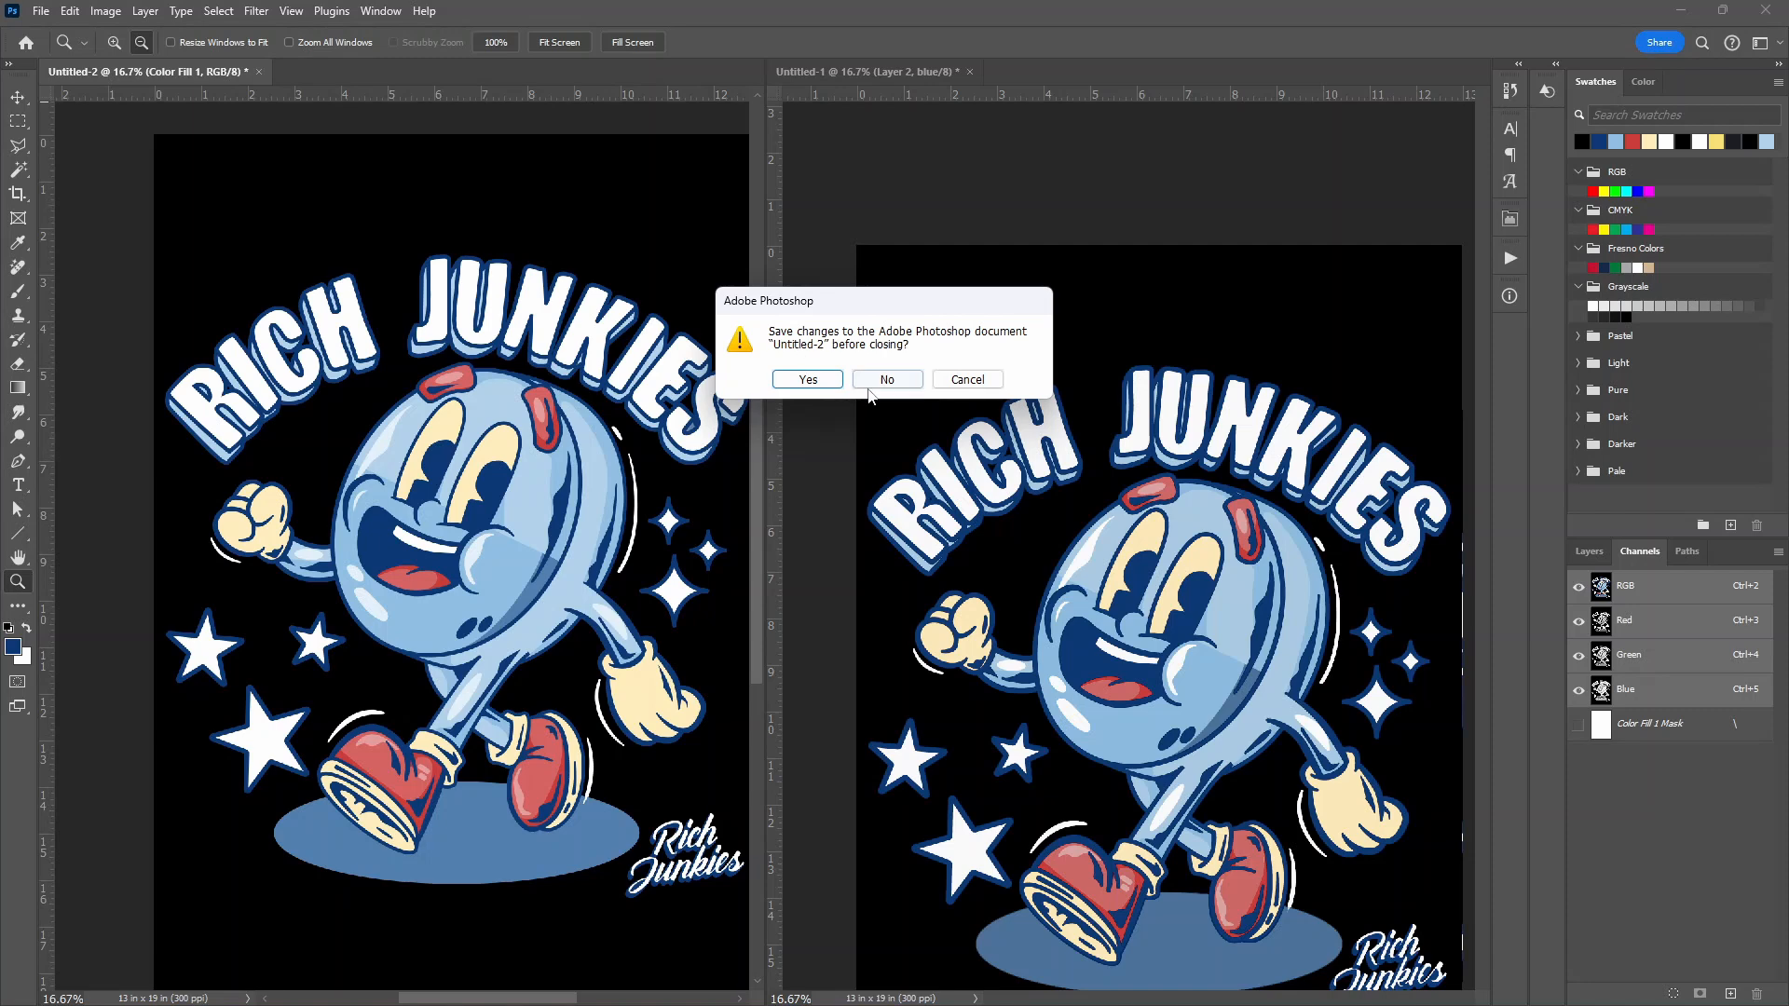
left_click(887, 380)
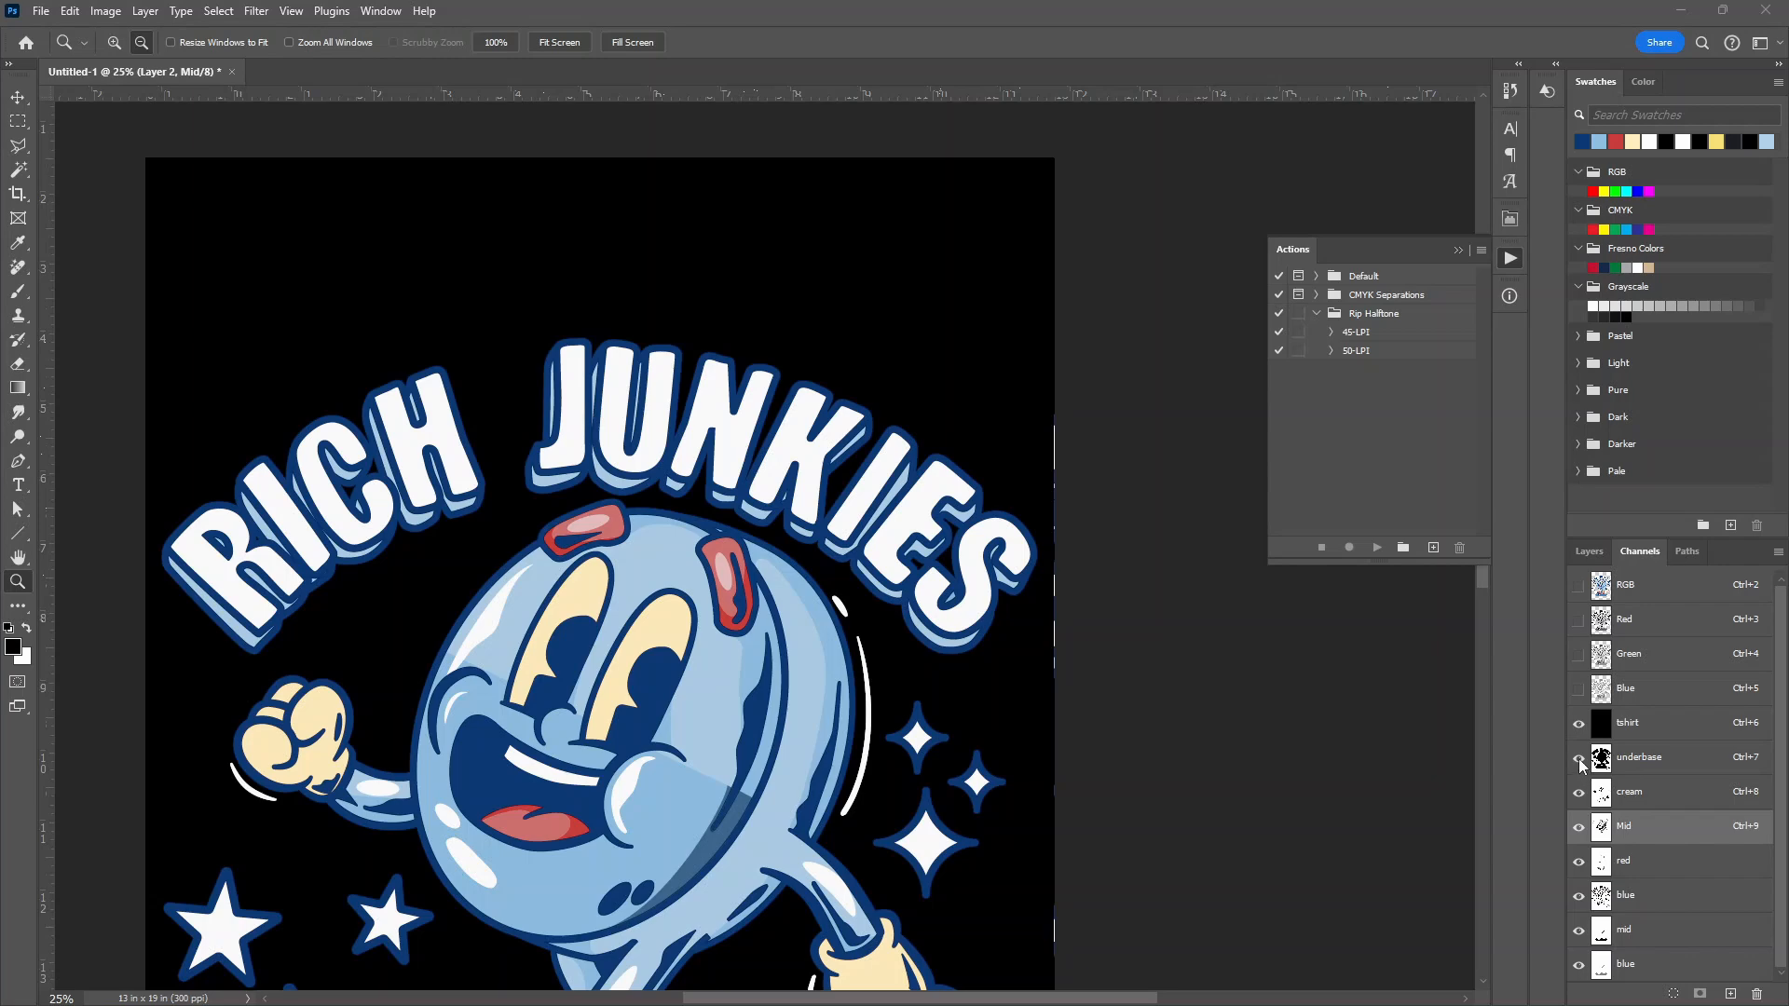
Hide the underbase channel, edit the Mid blue channel and show the red spot channel
left_click(1640, 757)
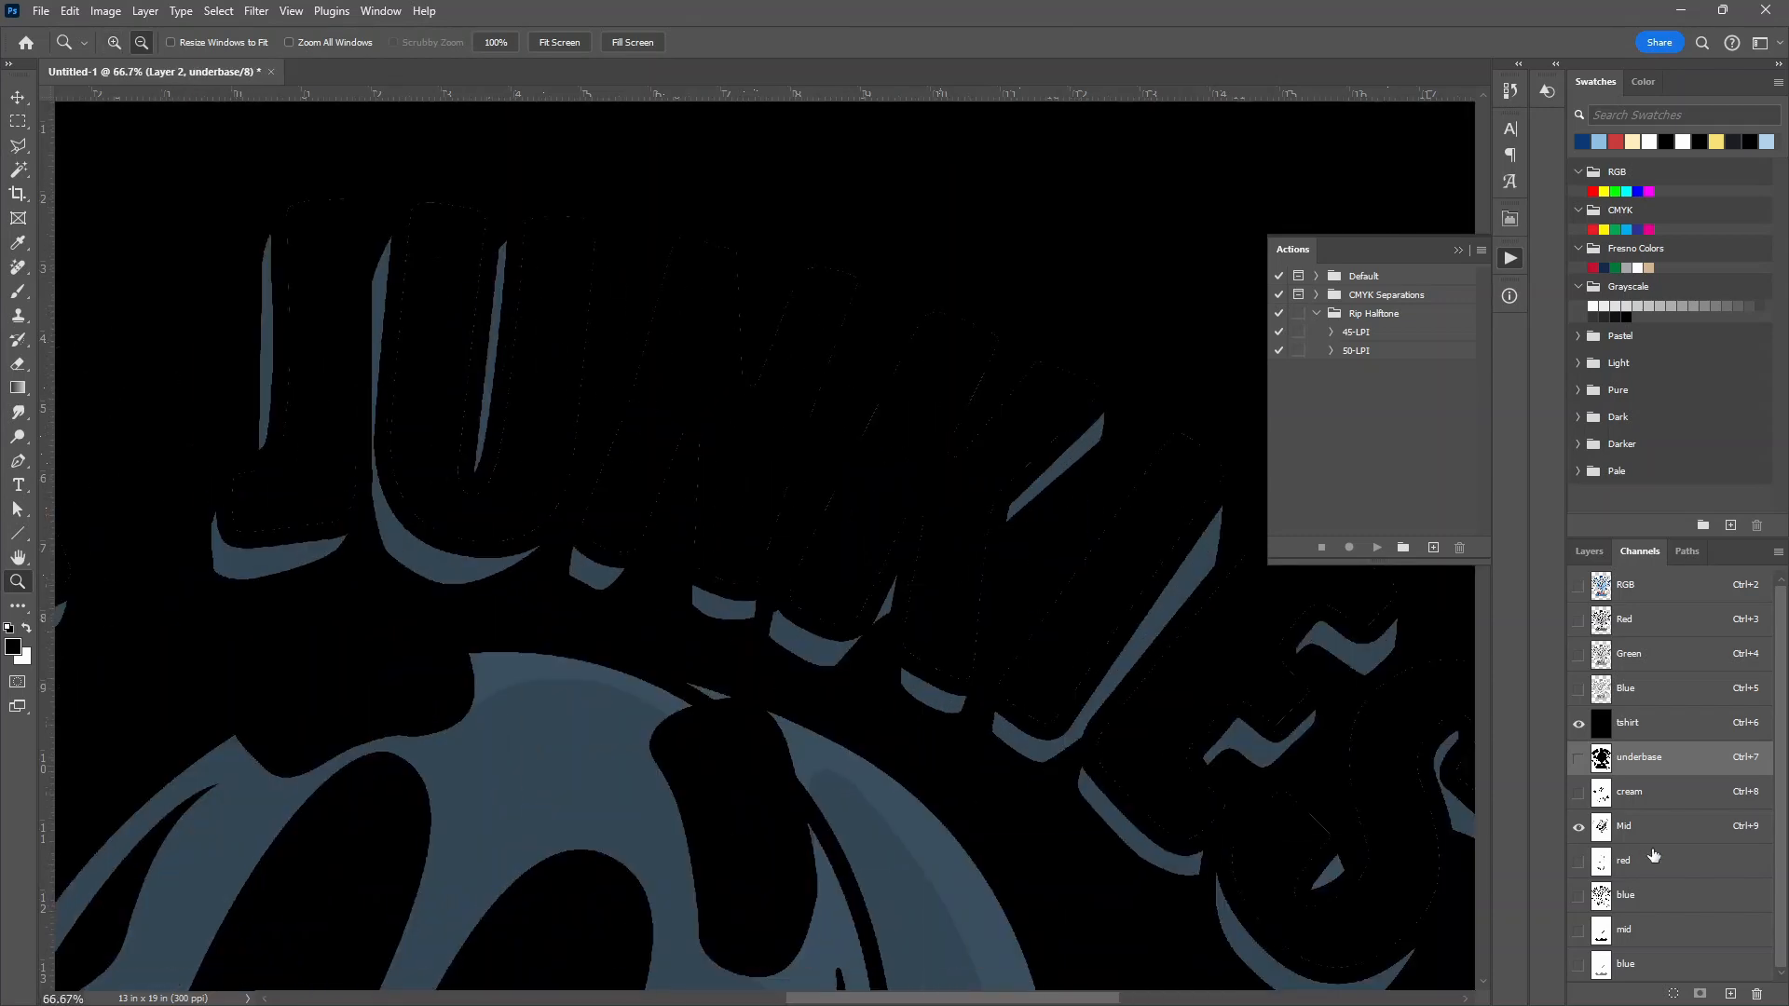
left_click(1642, 828)
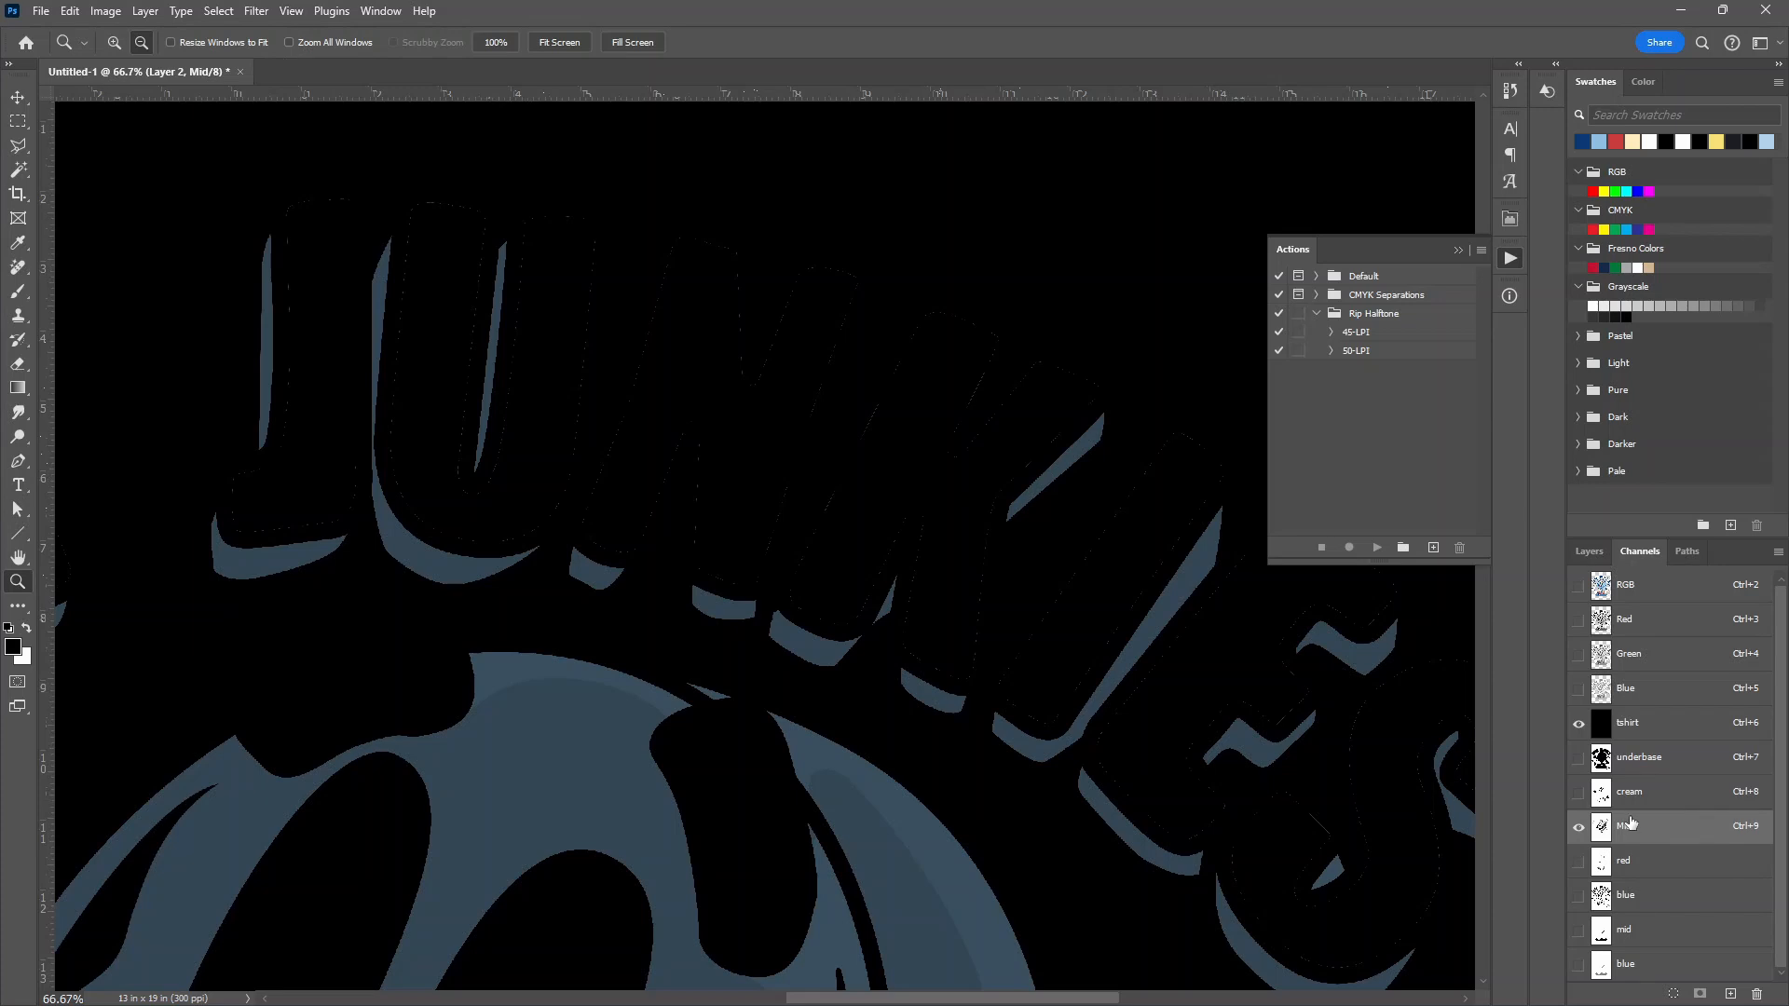
mouse_move(1659, 827)
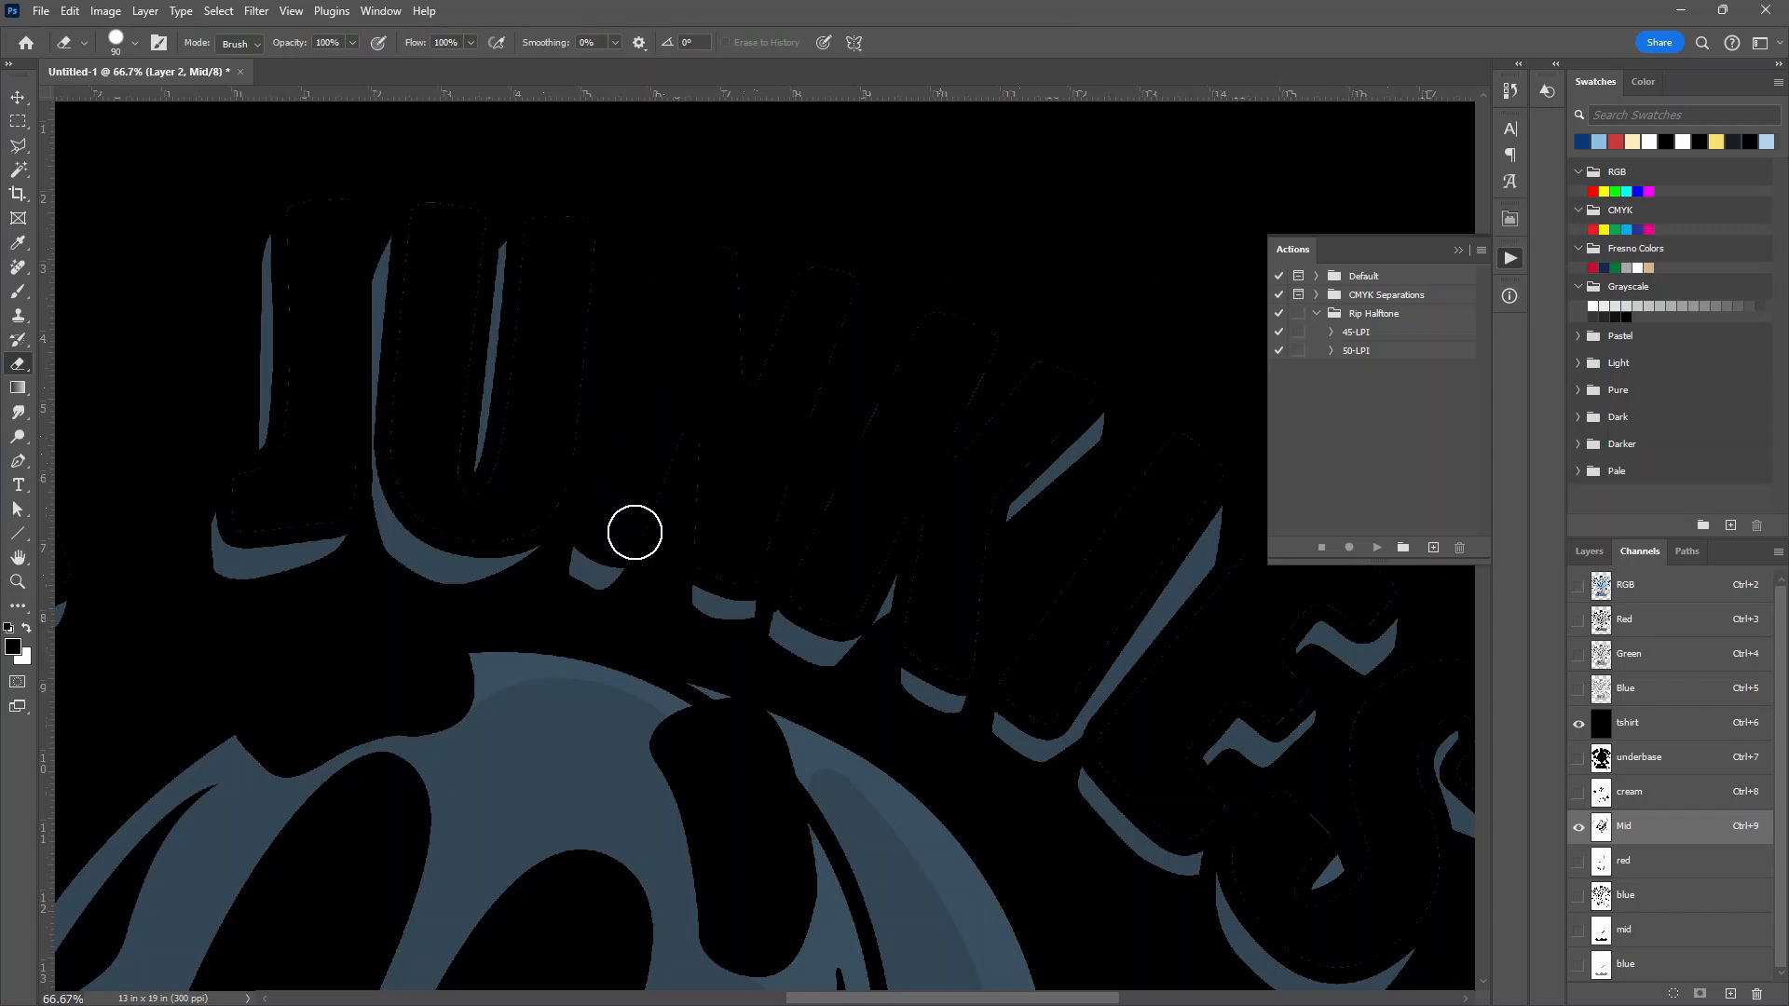
mouse_move(823, 347)
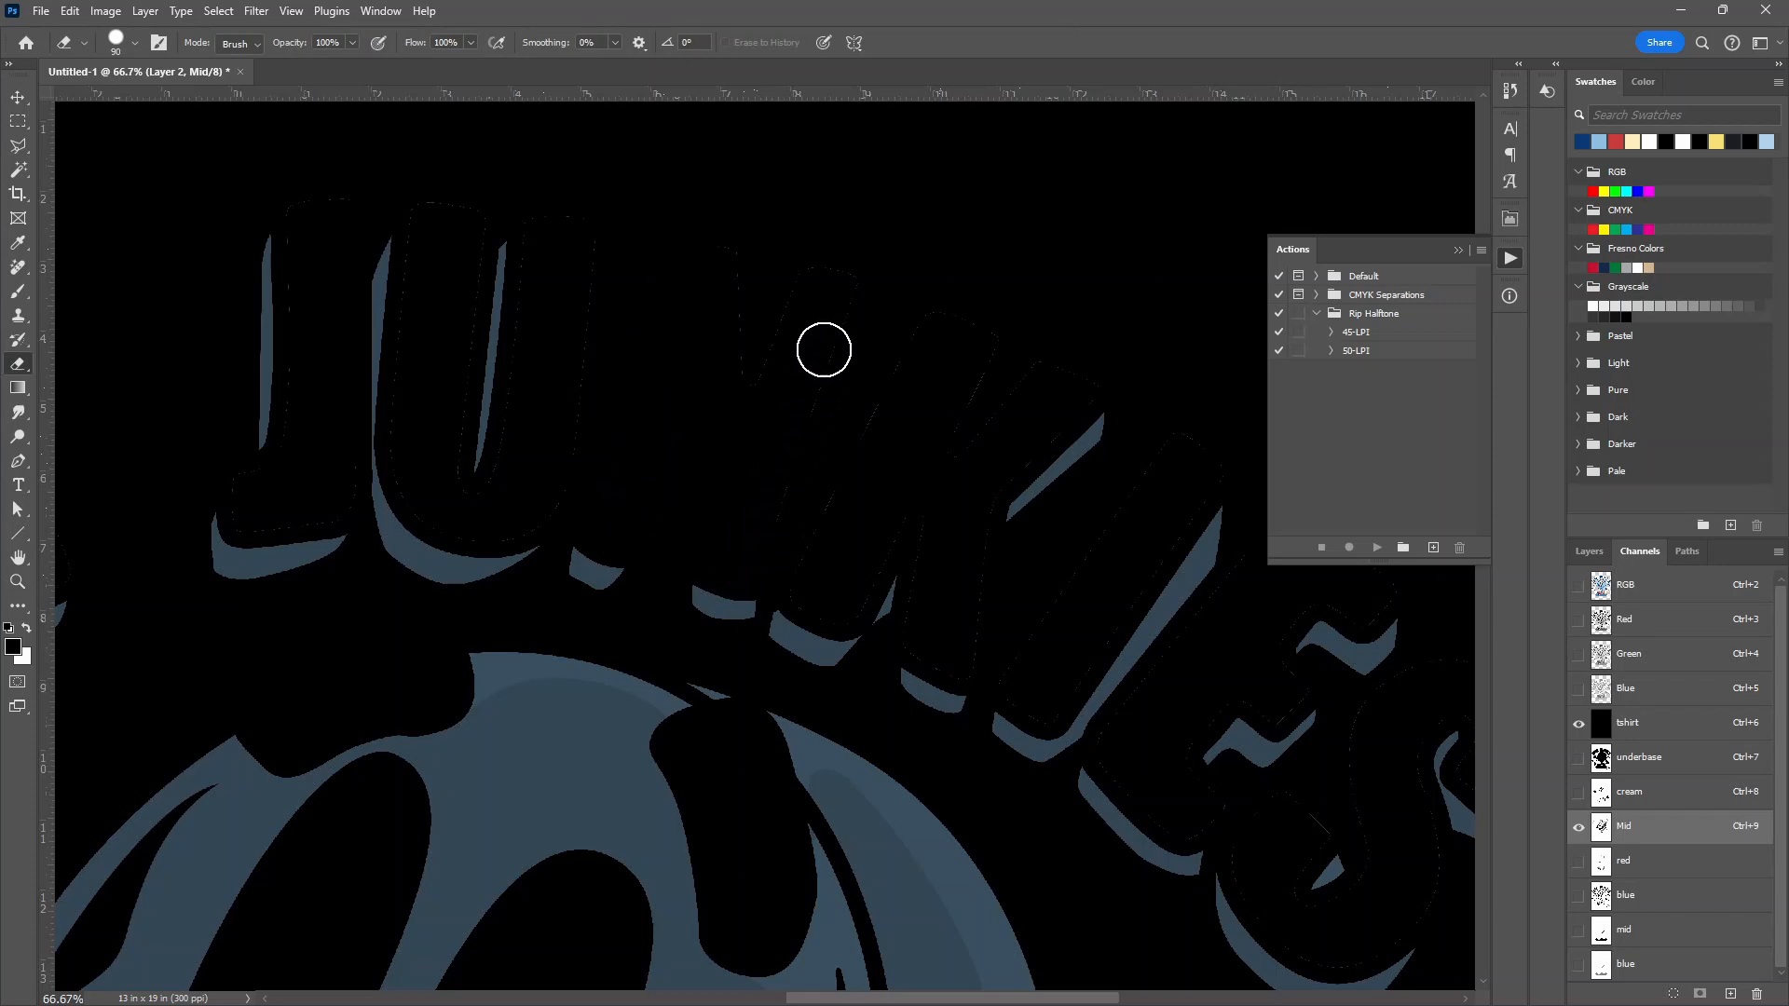
mouse_move(548, 201)
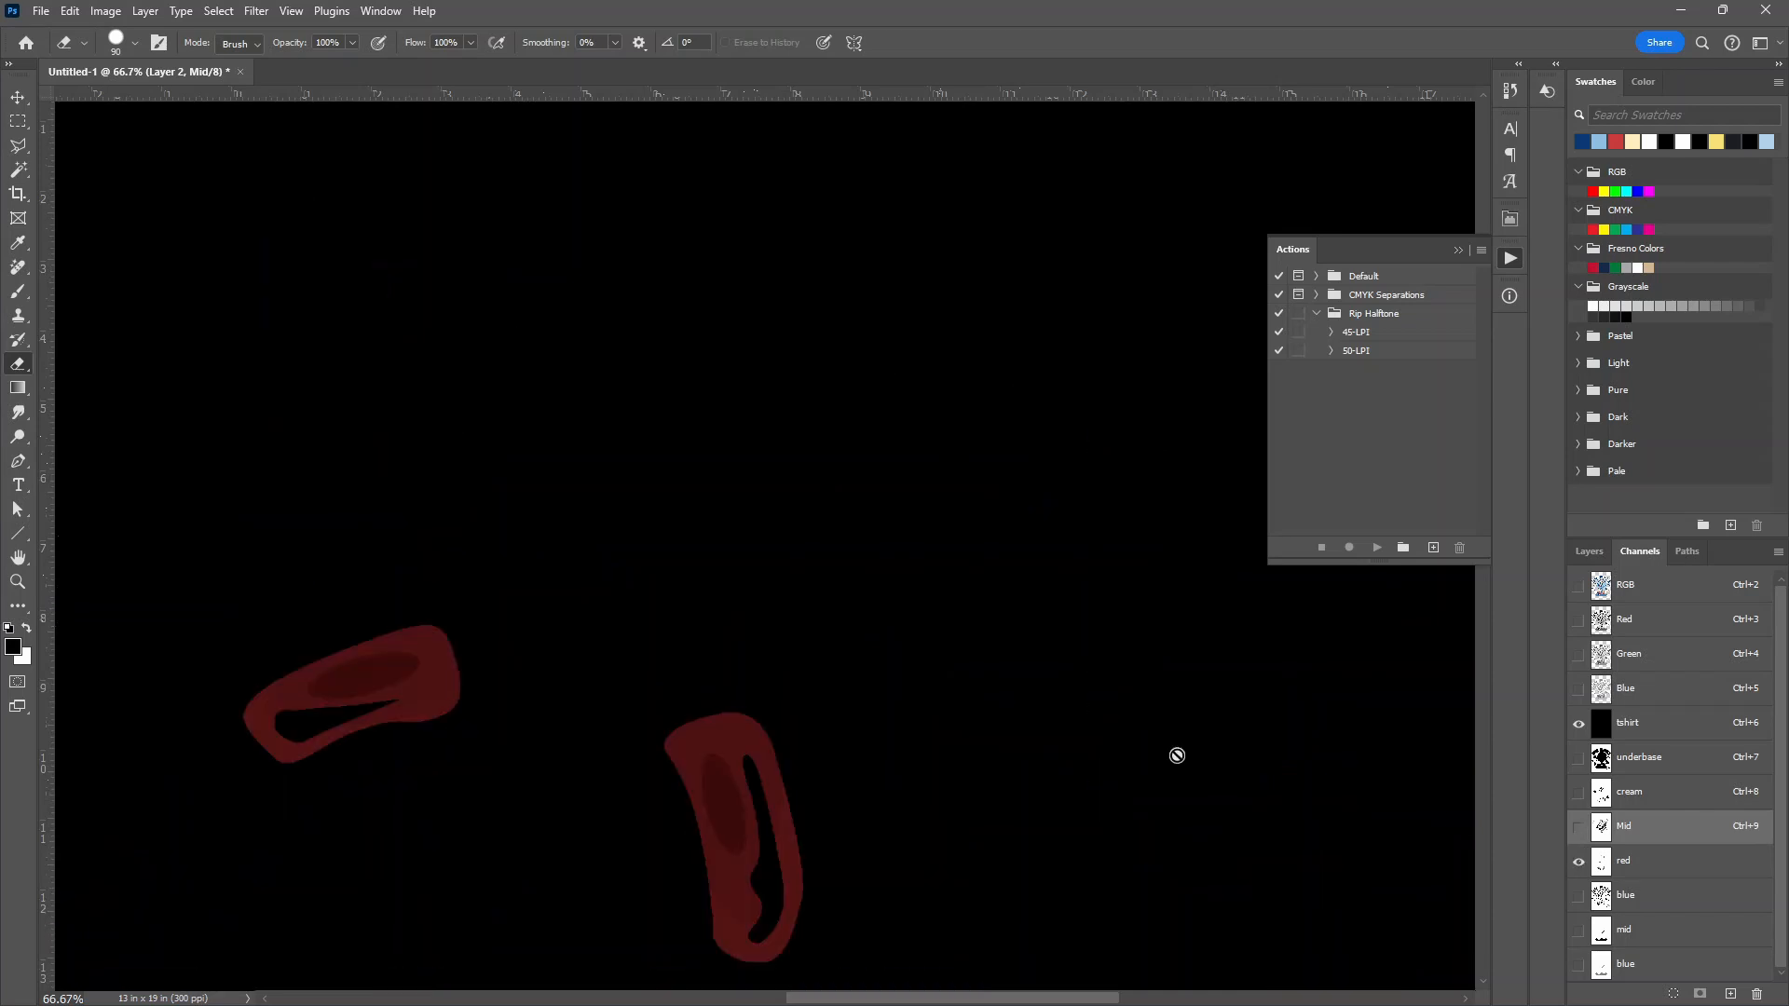
mouse_move(925, 637)
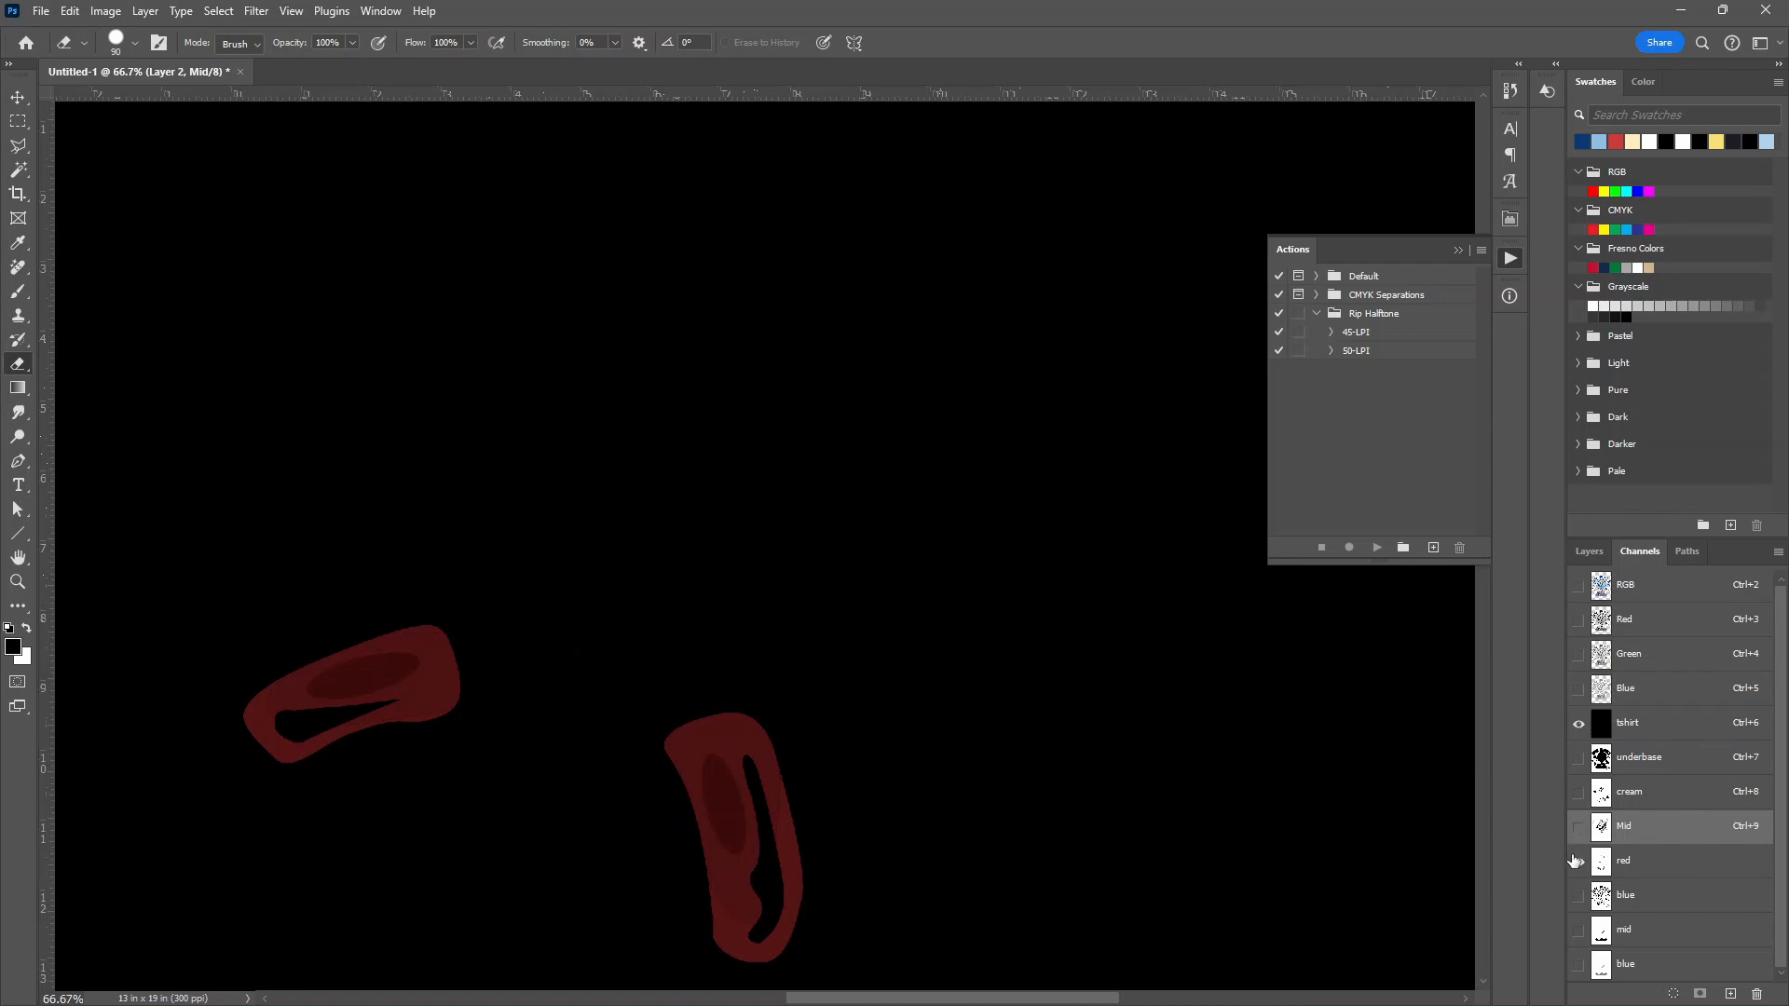
left_click(1580, 827)
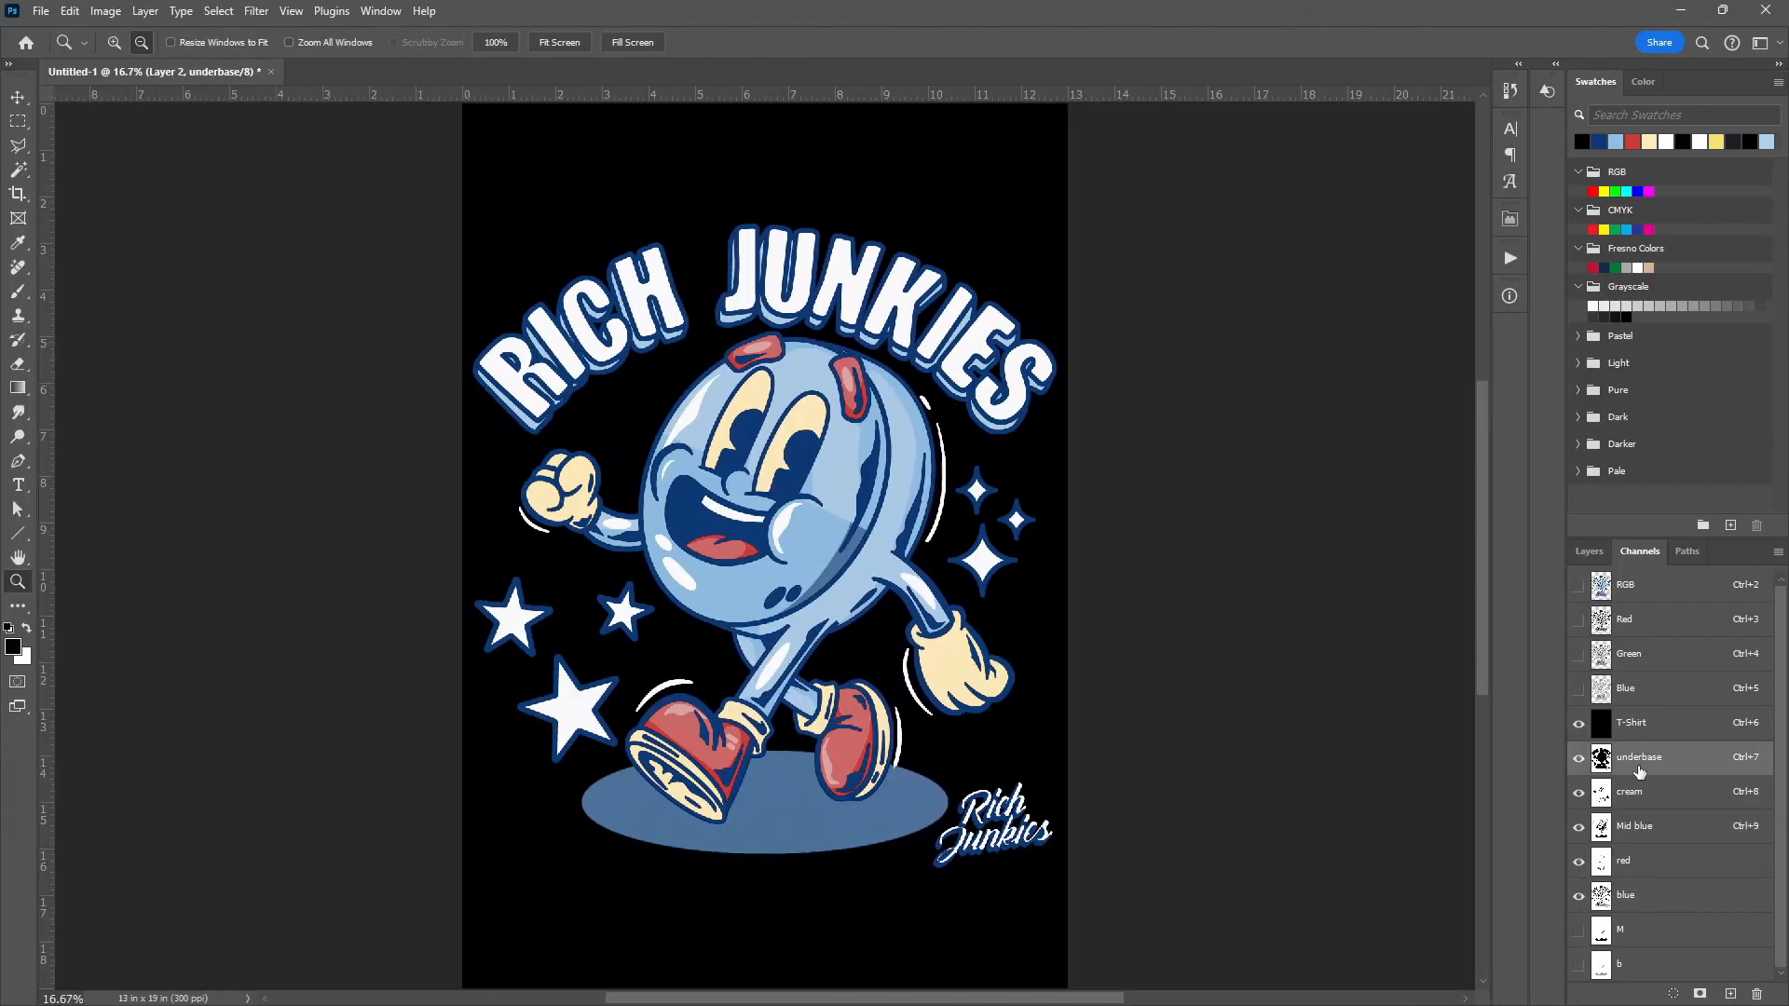
Duplicate the underbase channel into a new document named 'underb'
right_click(1638, 756)
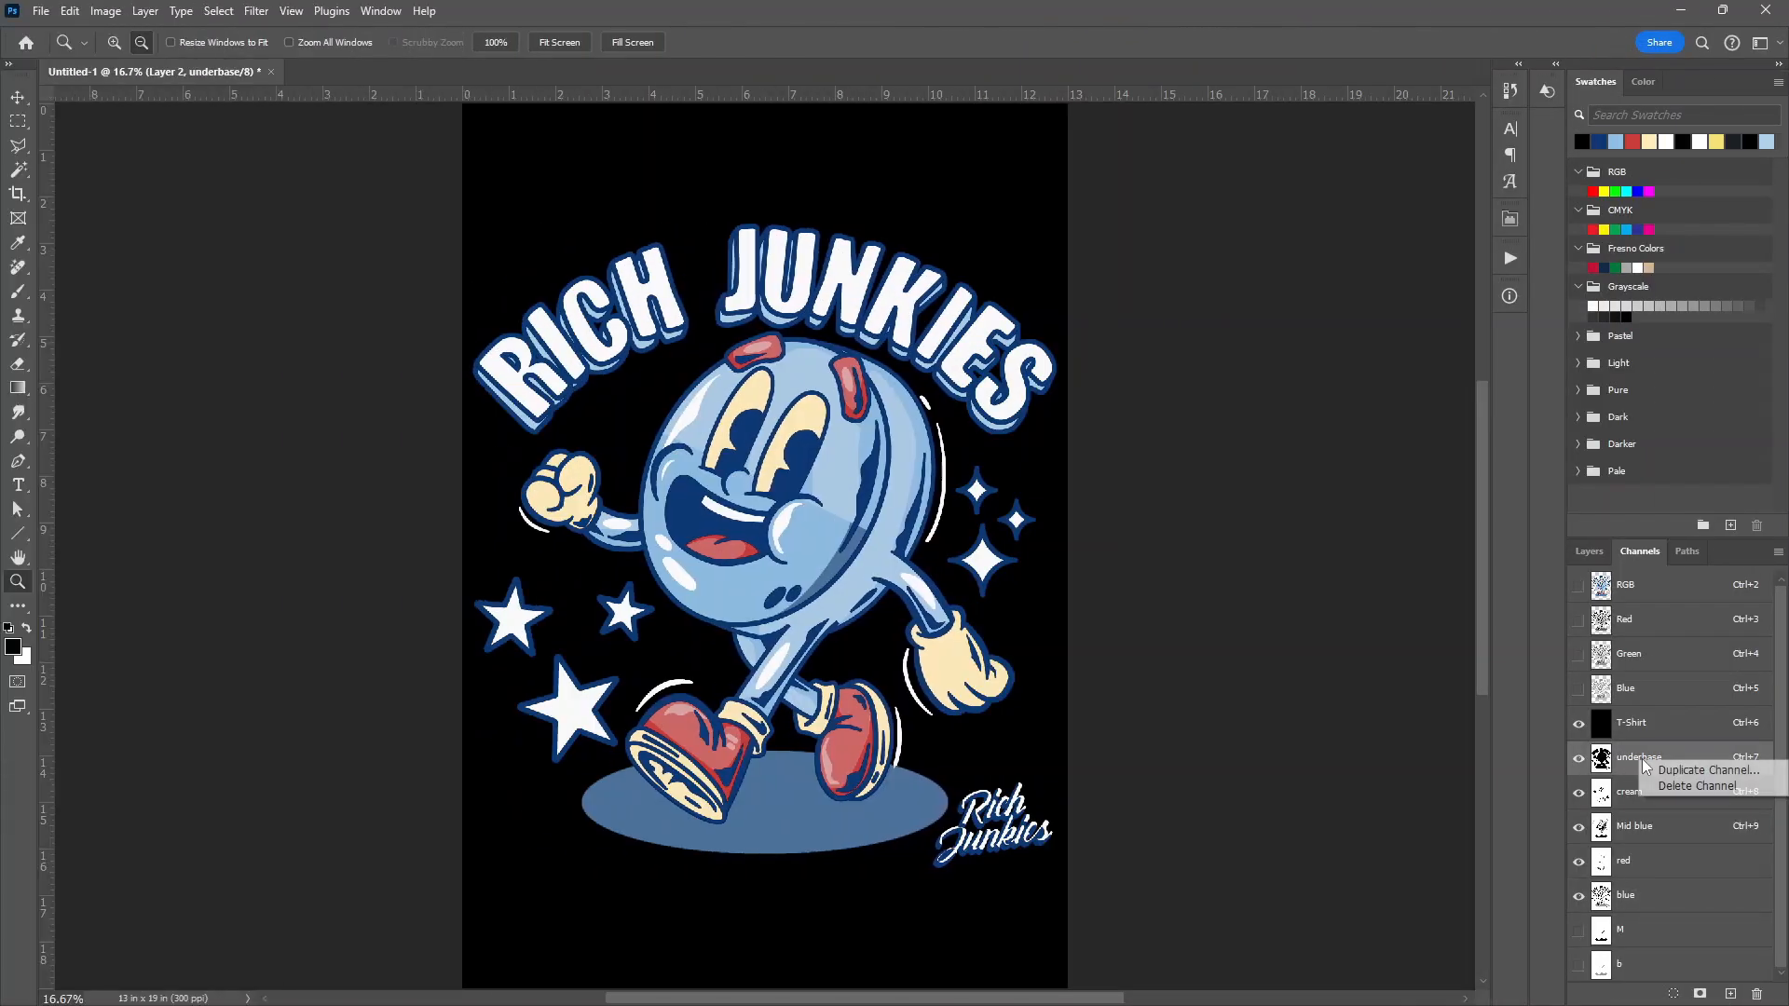
left_click(1703, 770)
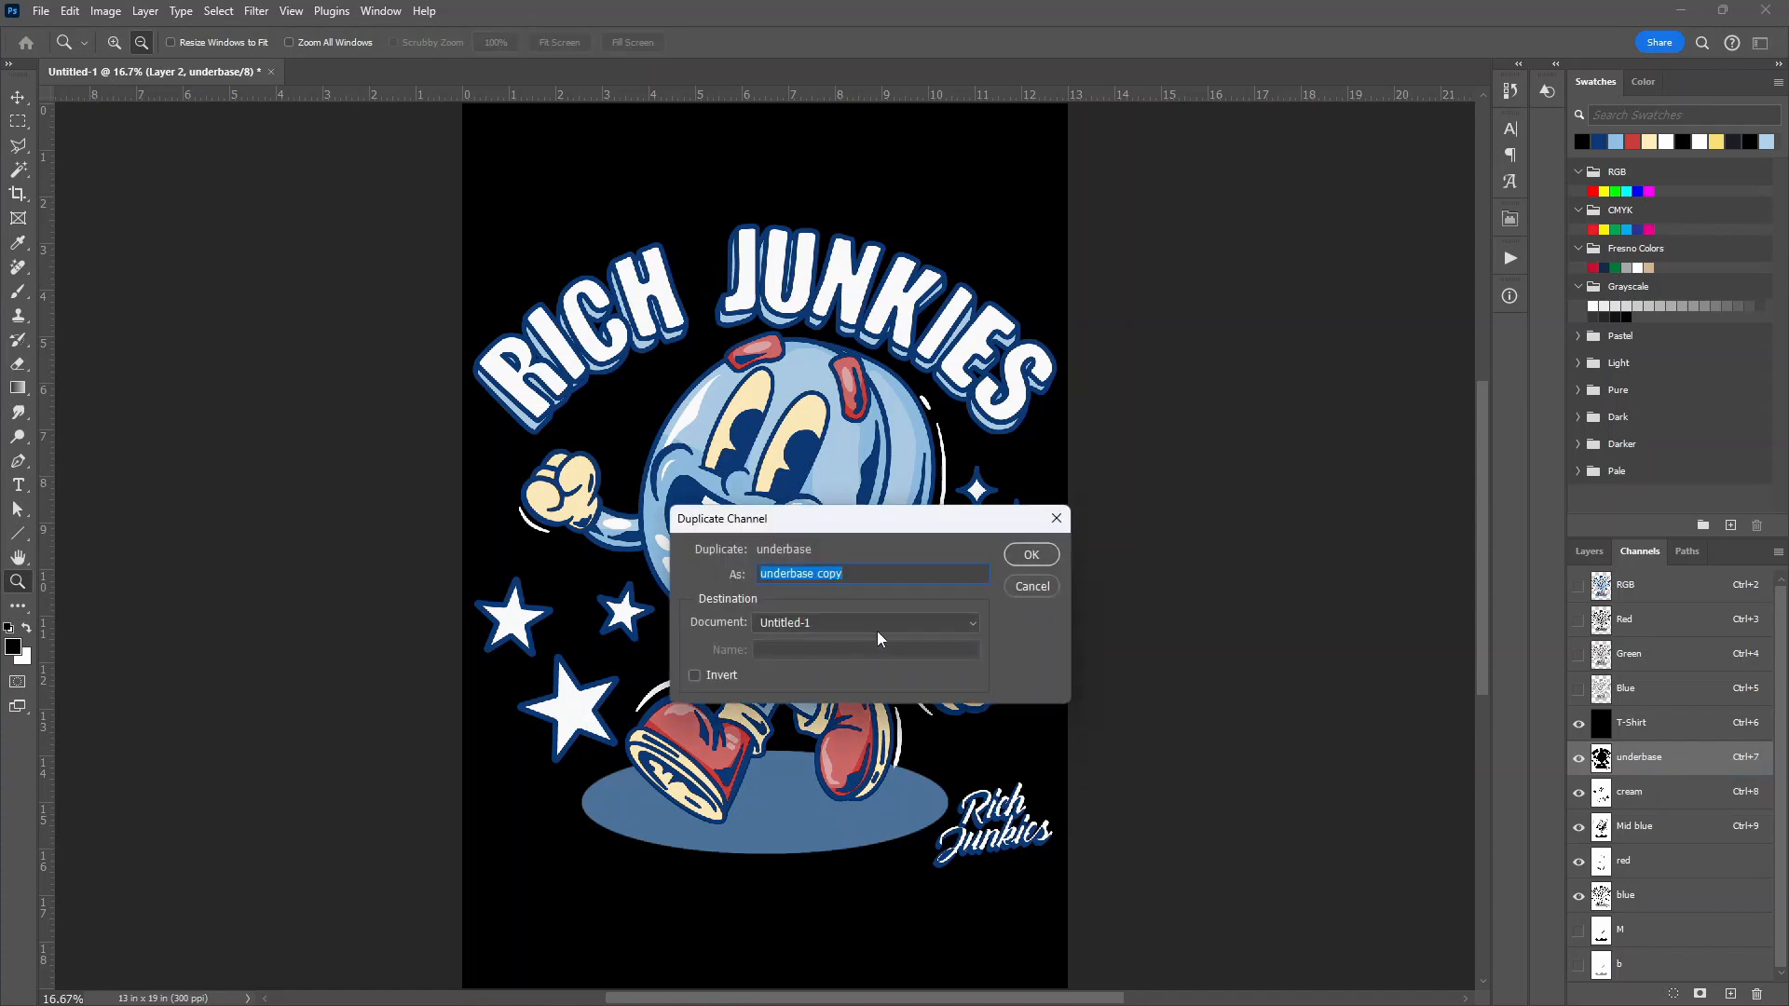
left_click(867, 623)
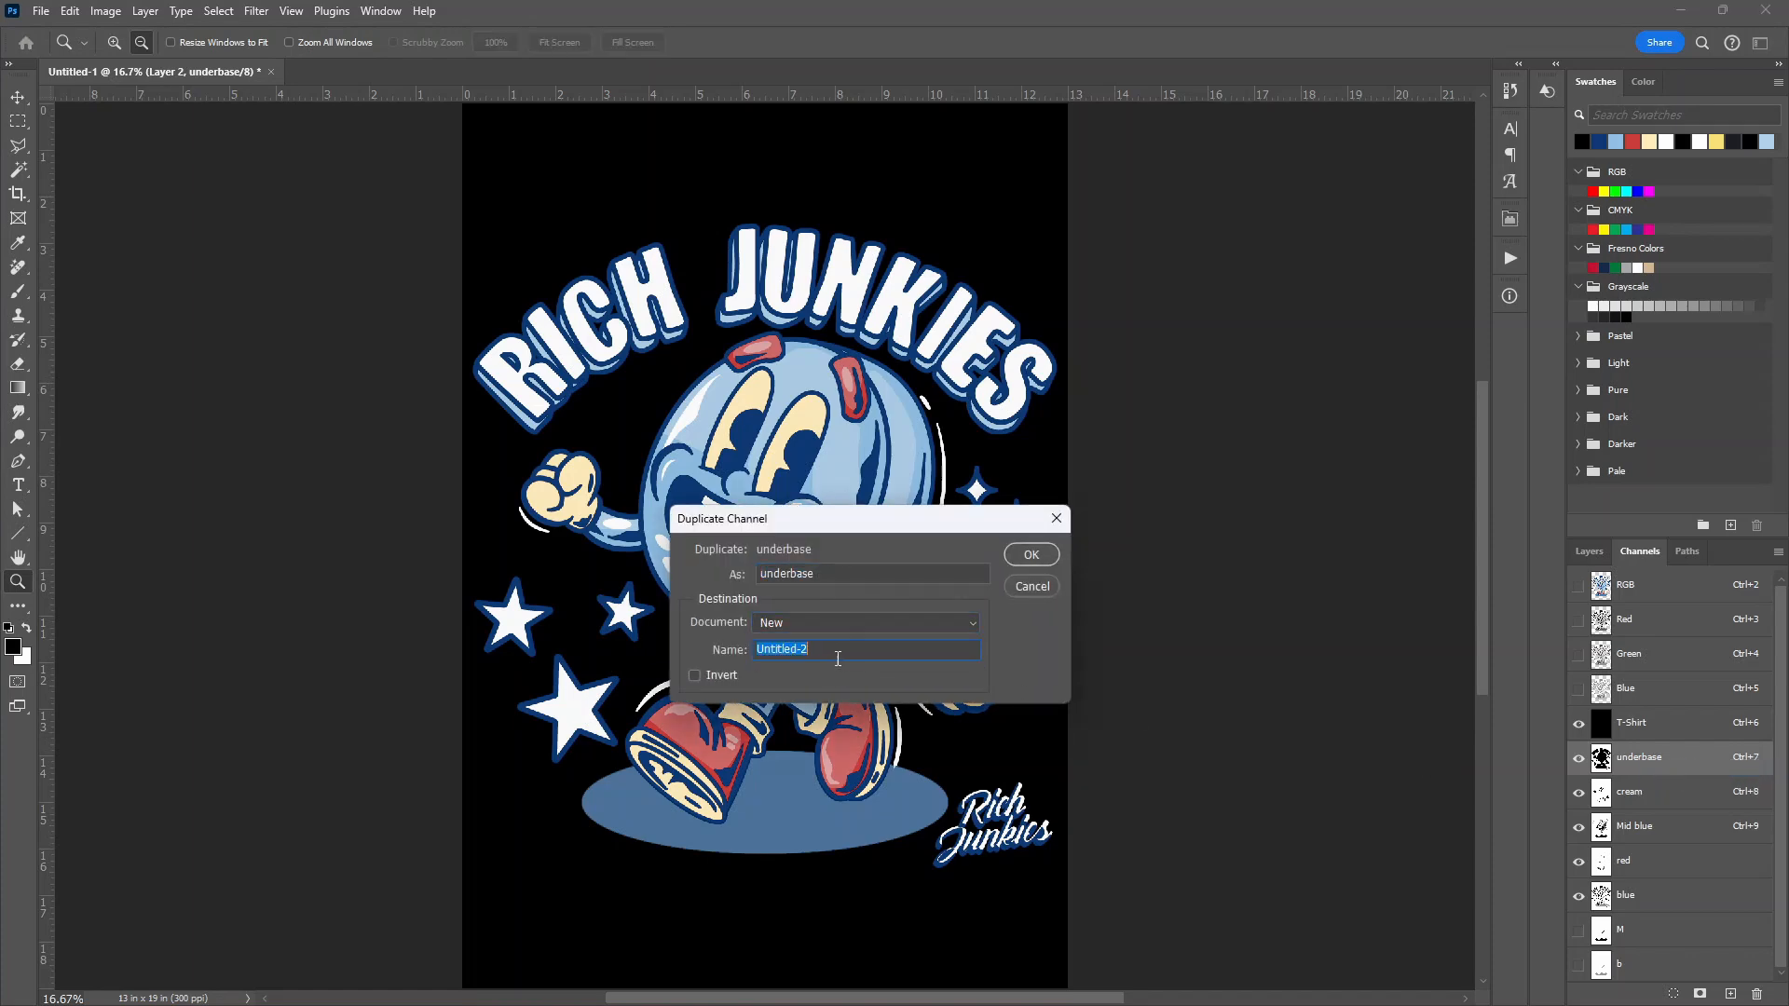
type("underb")
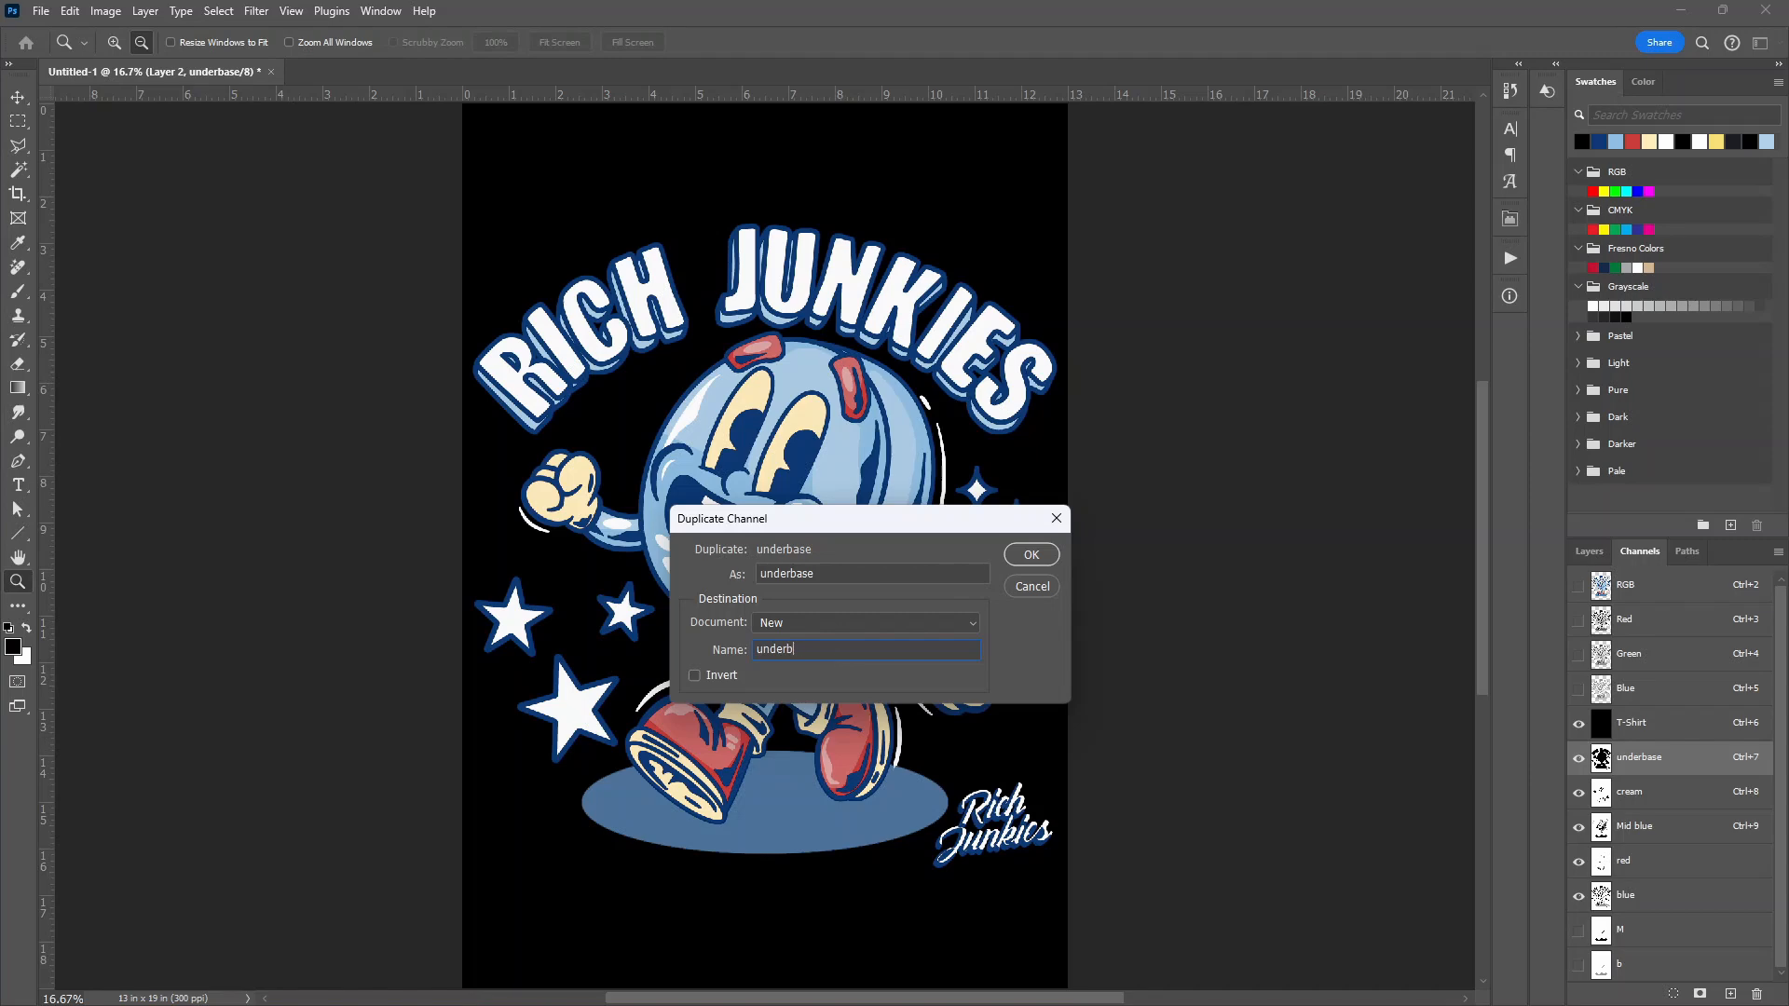
left_click(1032, 556)
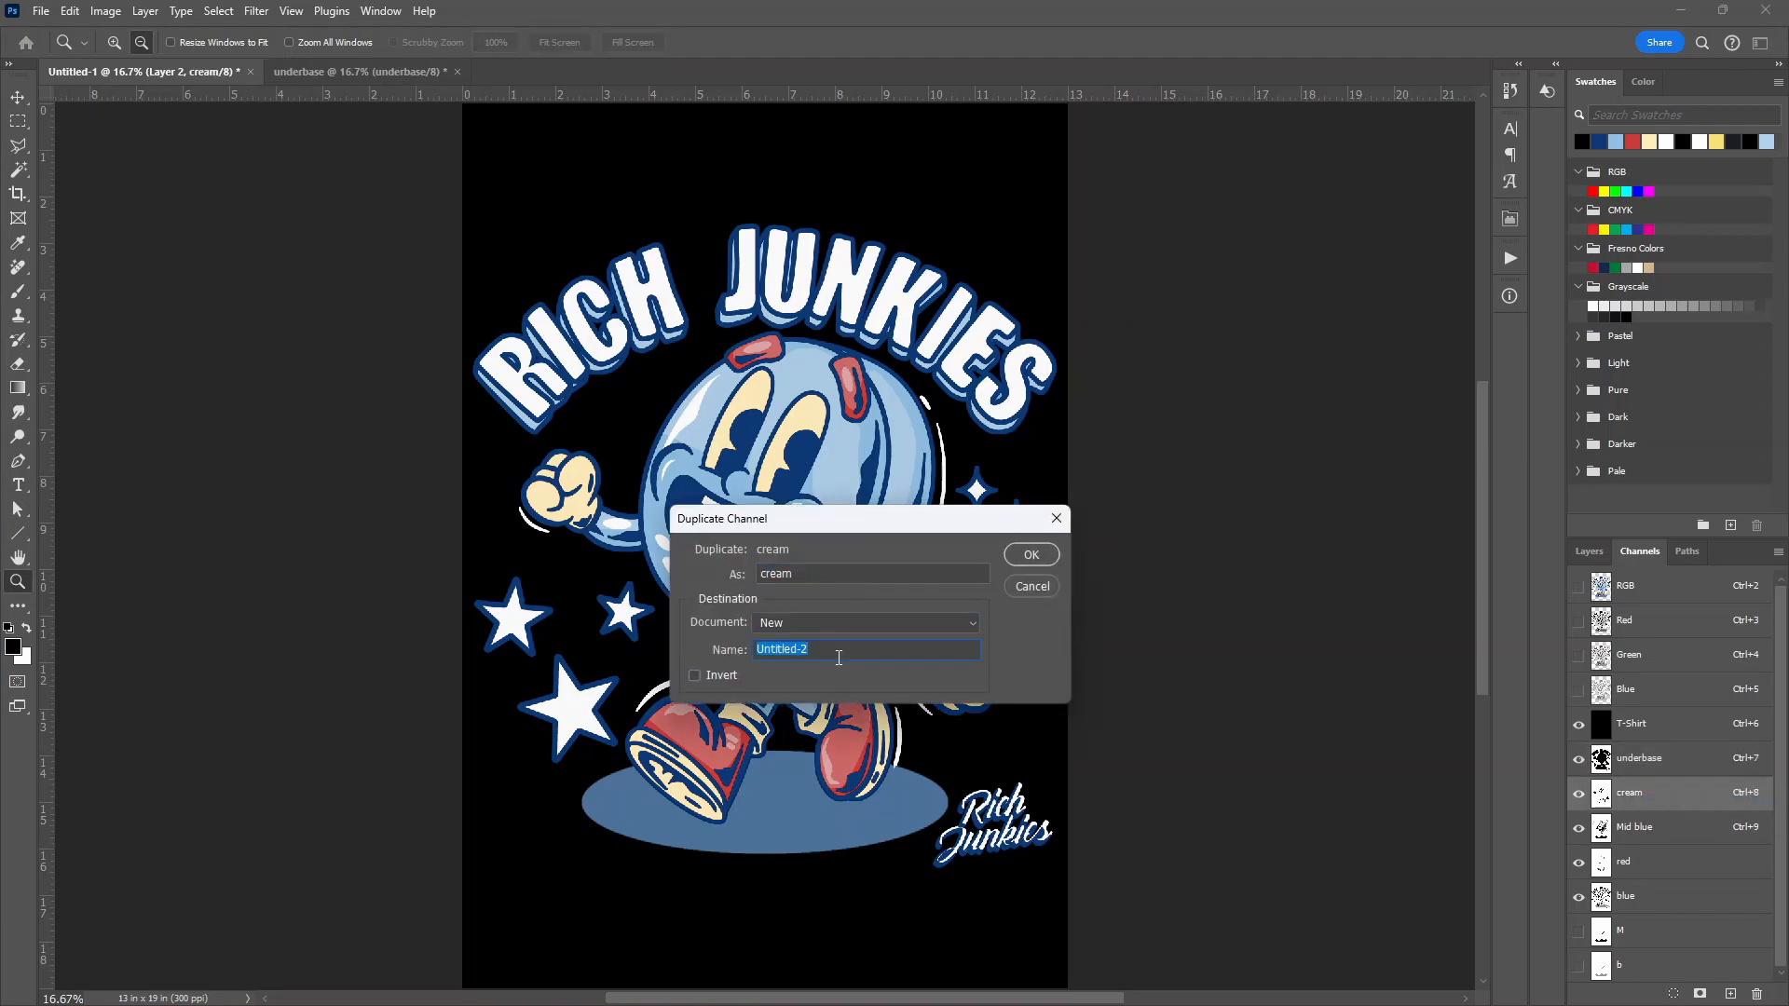
Duplicate cream into its own document, then return to the underbase document
left_click(1031, 555)
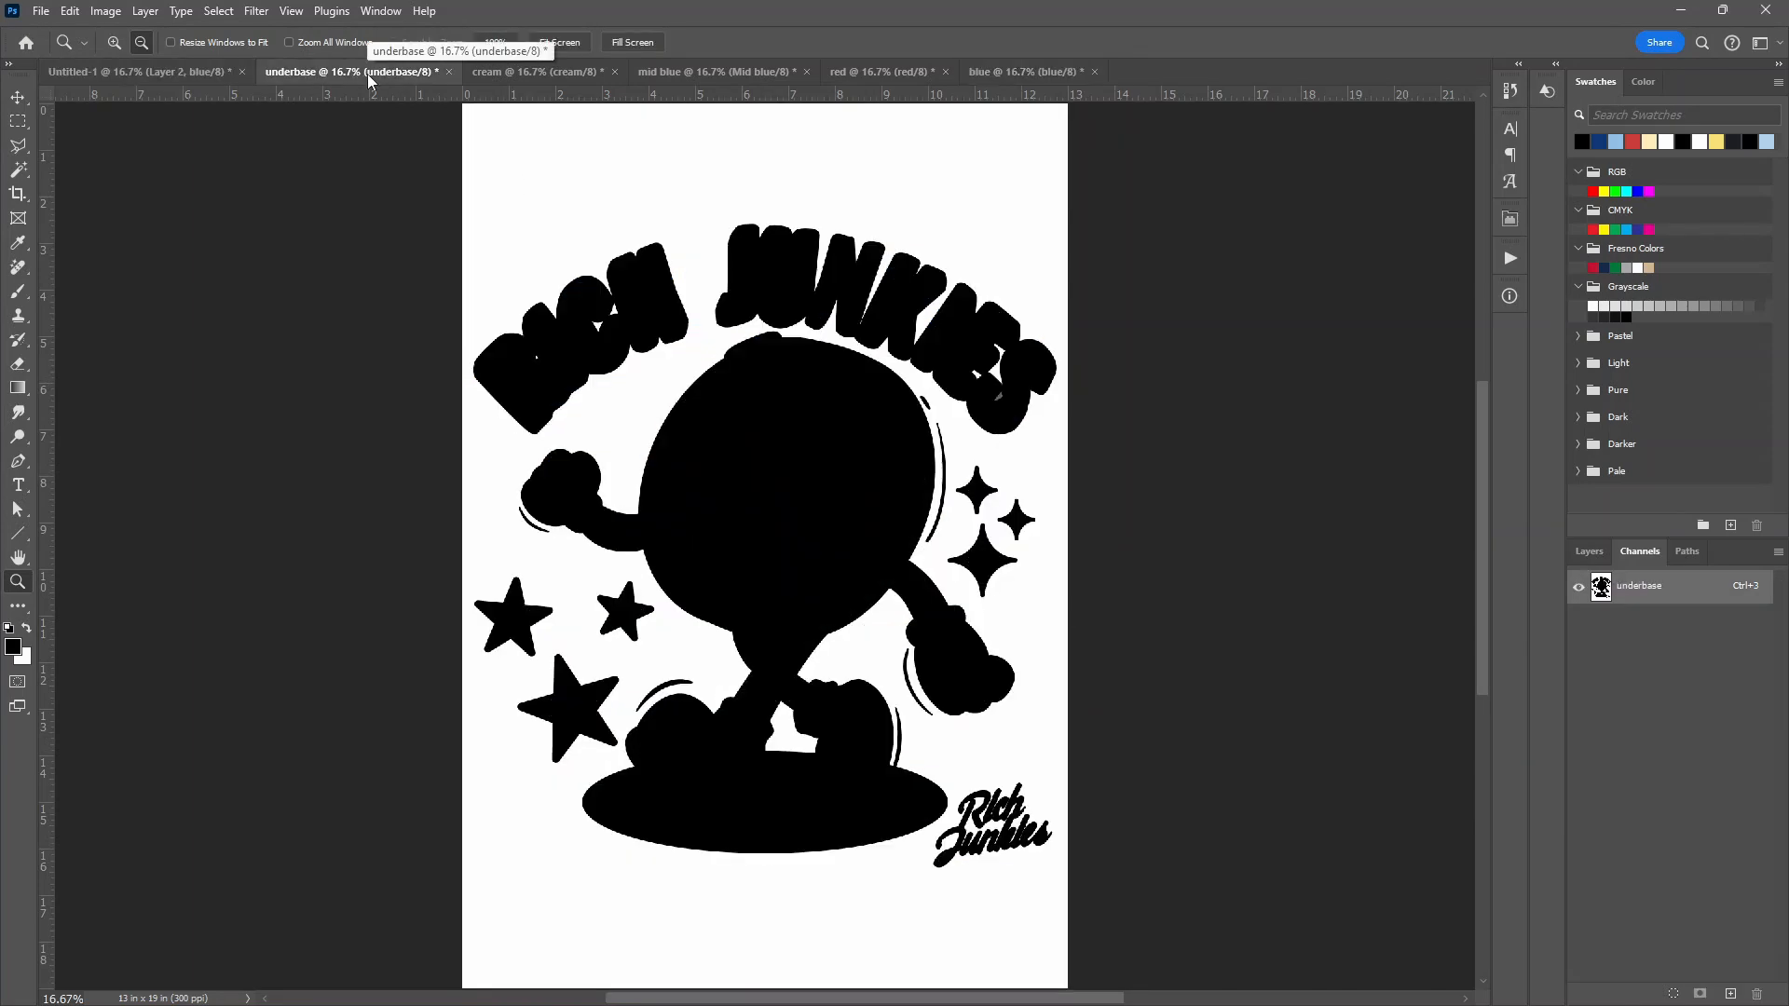
left_click(1588, 551)
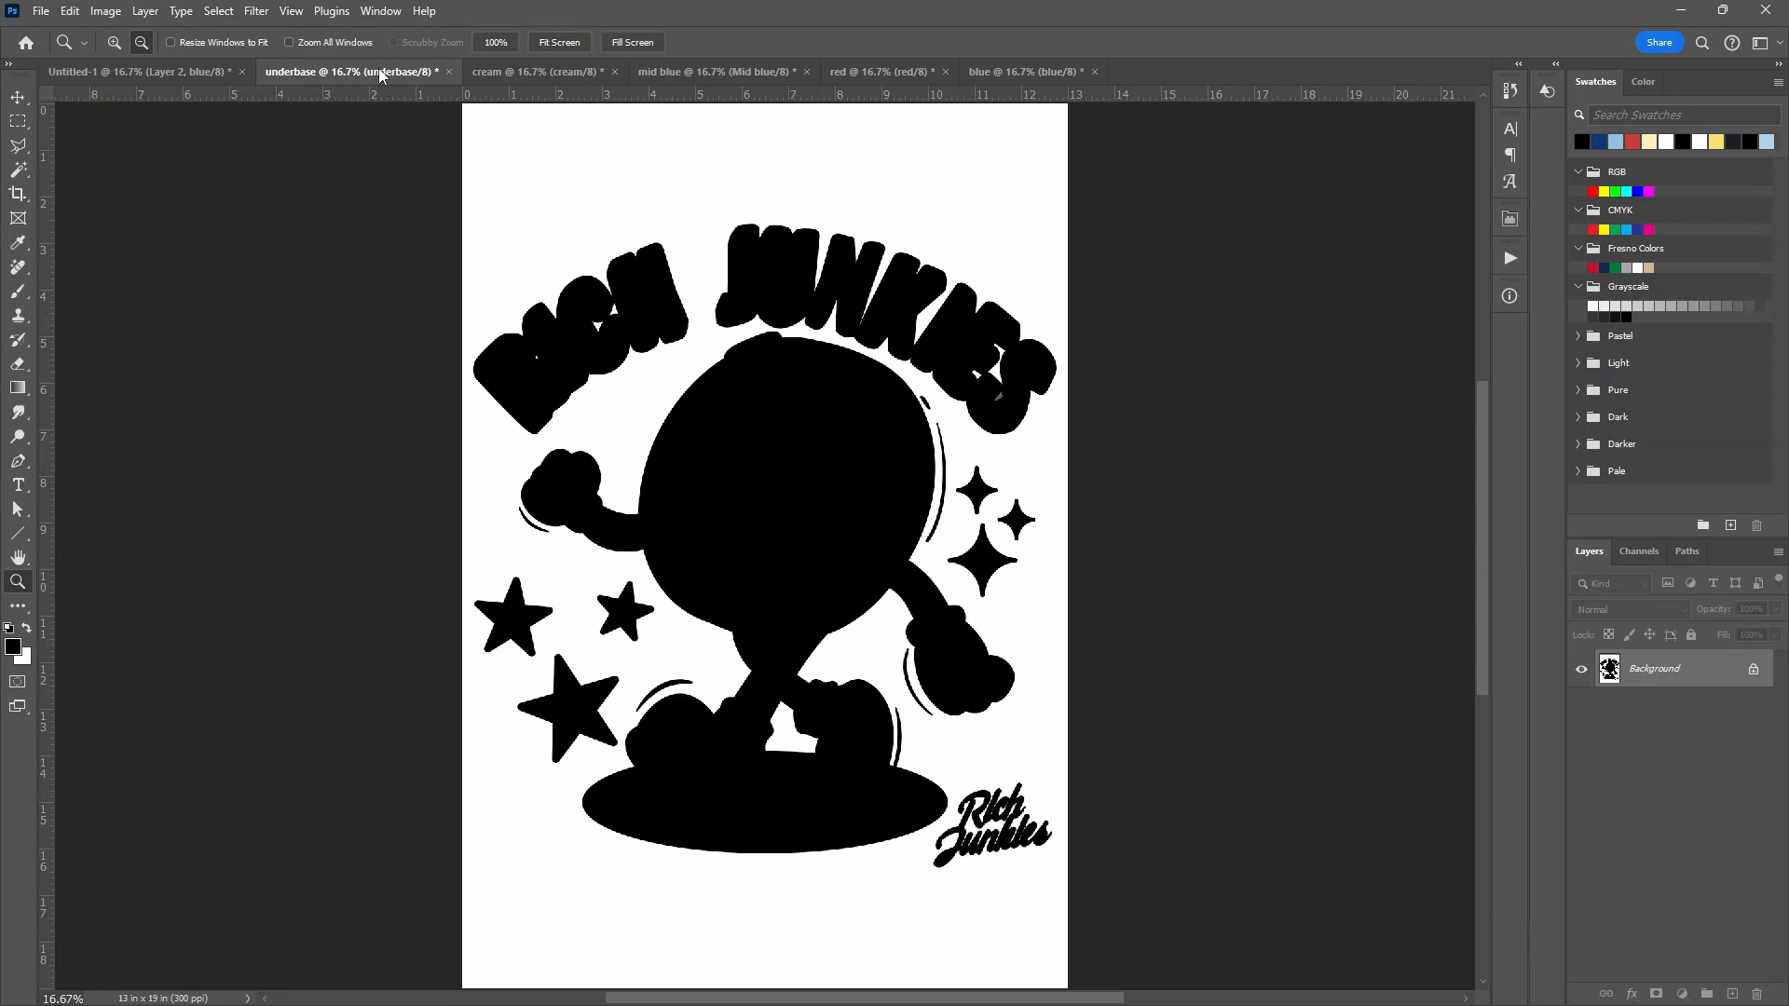
left_click(103, 9)
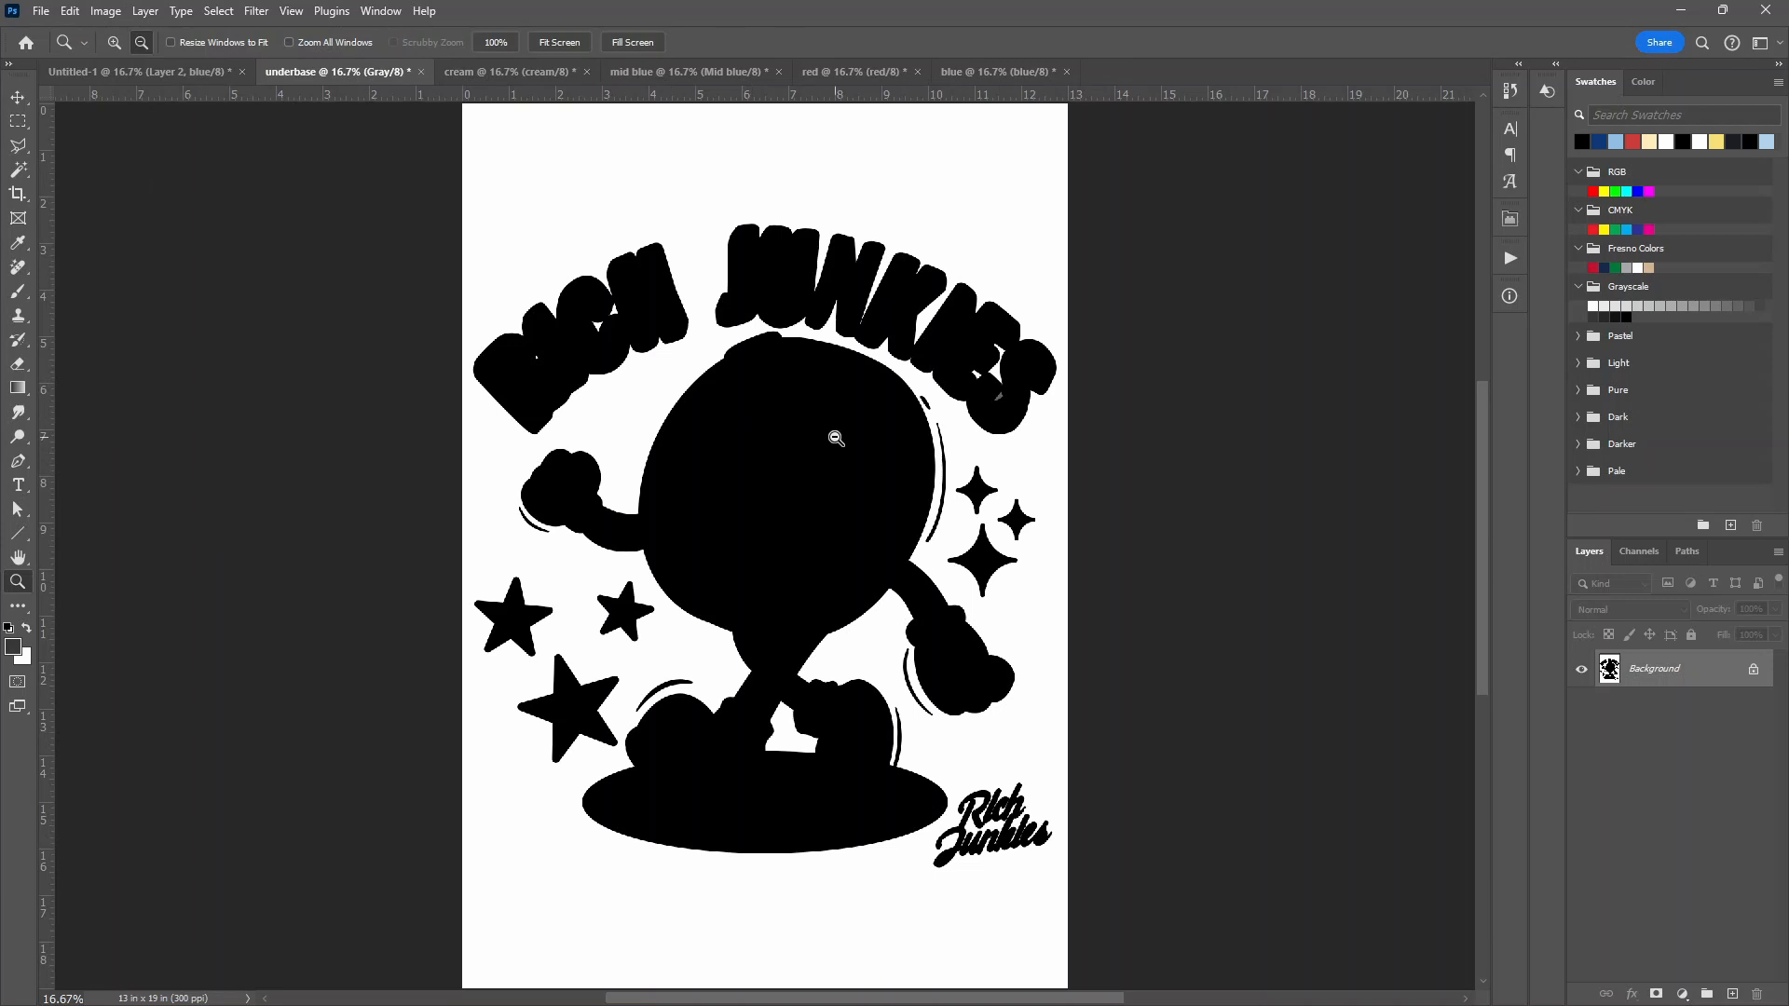
mouse_move(802, 587)
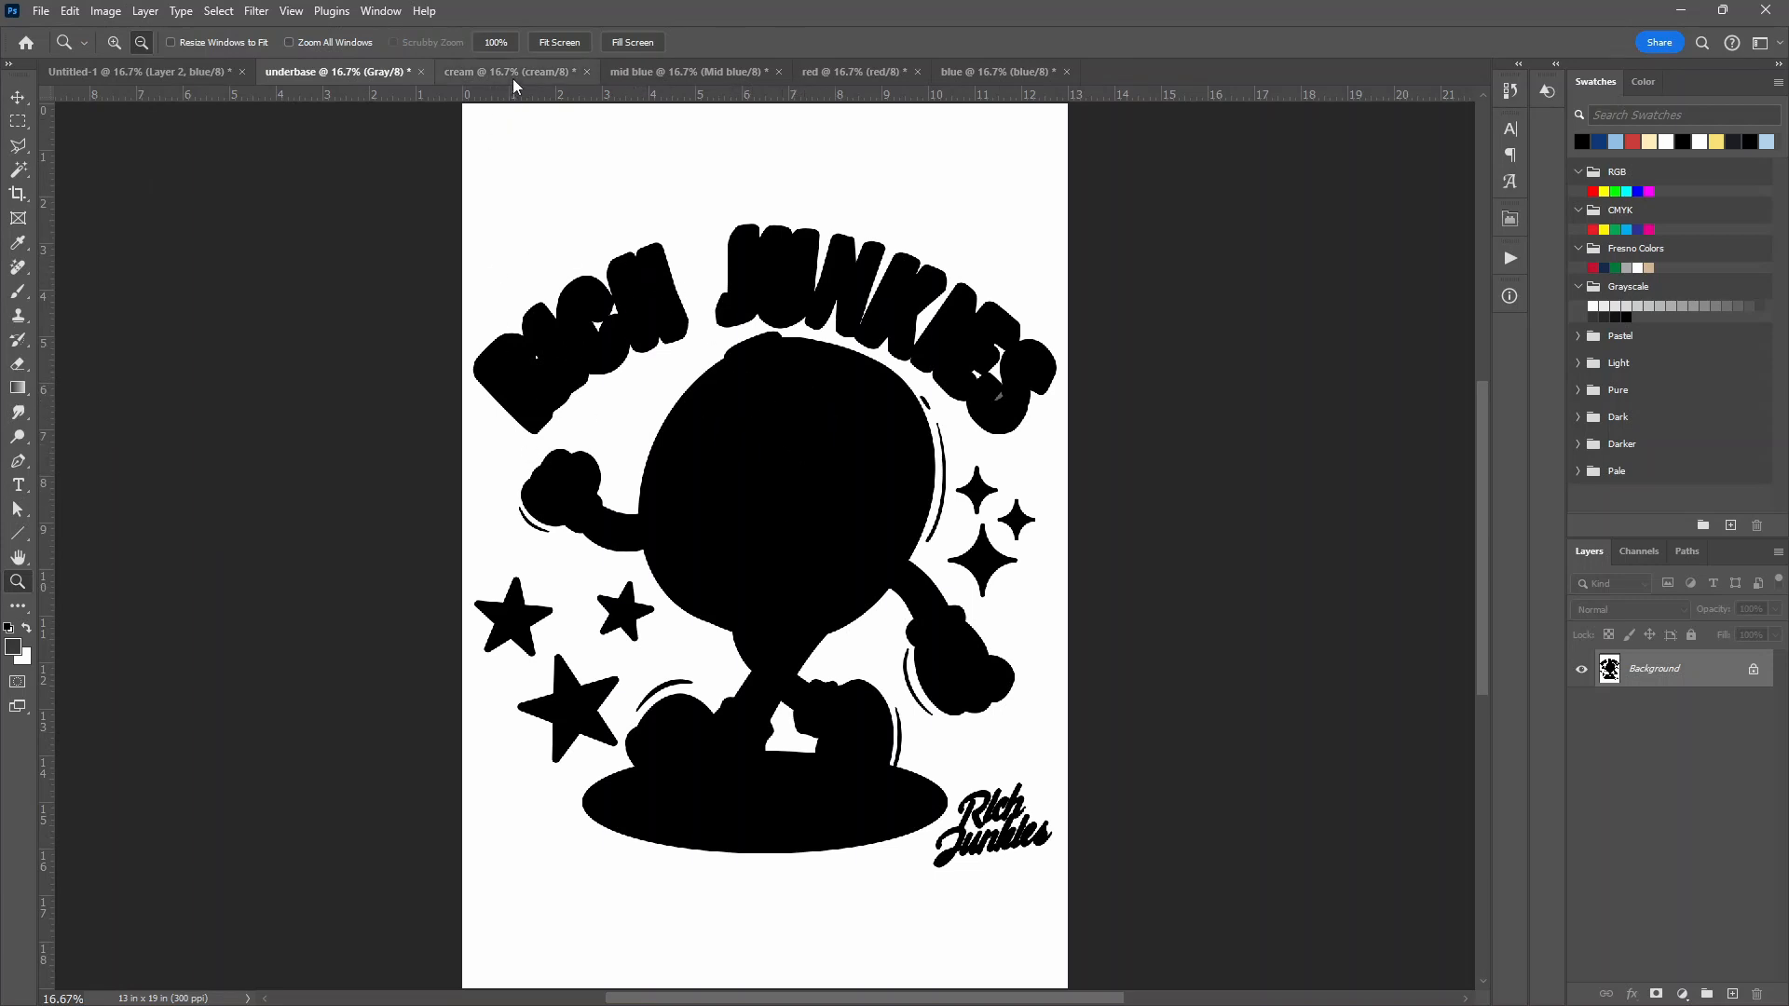
Halftone the cream document to bitmap at 50 lpi round, then return it to grayscale
left_click(509, 70)
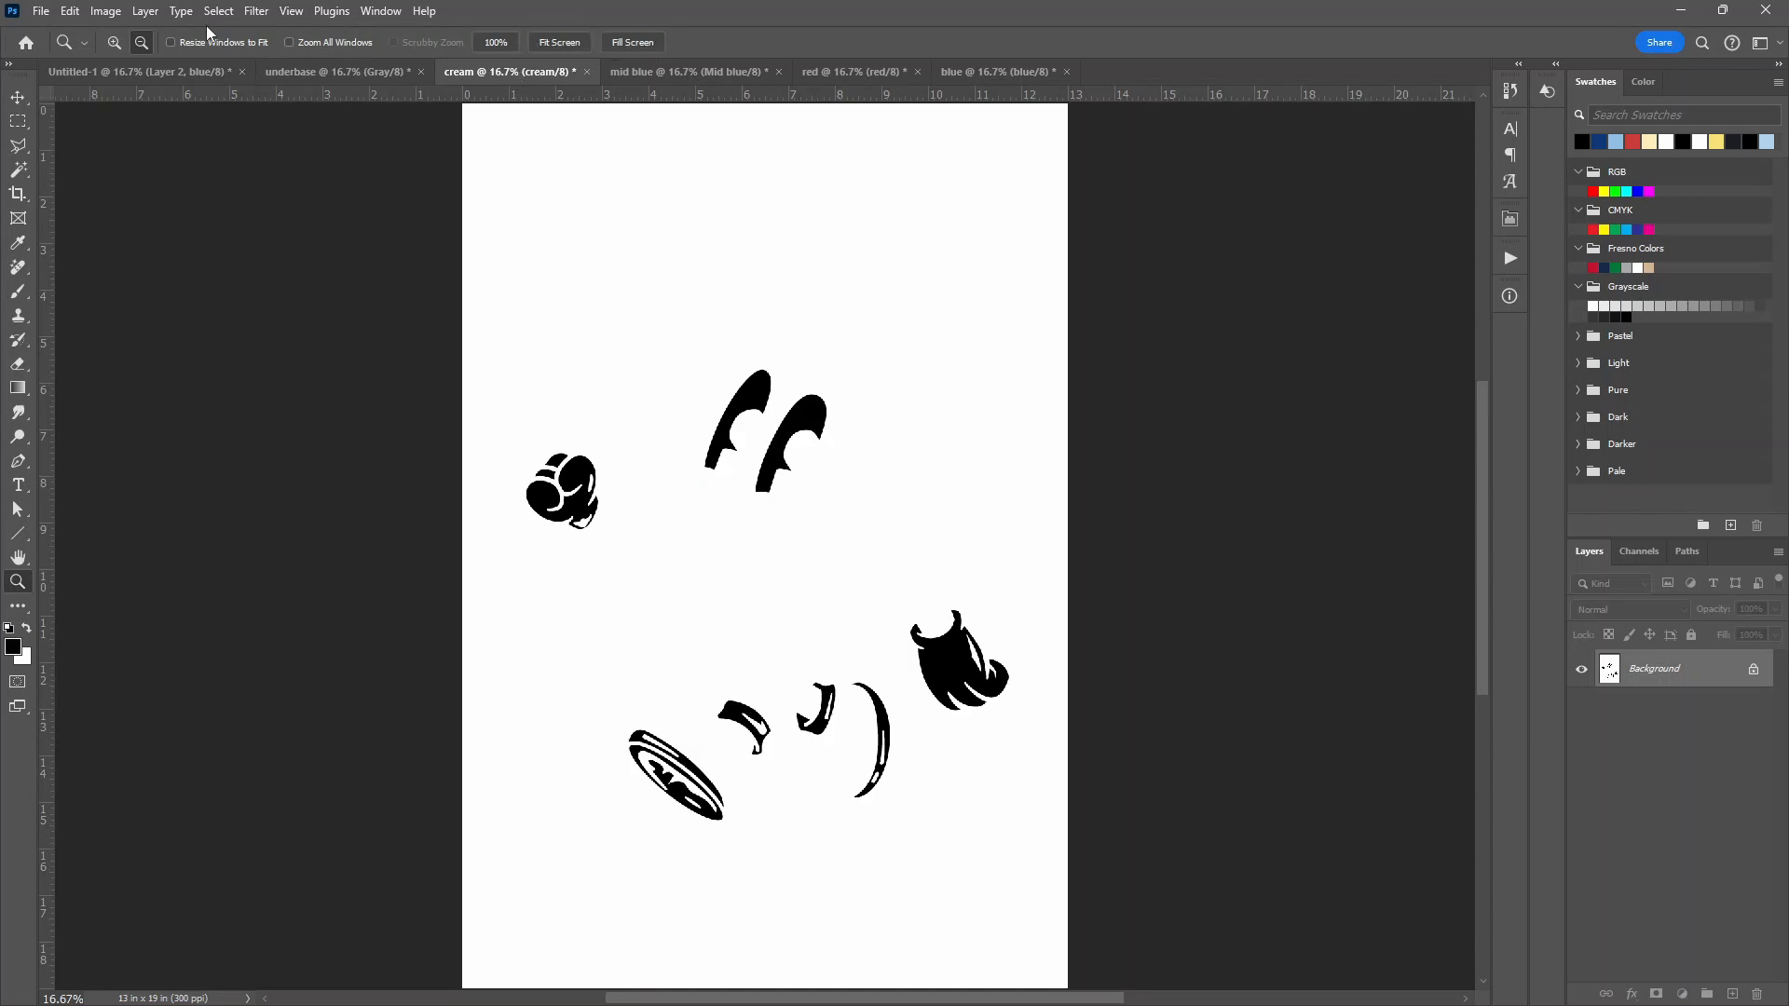
left_click(105, 9)
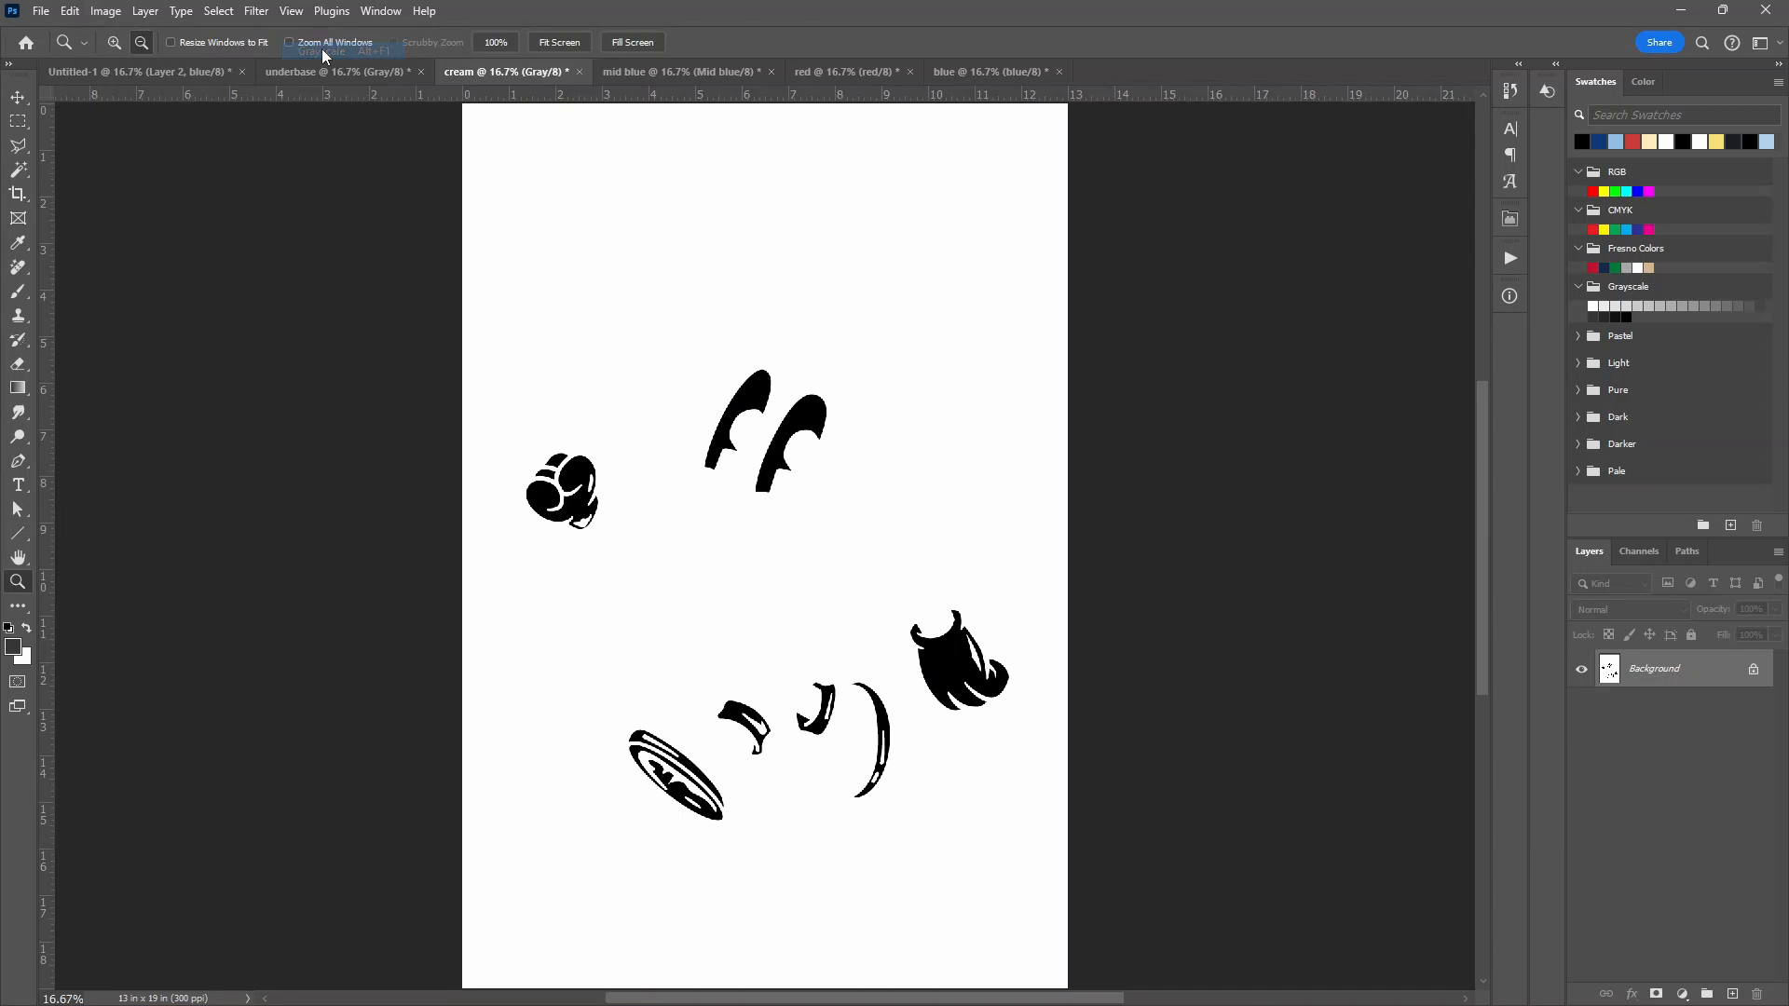
left_click(108, 9)
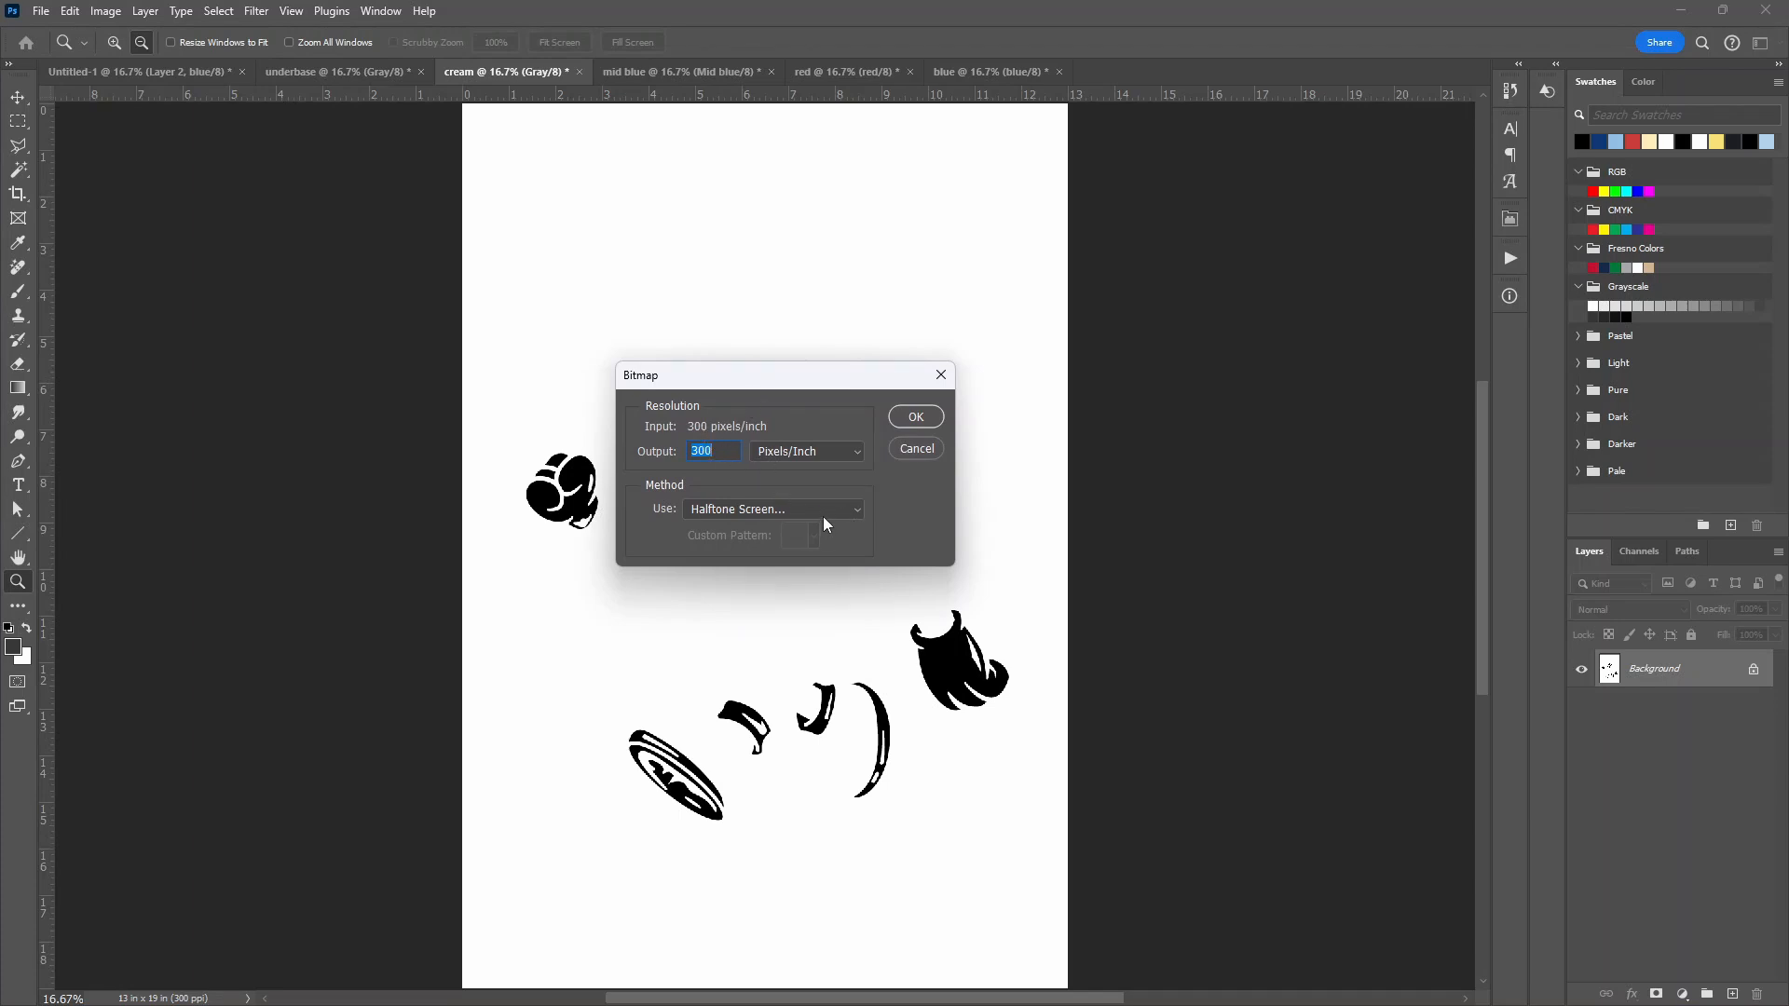
mouse_move(638, 447)
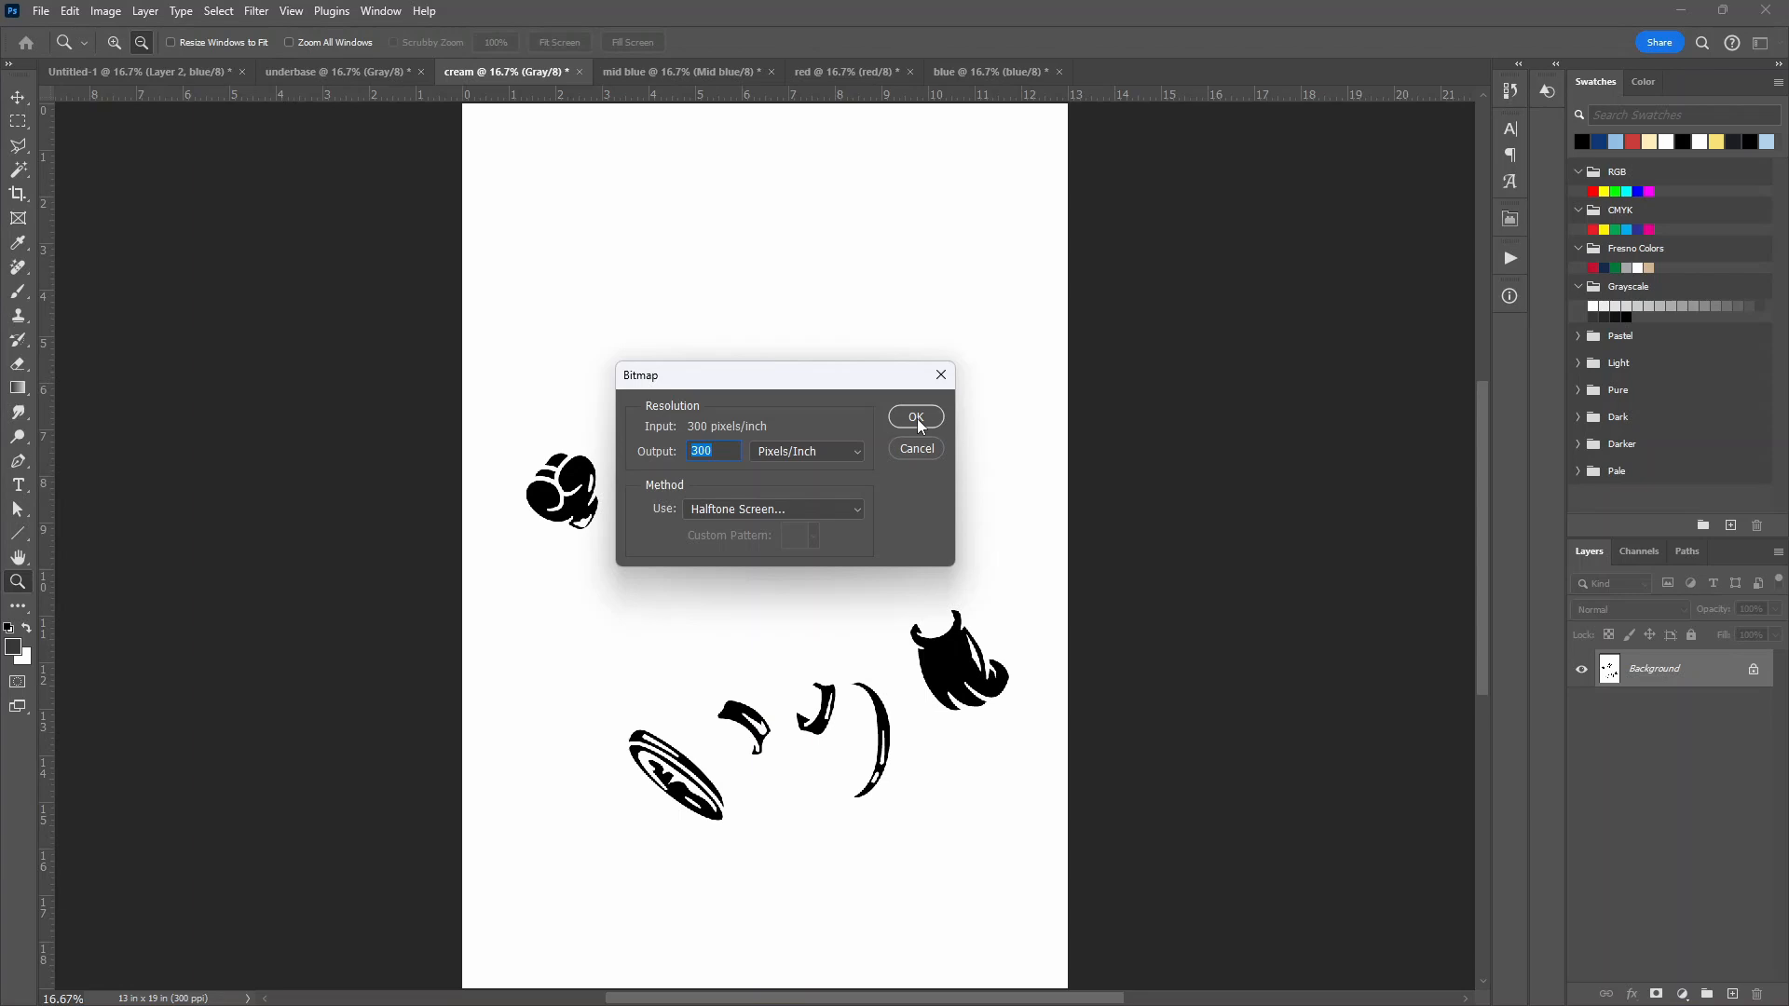
left_click(917, 417)
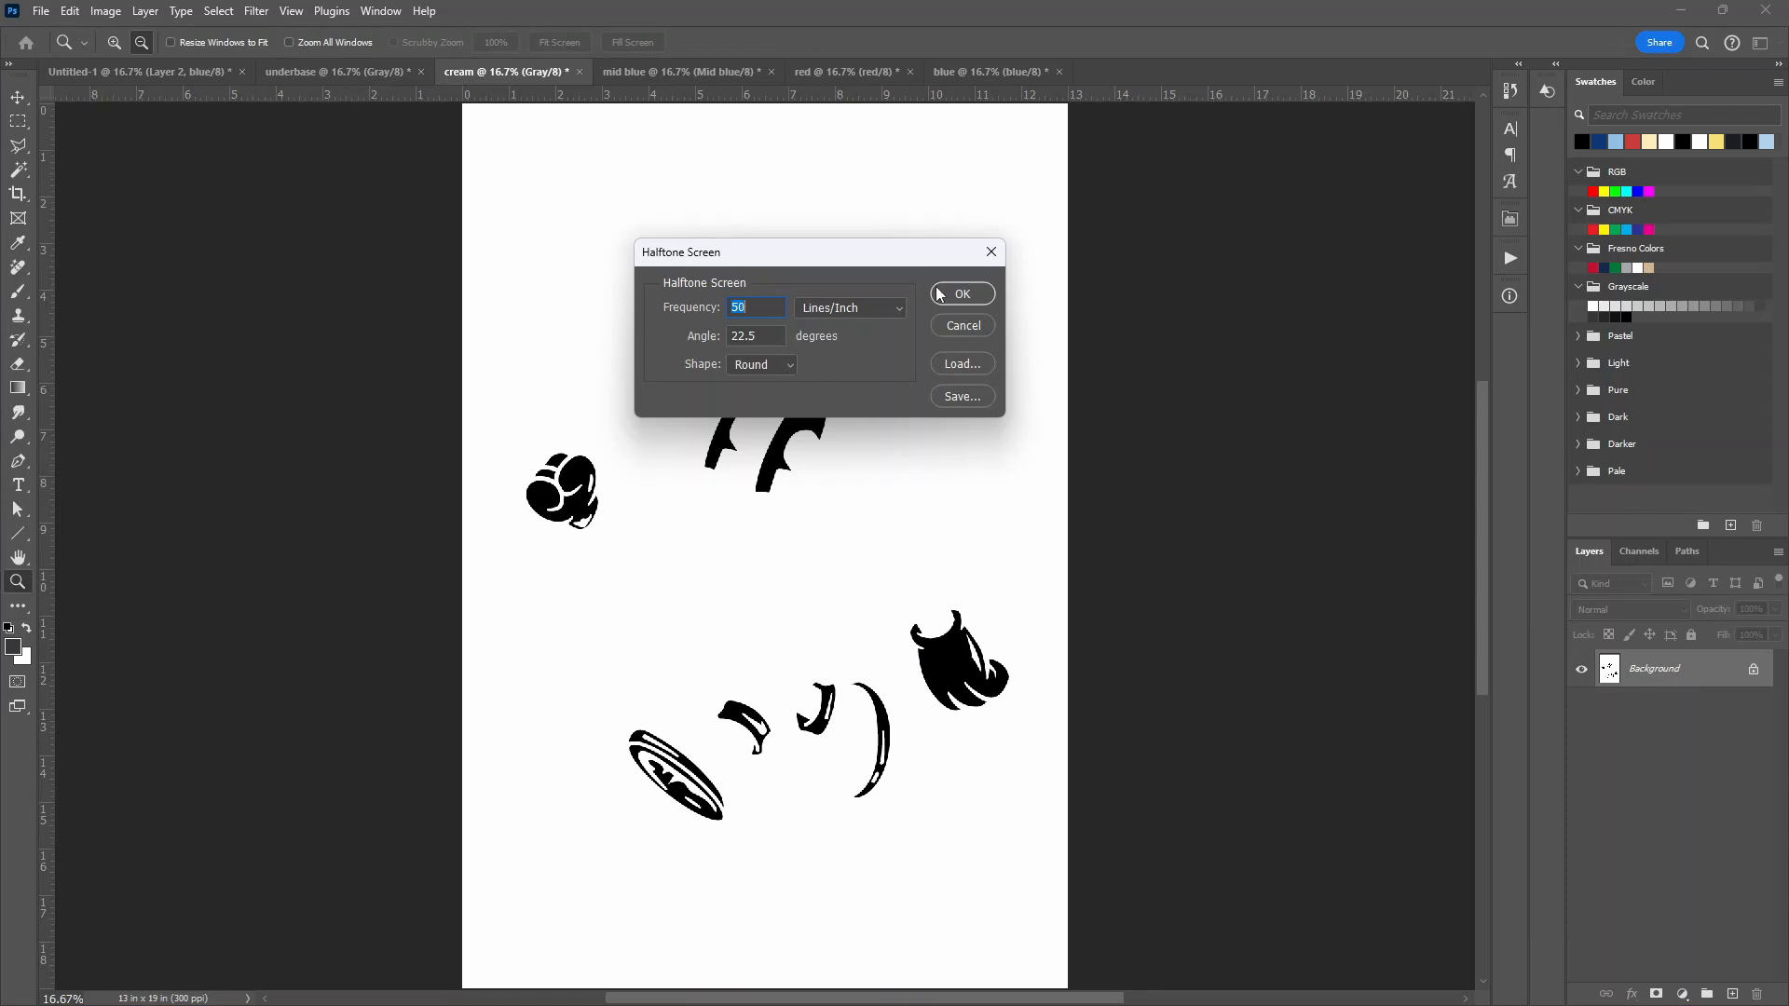
left_click(961, 295)
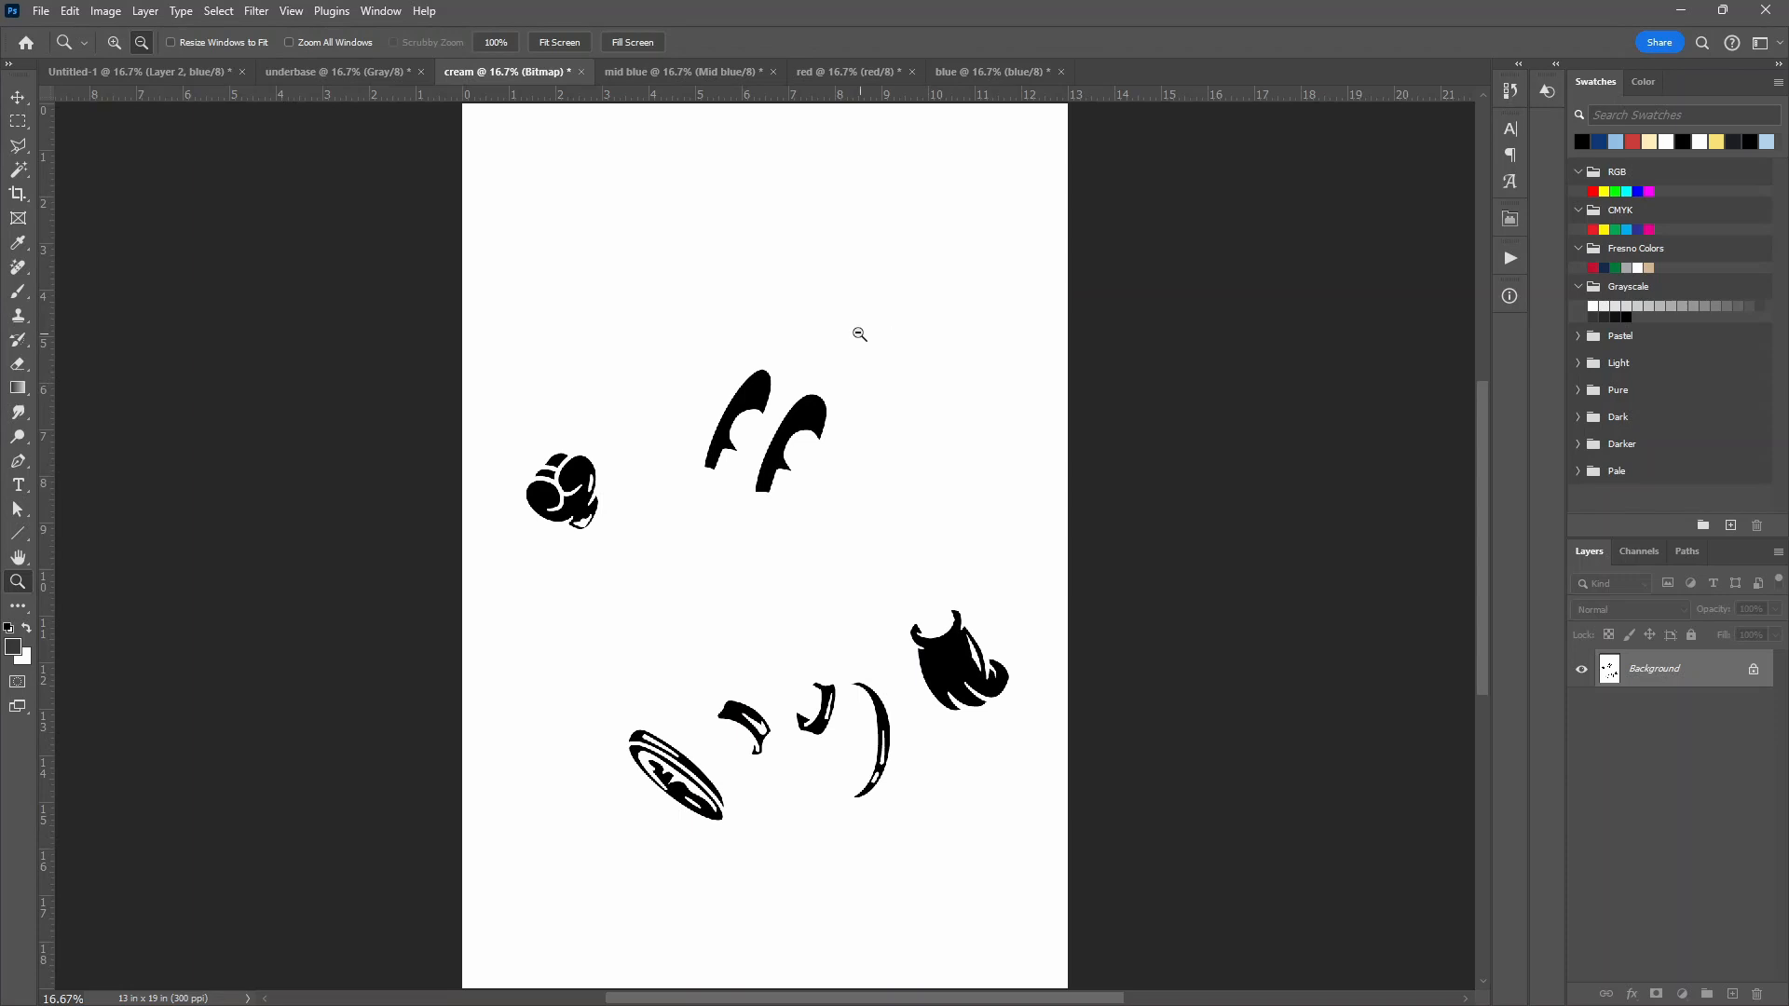
mouse_move(164, 13)
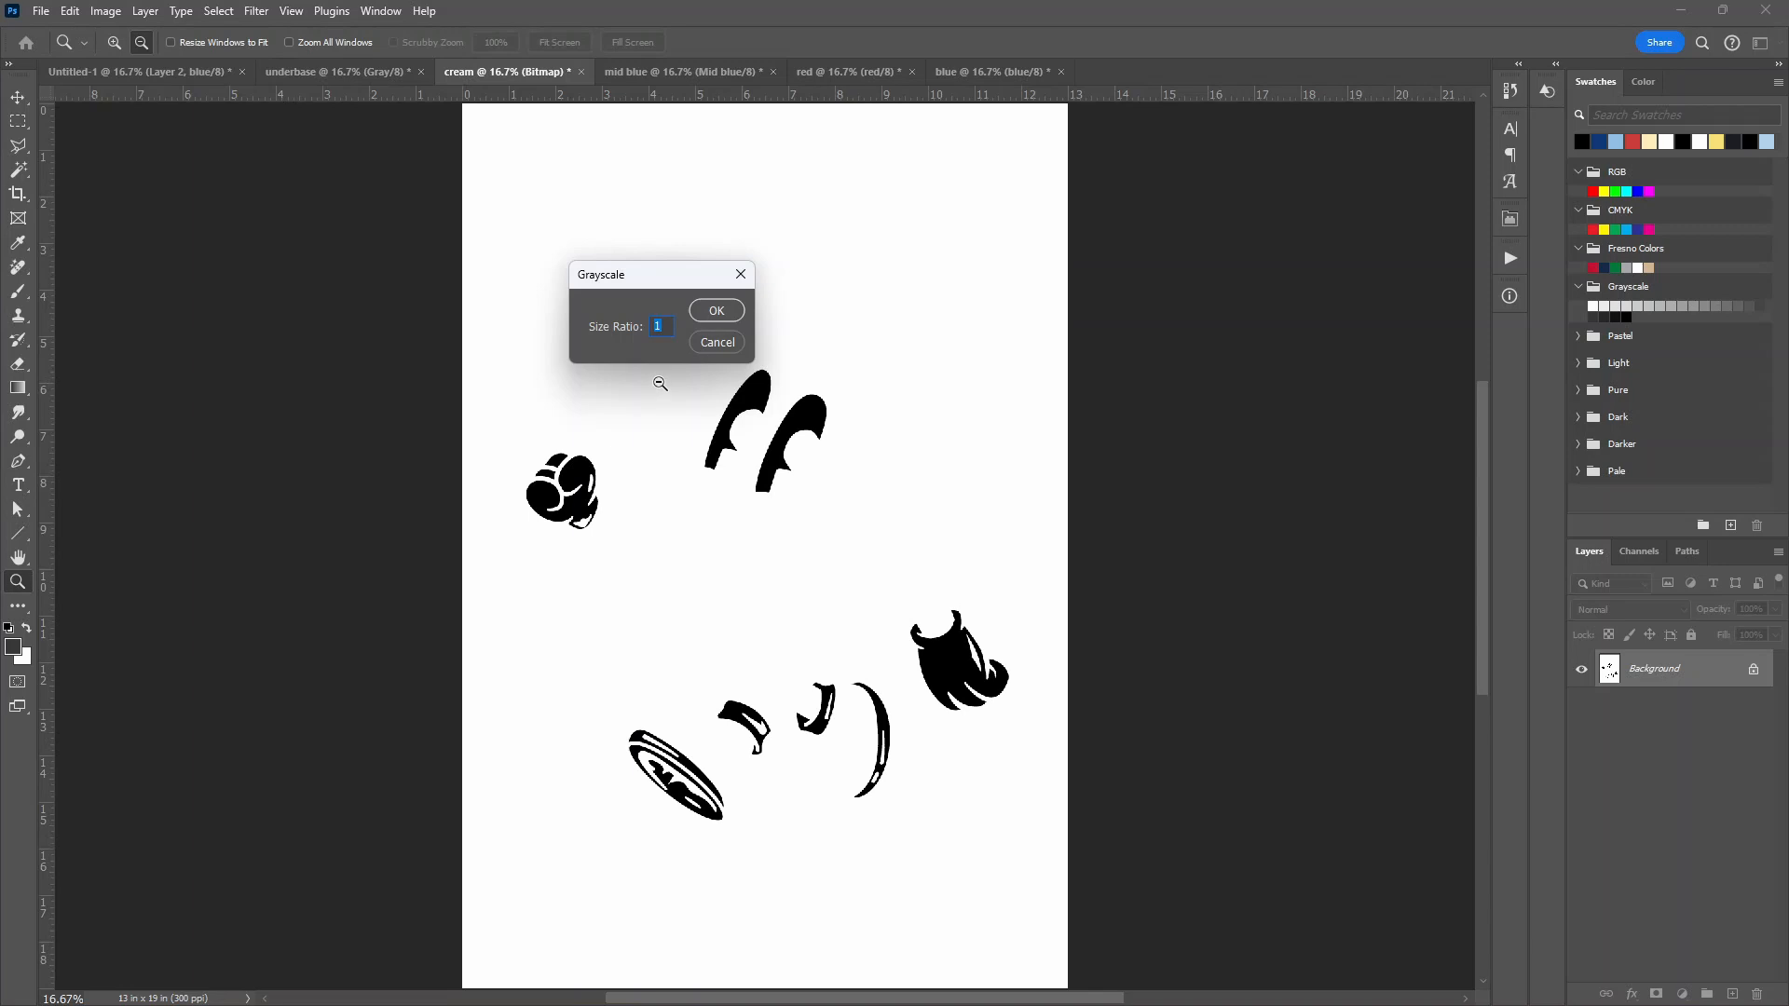
left_click(78, 9)
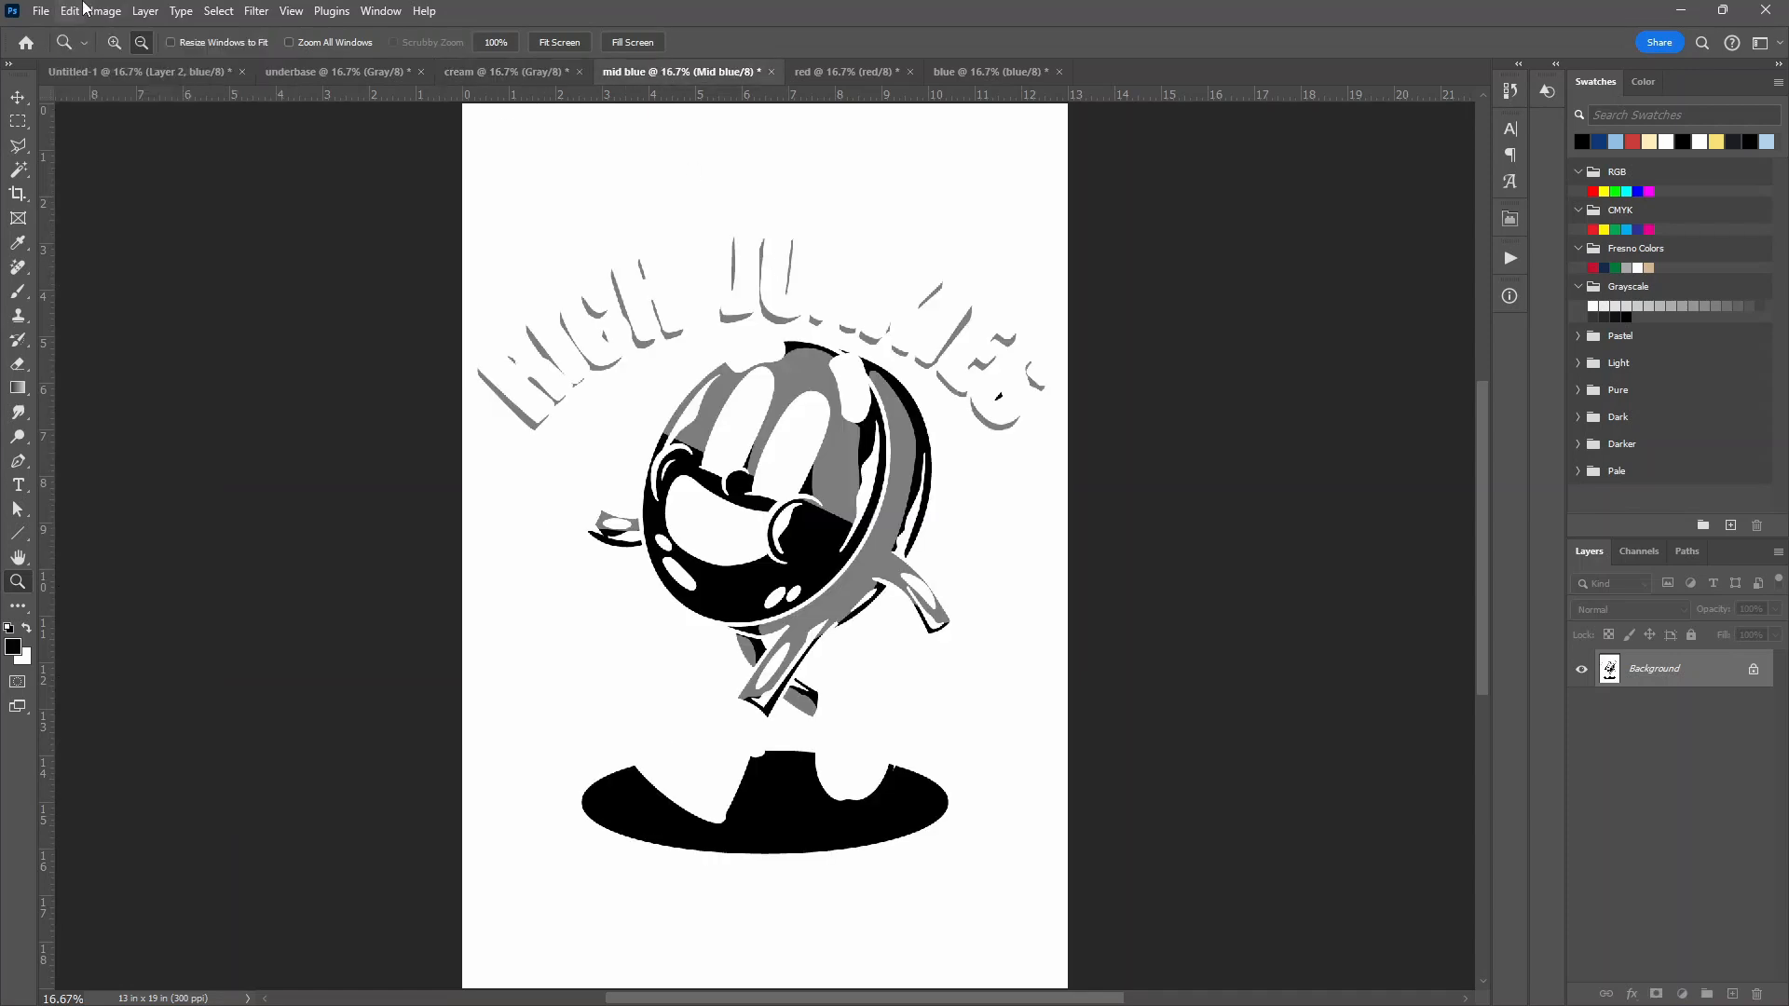
Make mid blue grayscale, halftone it to bitmap at 50 lpi, then return it to grayscale
left_click(123, 11)
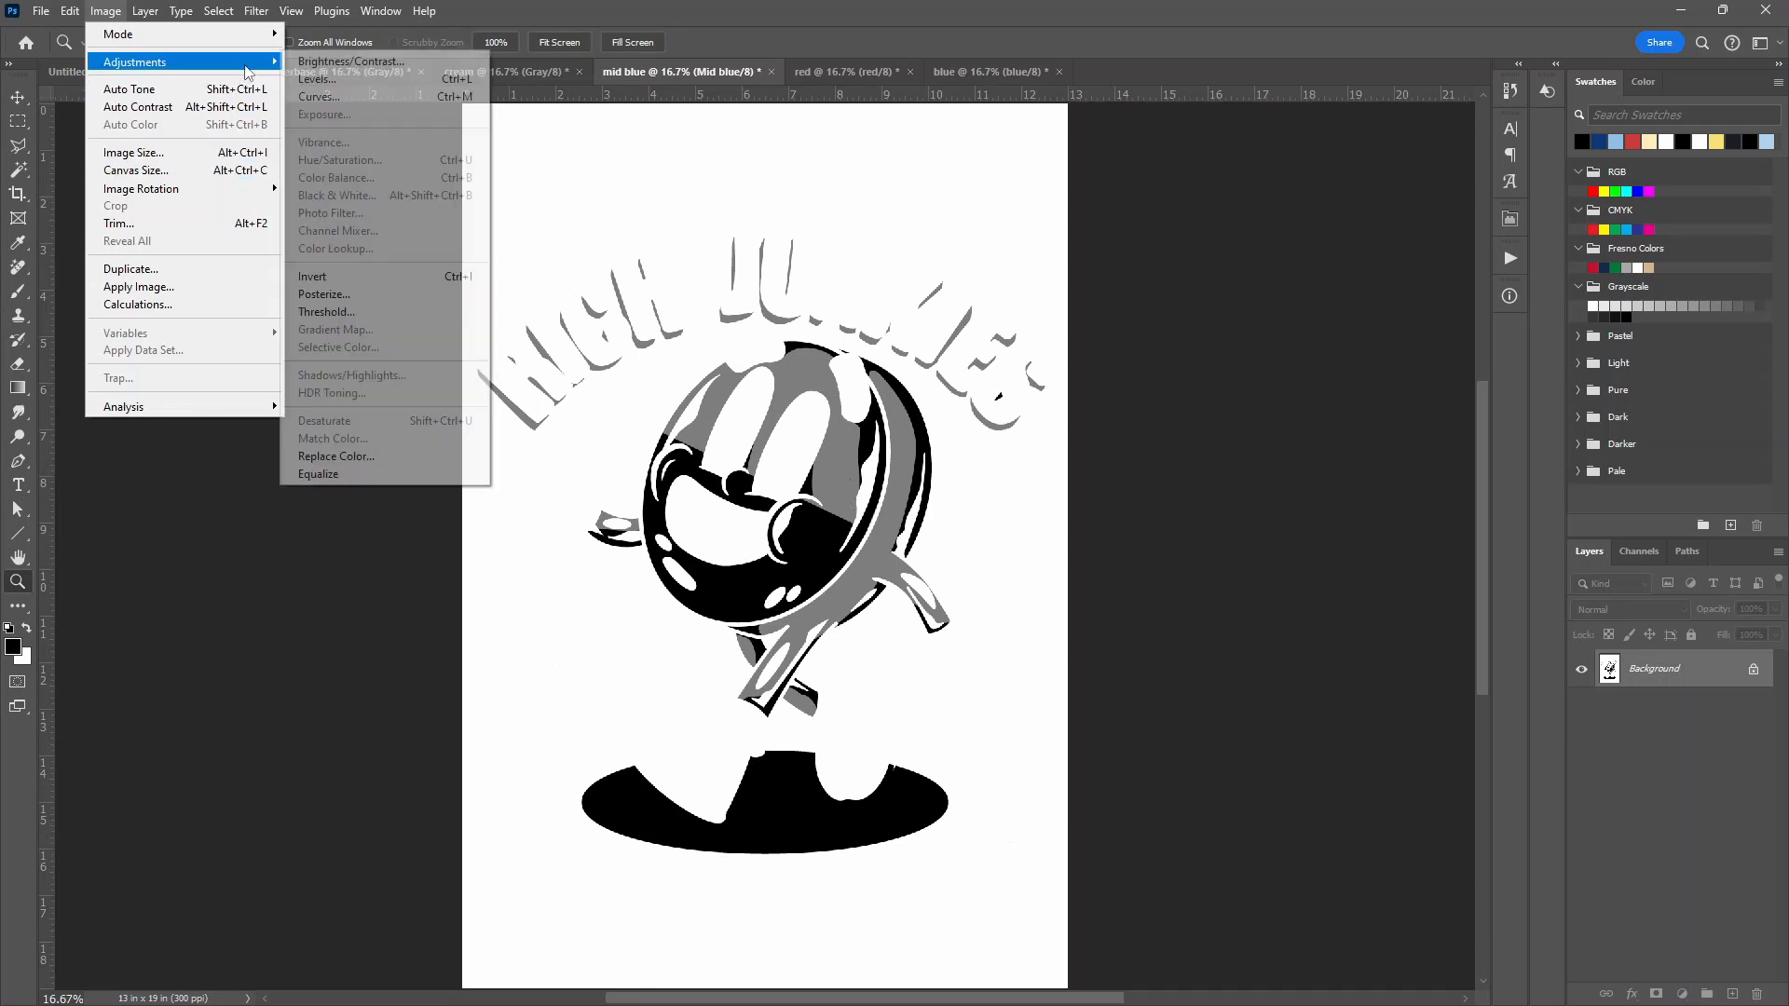
mouse_move(130, 33)
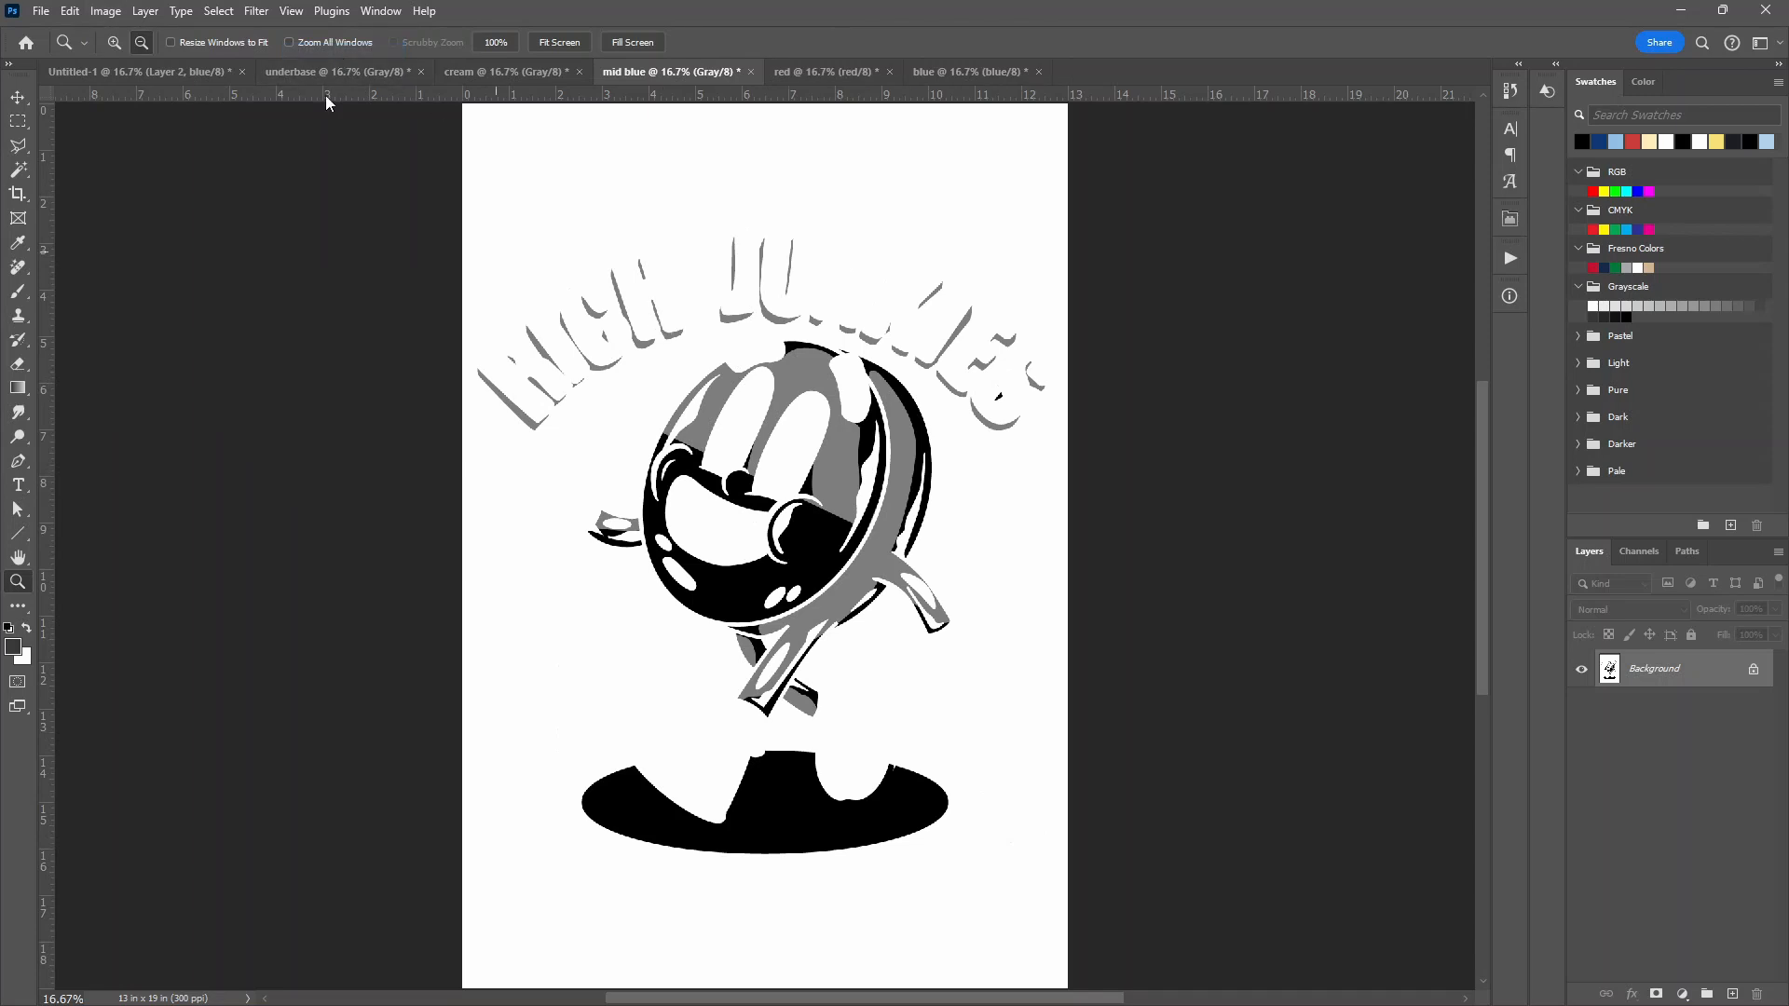
left_click(106, 11)
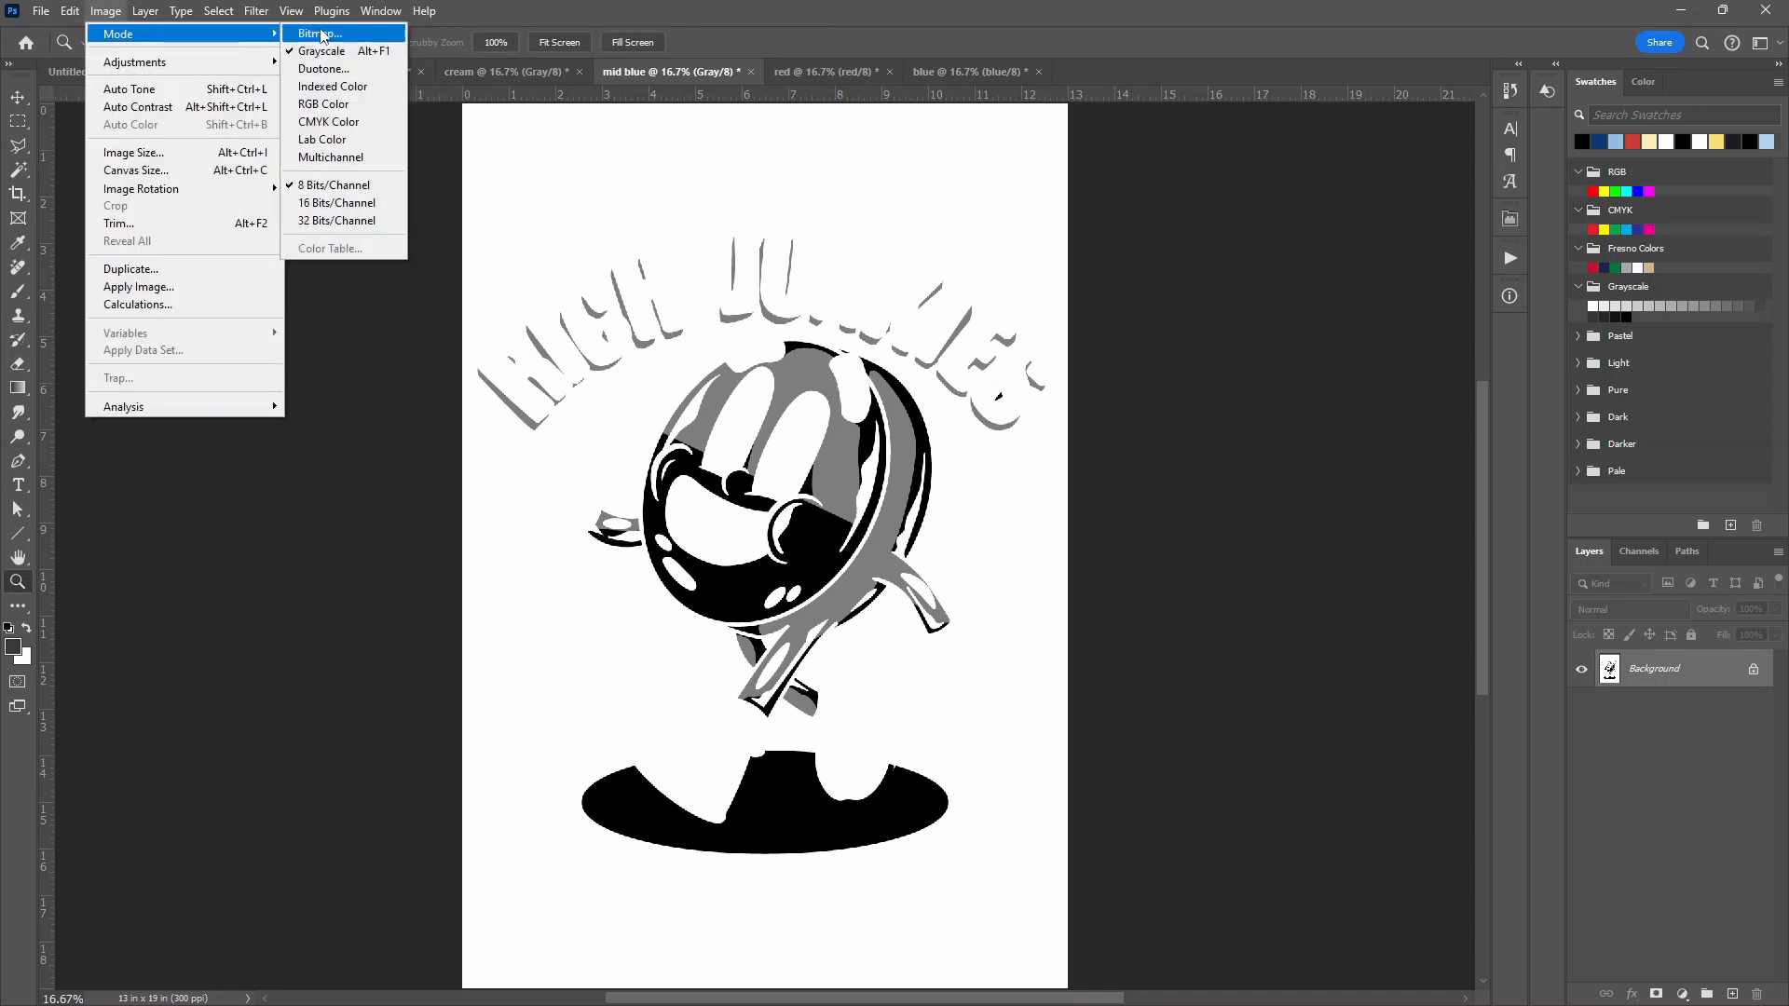
left_click(316, 34)
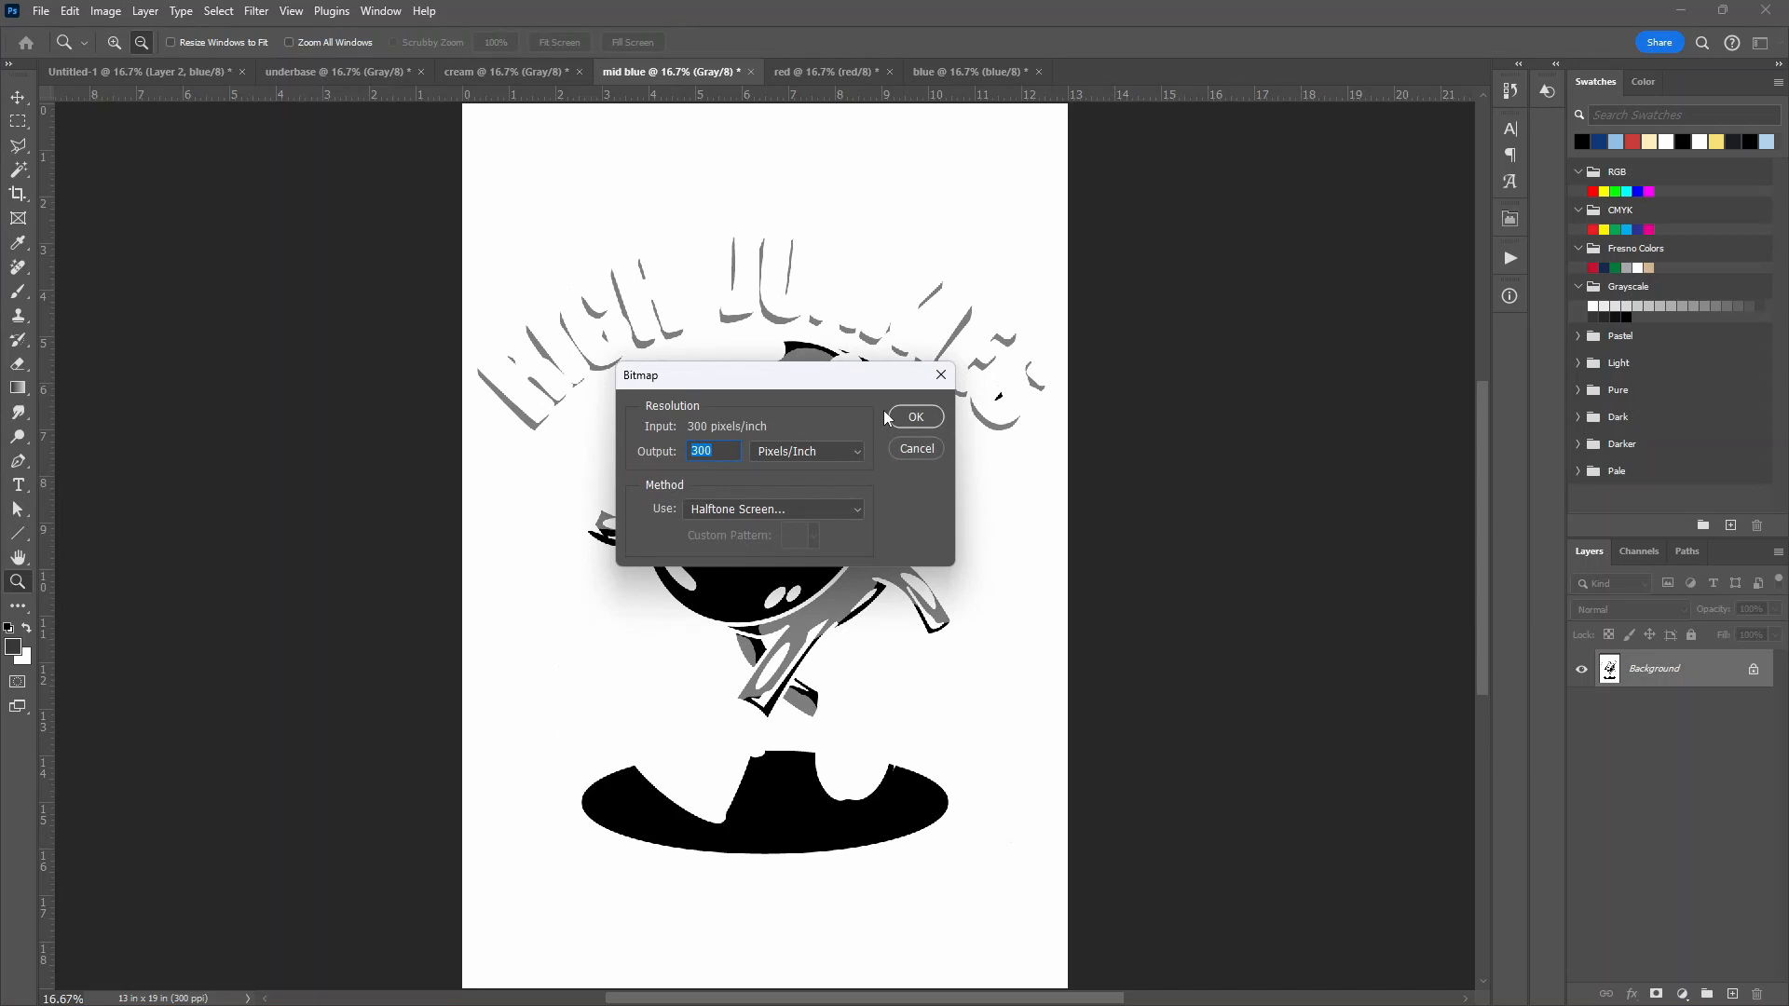
left_click(915, 417)
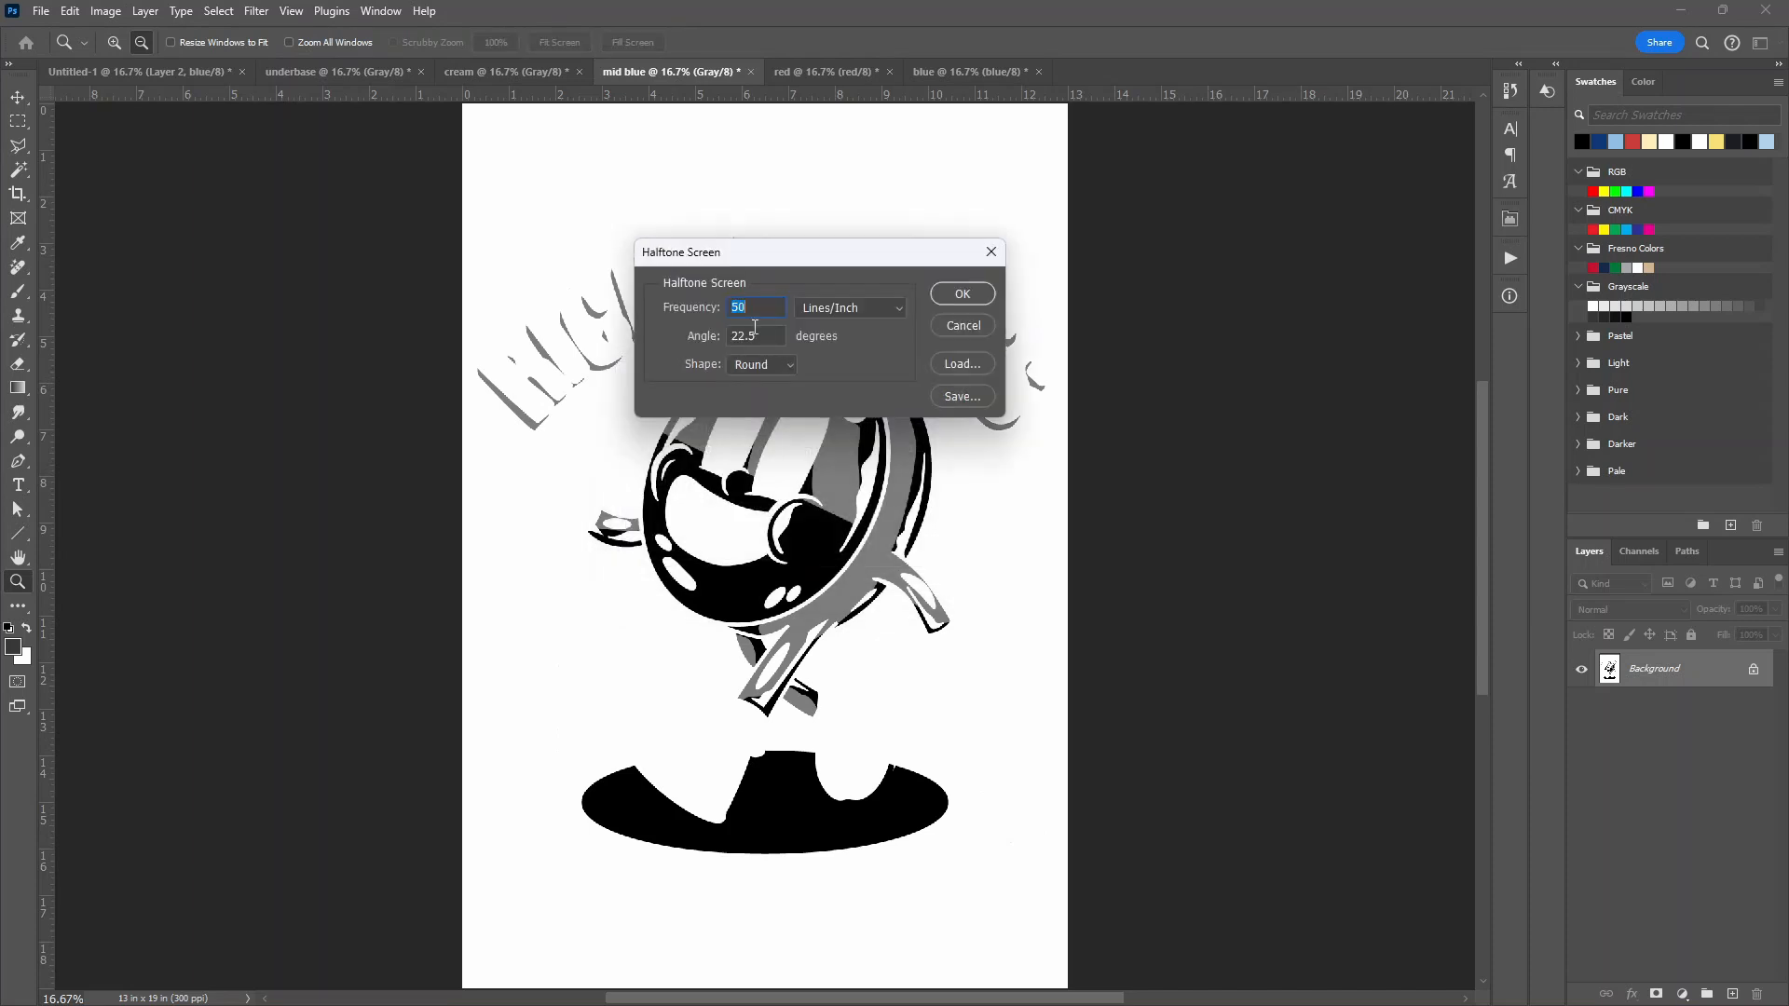
left_click(962, 294)
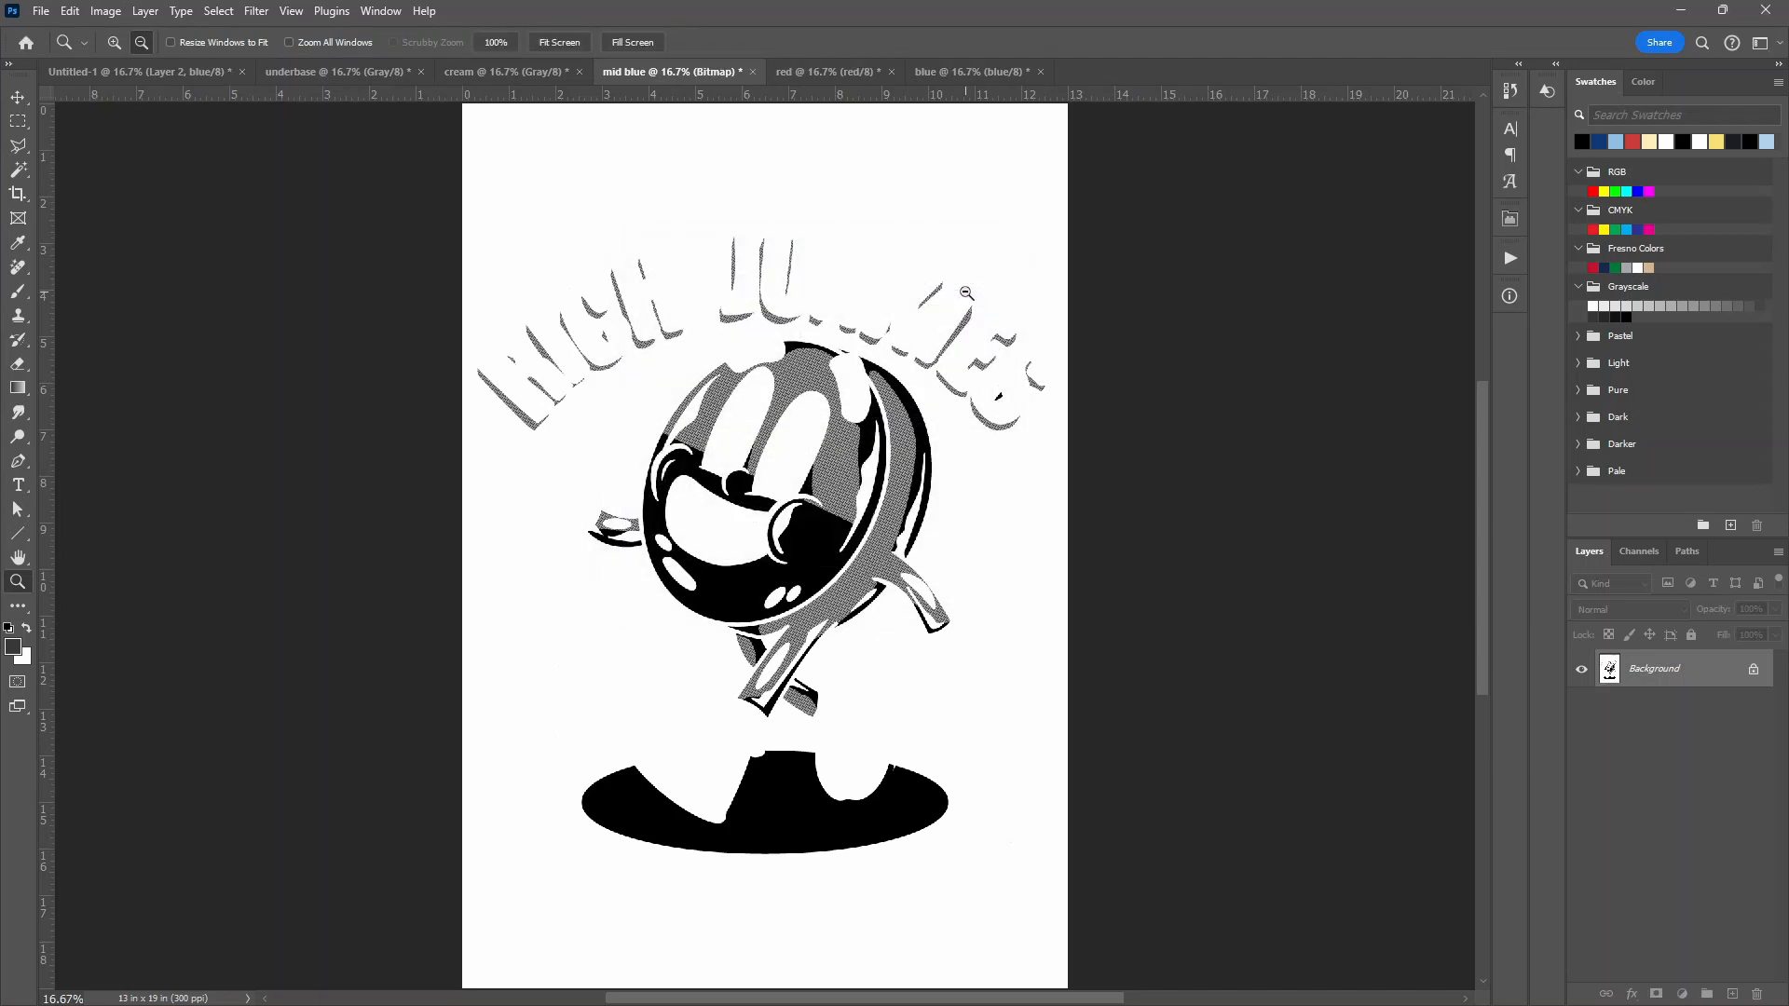
left_click(100, 10)
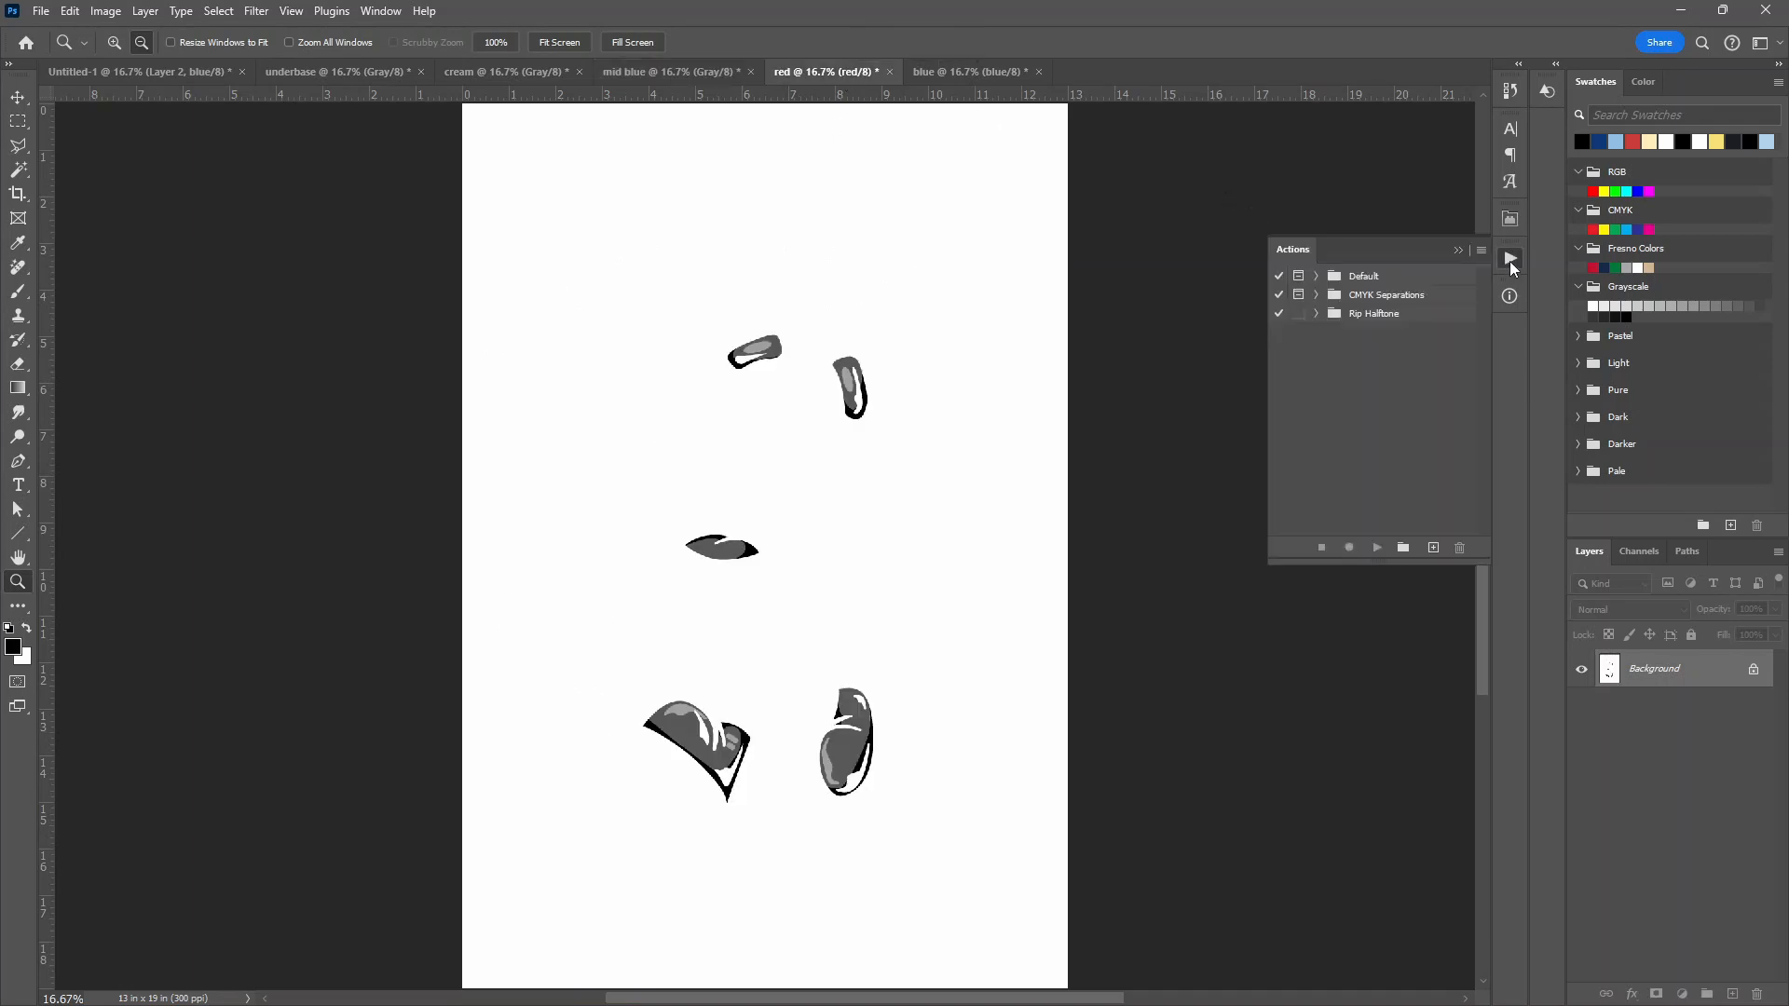
Run the 50-LPI halftone action on blue, then switch to the Illustrator separations file
left_click(1316, 314)
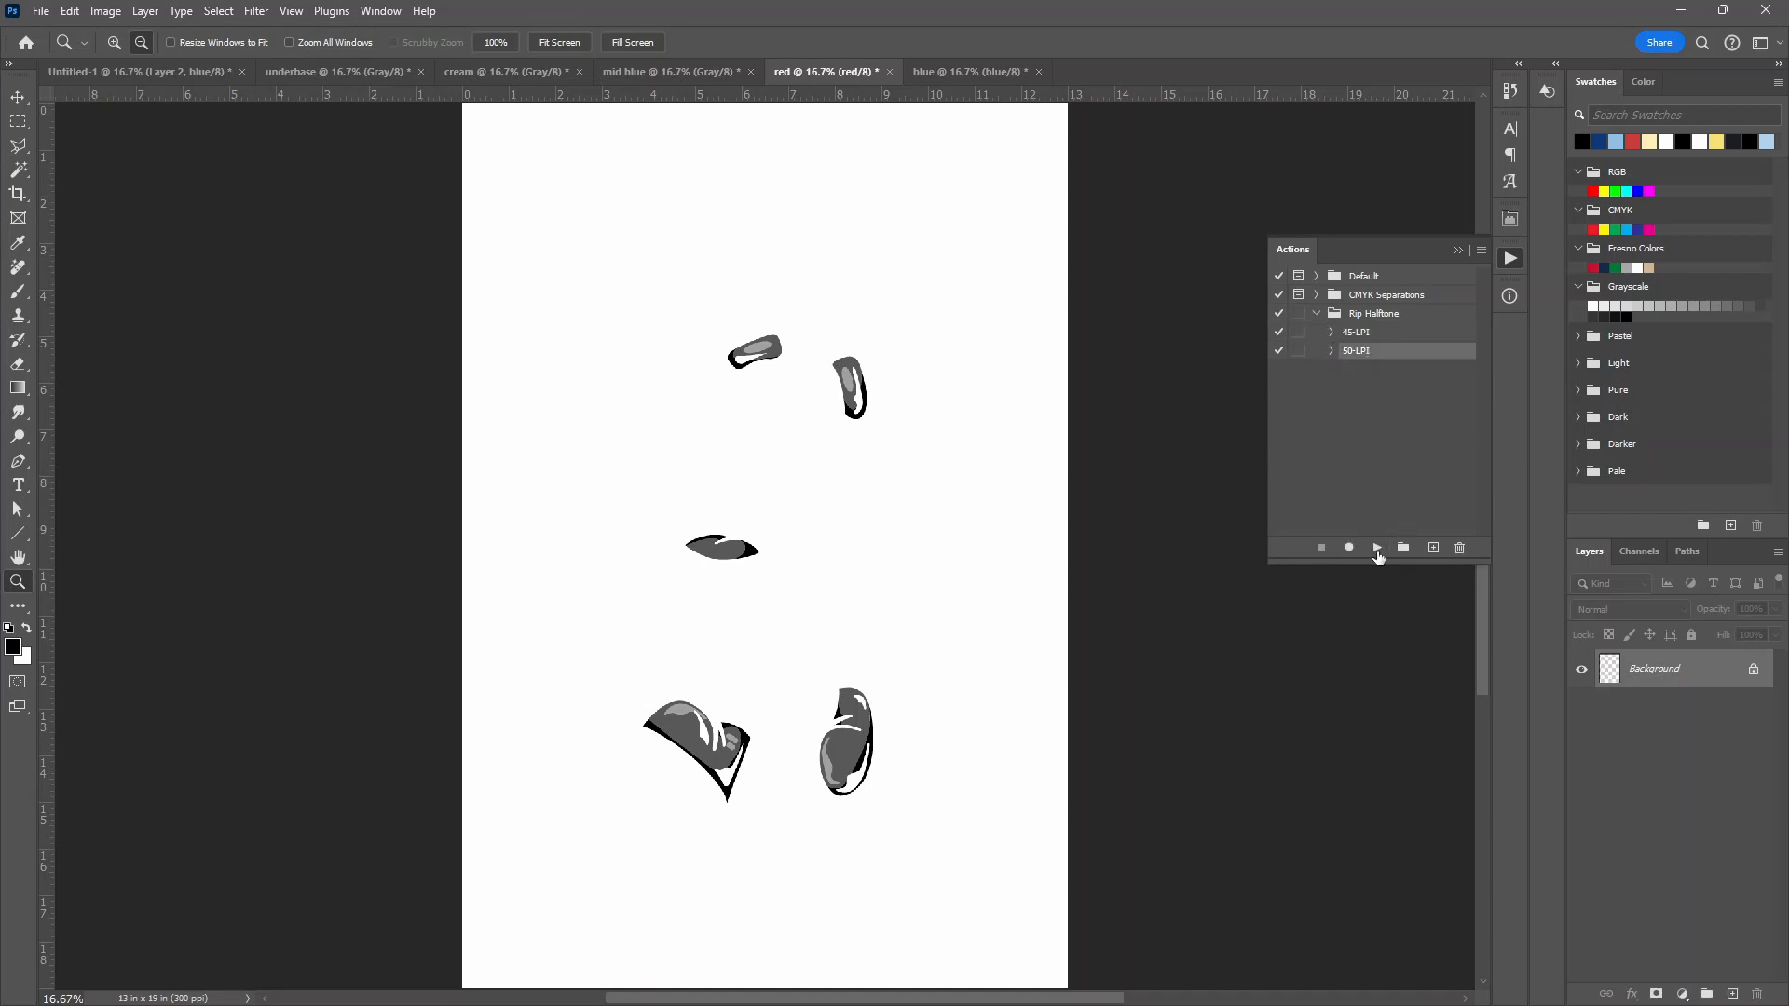
left_click(981, 70)
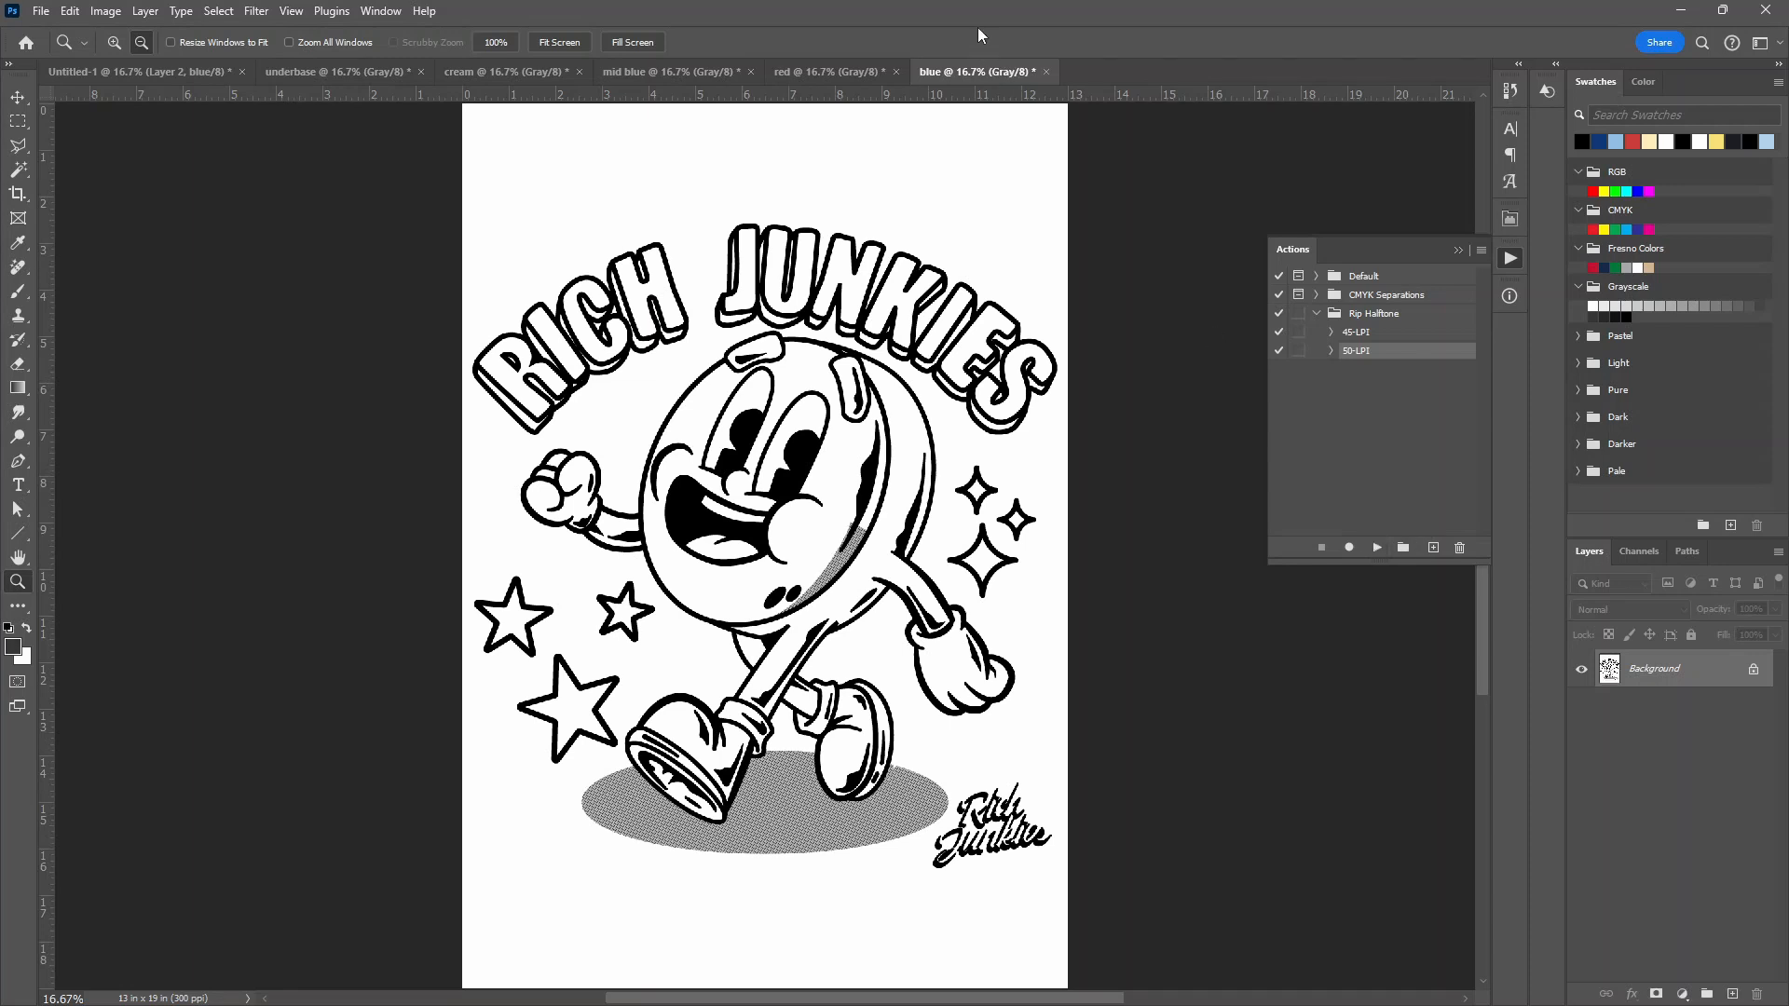
mouse_move(1081, 155)
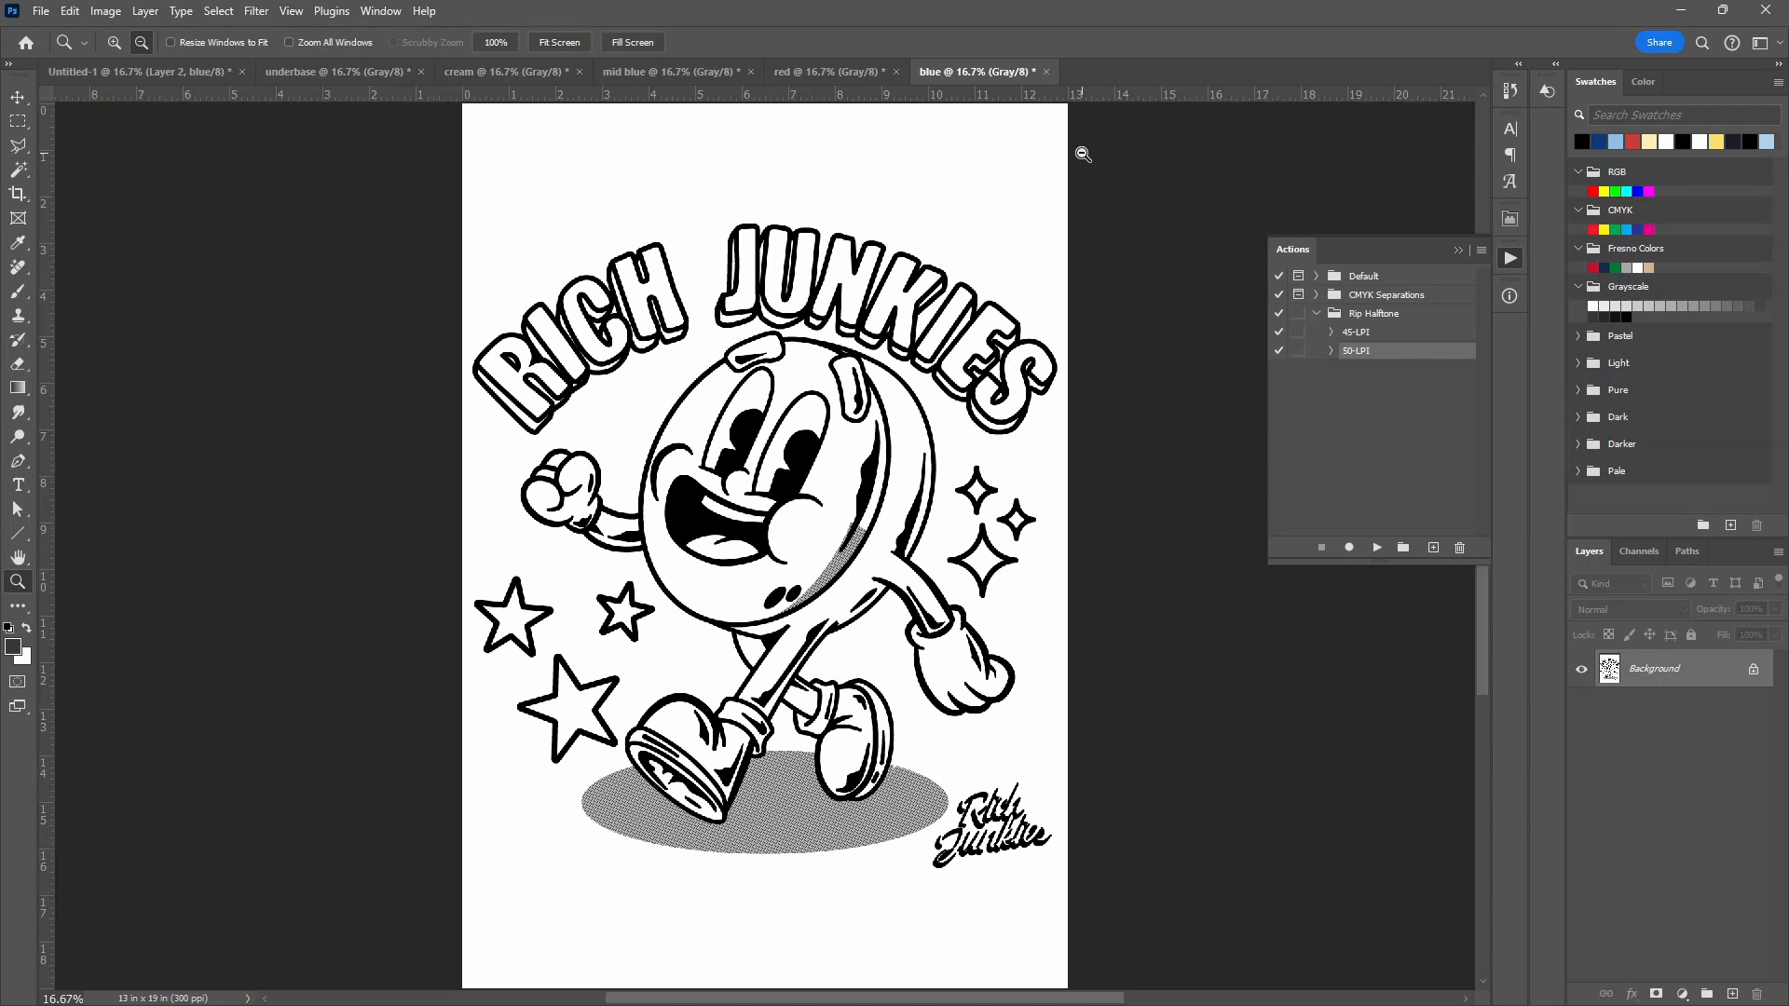
mouse_move(682, 844)
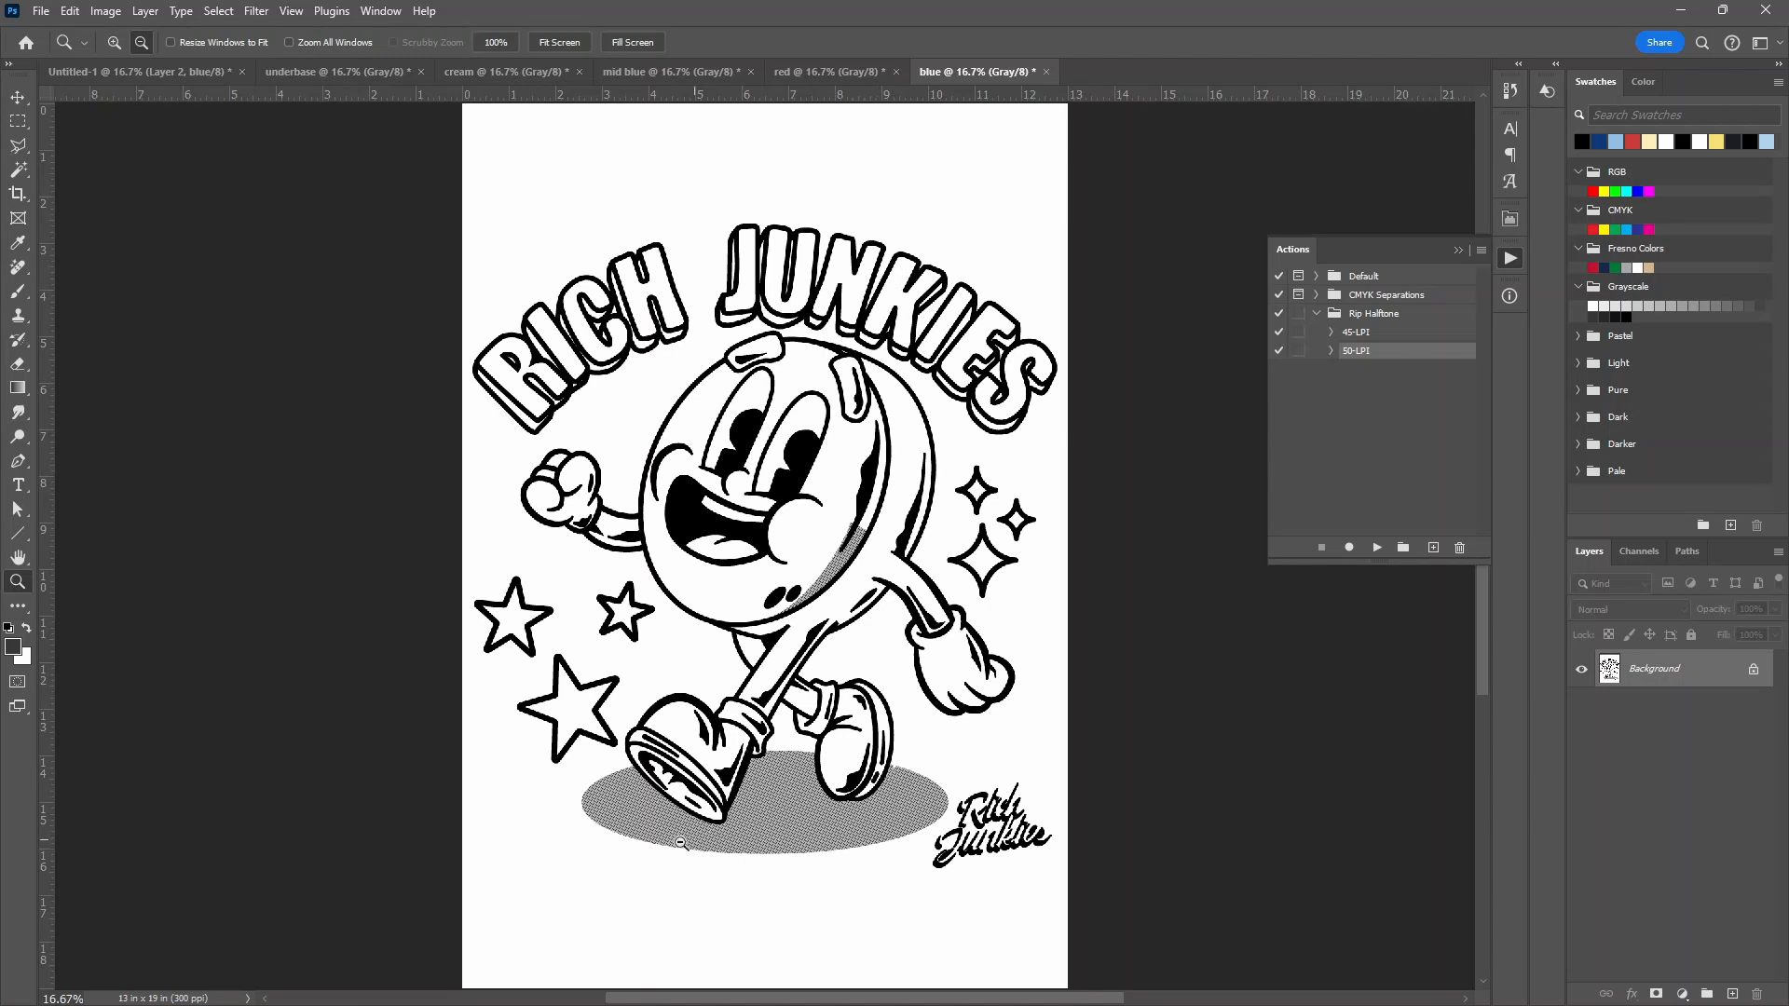
left_click(958, 984)
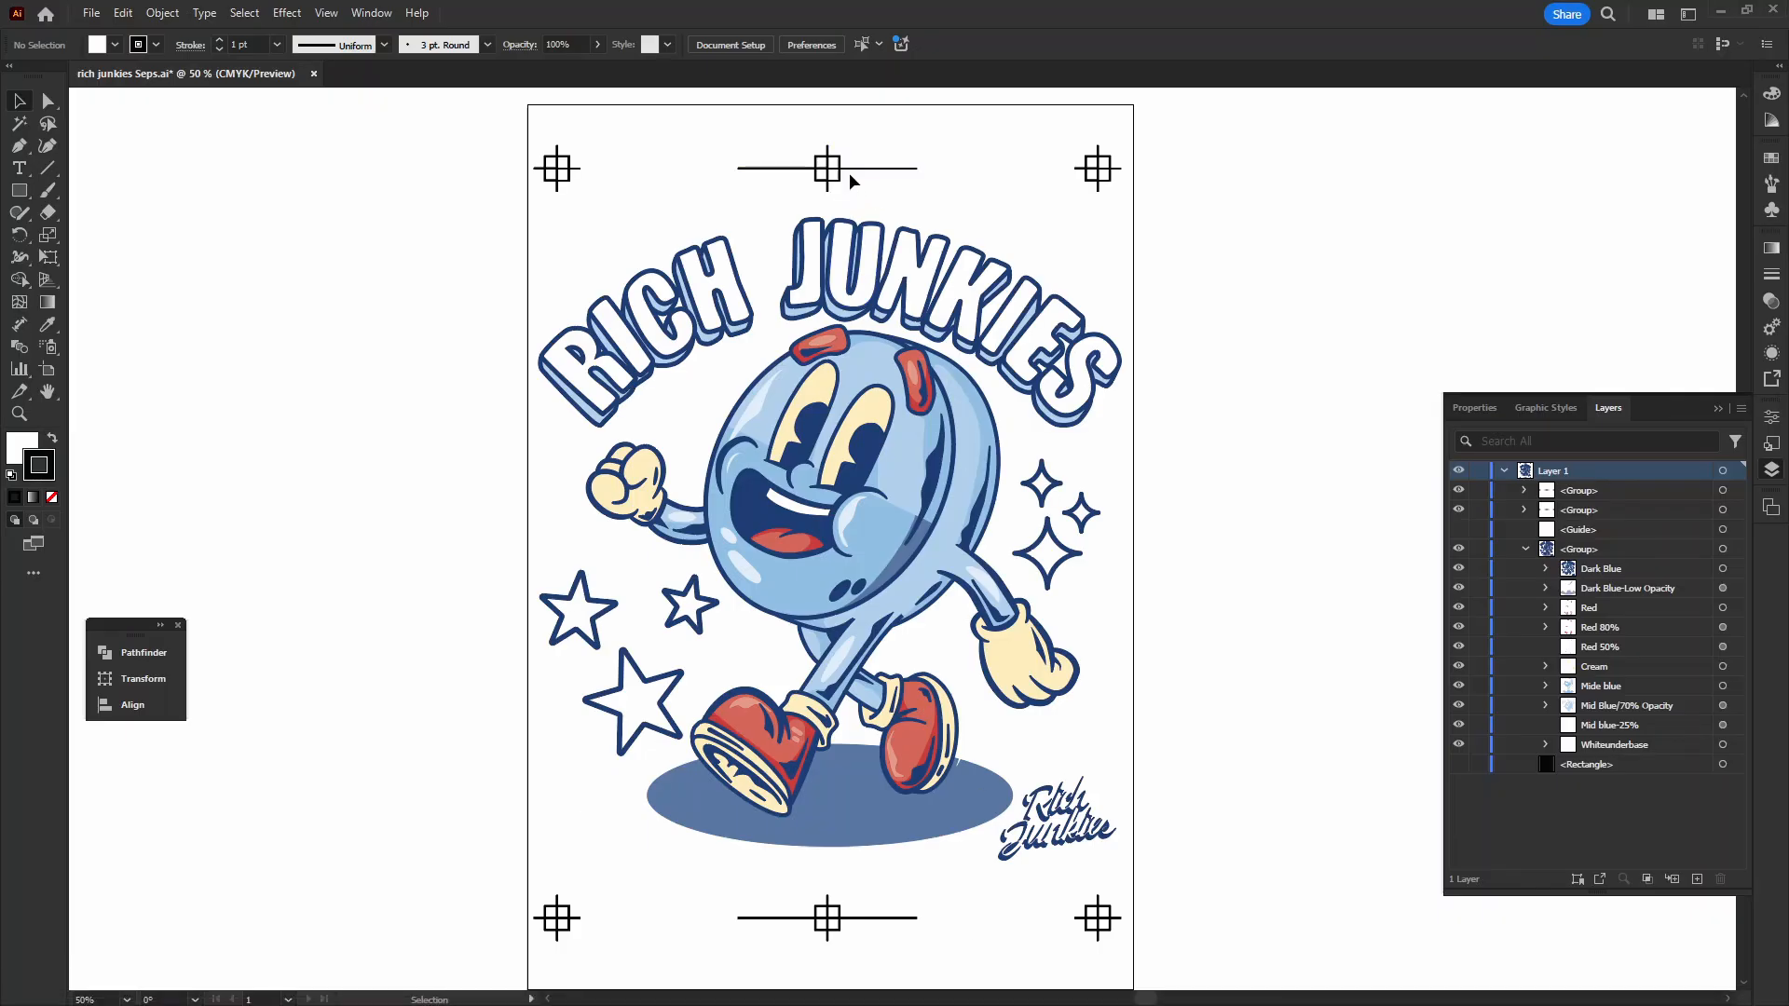
Select the registration marks in Illustrator and return to Photoshop to paste them
left_click(827, 168)
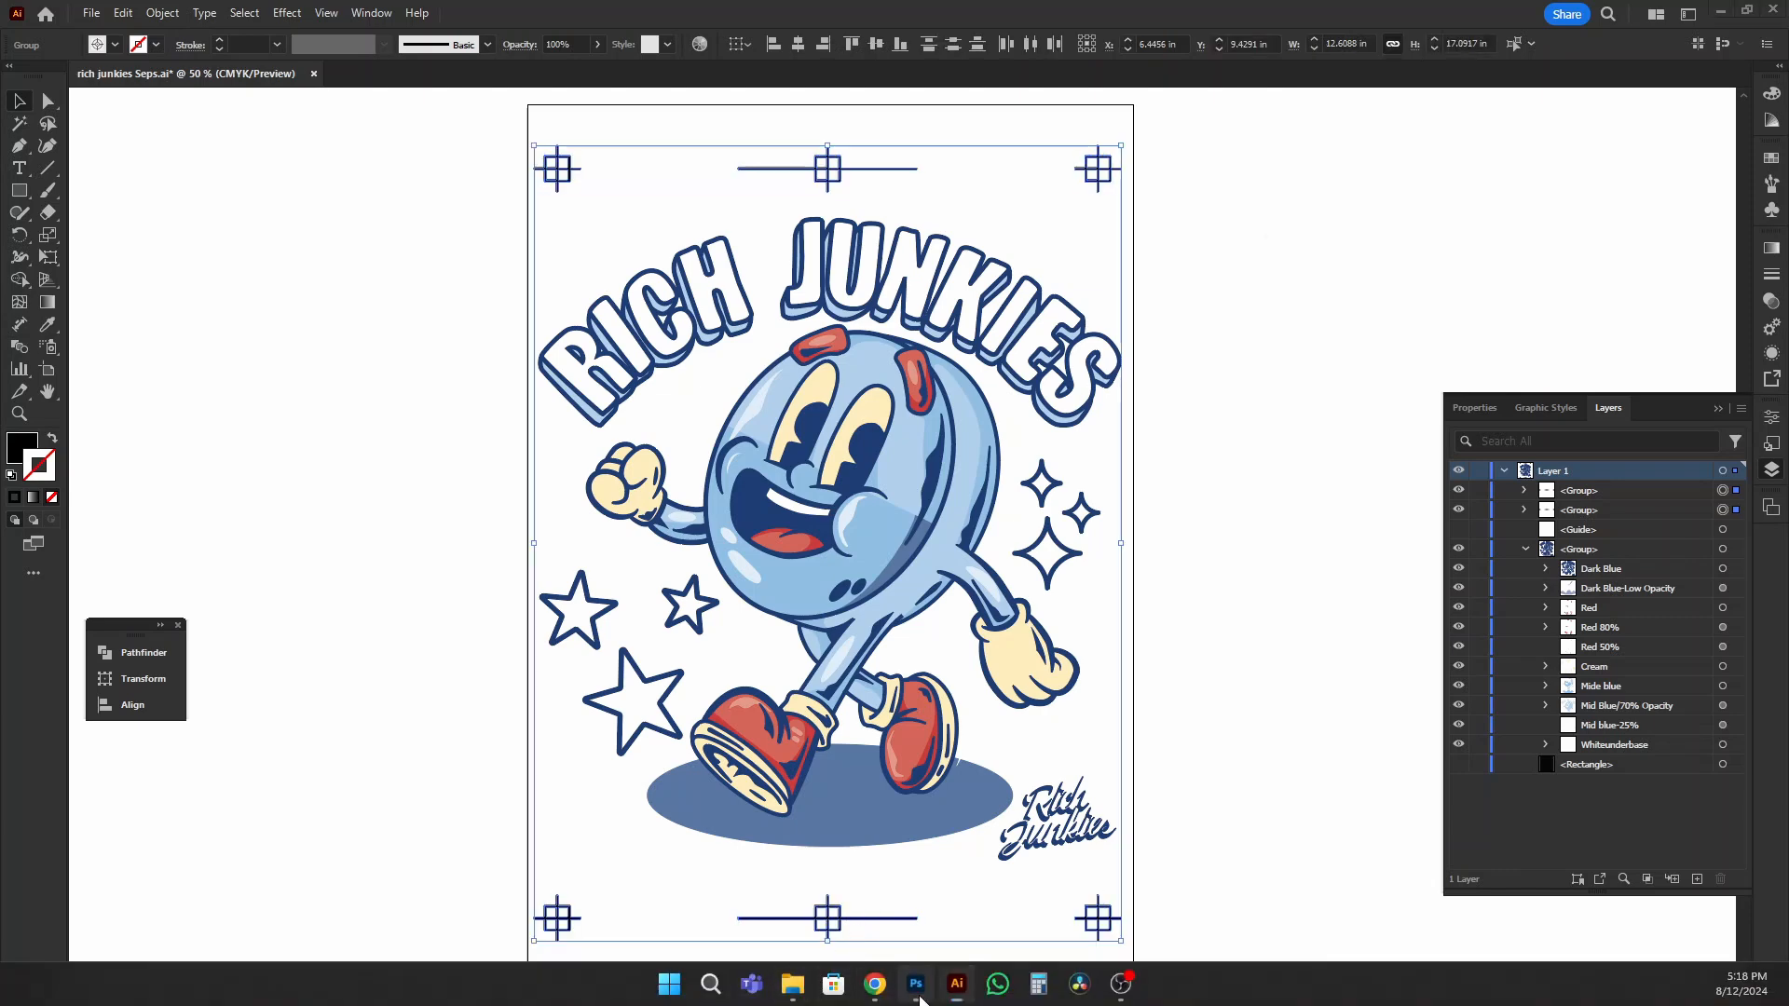
left_click(915, 984)
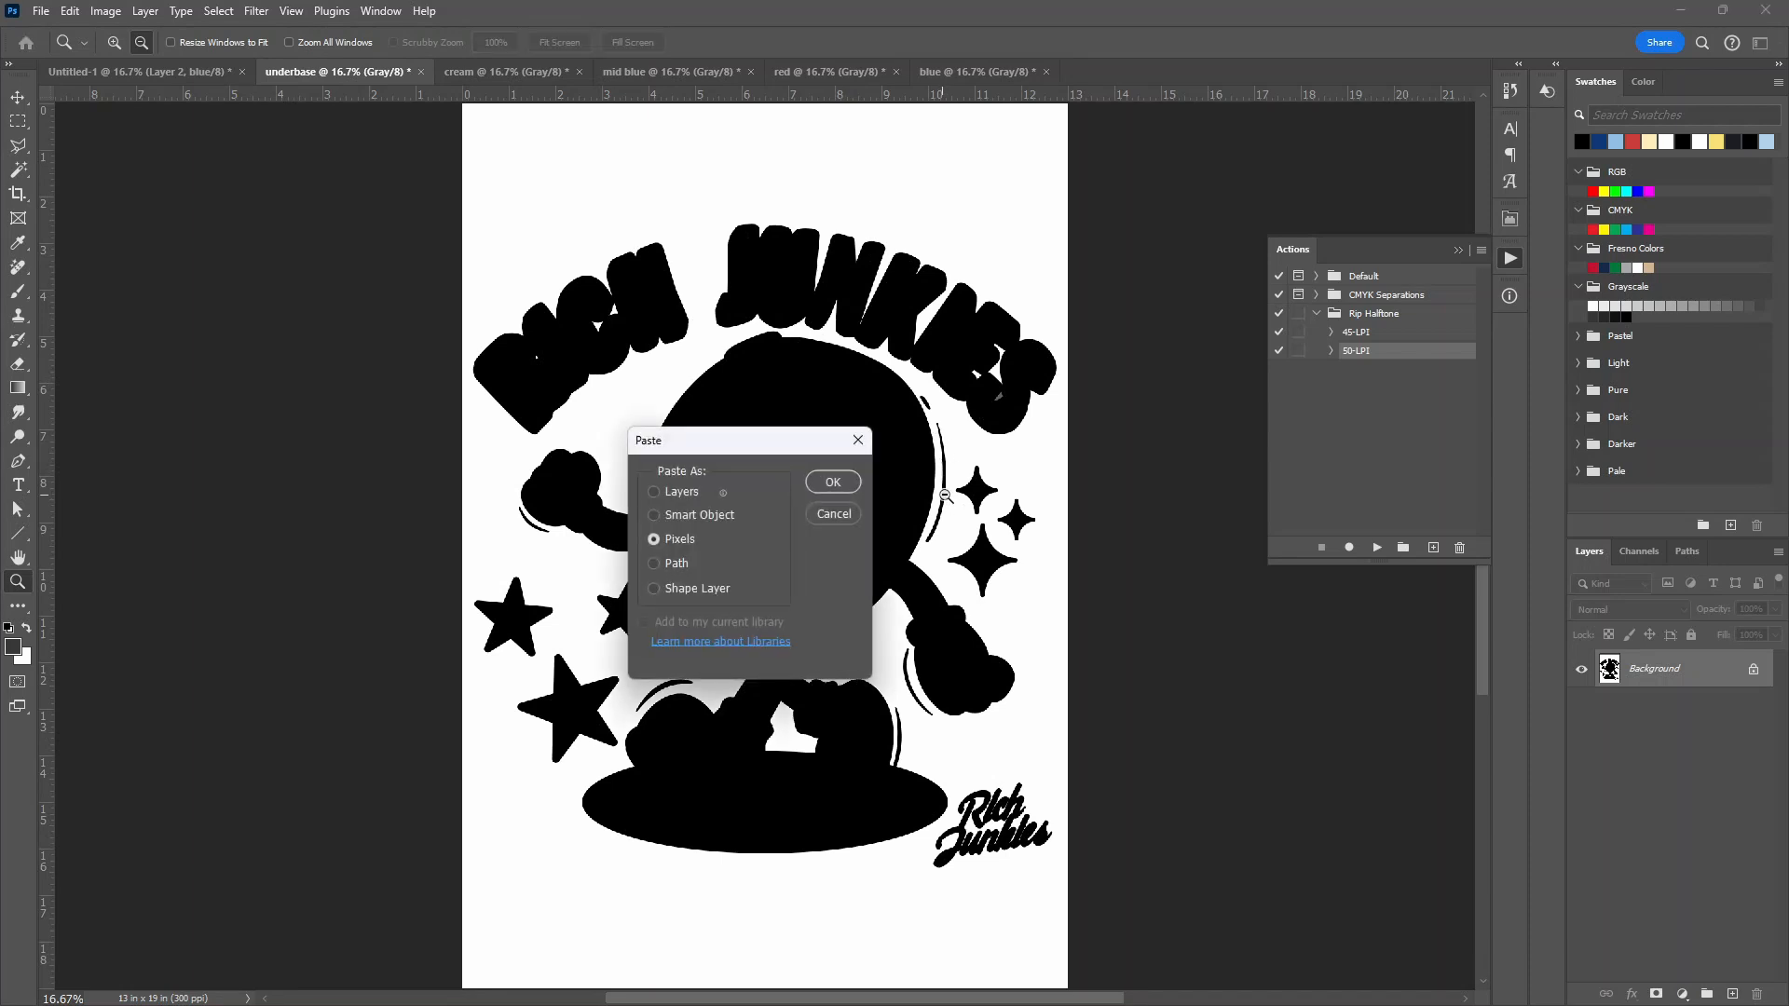
Paste the marks as pixels in underbase and duplicate that layer into the cream document
left_click(833, 481)
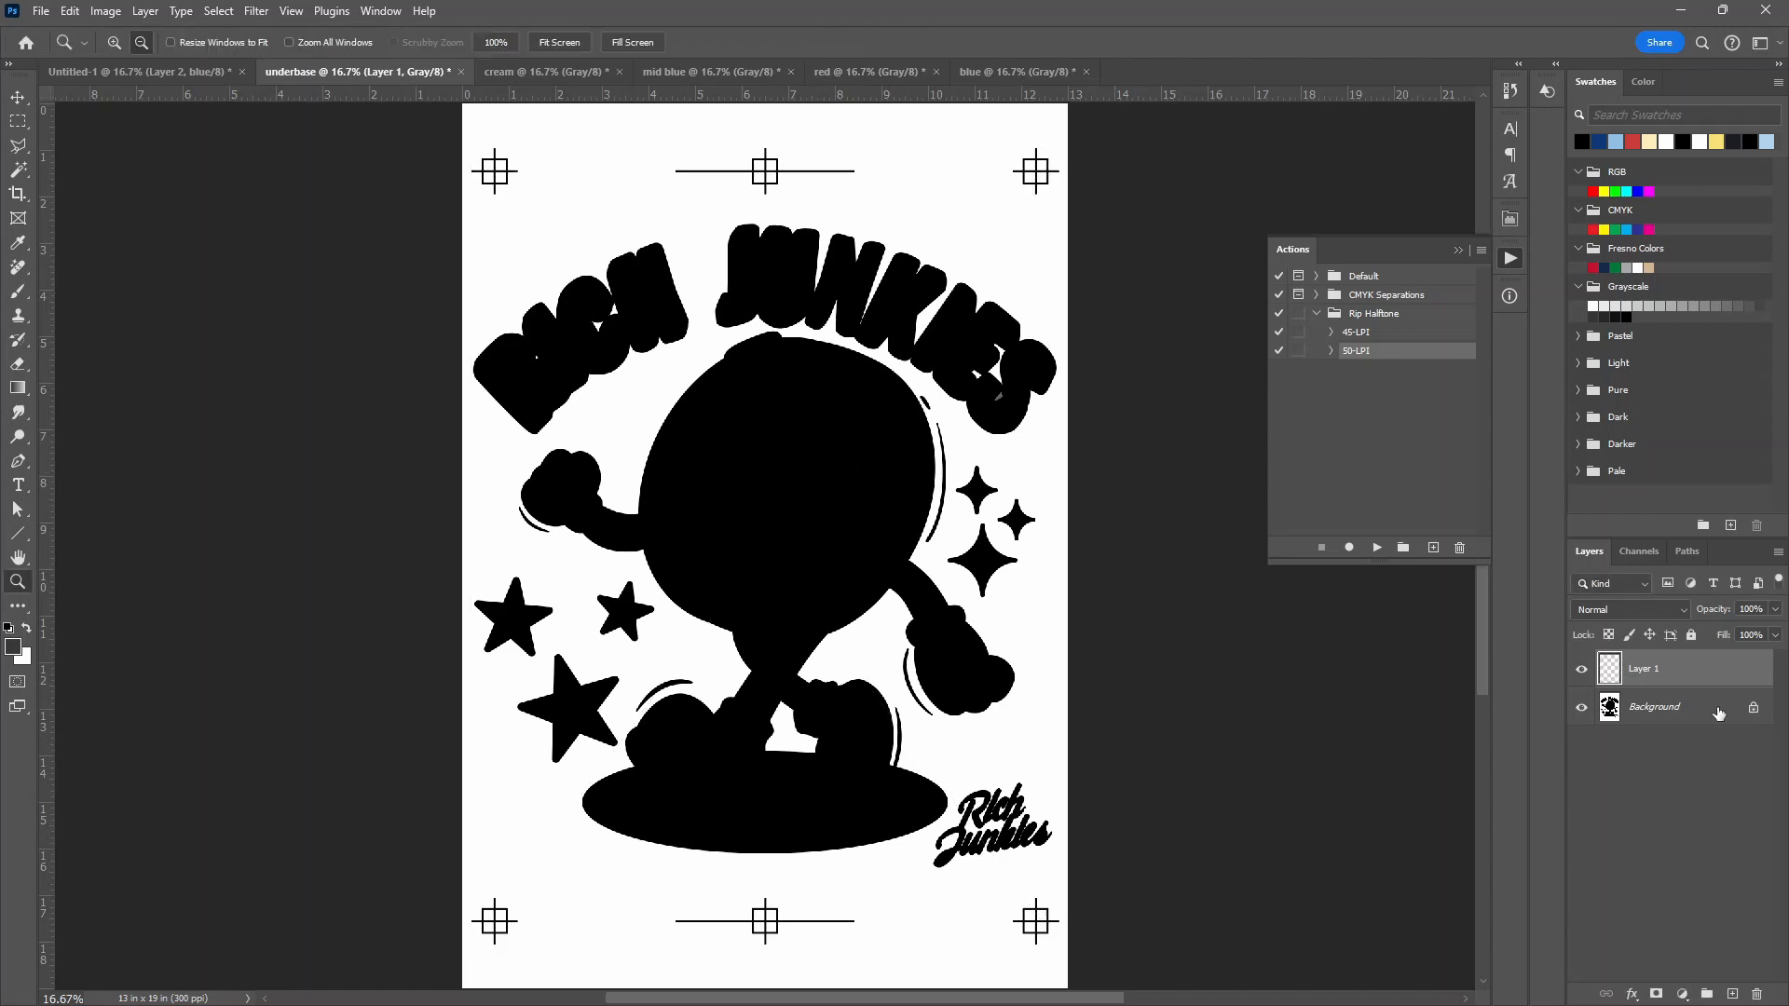
right_click(1655, 707)
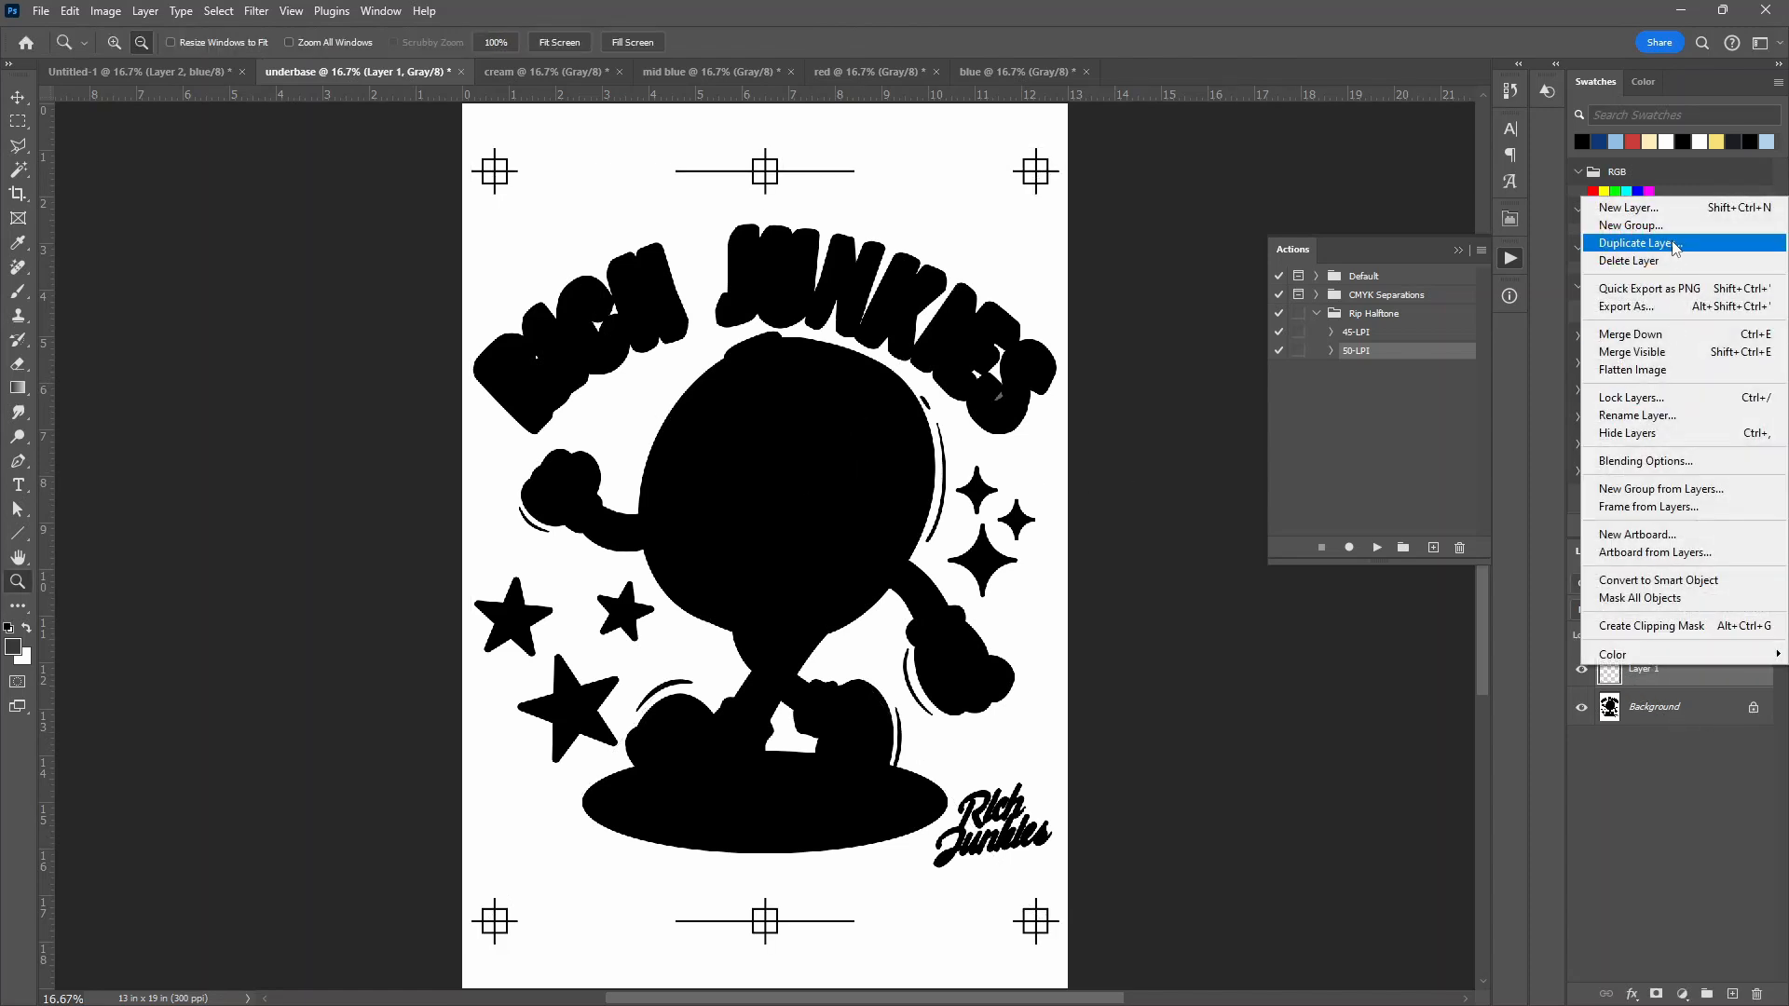
left_click(1640, 242)
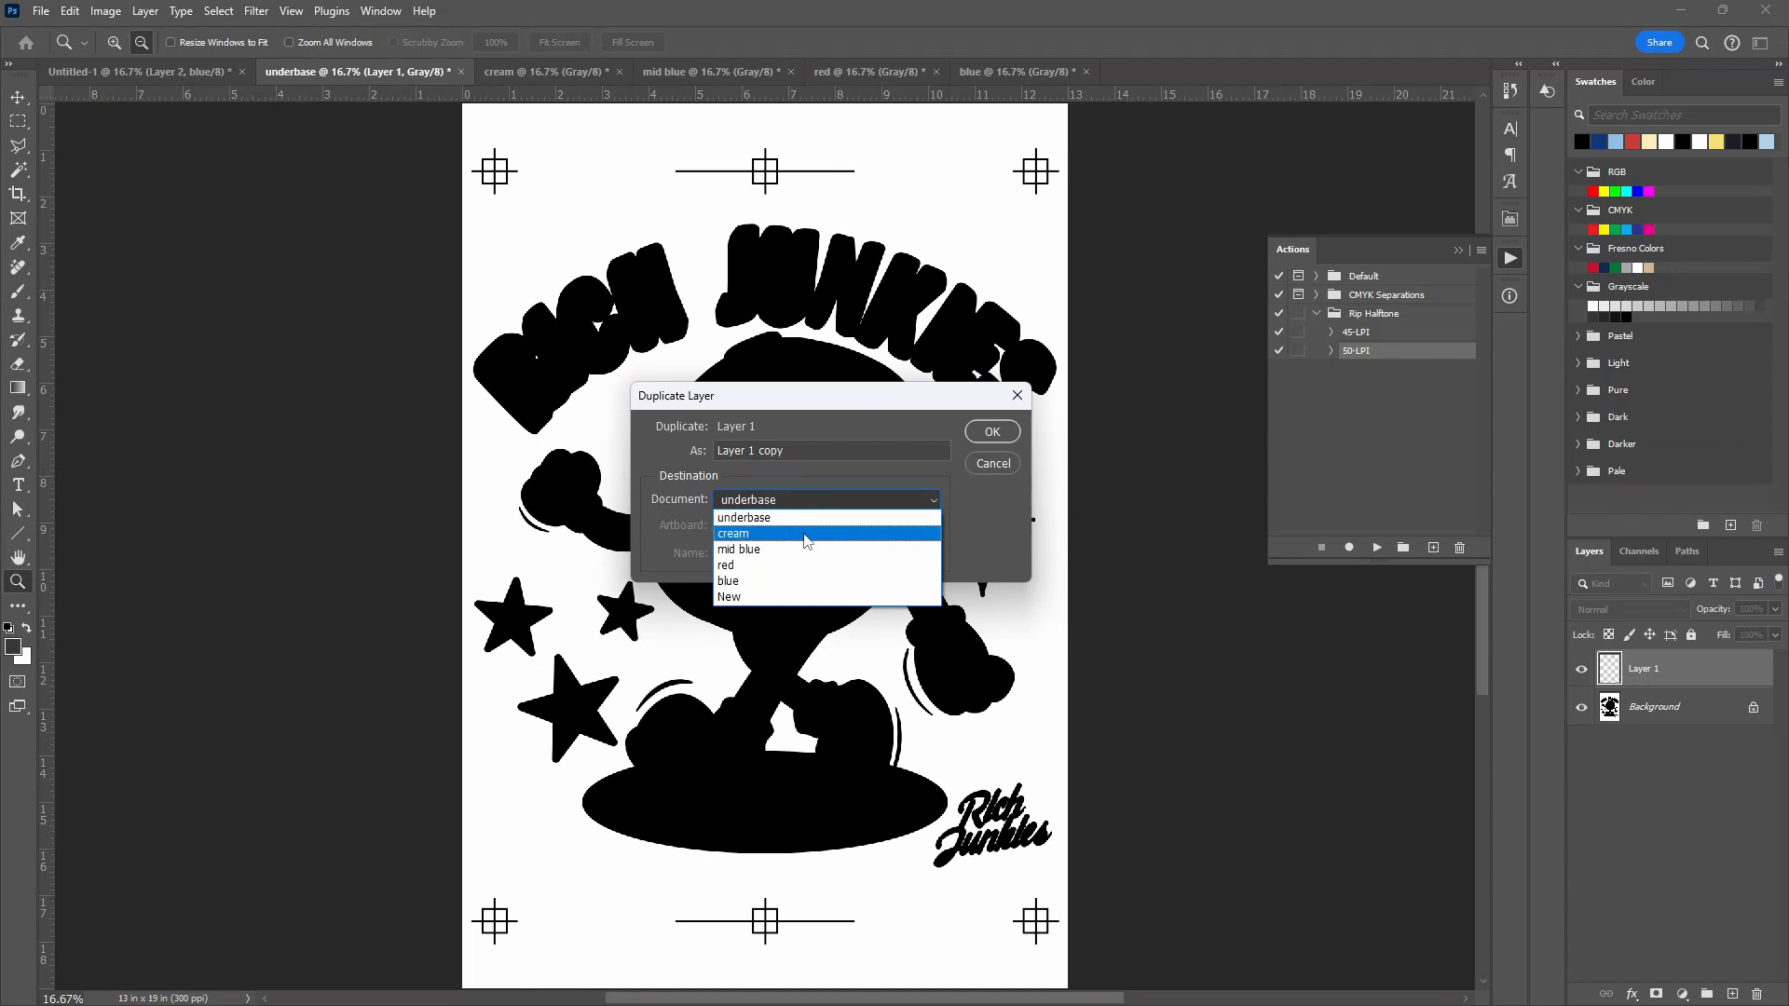
left_click(734, 533)
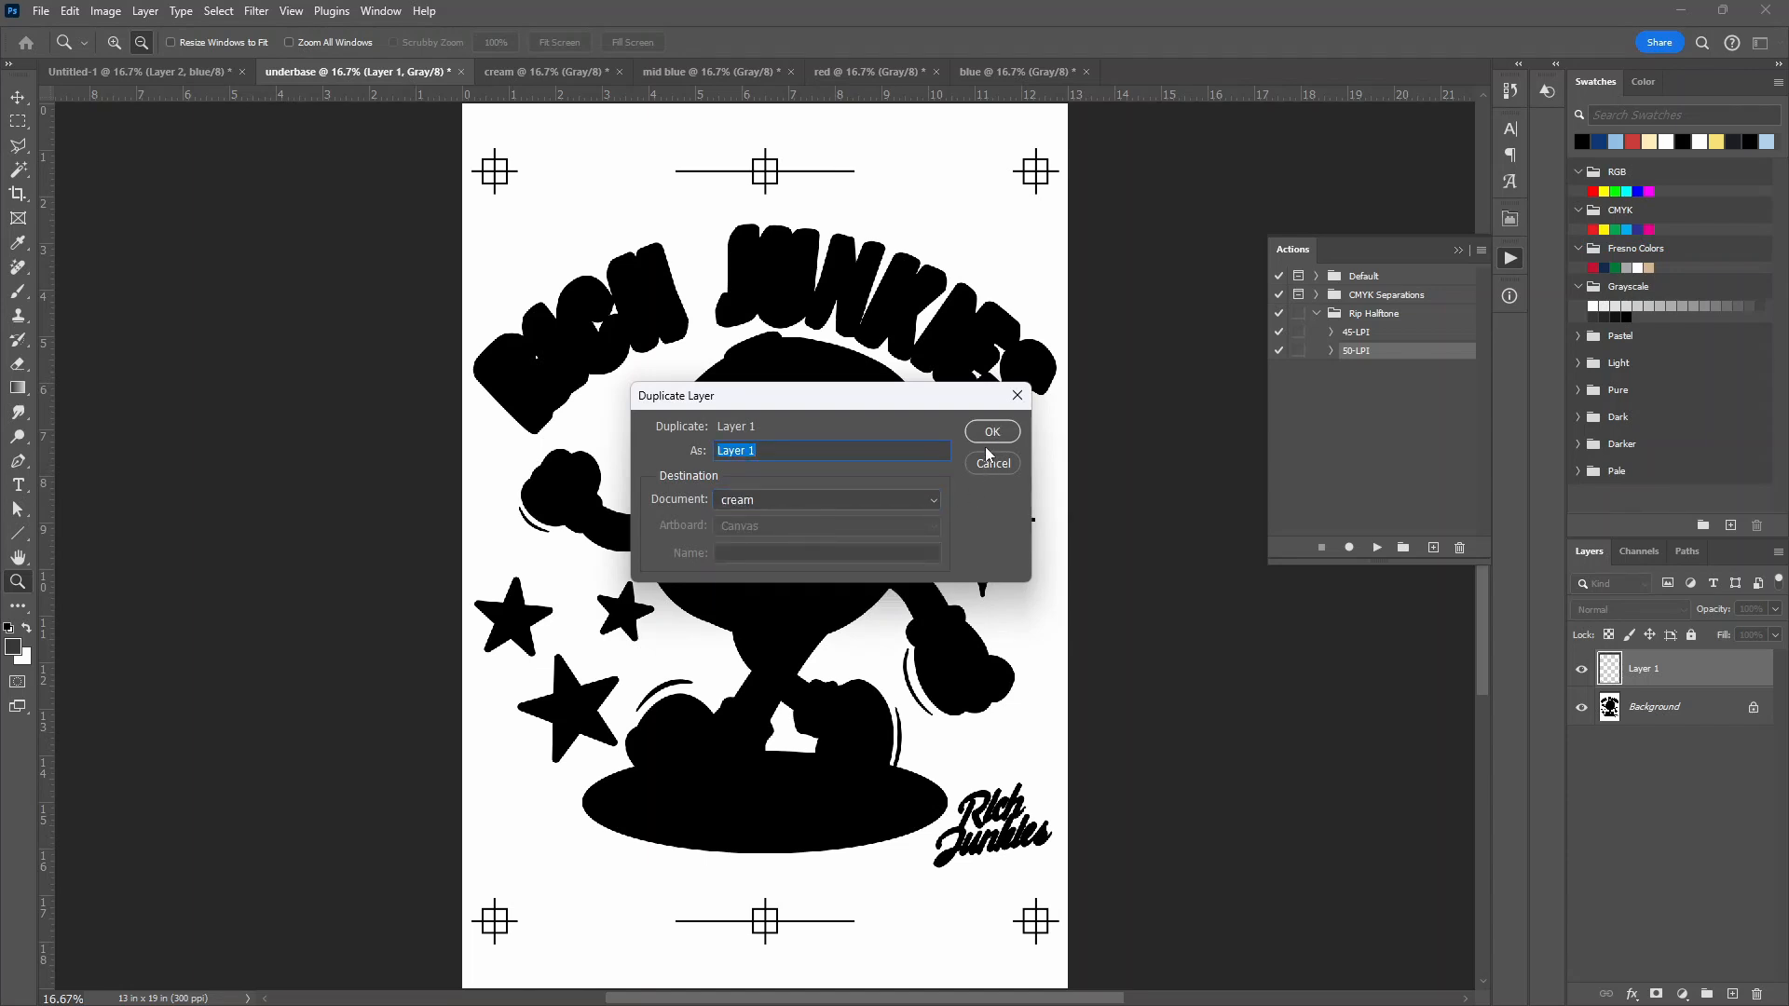
left_click(991, 432)
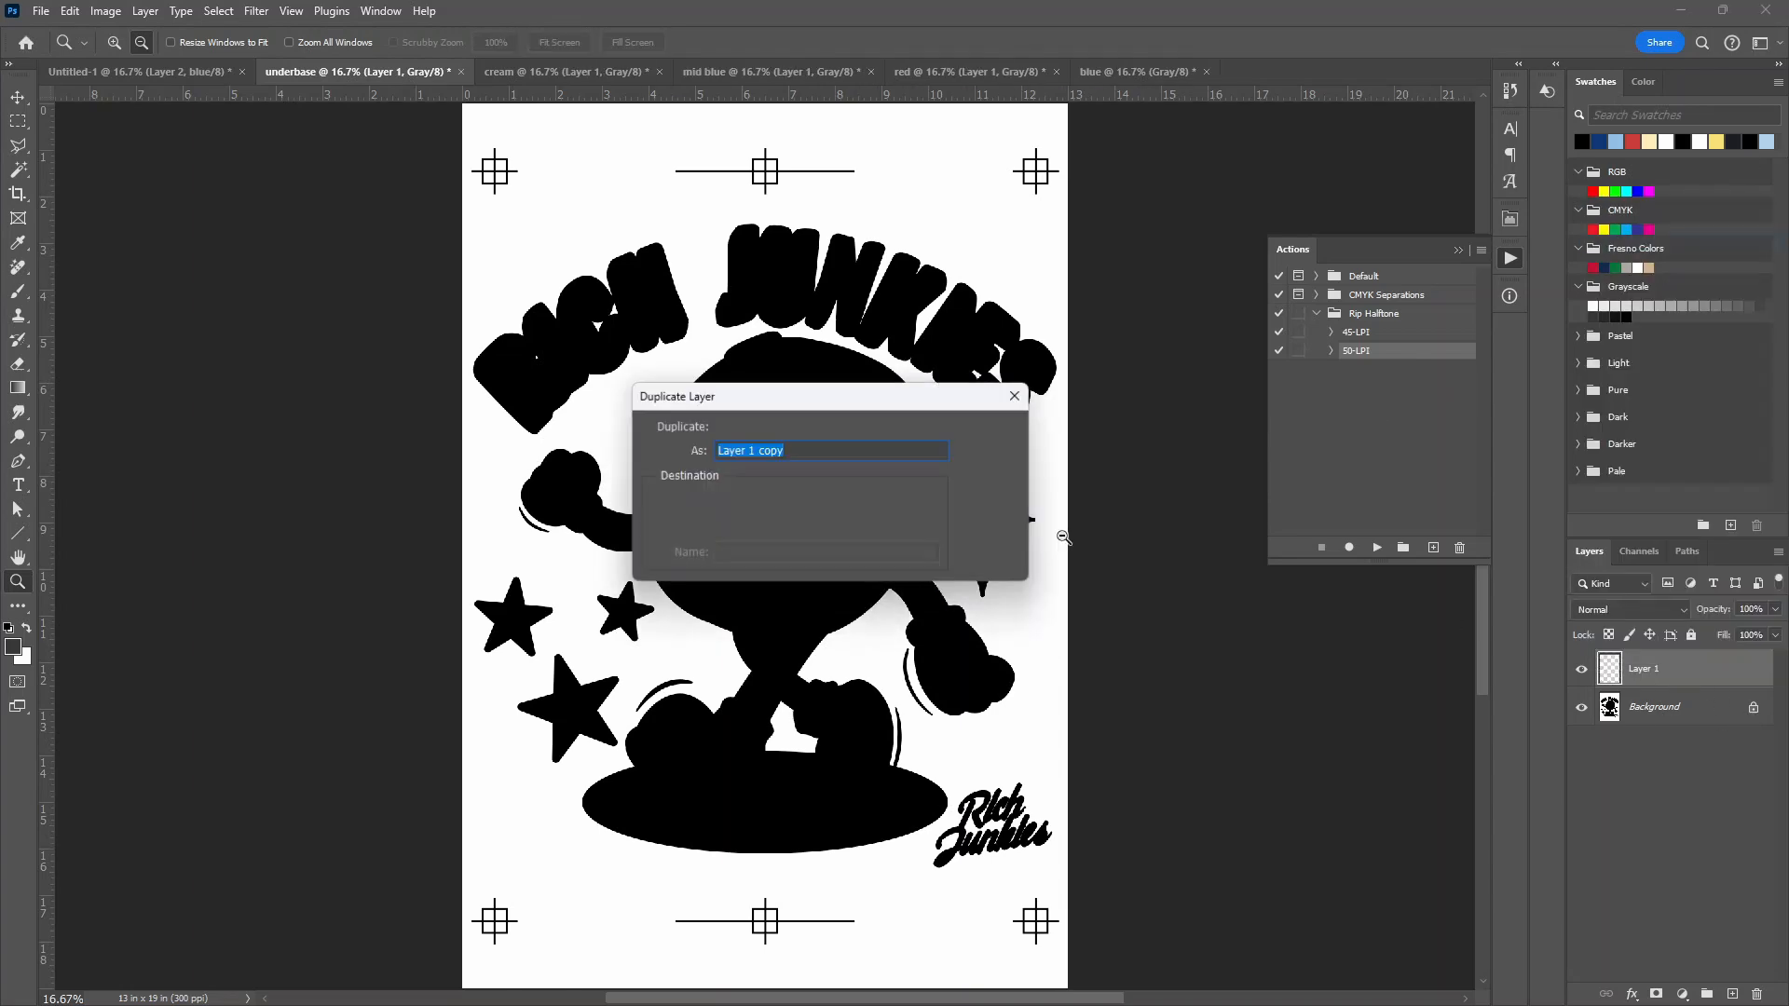
left_click(962, 71)
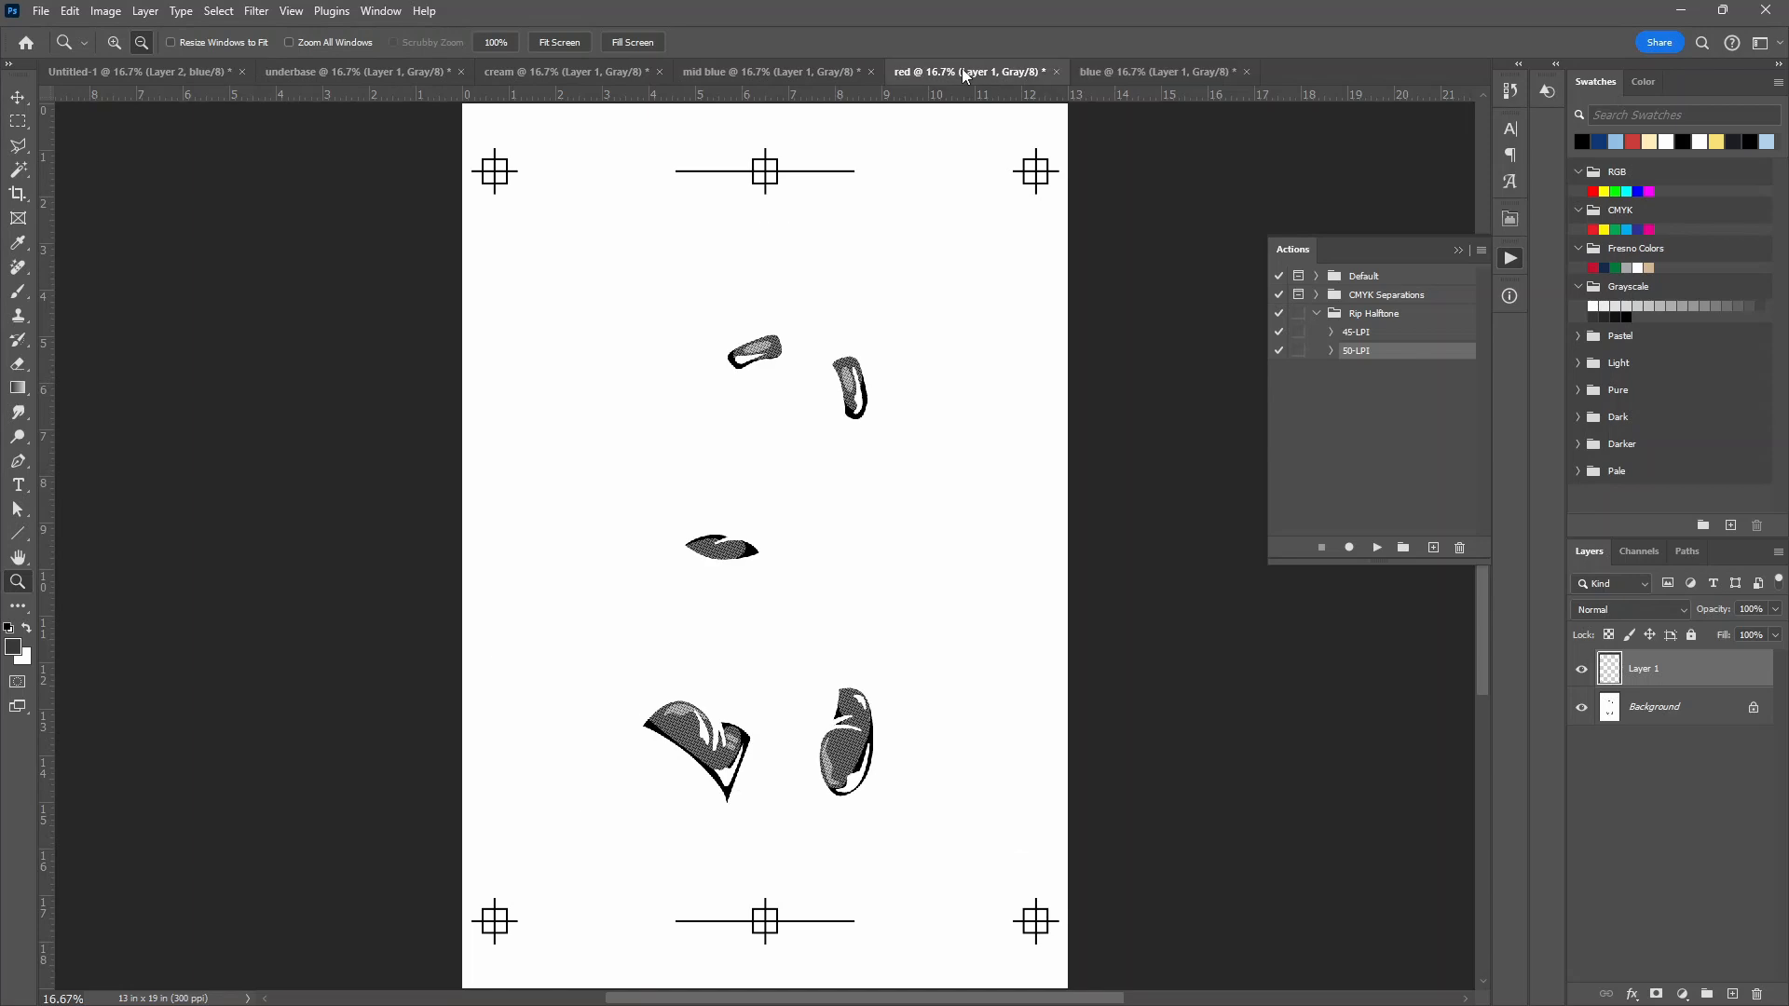
left_click(347, 71)
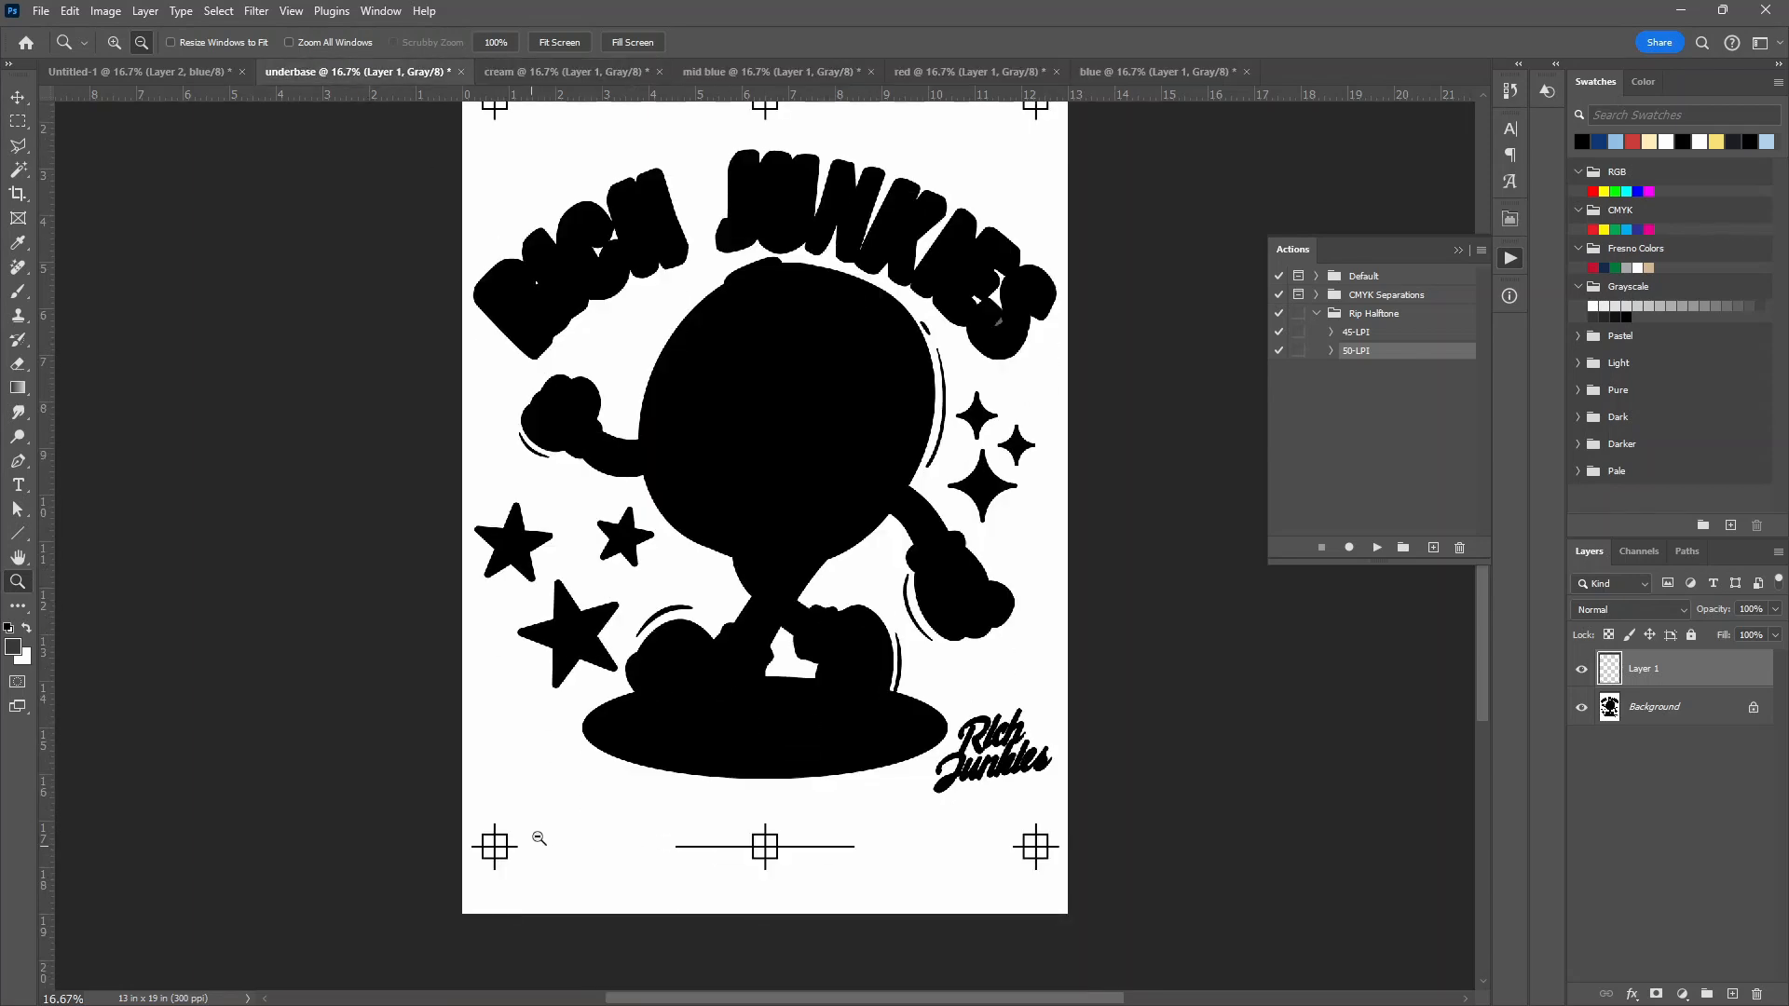
Label each separation (UB, cream, mid blue, red, blue) by the bottom mark and flatten each document
left_click(18, 484)
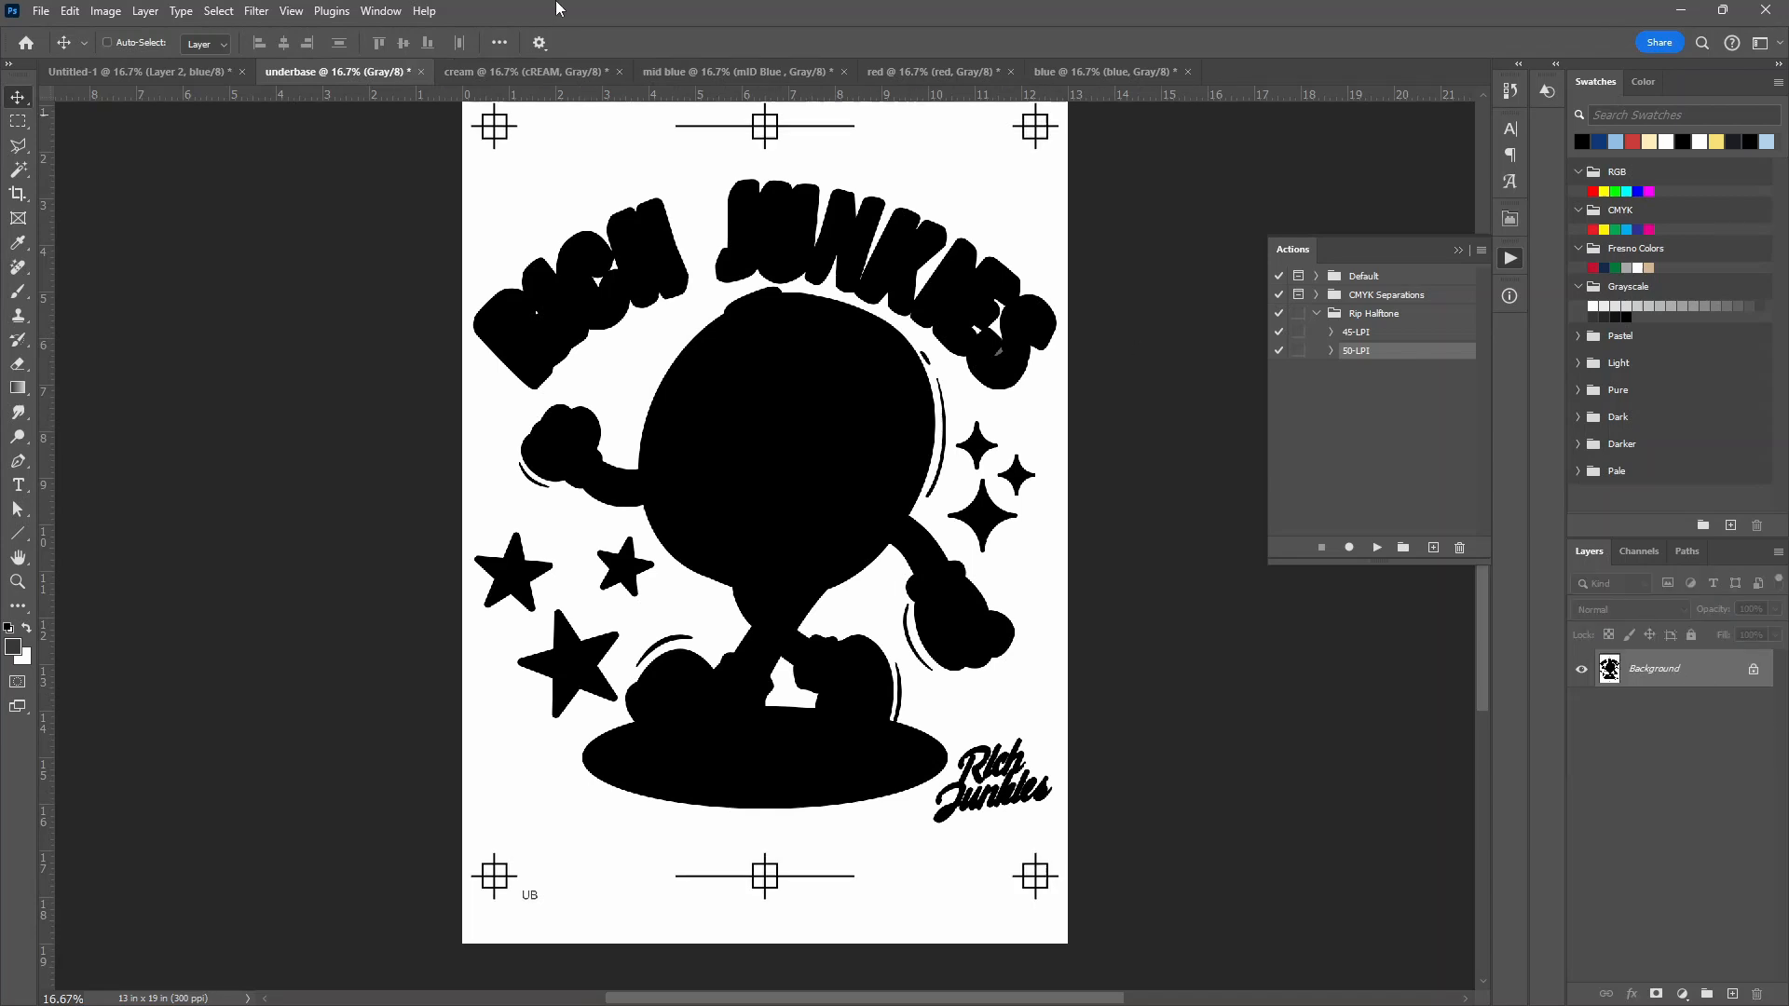
left_click(523, 71)
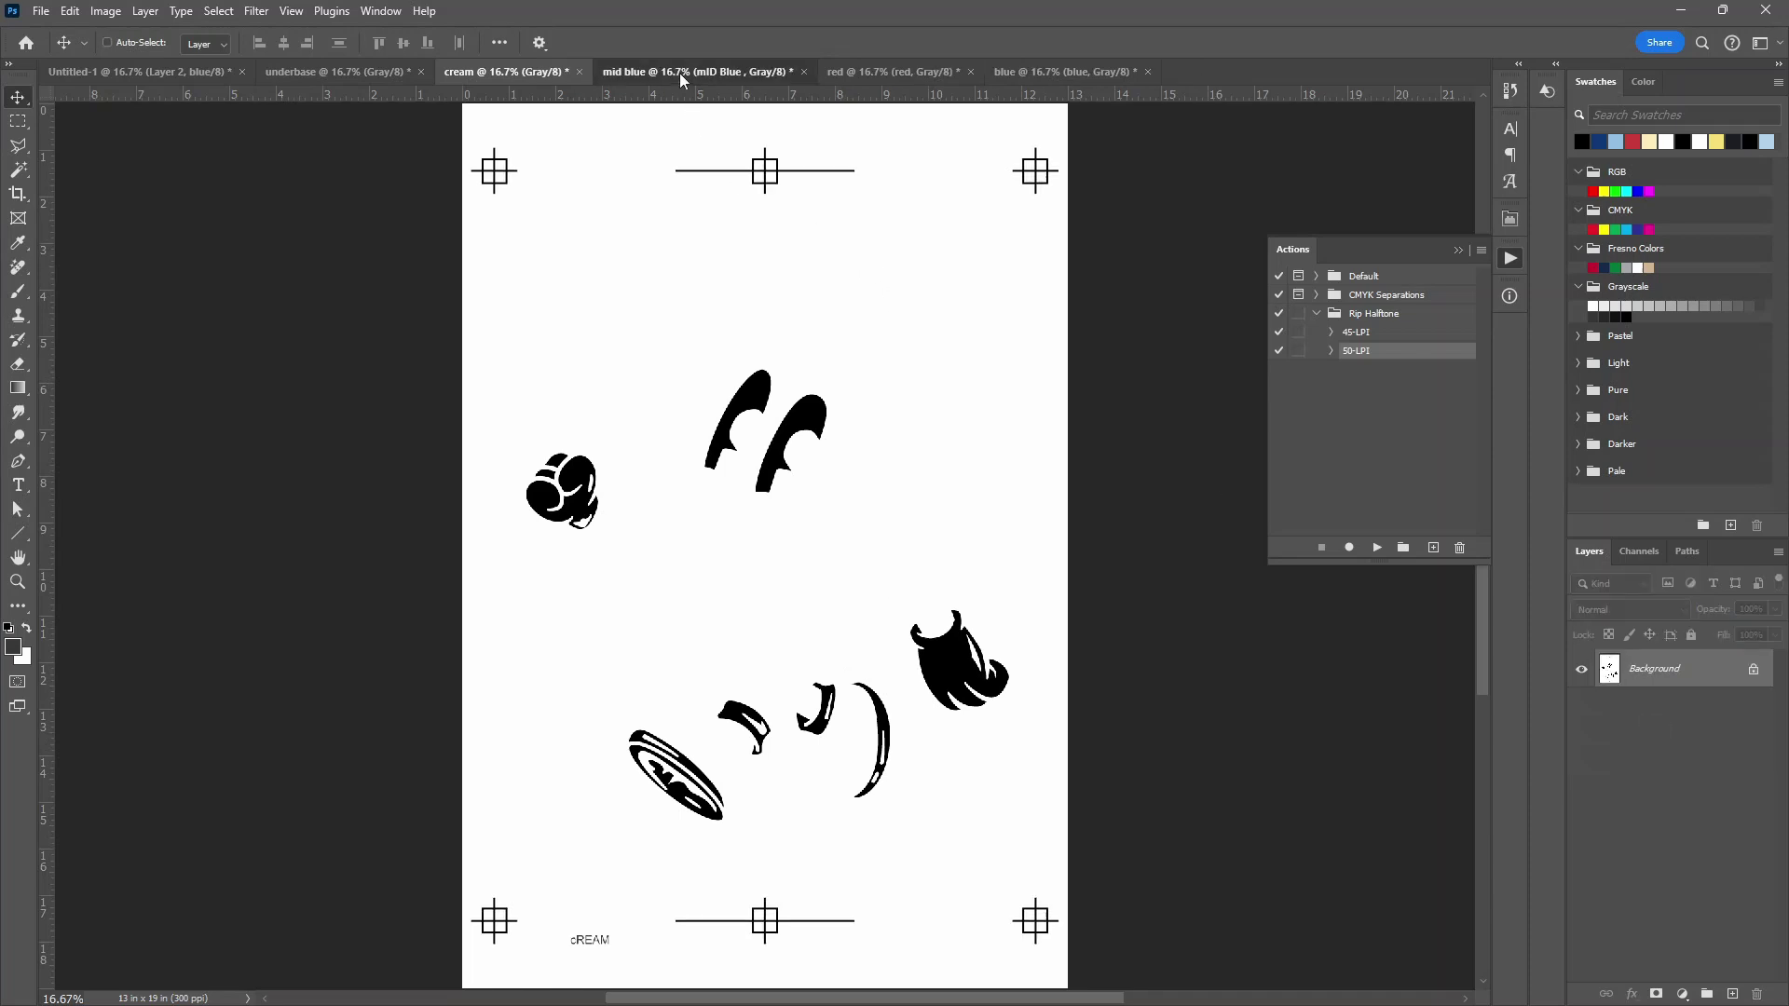
left_click(690, 71)
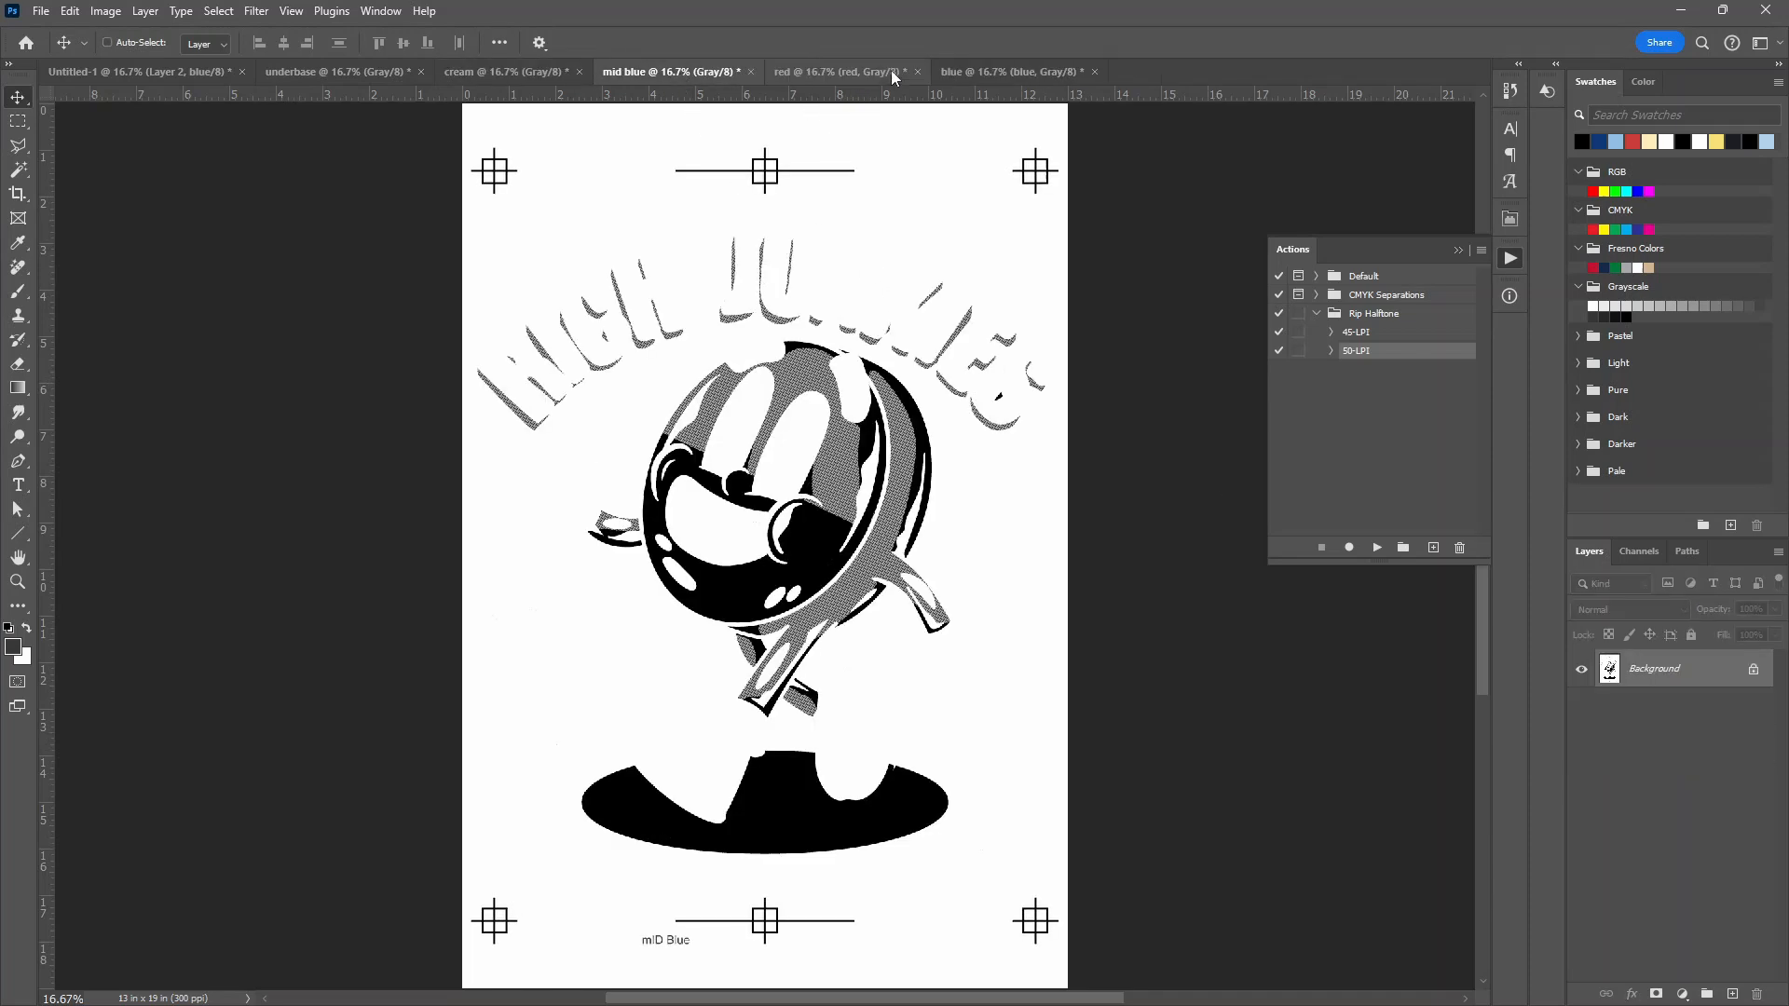
left_click(844, 70)
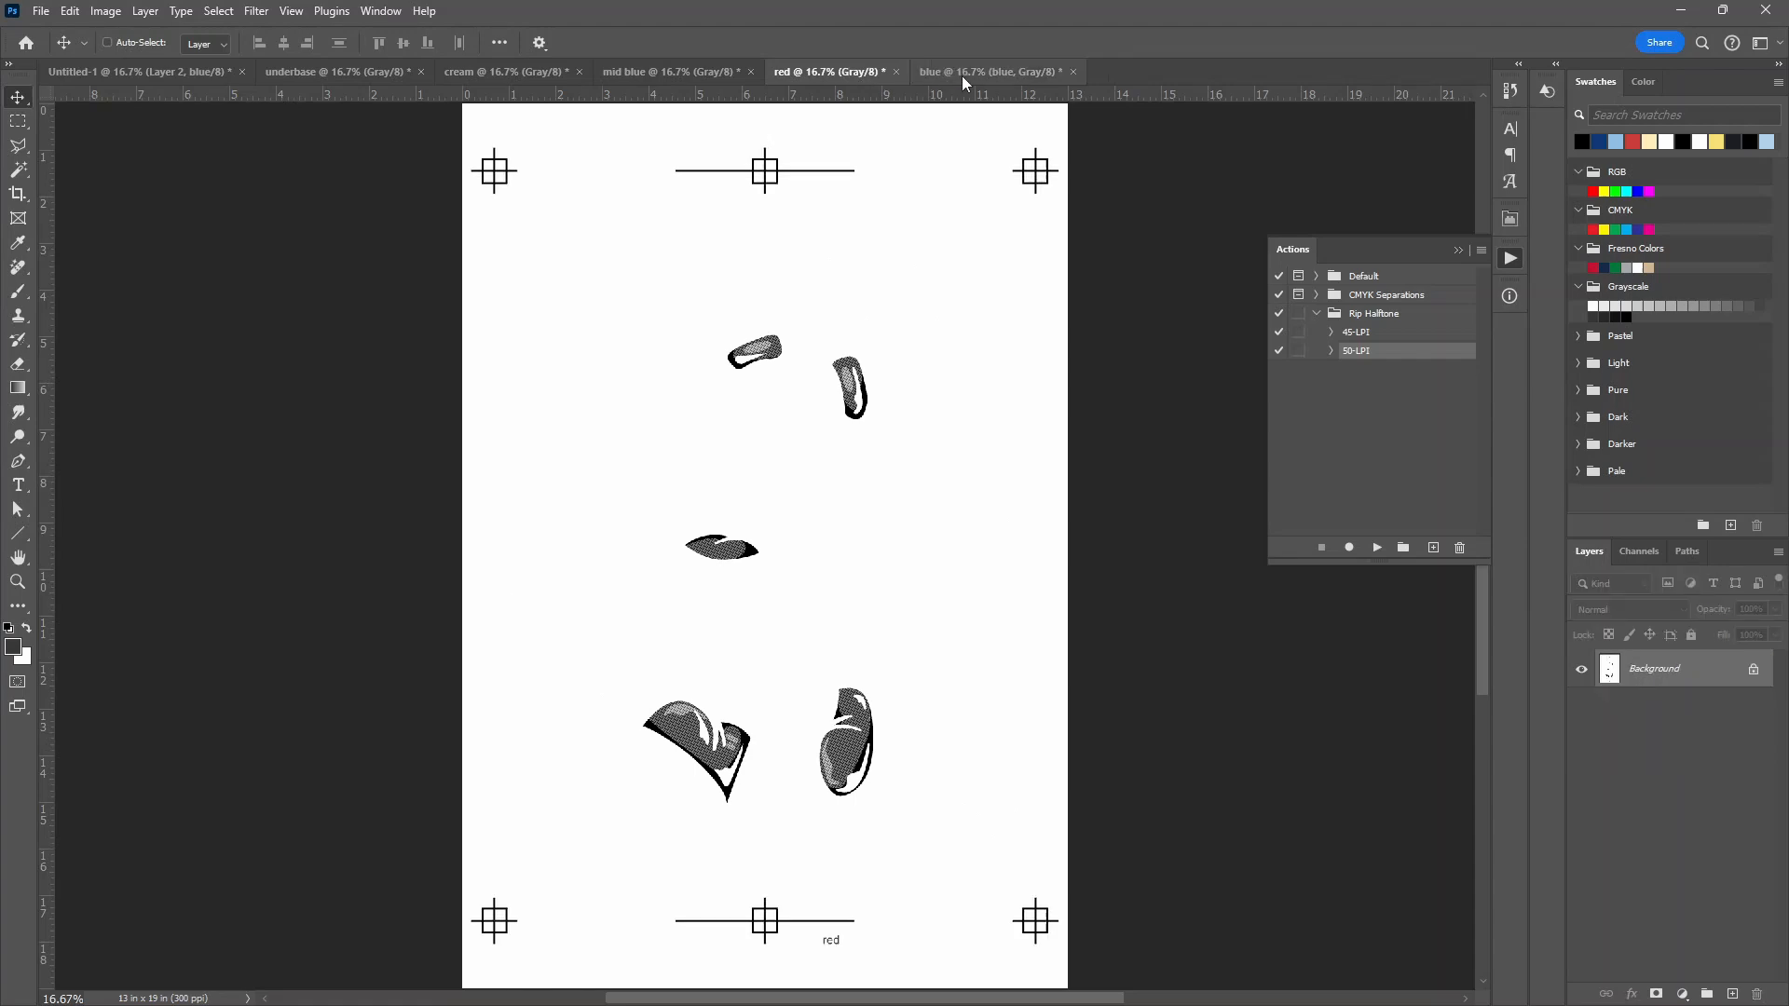
left_click(991, 70)
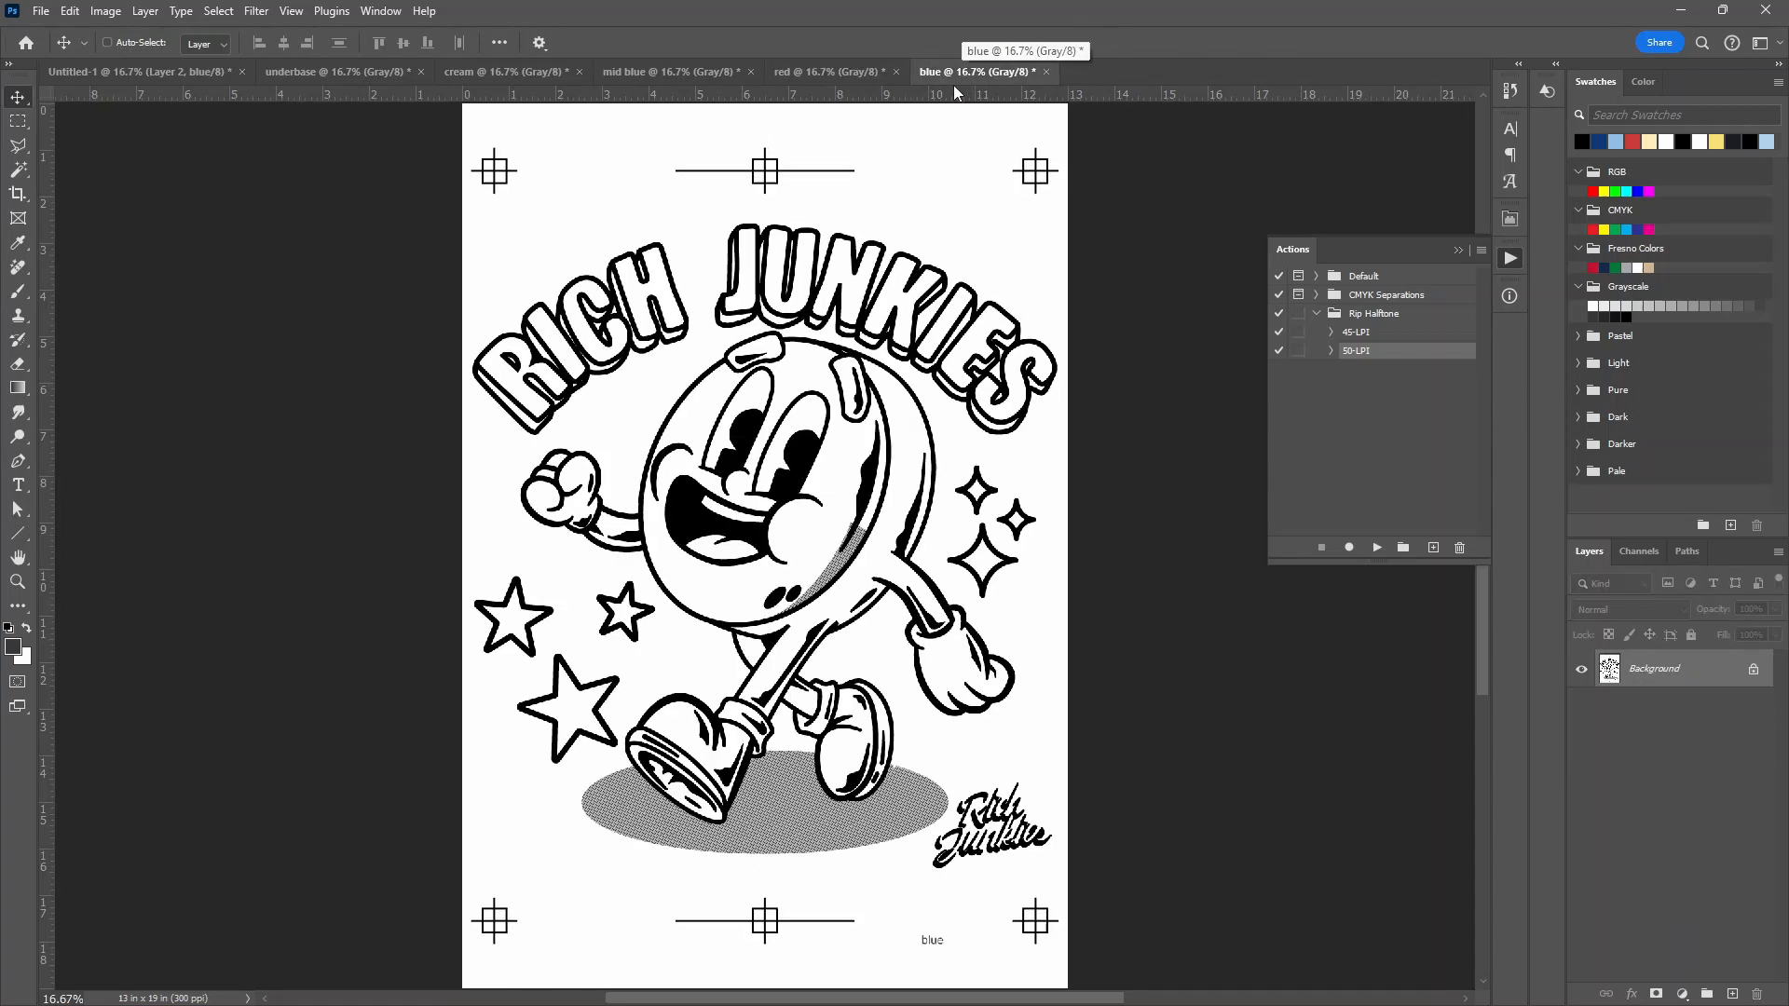
left_click(344, 71)
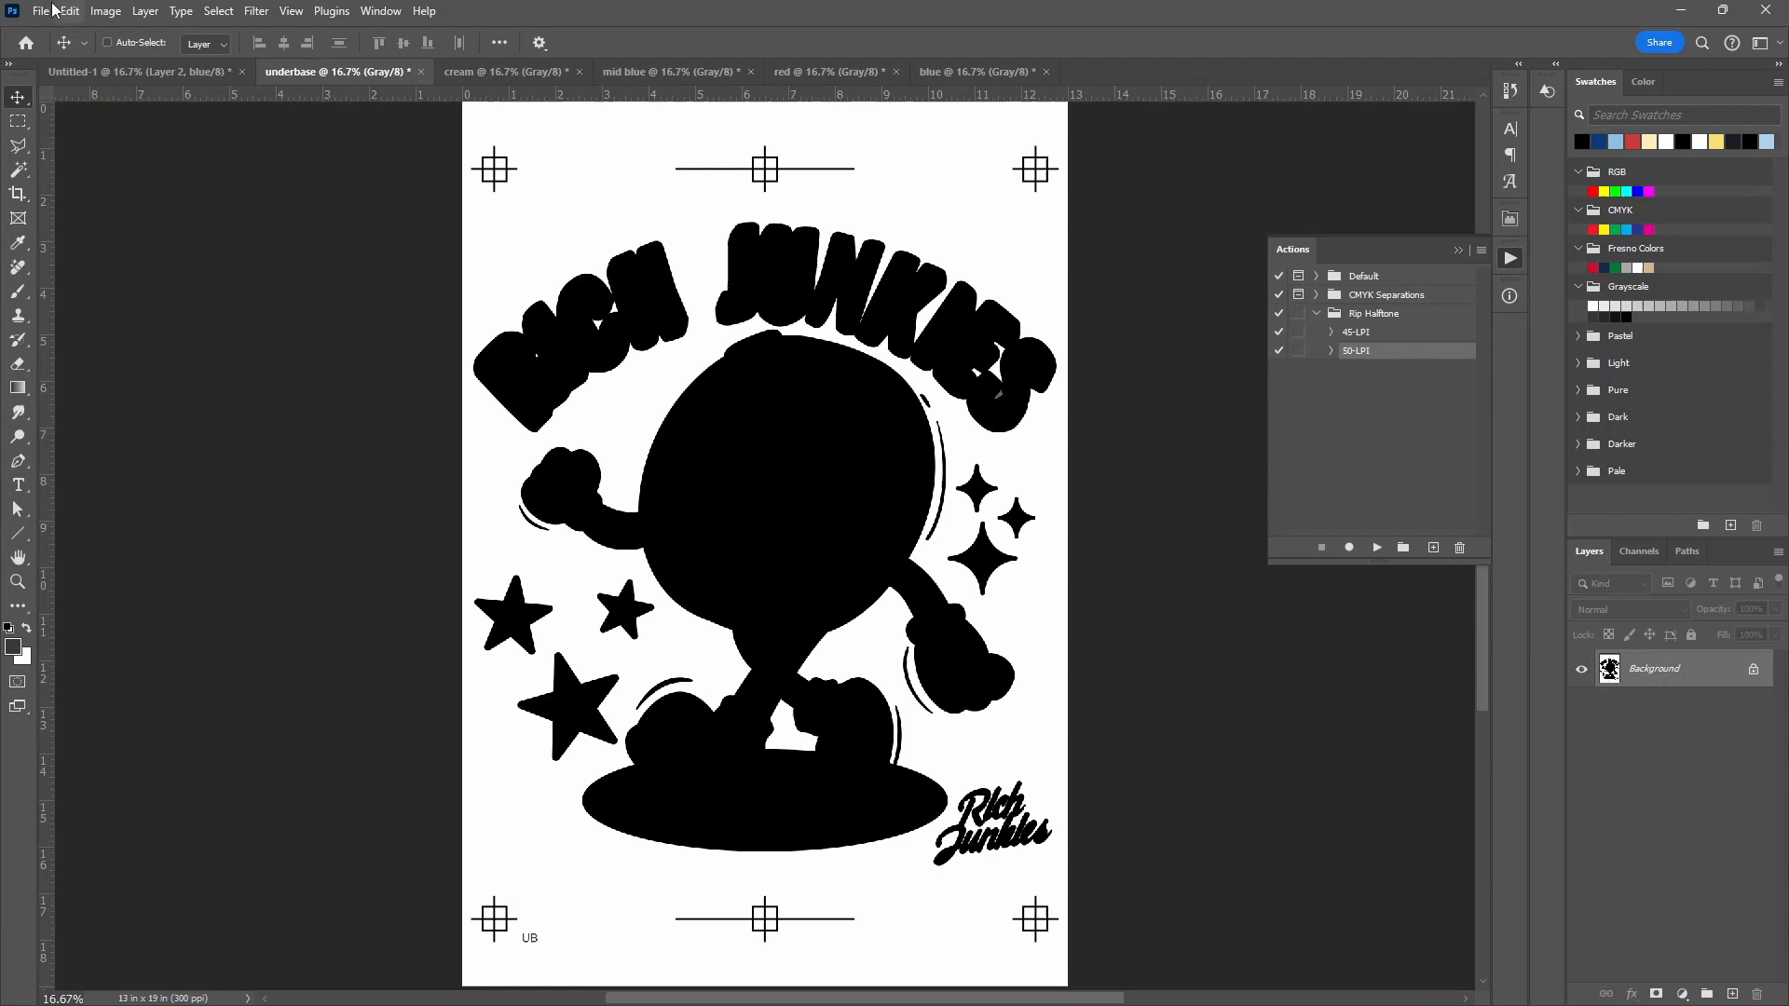
Save the underbase document as underbase.pdf in Photoshop PDF format
left_click(43, 13)
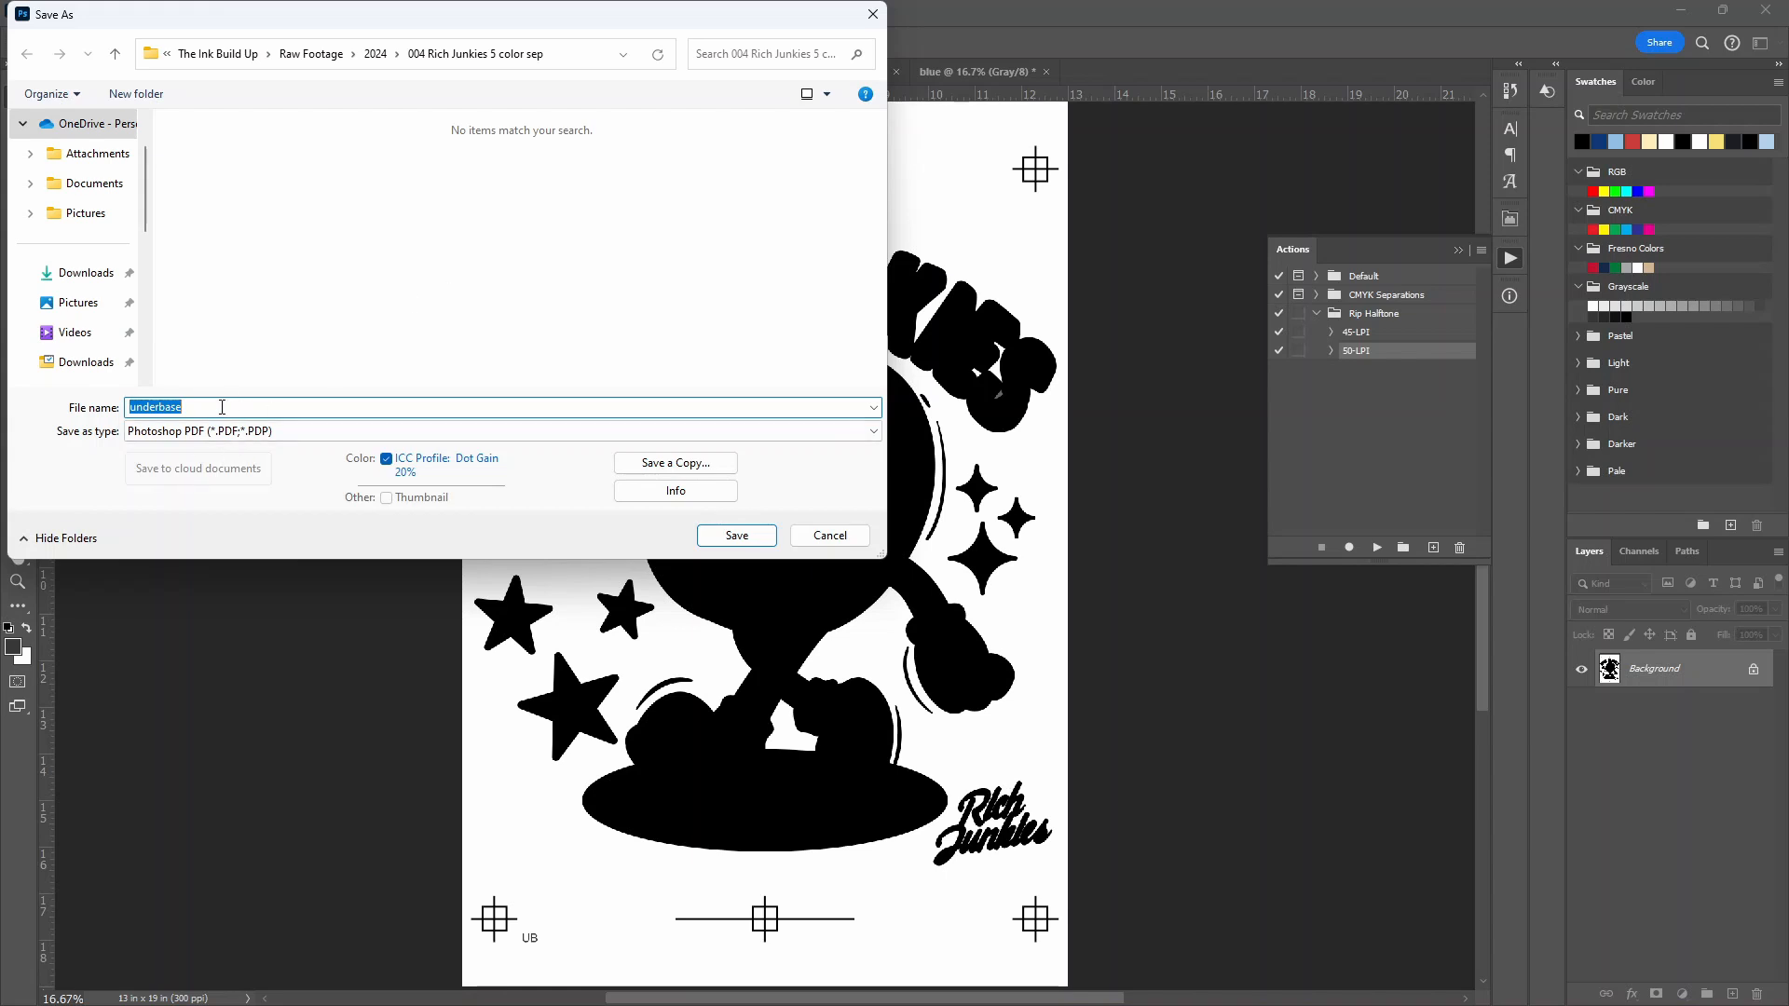
left_click(736, 534)
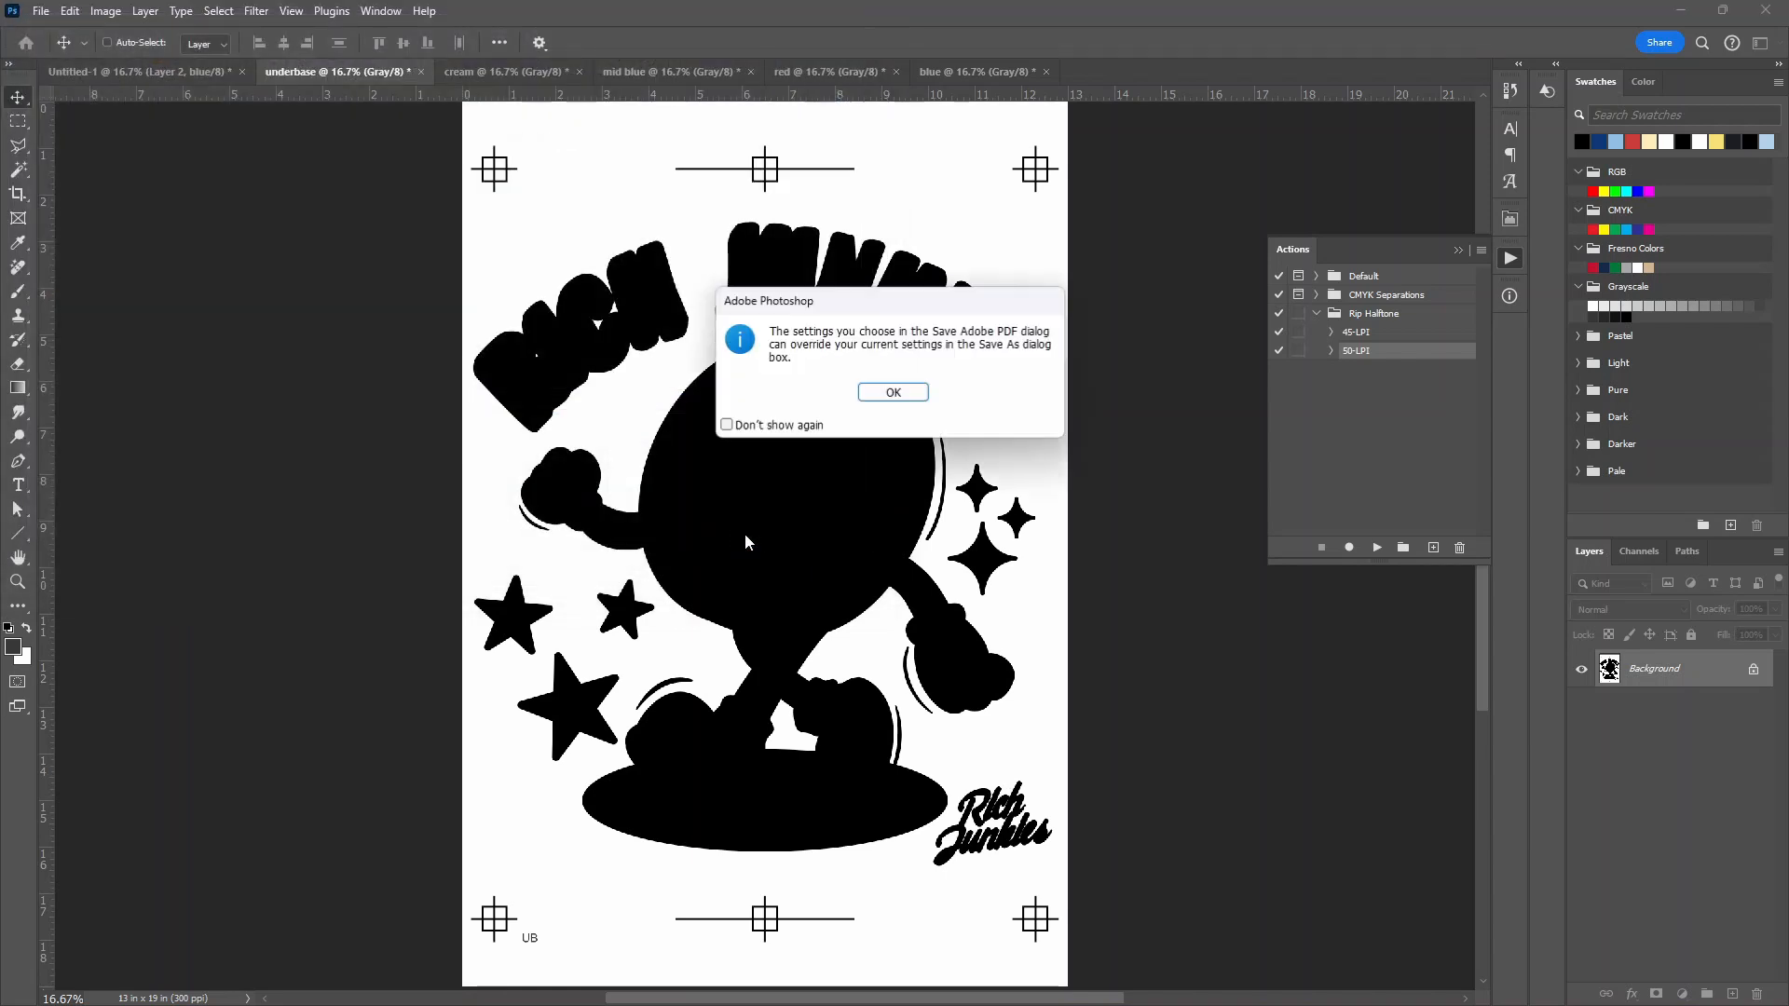
left_click(893, 391)
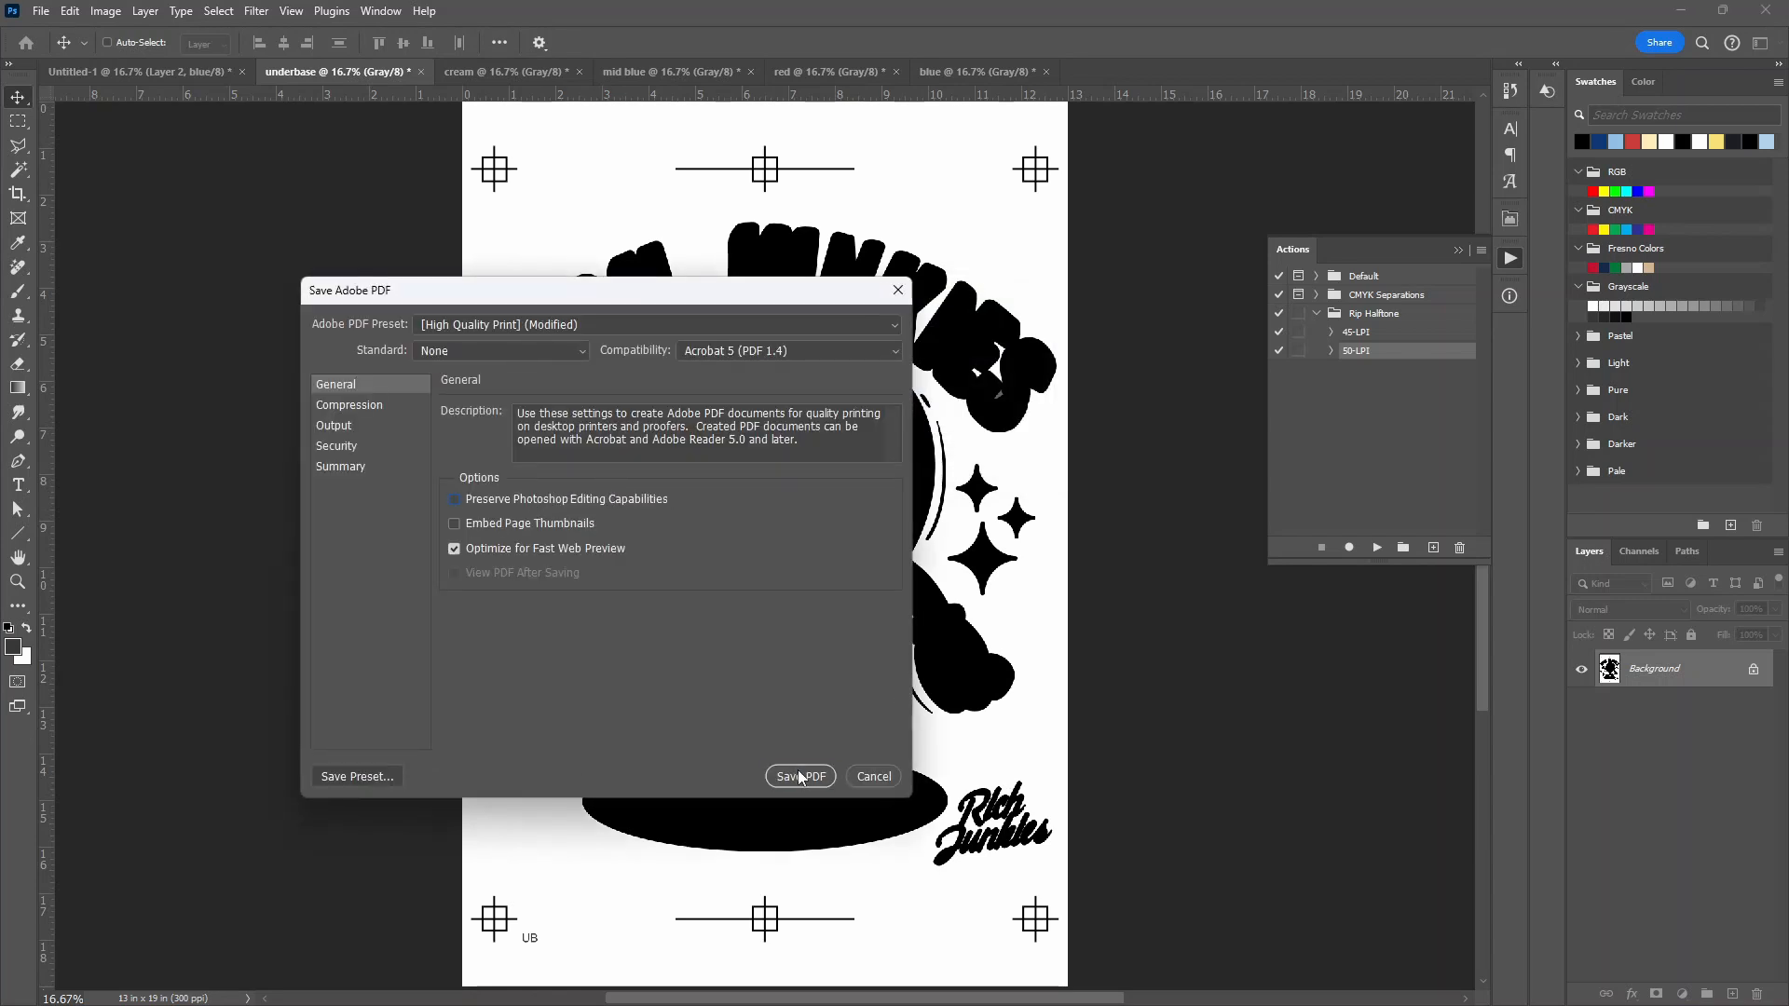
left_click(799, 775)
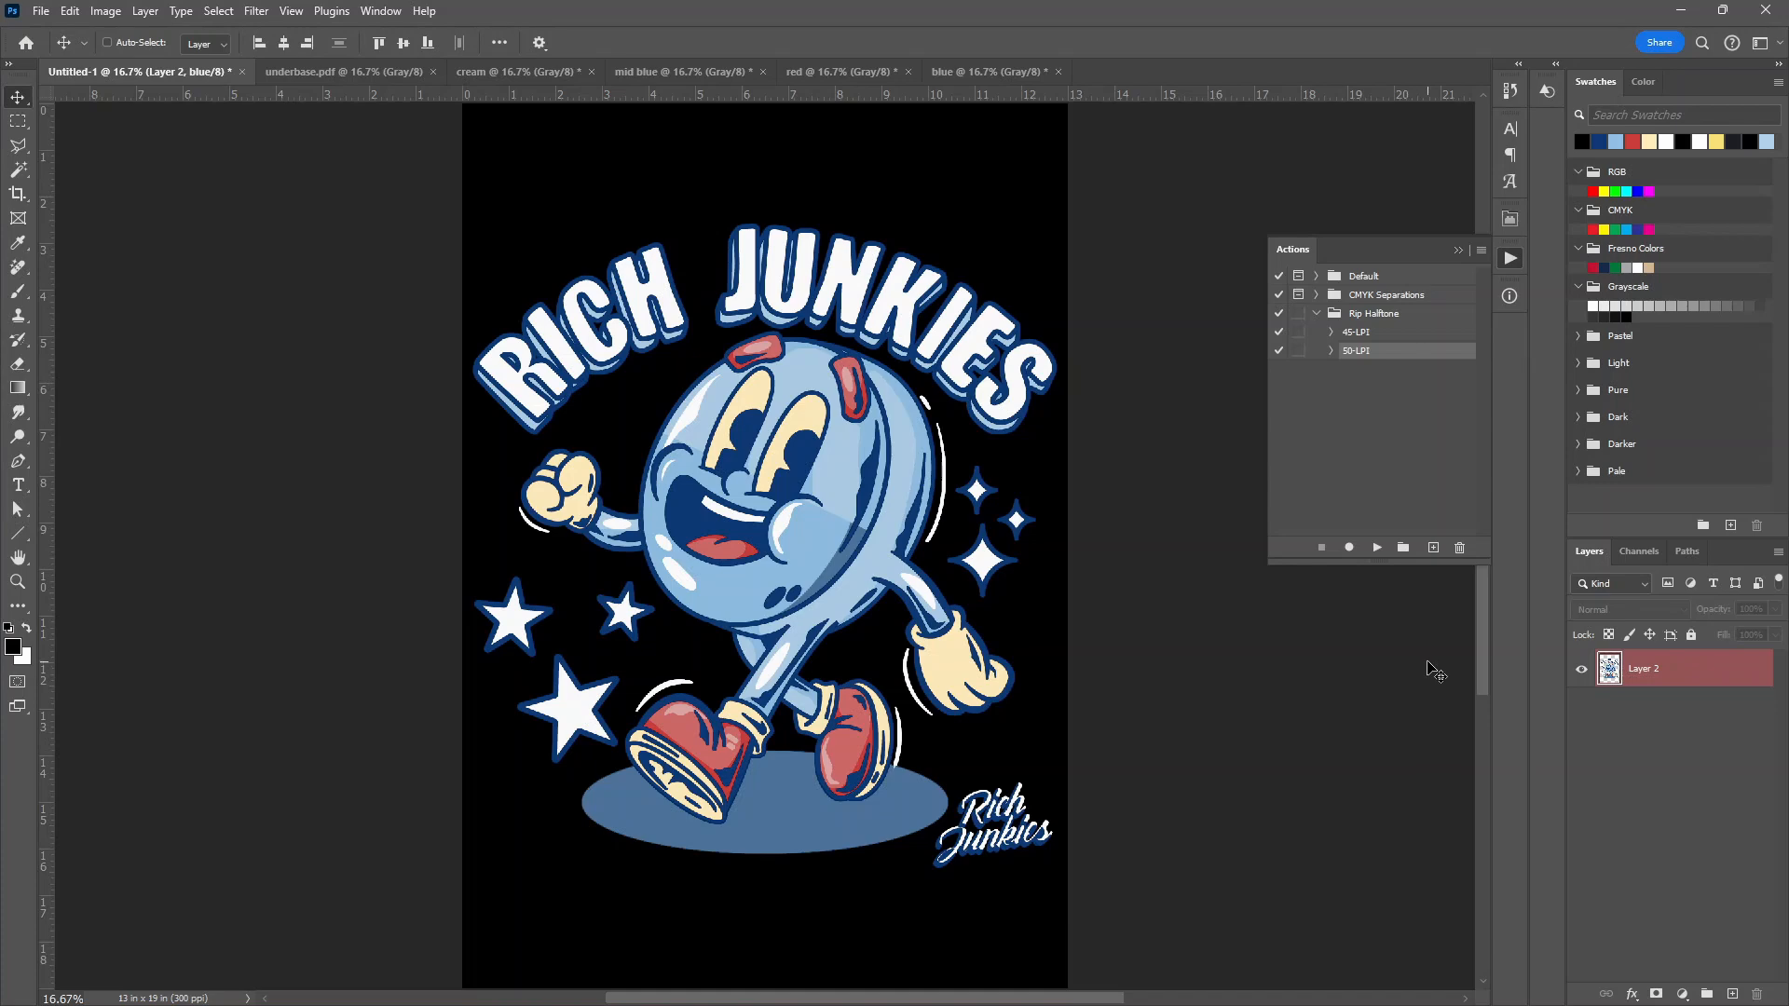
mouse_move(797, 802)
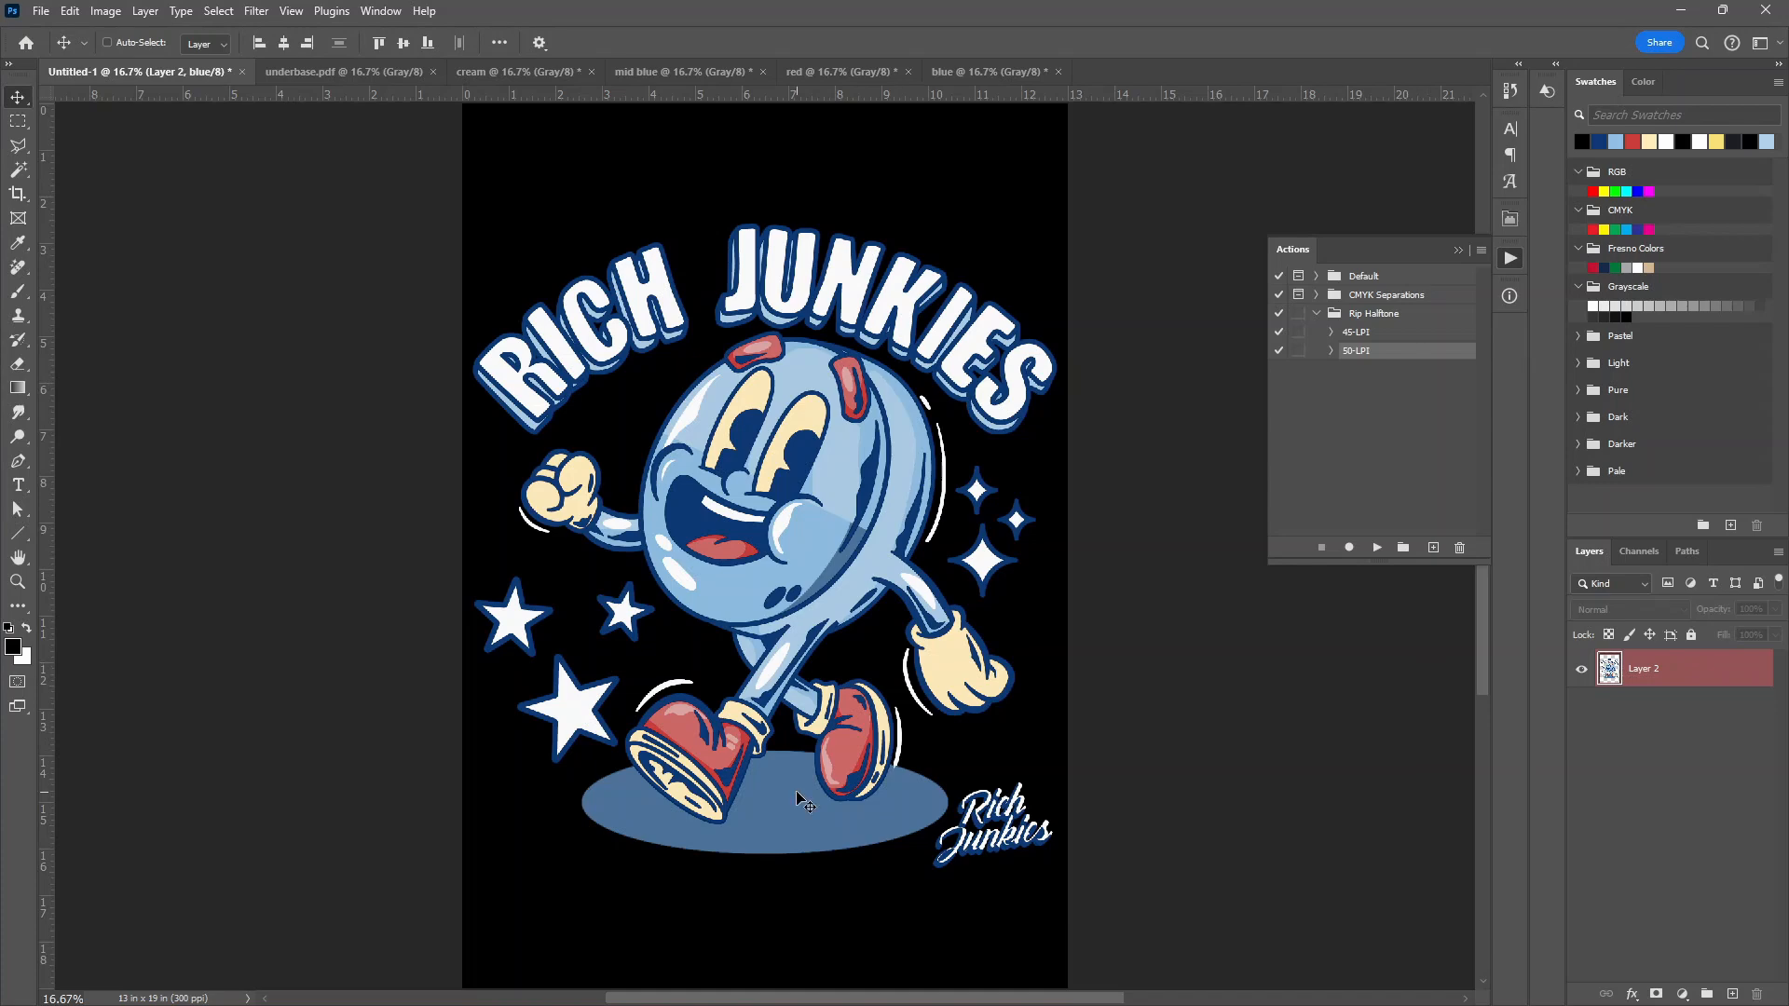